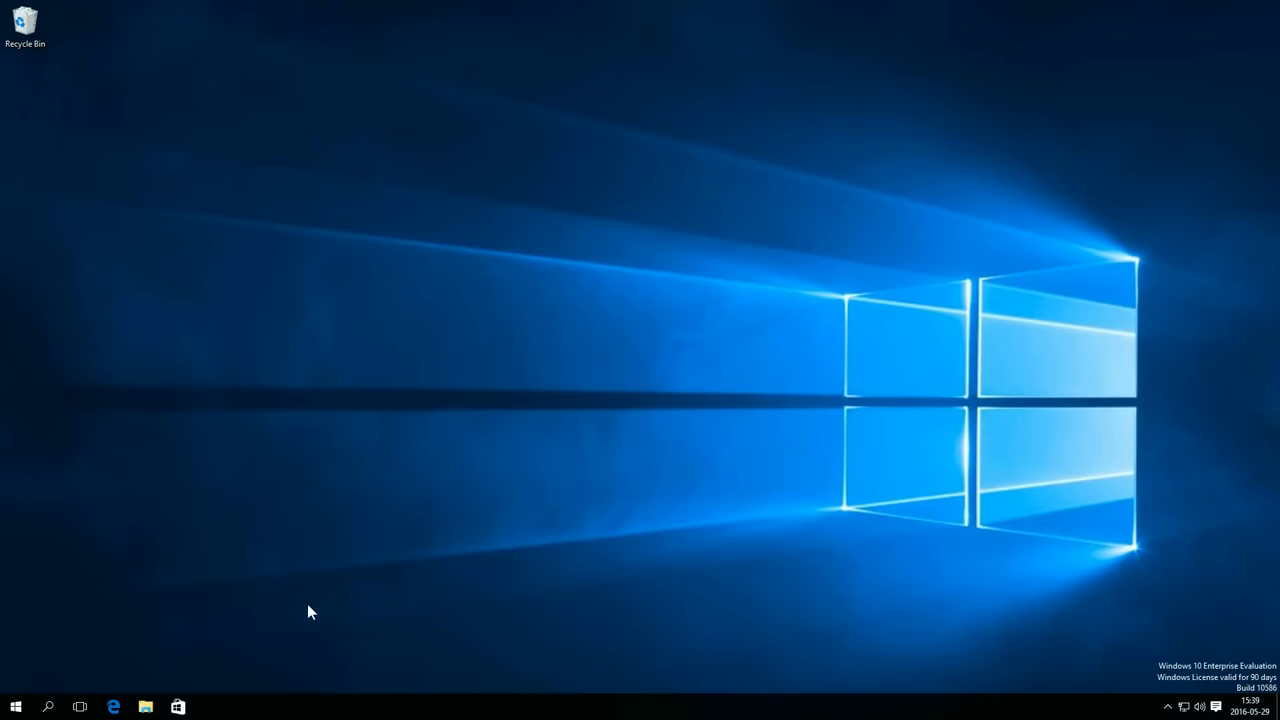
- Open the Edge browser on the qgis.org home page
{"action": "left_click", "coordinate": [112, 708]}
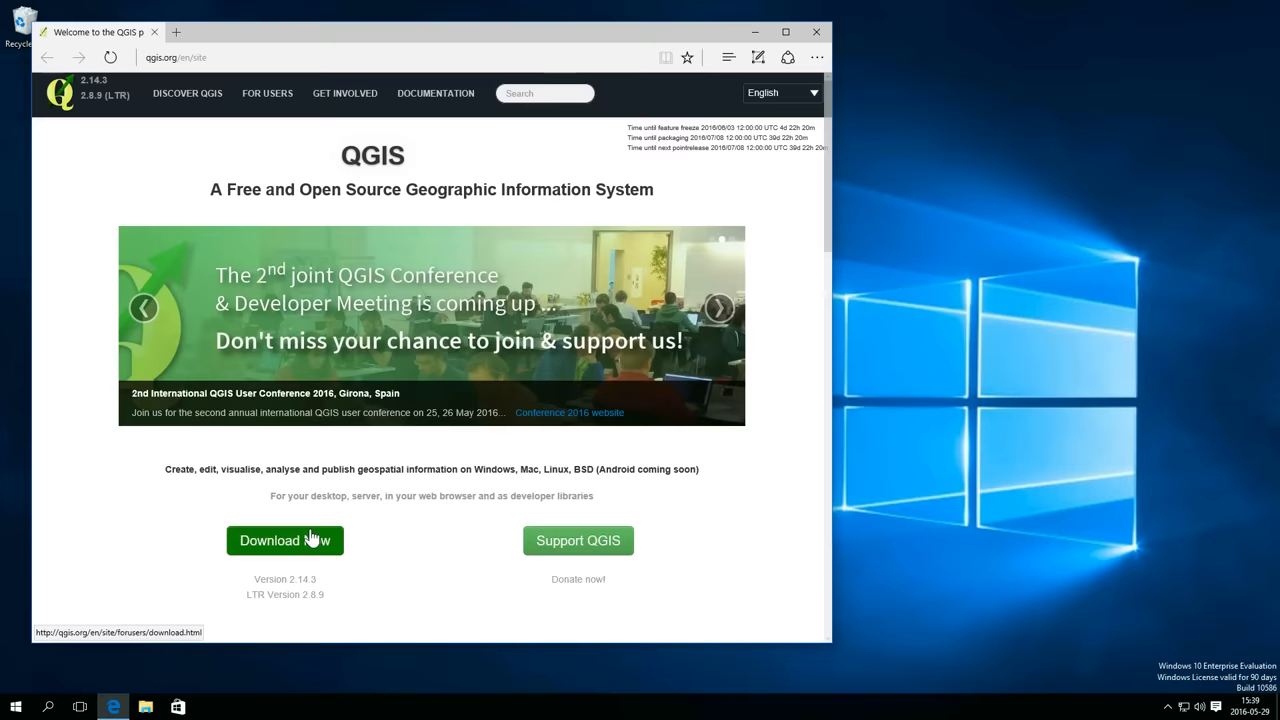
- Download the QGIS 2.14 Standalone Installer (64 bit) for Windows and dismiss the download tab and bar
{"action": "left_click", "coordinate": [284, 540]}
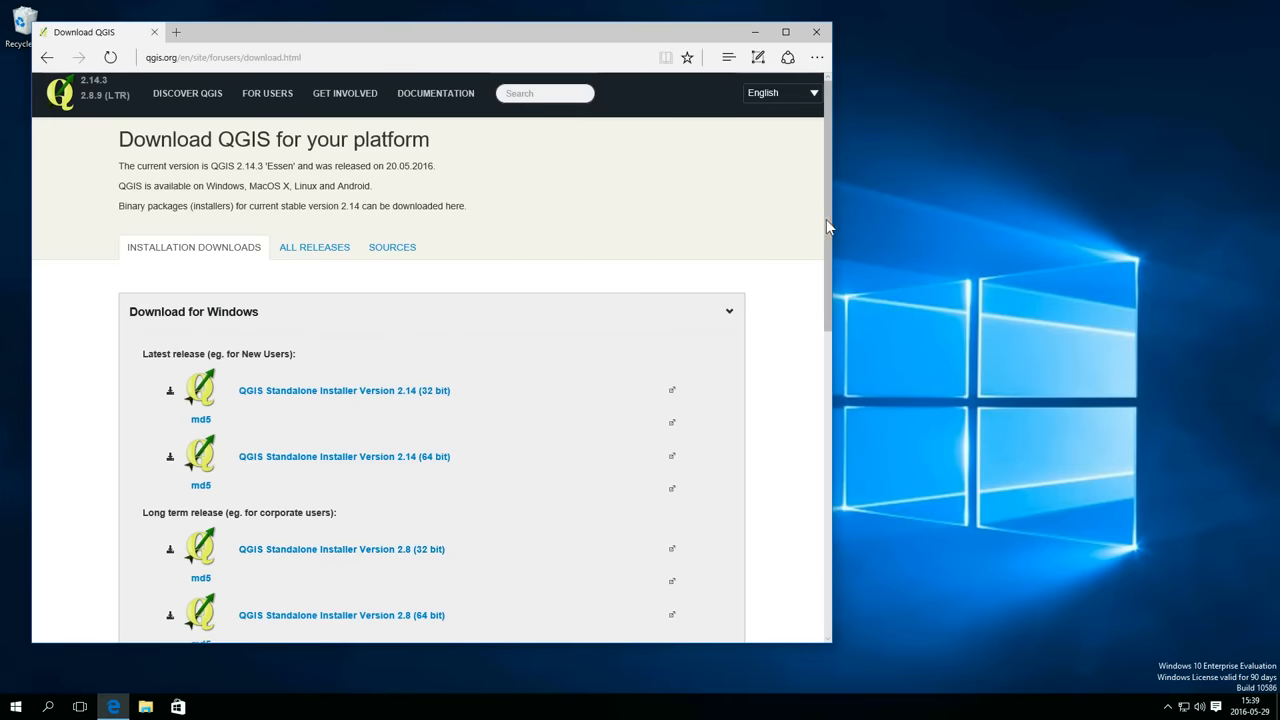
{"action": "scroll", "scroll_direction": "down", "scroll_amount": 3}
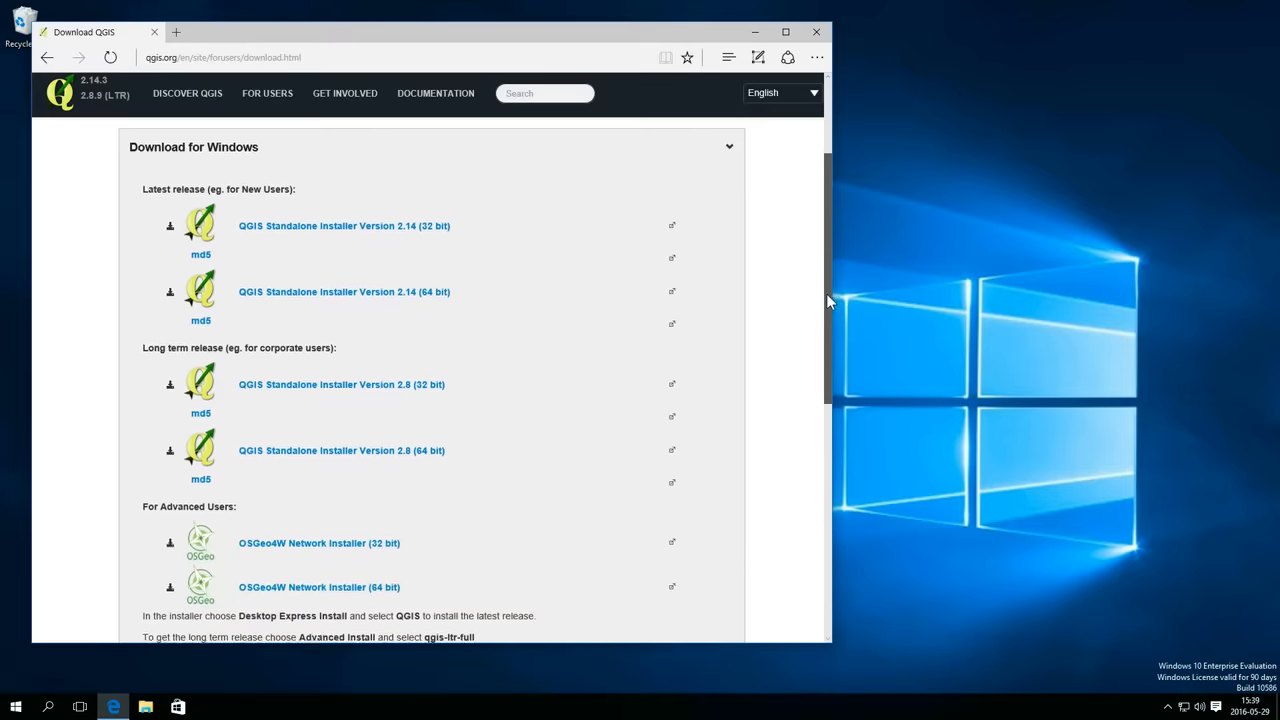
{"action": "scroll", "scroll_direction": "down", "scroll_amount": 3}
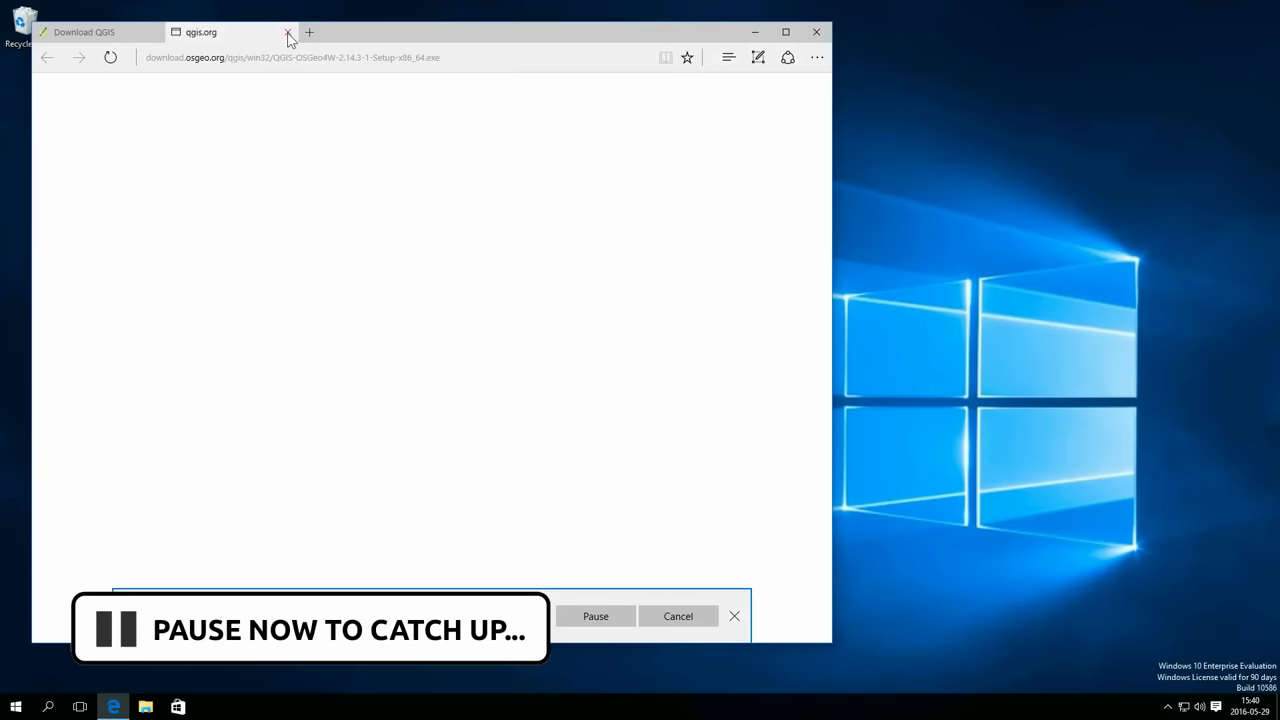
{"action": "left_click", "coordinate": [288, 32]}
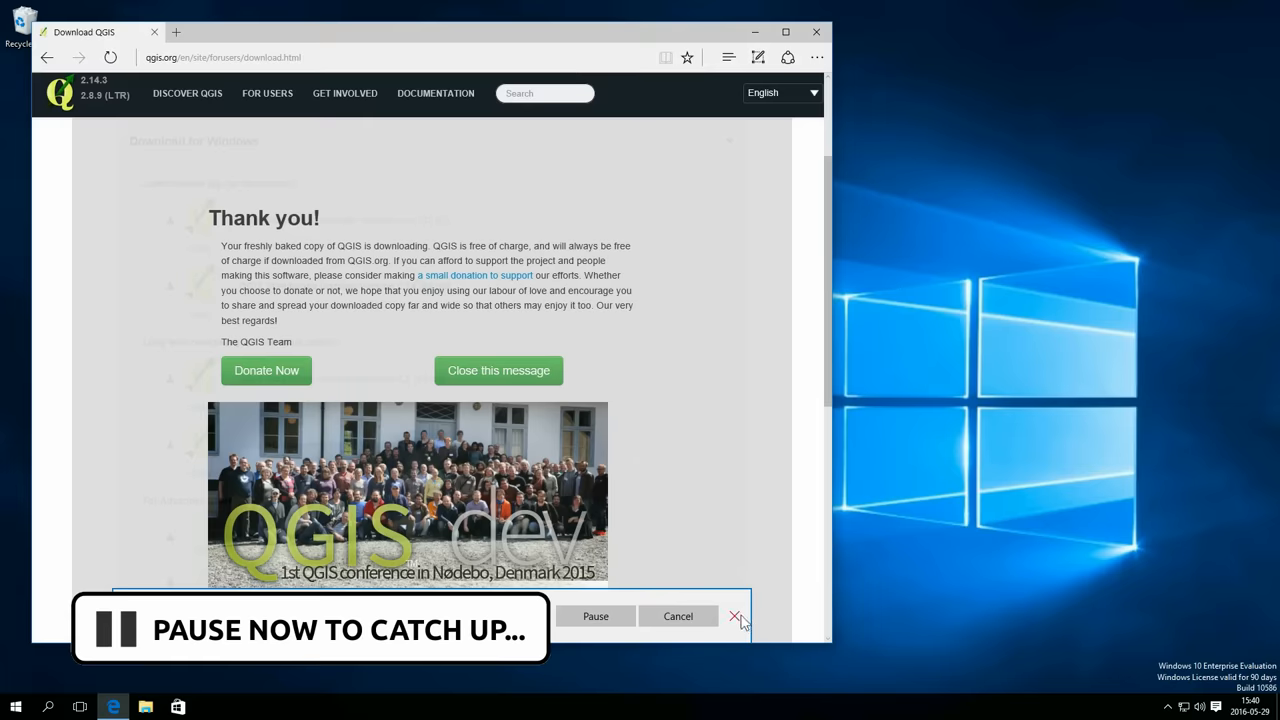
{"action": "left_click", "coordinate": [738, 616]}
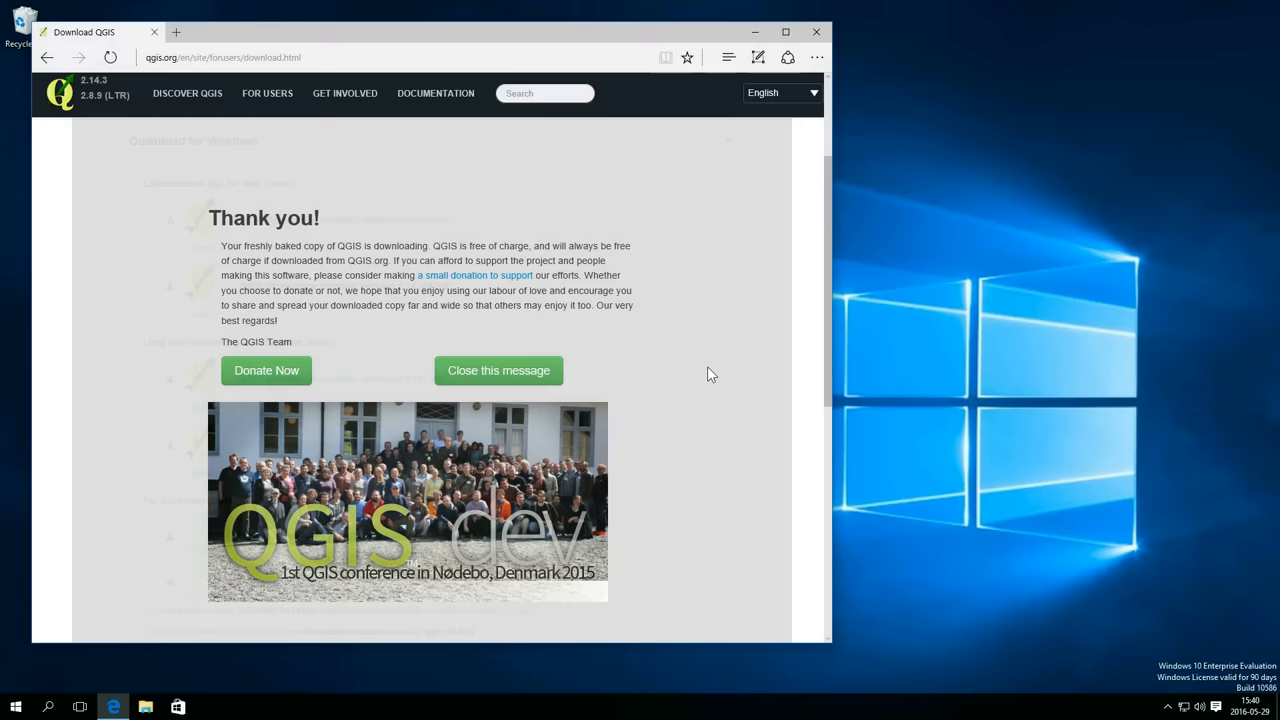
{"action": "mouse_move", "coordinate": [200, 376]}
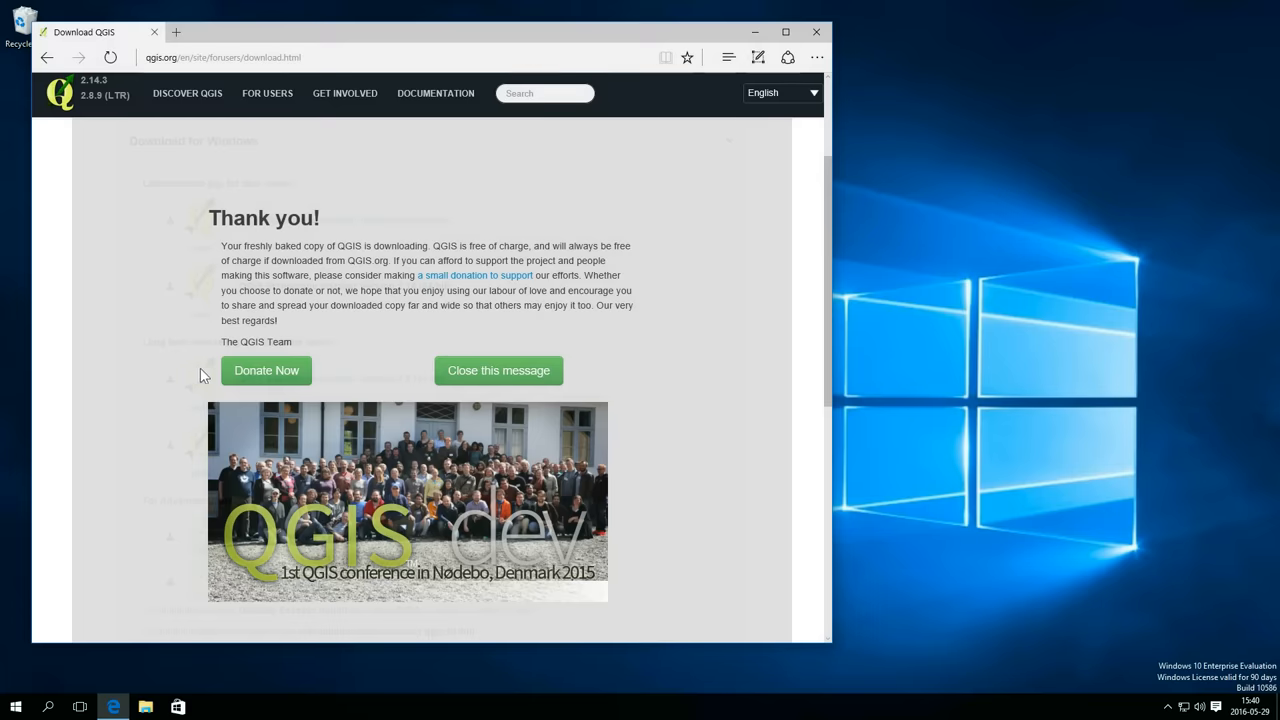
- Browse the QGIS Donations and Get Involved pages
{"action": "left_click", "coordinate": [266, 370]}
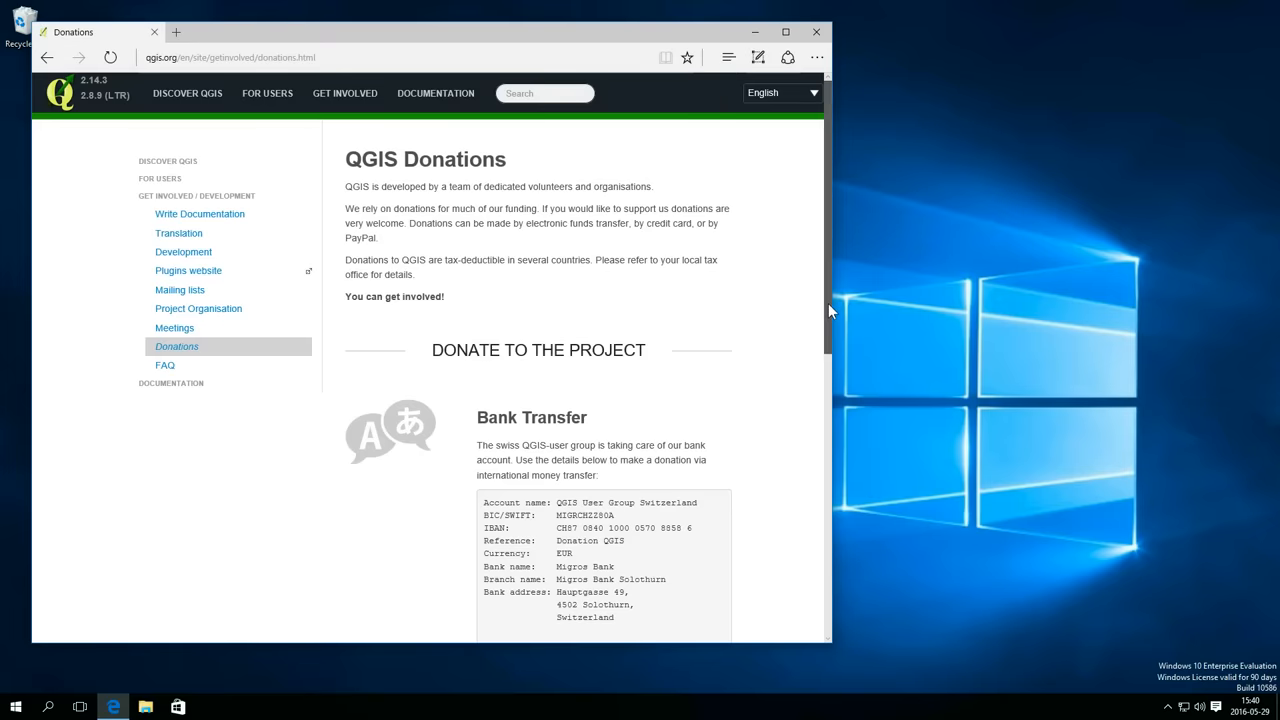
{"action": "scroll", "scroll_direction": "down", "scroll_amount": 3}
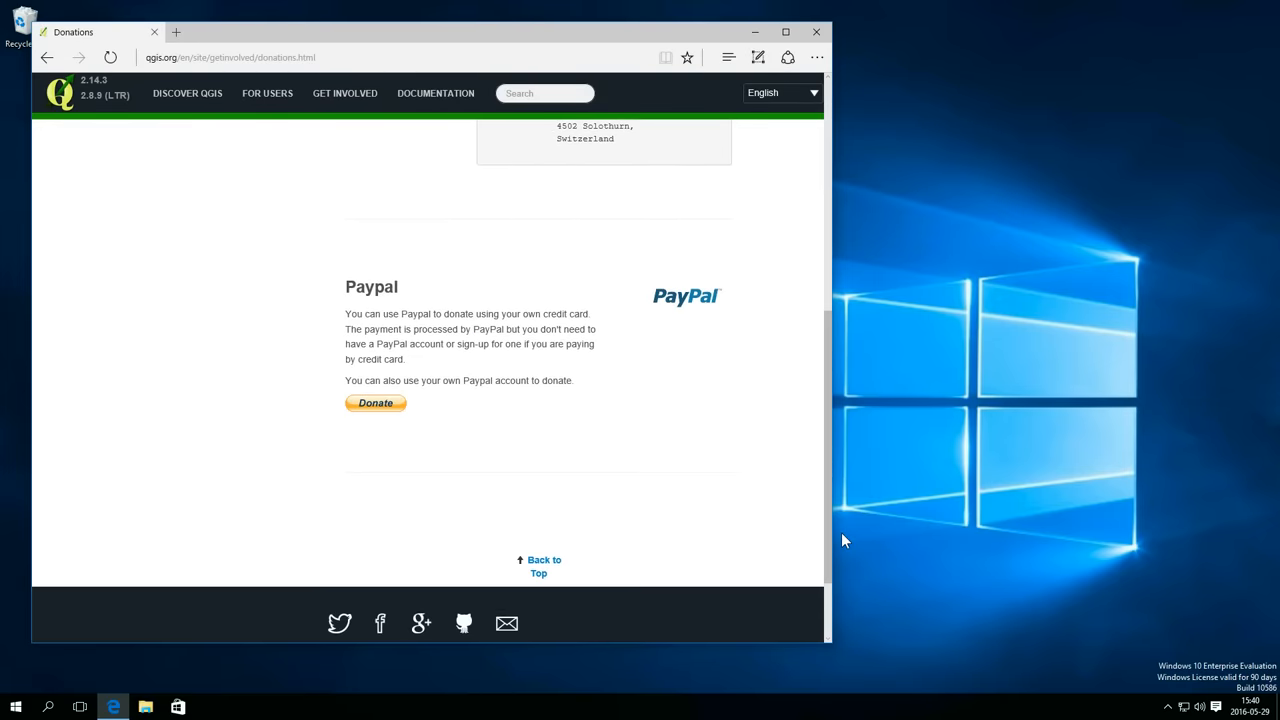
{"action": "mouse_move", "coordinate": [318, 210]}
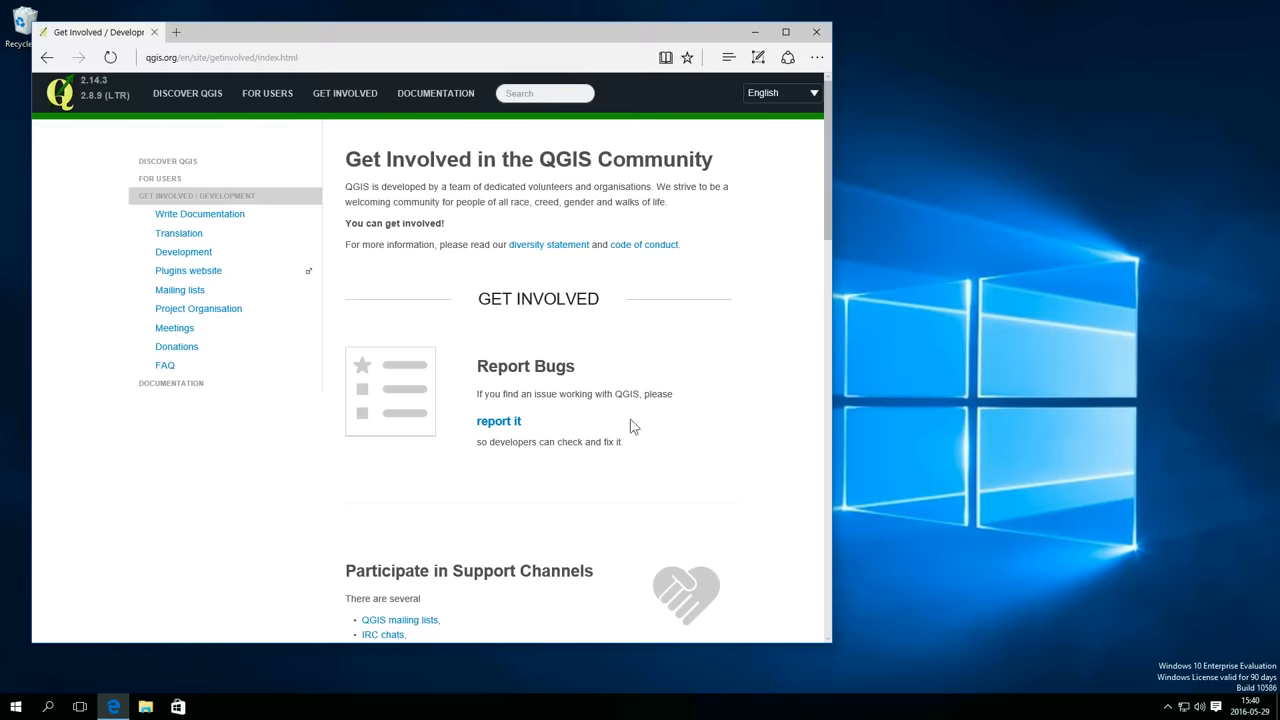
{"action": "scroll", "scroll_direction": "down", "scroll_amount": 3}
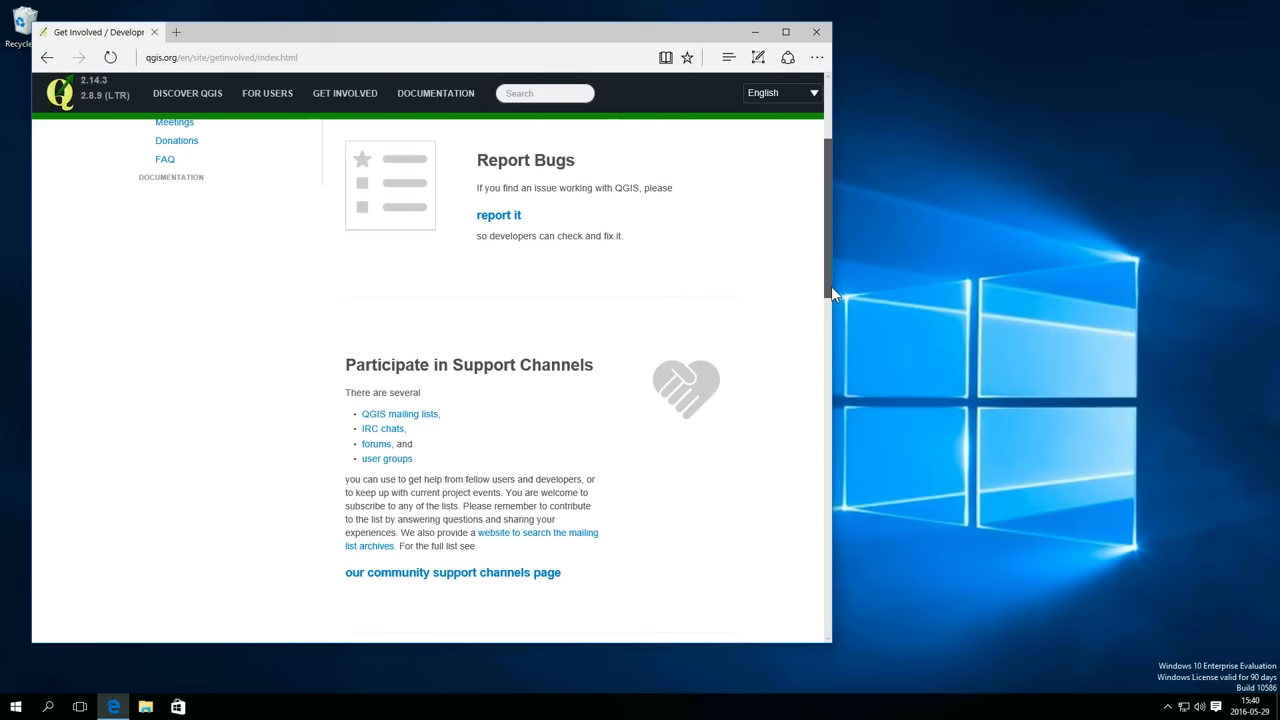
{"action": "scroll", "scroll_direction": "down", "scroll_amount": 3}
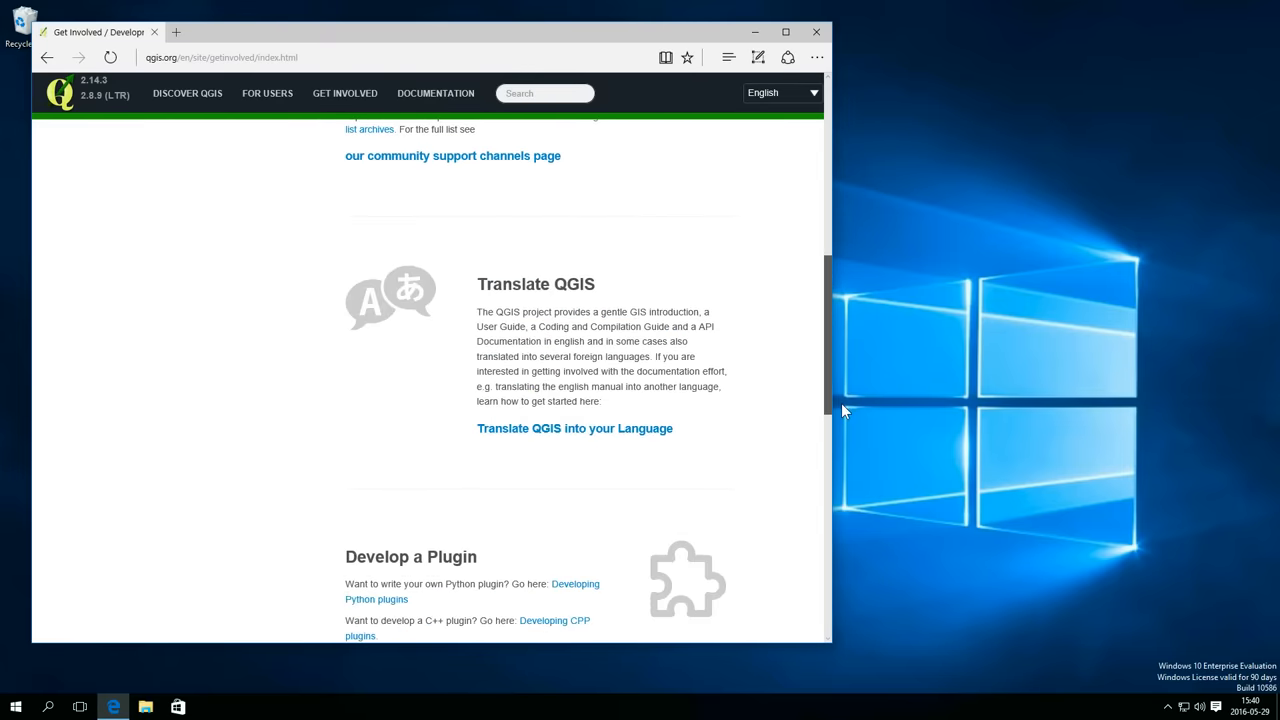
{"action": "scroll", "scroll_direction": "down", "scroll_amount": 3}
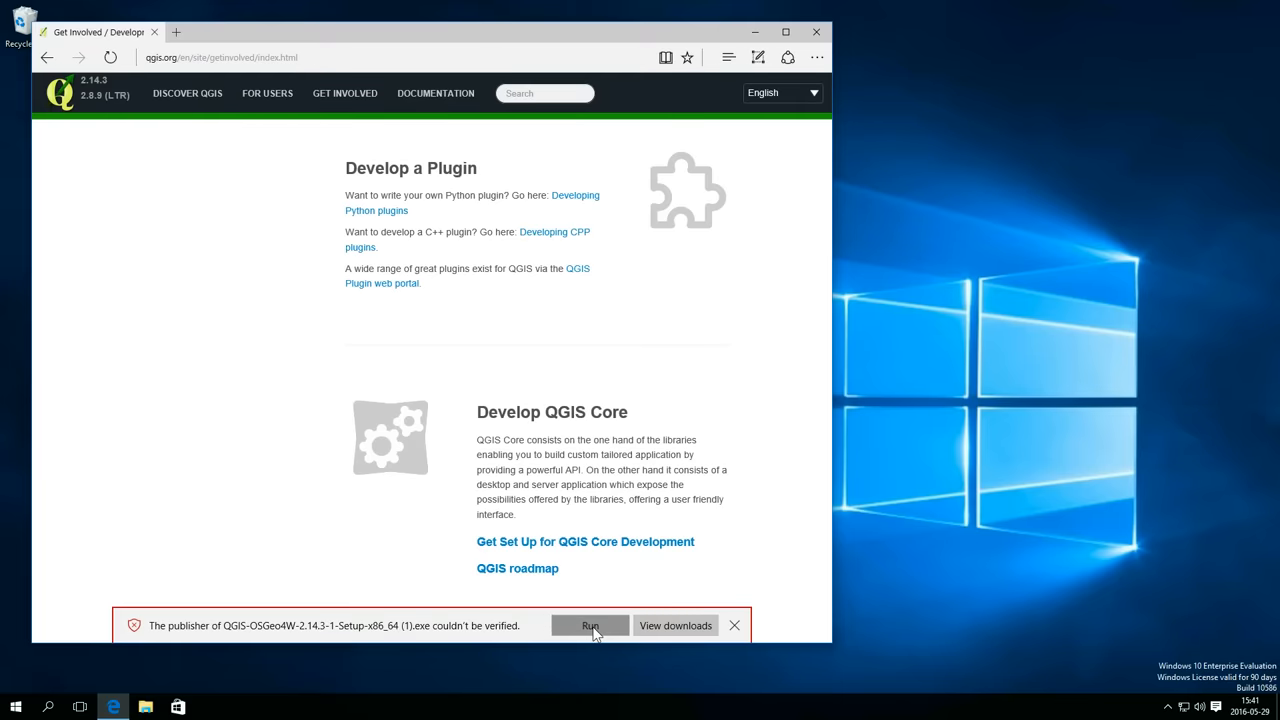
- Run the downloaded installer, accept the licence, install QGIS Essen 2.14.3 and finish the wizard
{"action": "left_click", "coordinate": [588, 624]}
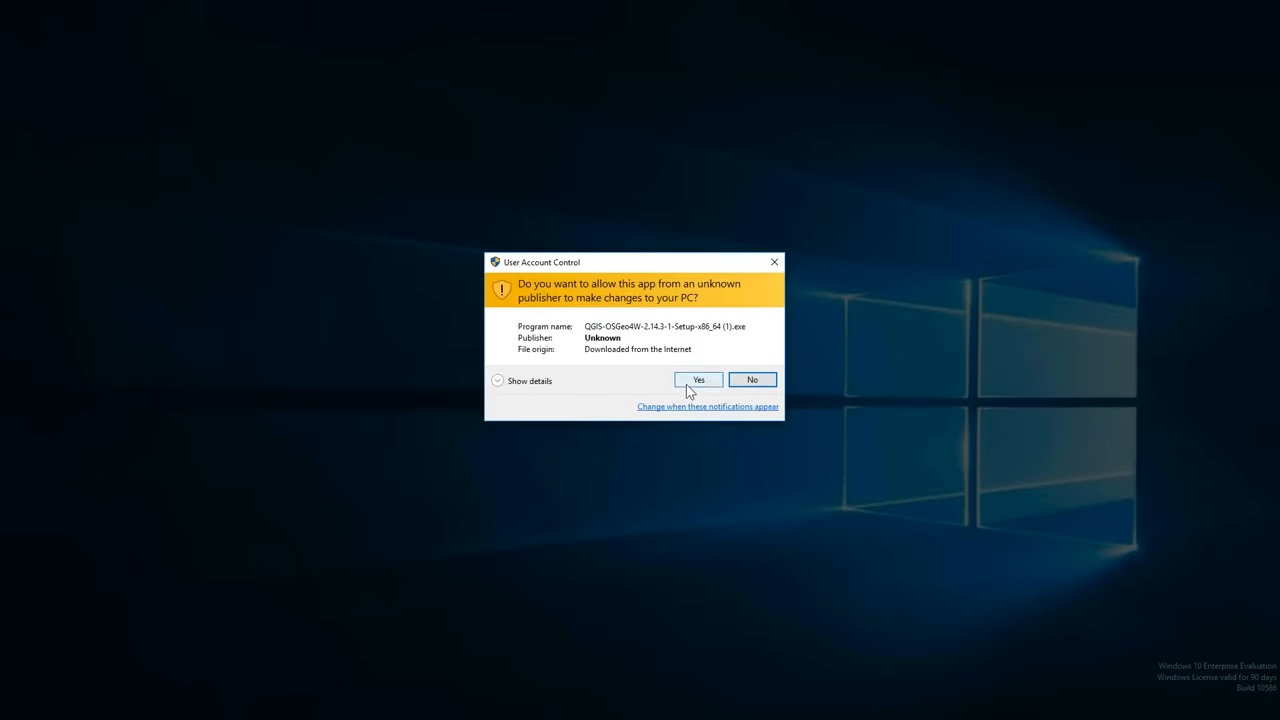
{"action": "left_click", "coordinate": [698, 380]}
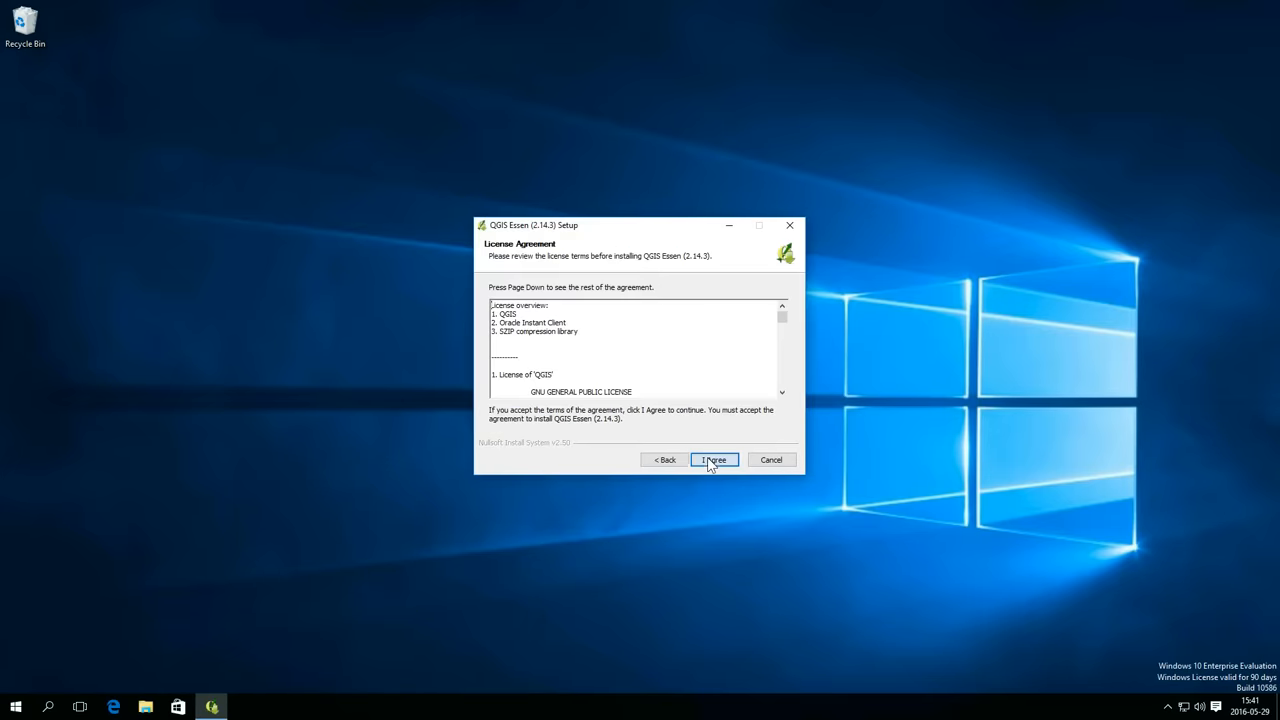
{"action": "left_click", "coordinate": [712, 458]}
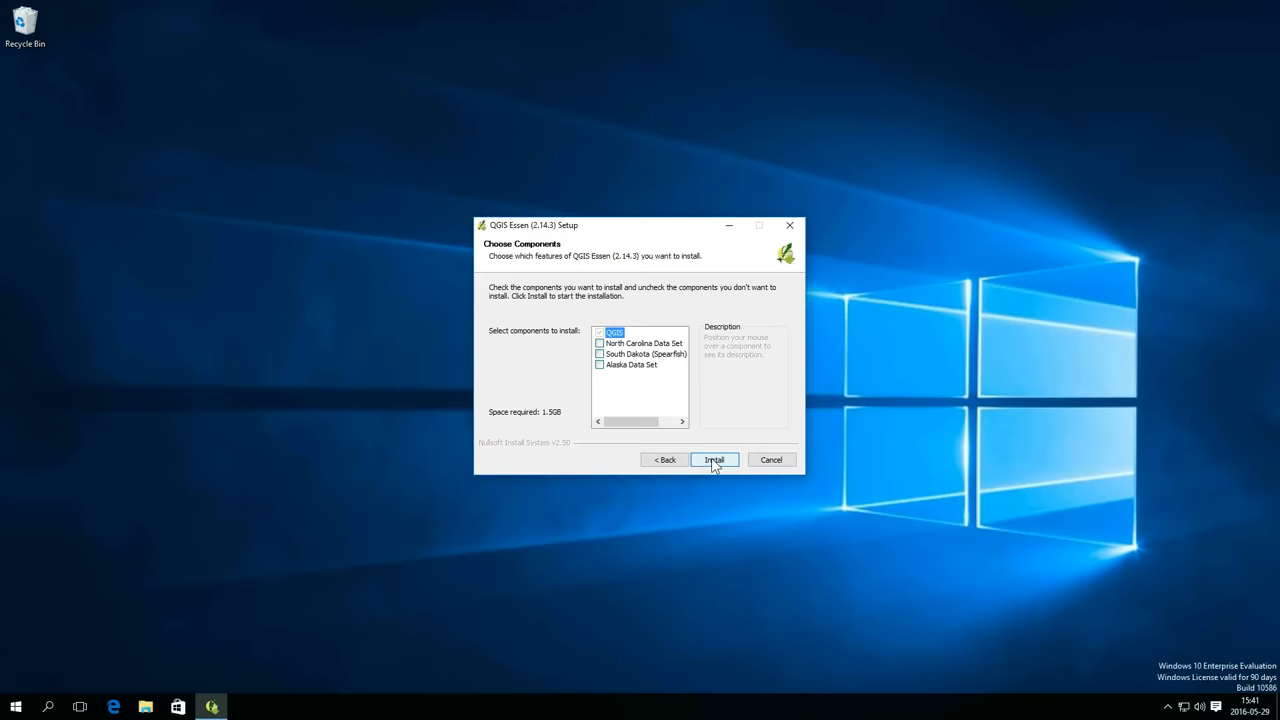
{"action": "left_click", "coordinate": [712, 458]}
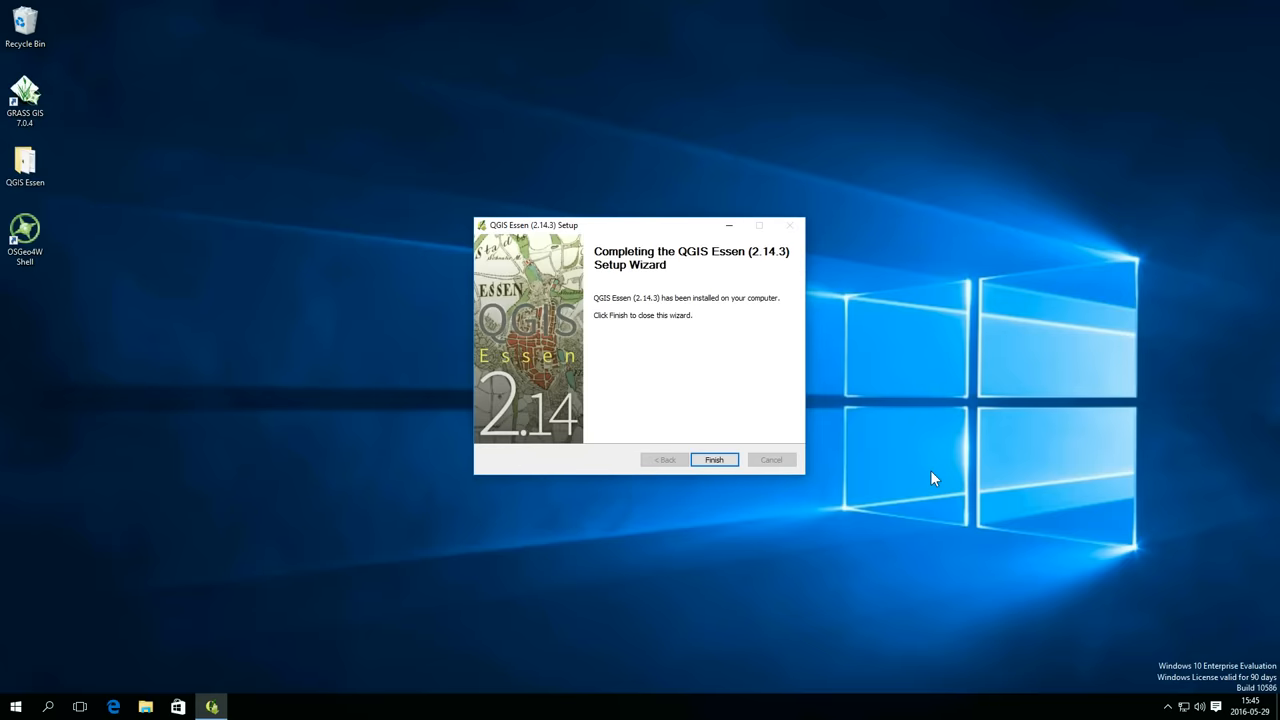
{"action": "left_click", "coordinate": [714, 458]}
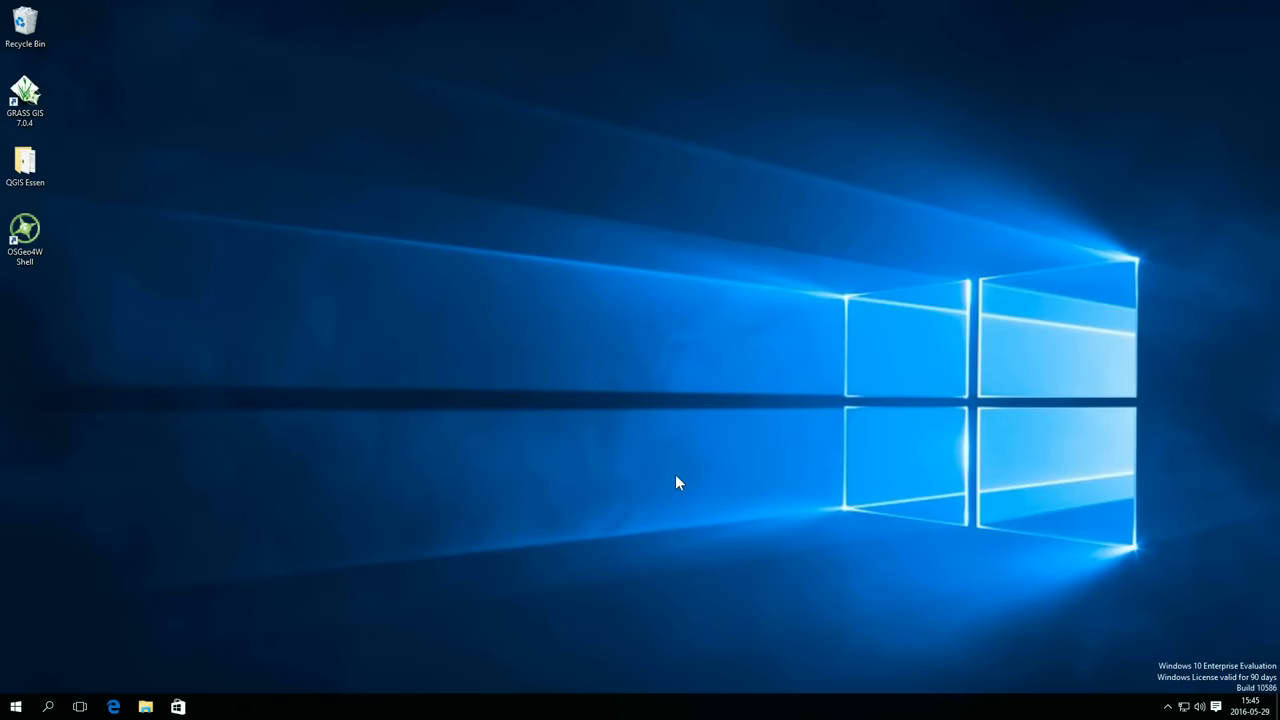
{"action": "mouse_move", "coordinate": [56, 252]}
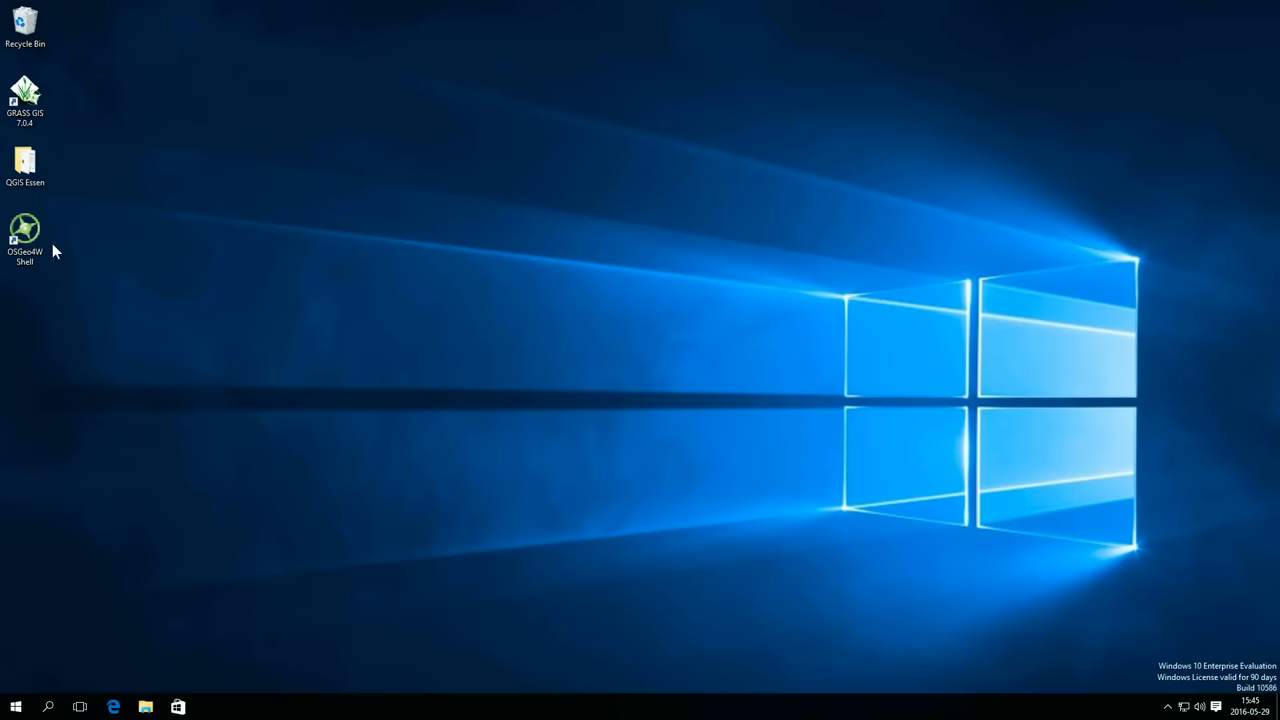
{"action": "mouse_move", "coordinate": [140, 172]}
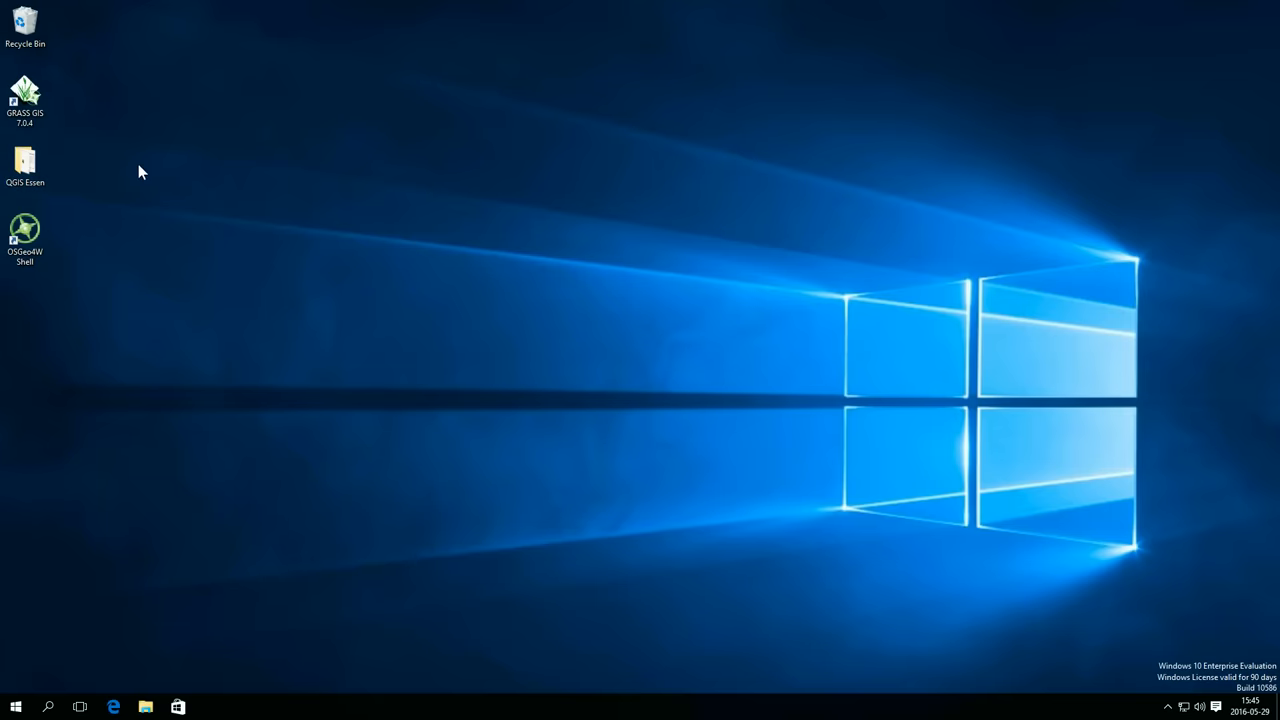
{"action": "double_click", "coordinate": [24, 164]}
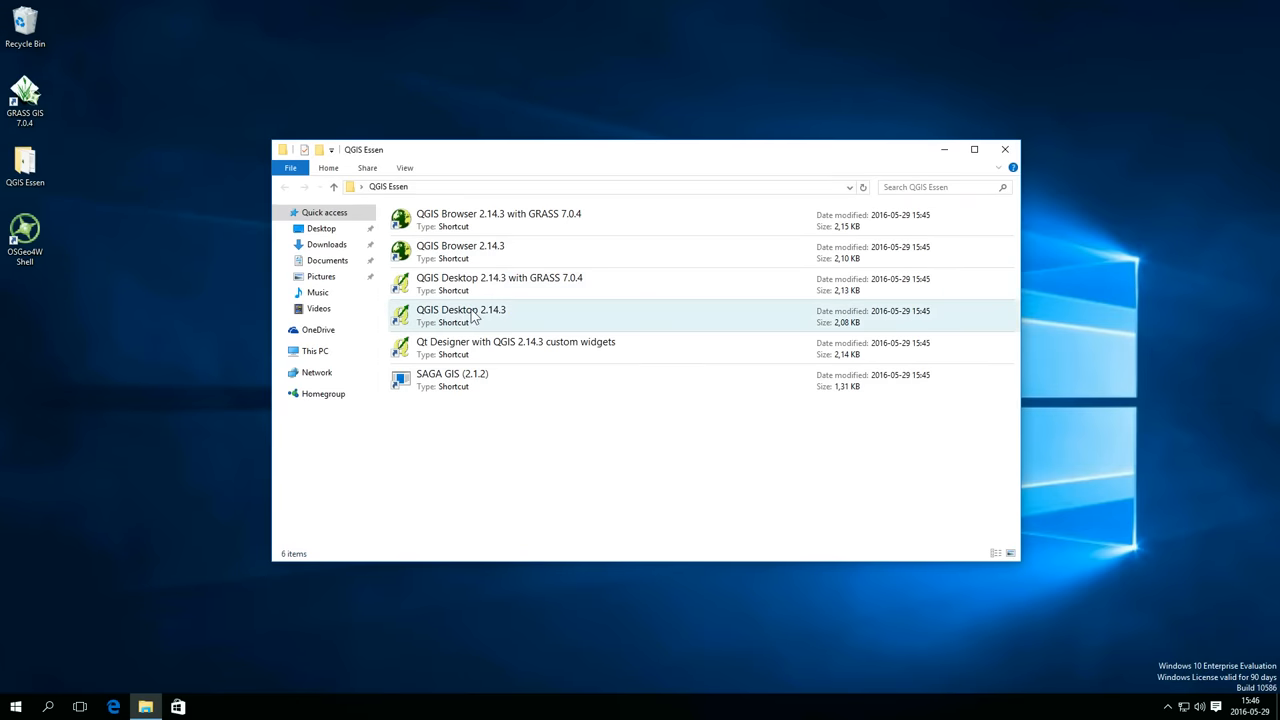
{"action": "right_click", "coordinate": [460, 316]}
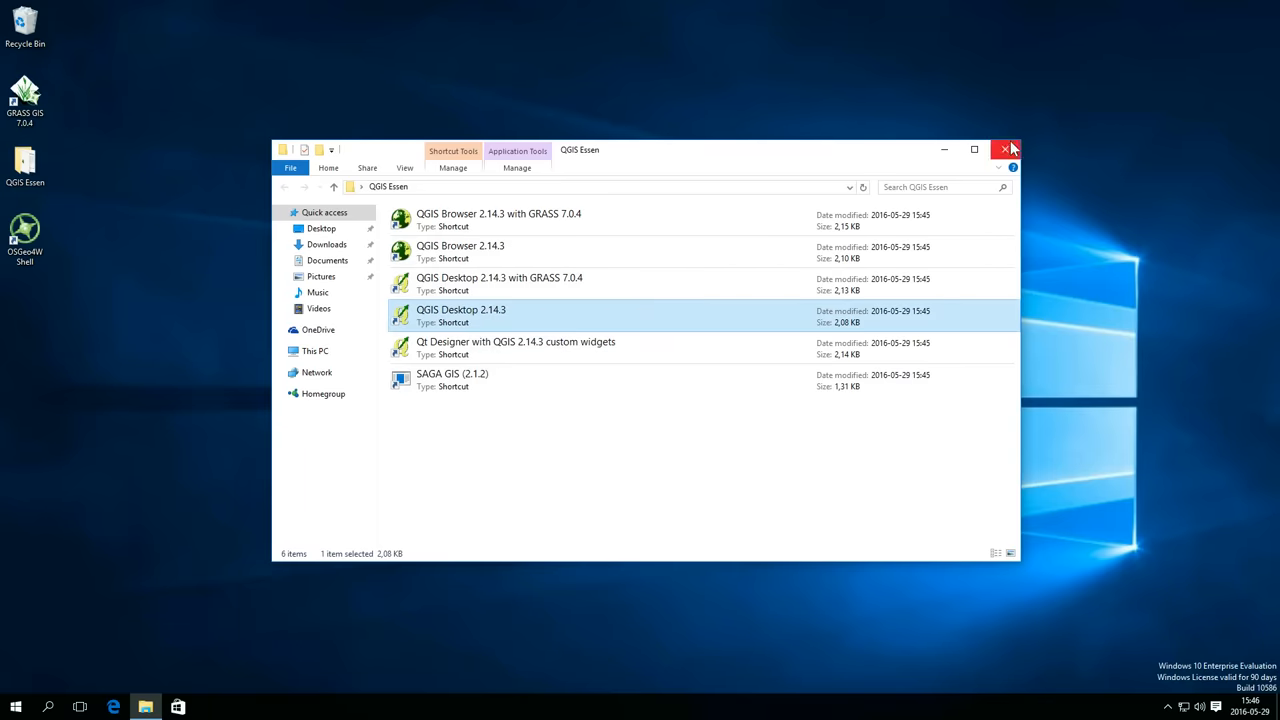
{"action": "left_click", "coordinate": [1006, 148]}
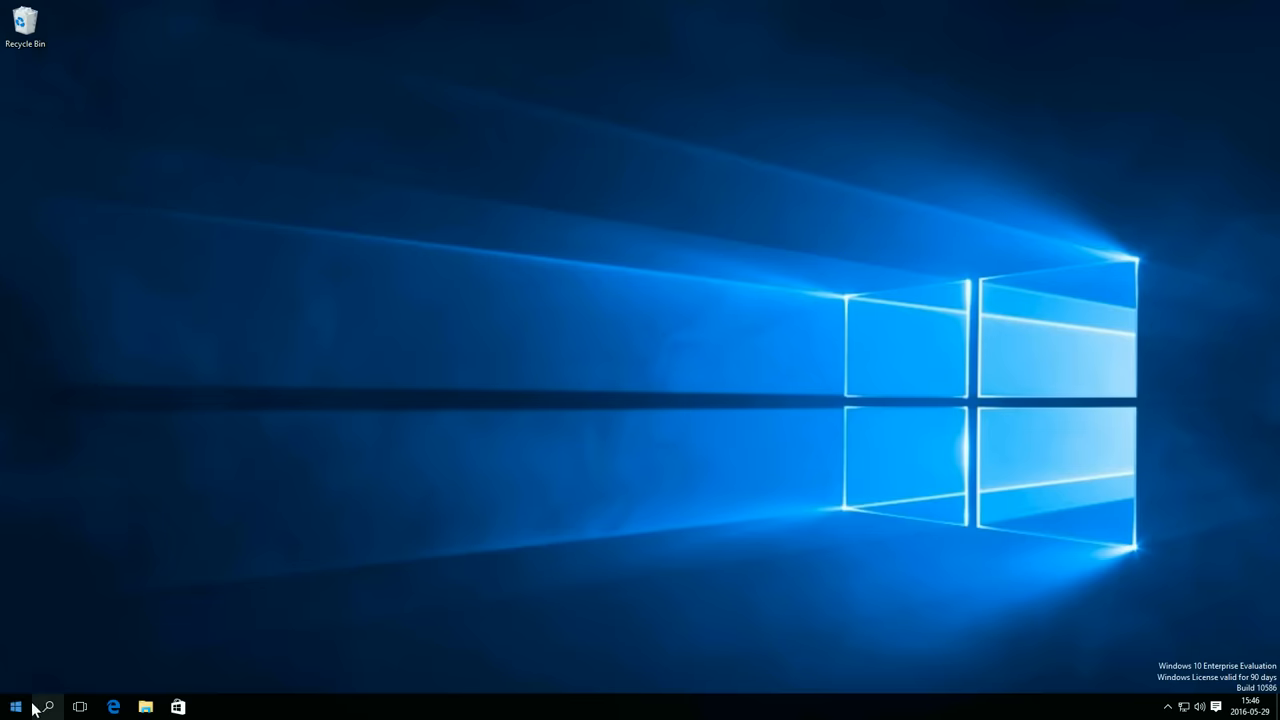
- Launch QGIS Desktop 2.14.3, save the SSL server exception and close the startup tips
{"action": "left_click", "coordinate": [16, 708]}
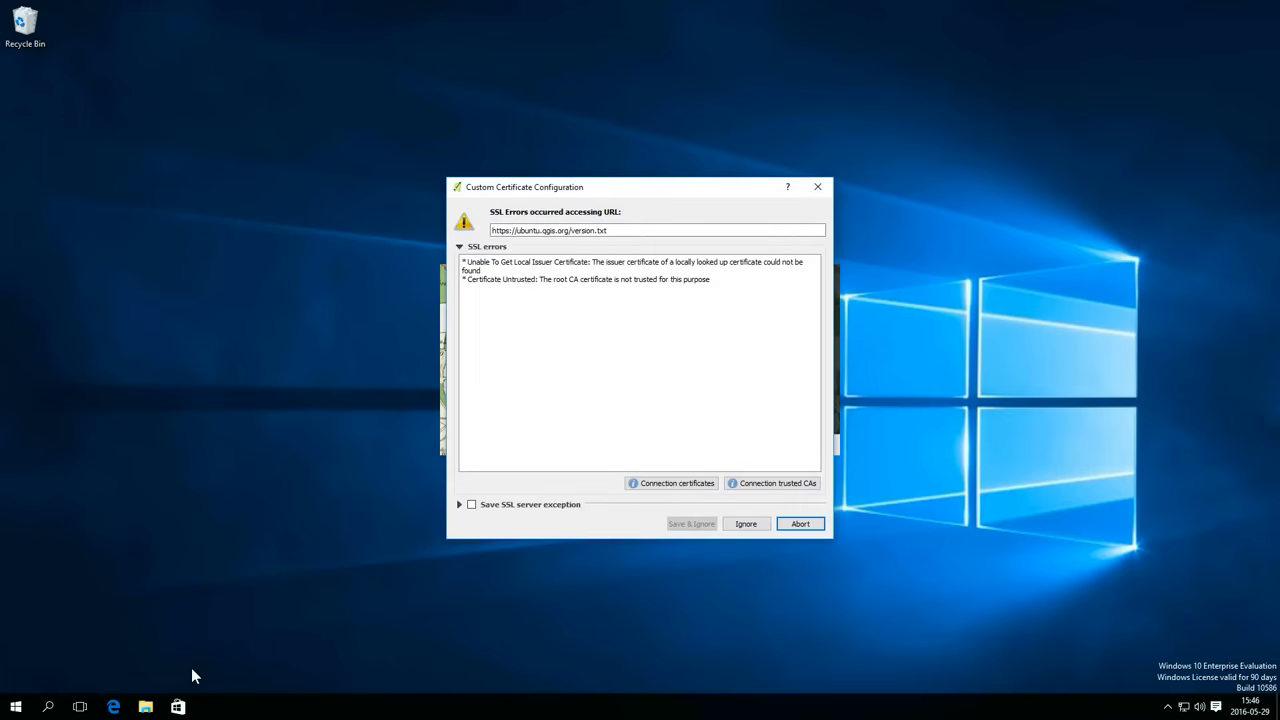
{"action": "mouse_move", "coordinate": [476, 520]}
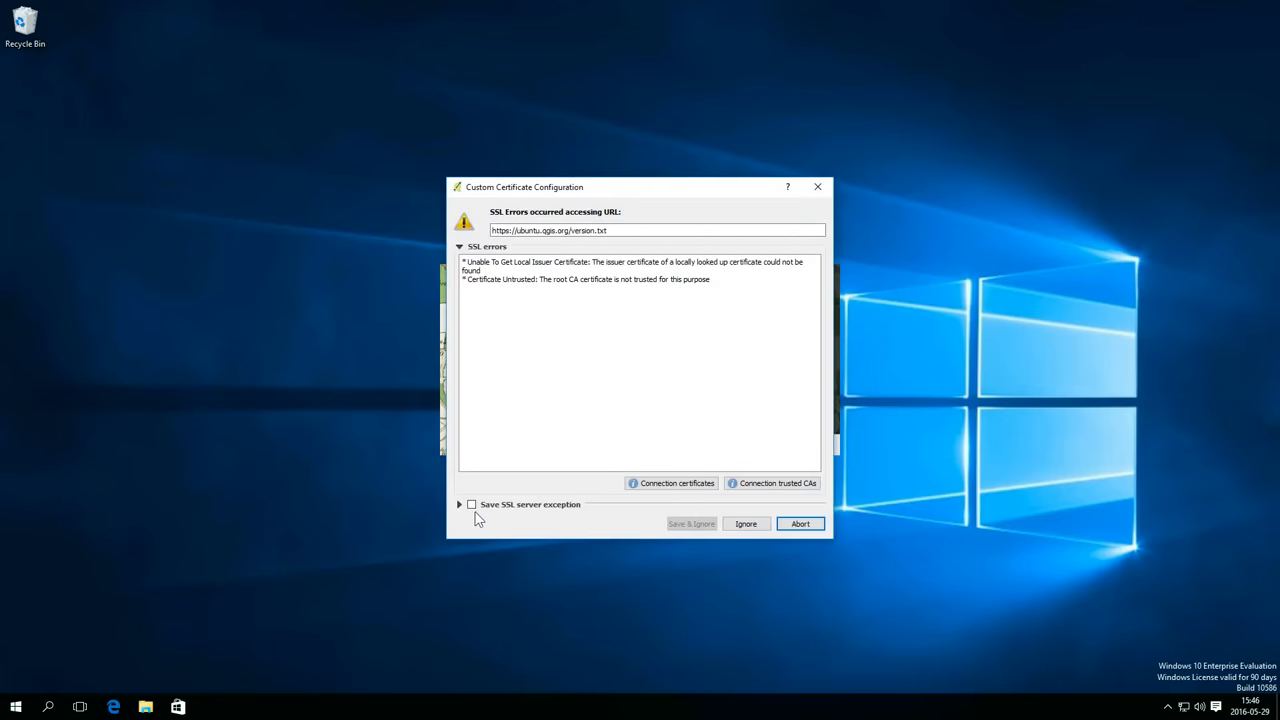
{"action": "left_click", "coordinate": [472, 504]}
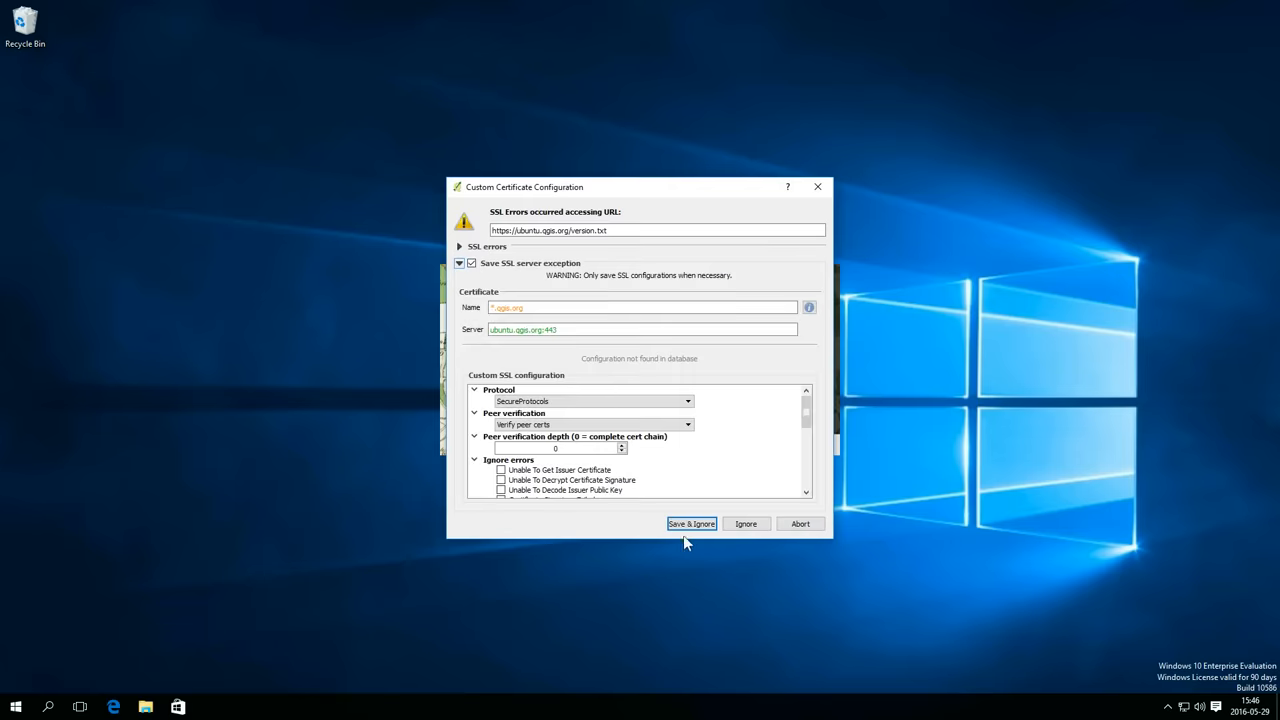
{"action": "mouse_move", "coordinate": [746, 524]}
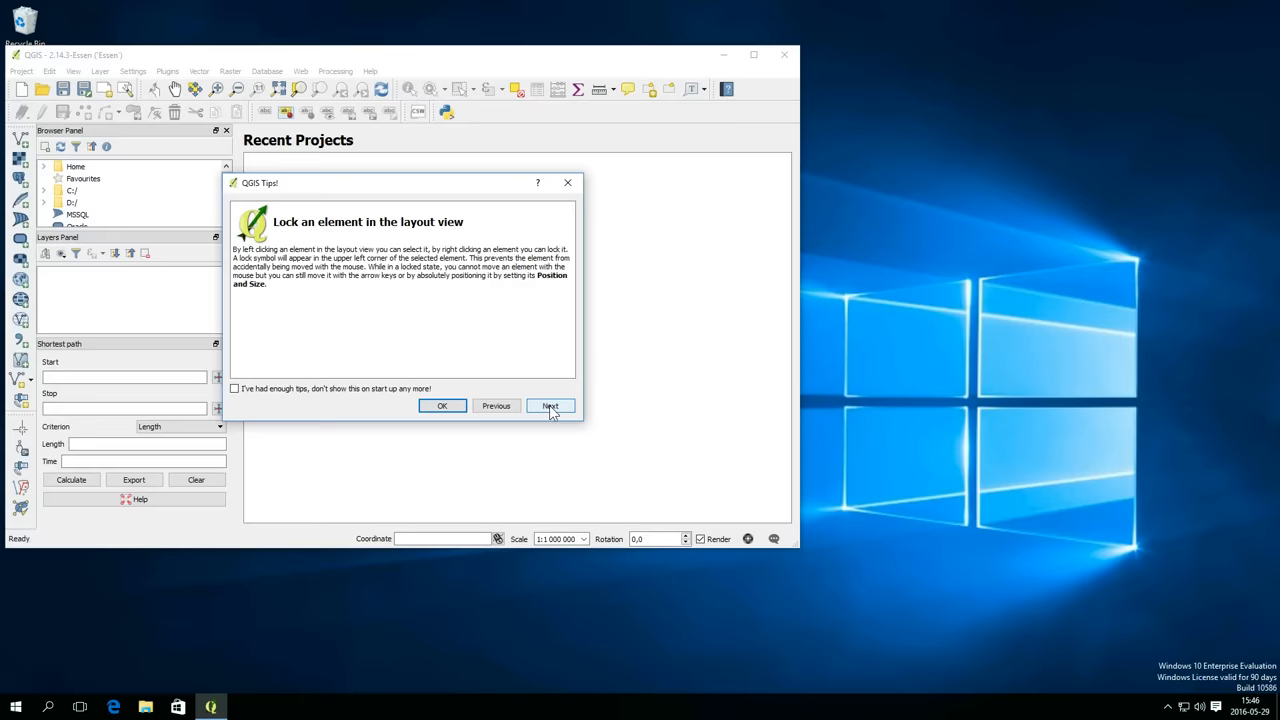
{"action": "left_click", "coordinate": [550, 406]}
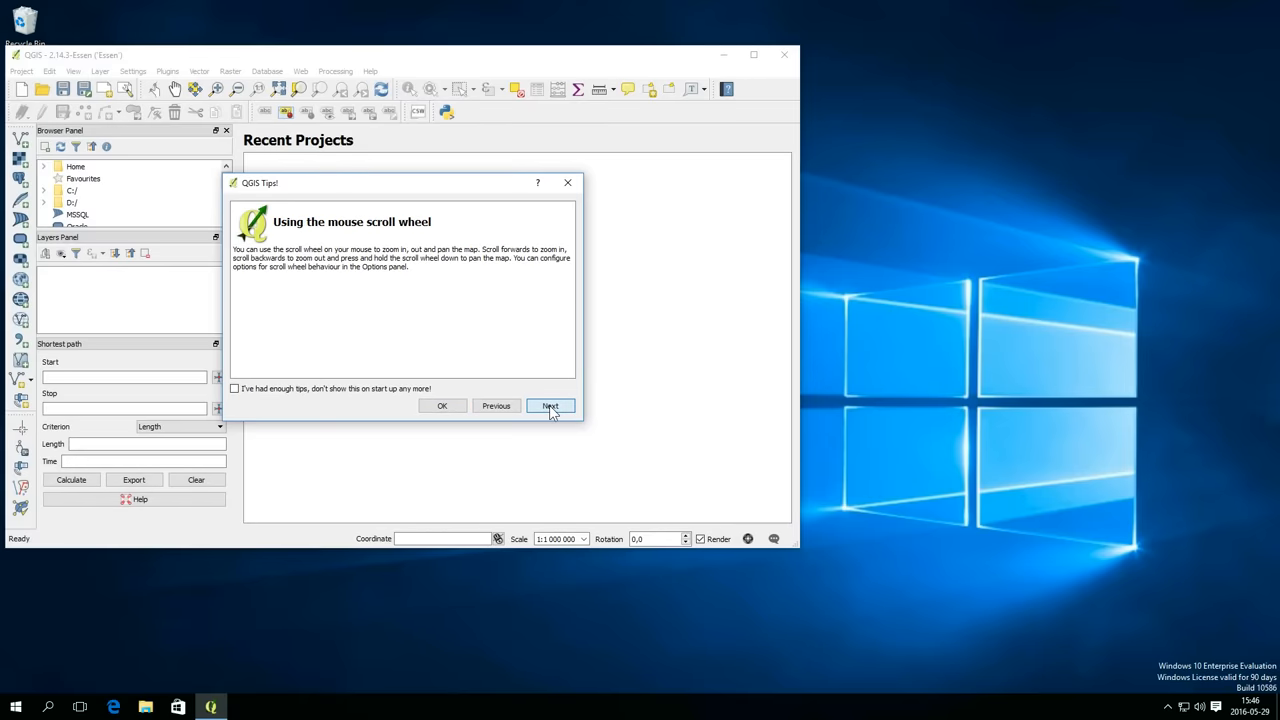
{"action": "left_click", "coordinate": [548, 404]}
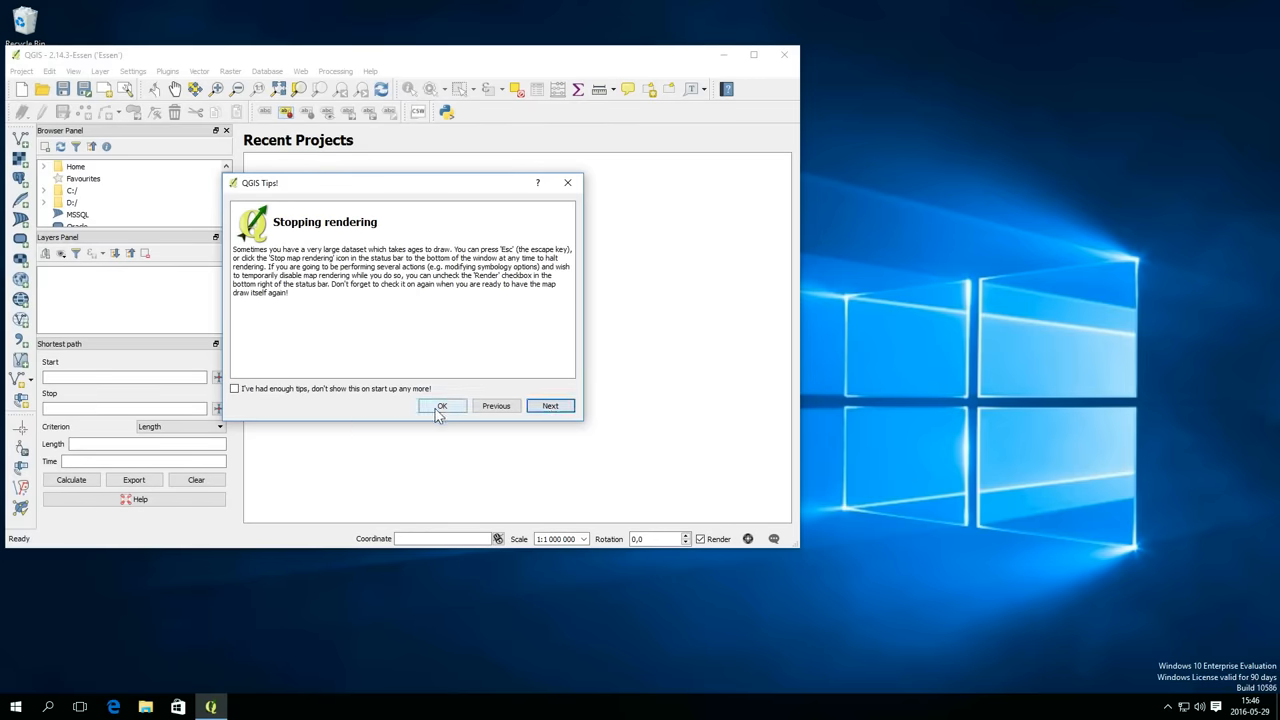
{"action": "left_click", "coordinate": [440, 404]}
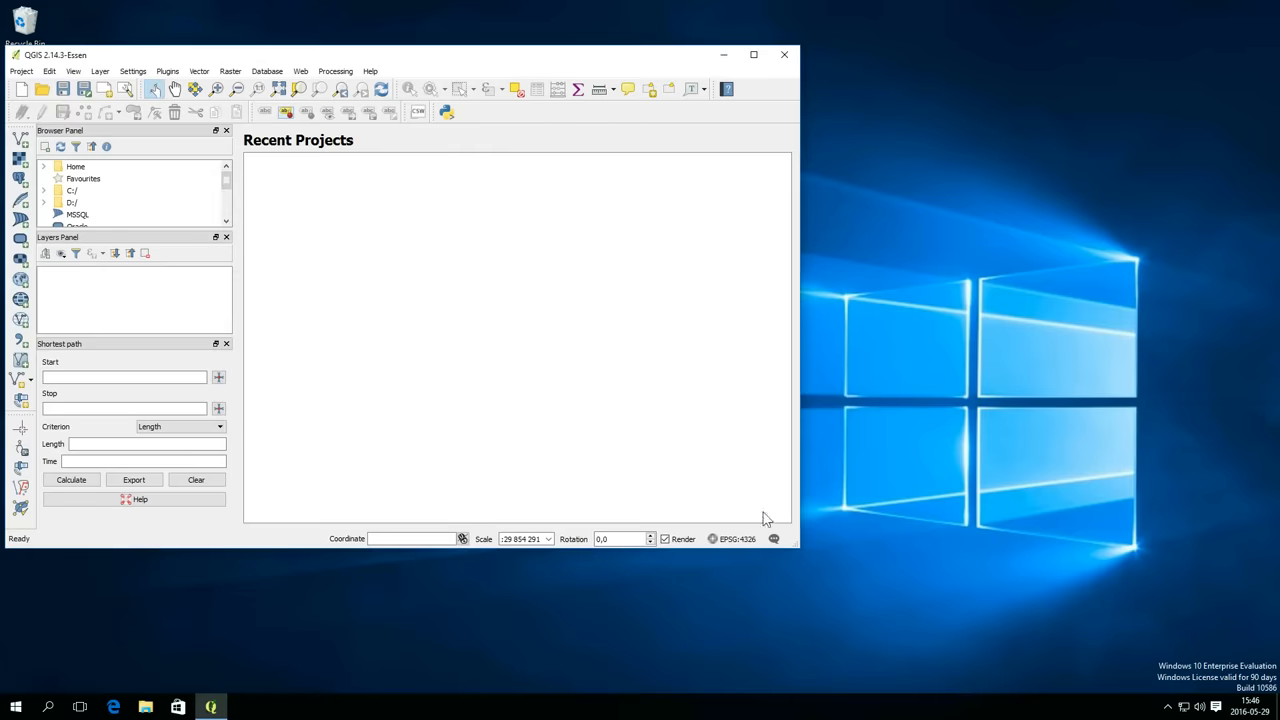
- Maximise QGIS, dock the Layers panel on the left, close Shortest path and re-dock the loose toolbar
{"action": "left_click", "coordinate": [752, 54]}
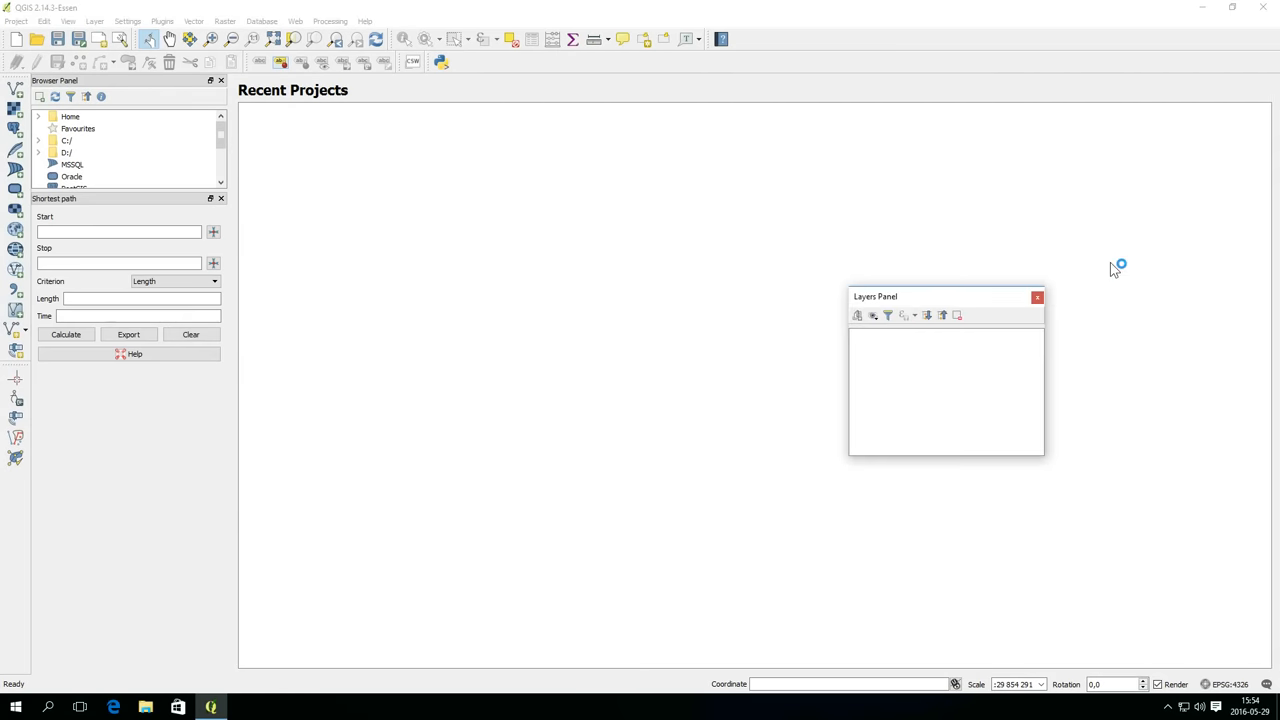
{"action": "left_click_drag", "start_coordinate": [948, 296], "coordinate": [140, 152]}
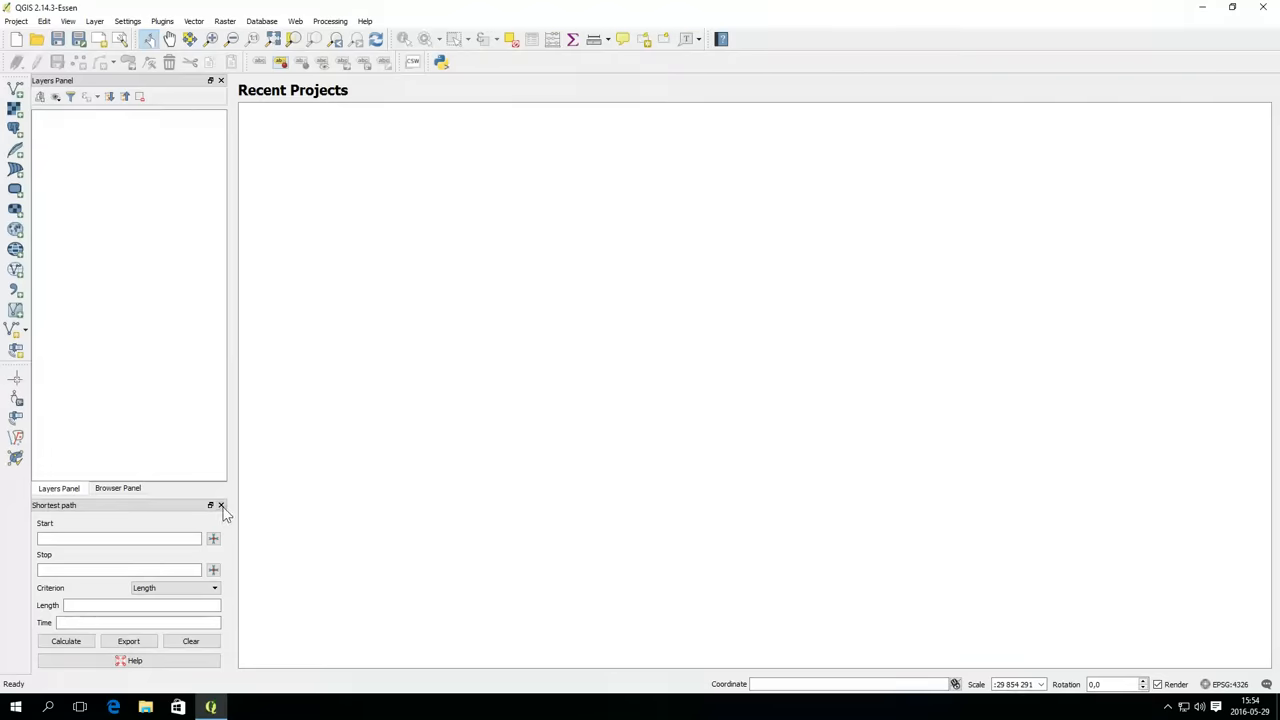
{"action": "left_click", "coordinate": [220, 504]}
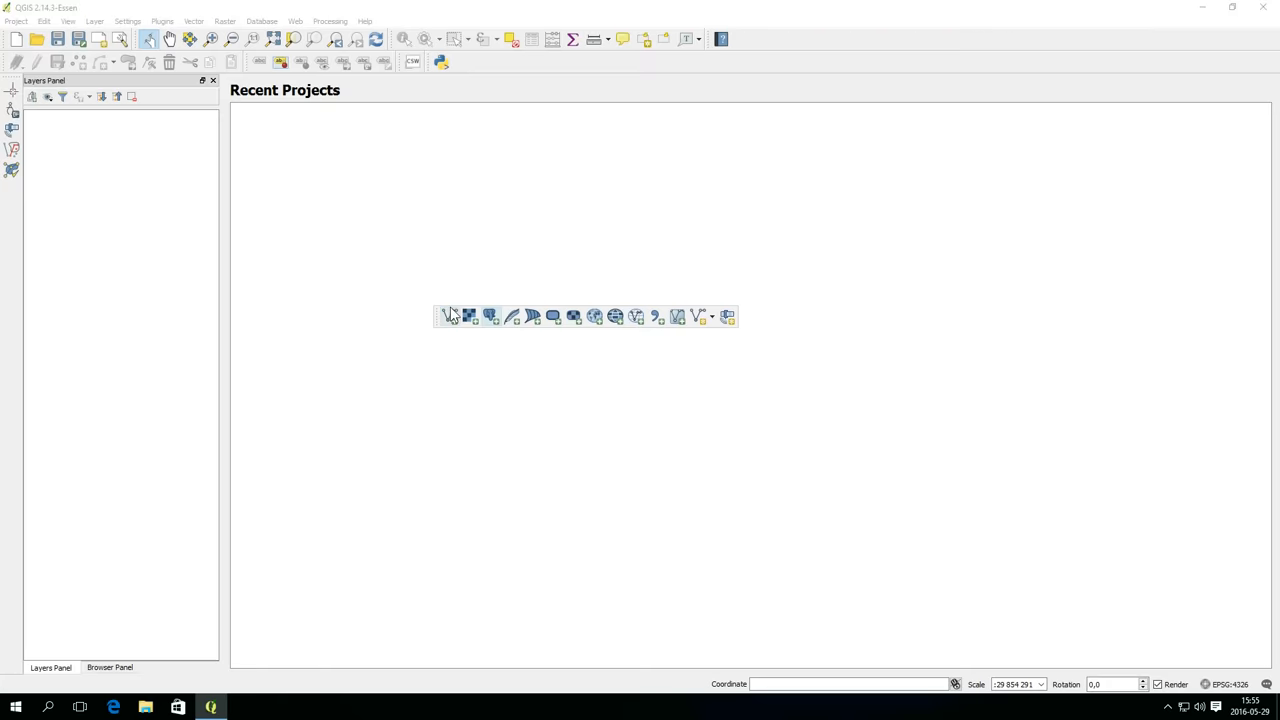
{"action": "left_click_drag", "start_coordinate": [436, 316], "coordinate": [436, 188]}
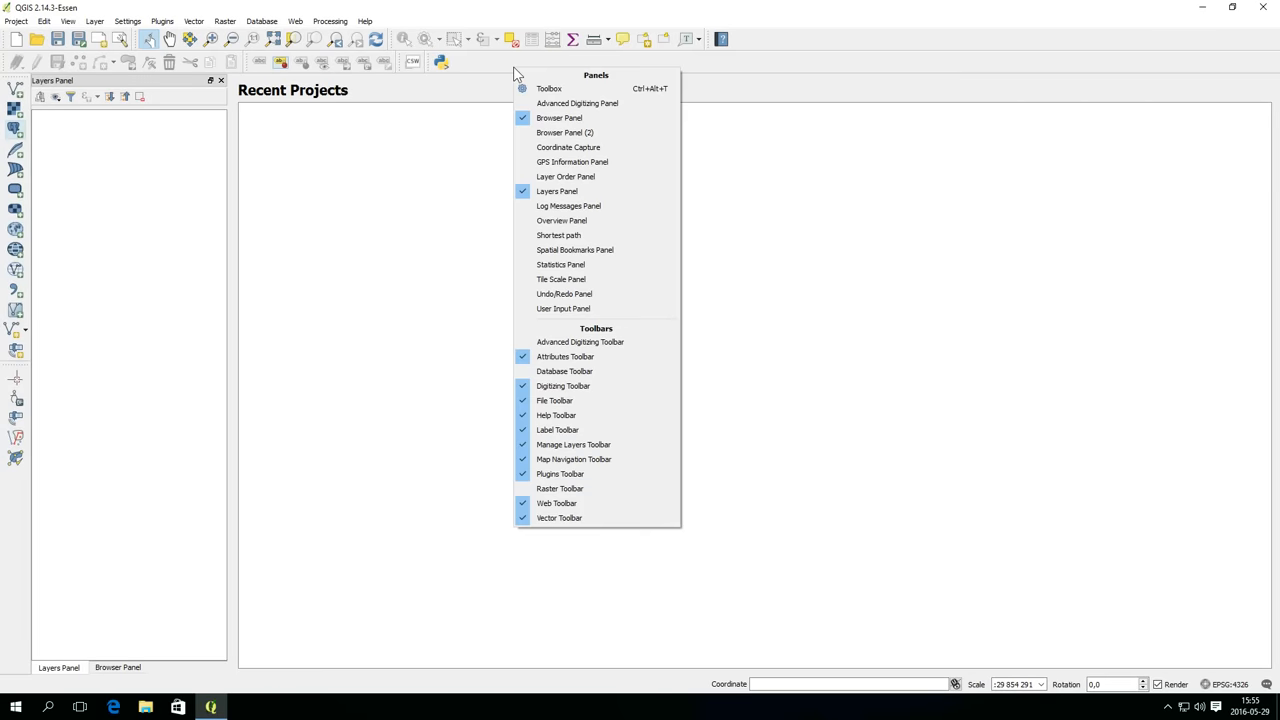
{"action": "mouse_move", "coordinate": [532, 76]}
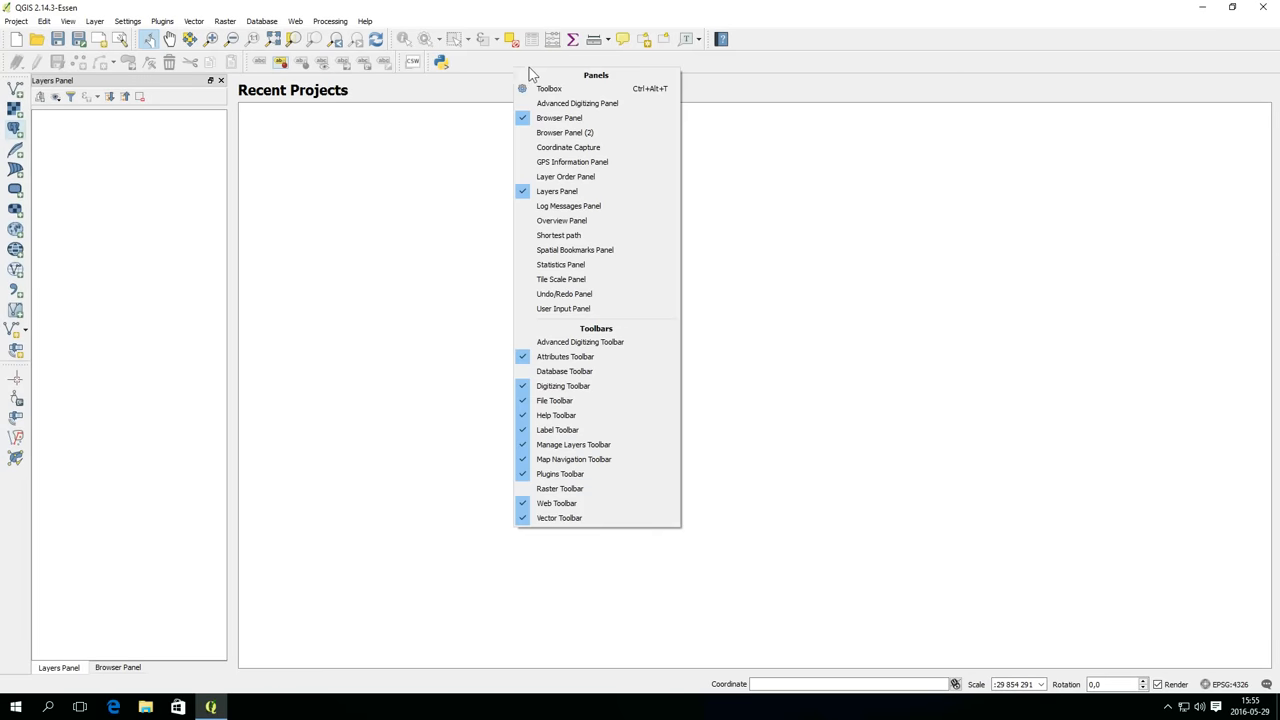
{"action": "mouse_move", "coordinate": [548, 88]}
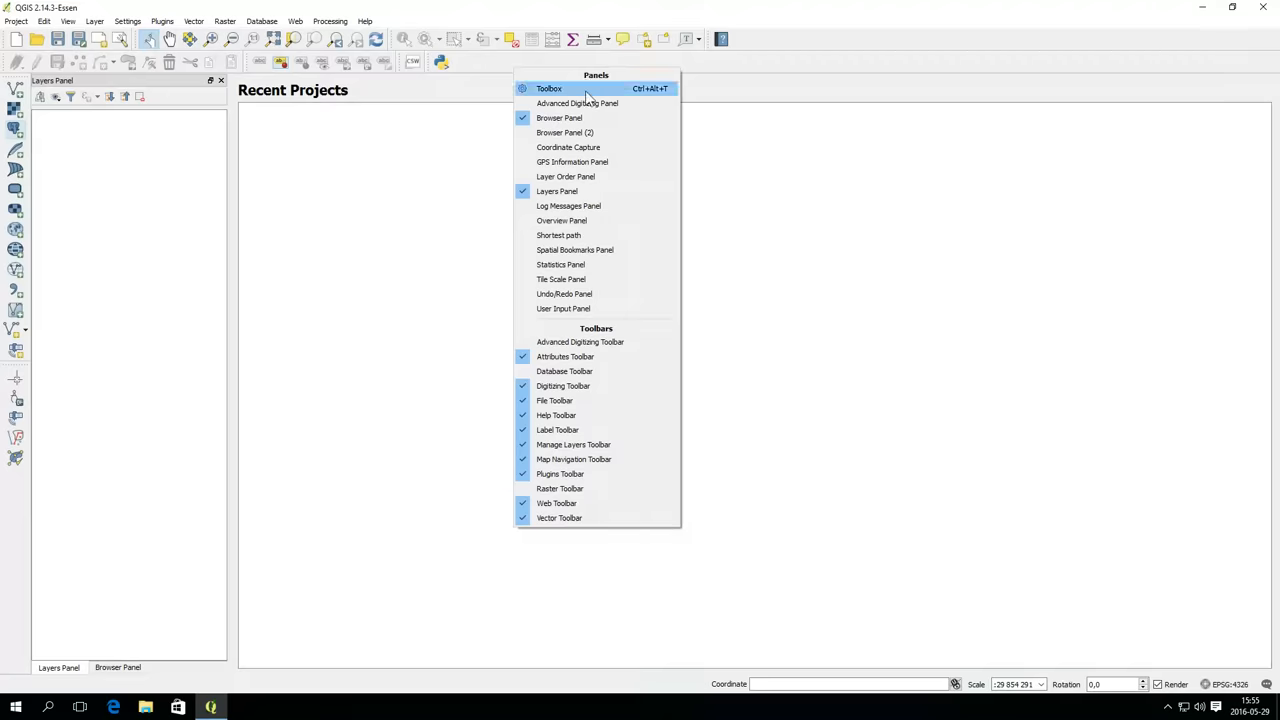
{"action": "mouse_move", "coordinate": [618, 264]}
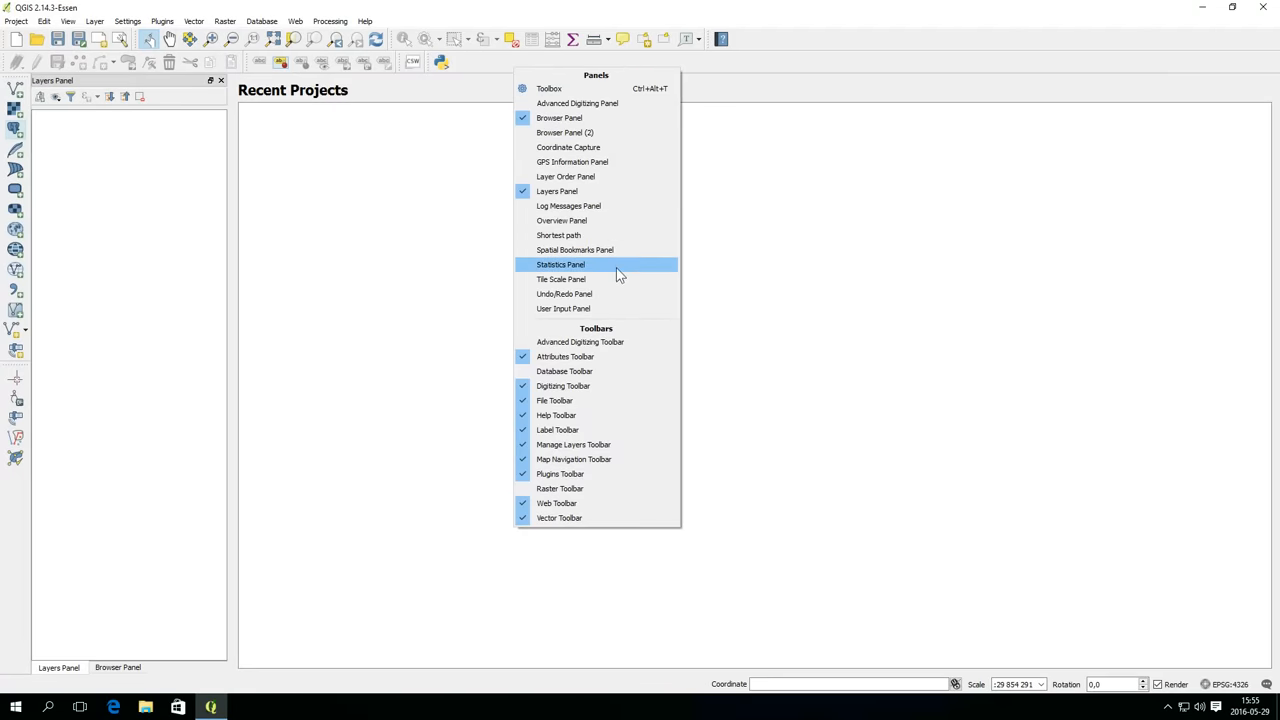
{"action": "mouse_move", "coordinate": [620, 308]}
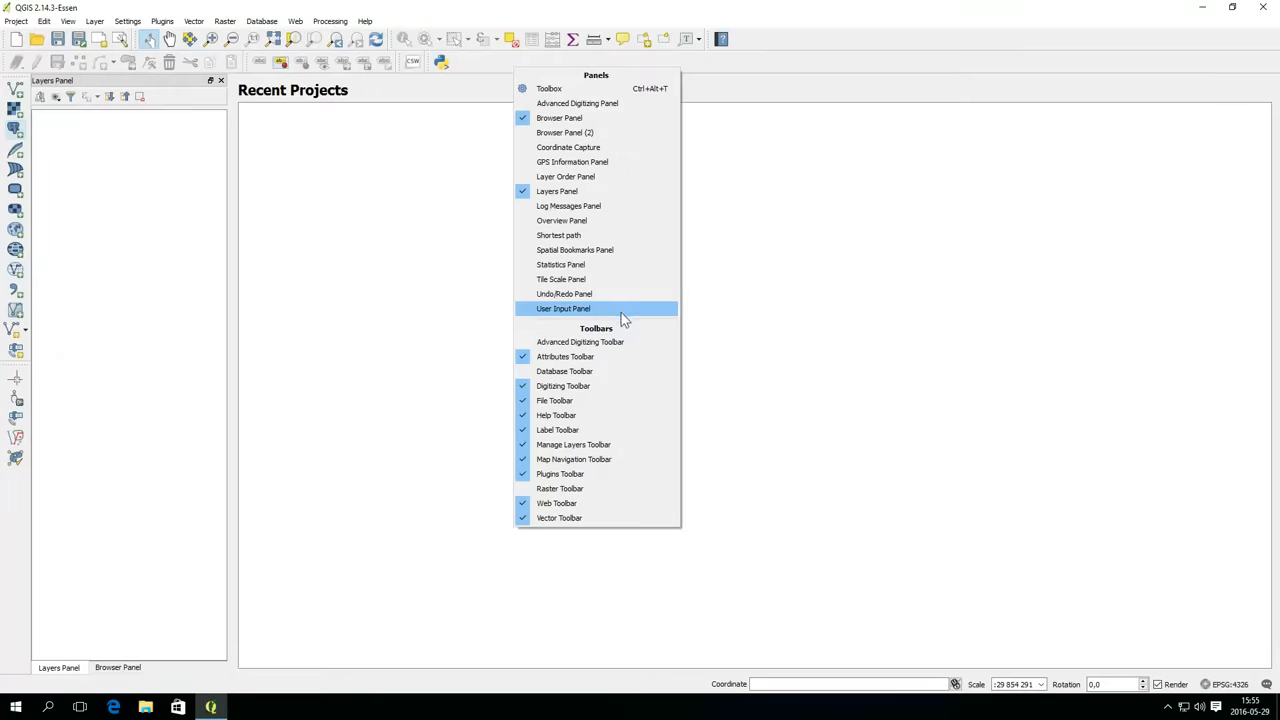
{"action": "mouse_move", "coordinate": [604, 518]}
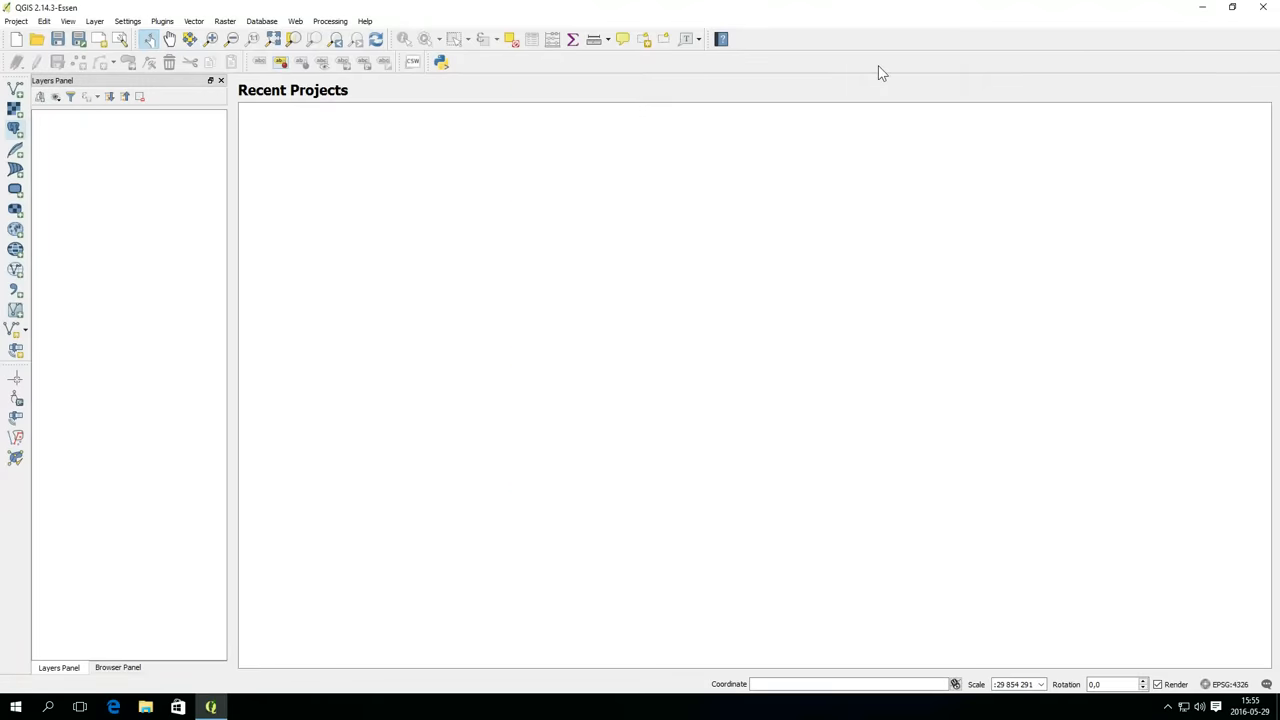
{"action": "left_click", "coordinate": [16, 20]}
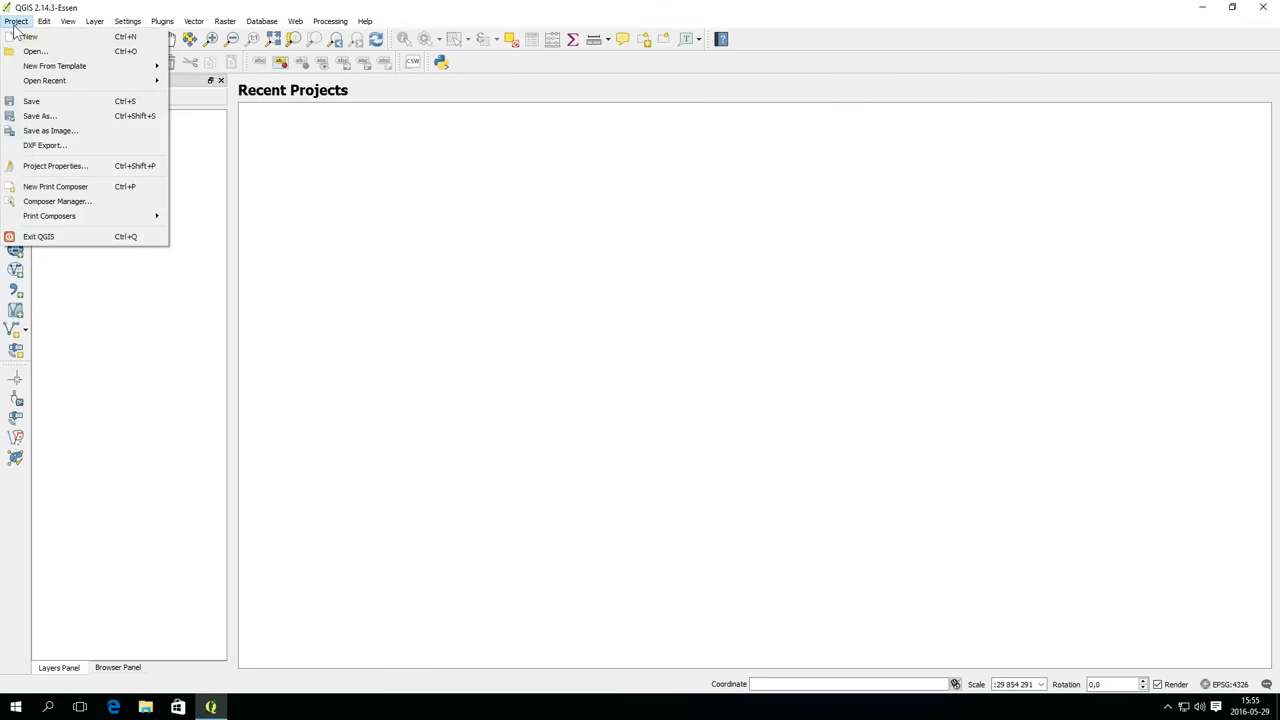
{"action": "left_click", "coordinate": [96, 20]}
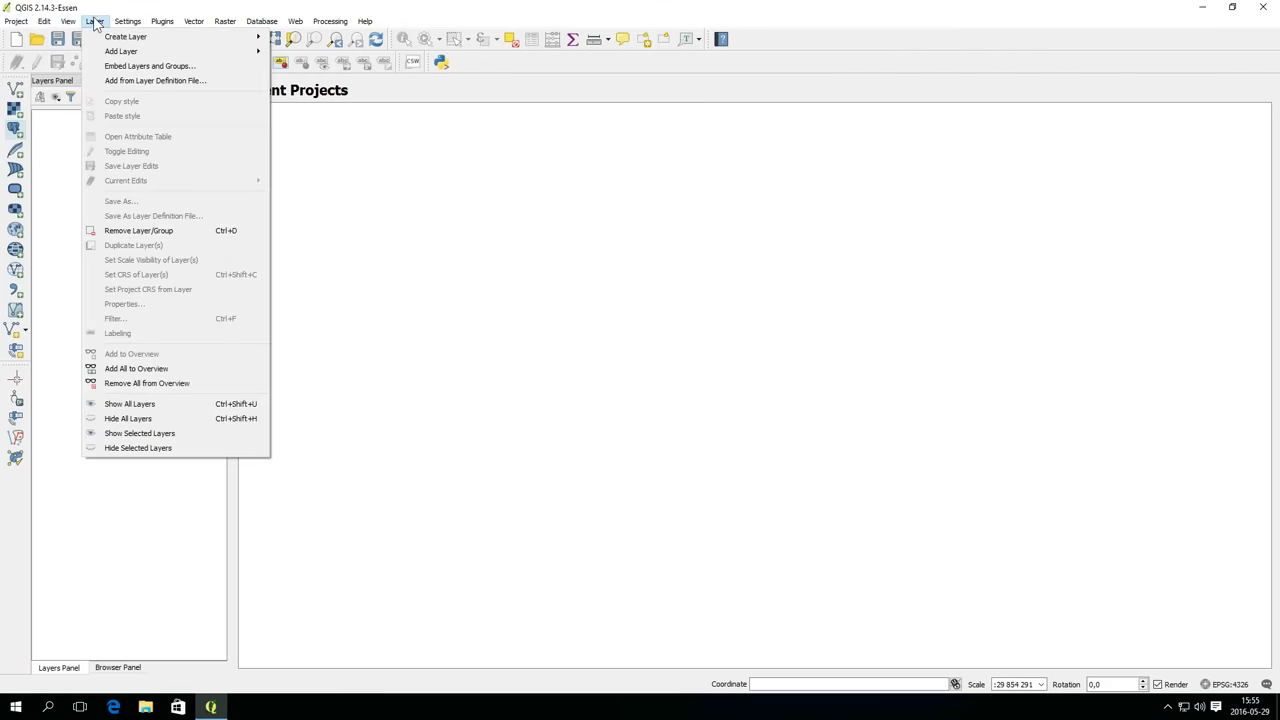
{"action": "left_click", "coordinate": [260, 20]}
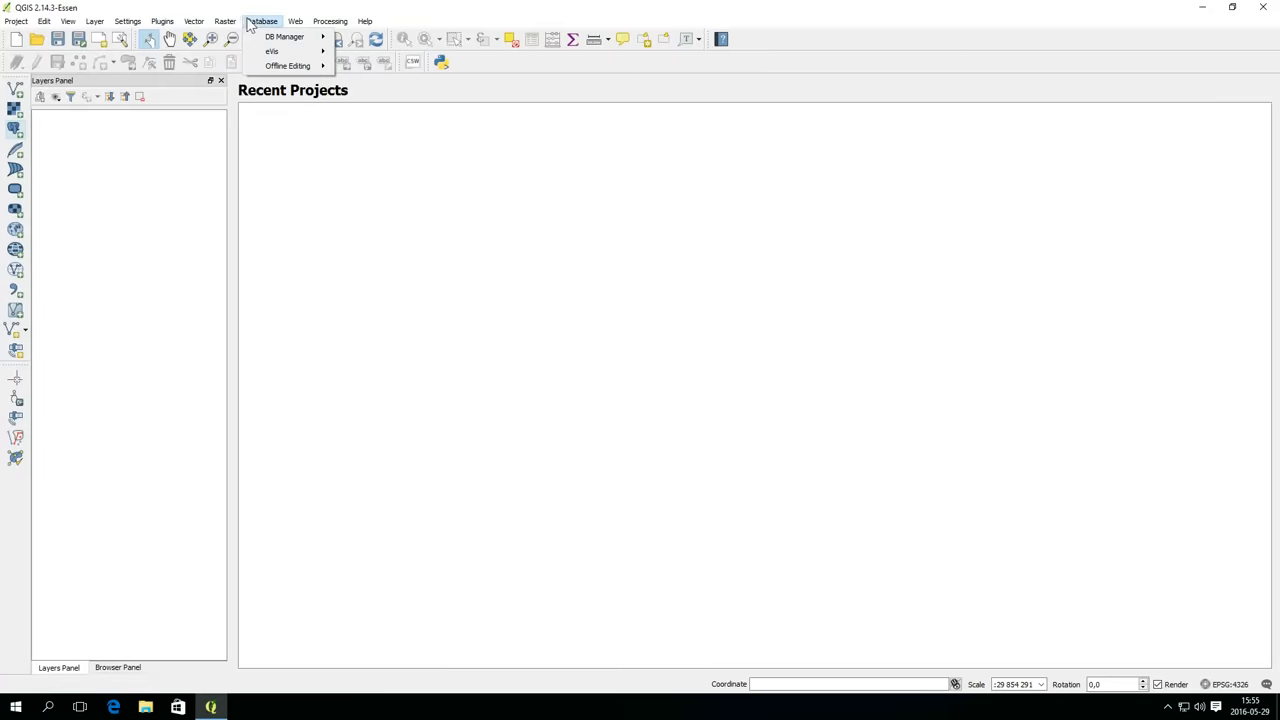
{"action": "left_click", "coordinate": [416, 24]}
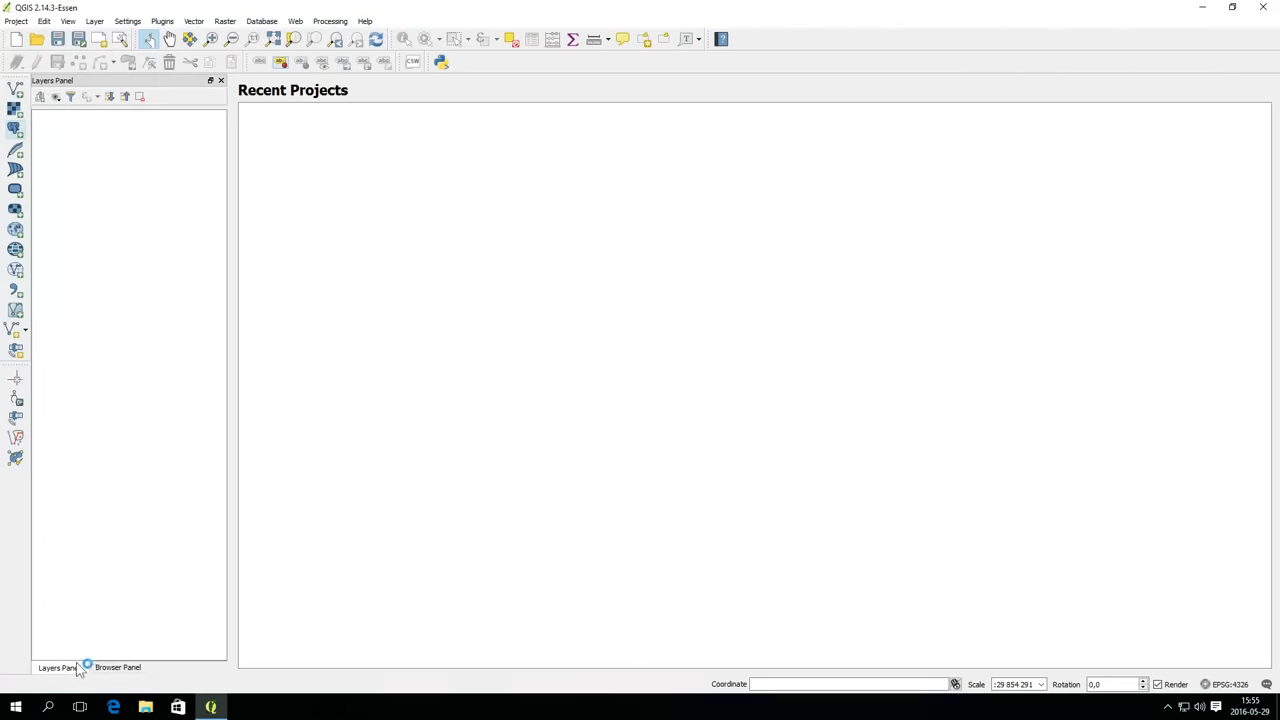
{"action": "left_click", "coordinate": [850, 684]}
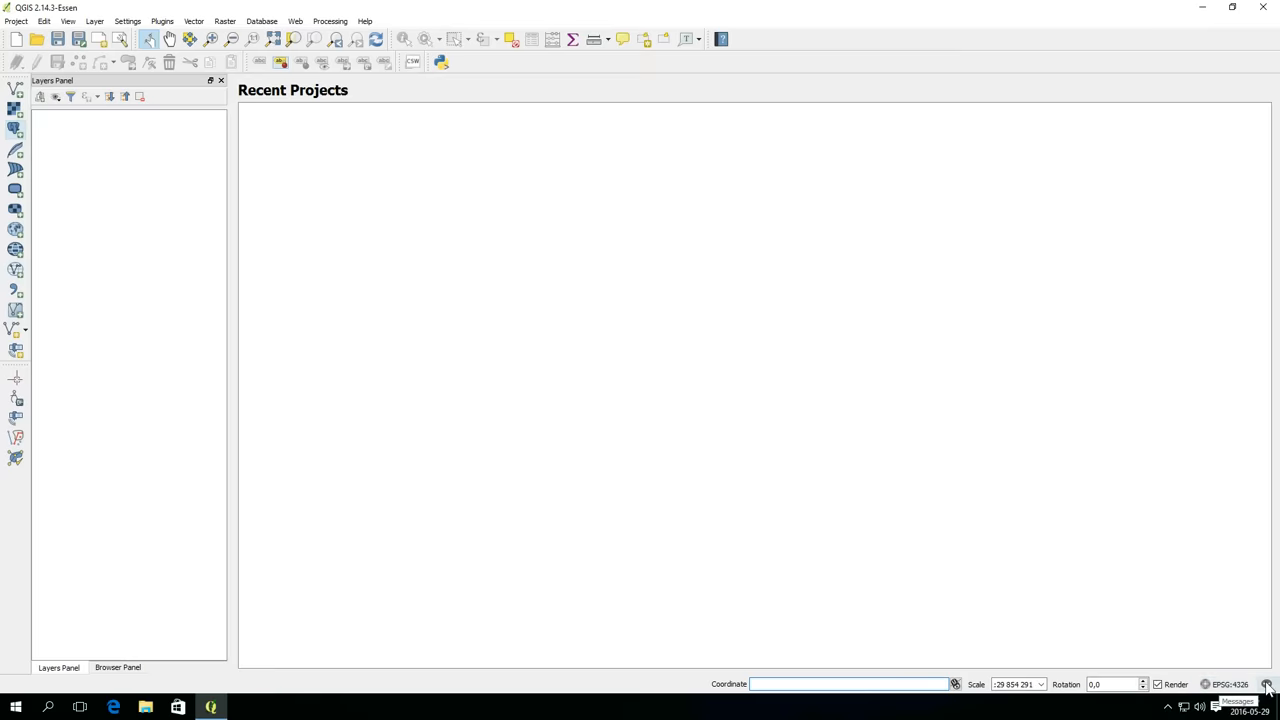
{"action": "left_click", "coordinate": [1268, 684]}
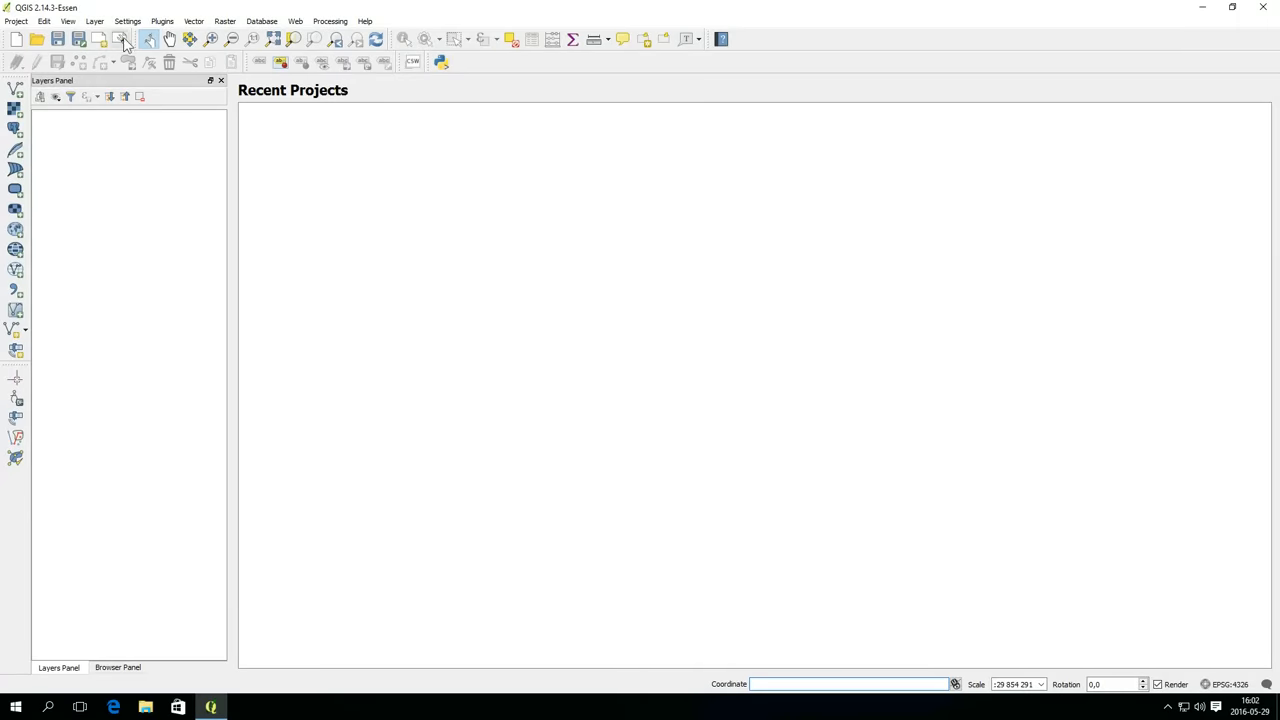
- Bring up Manage and Install Plugins and move its window toward the screen centre
{"action": "left_click", "coordinate": [162, 20]}
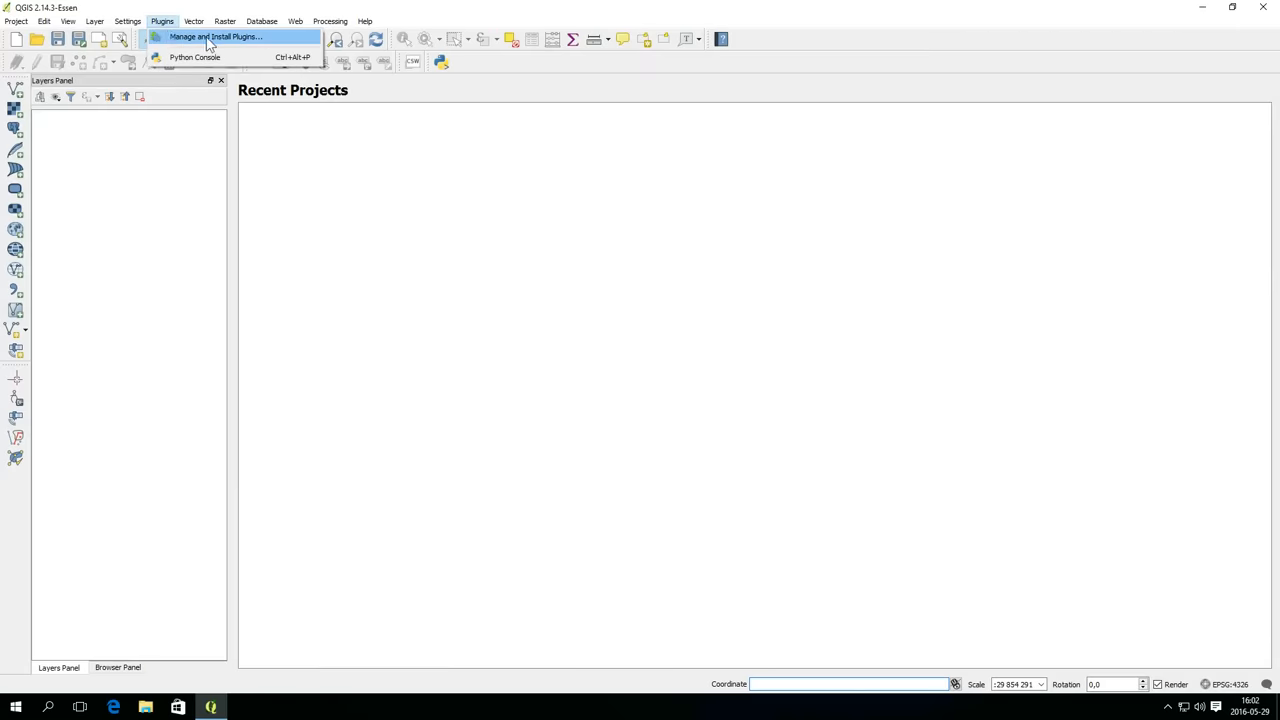
{"action": "left_click", "coordinate": [216, 36]}
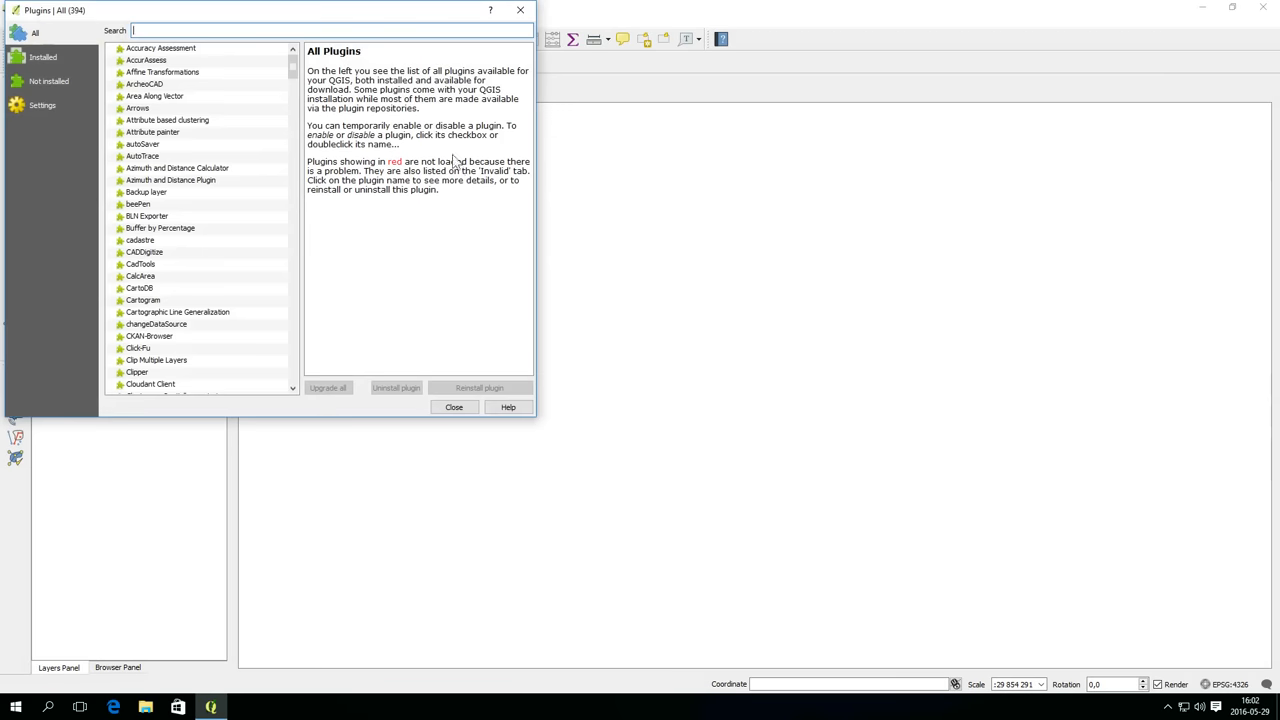
{"action": "left_click_drag", "start_coordinate": [300, 10], "coordinate": [610, 156]}
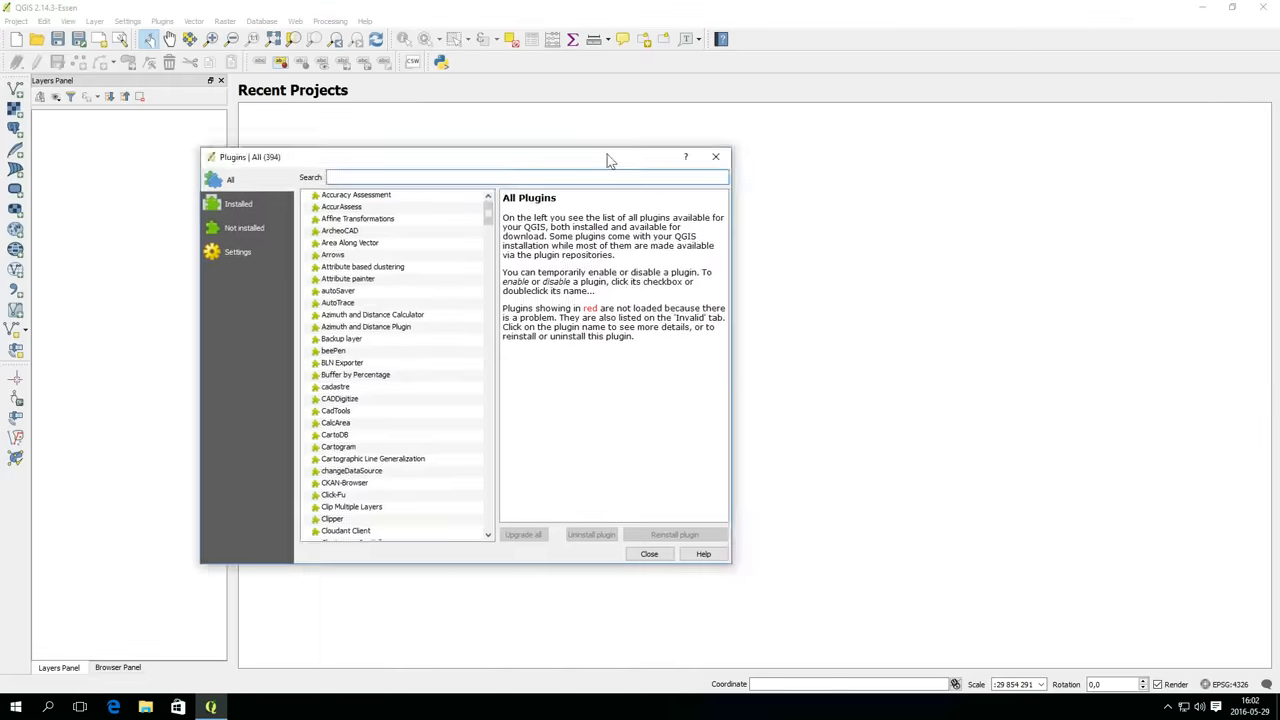
{"action": "left_click_drag", "start_coordinate": [610, 156], "coordinate": [736, 184]}
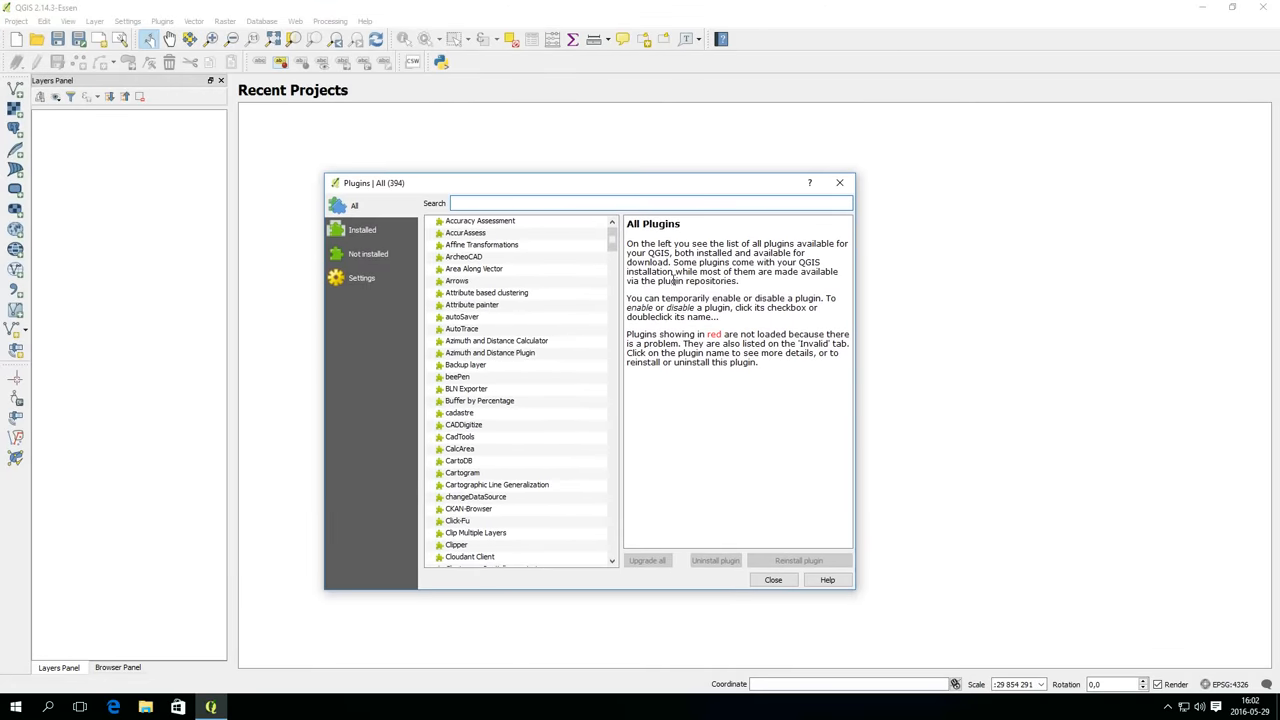
- Search 'open', install the OpenLayers Plugin and close the plugin manager
{"action": "type", "text": "openlay"}
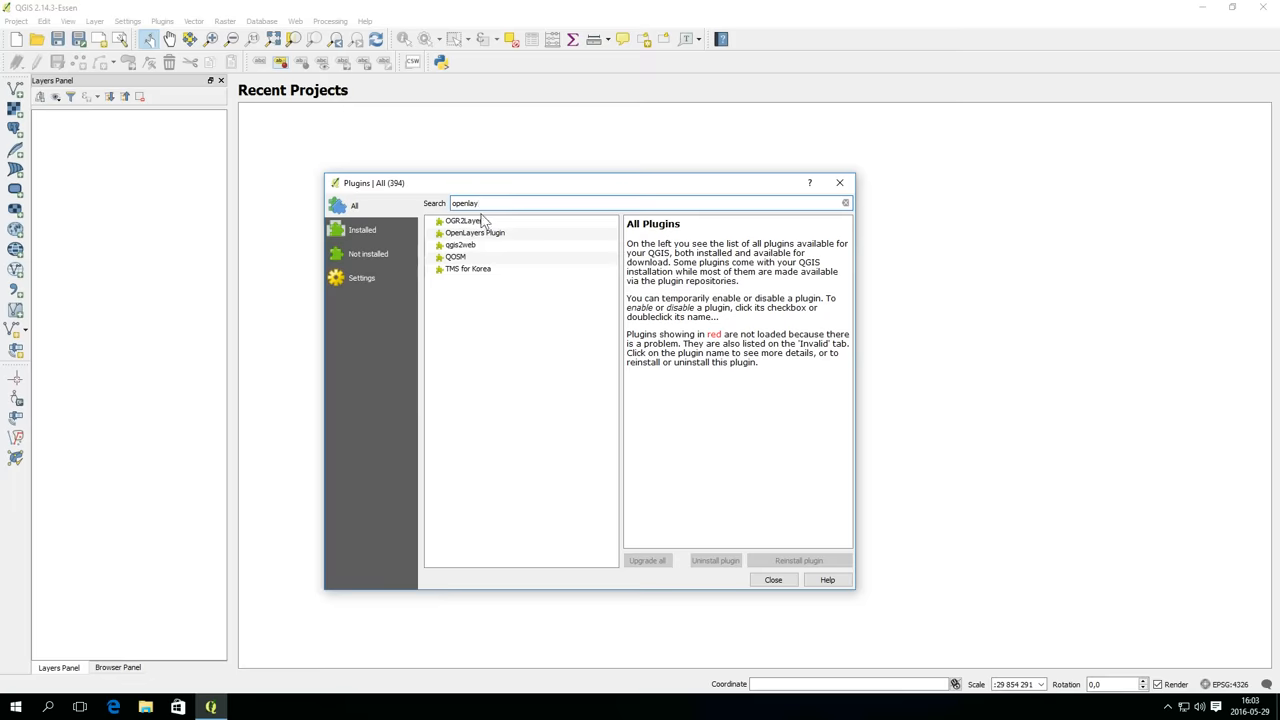
{"action": "left_click", "coordinate": [474, 232]}
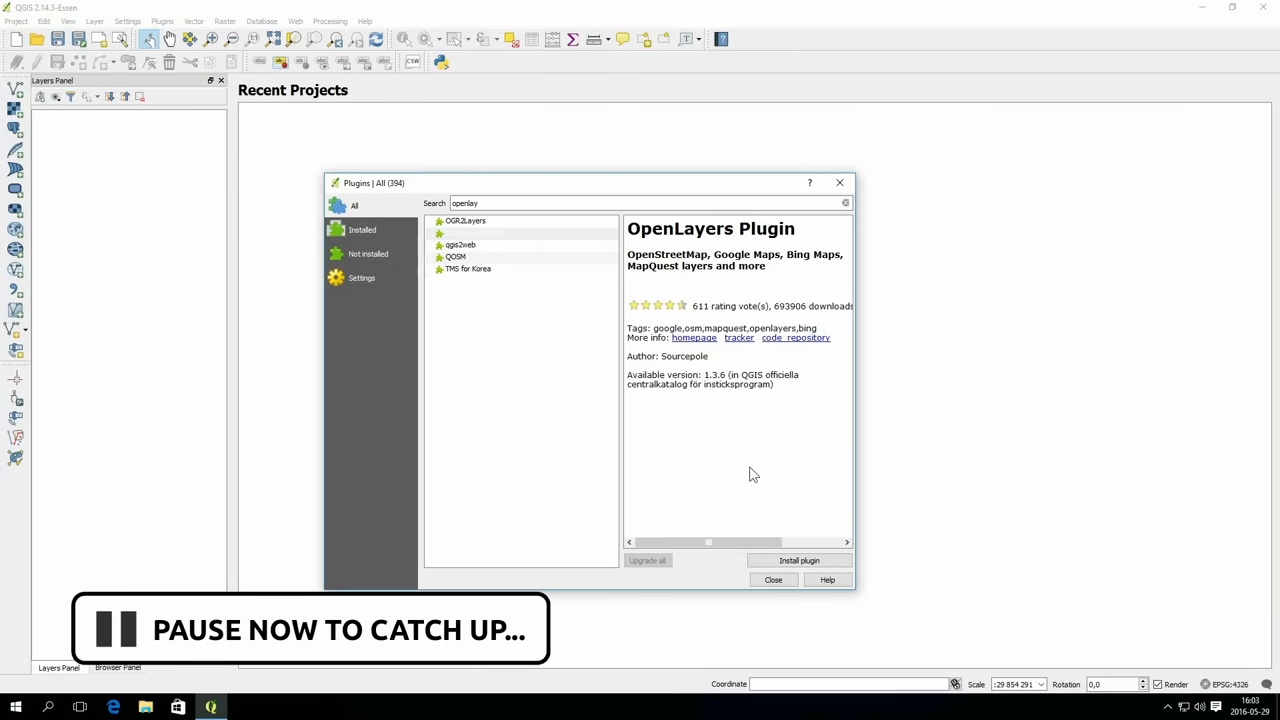
{"action": "left_click", "coordinate": [800, 560]}
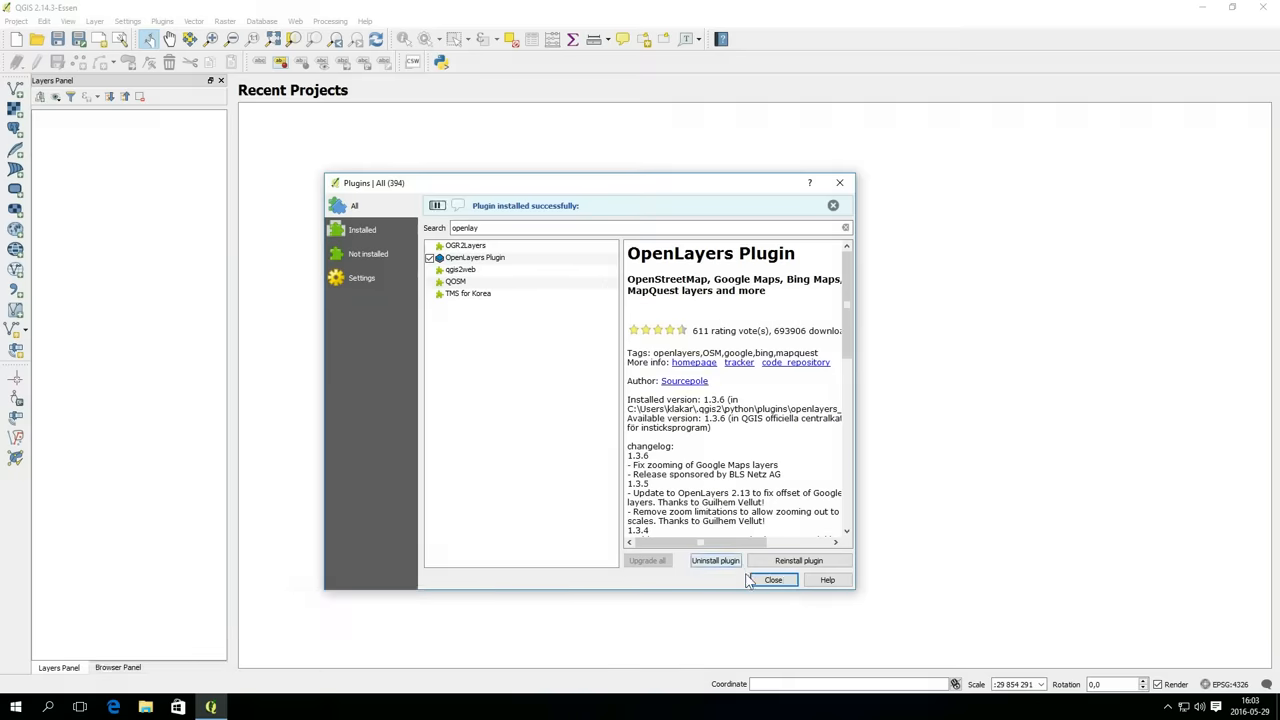
{"action": "left_click", "coordinate": [772, 580]}
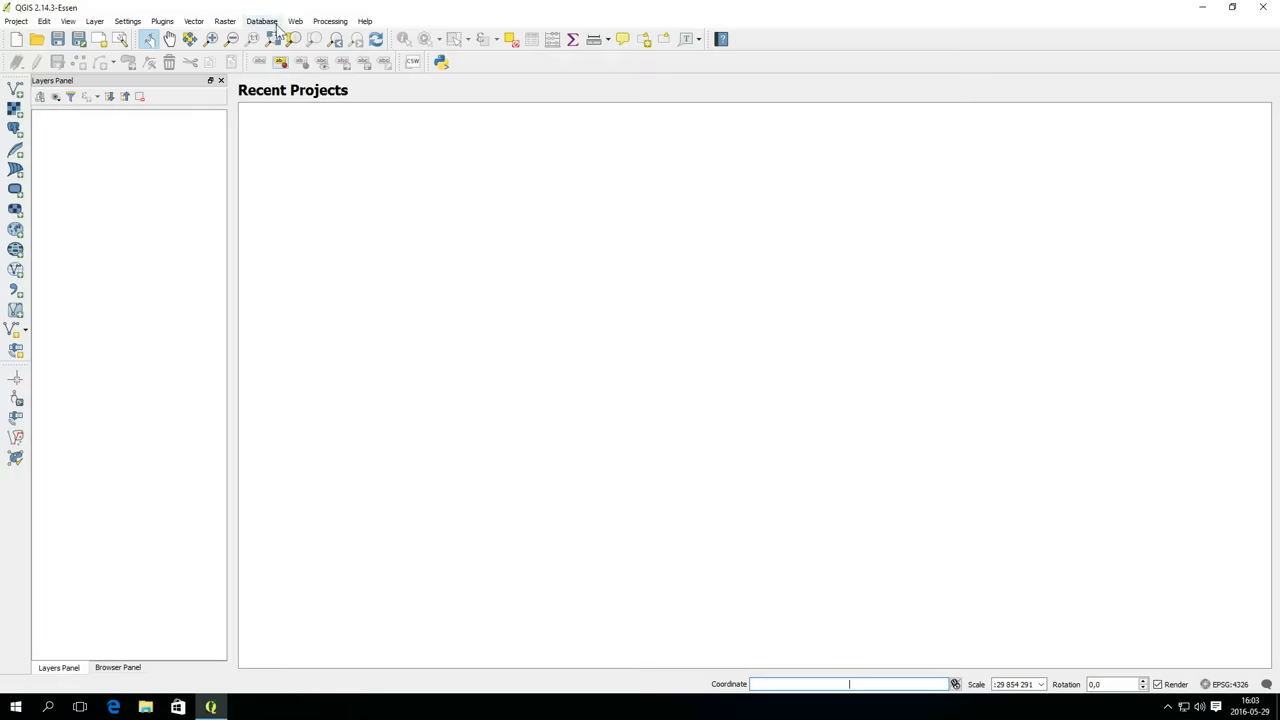
- Add an OpenStreetMap base layer via Web > OpenLayers plugin
{"action": "left_click", "coordinate": [296, 20]}
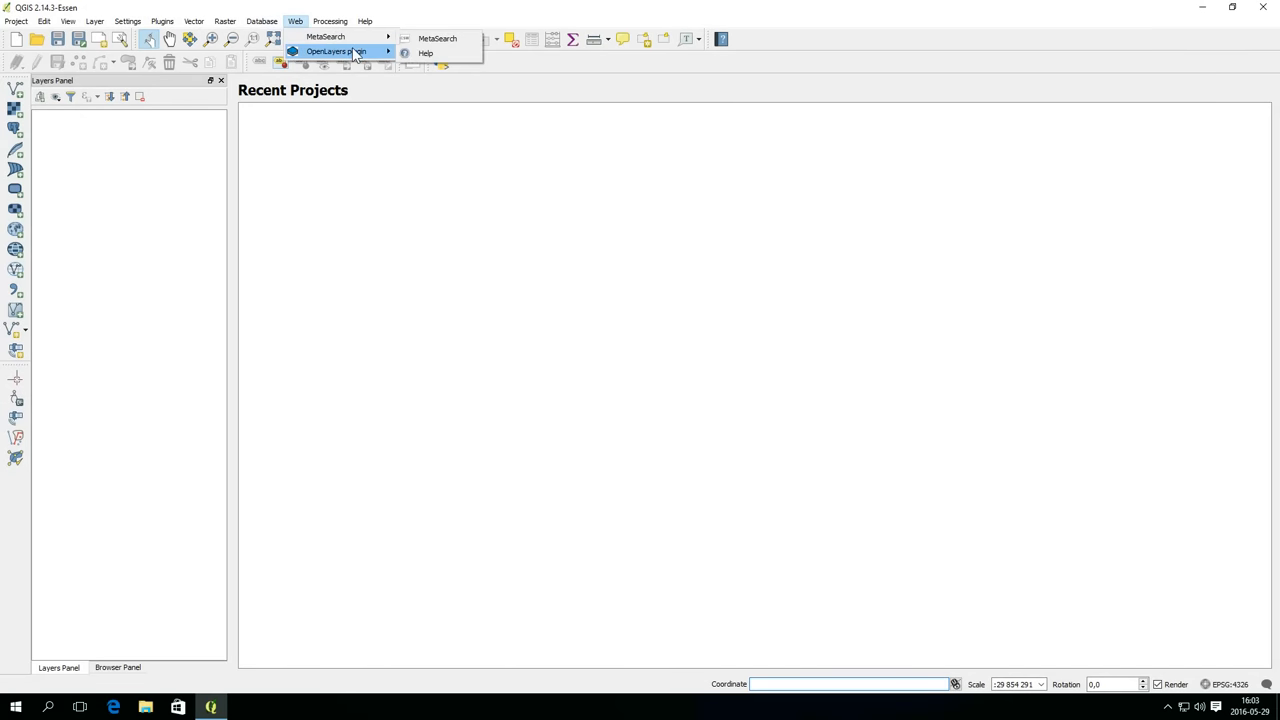
{"action": "mouse_move", "coordinate": [446, 82]}
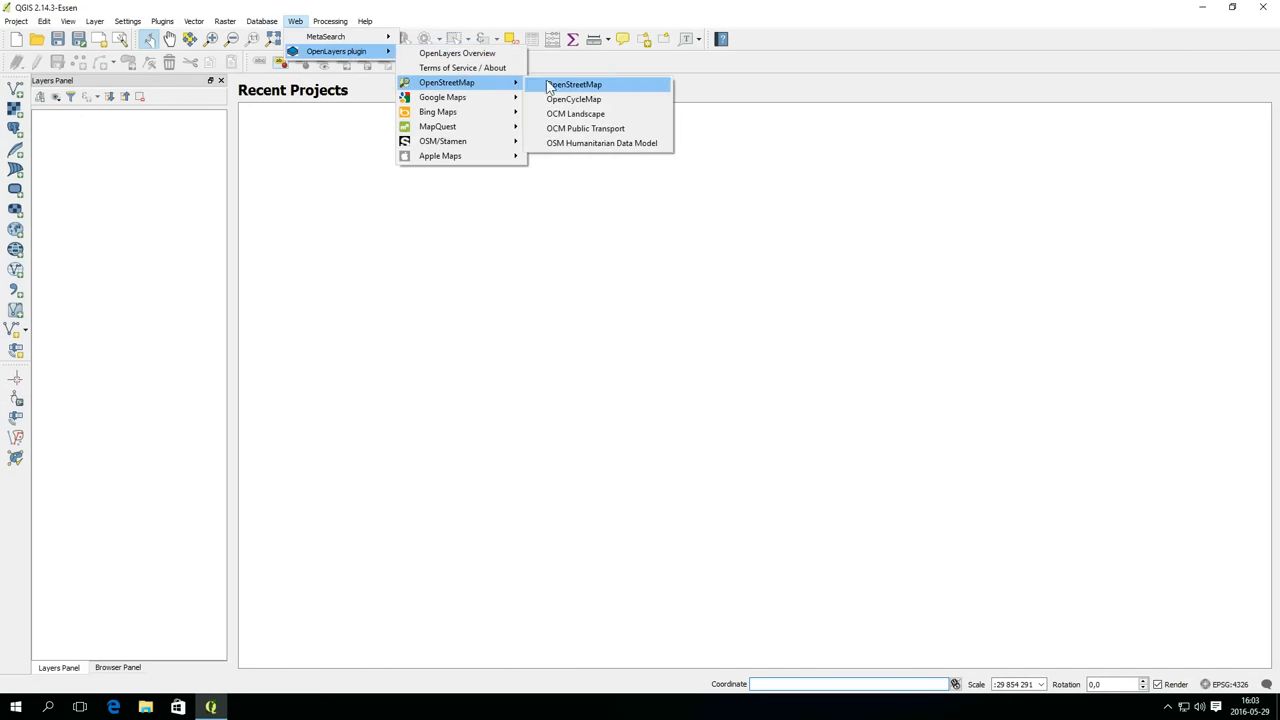
{"action": "left_click", "coordinate": [574, 84]}
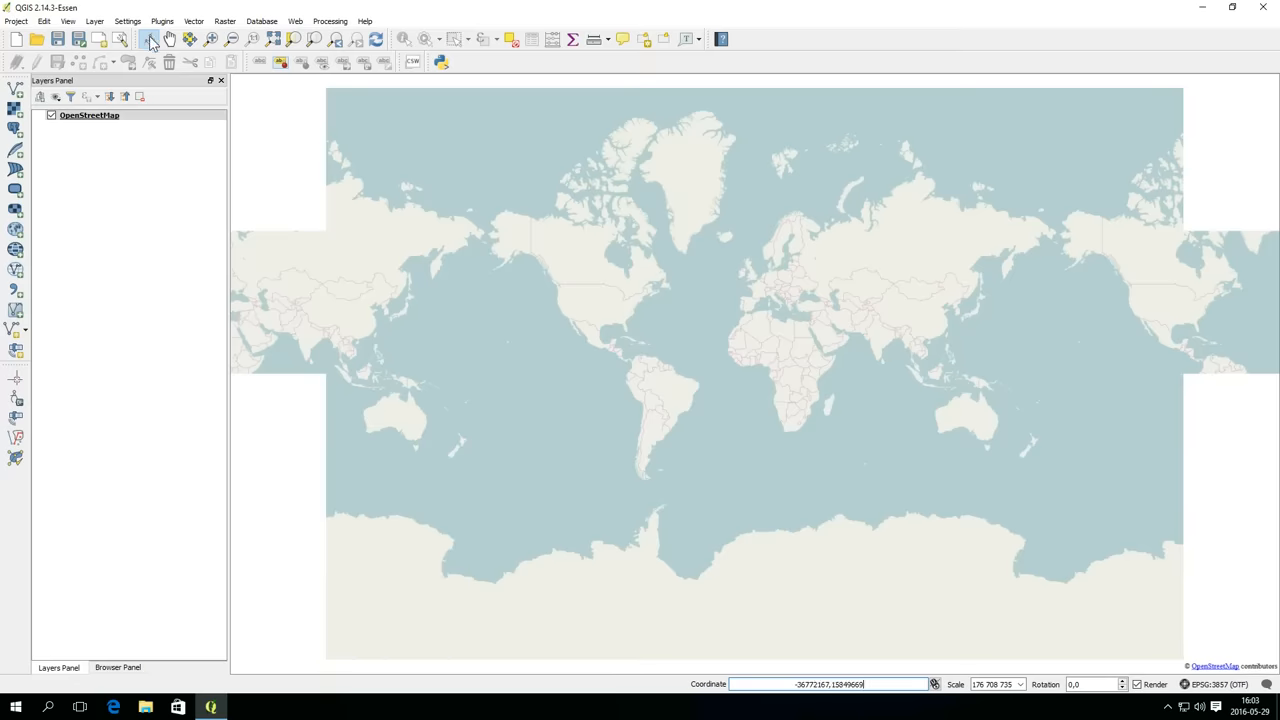
{"action": "mouse_move", "coordinate": [150, 40]}
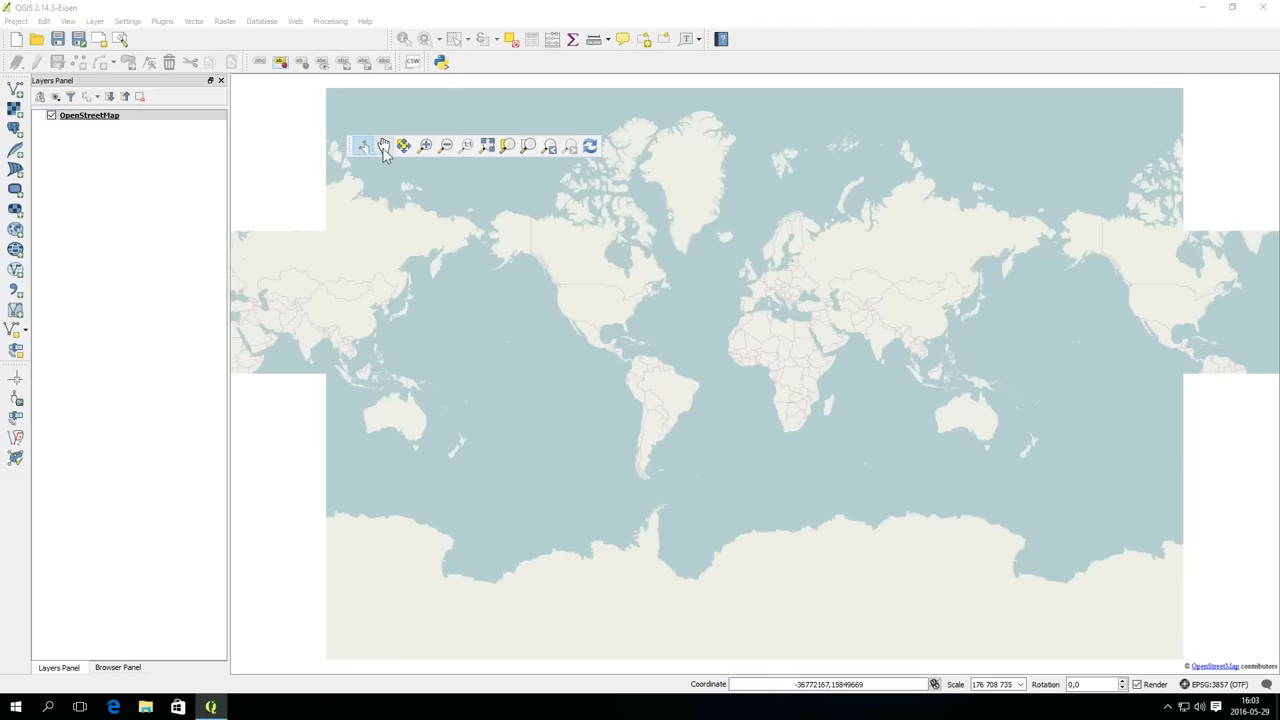
- Pan and zoom the basemap into Europe, then zoom back out to the full world extent
{"action": "left_click", "coordinate": [364, 146]}
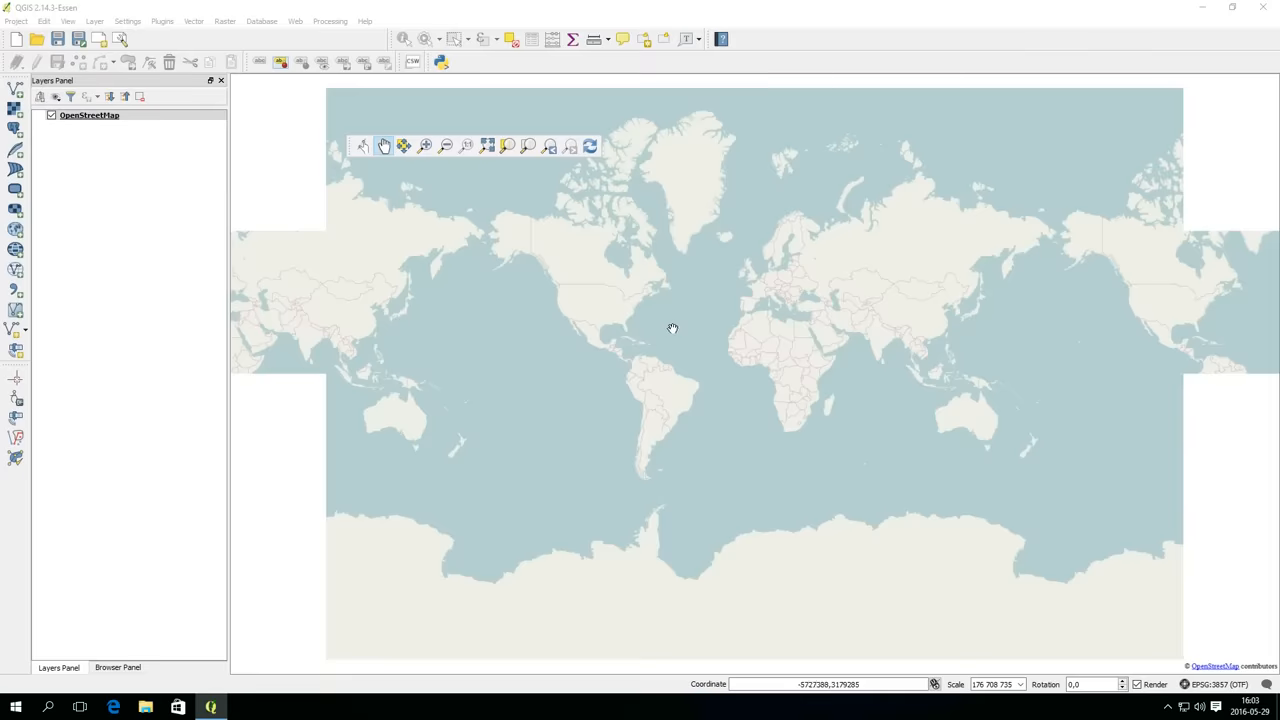
{"action": "left_click_drag", "start_coordinate": [672, 328], "coordinate": [432, 164]}
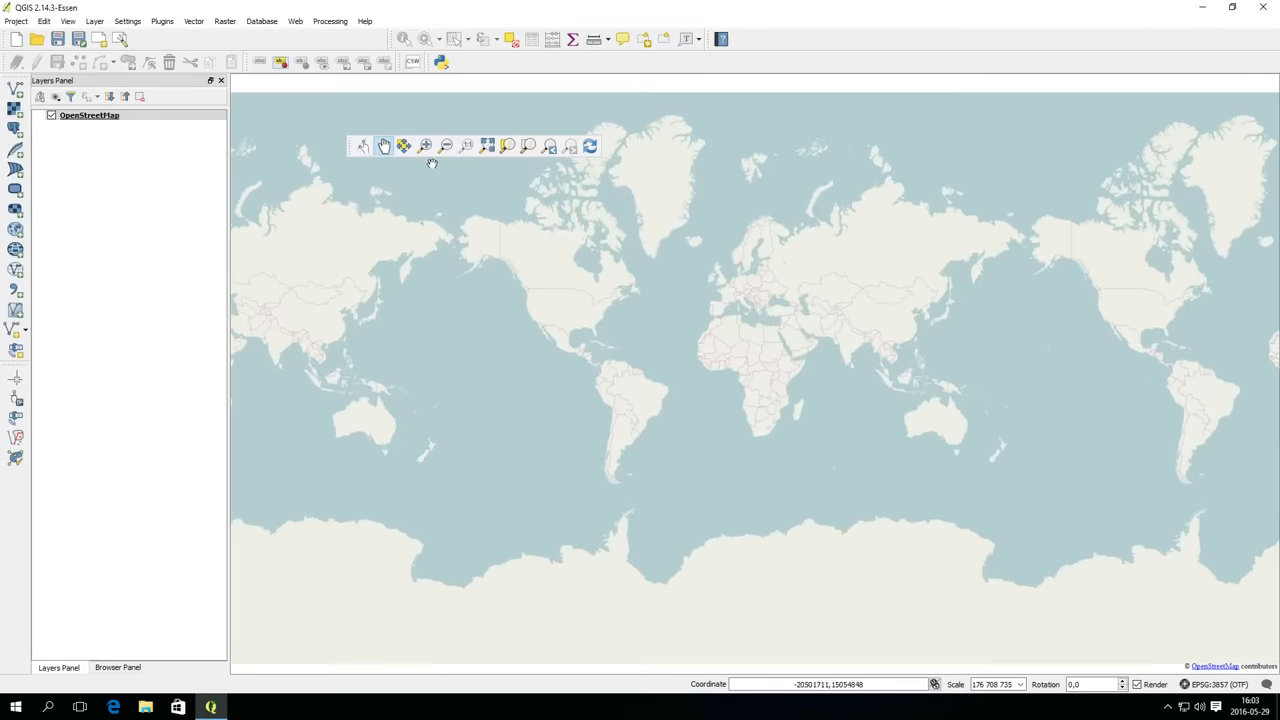
{"action": "mouse_move", "coordinate": [404, 146]}
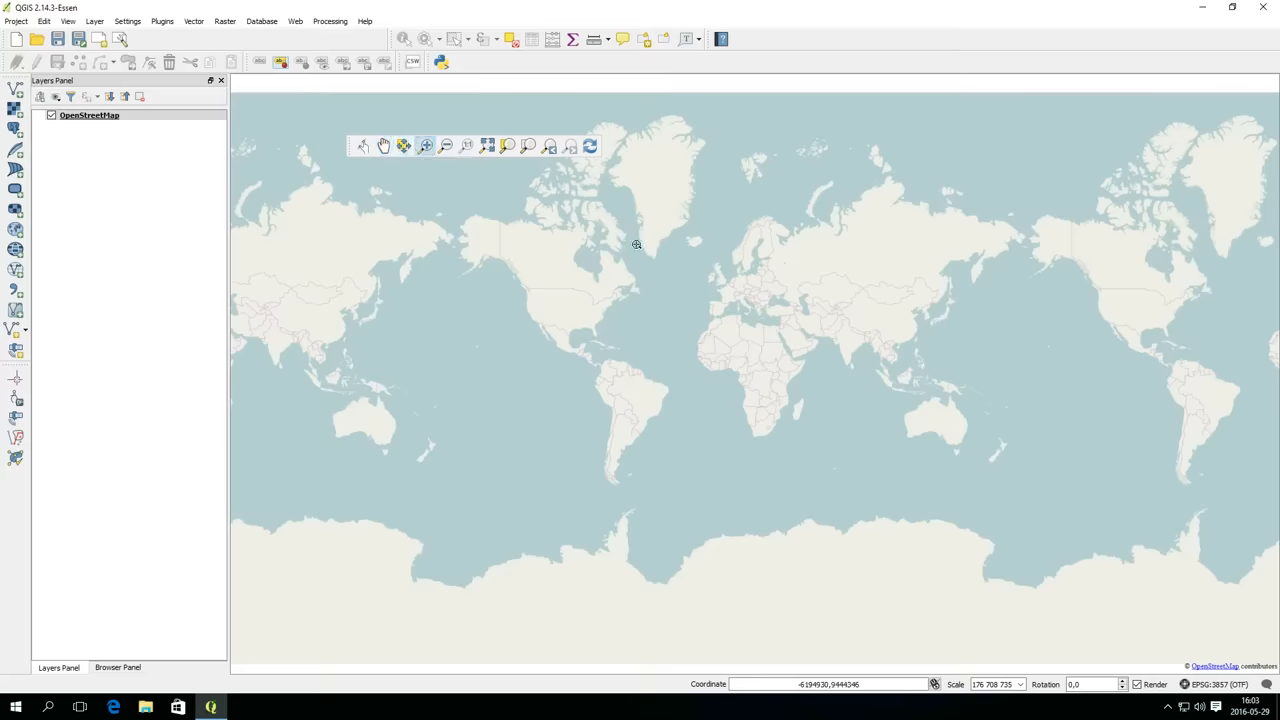
{"action": "left_click_drag", "start_coordinate": [636, 244], "coordinate": [812, 332]}
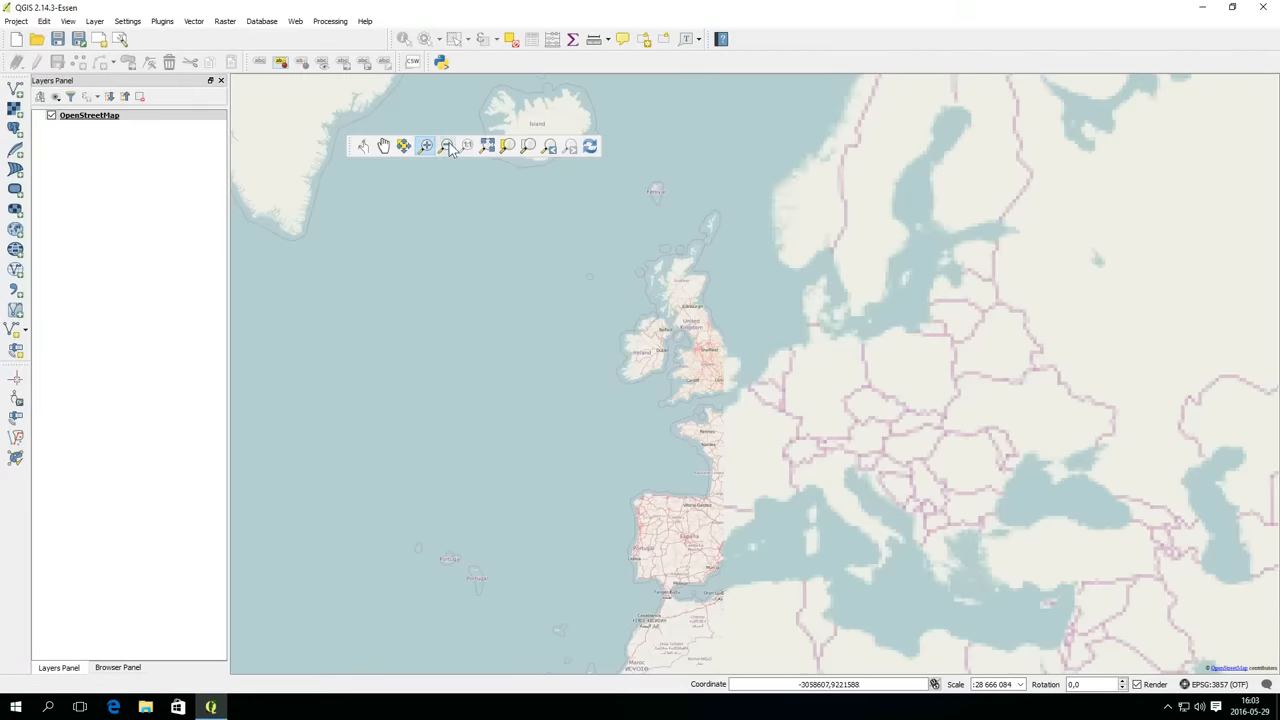
{"action": "left_click", "coordinate": [446, 146]}
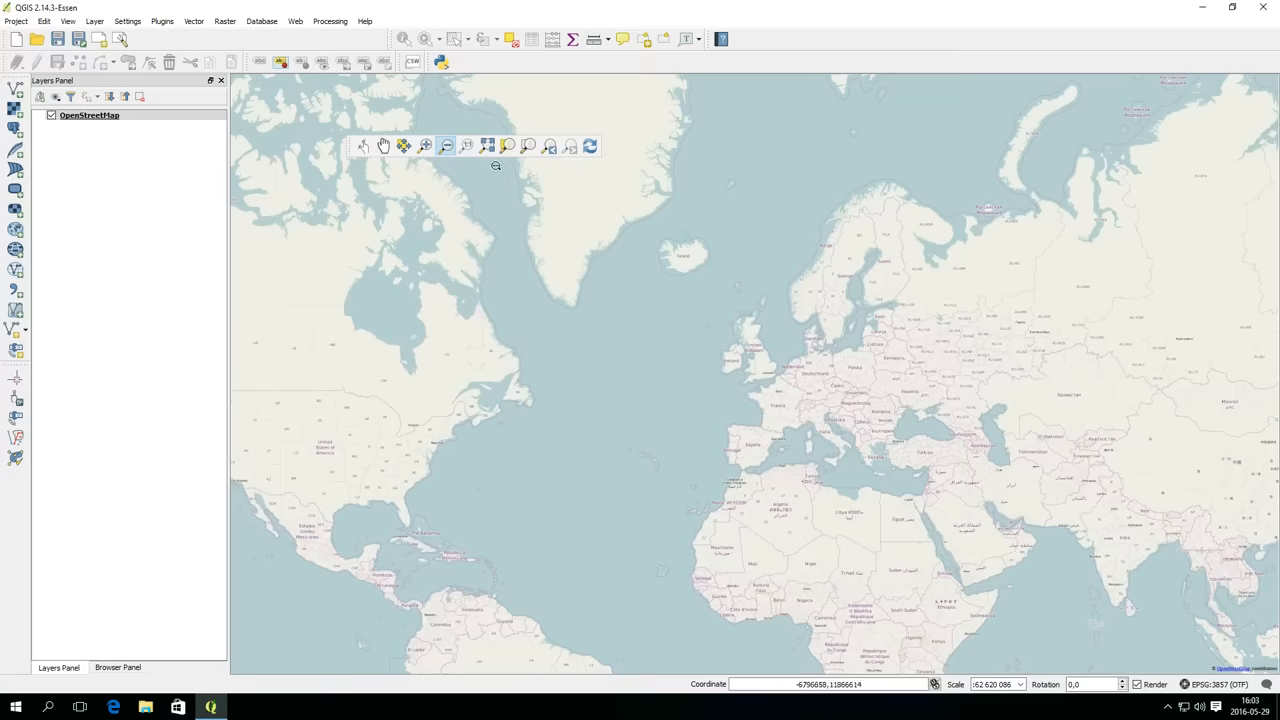
{"action": "mouse_move", "coordinate": [468, 146]}
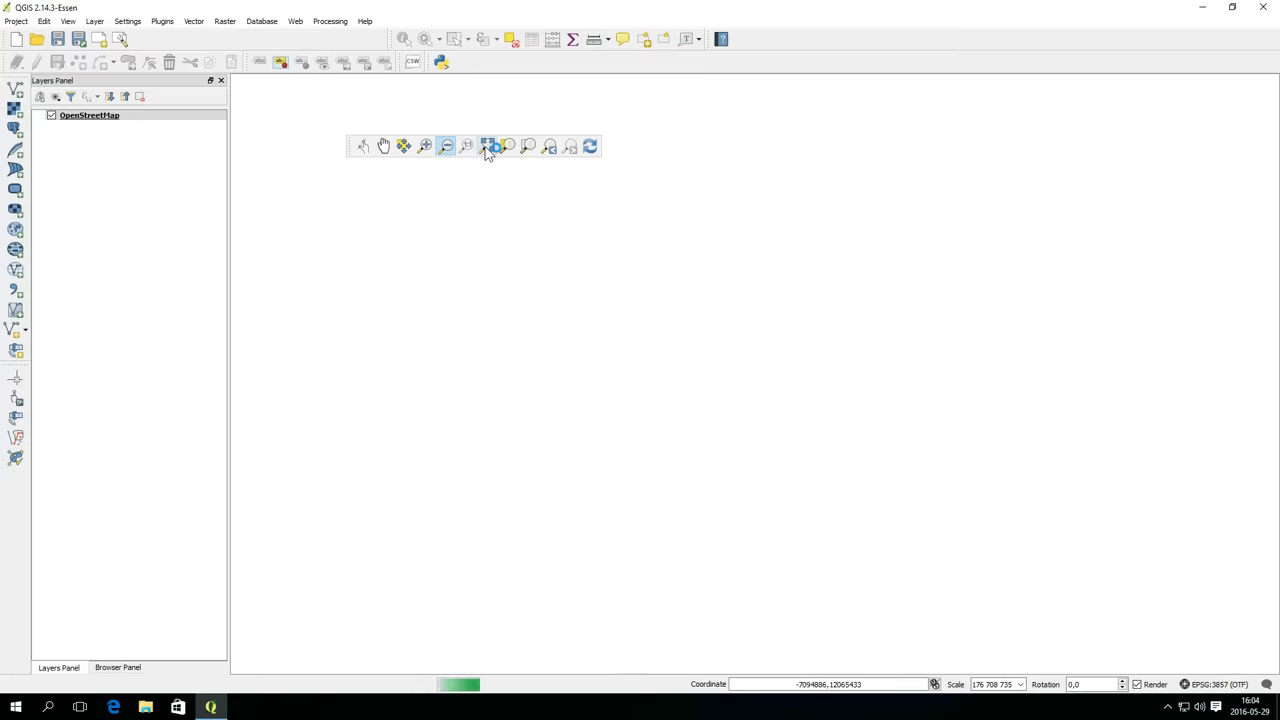
{"action": "left_click", "coordinate": [484, 146]}
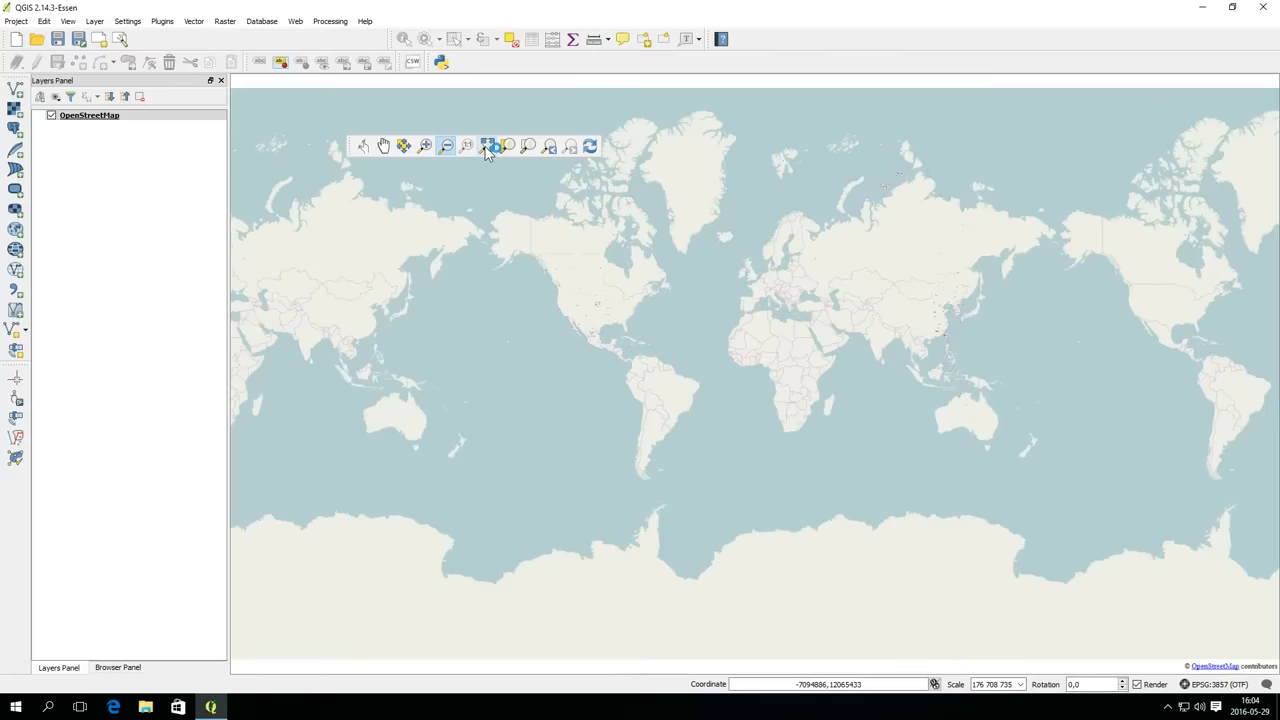
{"action": "mouse_move", "coordinate": [516, 146]}
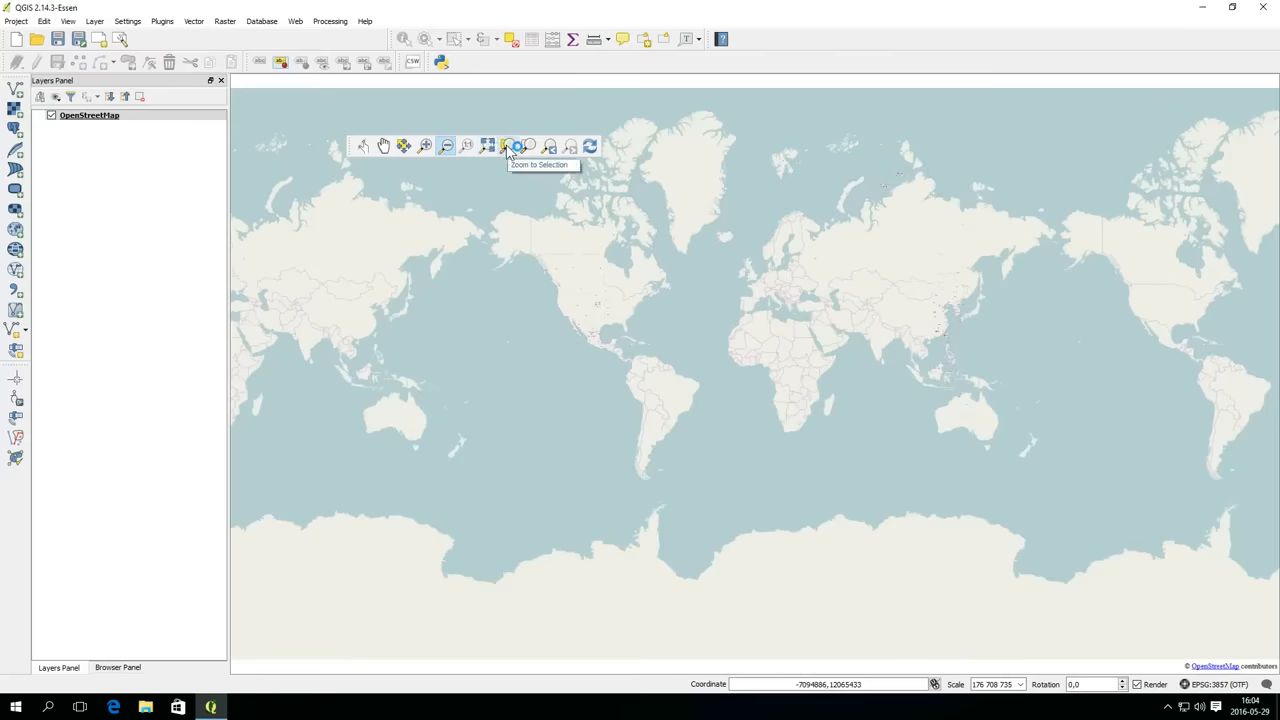
{"action": "mouse_move", "coordinate": [532, 146]}
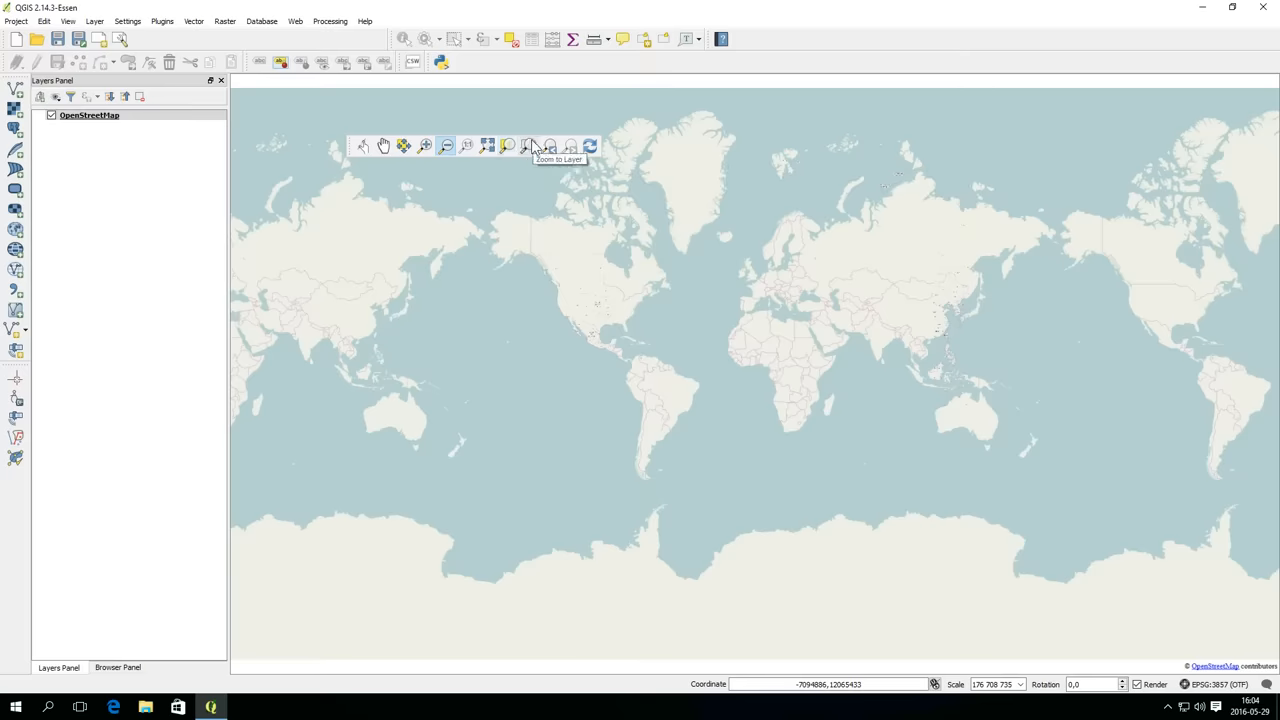
{"action": "mouse_move", "coordinate": [548, 146]}
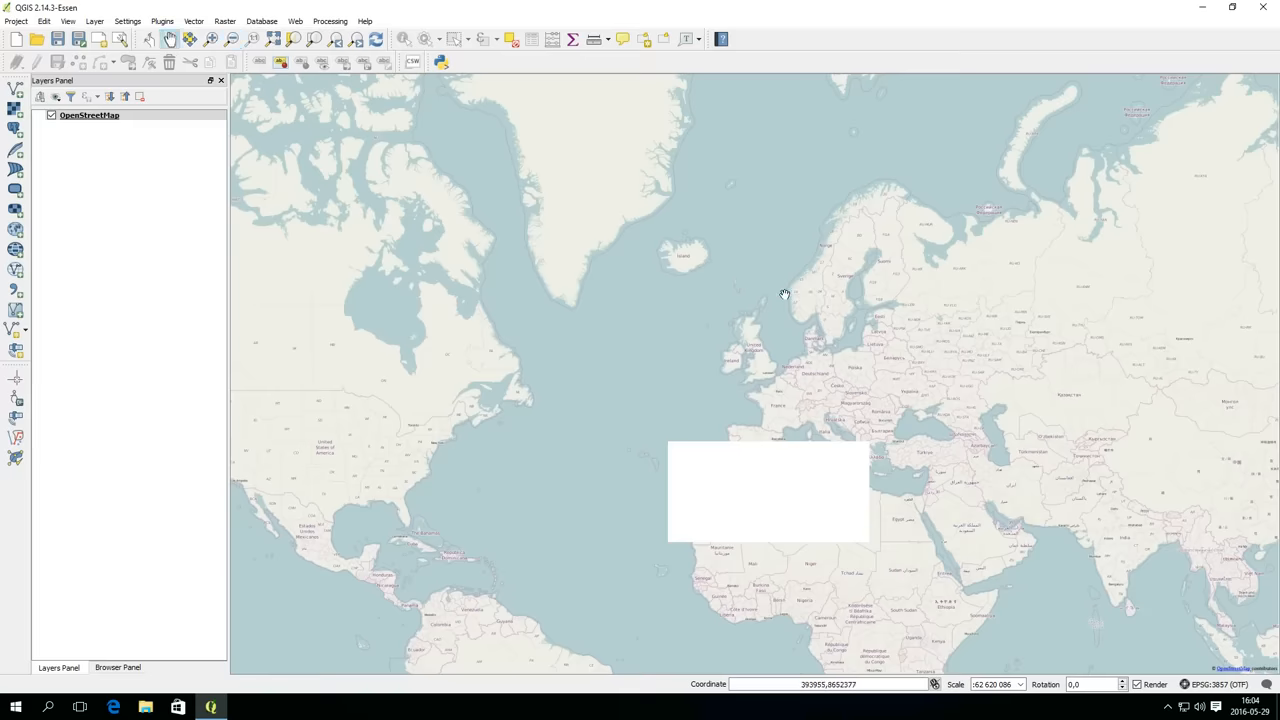
{"action": "mouse_move", "coordinate": [762, 354]}
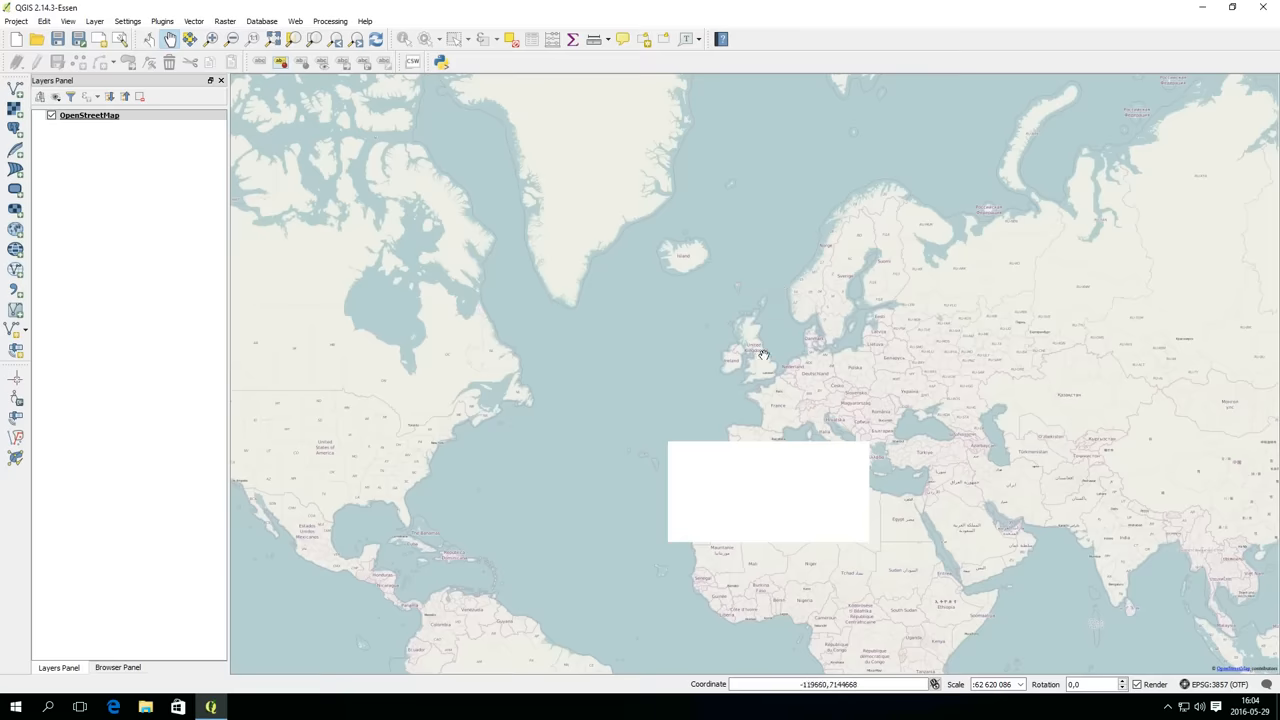
{"action": "mouse_move", "coordinate": [892, 296]}
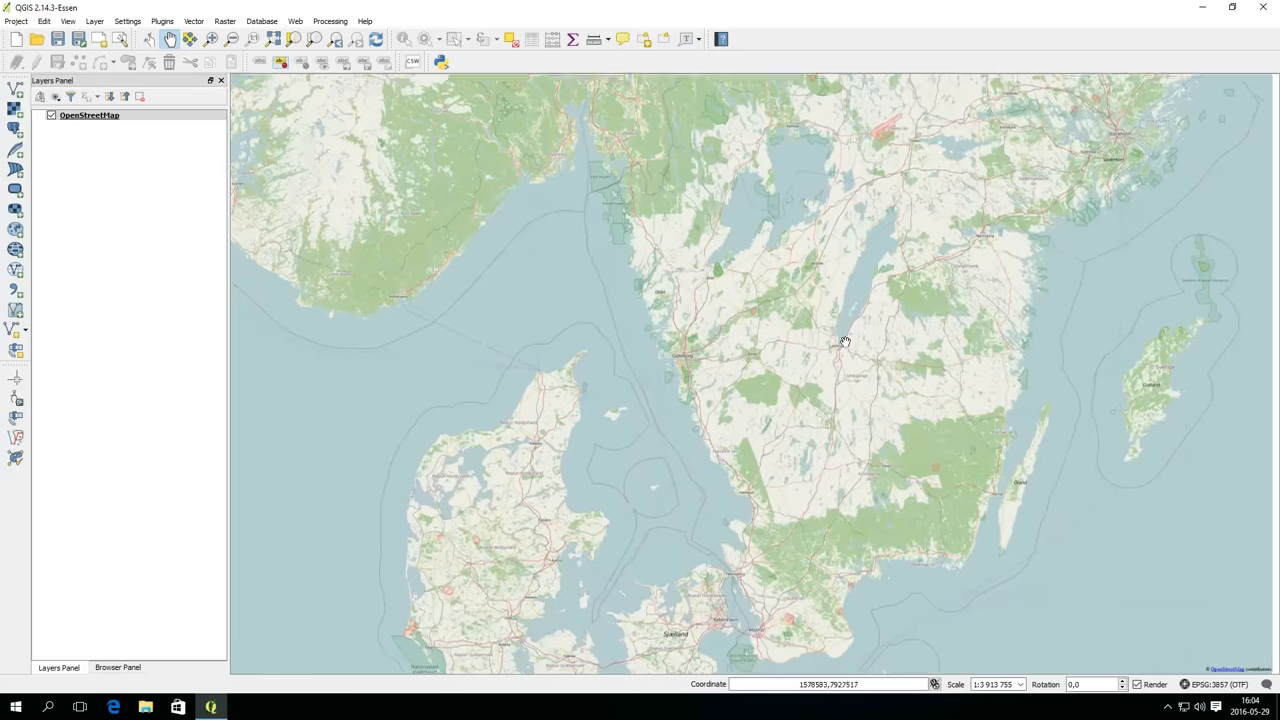
- Zoom in with a rectangle until the single island fills the map canvas
{"action": "left_click_drag", "start_coordinate": [844, 344], "coordinate": [576, 180]}
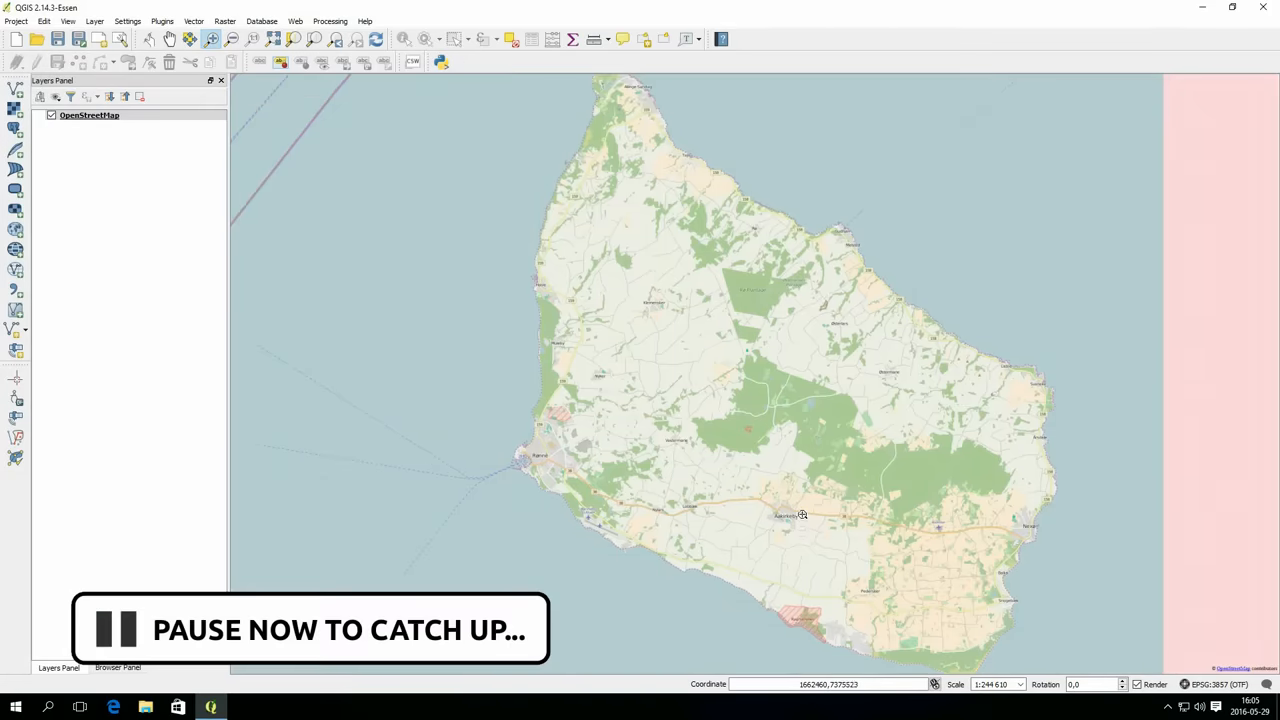
{"action": "mouse_move", "coordinate": [676, 520]}
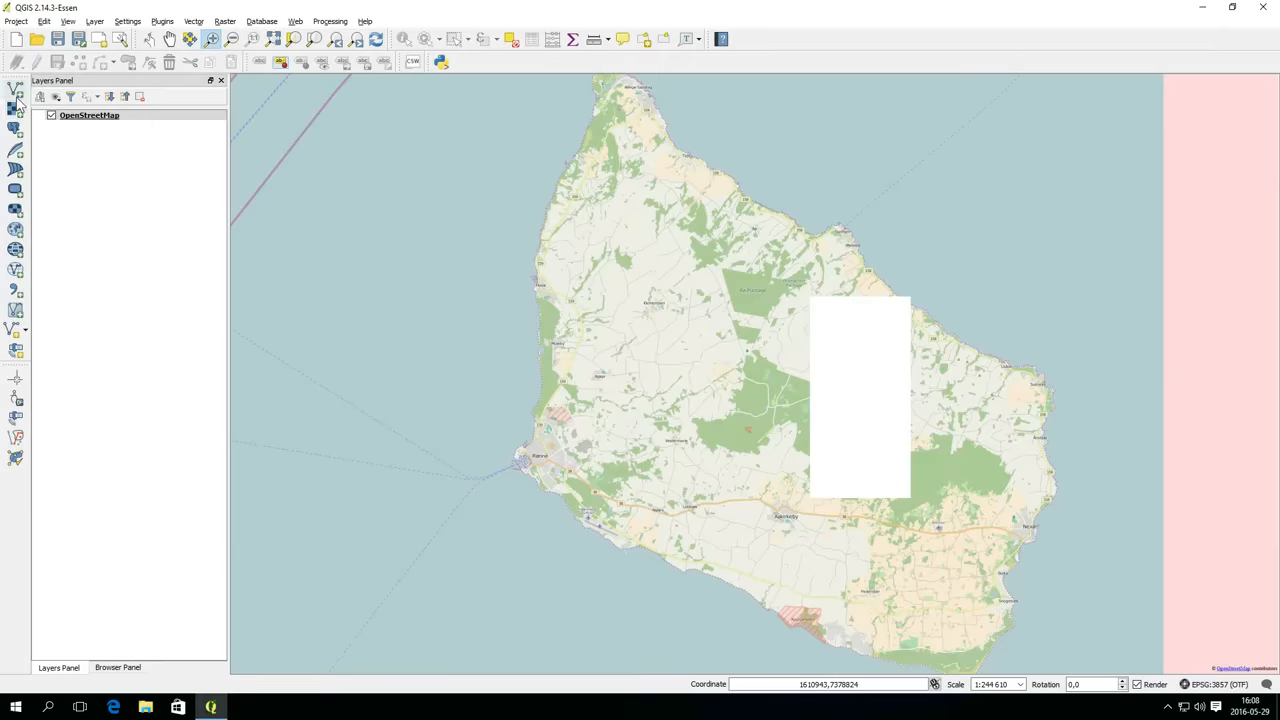
{"action": "mouse_move", "coordinate": [16, 96]}
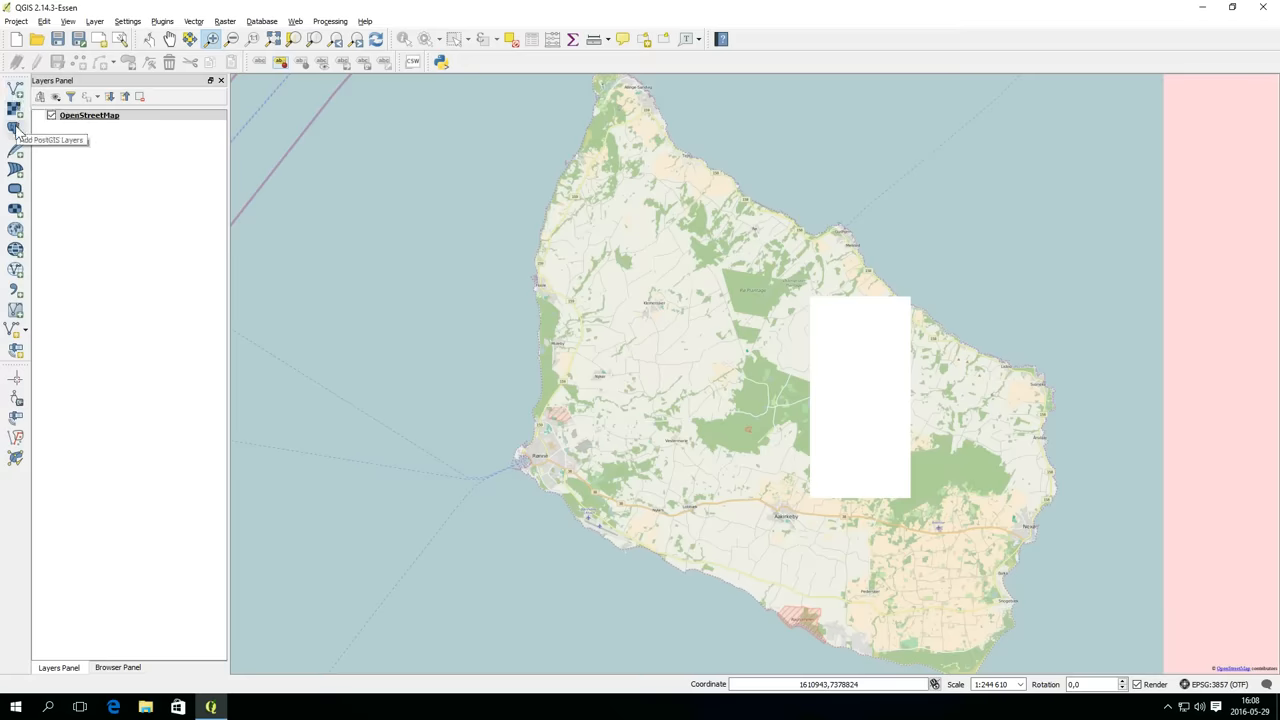
{"action": "mouse_move", "coordinate": [16, 188]}
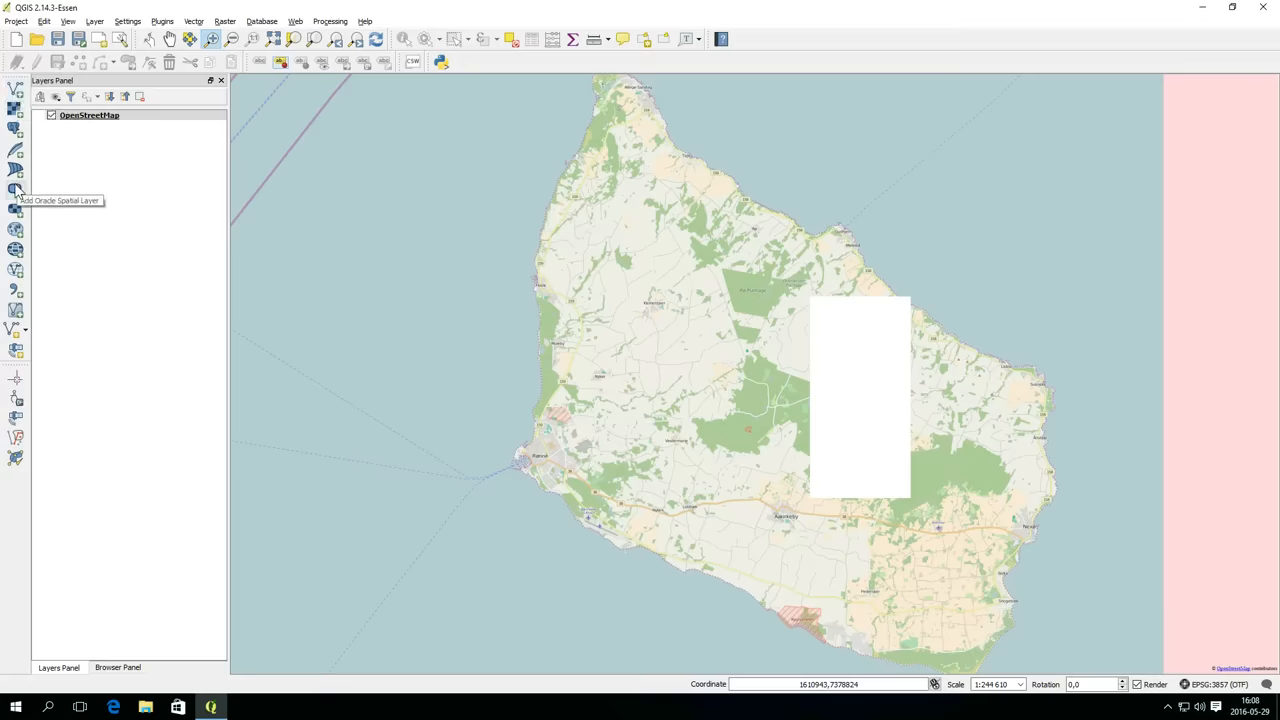
{"action": "mouse_move", "coordinate": [16, 250]}
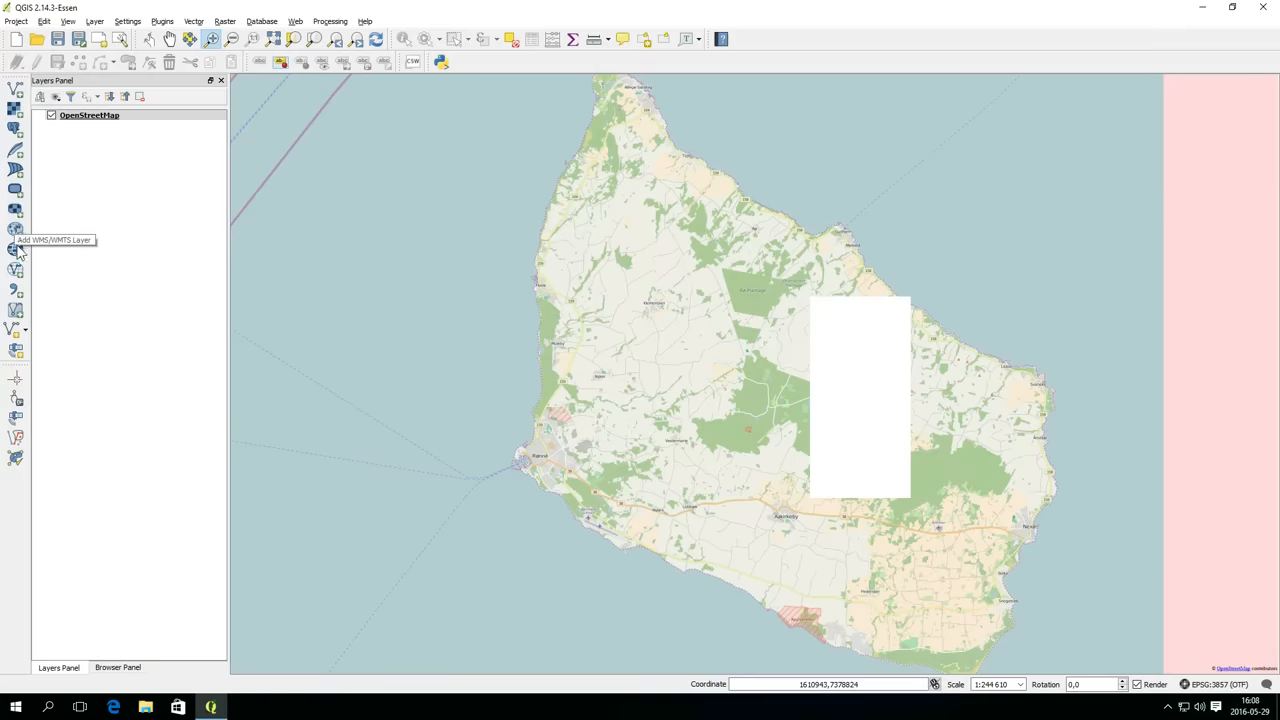
{"action": "mouse_move", "coordinate": [16, 312]}
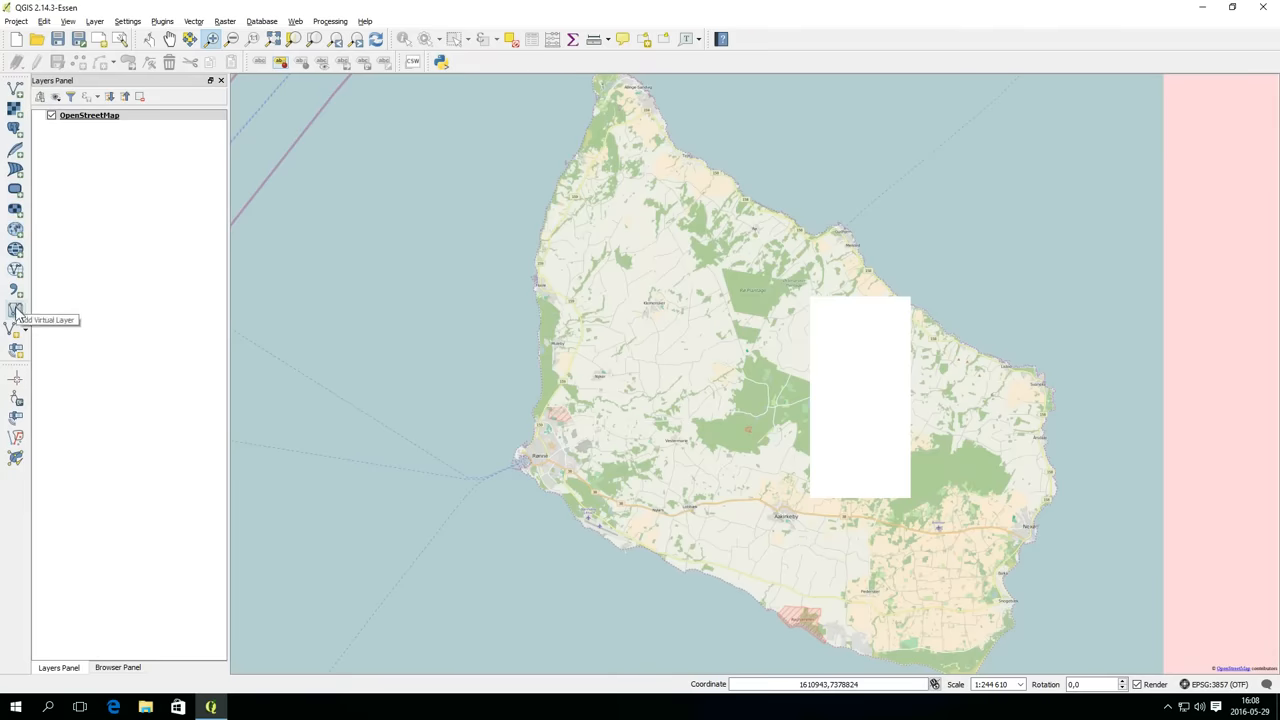
- Show the New Layer dropdown choices on the Manage Layers toolbar
{"action": "left_click", "coordinate": [16, 330]}
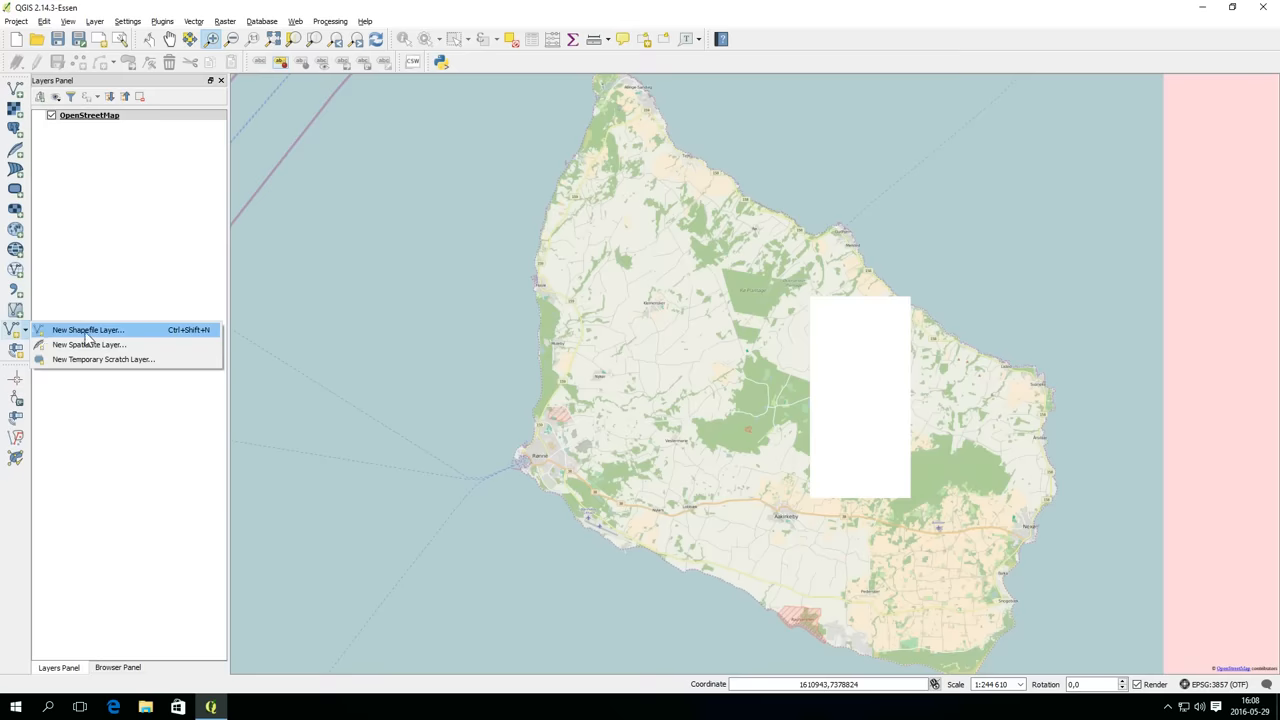
{"action": "mouse_move", "coordinate": [144, 344]}
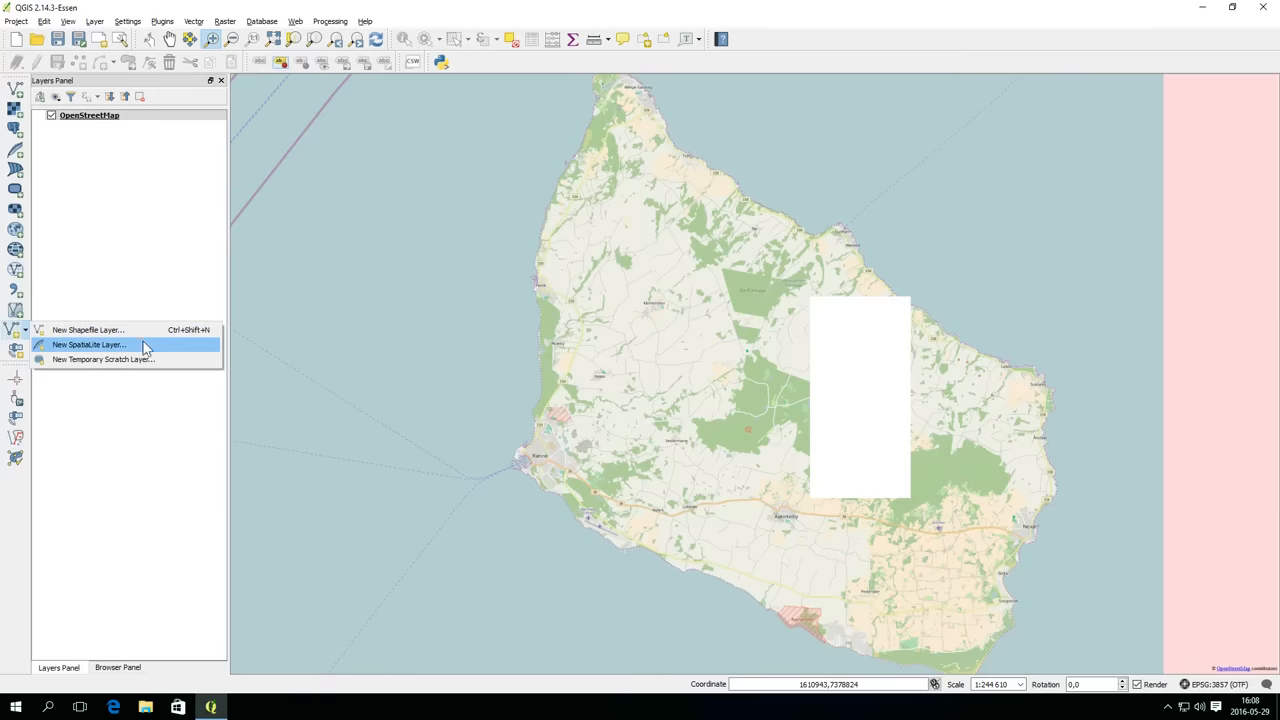
{"action": "mouse_move", "coordinate": [150, 362]}
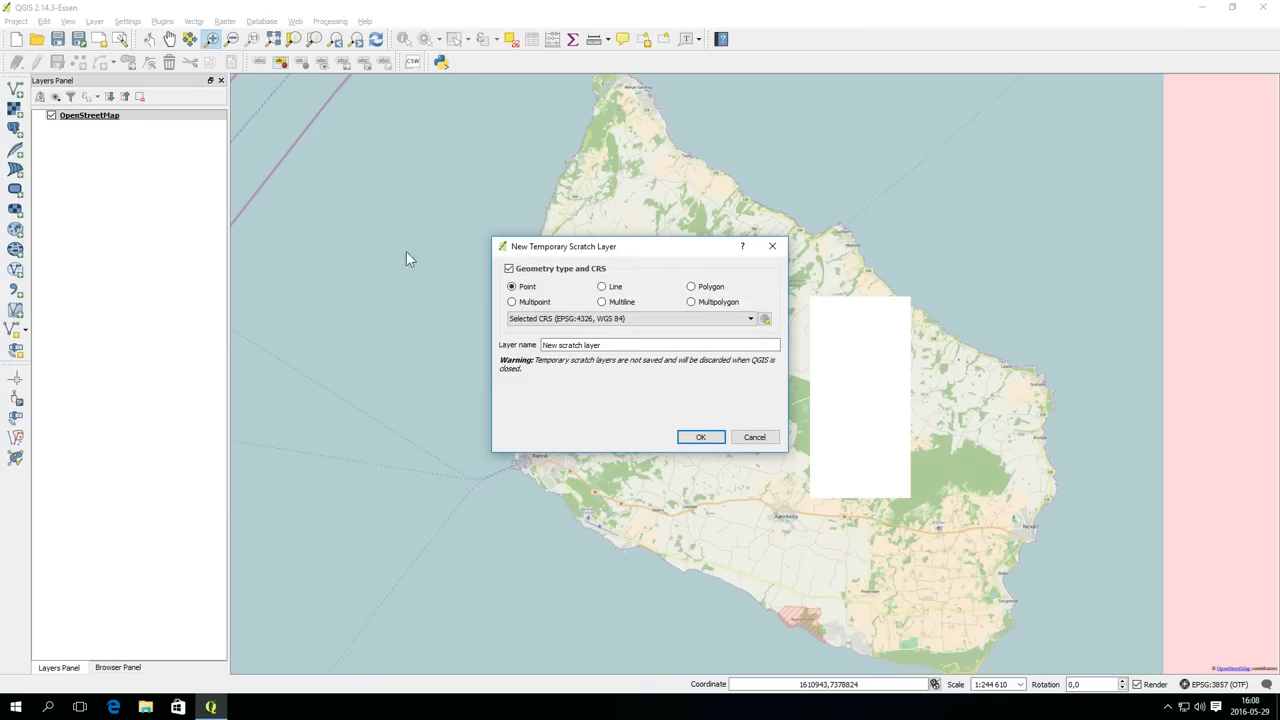
- Create a temporary Polygon scratch layer named Island and make it the current layer
{"action": "left_click", "coordinate": [692, 288]}
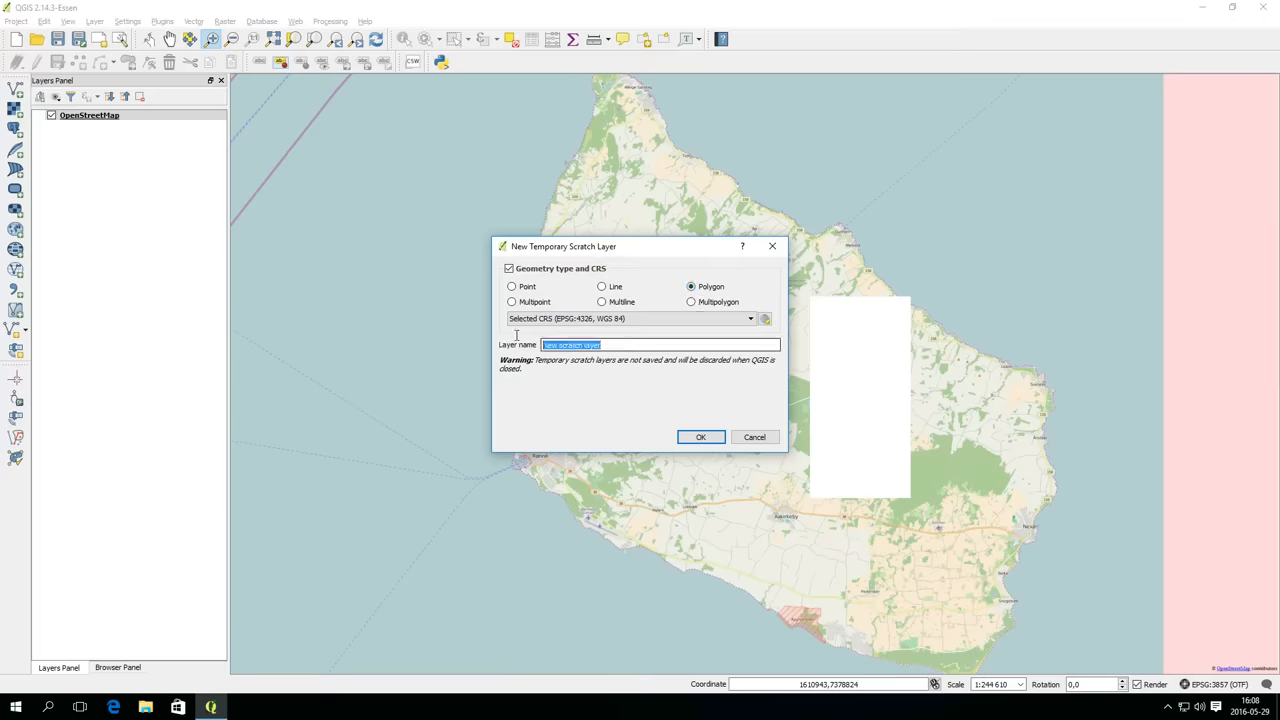
{"action": "type", "text": "Island"}
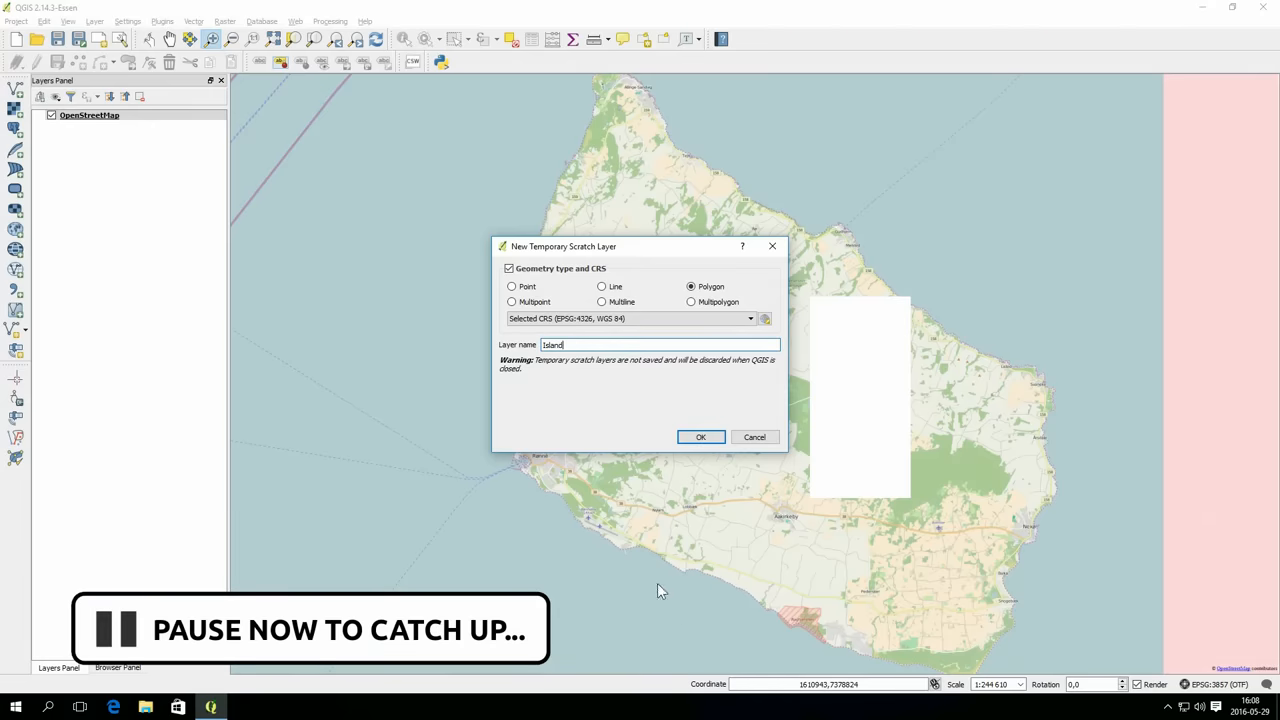
{"action": "mouse_move", "coordinate": [500, 152]}
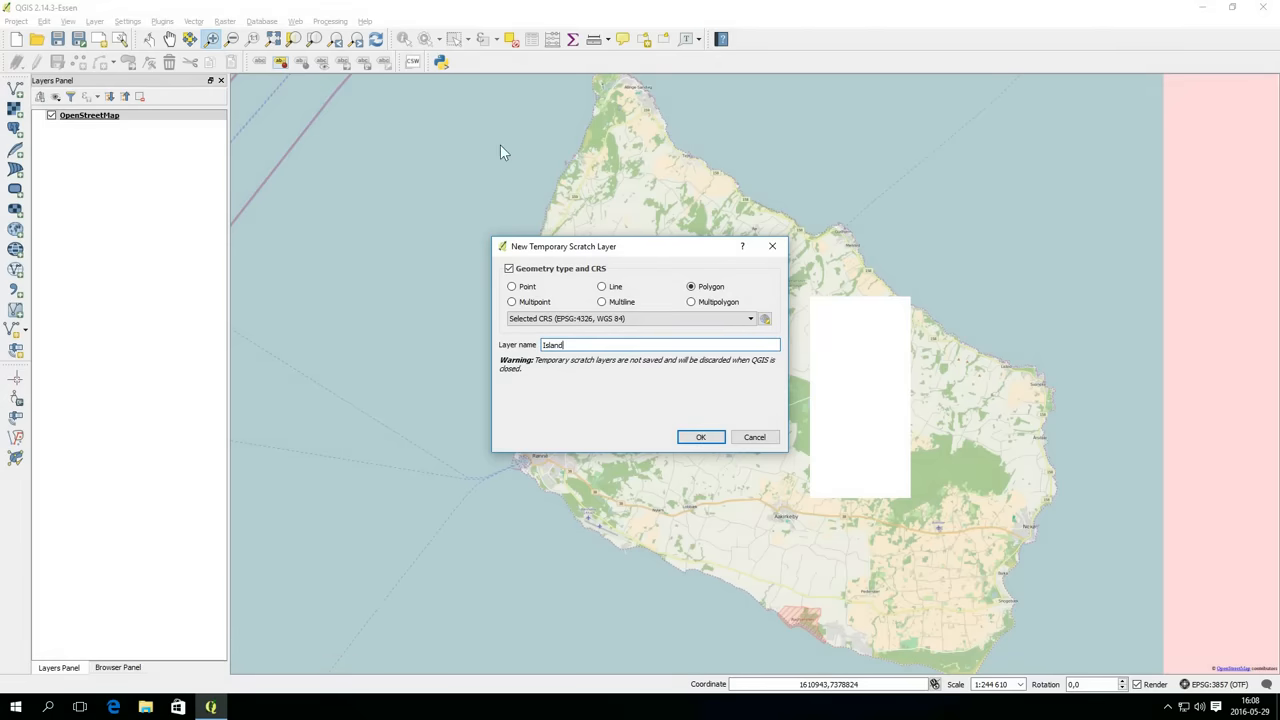
{"action": "left_click", "coordinate": [700, 436]}
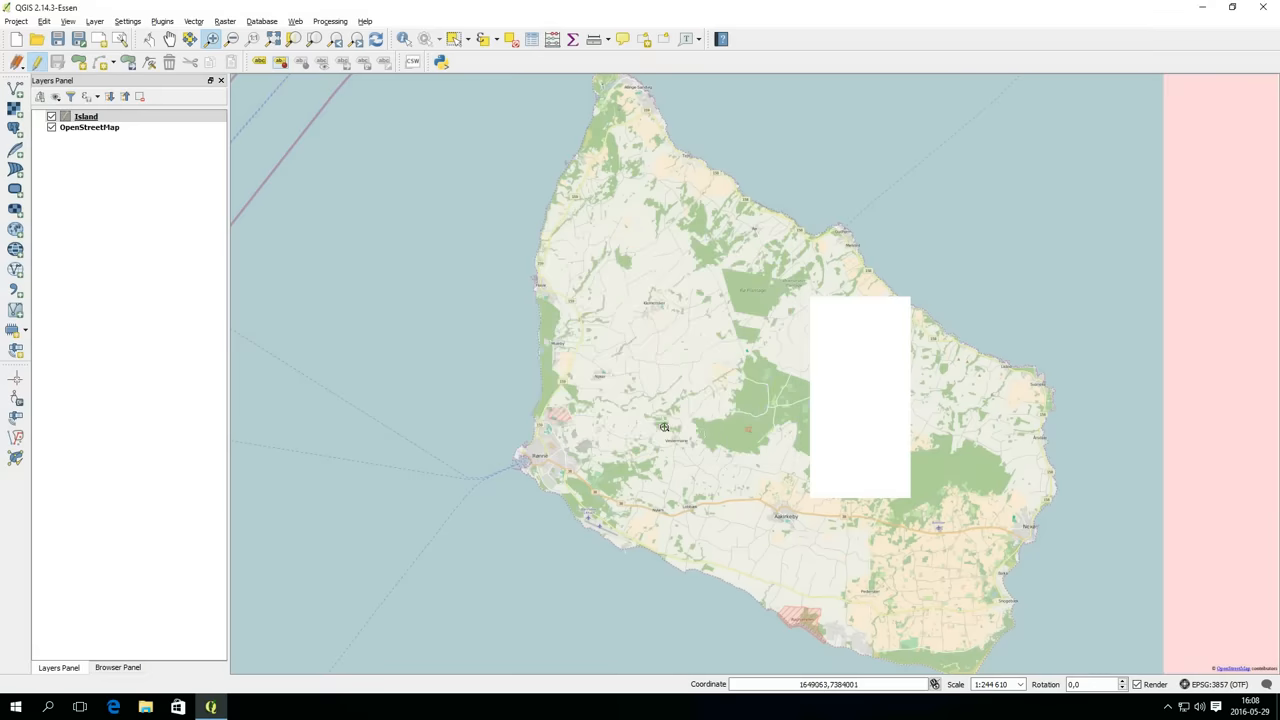
{"action": "left_click", "coordinate": [86, 116]}
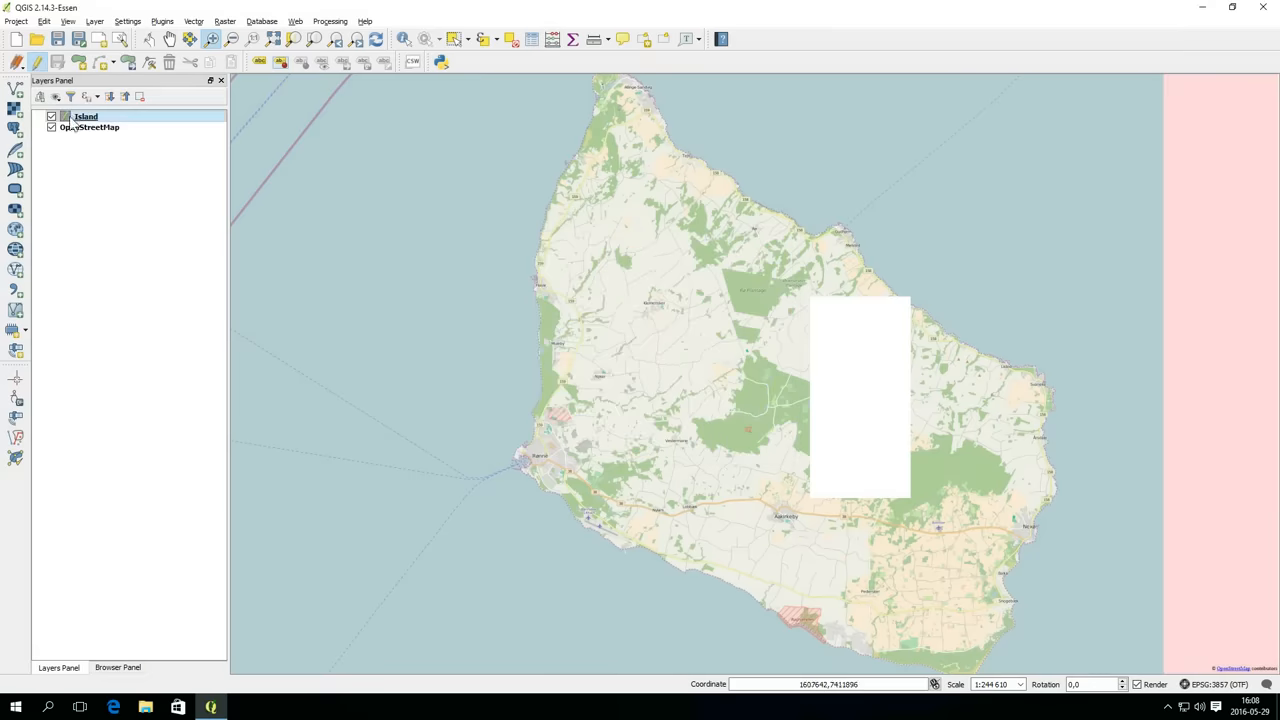
{"action": "mouse_move", "coordinate": [16, 62]}
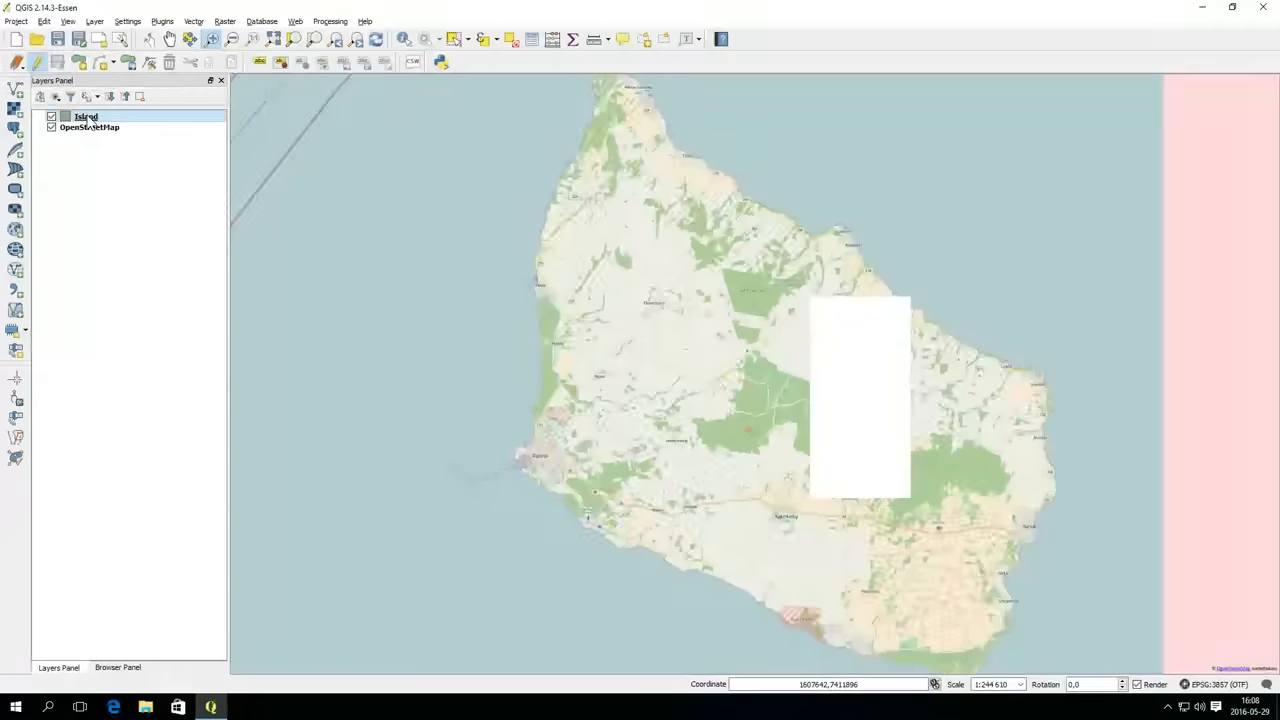
- Open the Island layer's attribute table and start a new field
{"action": "right_click", "coordinate": [86, 116]}
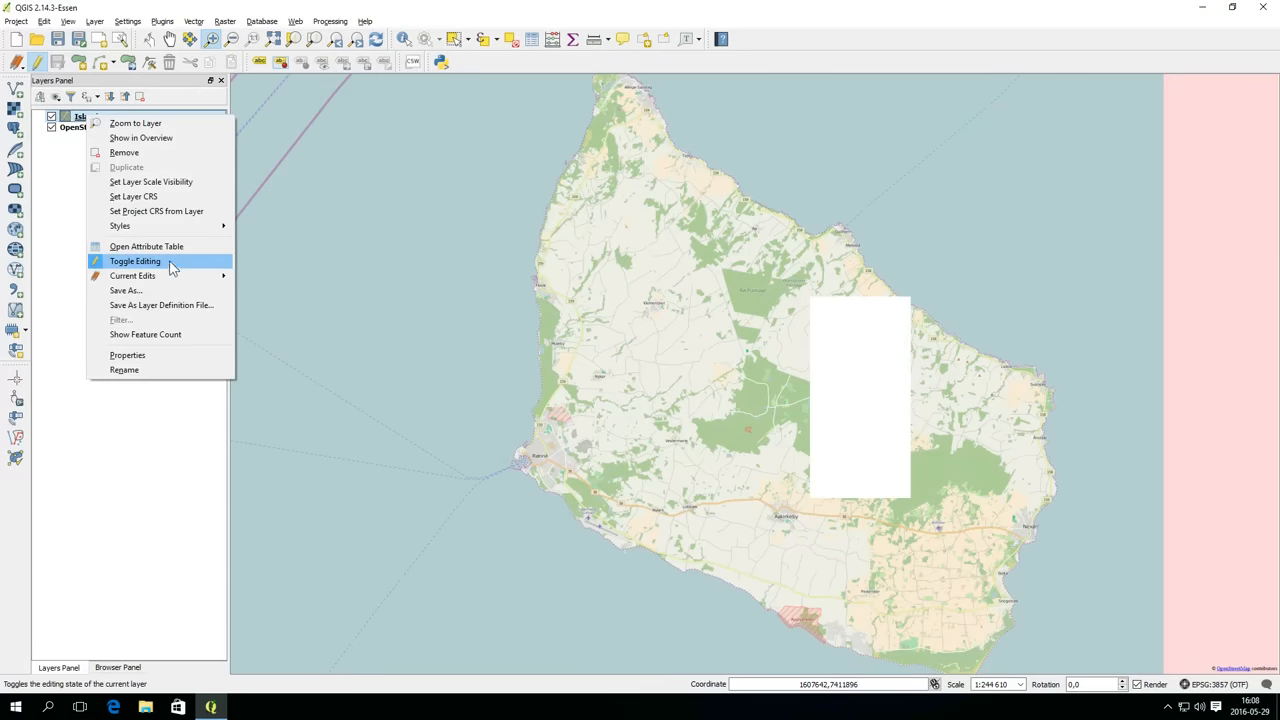
{"action": "mouse_move", "coordinate": [146, 248]}
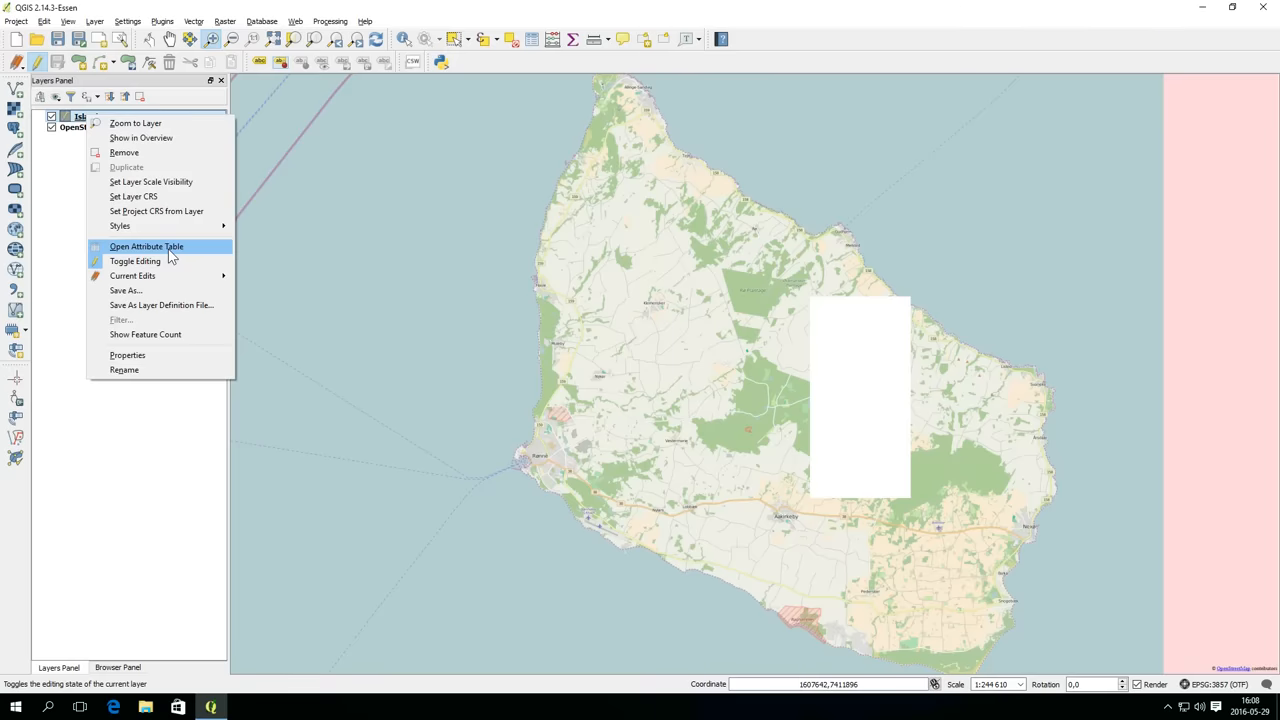
{"action": "left_click", "coordinate": [146, 246]}
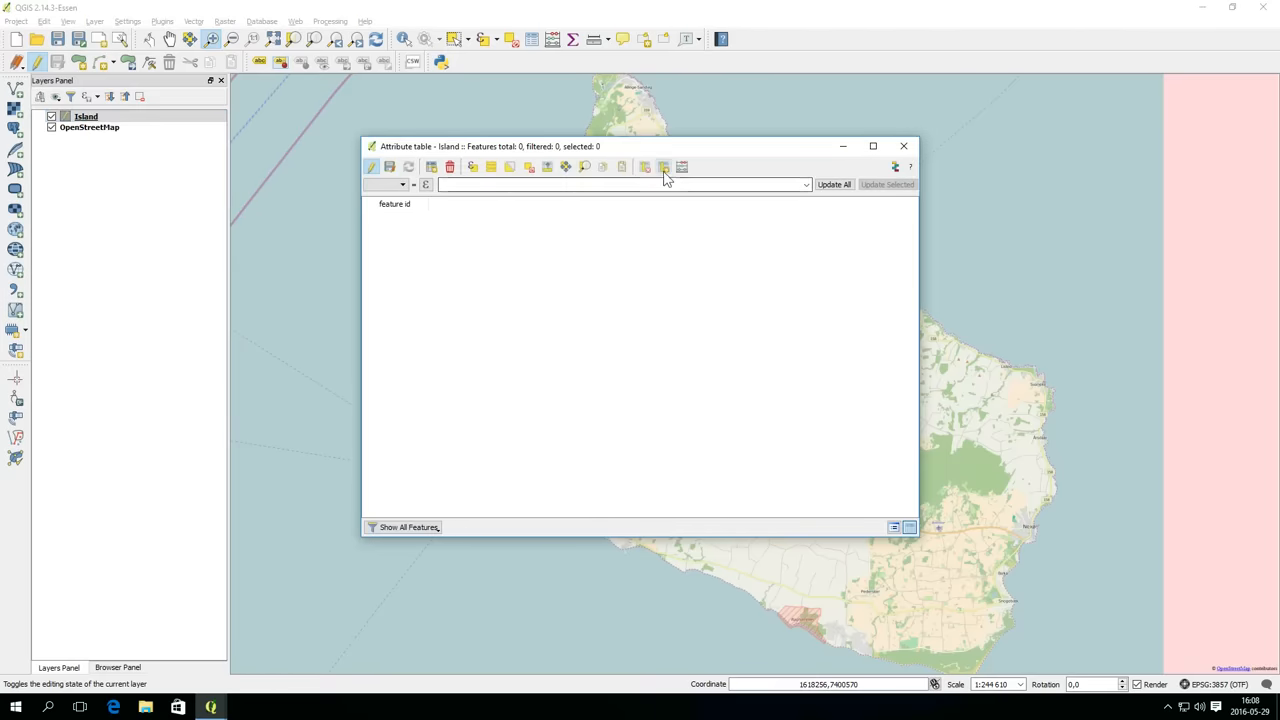
{"action": "mouse_move", "coordinate": [664, 168]}
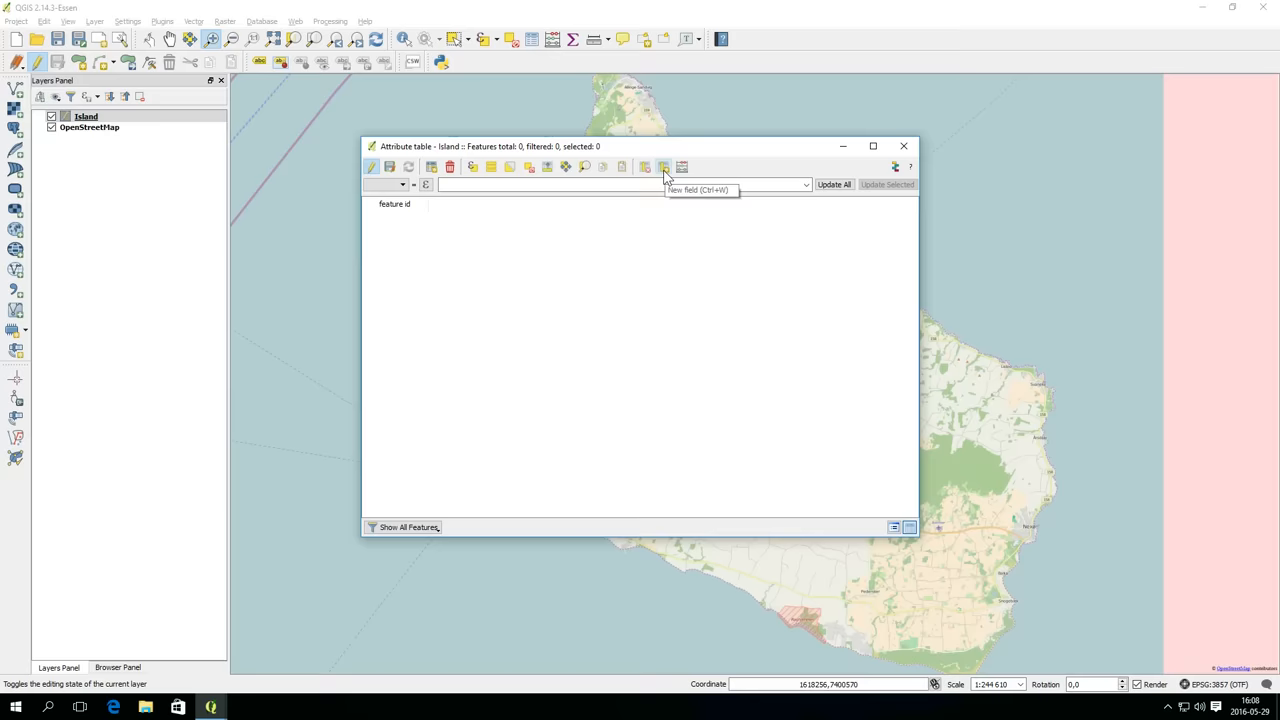
{"action": "left_click", "coordinate": [664, 168]}
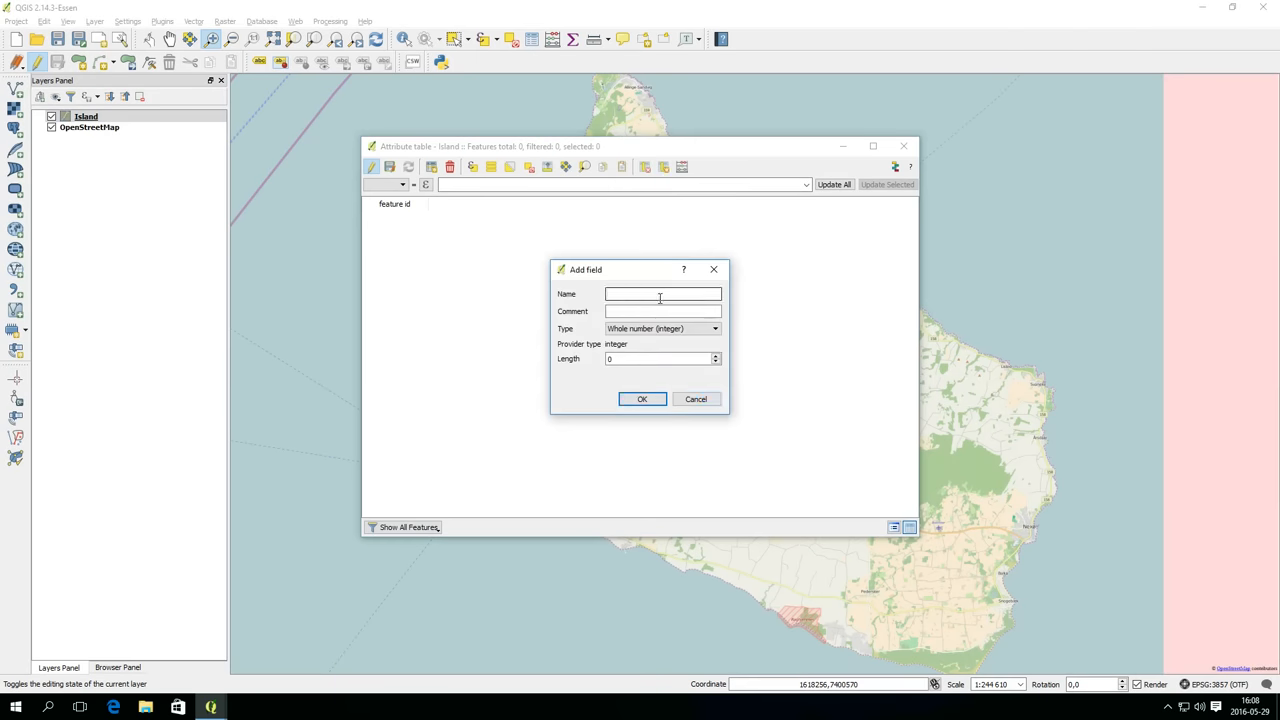
- Add a Text (string) field named Name with comment Feature Name
{"action": "type", "text": "Name"}
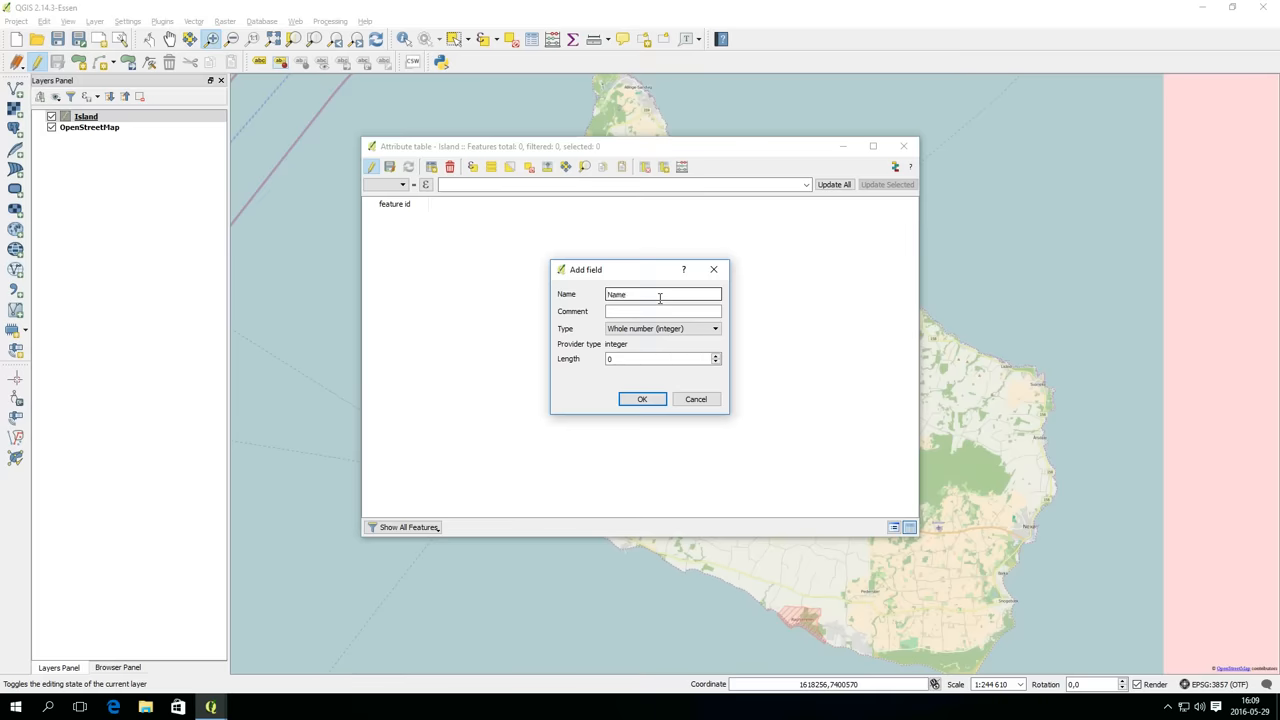
{"action": "type", "text": "Feature Name"}
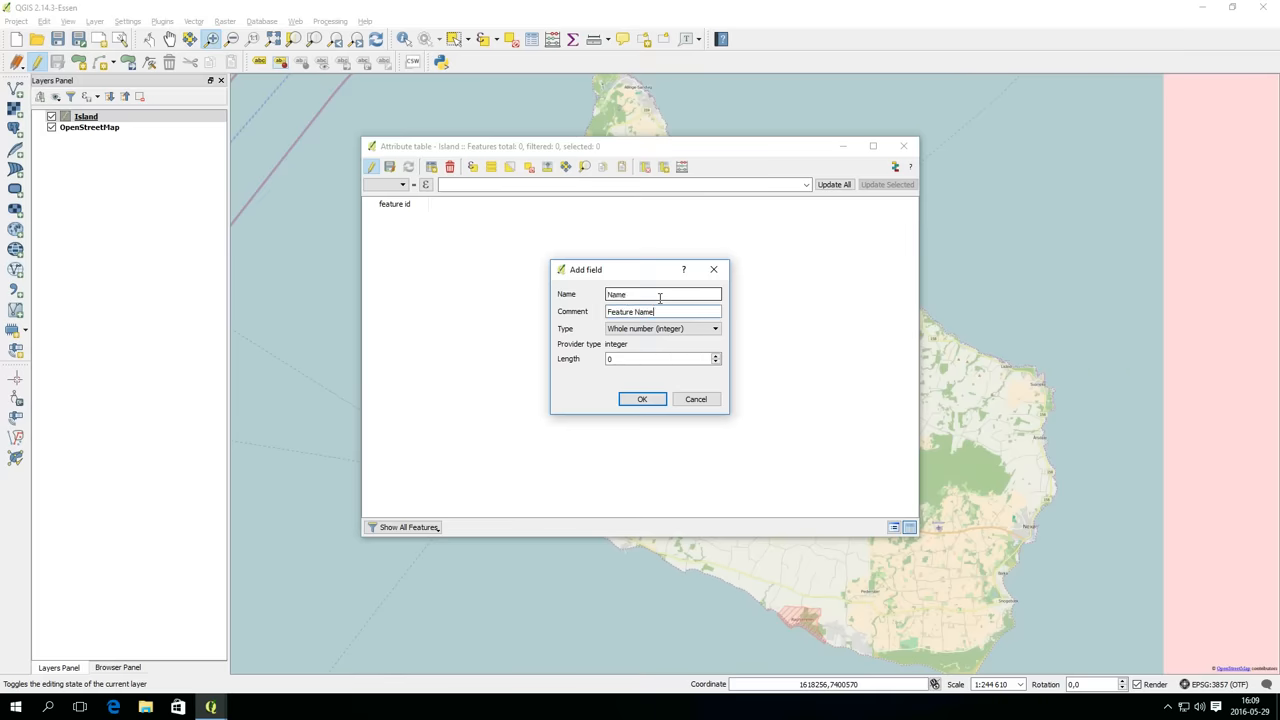
{"action": "left_click", "coordinate": [714, 328]}
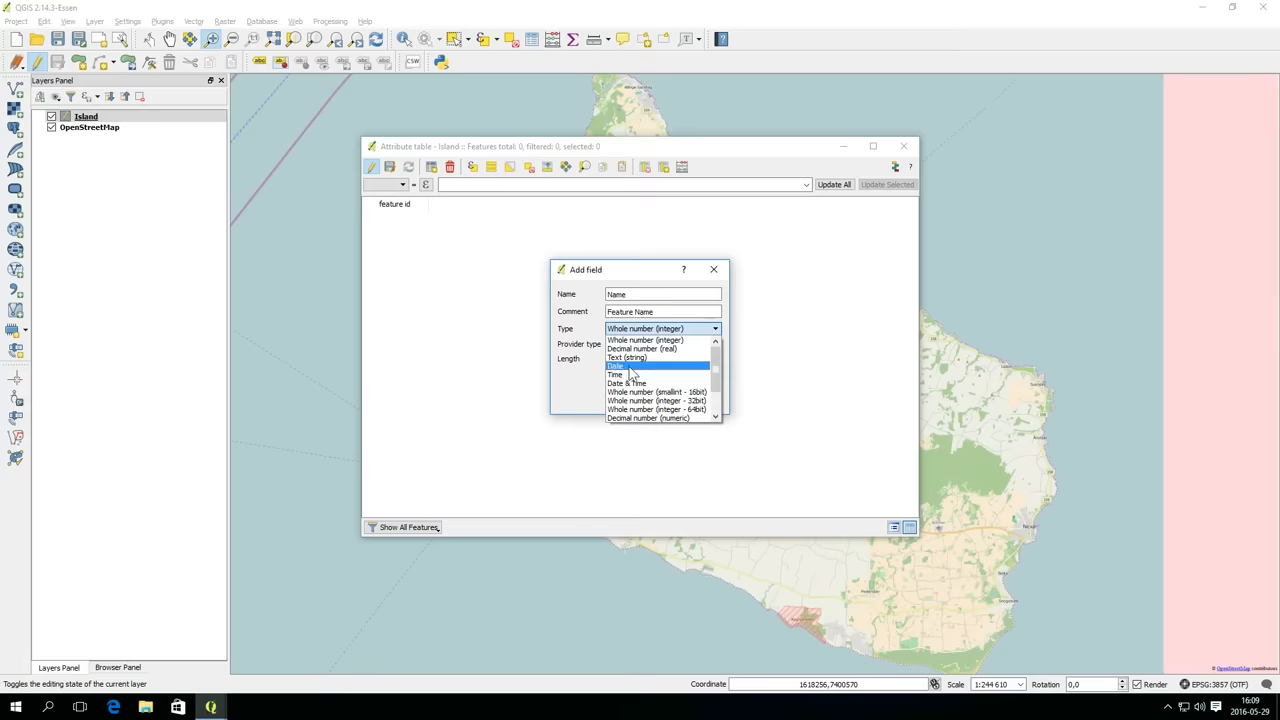
{"action": "left_click", "coordinate": [628, 356]}
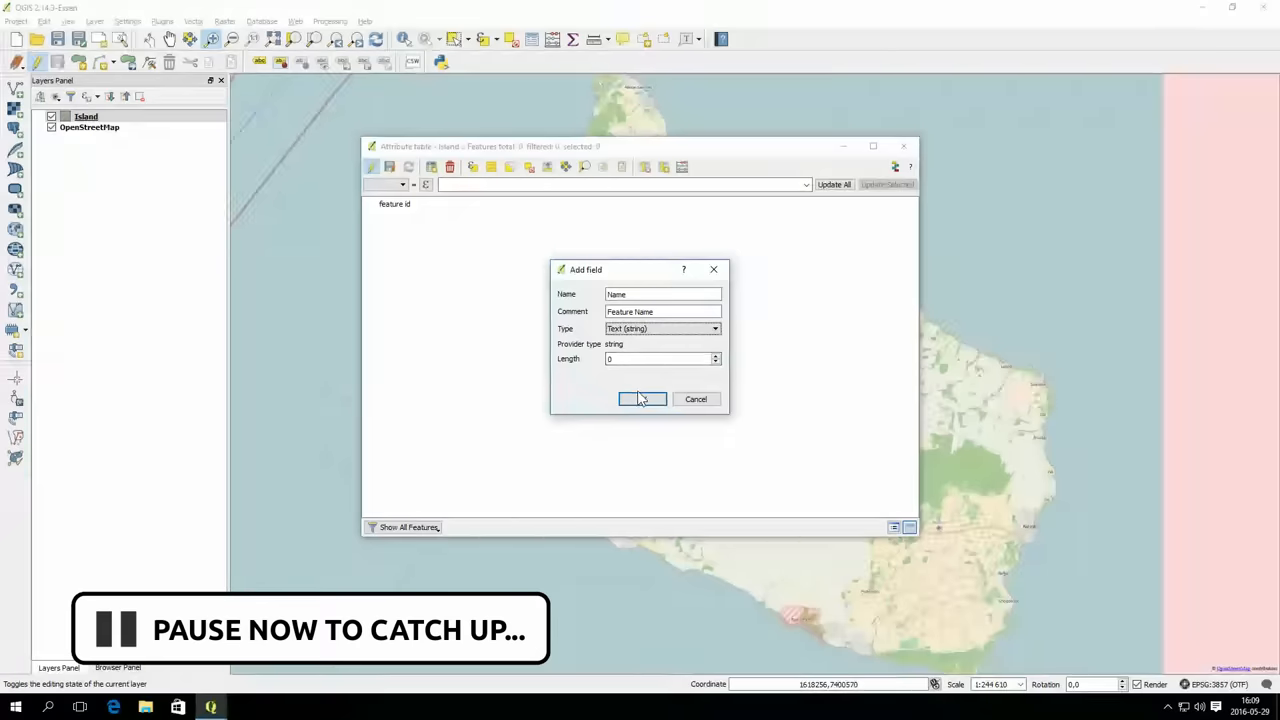
{"action": "left_click", "coordinate": [642, 400]}
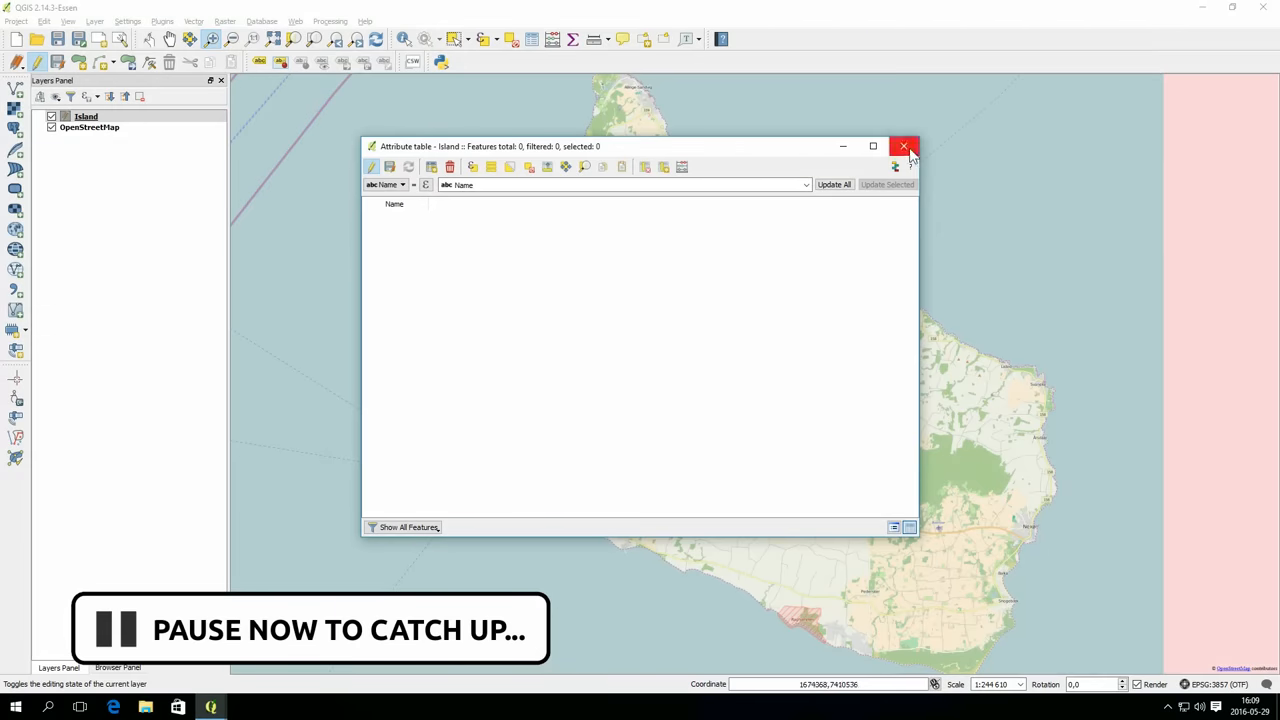
- Close the attribute table and place polygon vertices along the island's southwest and southern coast
{"action": "left_click", "coordinate": [904, 146]}
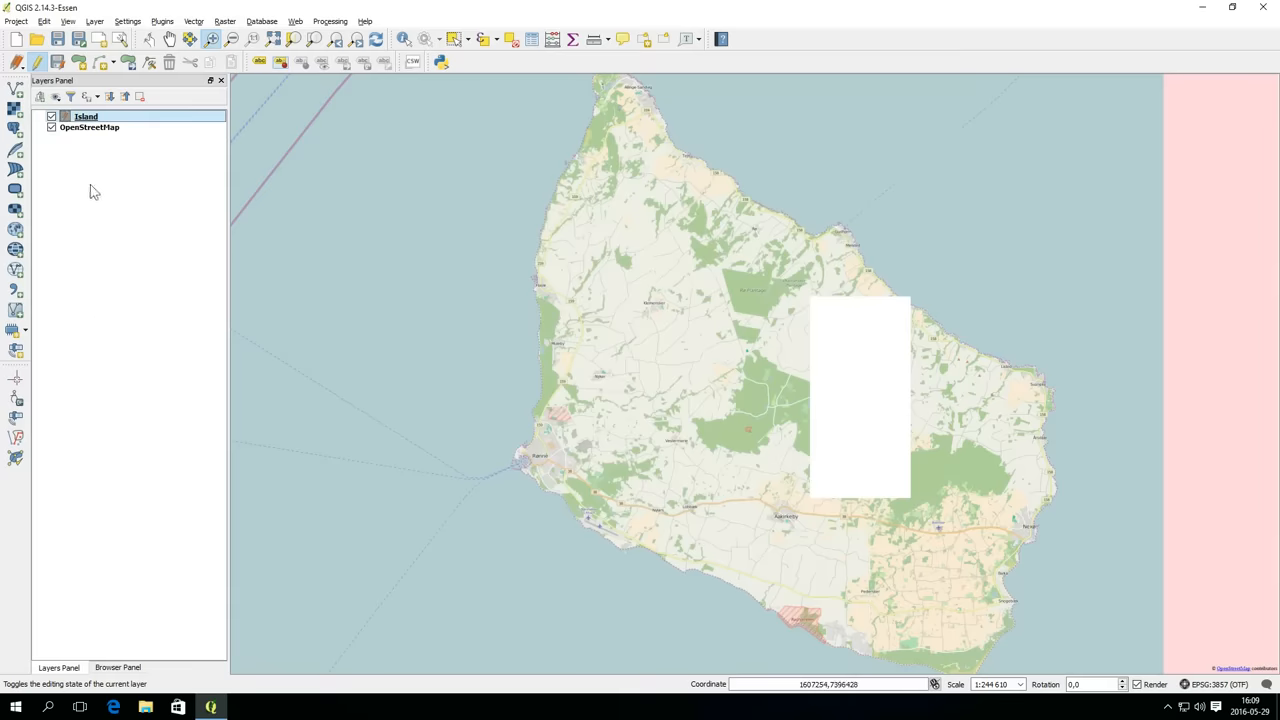
{"action": "mouse_move", "coordinate": [328, 8]}
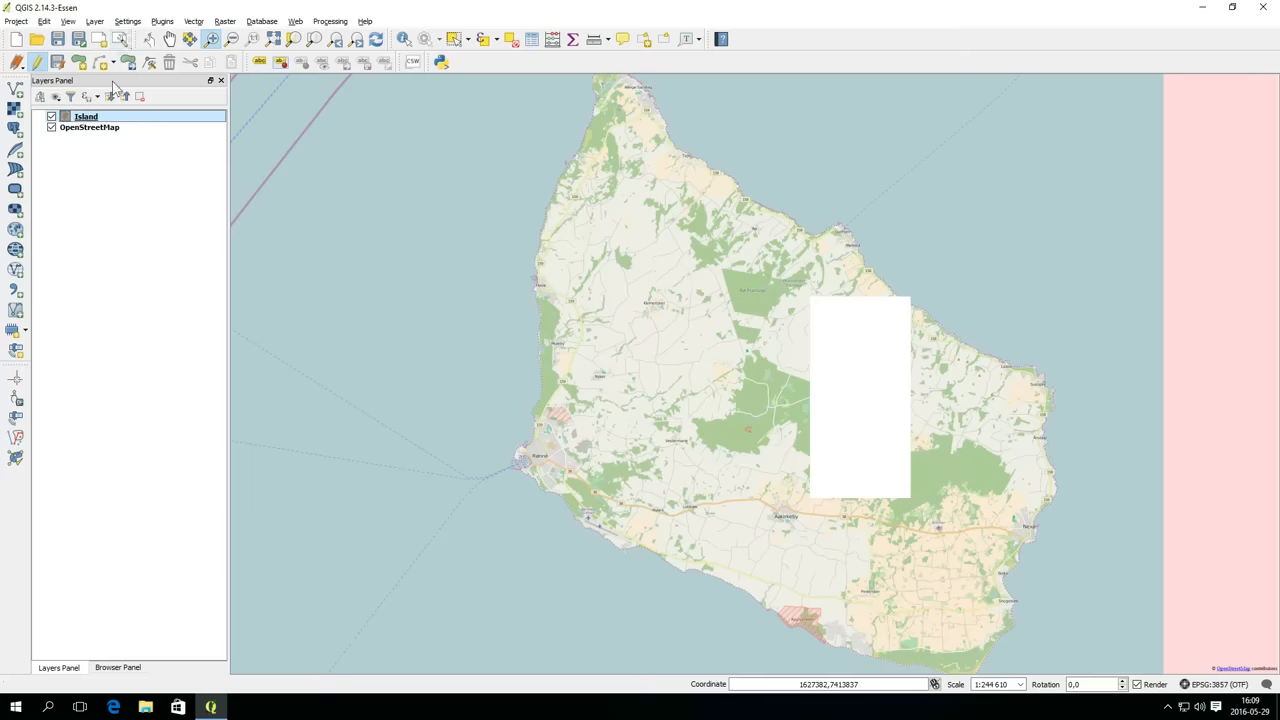
{"action": "mouse_move", "coordinate": [80, 62]}
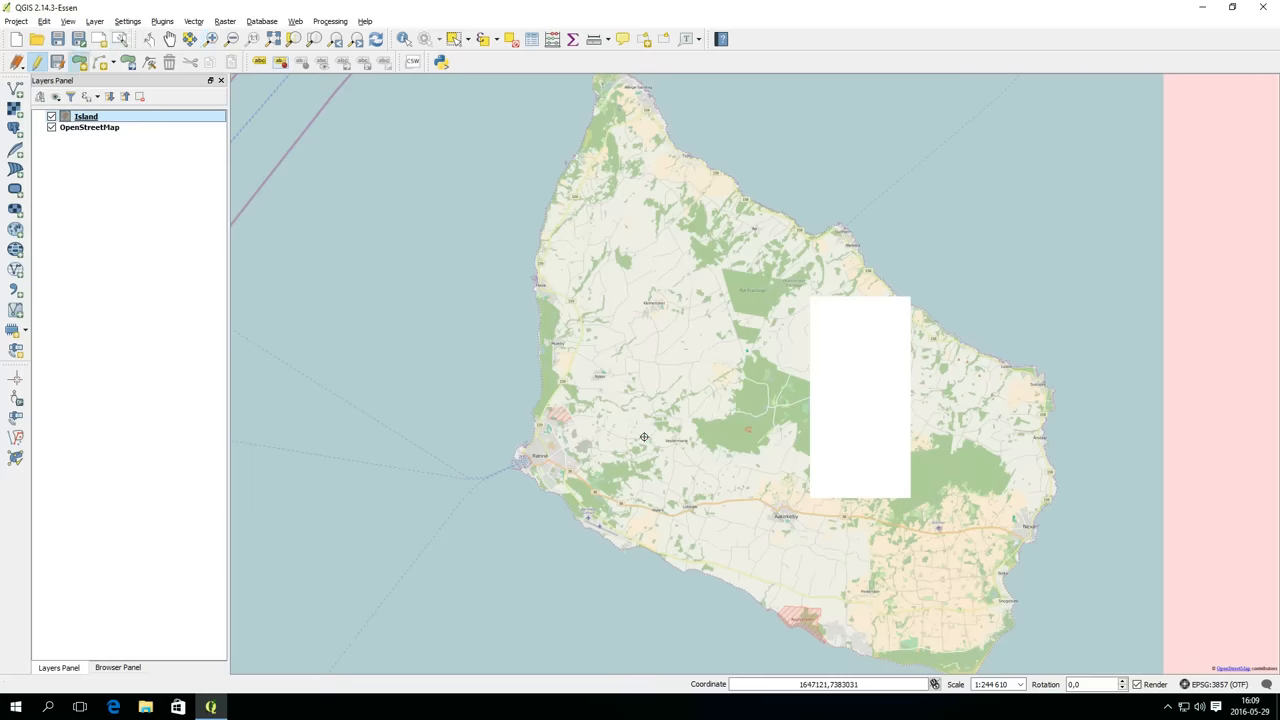
{"action": "mouse_move", "coordinate": [524, 468]}
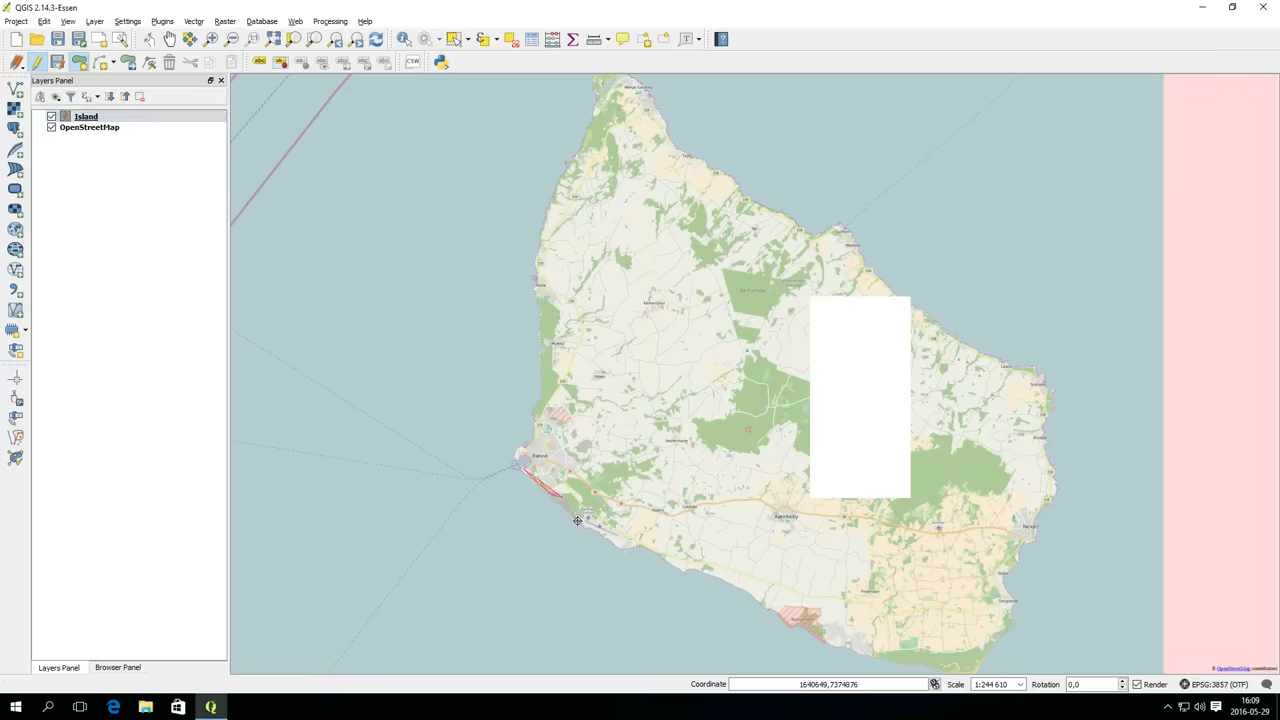
{"action": "left_click", "coordinate": [612, 540]}
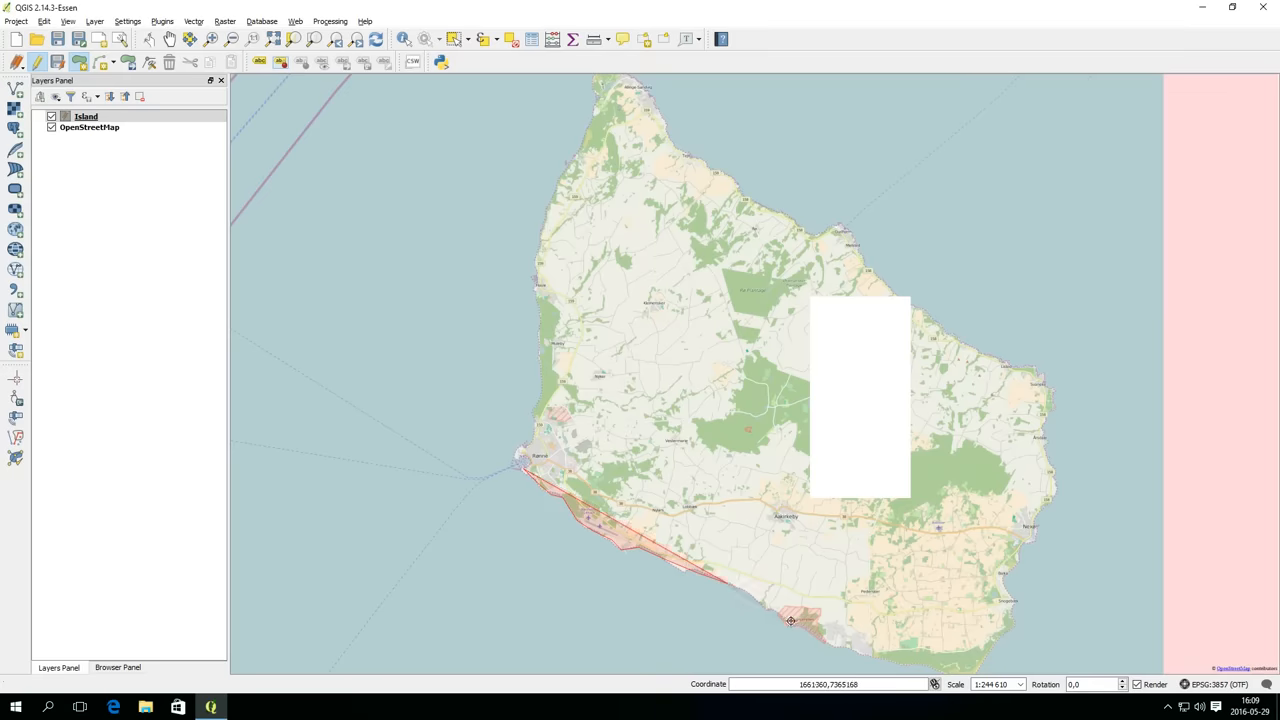
{"action": "left_click", "coordinate": [822, 640]}
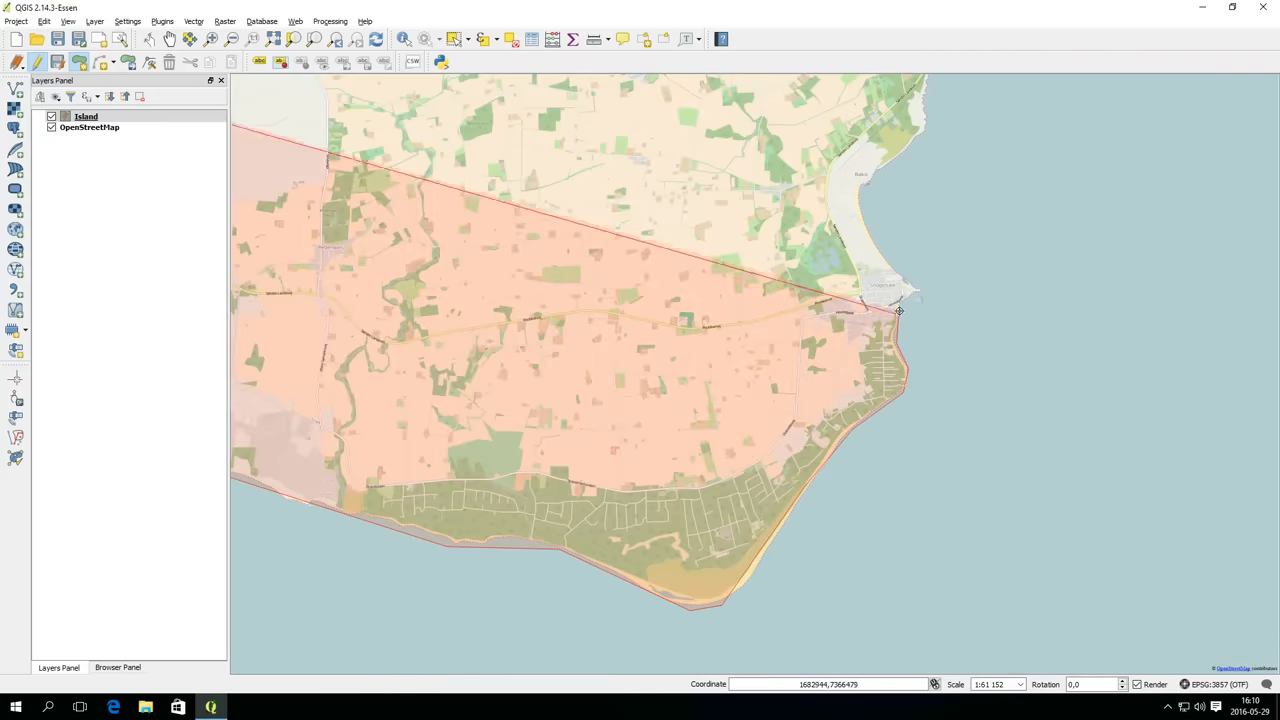
{"action": "left_click_drag", "start_coordinate": [898, 310], "coordinate": [1064, 498]}
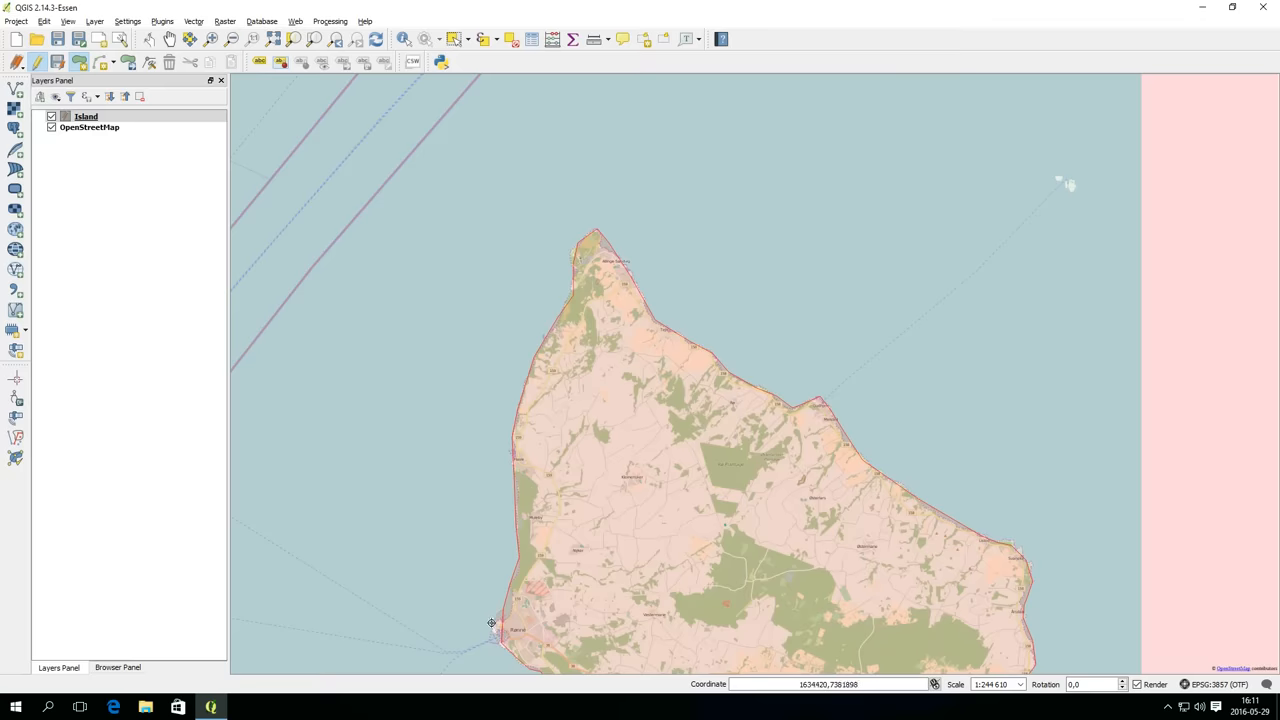
{"action": "mouse_move", "coordinate": [536, 500]}
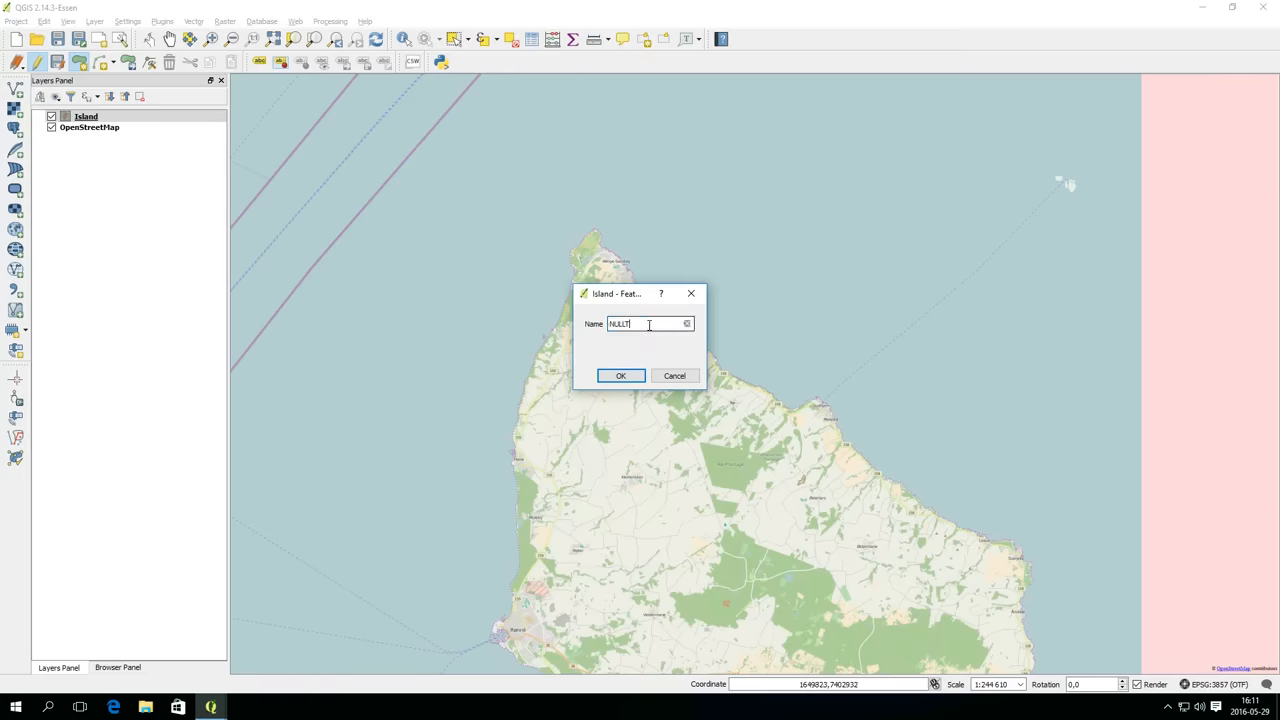
- Name the finished island polygon Treasure Island in the feature attributes dialog
{"action": "type", "text": "Treasure"}
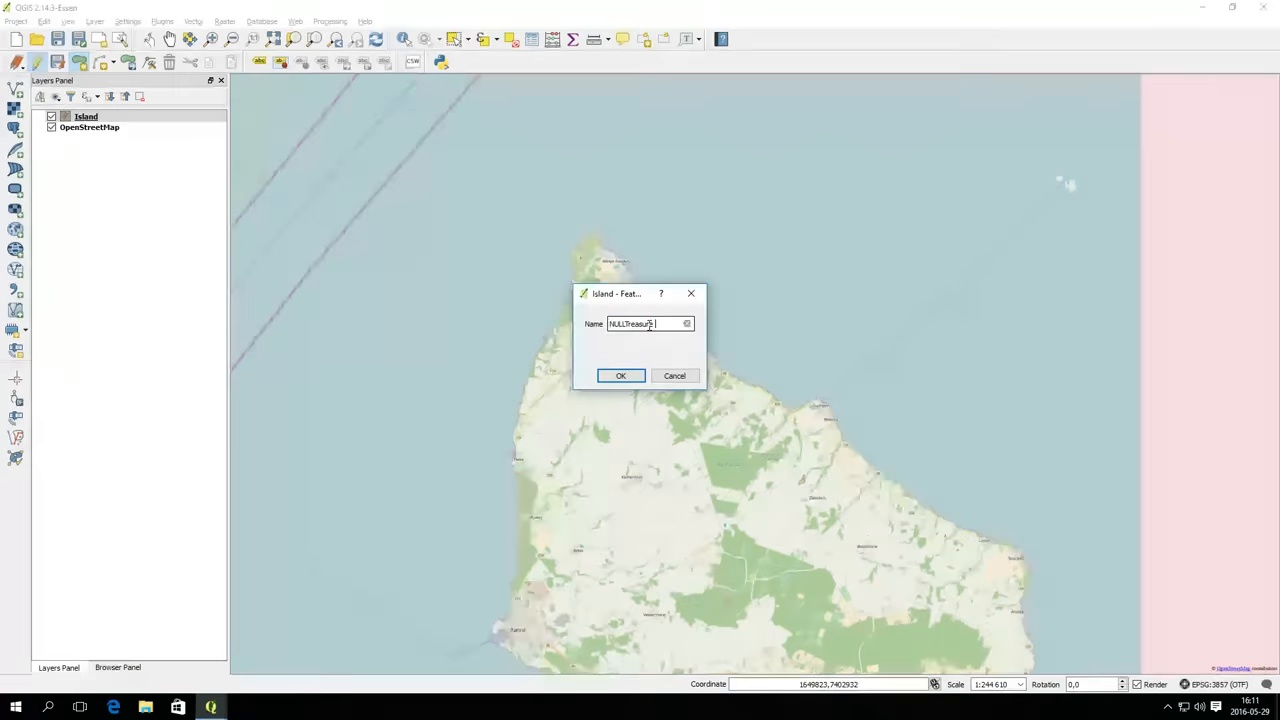
{"action": "type", "text": "Island"}
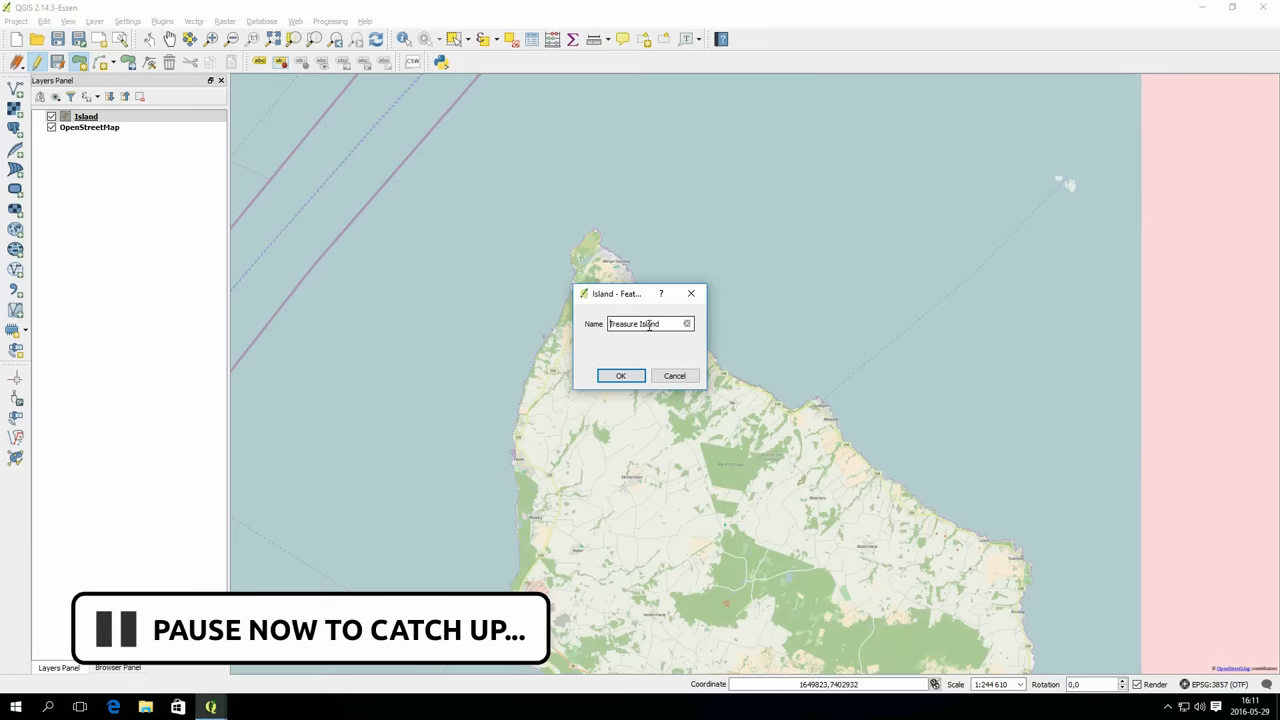
{"action": "left_click", "coordinate": [620, 376]}
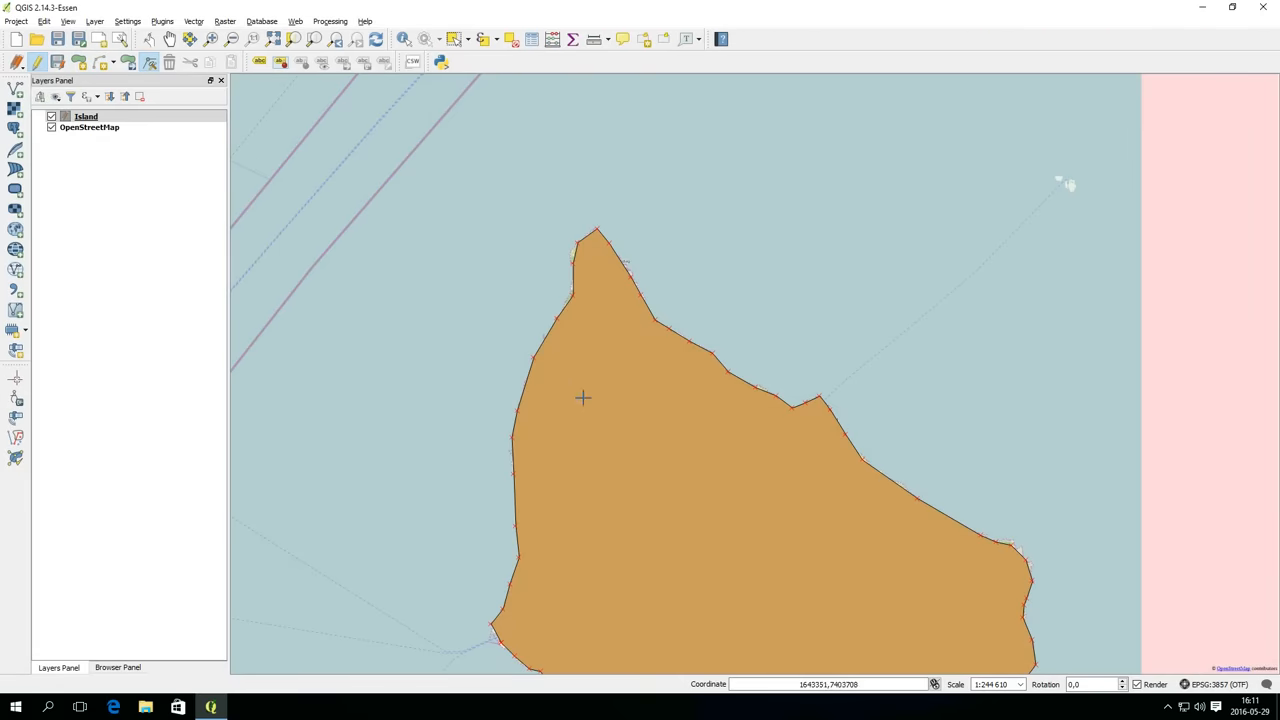
{"action": "mouse_move", "coordinate": [532, 356]}
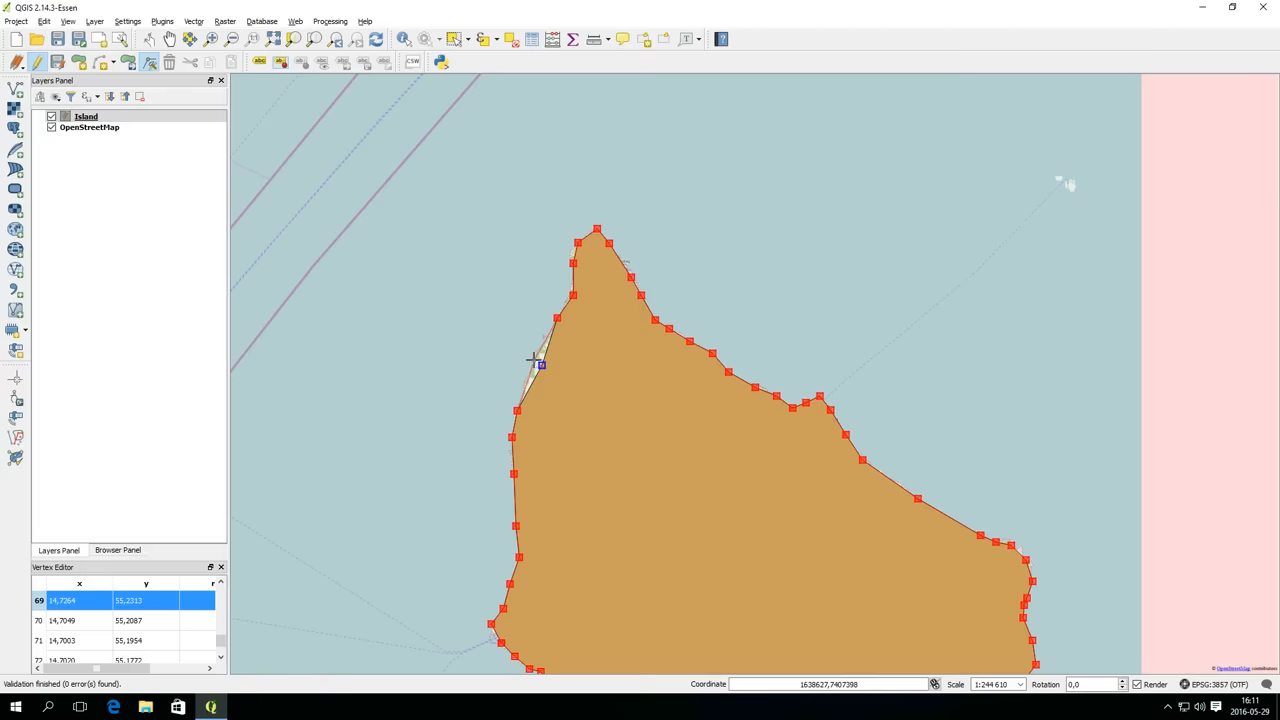
- Drag an outline vertex onto the island's western coastline with the Node Tool
{"action": "left_click_drag", "start_coordinate": [540, 364], "coordinate": [532, 358]}
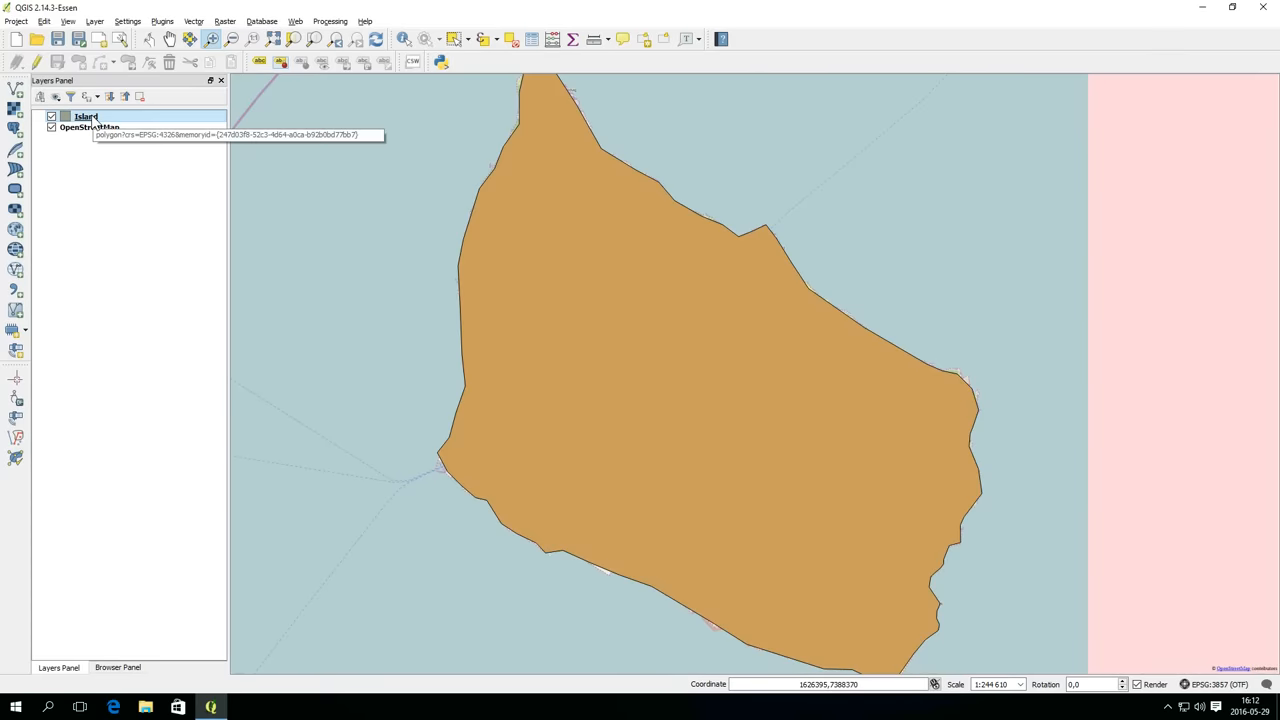
- Start Save As for the Island layer and create a new Geodata folder as the destination
{"action": "right_click", "coordinate": [84, 116]}
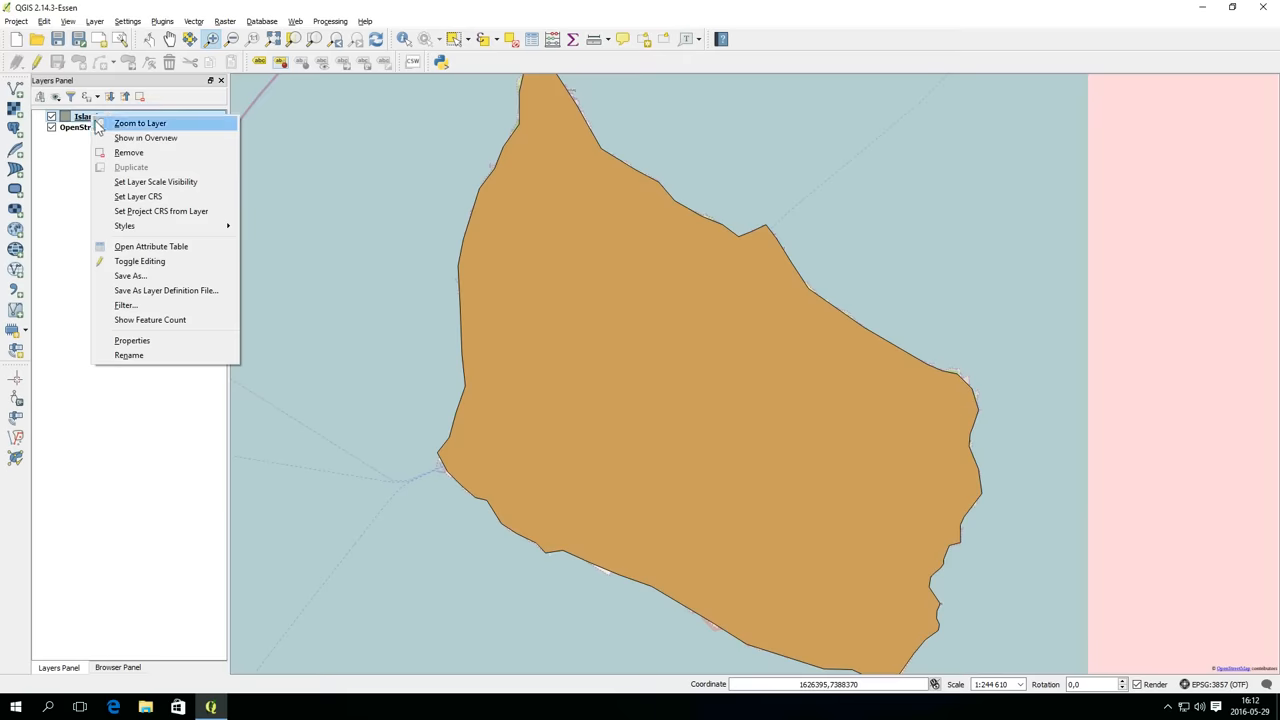
{"action": "mouse_move", "coordinate": [144, 276]}
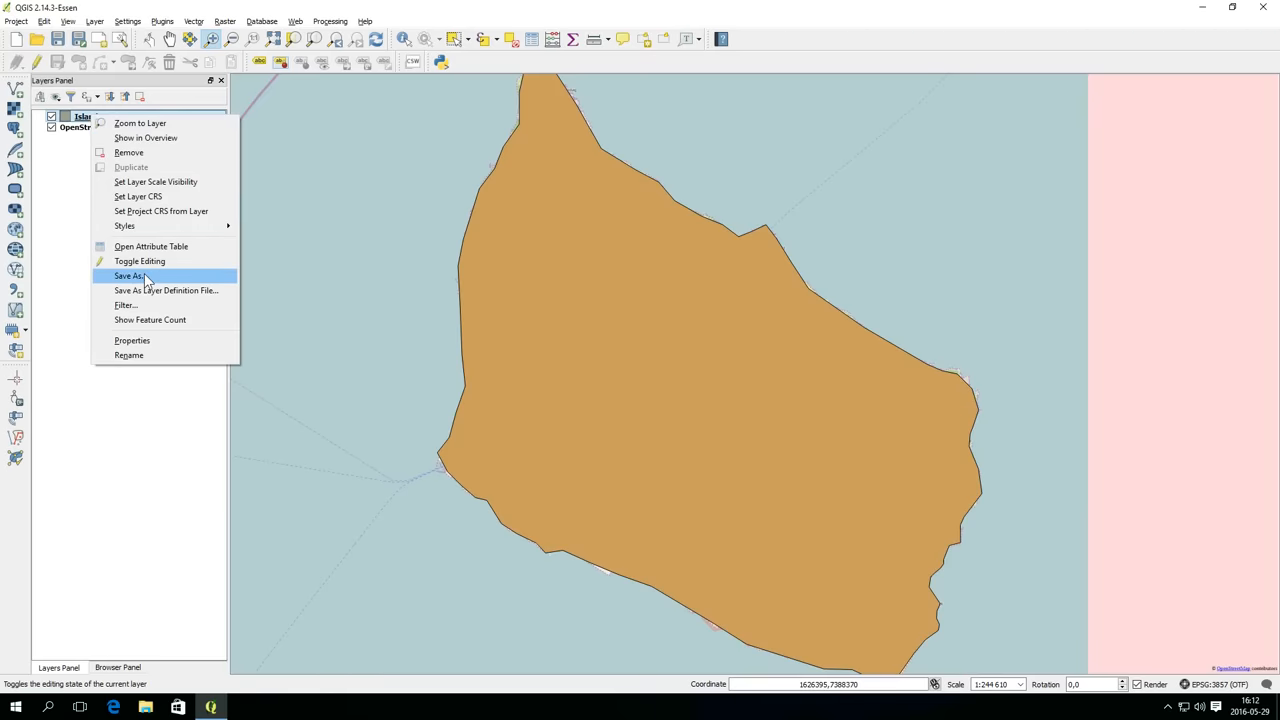
{"action": "left_click", "coordinate": [128, 276]}
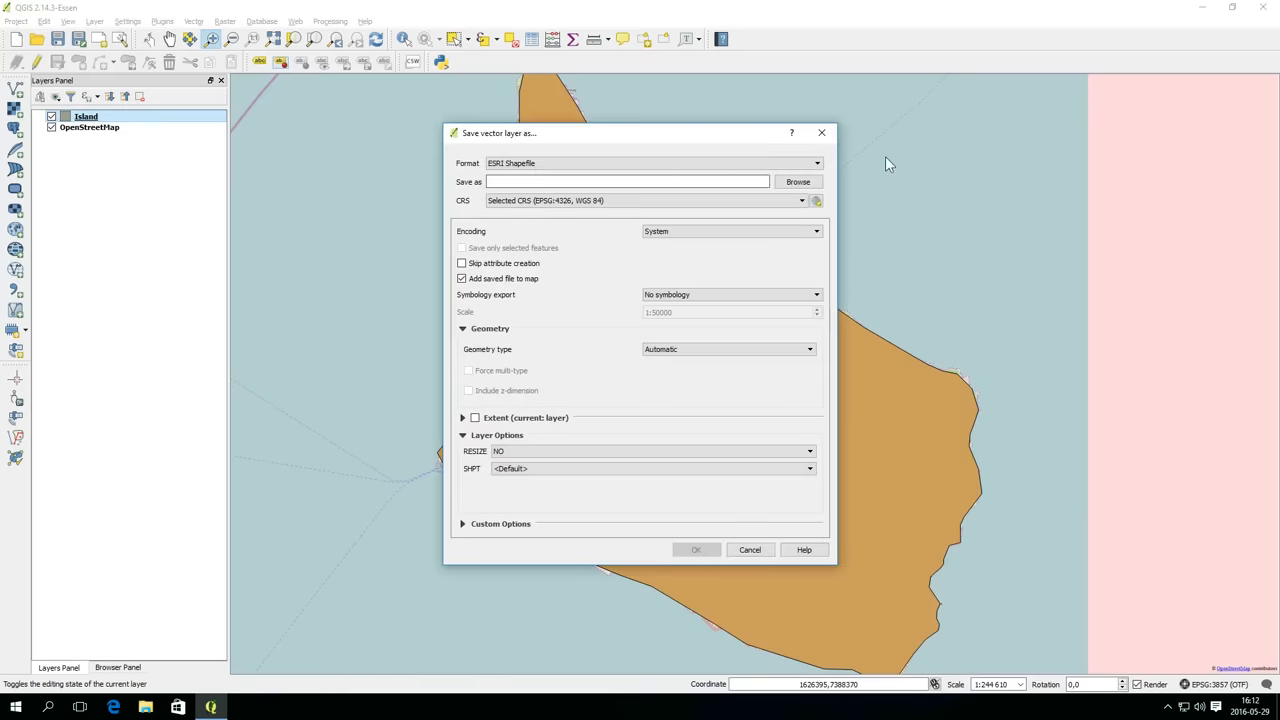
{"action": "left_click", "coordinate": [796, 180]}
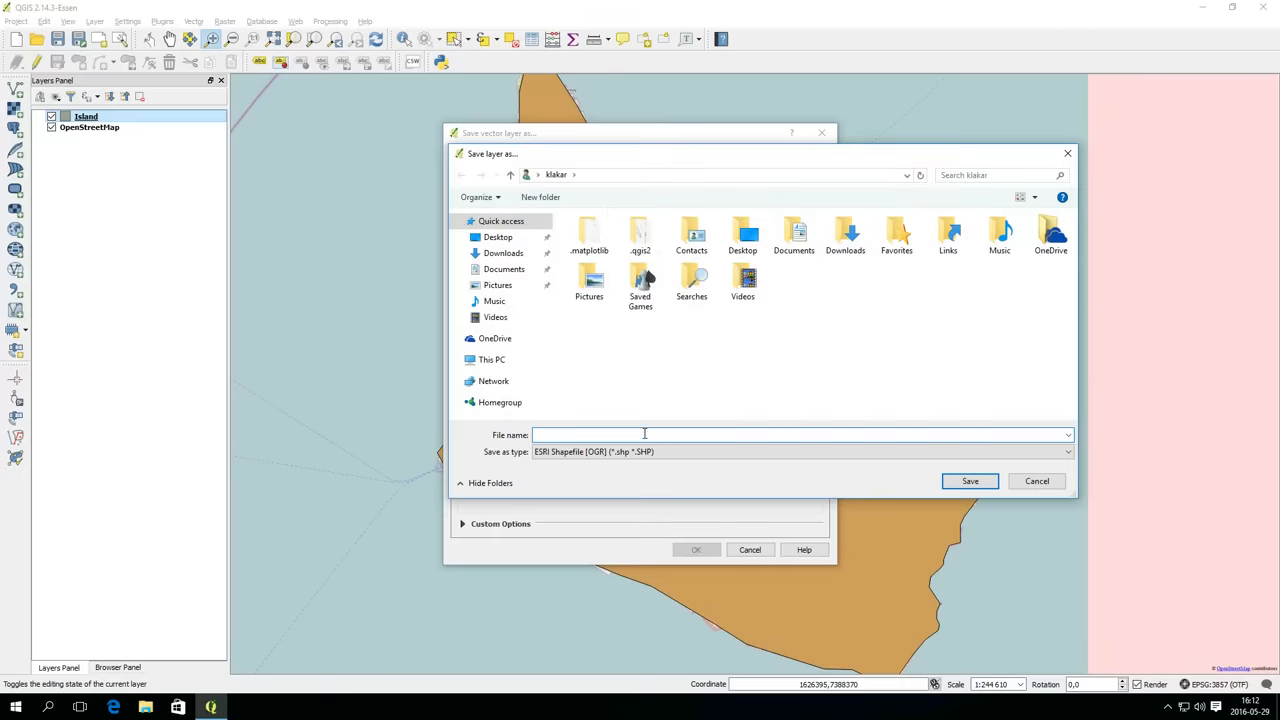
{"action": "left_click", "coordinate": [644, 434]}
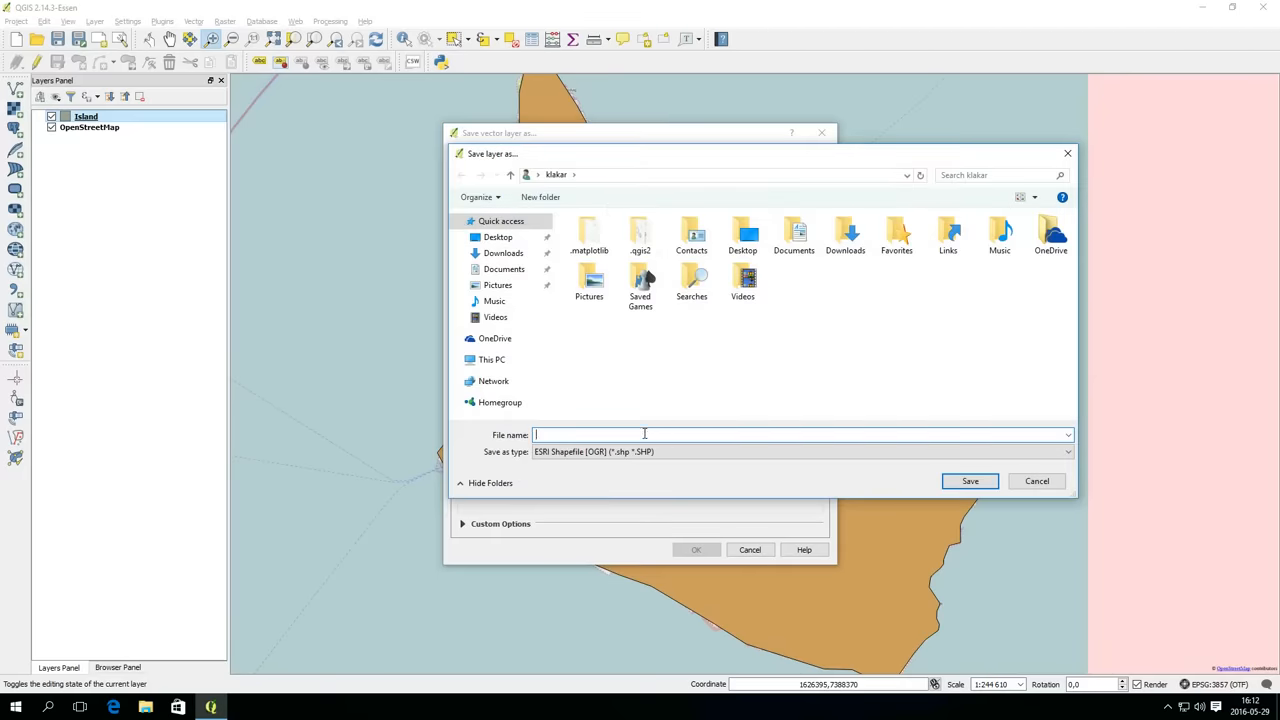
{"action": "left_click", "coordinate": [540, 198]}
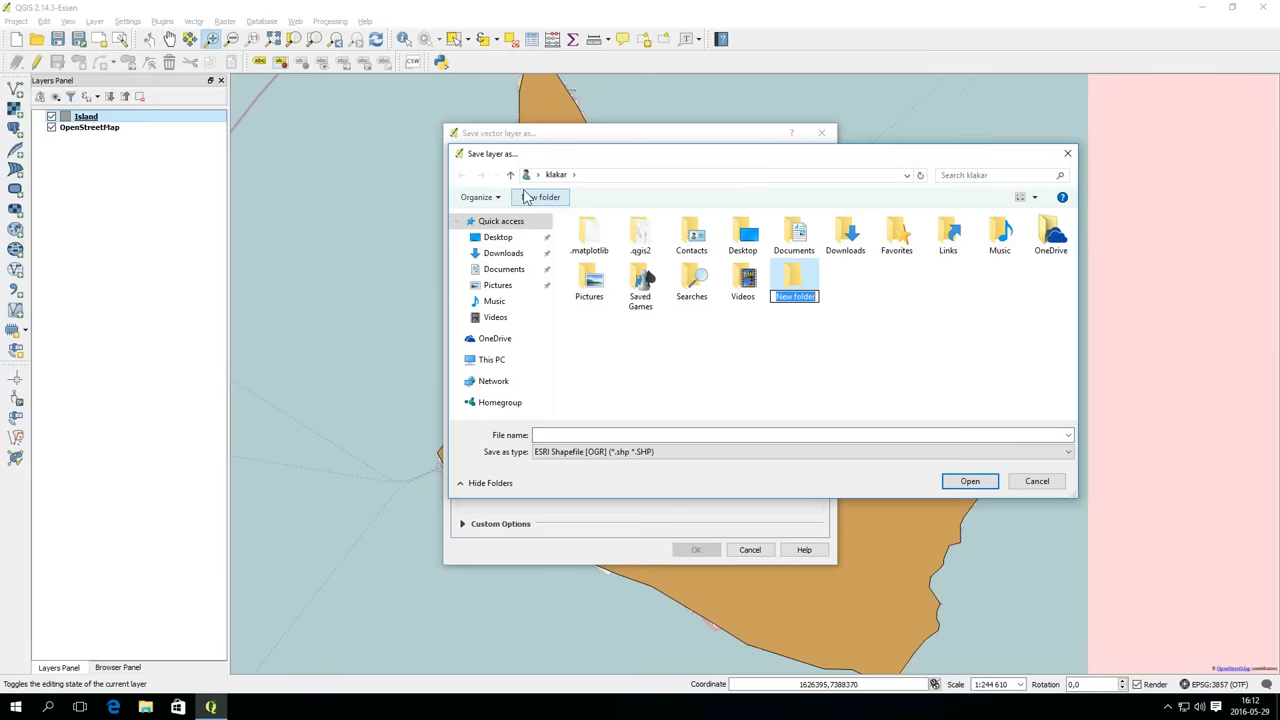
{"action": "type", "text": "Geodata"}
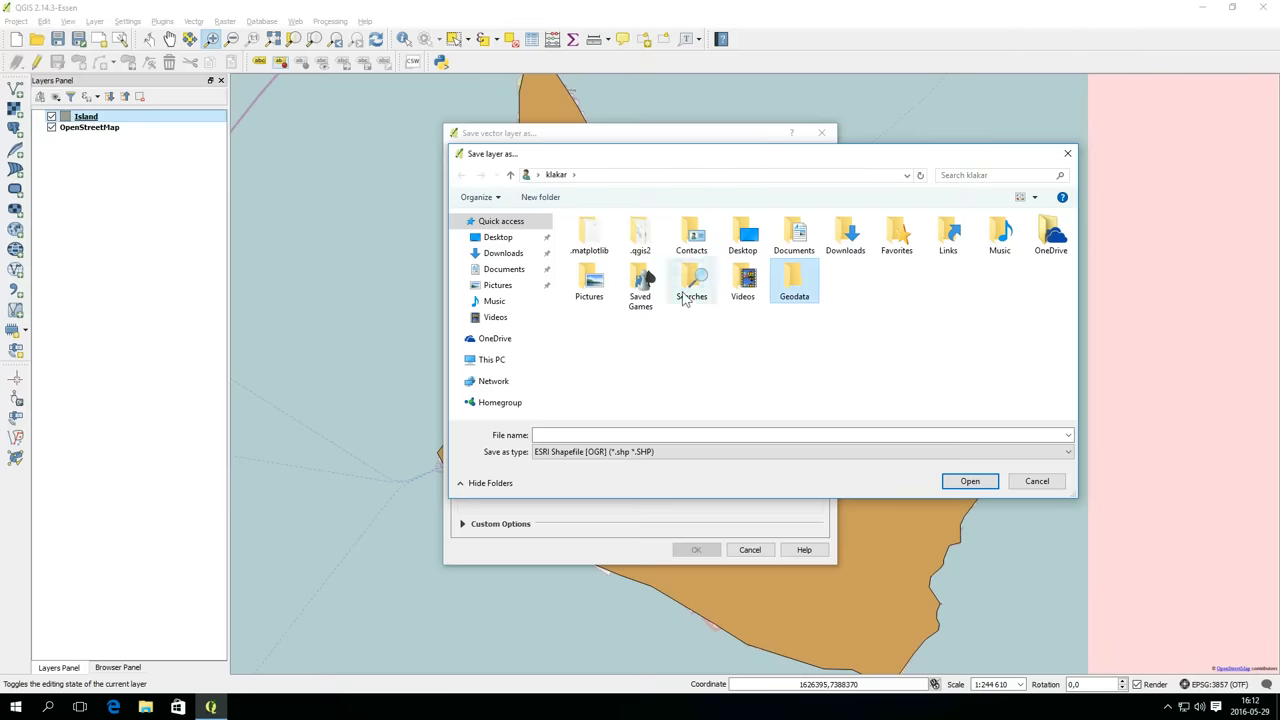
{"action": "double_click", "coordinate": [792, 280]}
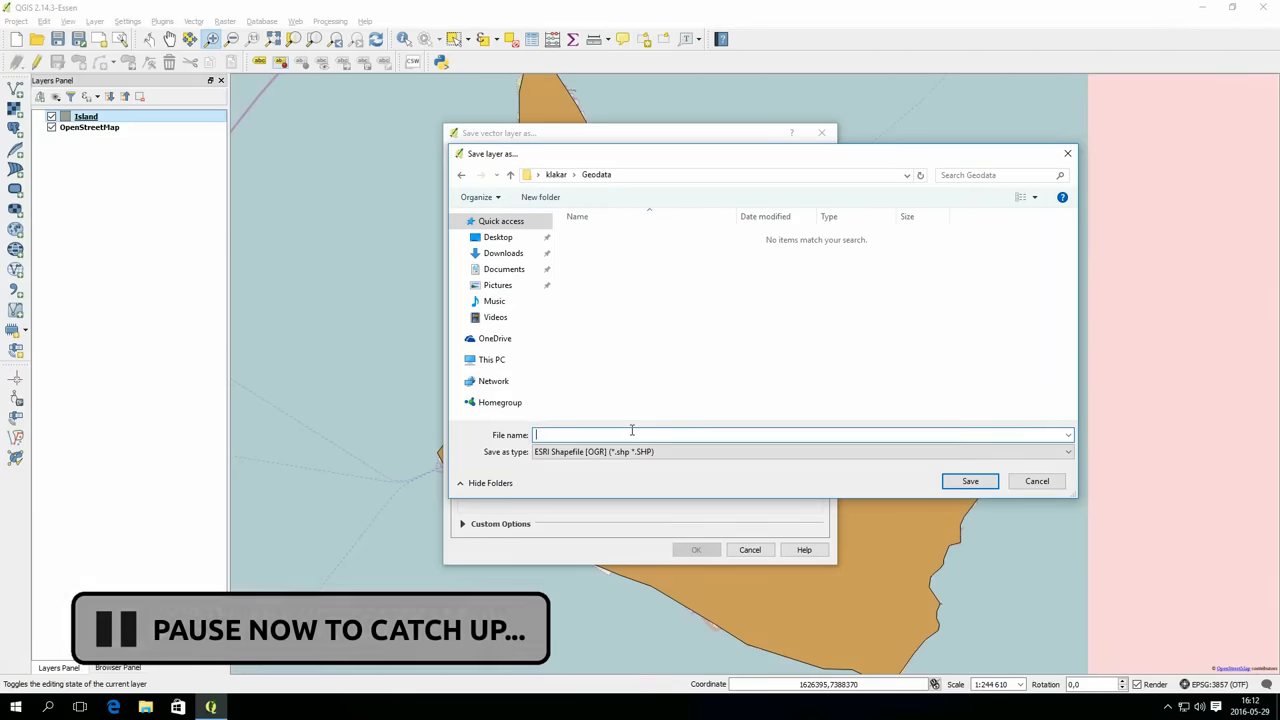
- Export the layer as a shapefile named Island in Geodata and add it to the map
{"action": "type", "text": "Islan"}
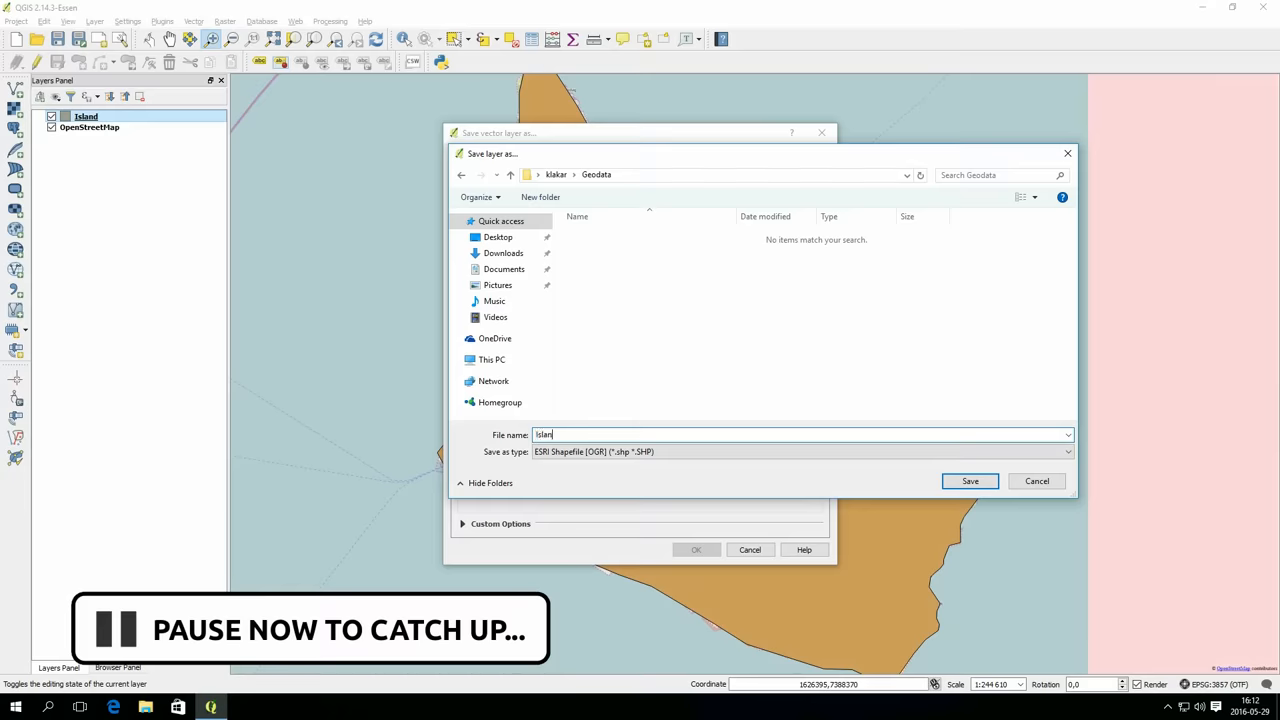
{"action": "type", "text": "d"}
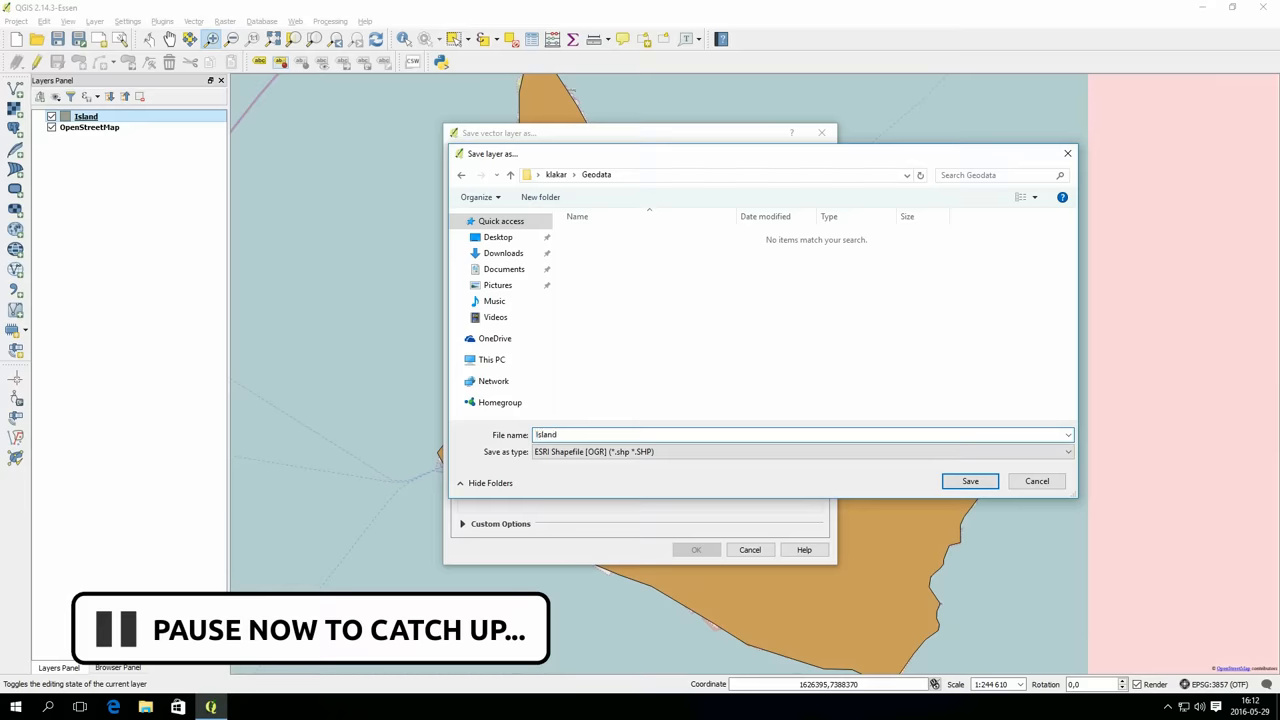
{"action": "left_click", "coordinate": [968, 480]}
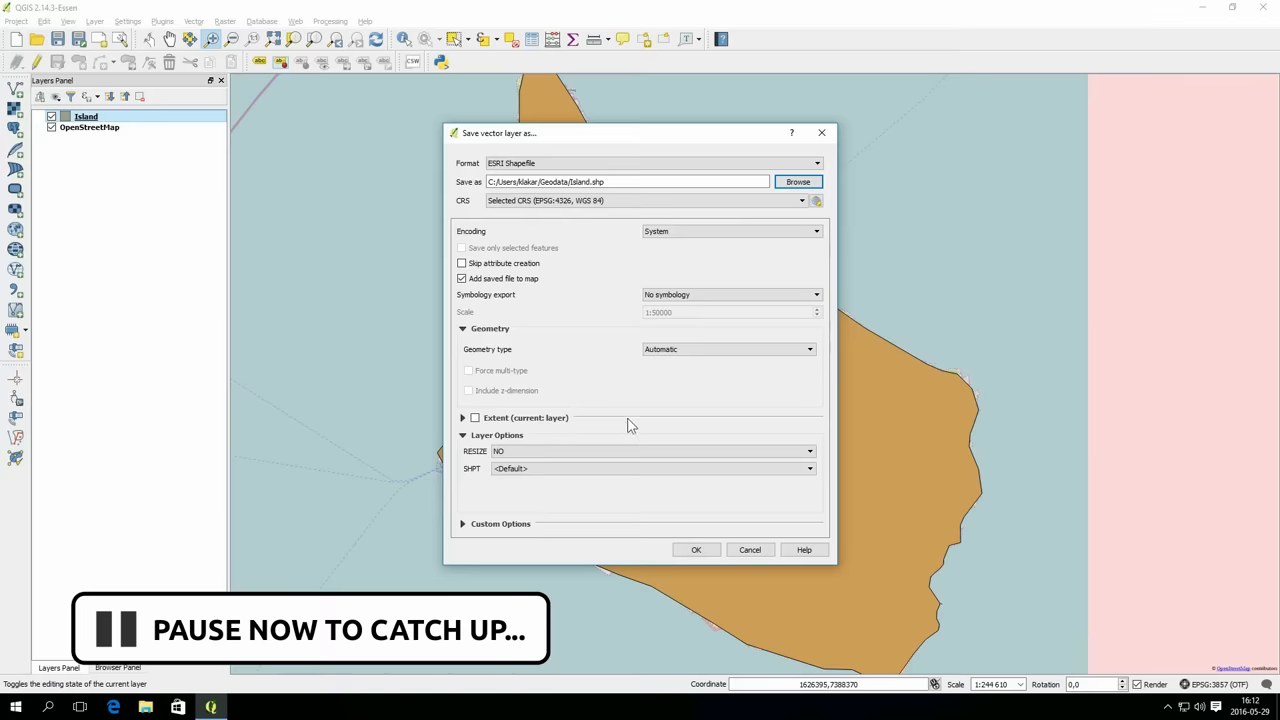
{"action": "mouse_move", "coordinate": [624, 416]}
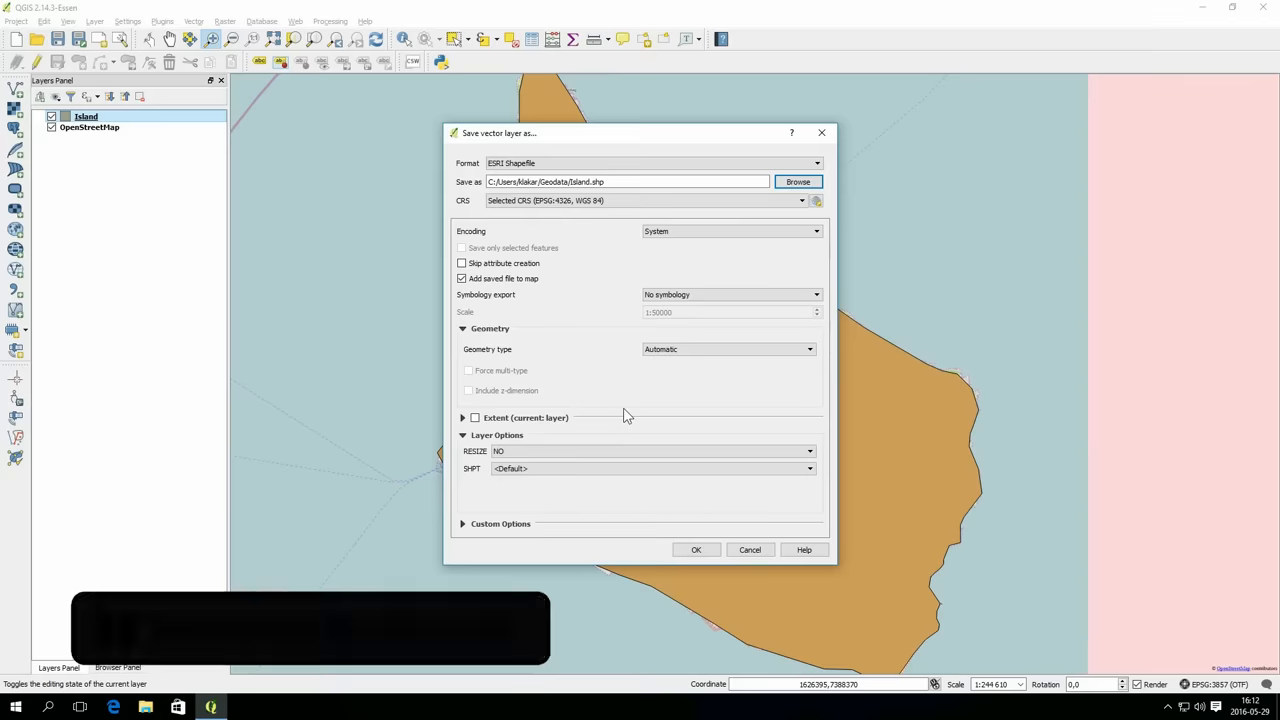
{"action": "mouse_move", "coordinate": [652, 470]}
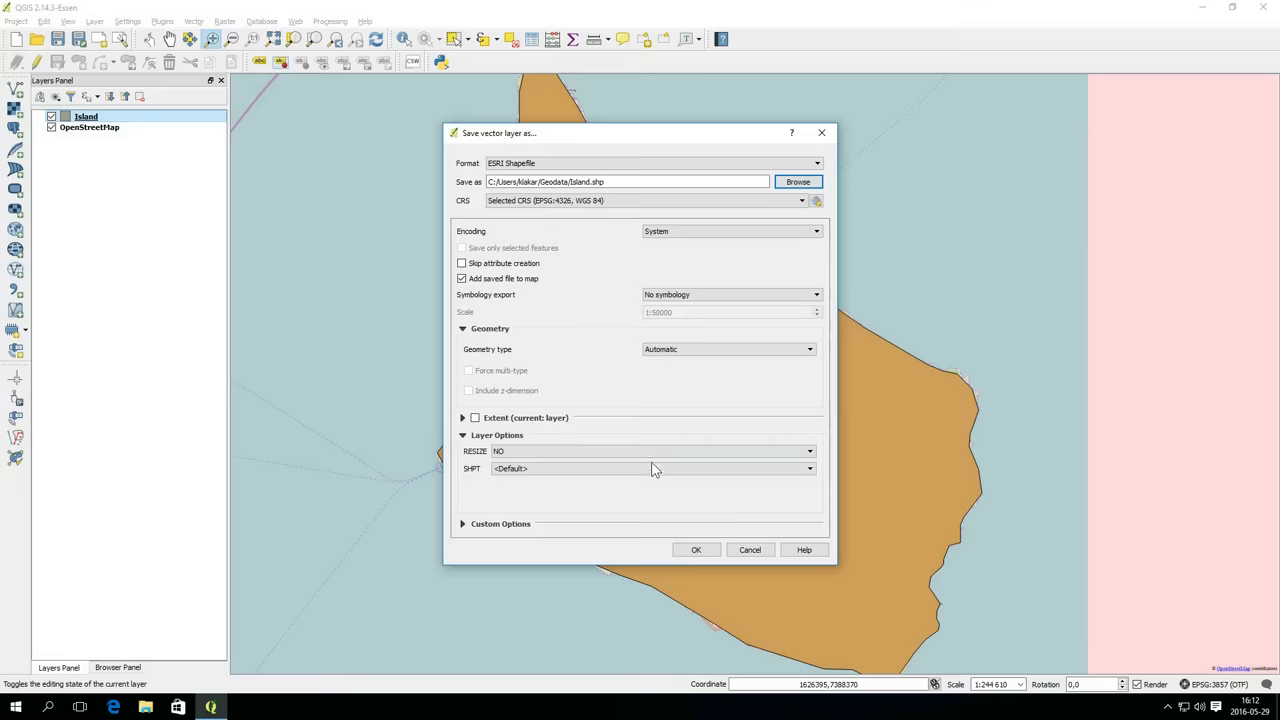
{"action": "left_click", "coordinate": [696, 548]}
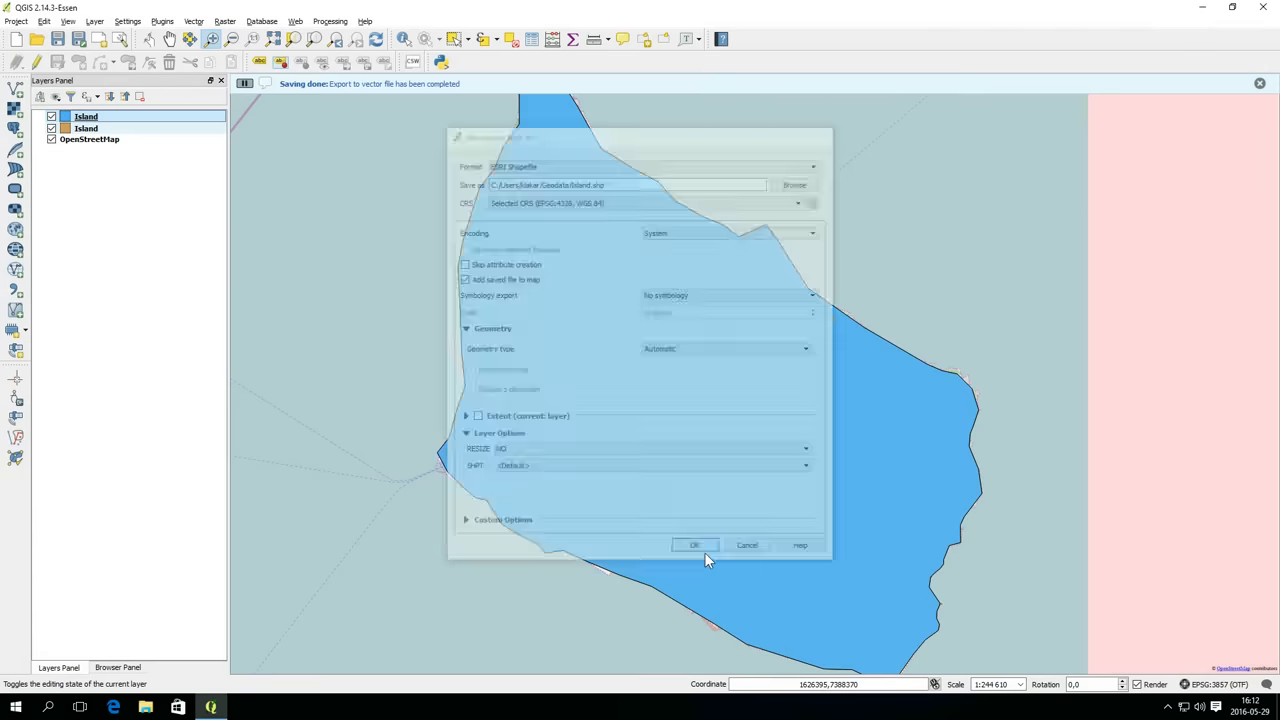
- Remove the old temporary Island layer and hide the OpenStreetMap background
{"action": "left_click", "coordinate": [696, 544]}
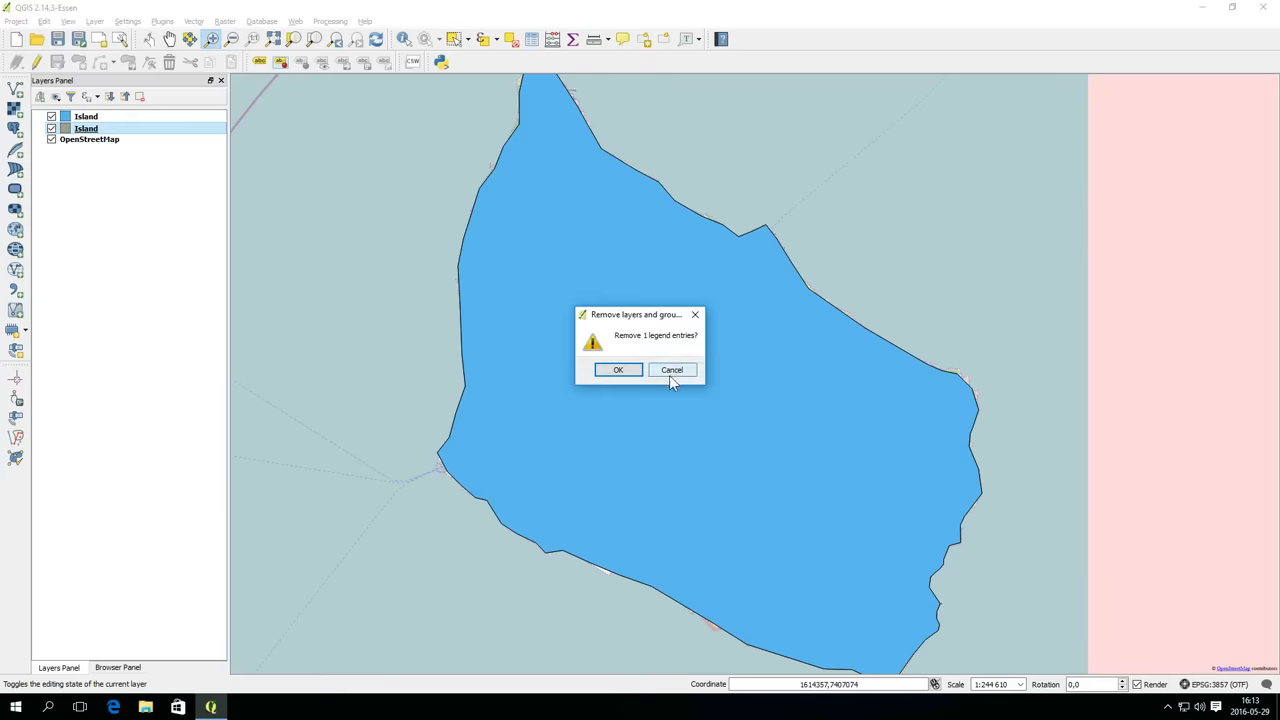
{"action": "left_click", "coordinate": [616, 368]}
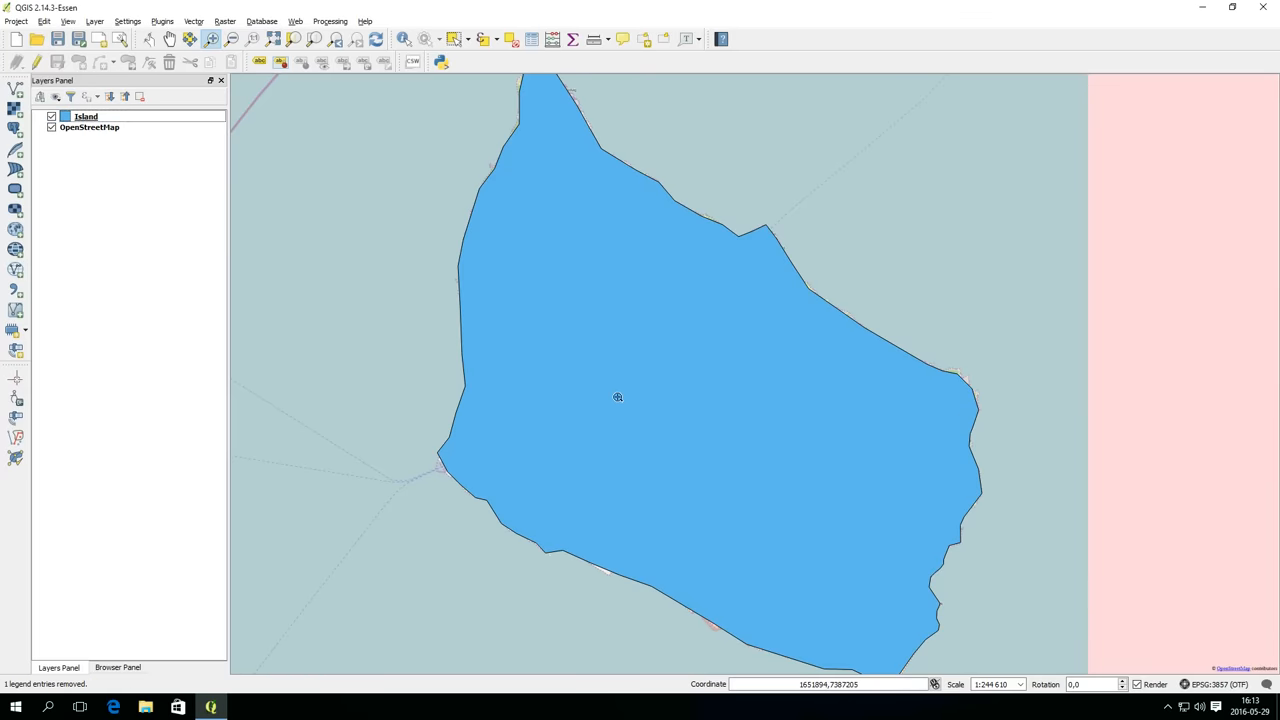
{"action": "mouse_move", "coordinate": [356, 180]}
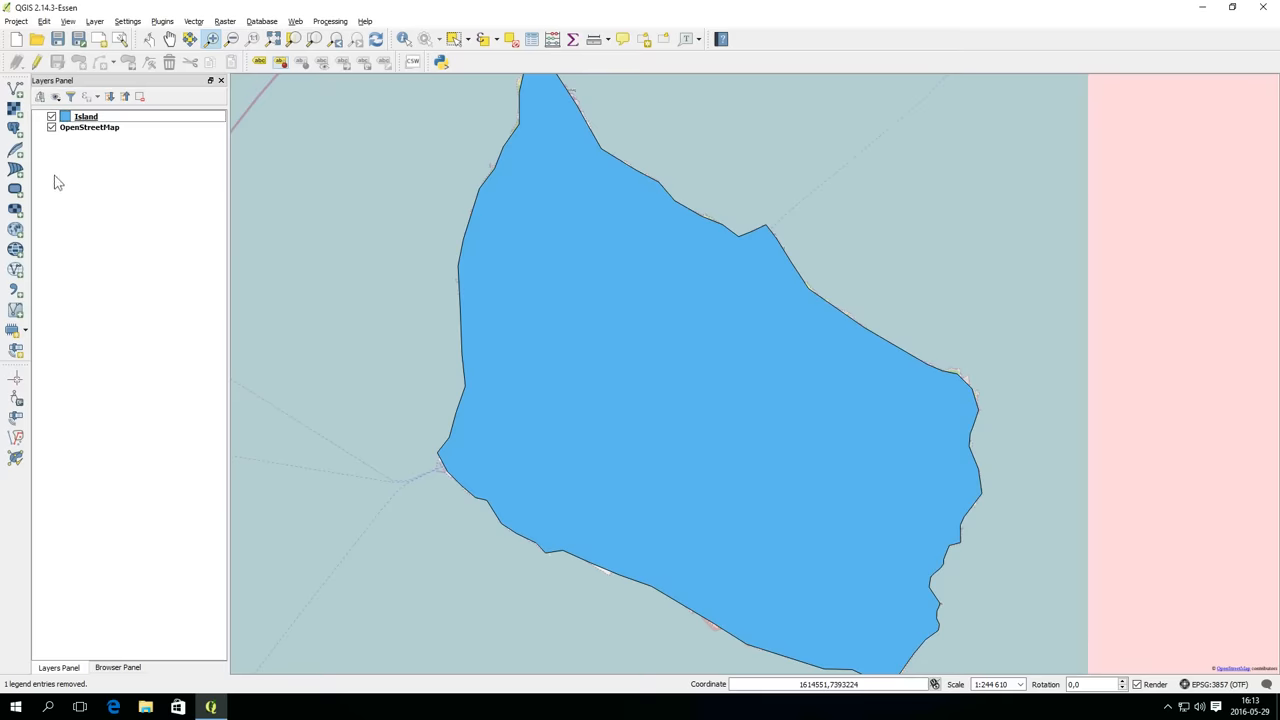
{"action": "left_click", "coordinate": [52, 128]}
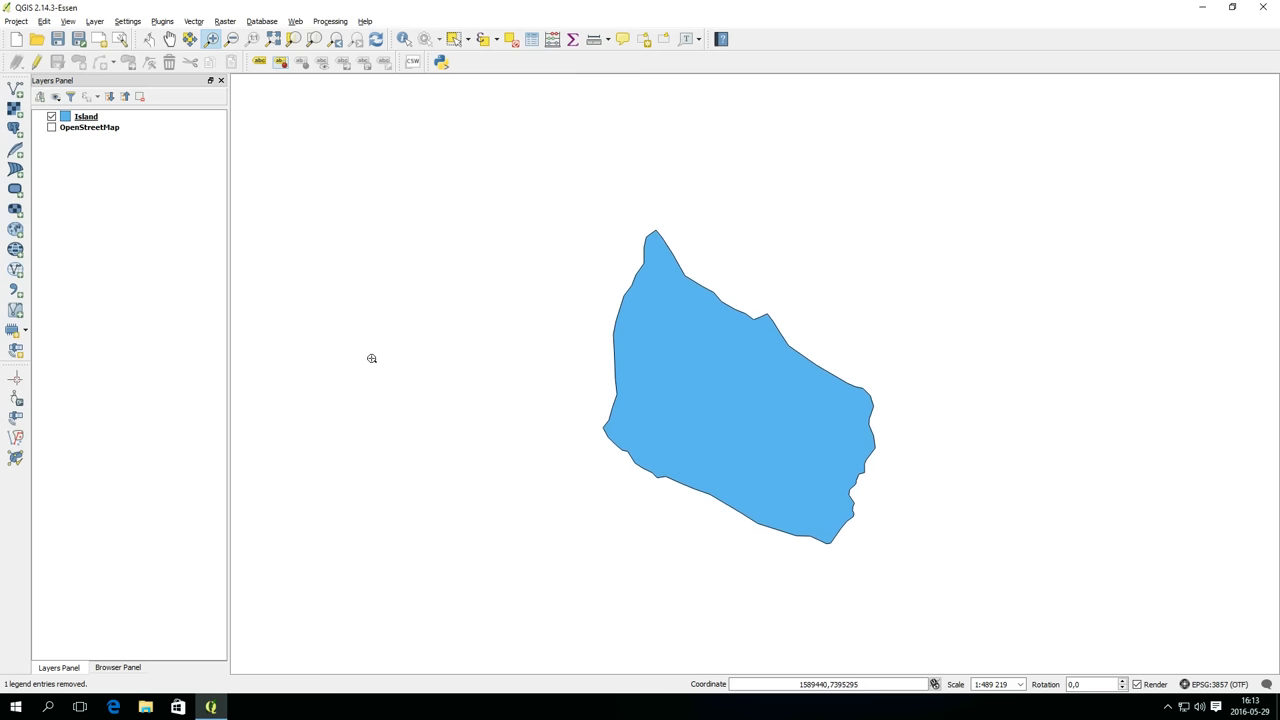
{"action": "mouse_move", "coordinate": [392, 396]}
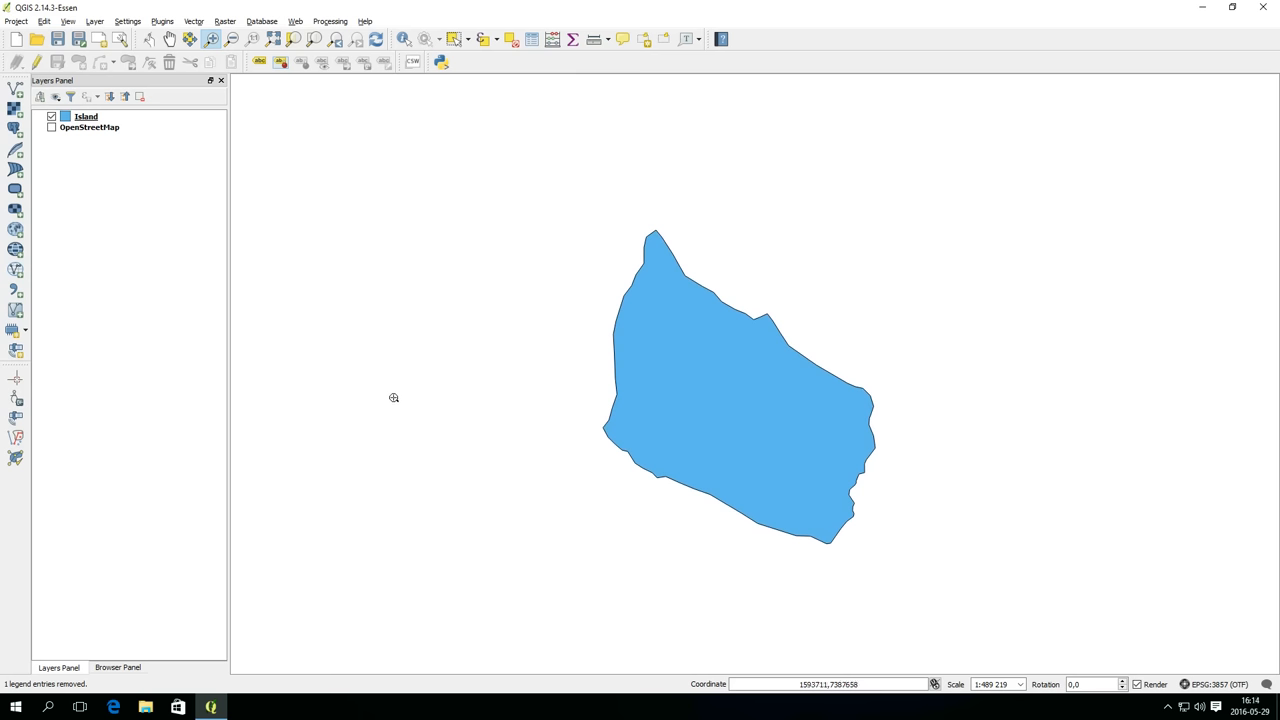
{"action": "mouse_move", "coordinate": [180, 322]}
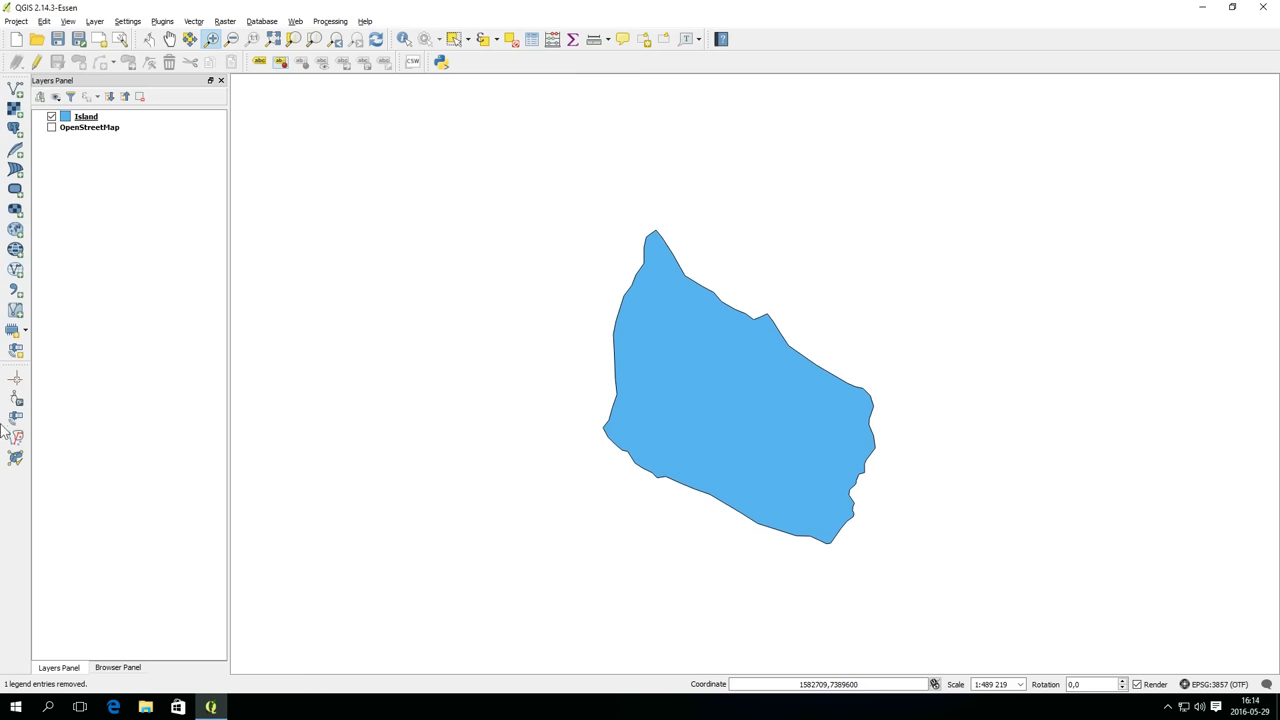
- Create a new Point shapefile layer with a Text field named Name
{"action": "left_click", "coordinate": [16, 330]}
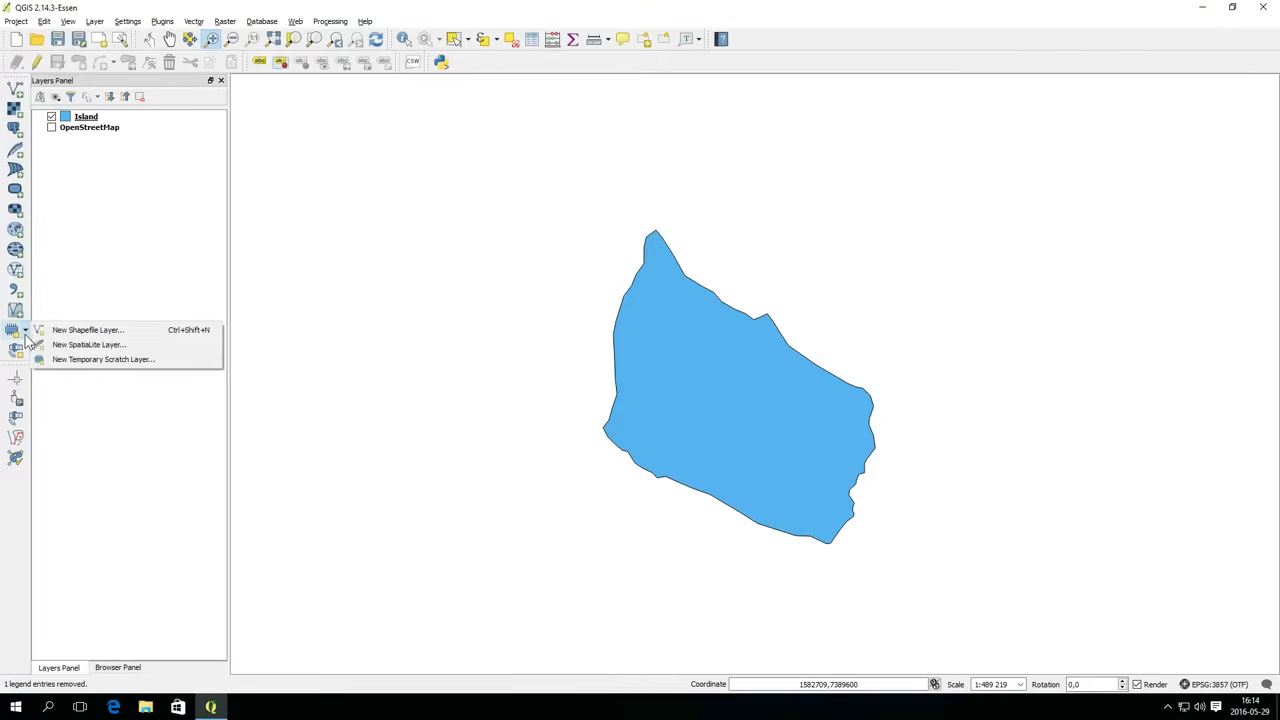
{"action": "left_click", "coordinate": [88, 330]}
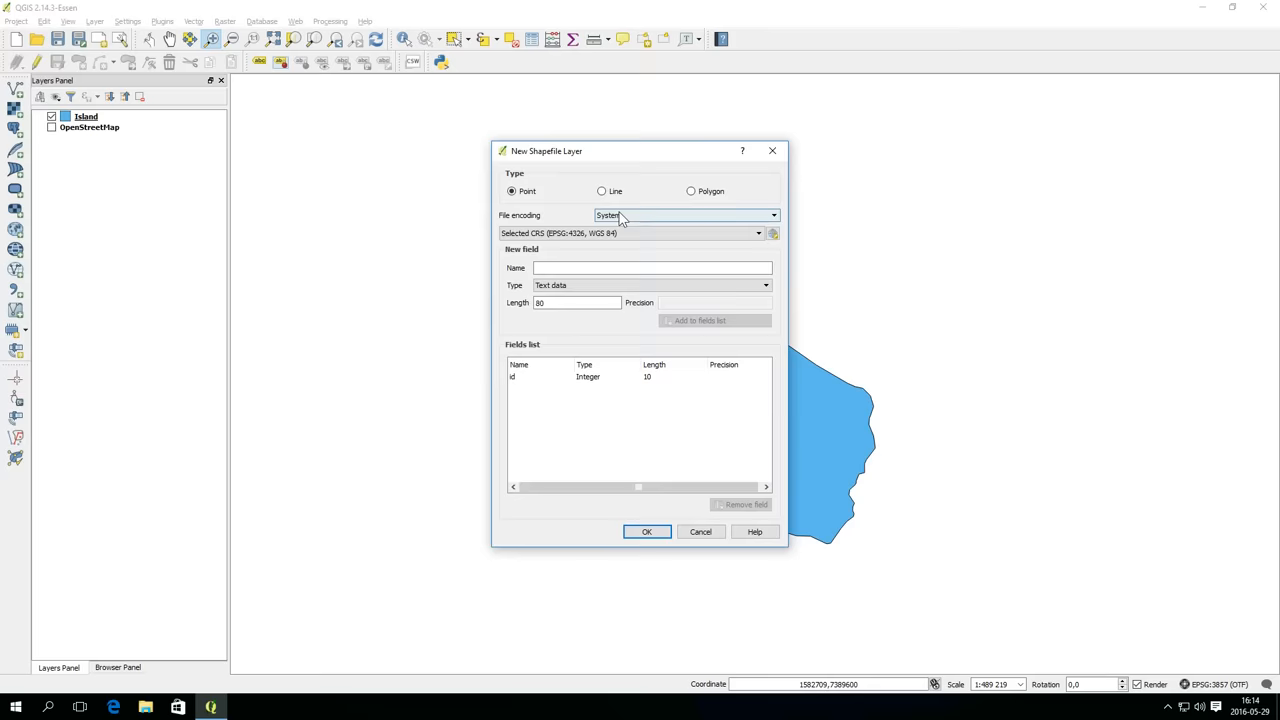
{"action": "left_click", "coordinate": [652, 268]}
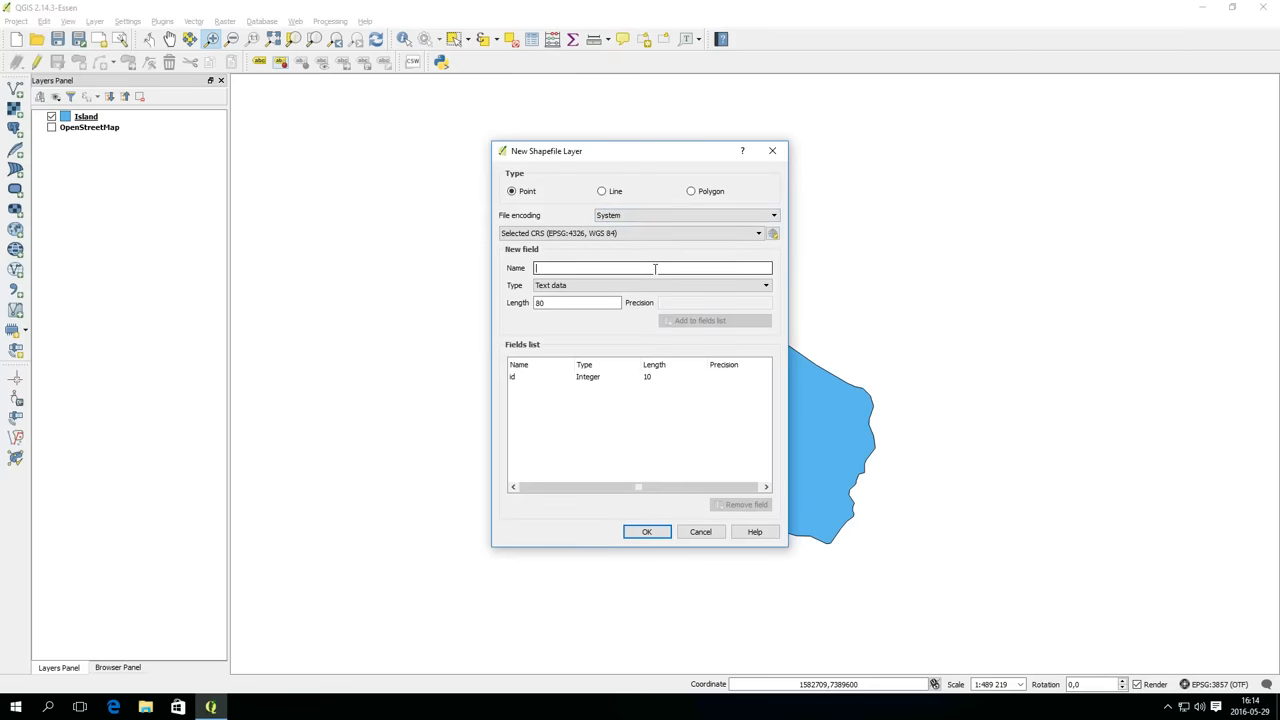
{"action": "type", "text": "Points"}
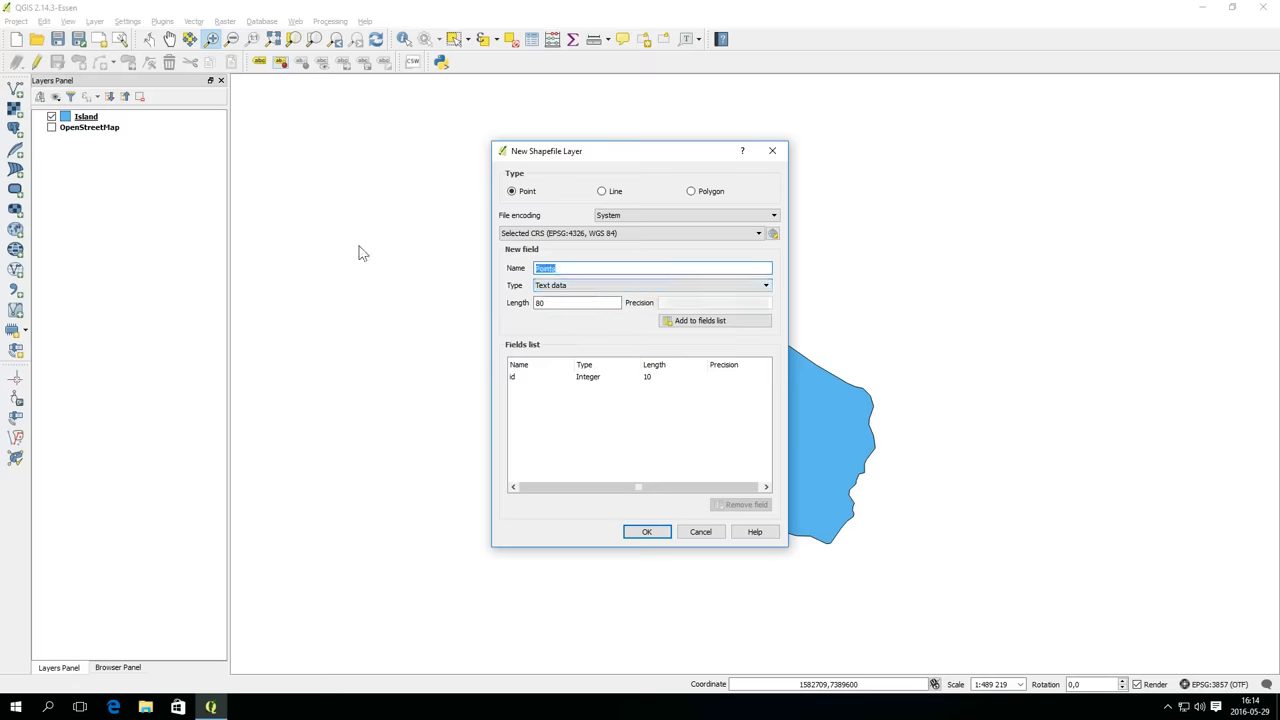
{"action": "type", "text": "Name"}
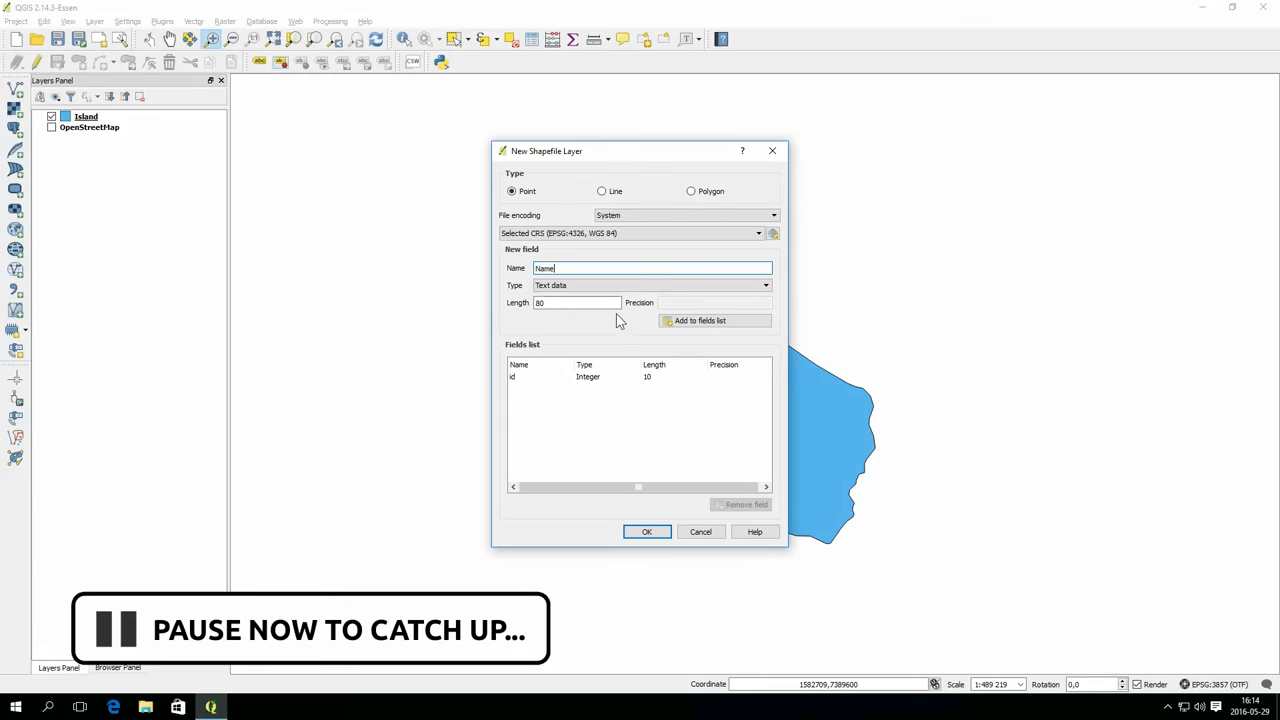
{"action": "left_click", "coordinate": [714, 320]}
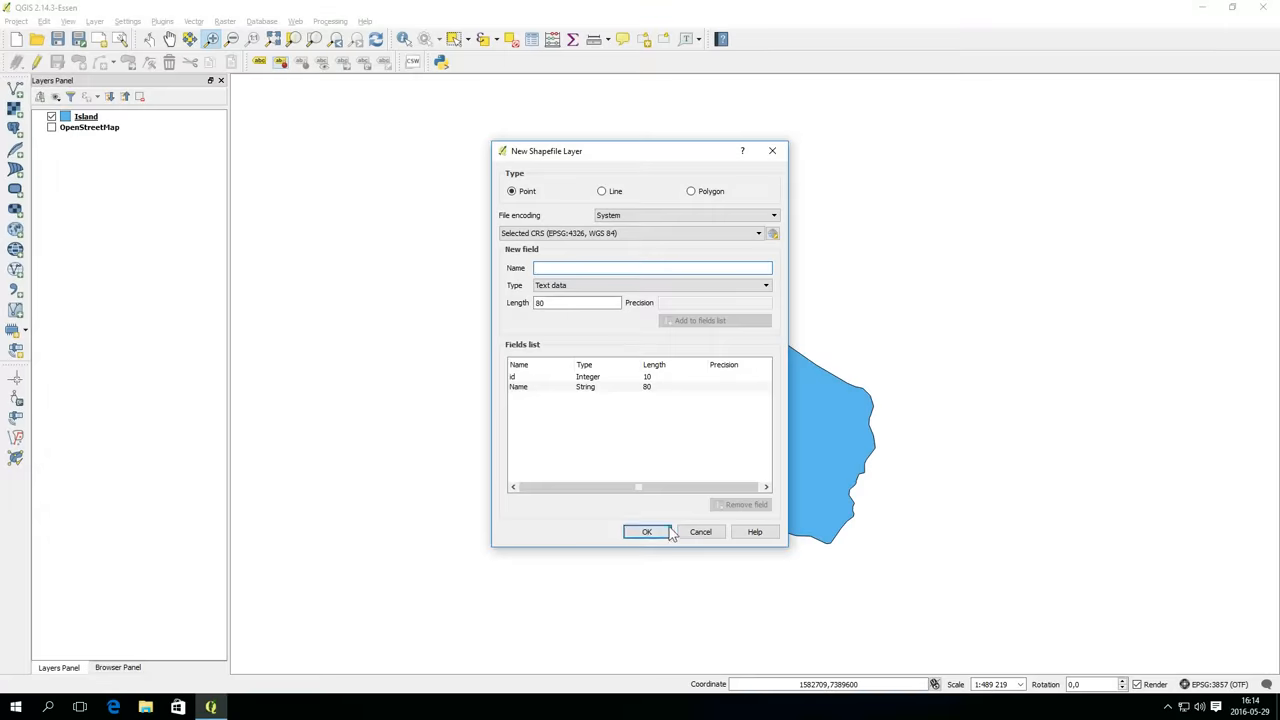
{"action": "left_click", "coordinate": [646, 532]}
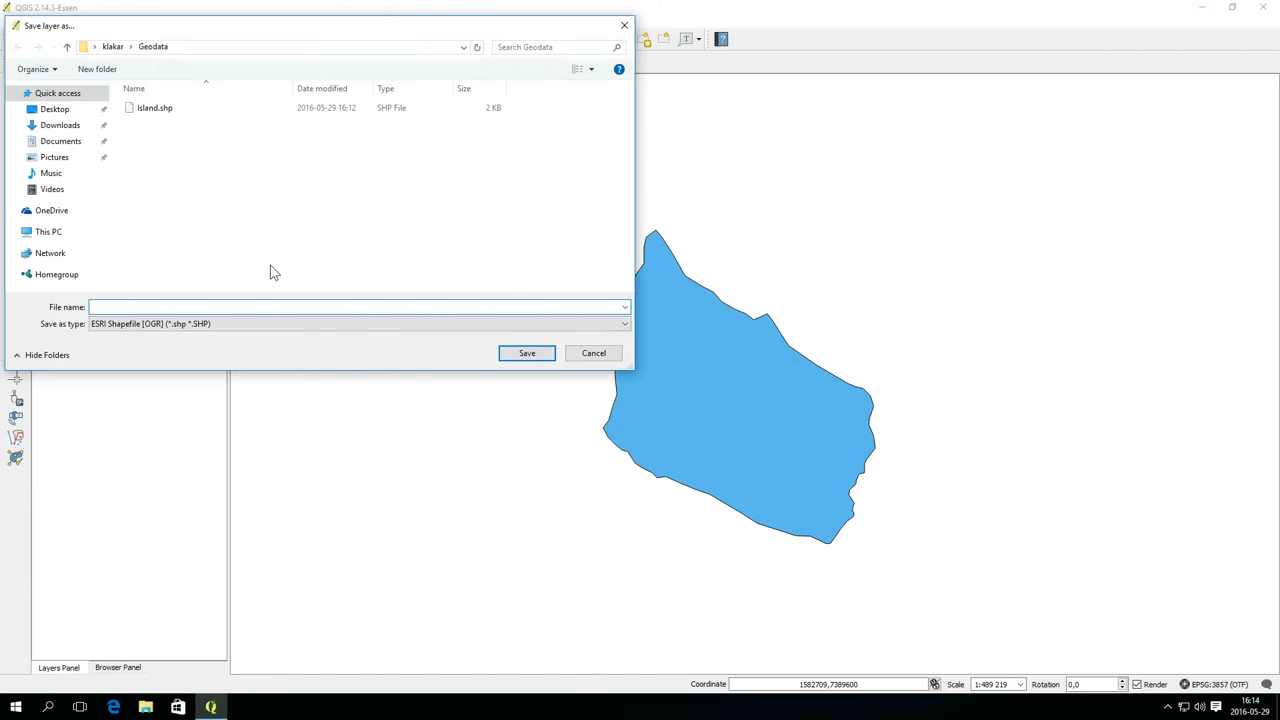
- Save the new shapefile as points in the Geodata folder
{"action": "type", "text": "points"}
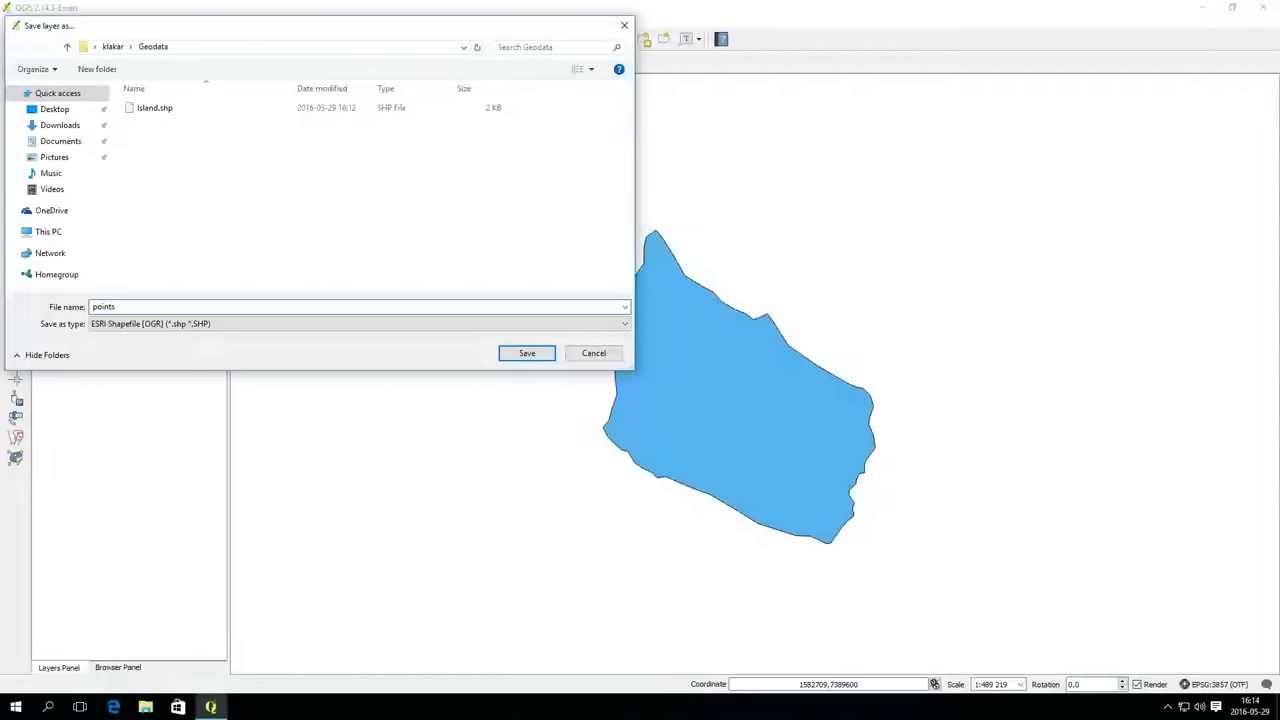
{"action": "left_click", "coordinate": [528, 352]}
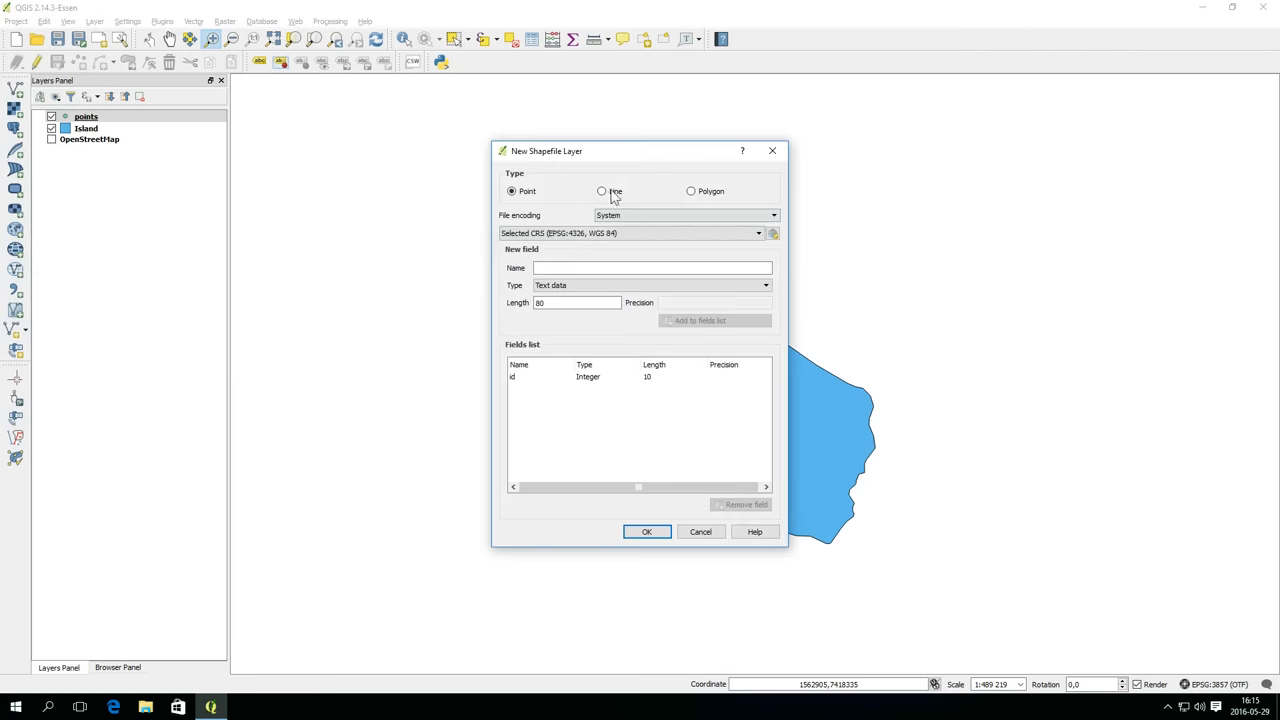
- Create a Line shapefile layer with a Name text field and save it as Lines
{"action": "left_click", "coordinate": [602, 192]}
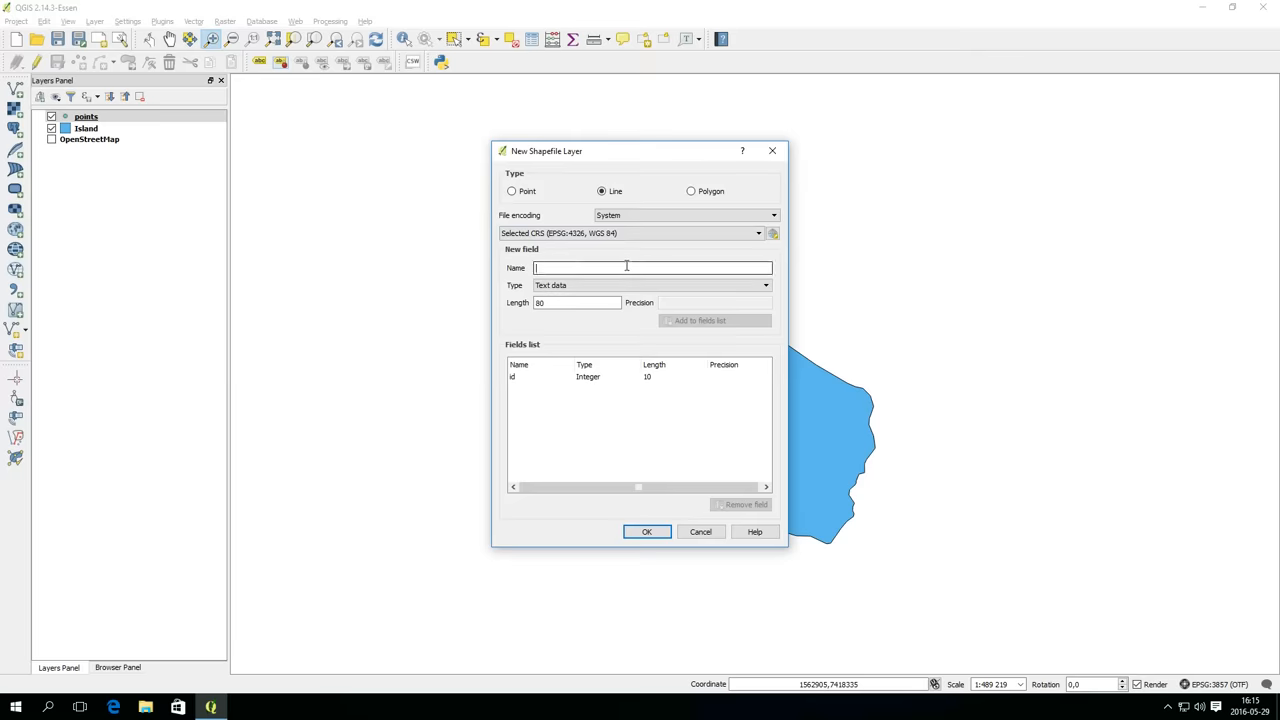
{"action": "type", "text": "Name"}
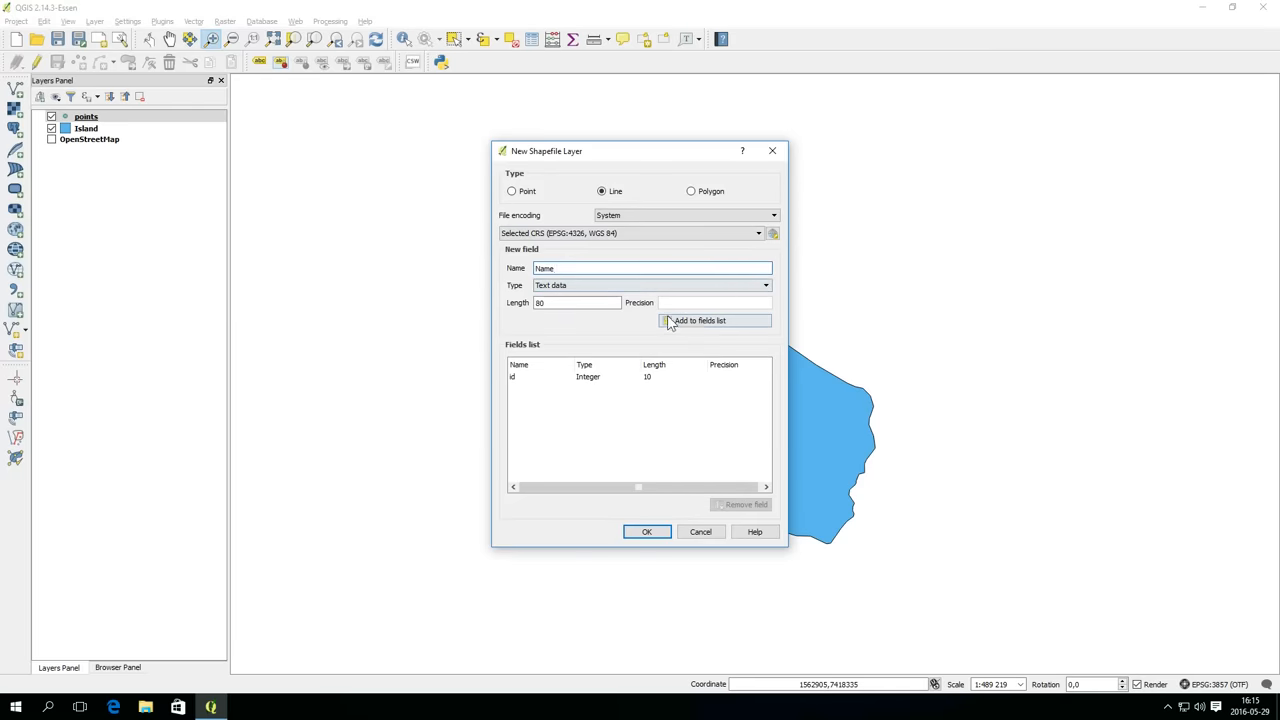
{"action": "left_click", "coordinate": [700, 320]}
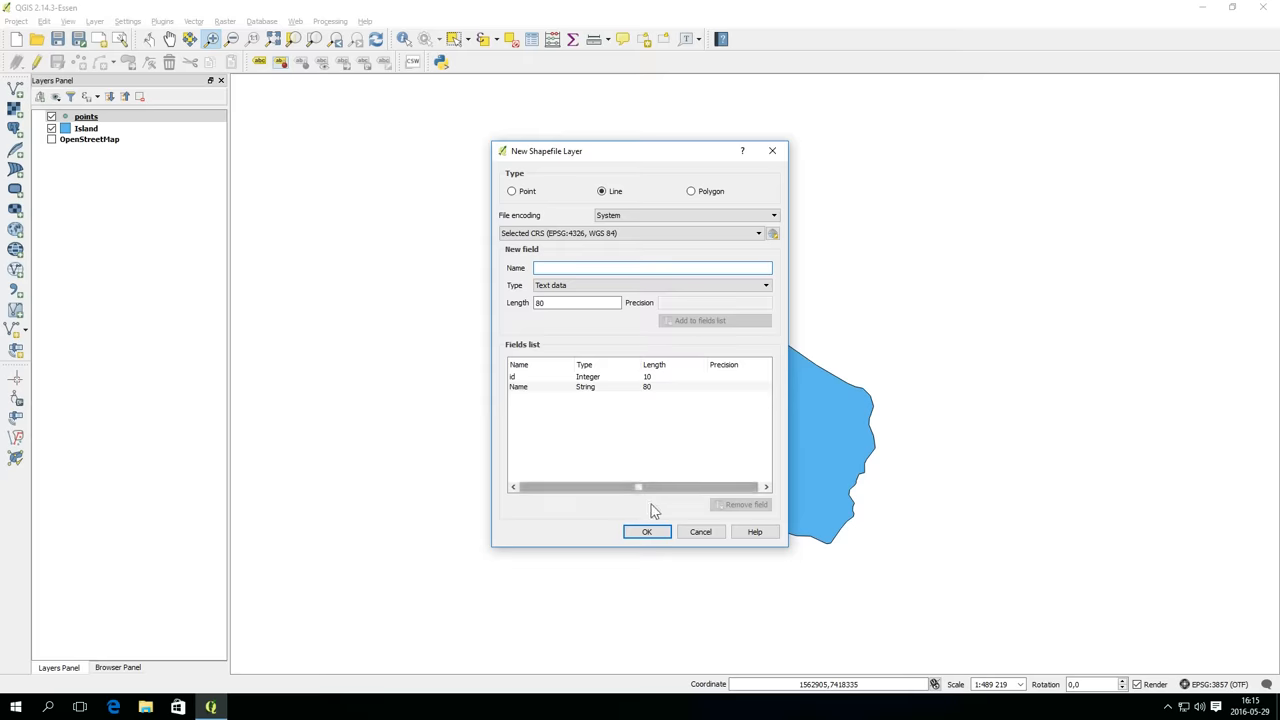
{"action": "left_click", "coordinate": [646, 532]}
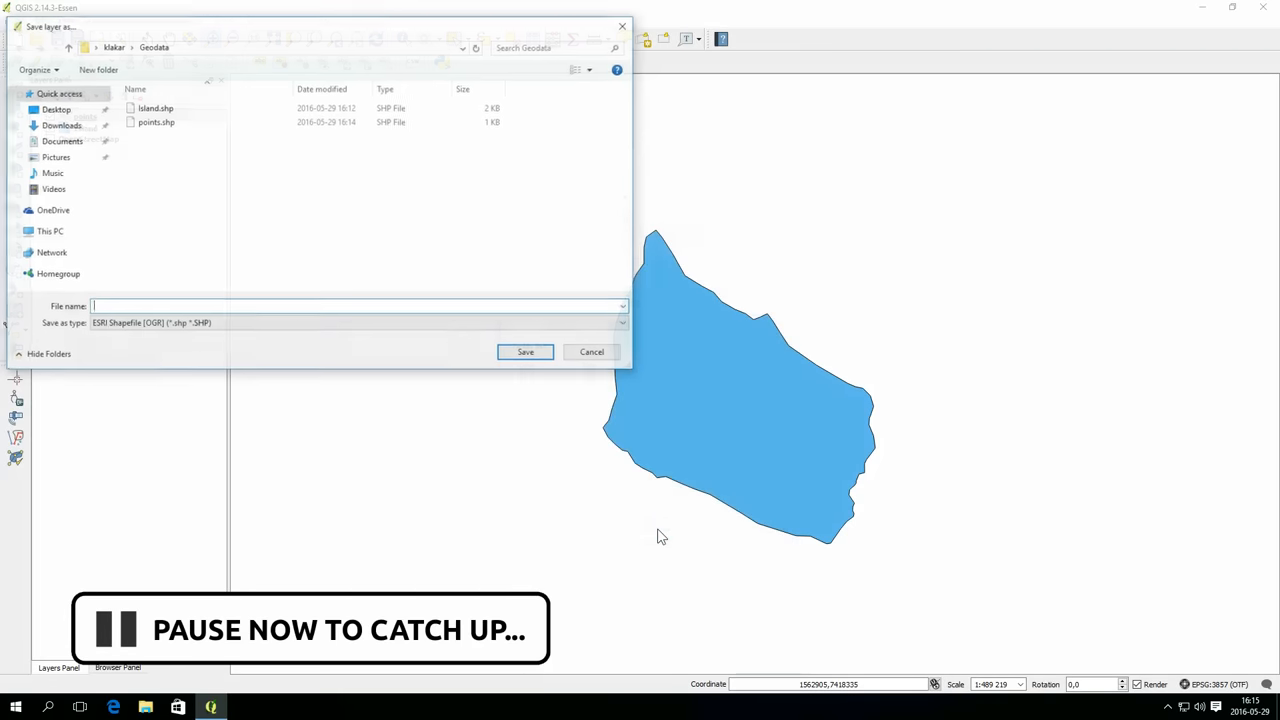
{"action": "type", "text": "Li"}
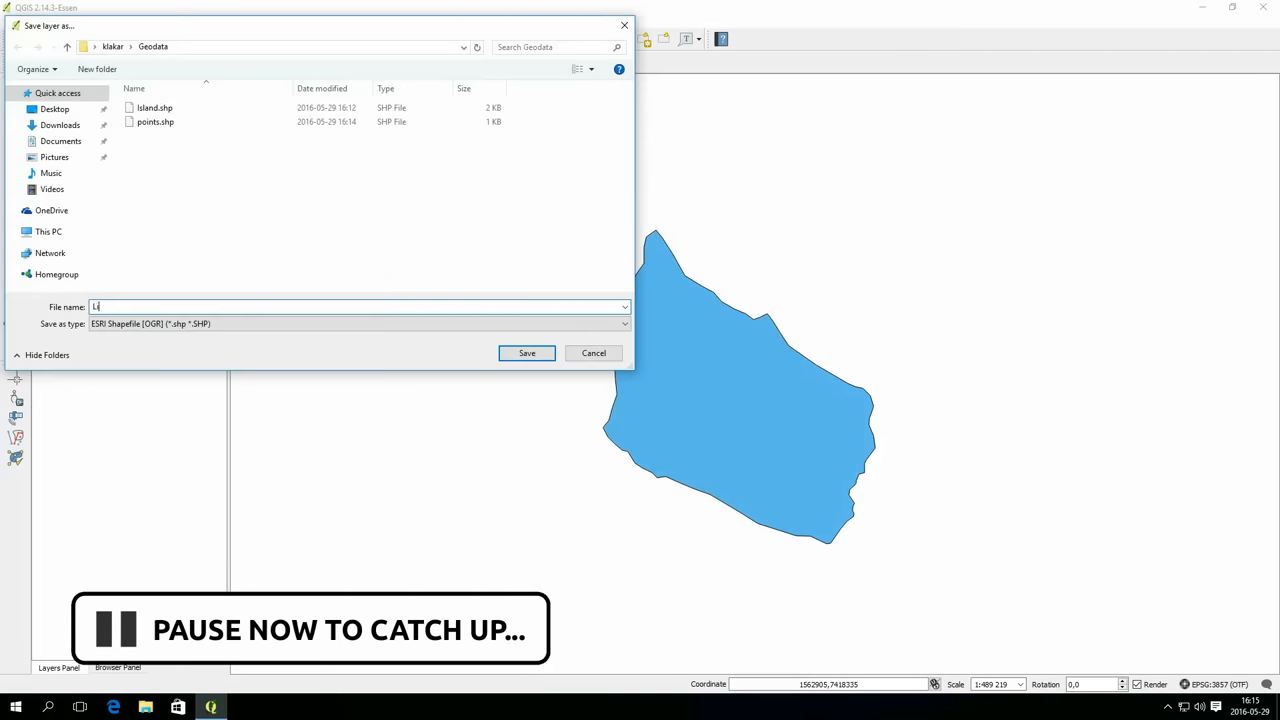
{"action": "left_click", "coordinate": [528, 352]}
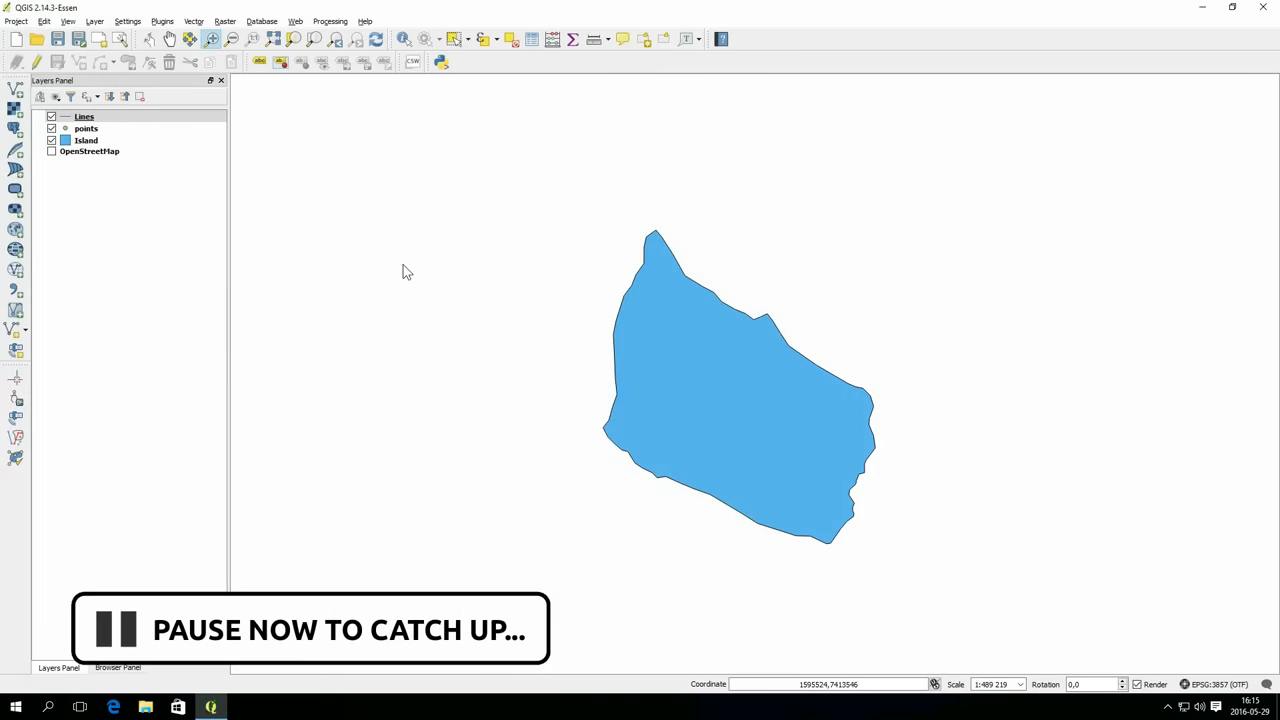
{"action": "left_click", "coordinate": [86, 128]}
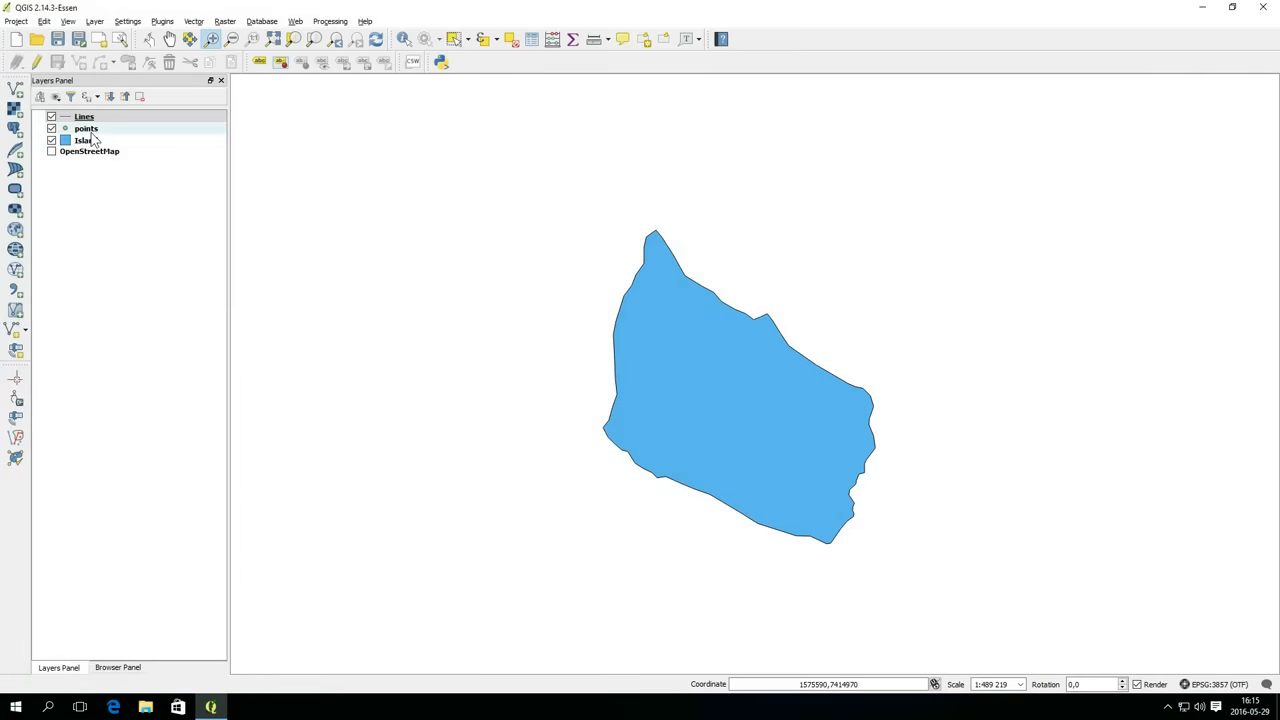
- Edit the points layer and place a named point on the island's western edge
{"action": "left_click", "coordinate": [86, 128]}
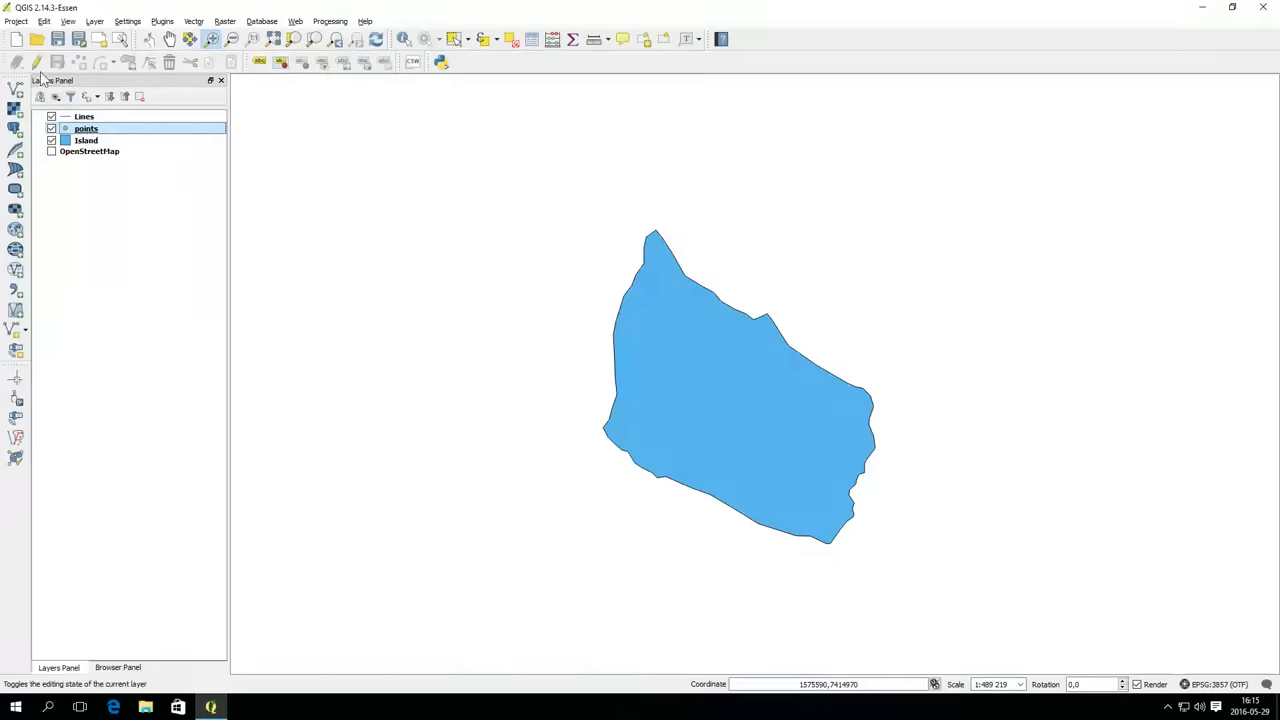
{"action": "left_click", "coordinate": [38, 62]}
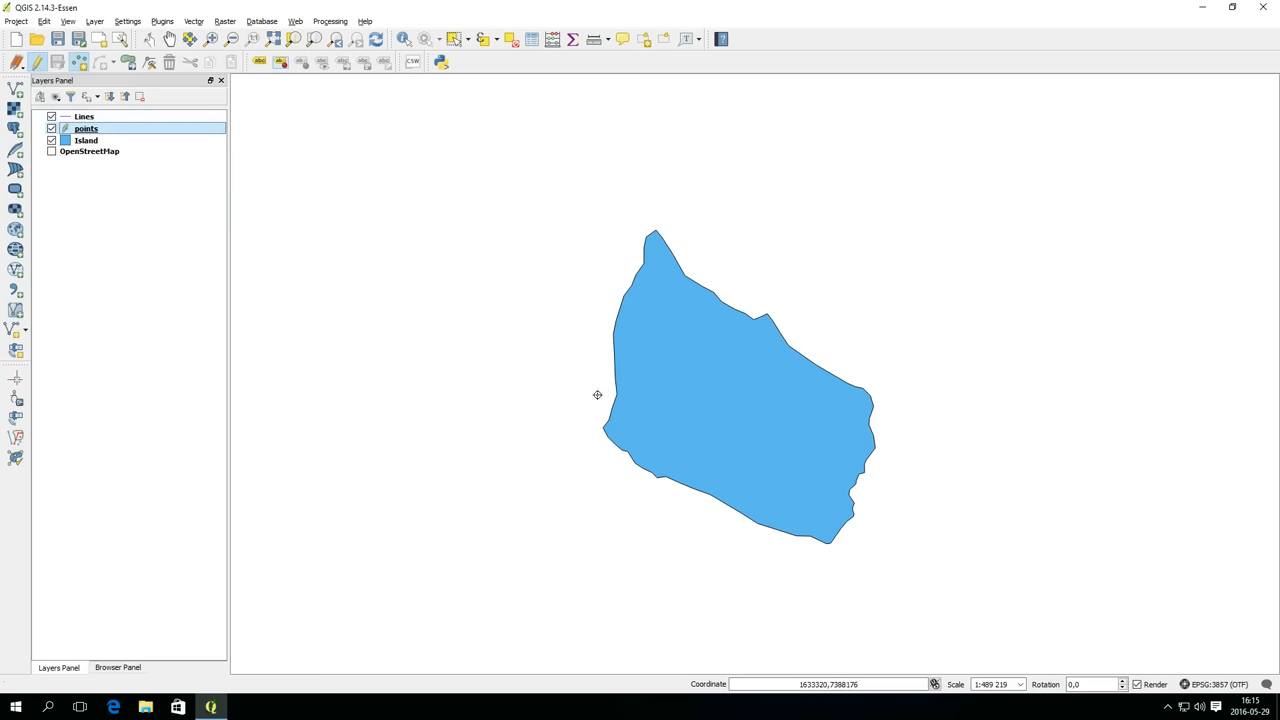
{"action": "mouse_move", "coordinate": [620, 396]}
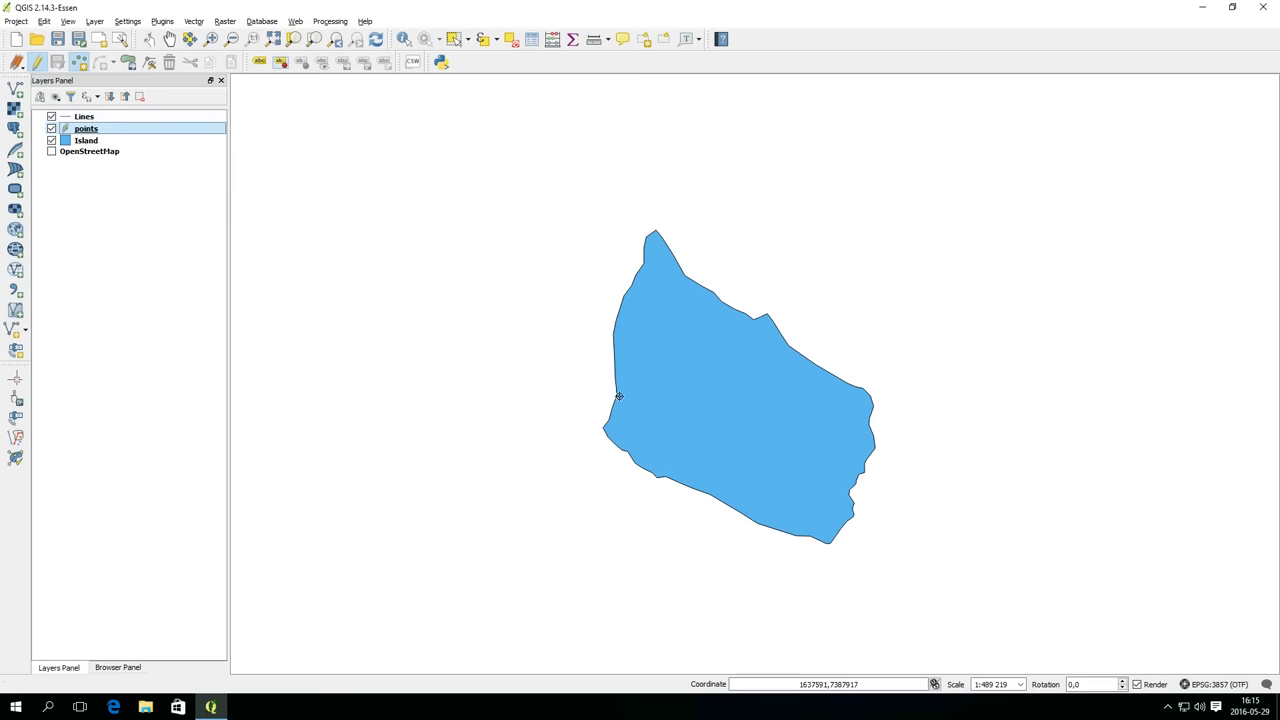
{"action": "left_click", "coordinate": [618, 396]}
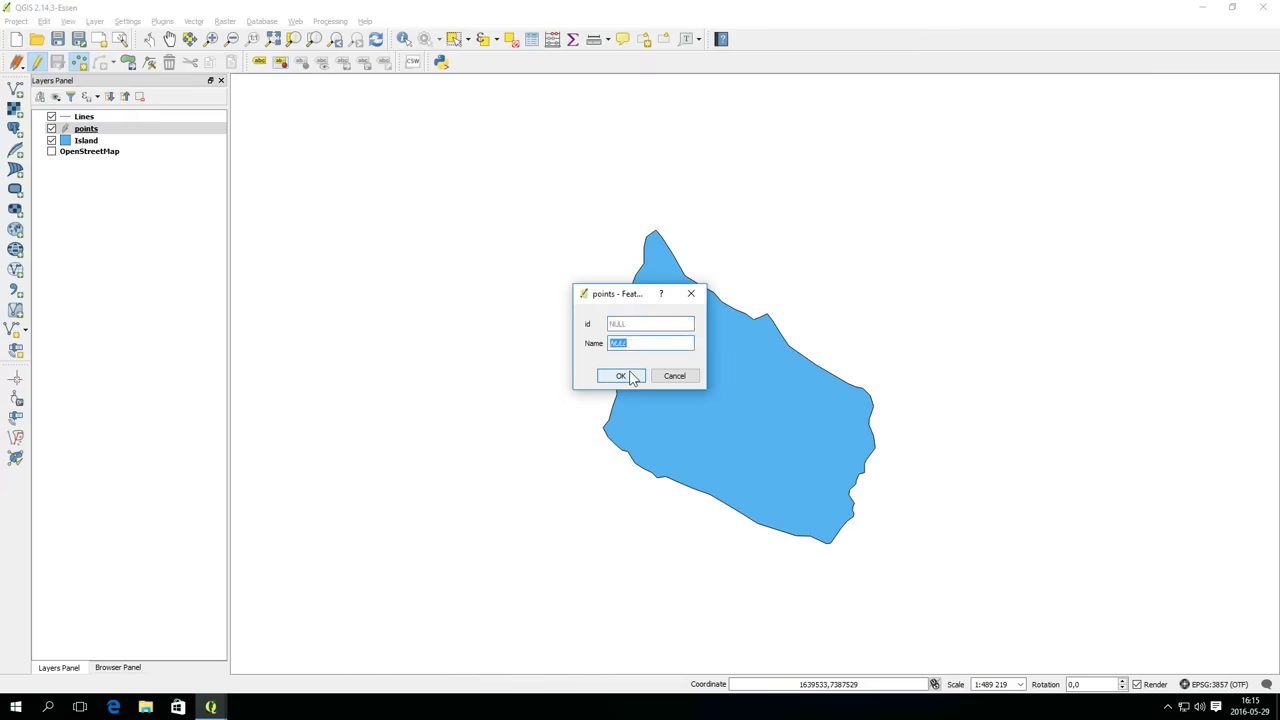
{"action": "type", "text": "Bea"}
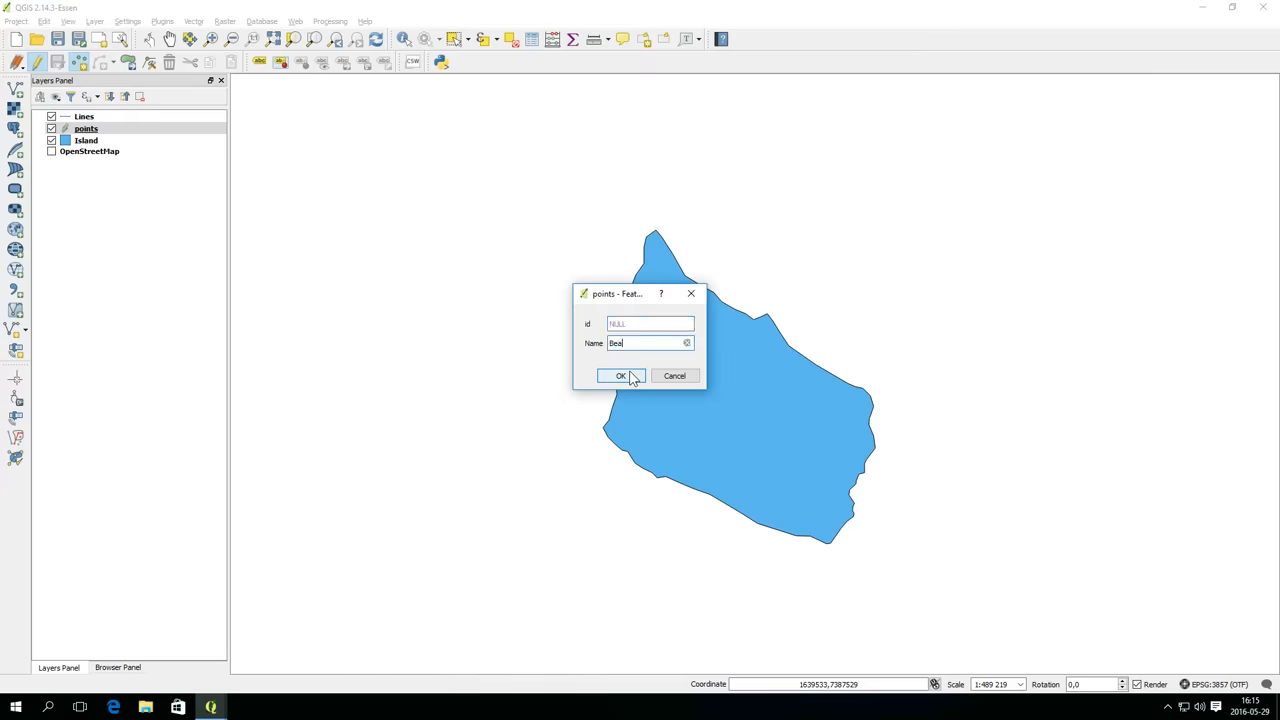
{"action": "left_click", "coordinate": [620, 376]}
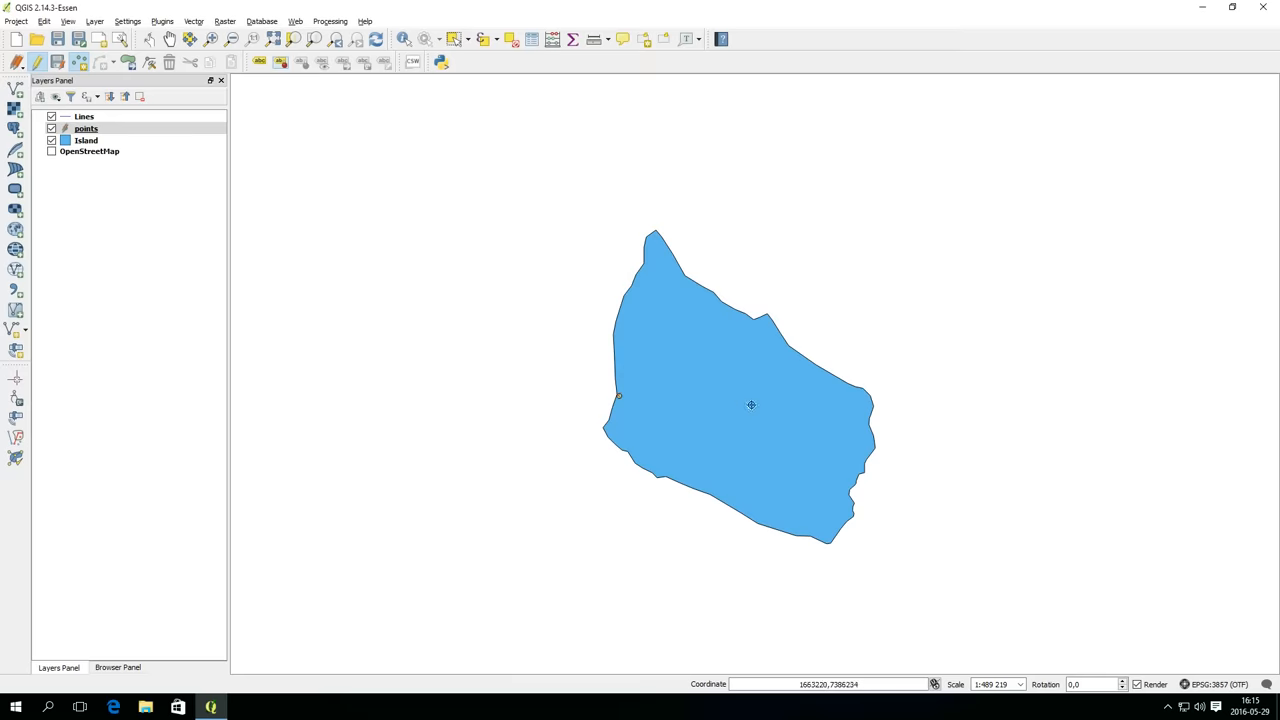
{"action": "mouse_move", "coordinate": [768, 428]}
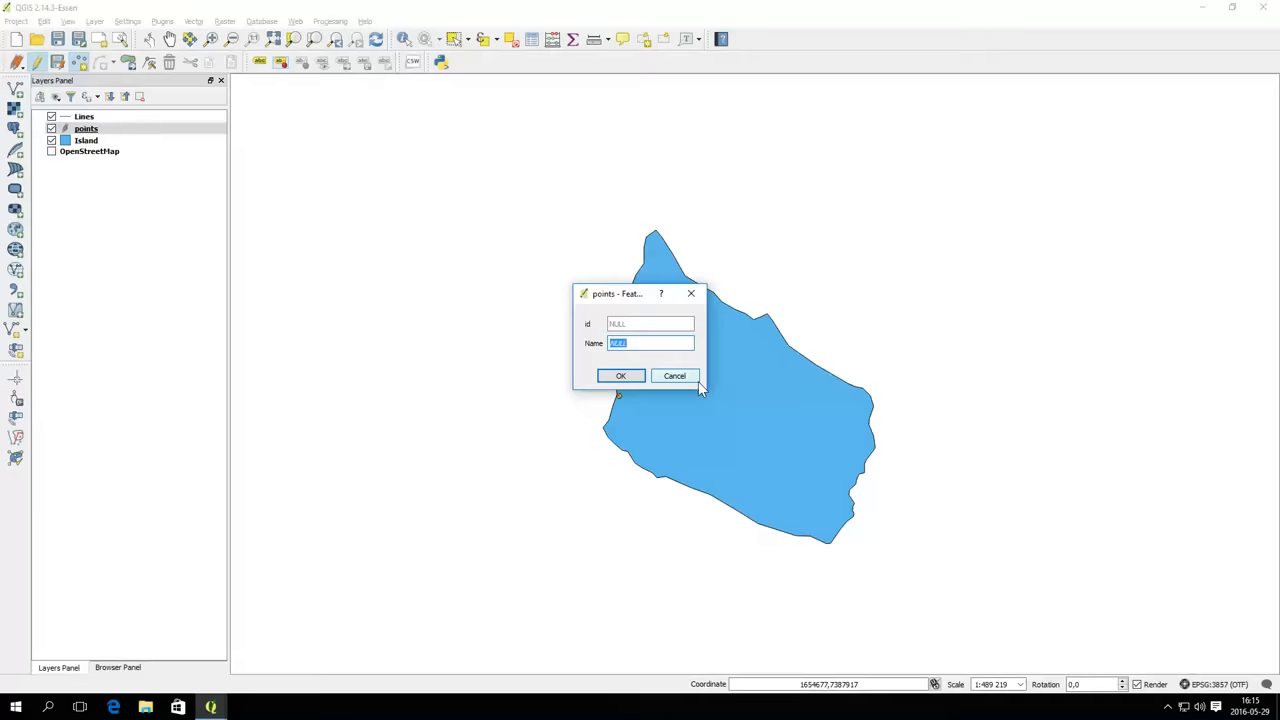
- Add a second point named Treasure near the island's centre
{"action": "type", "text": "Treasure"}
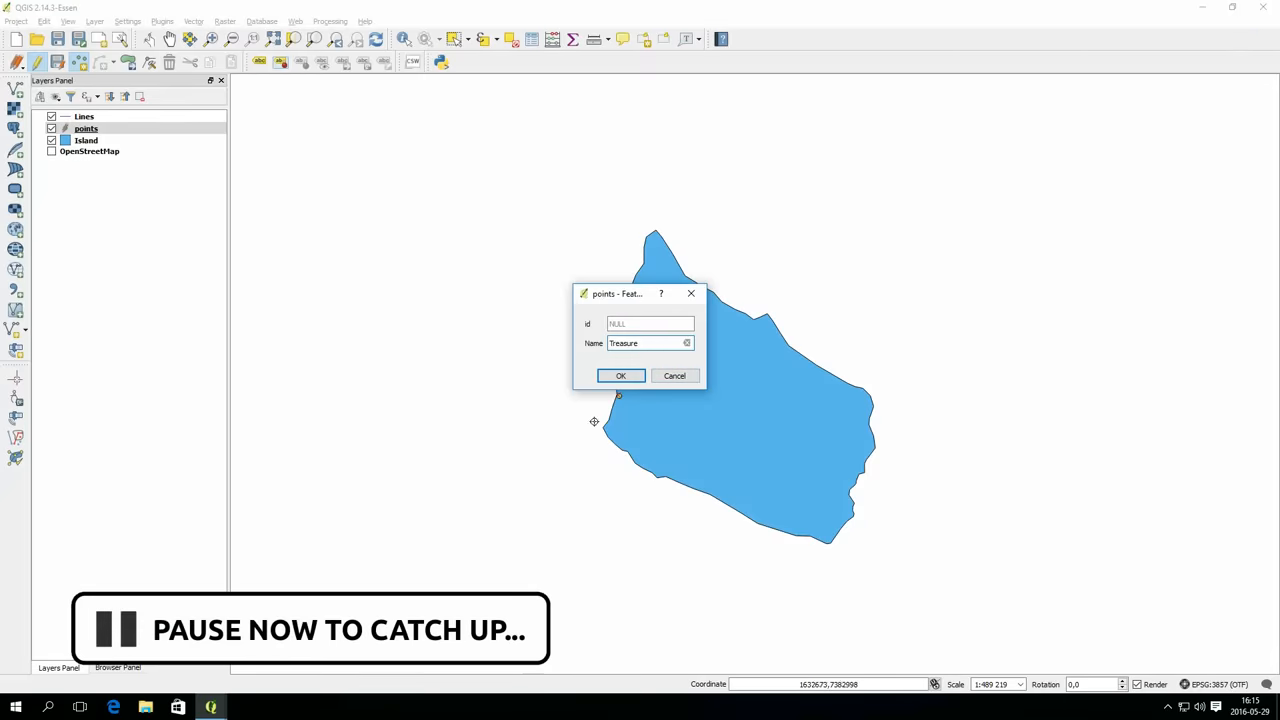
{"action": "left_click", "coordinate": [620, 376]}
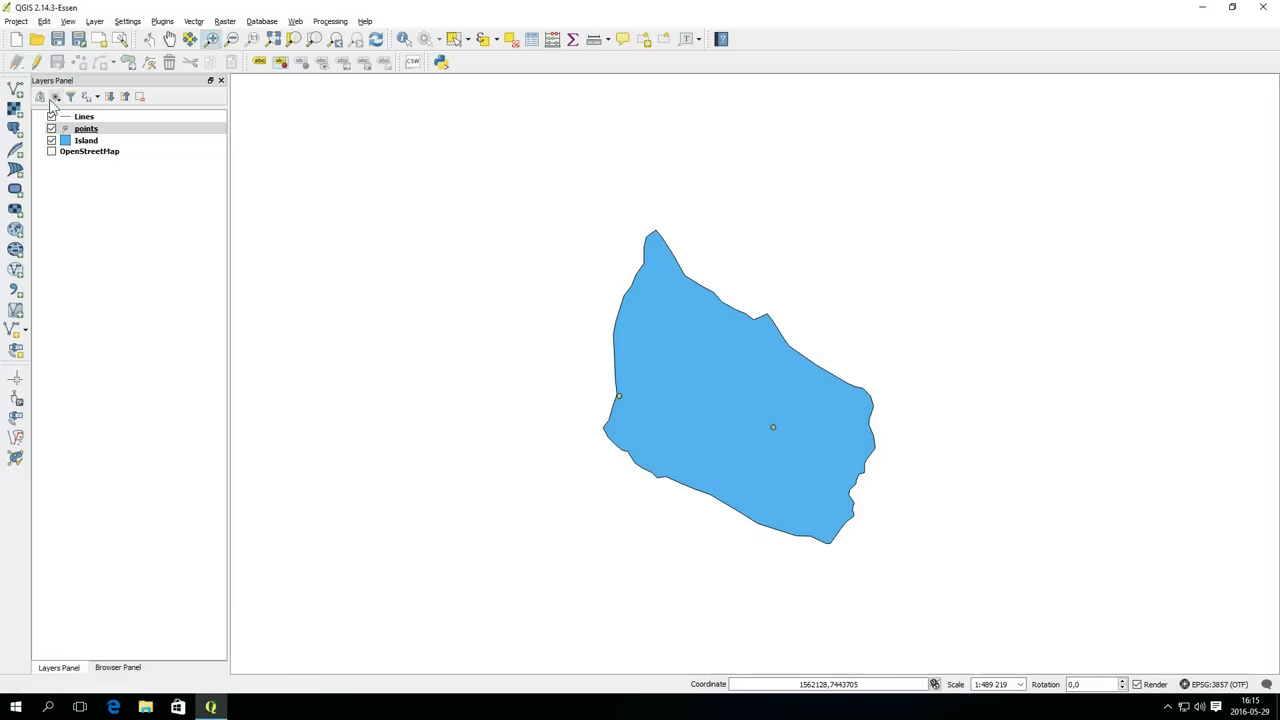
{"action": "left_click", "coordinate": [84, 116]}
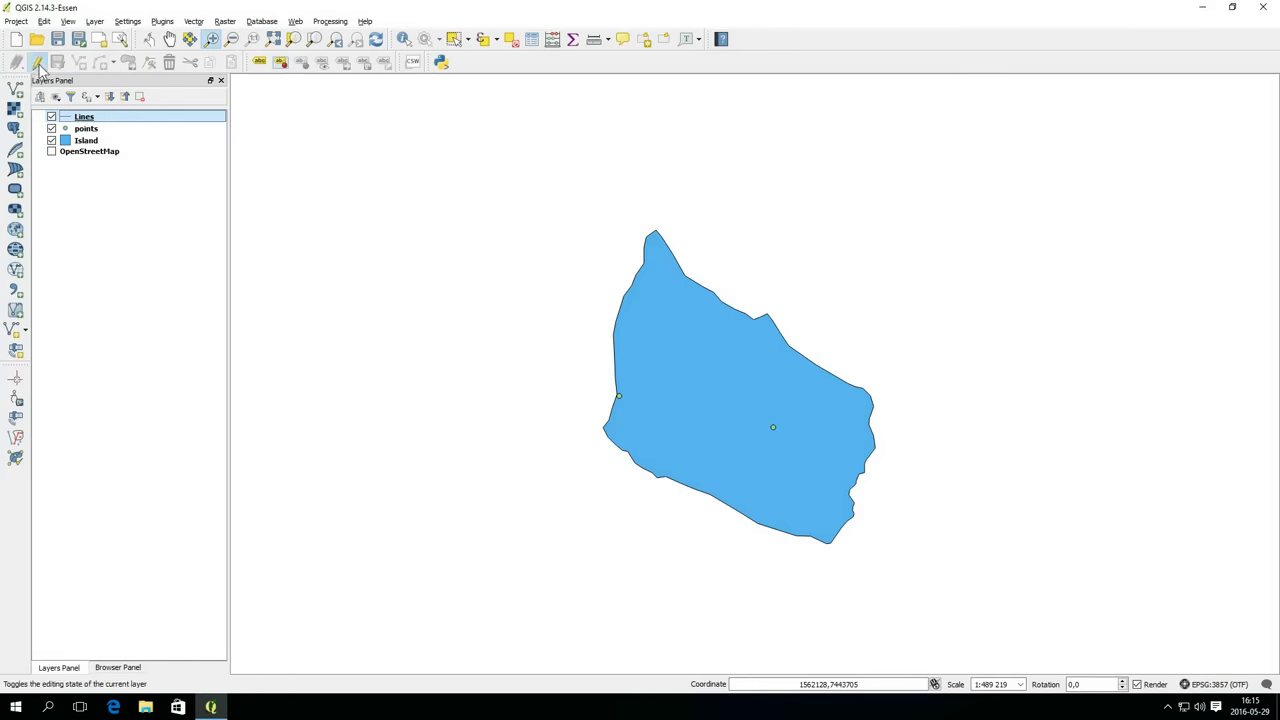
- Name the newly drawn line 'Path' and stop editing the Lines layer to save it
{"action": "left_click", "coordinate": [36, 62]}
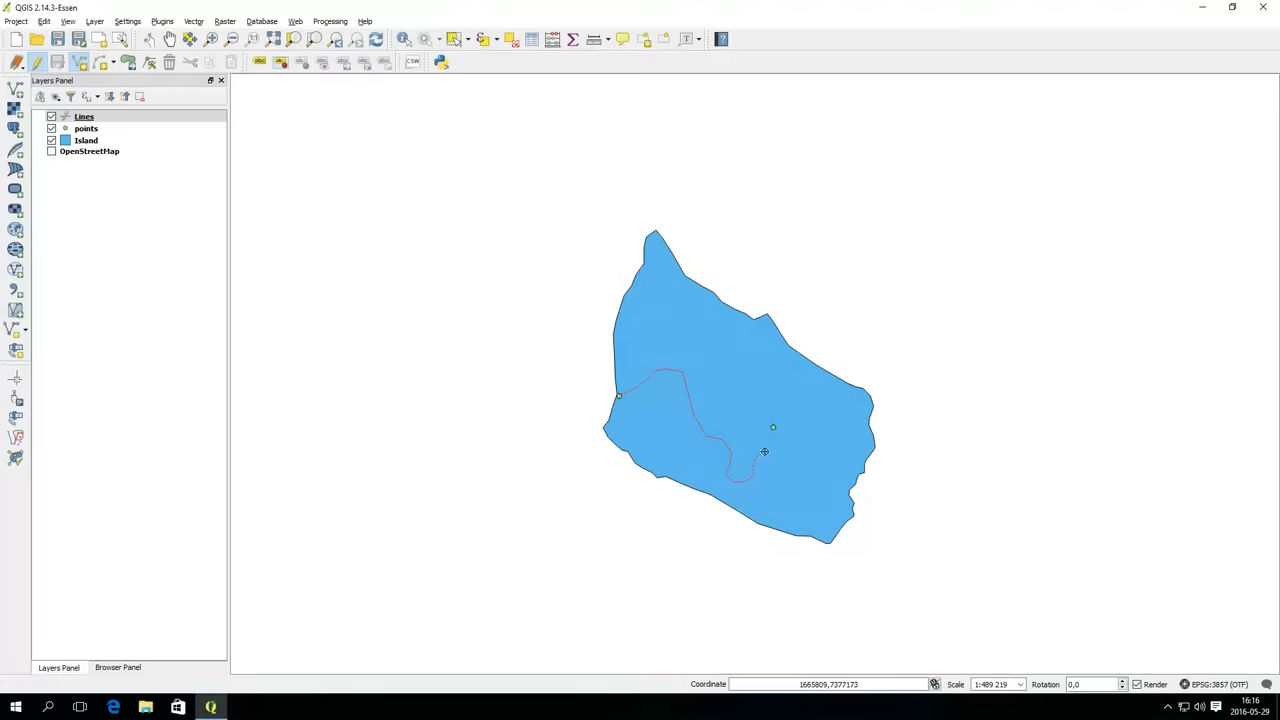
{"action": "mouse_move", "coordinate": [772, 432]}
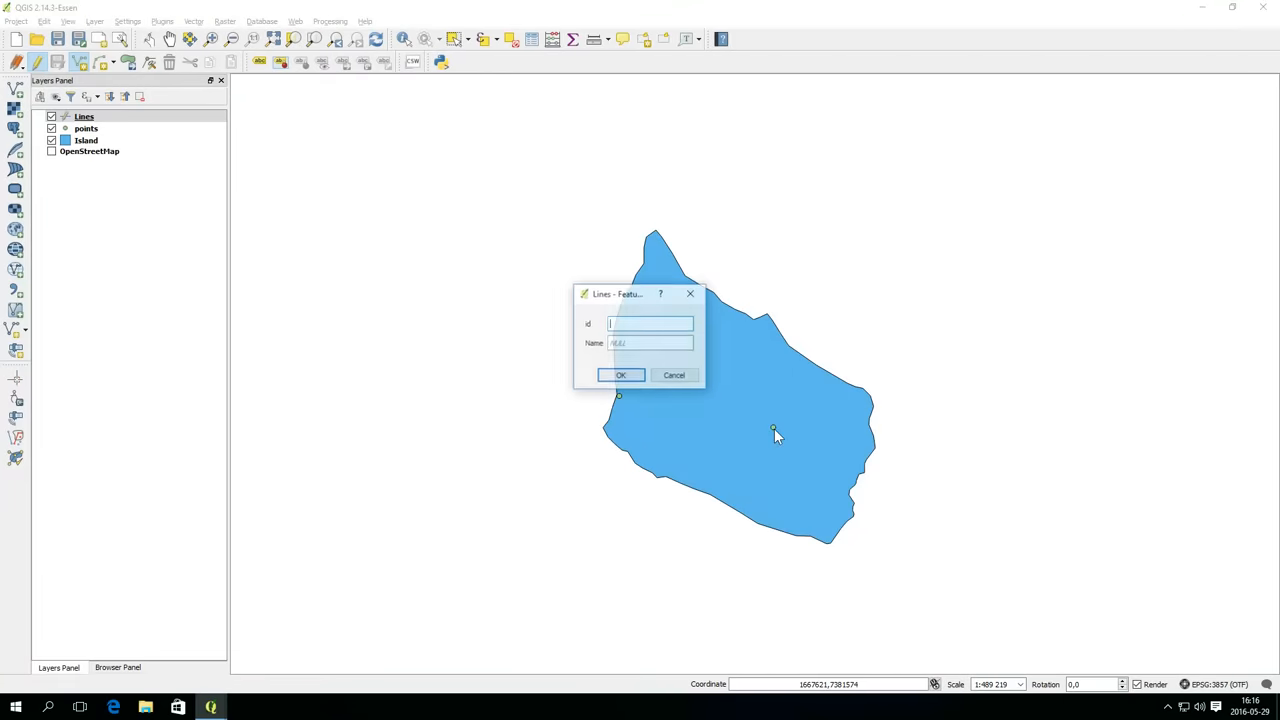
{"action": "left_click", "coordinate": [652, 344]}
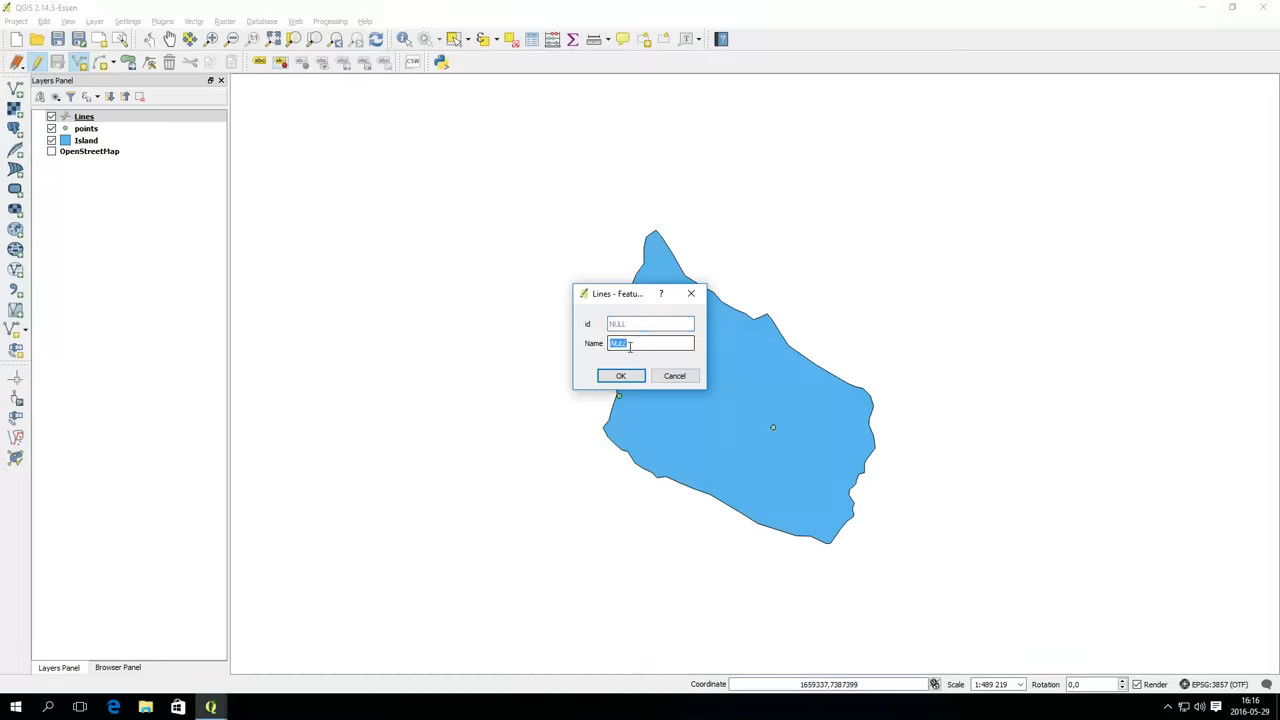
{"action": "type", "text": "Path"}
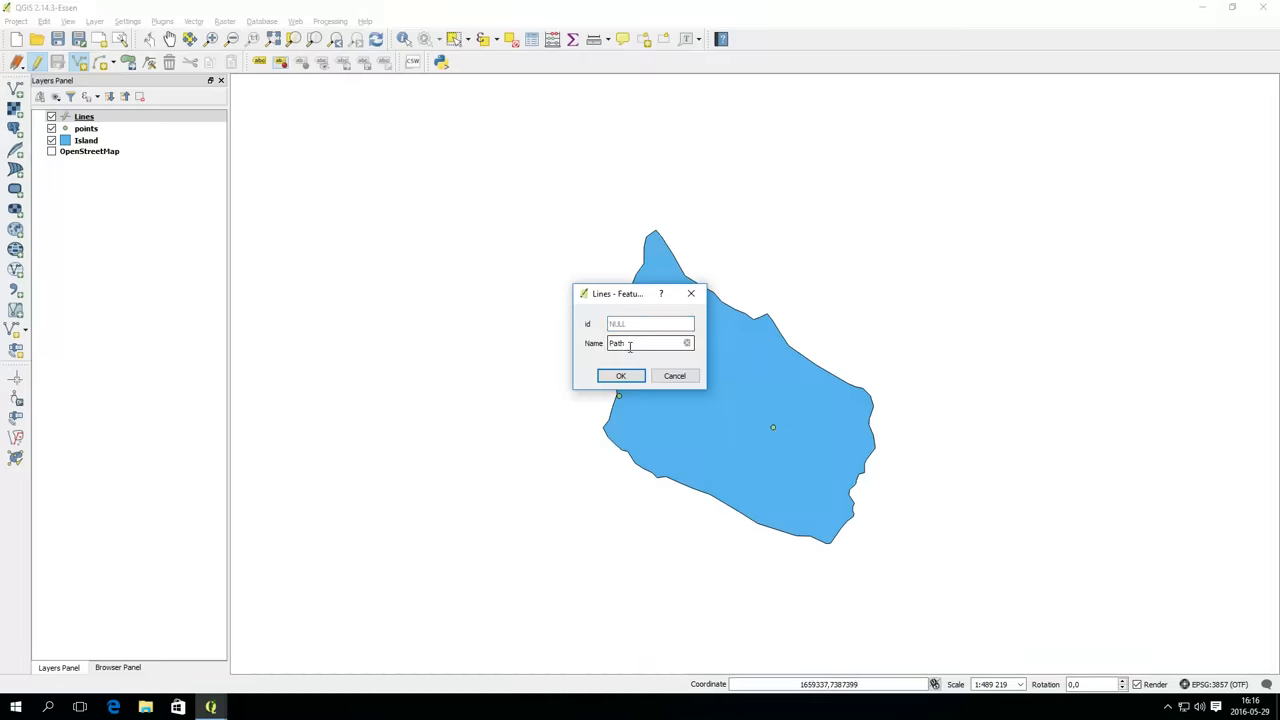
{"action": "left_click", "coordinate": [620, 376]}
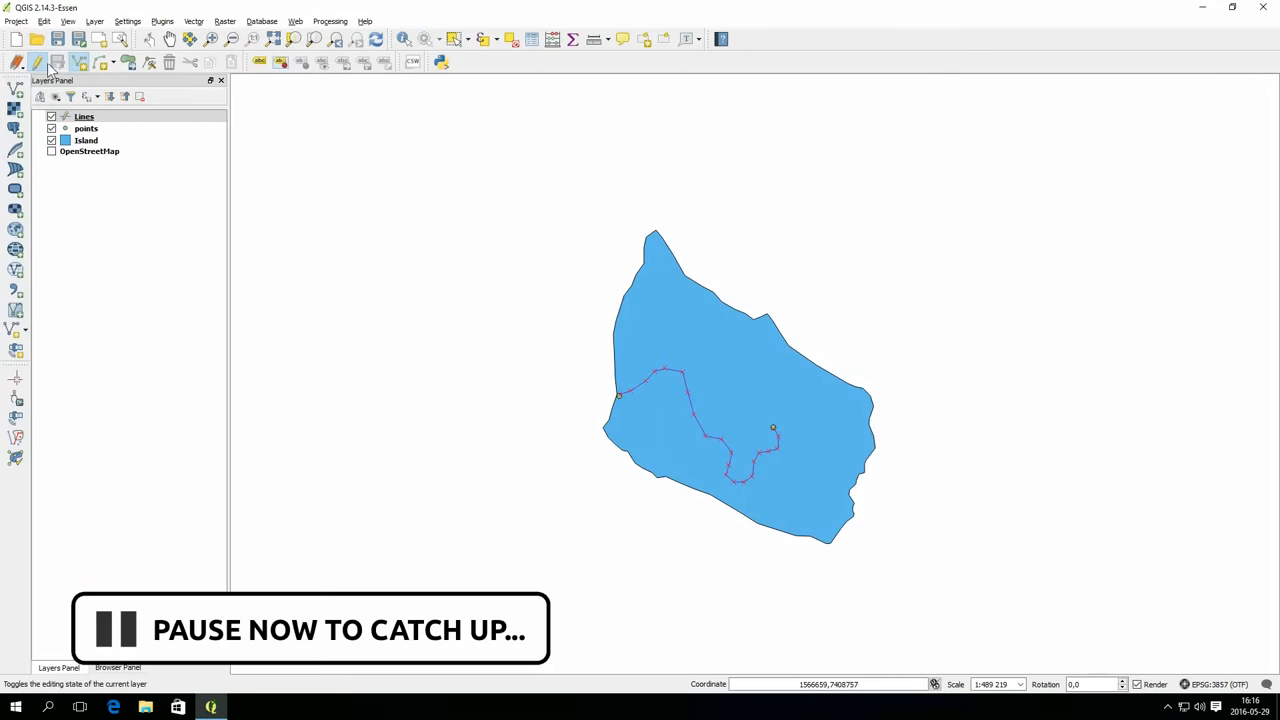
{"action": "left_click", "coordinate": [36, 62]}
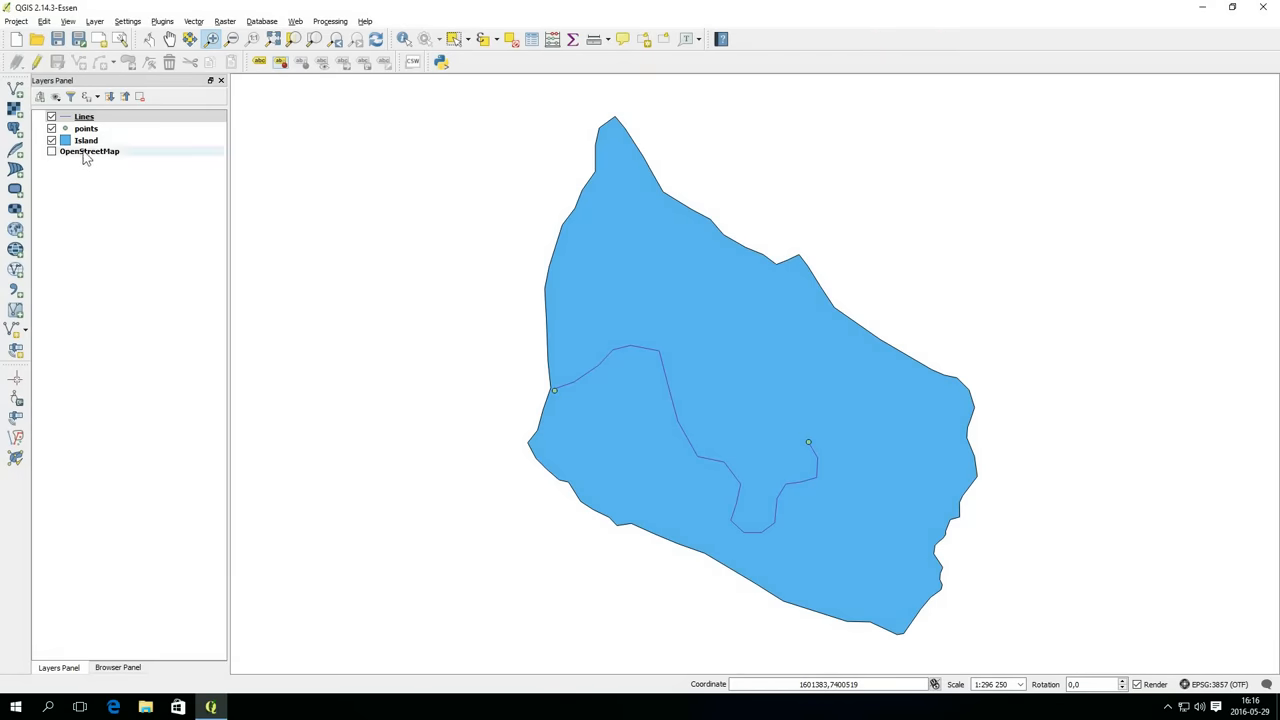
- Give the island a pale green fill and show the points as red star markers via the layer style menus
{"action": "right_click", "coordinate": [86, 140]}
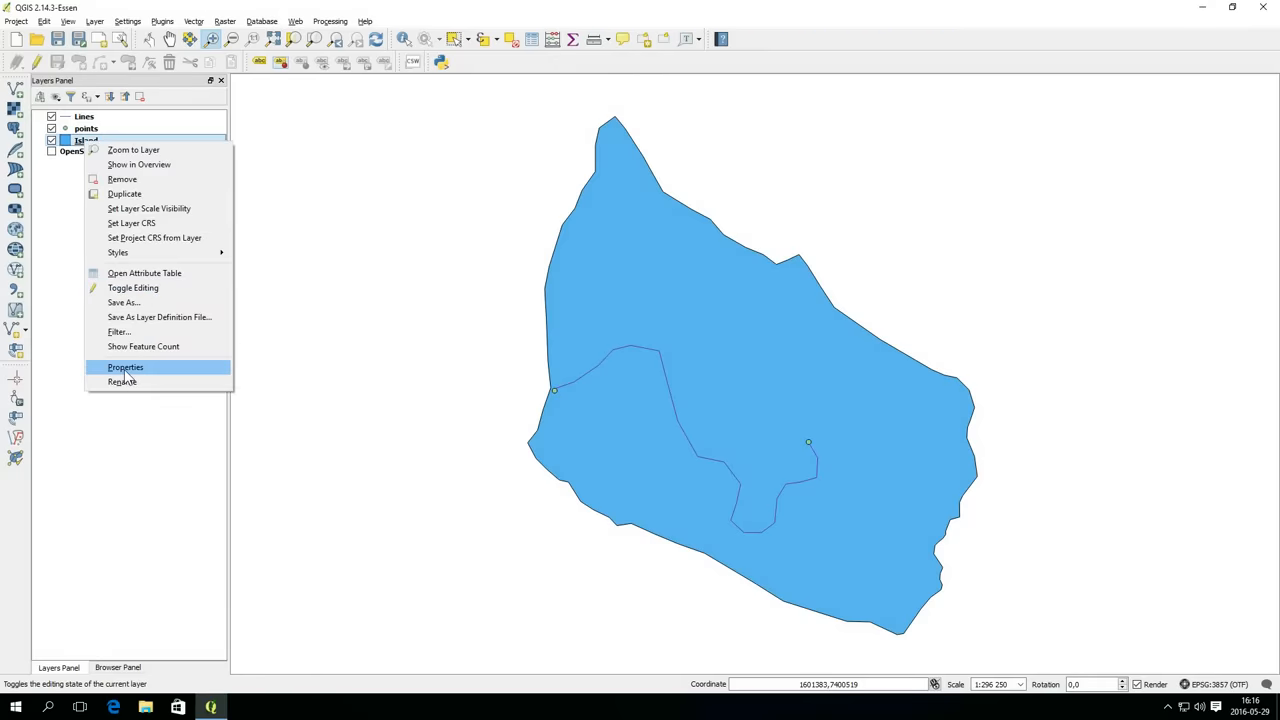
{"action": "mouse_move", "coordinate": [144, 272]}
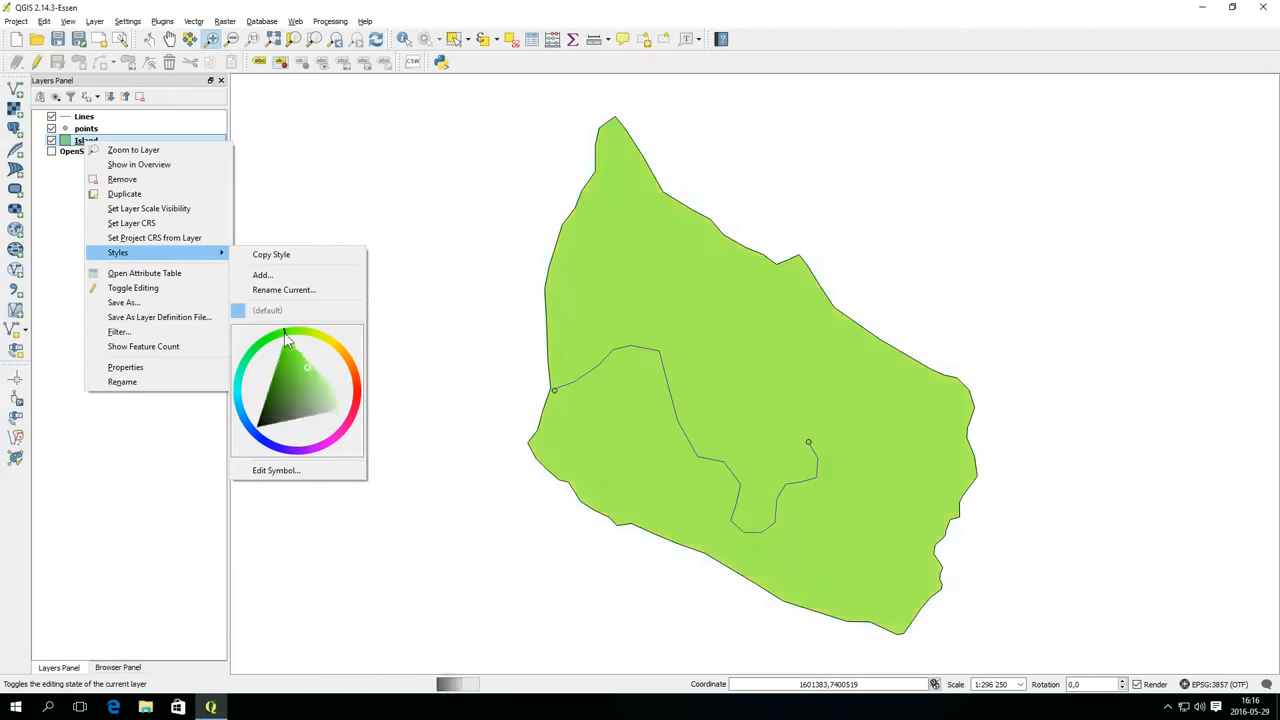
{"action": "left_click", "coordinate": [322, 396]}
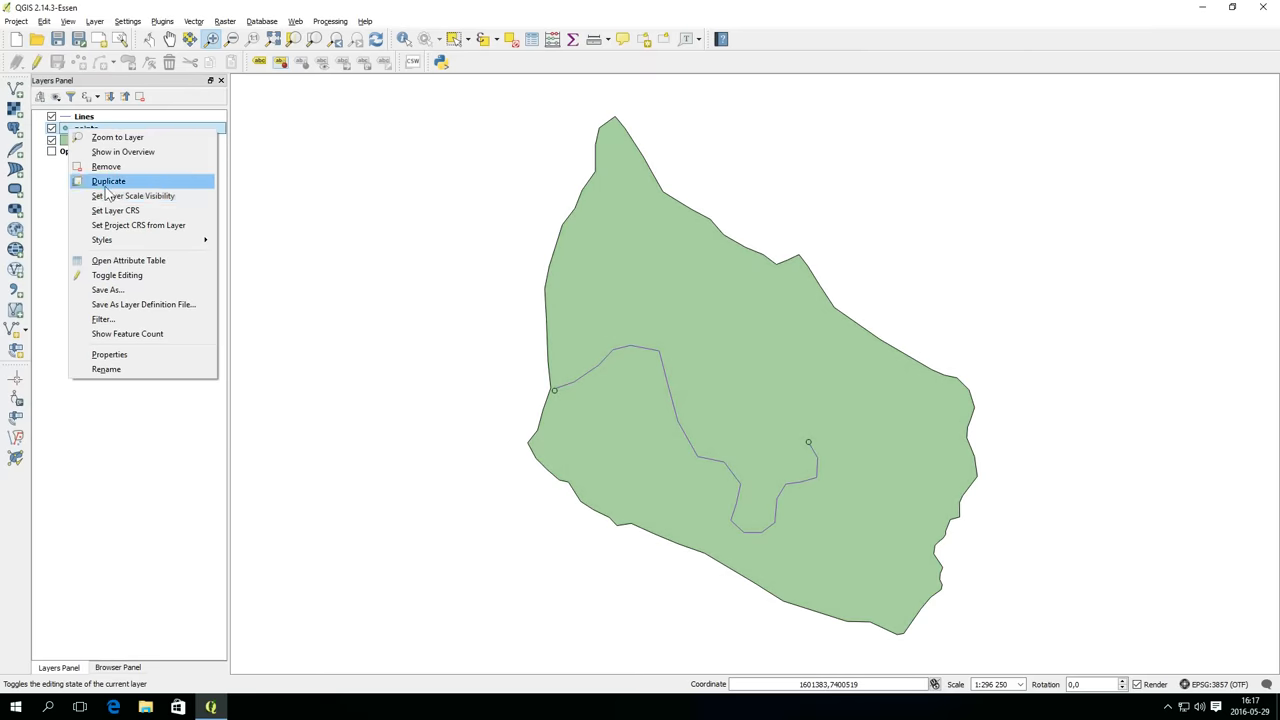
{"action": "left_click", "coordinate": [100, 240]}
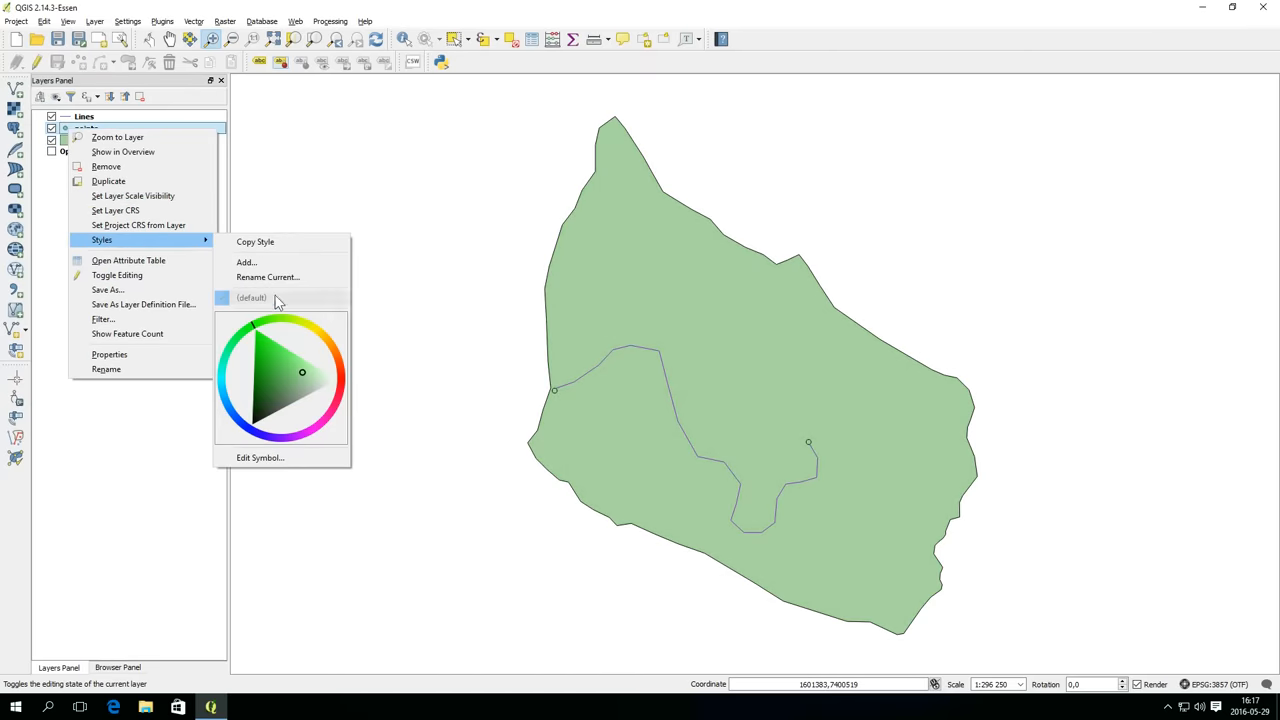
{"action": "left_click", "coordinate": [260, 456]}
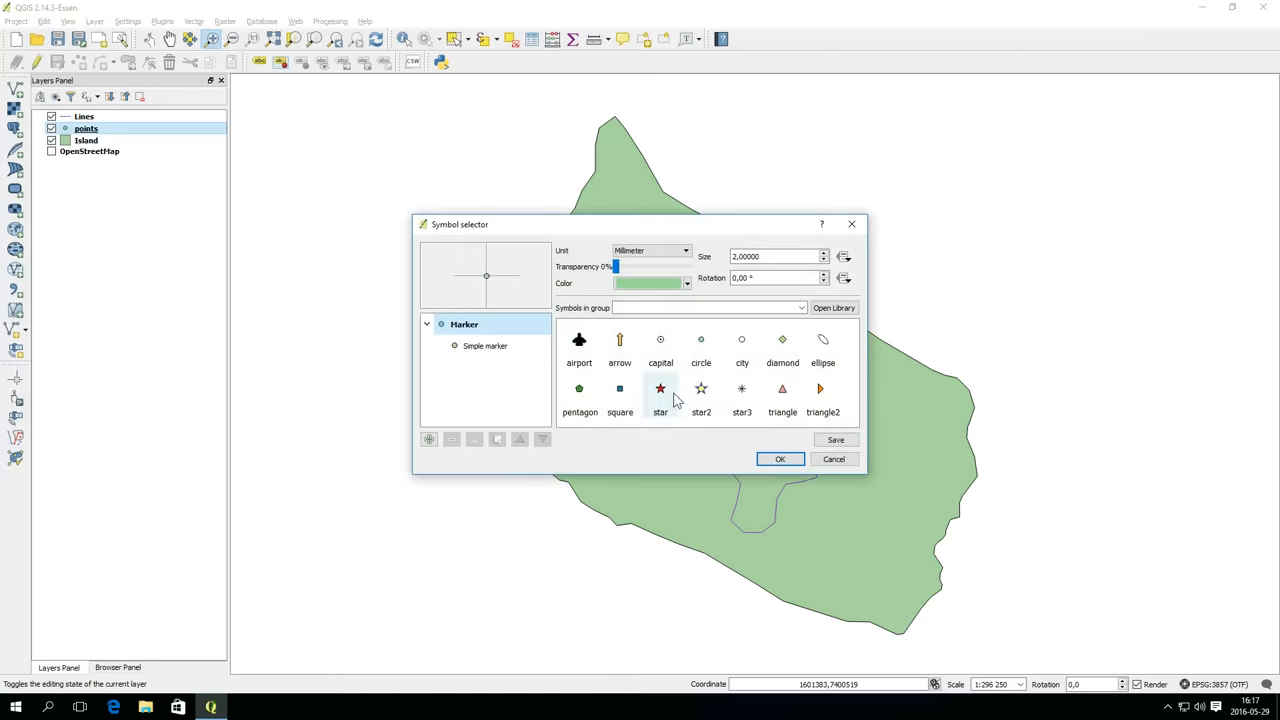
{"action": "left_click", "coordinate": [780, 458]}
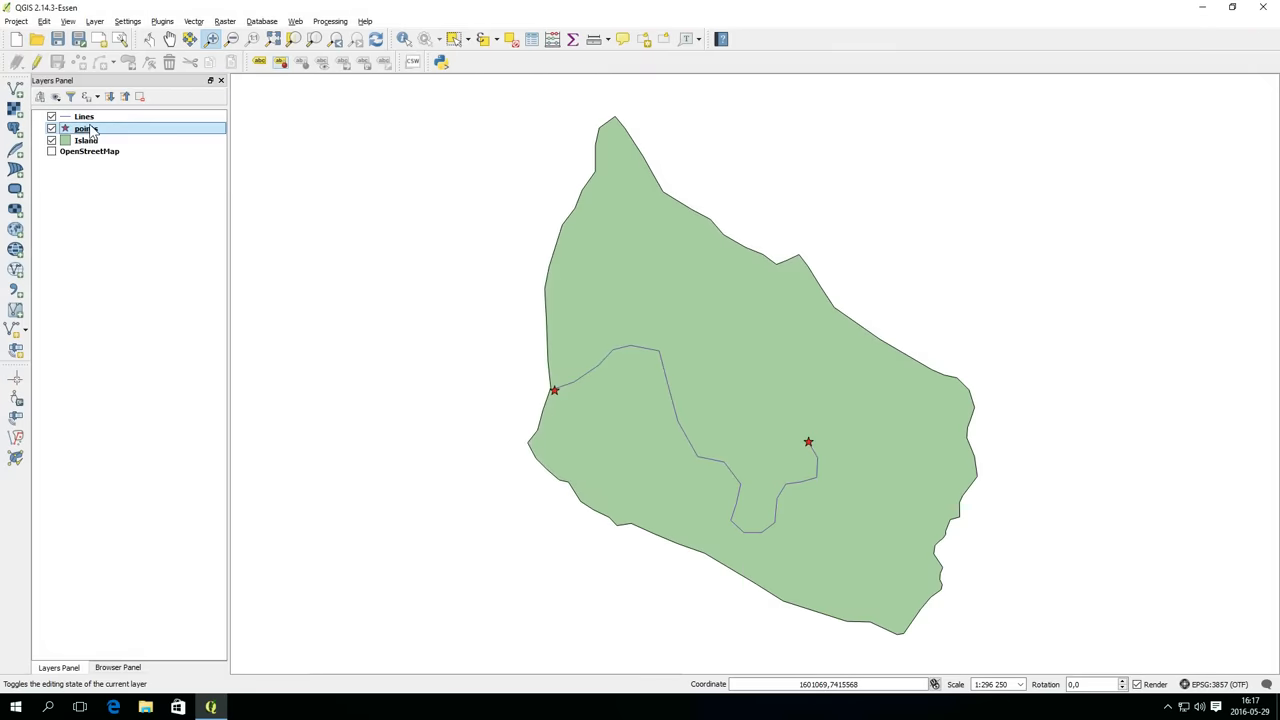
{"action": "right_click", "coordinate": [82, 128]}
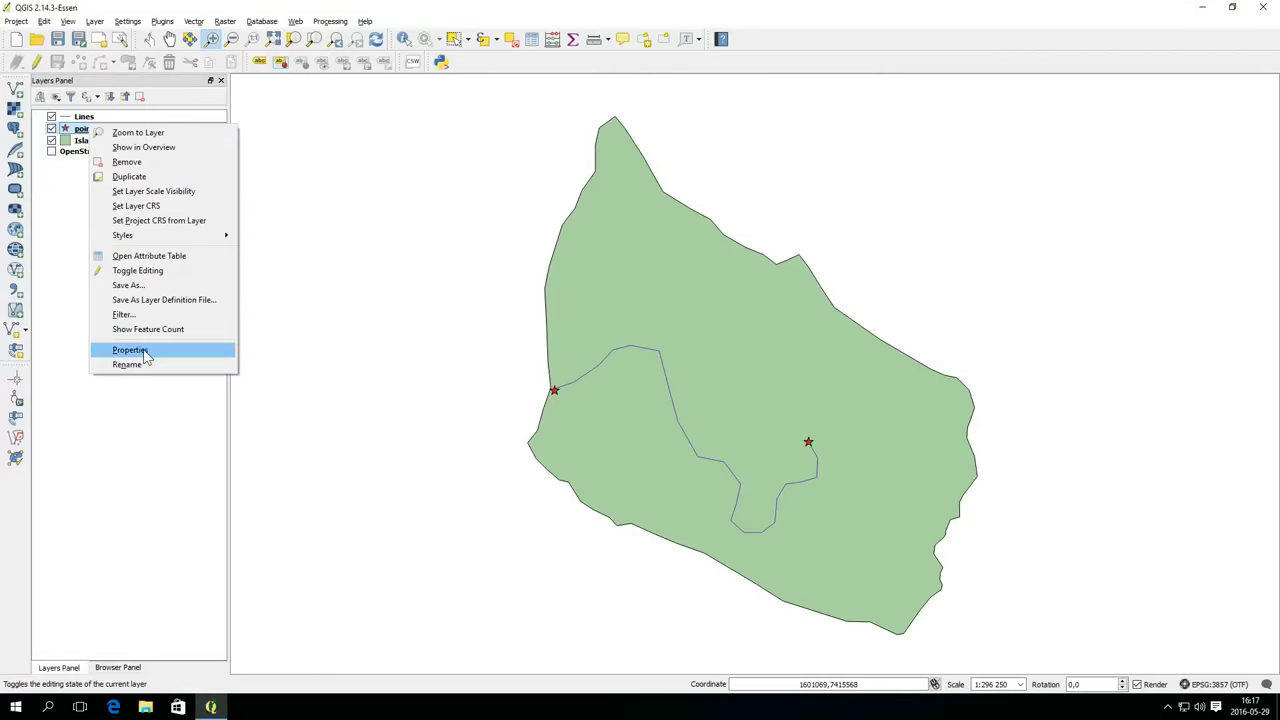
{"action": "left_click", "coordinate": [130, 350]}
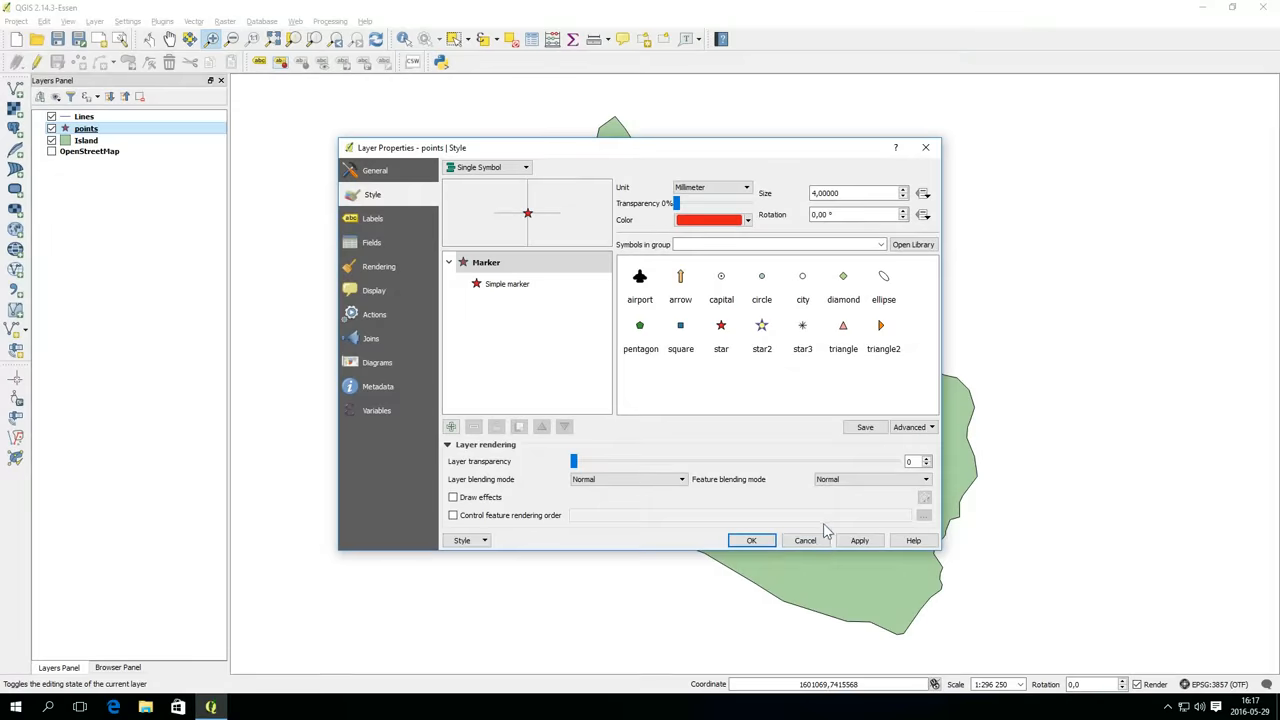
{"action": "left_click", "coordinate": [752, 540]}
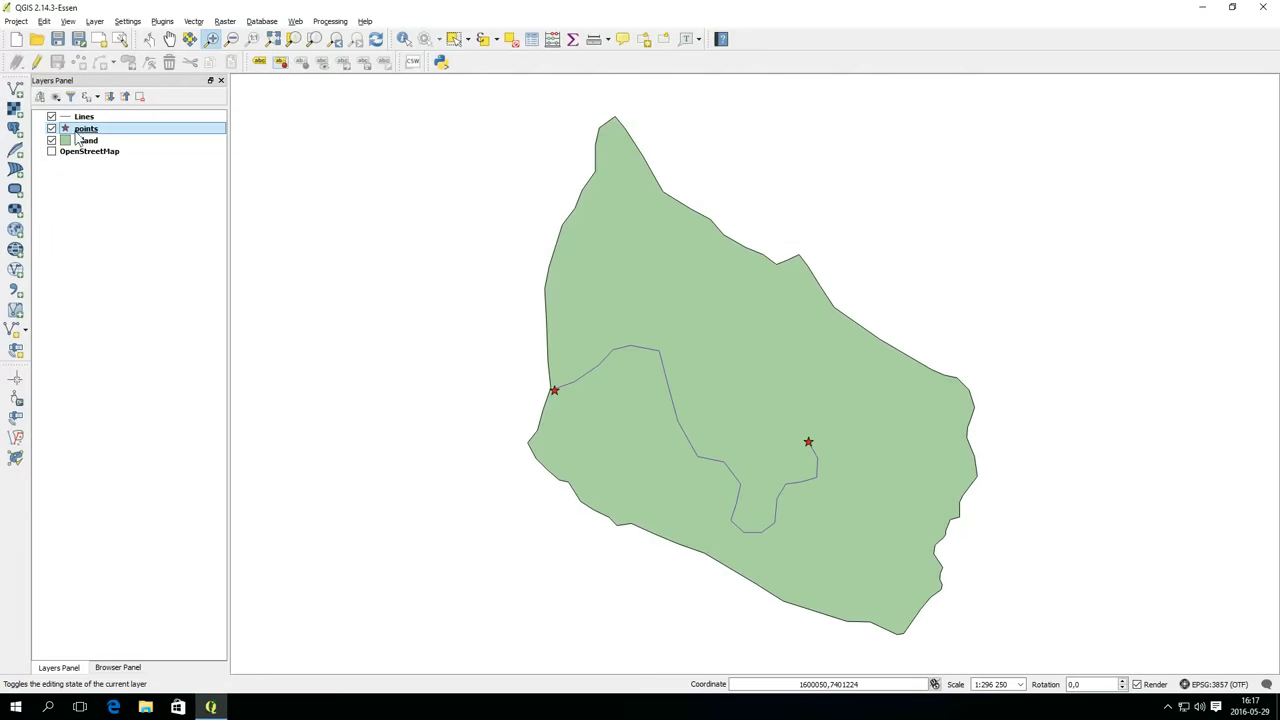
- Switch the points layer to Categorized styling on the Name column and classify into Beach and Treasure
{"action": "double_click", "coordinate": [86, 128]}
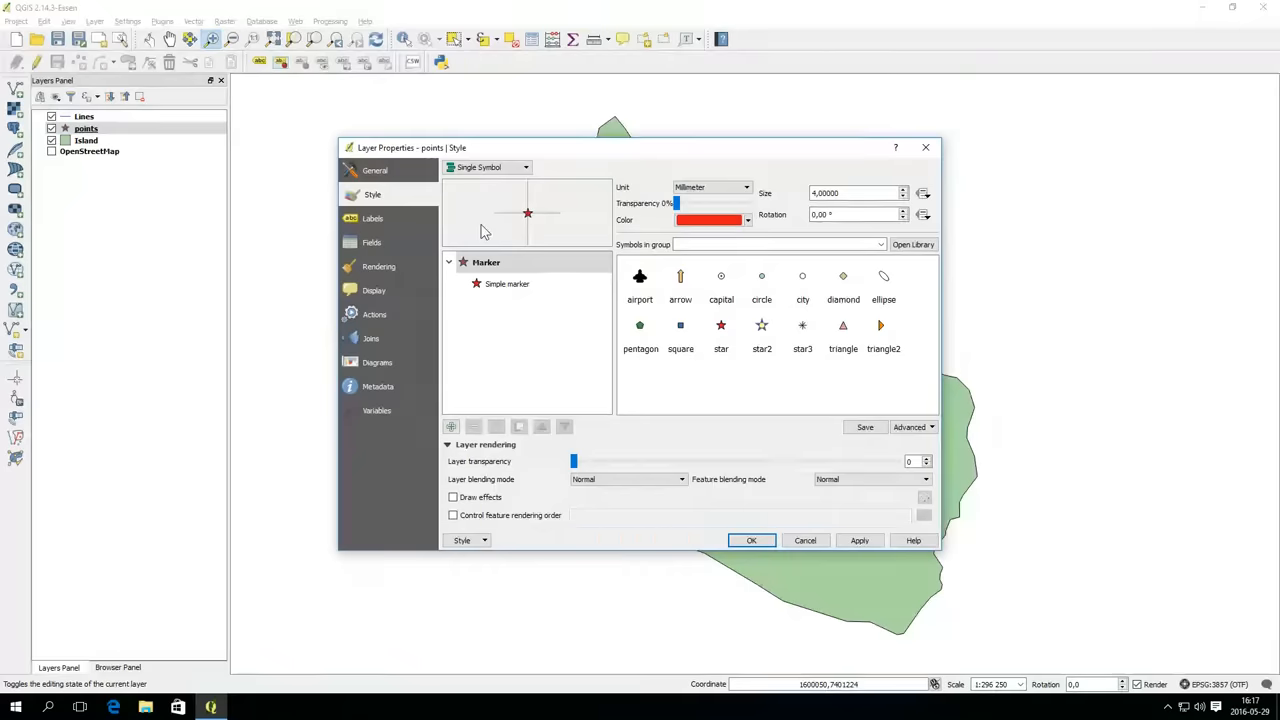
{"action": "left_click", "coordinate": [524, 168]}
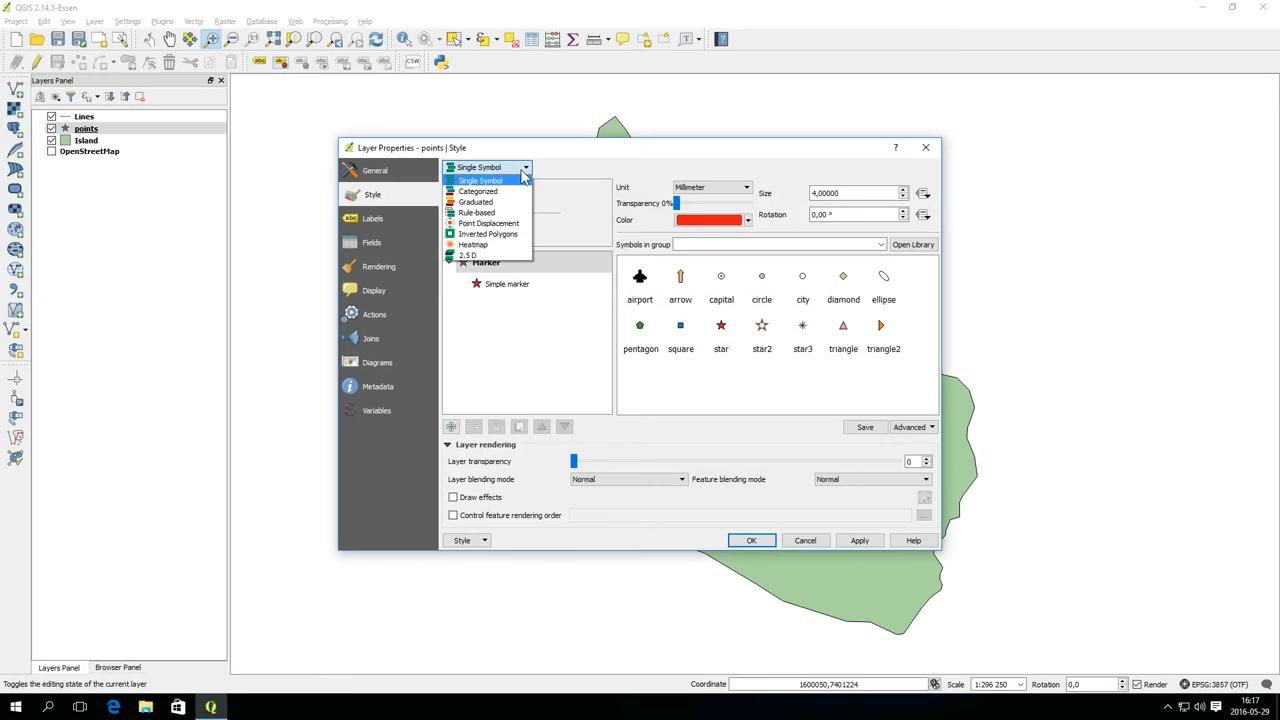
{"action": "left_click", "coordinate": [478, 192]}
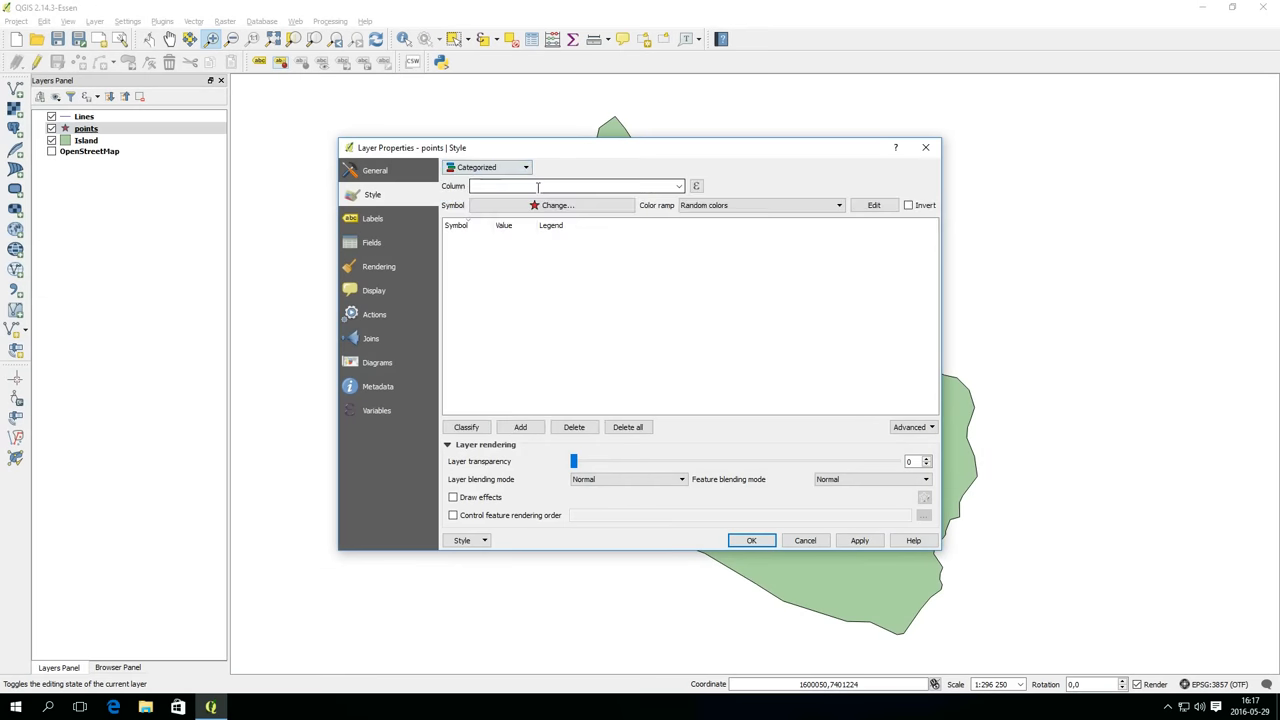
{"action": "left_click", "coordinate": [680, 186]}
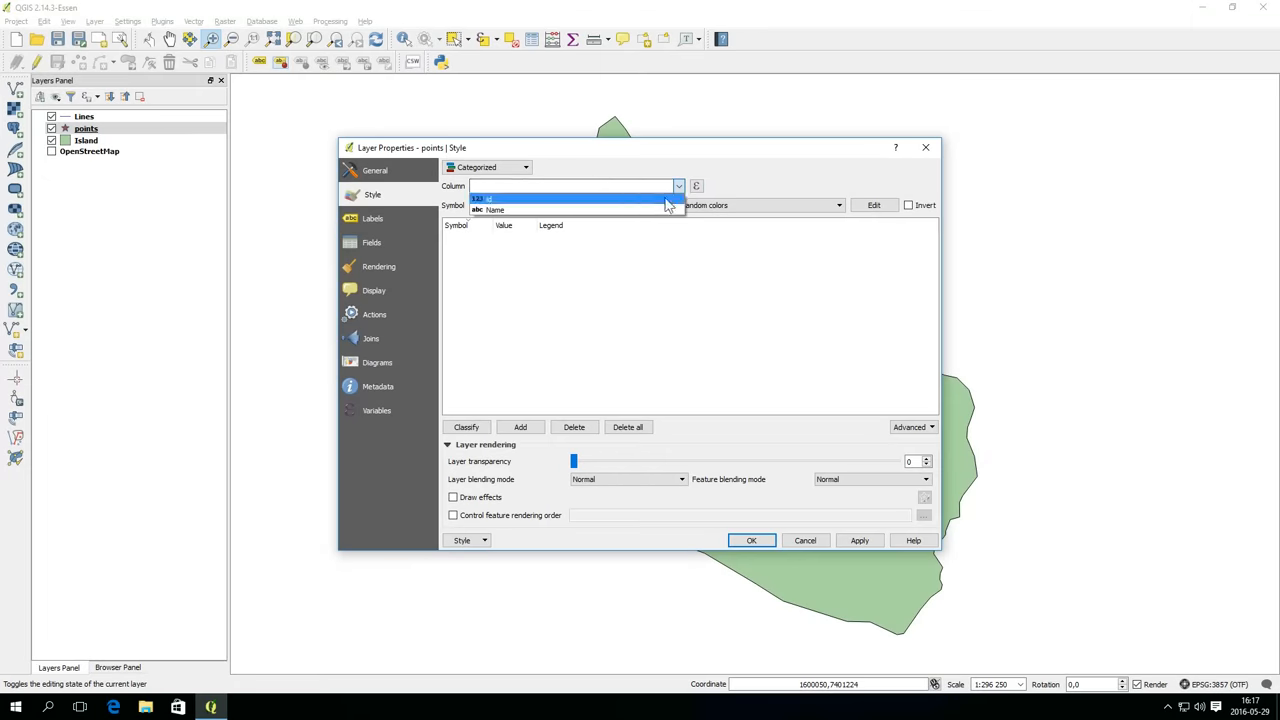
{"action": "left_click", "coordinate": [496, 210]}
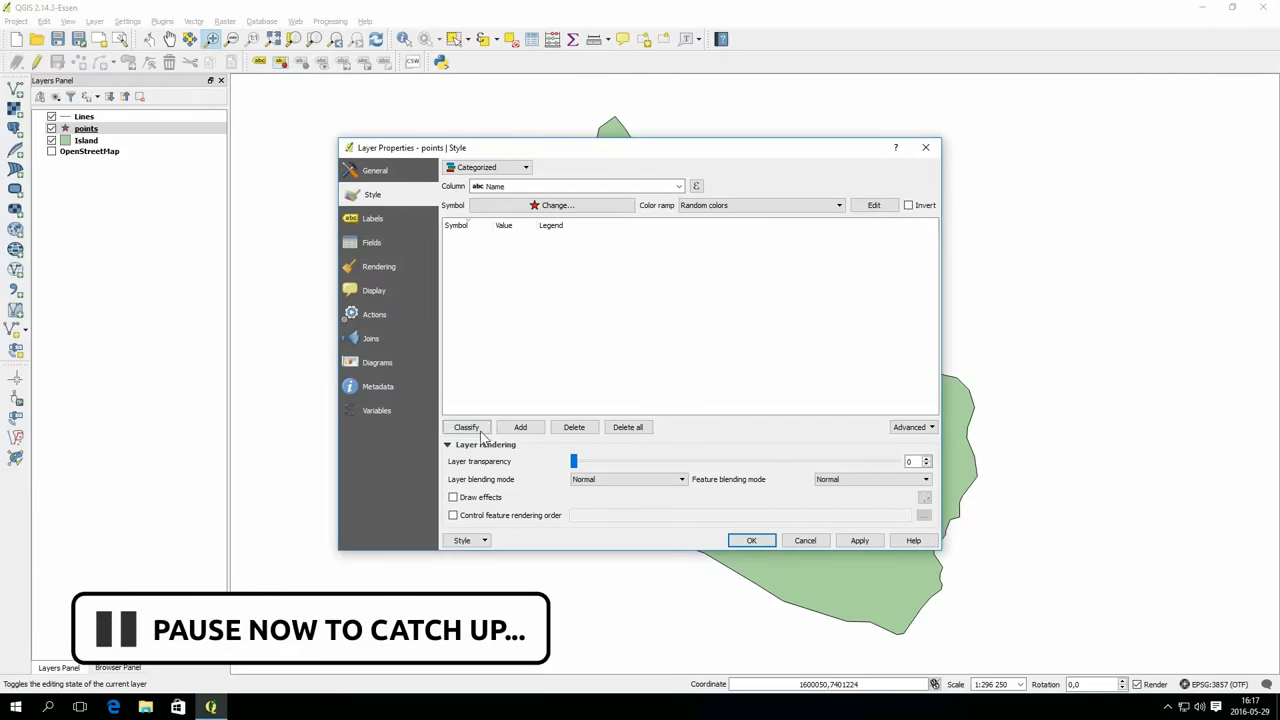
{"action": "left_click", "coordinate": [466, 428]}
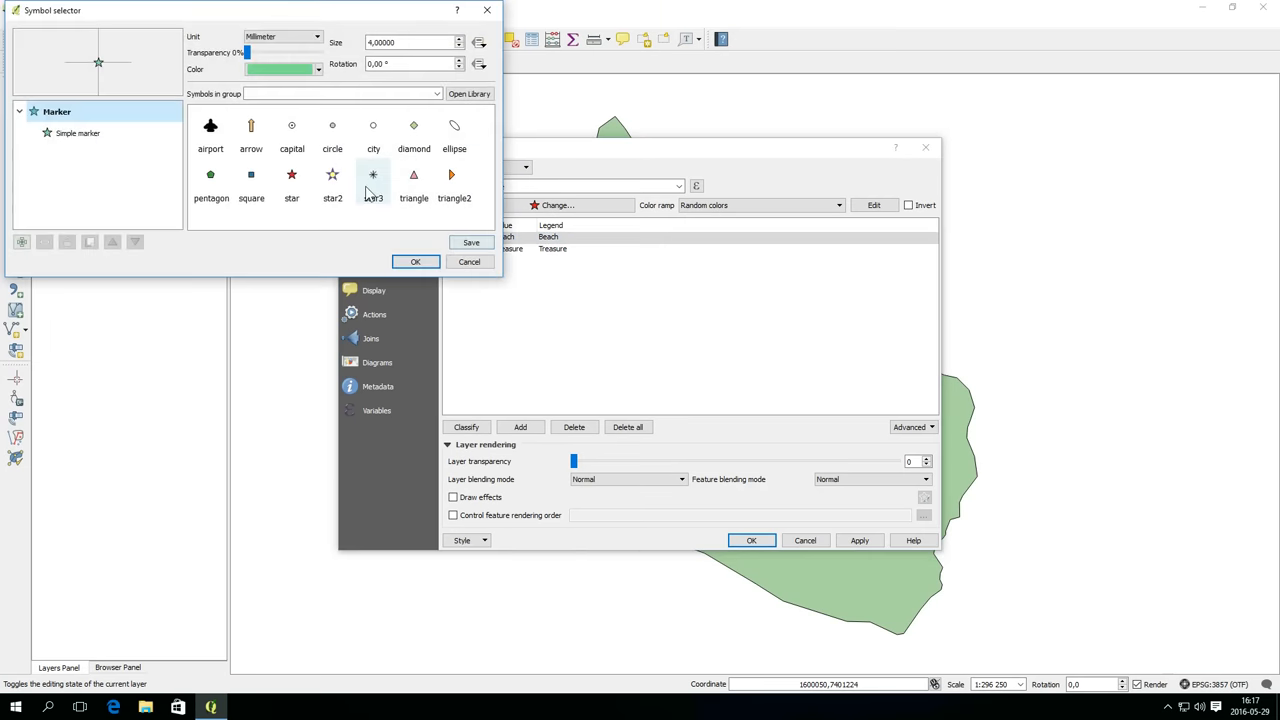
- Stack a font character marker over a square simple marker, adjusting outline width and font marker size
{"action": "left_click", "coordinate": [372, 176]}
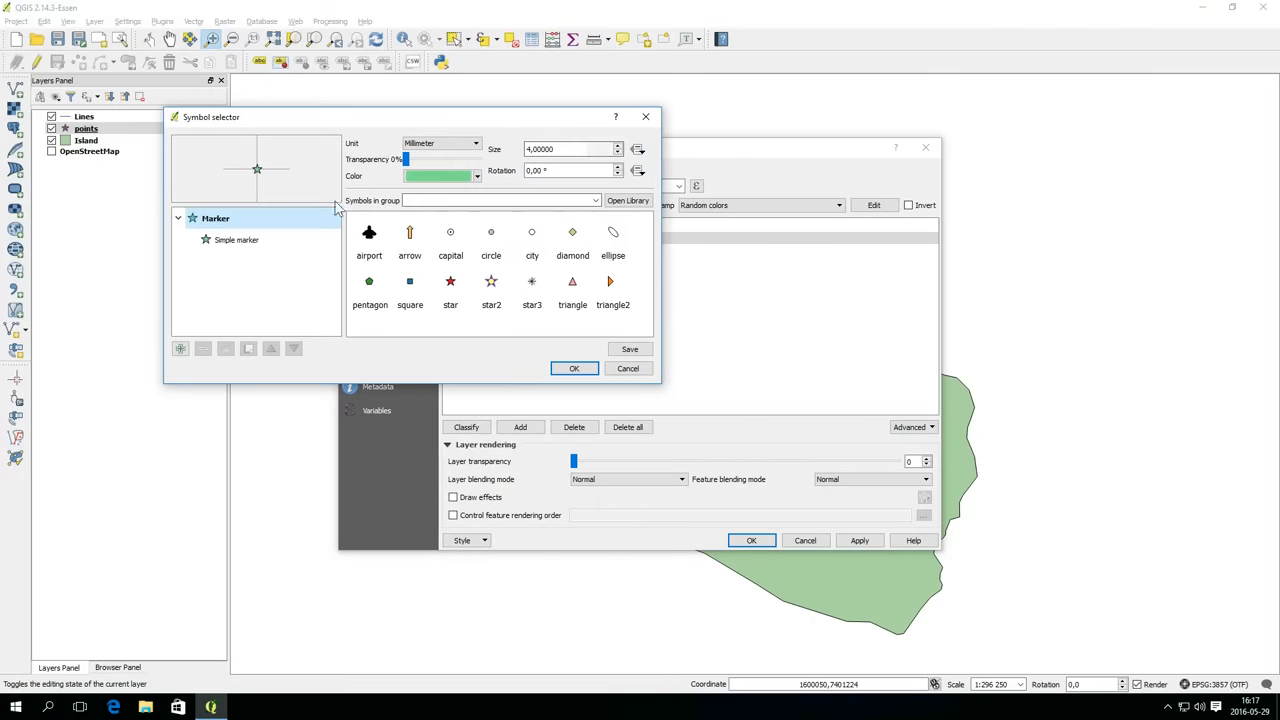
{"action": "left_click", "coordinate": [236, 240]}
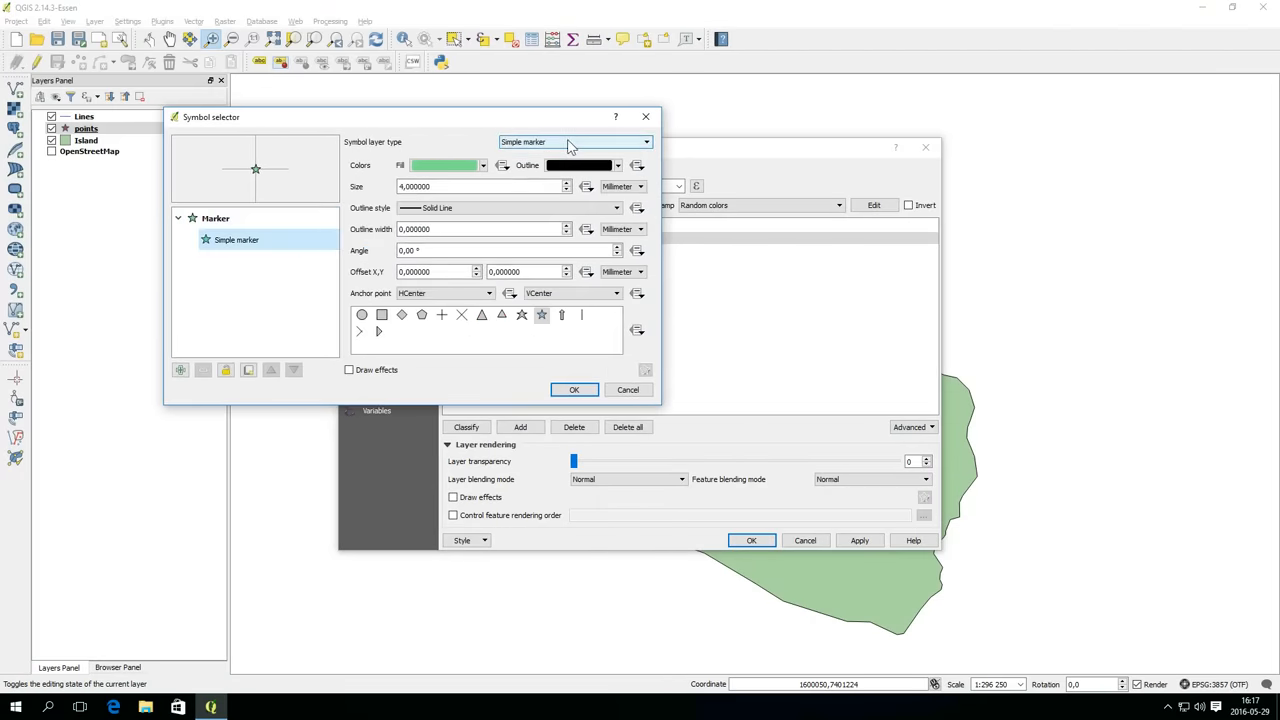
{"action": "left_click", "coordinate": [572, 140]}
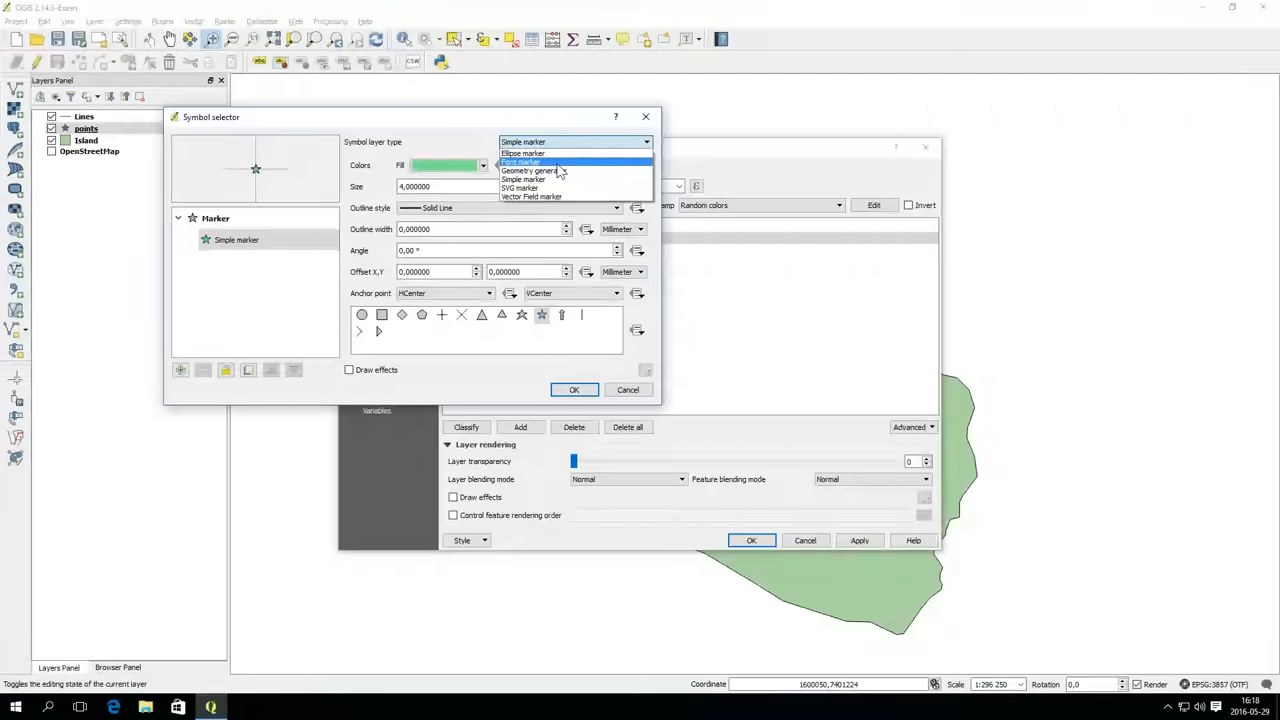
{"action": "left_click", "coordinate": [528, 162]}
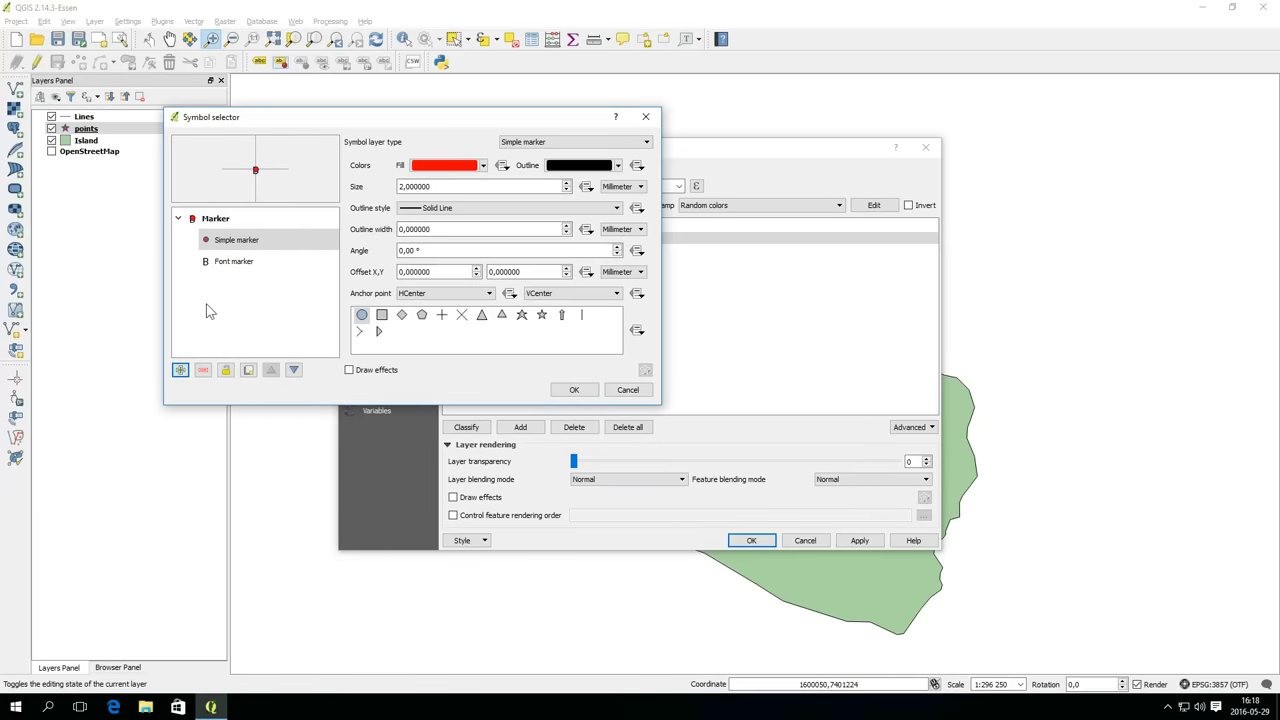
{"action": "left_click", "coordinate": [292, 370]}
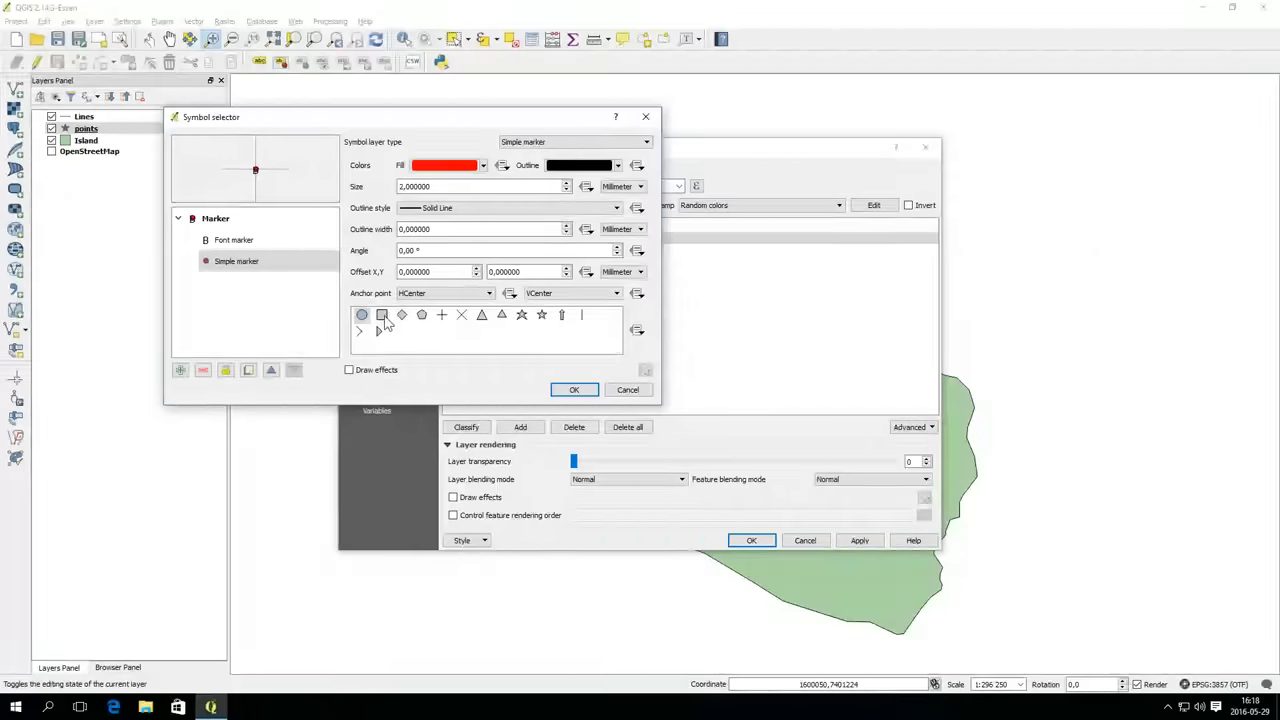
{"action": "left_click", "coordinate": [380, 314]}
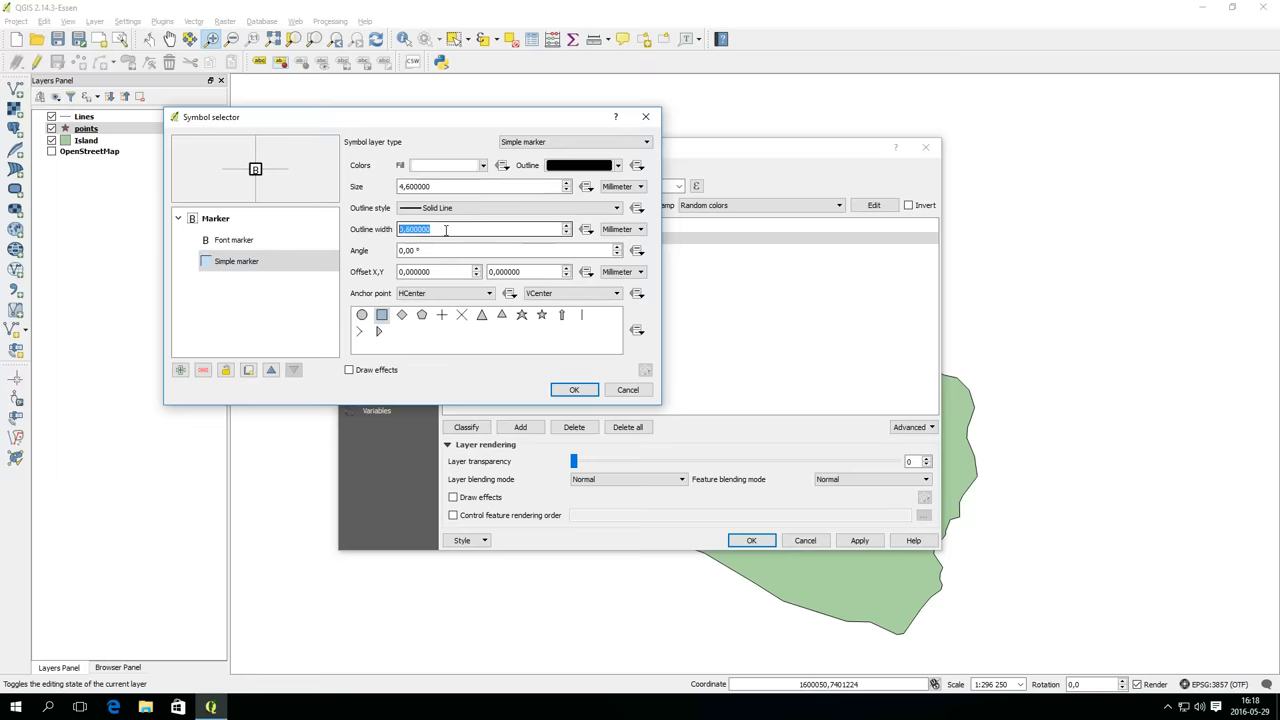
{"action": "left_click", "coordinate": [234, 240]}
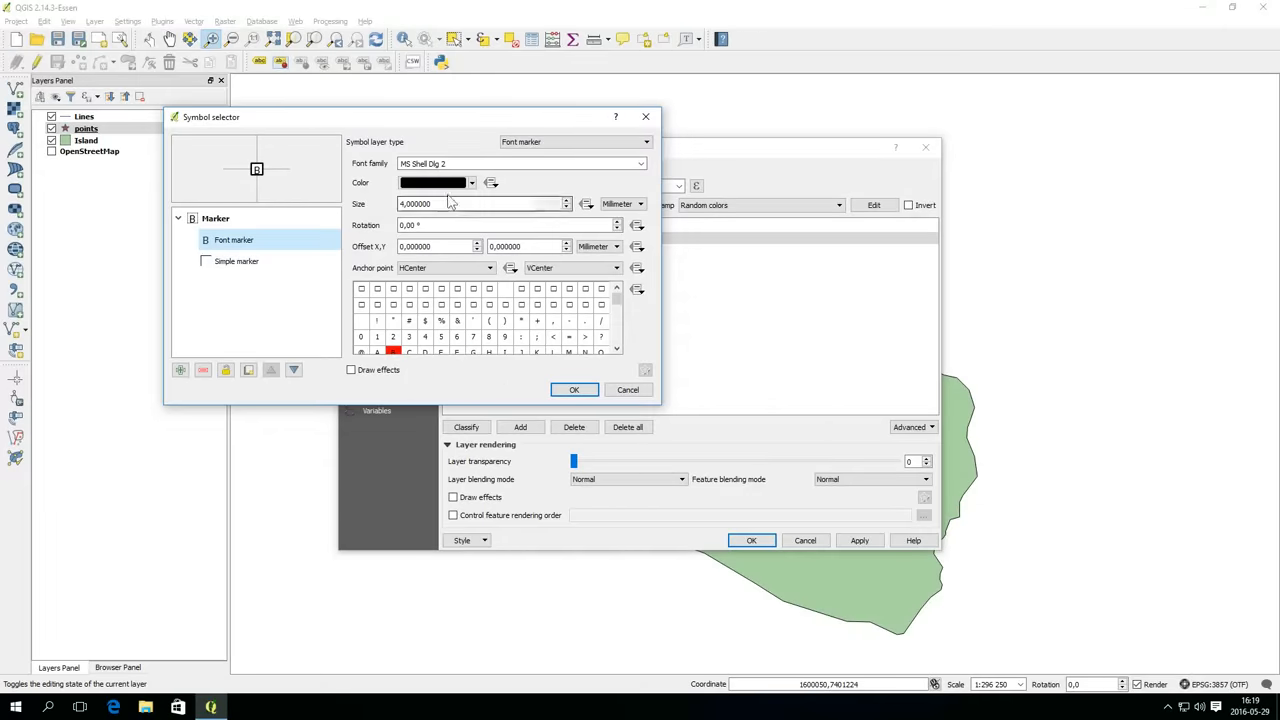
{"action": "left_click", "coordinate": [640, 164]}
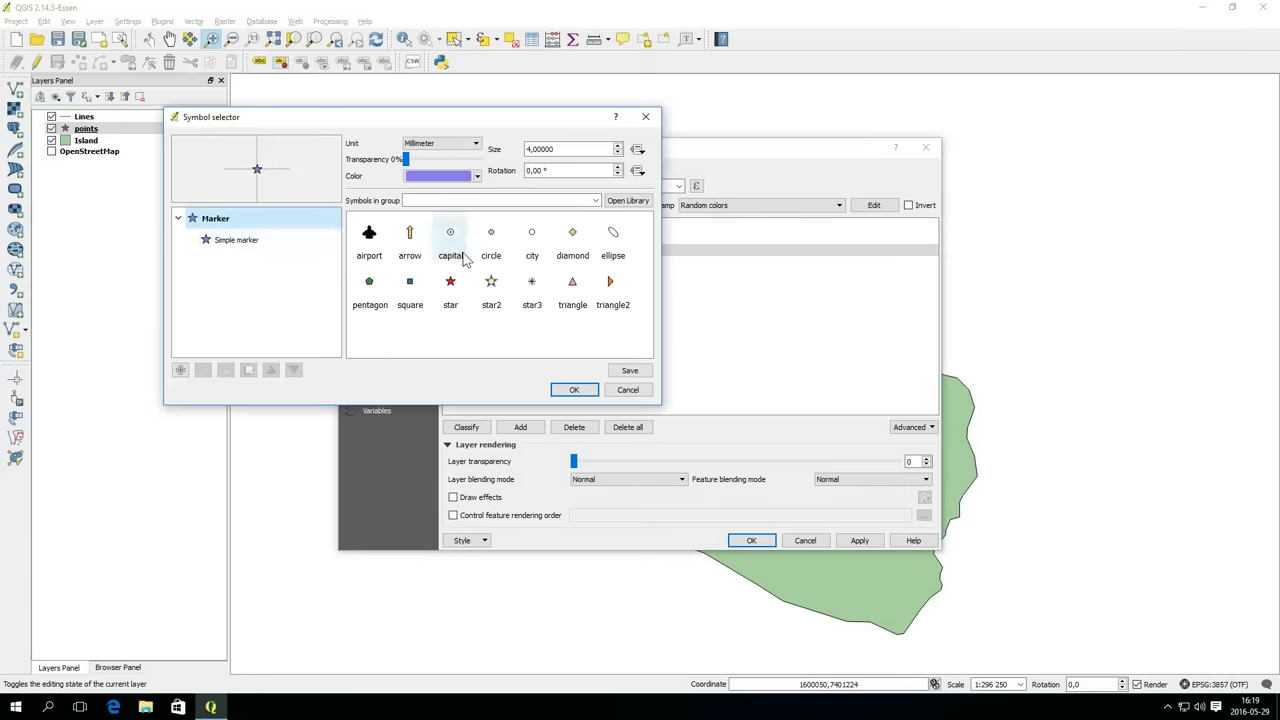
- Change the Treasure symbol to an SVG marker using the hospital cross image
{"action": "left_click", "coordinate": [236, 240]}
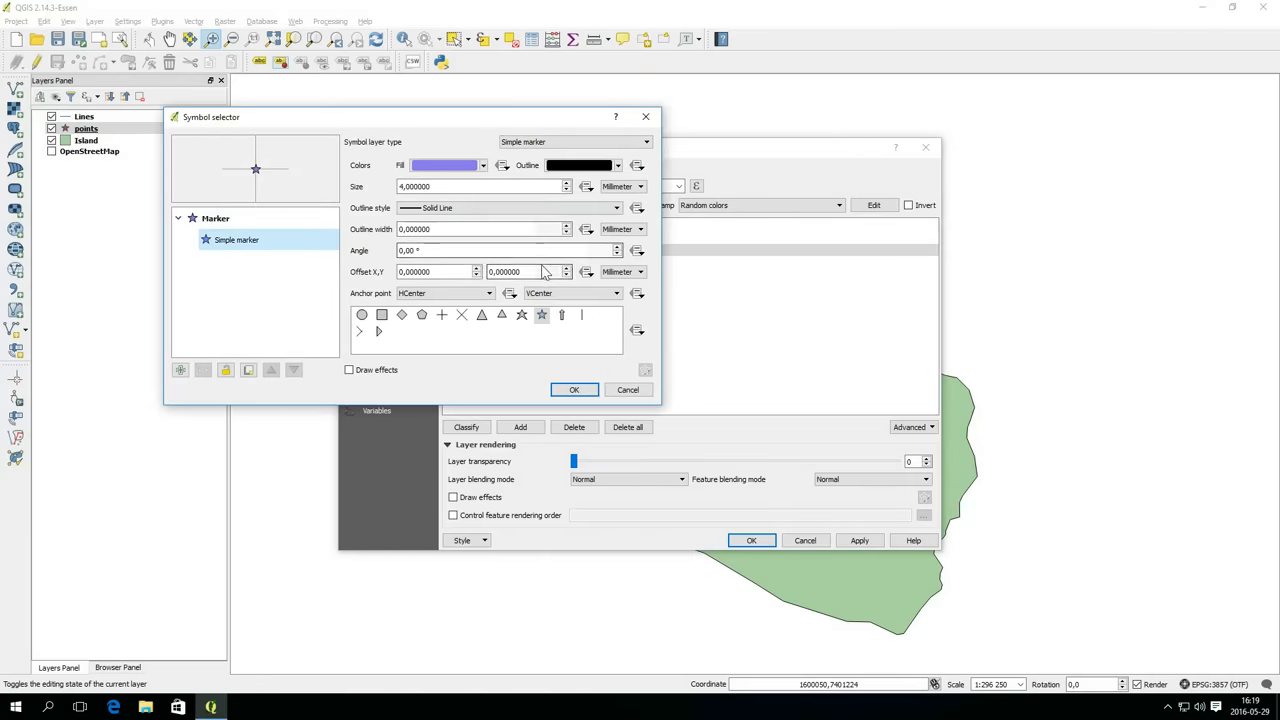
{"action": "left_click", "coordinate": [646, 140]}
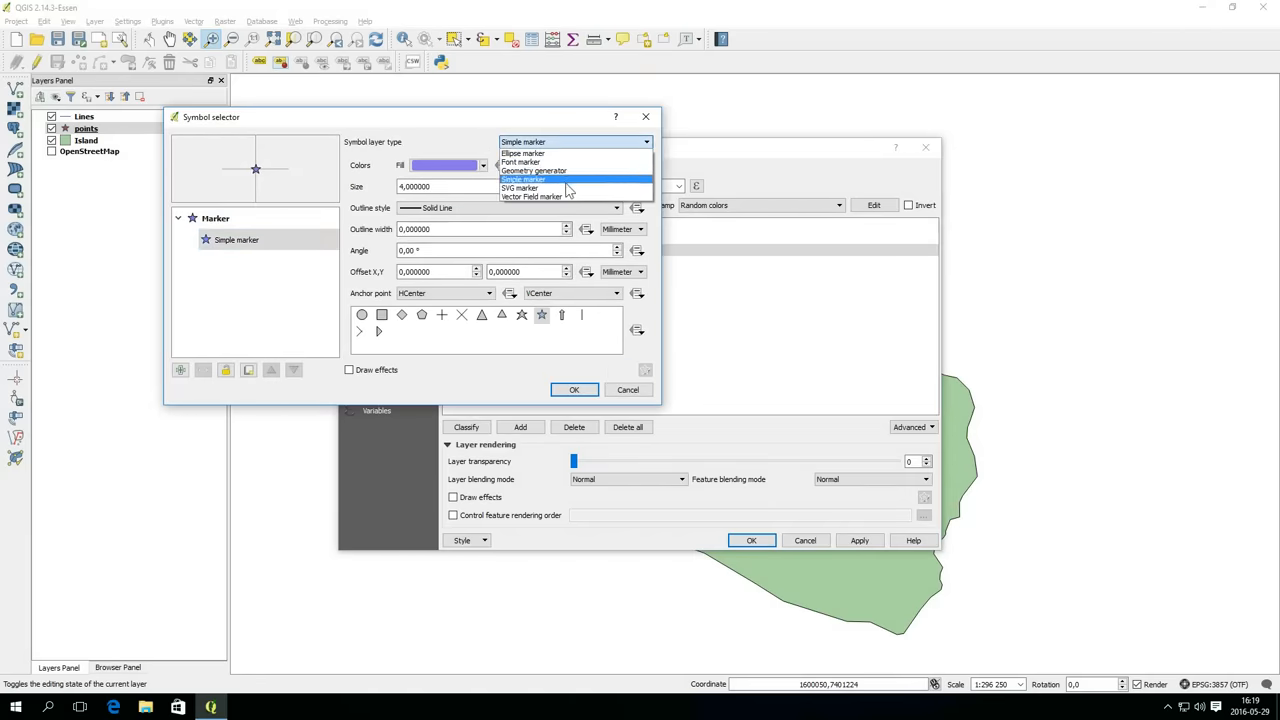
{"action": "left_click", "coordinate": [520, 188]}
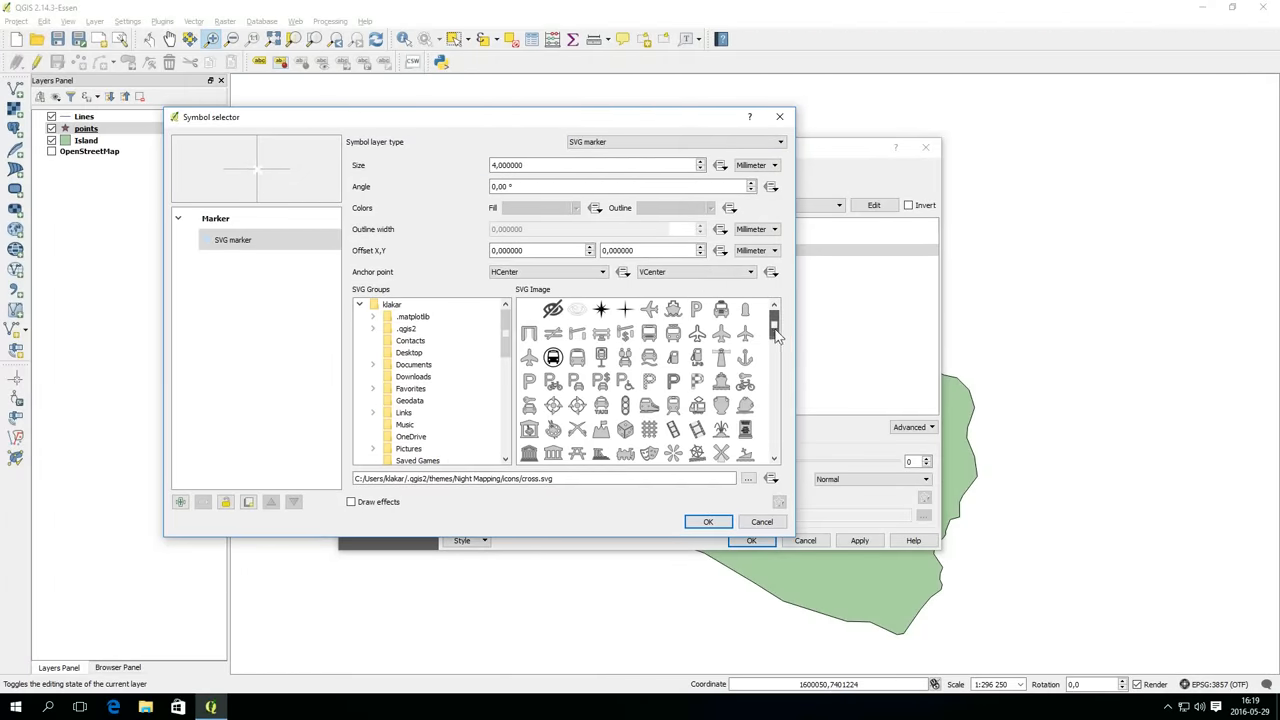
{"action": "scroll", "scroll_direction": "down", "scroll_amount": 3}
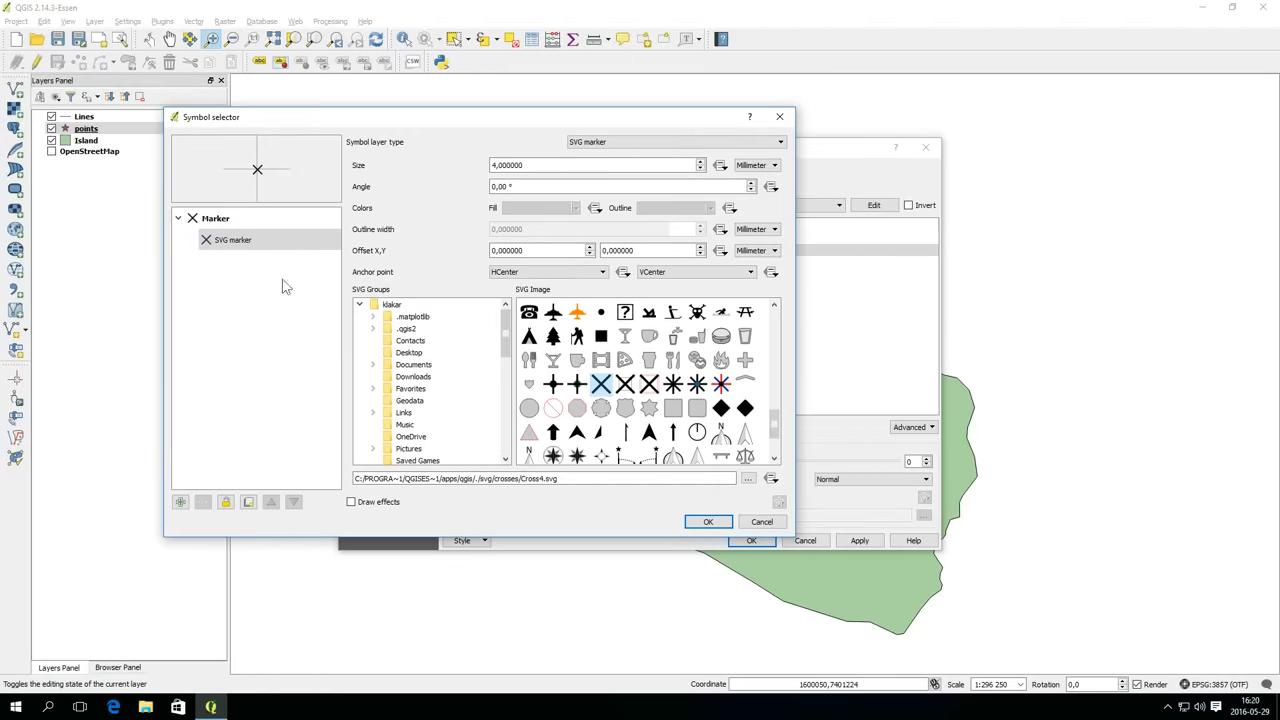
{"action": "scroll", "scroll_direction": "down", "scroll_amount": 3}
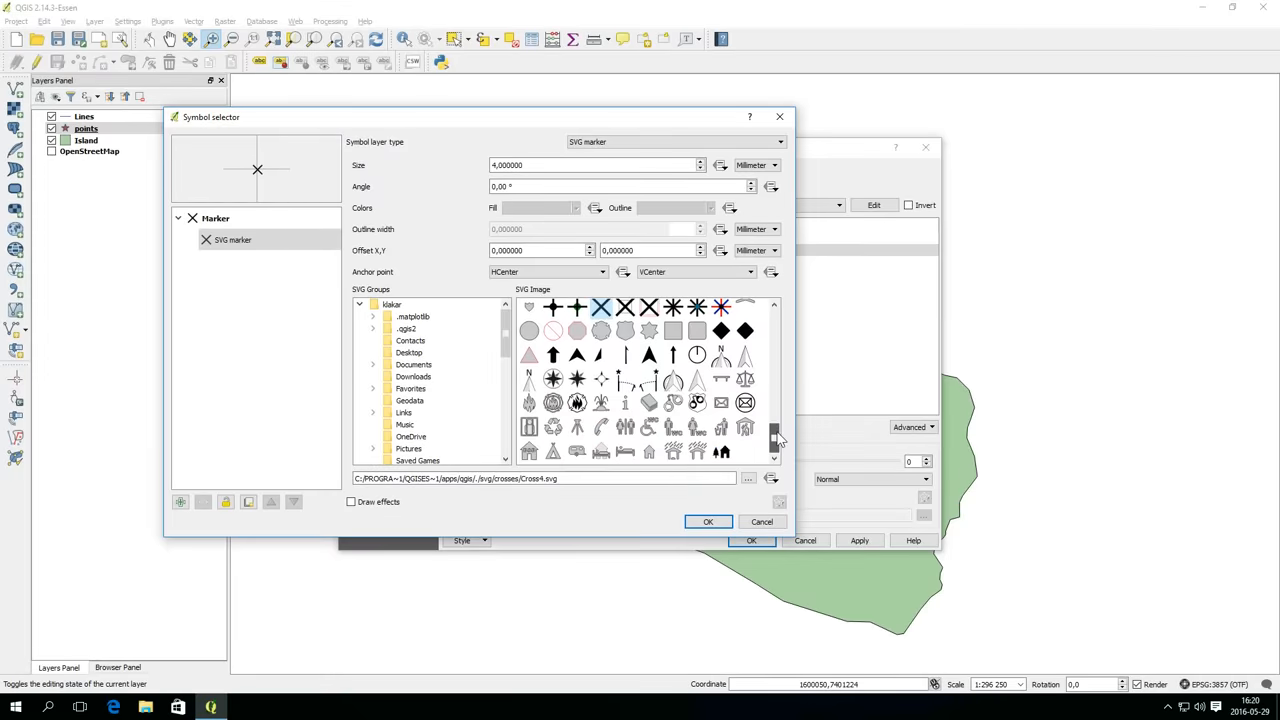
{"action": "scroll", "scroll_direction": "down", "scroll_amount": 3}
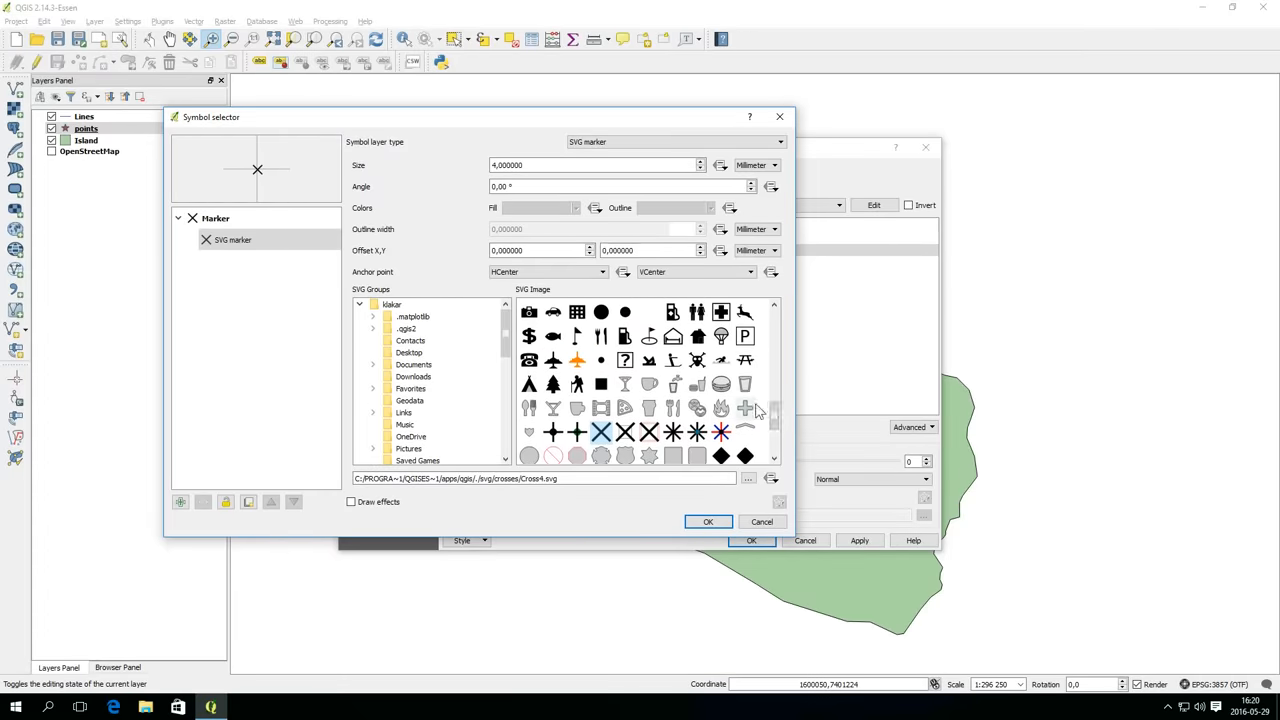
{"action": "left_click", "coordinate": [744, 408]}
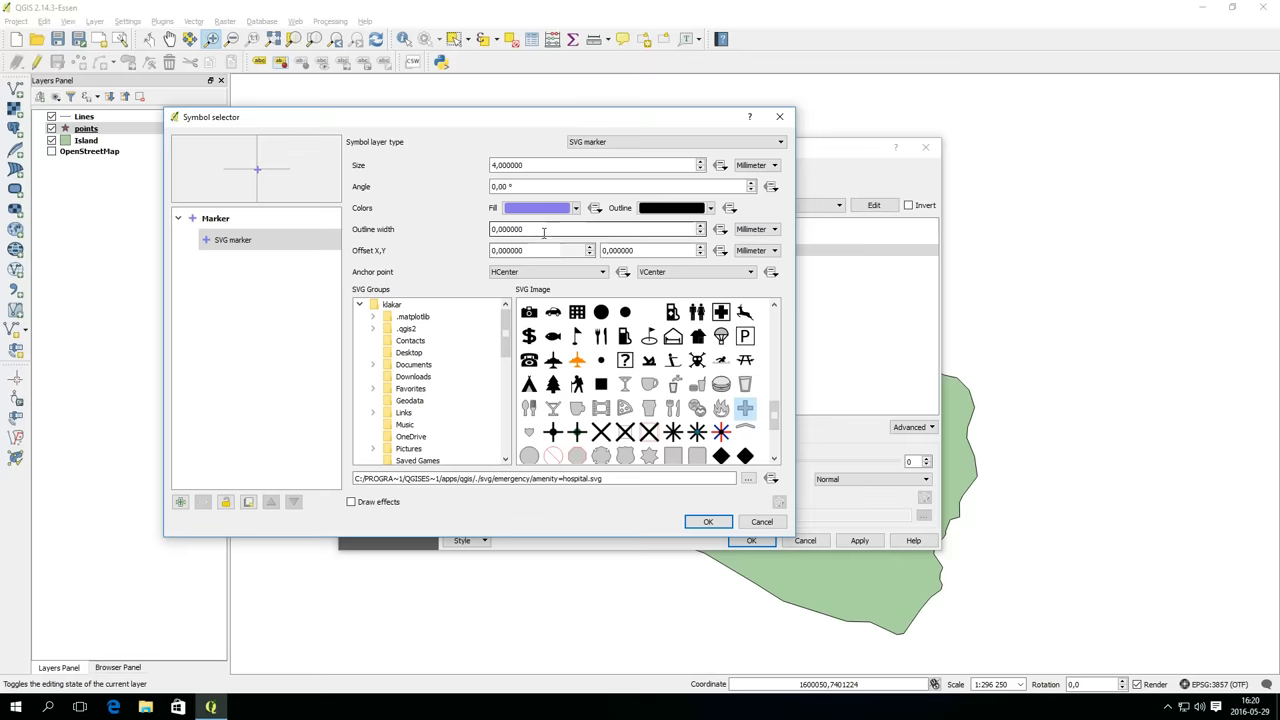
- Make the cross red, size 9.6, rotated 45°, and turn on Draw effects
{"action": "left_click", "coordinate": [570, 208]}
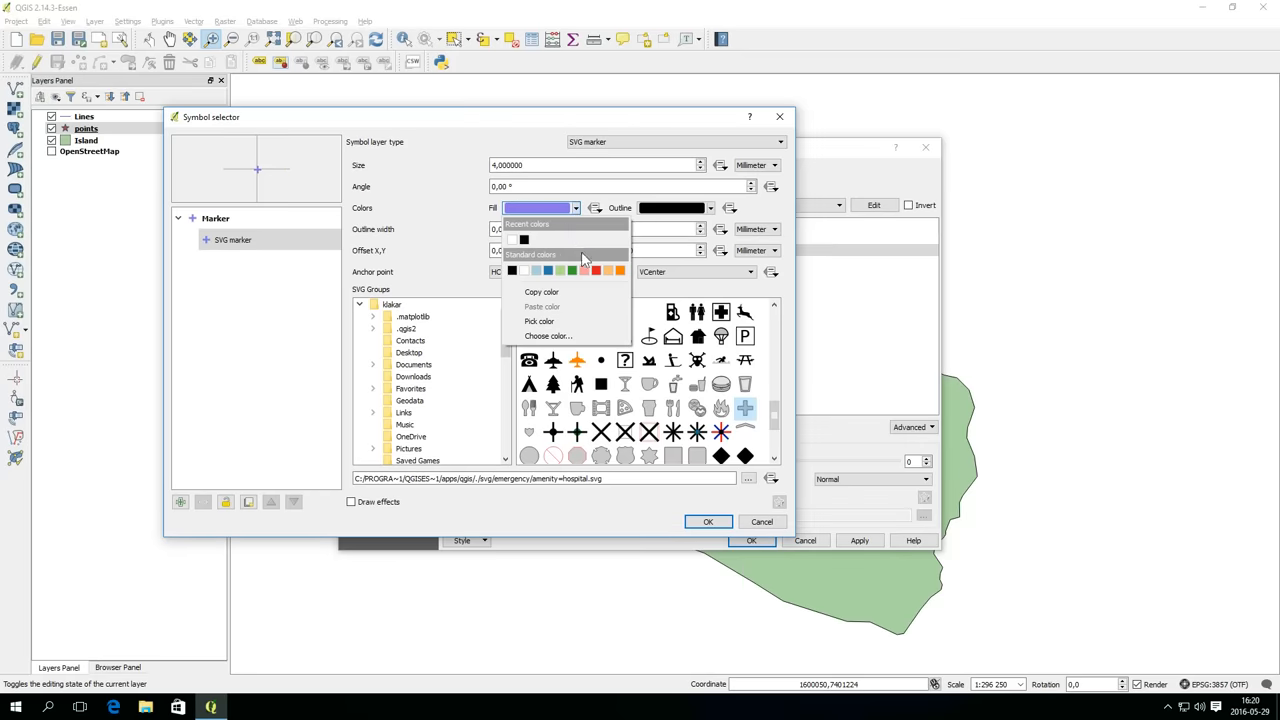
{"action": "left_click", "coordinate": [584, 272]}
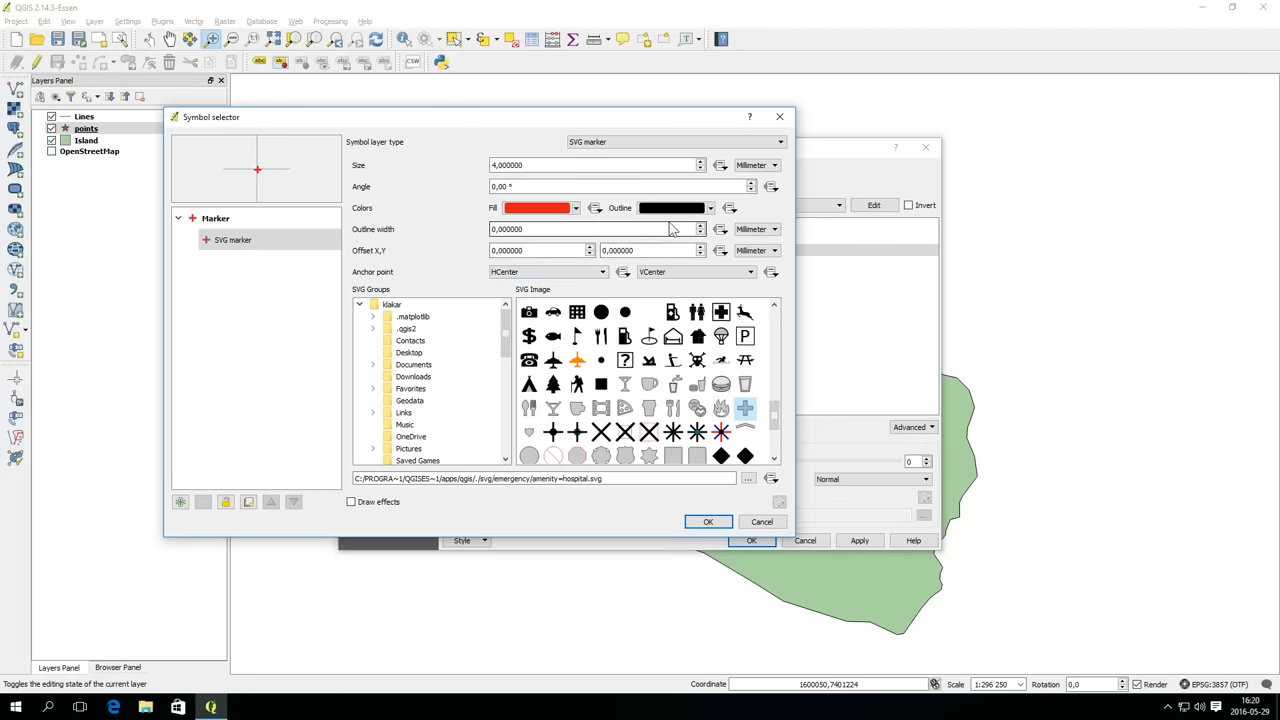
{"action": "triple_click", "coordinate": [596, 228]}
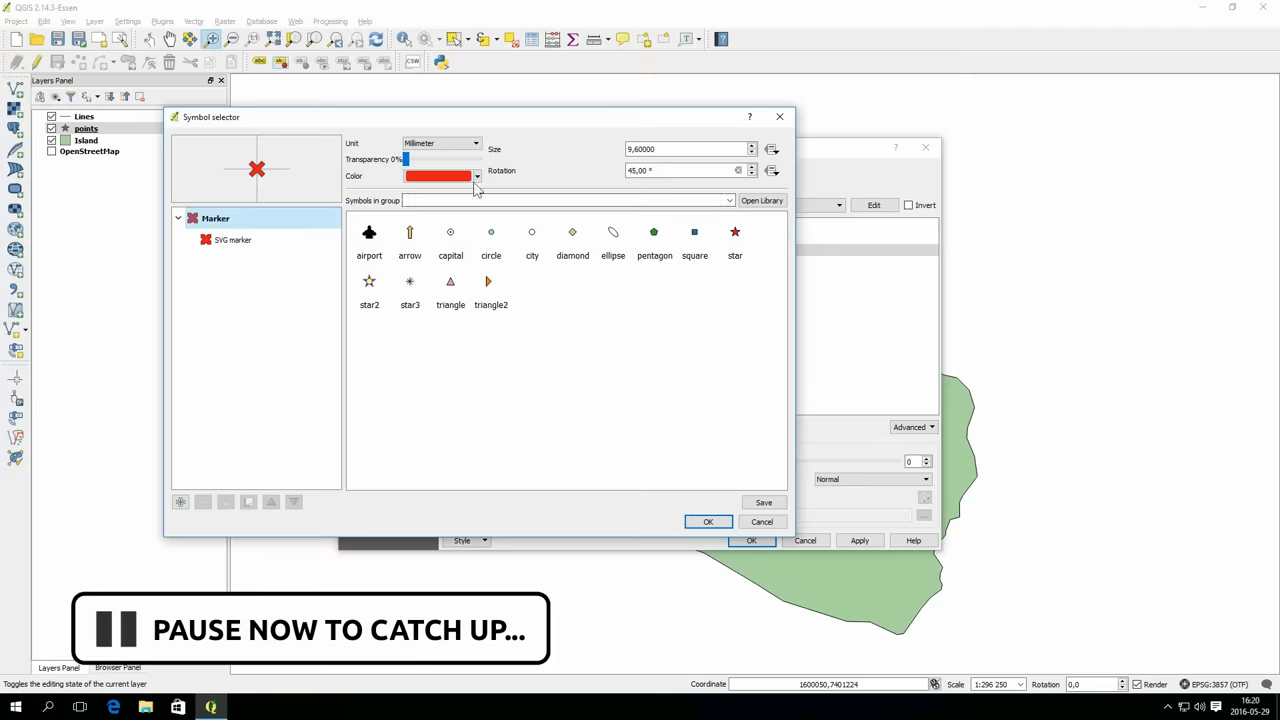
{"action": "left_click", "coordinate": [232, 240]}
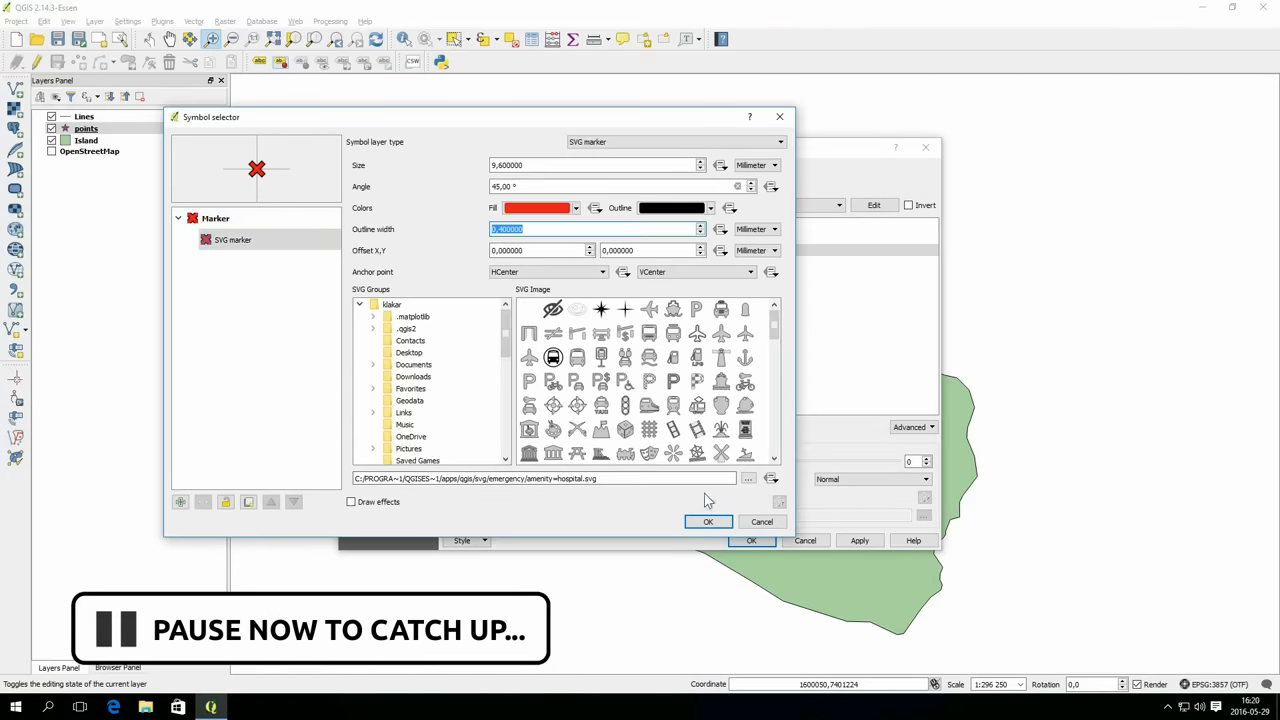
{"action": "left_click", "coordinate": [352, 500]}
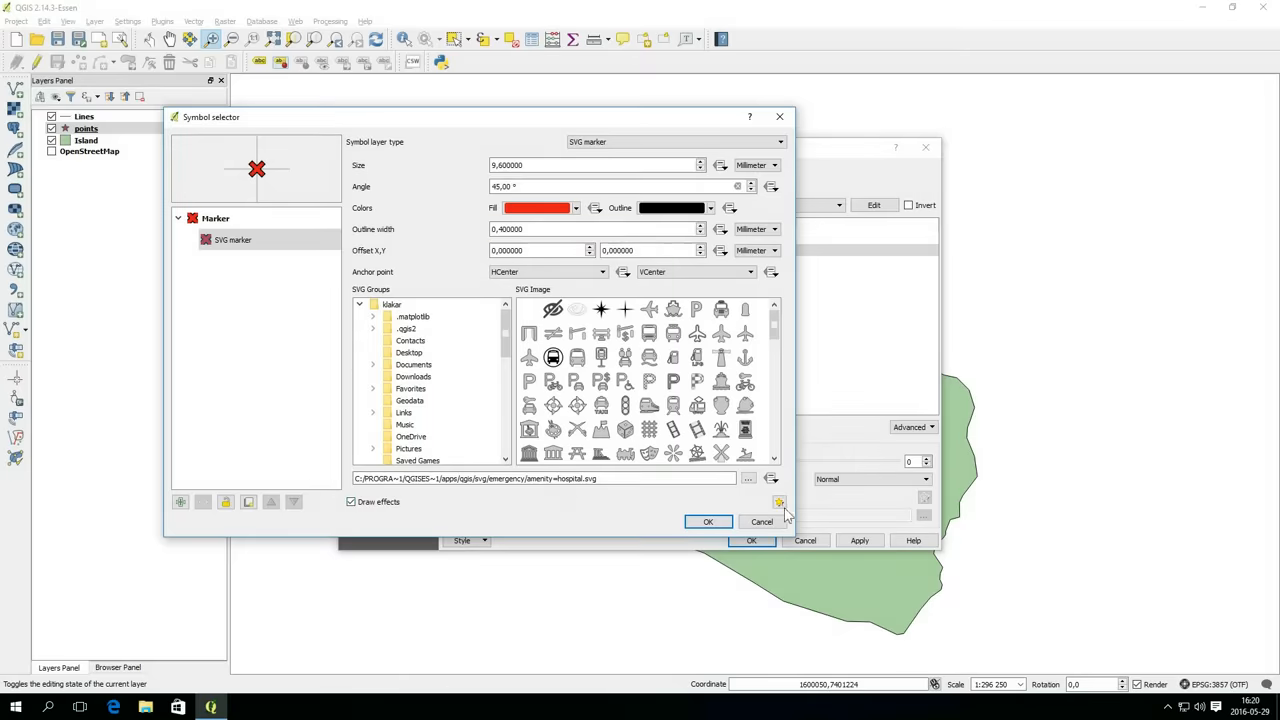
- Confirm the effect settings and accept the red cross symbol for the Treasure category
{"action": "left_click", "coordinate": [780, 502]}
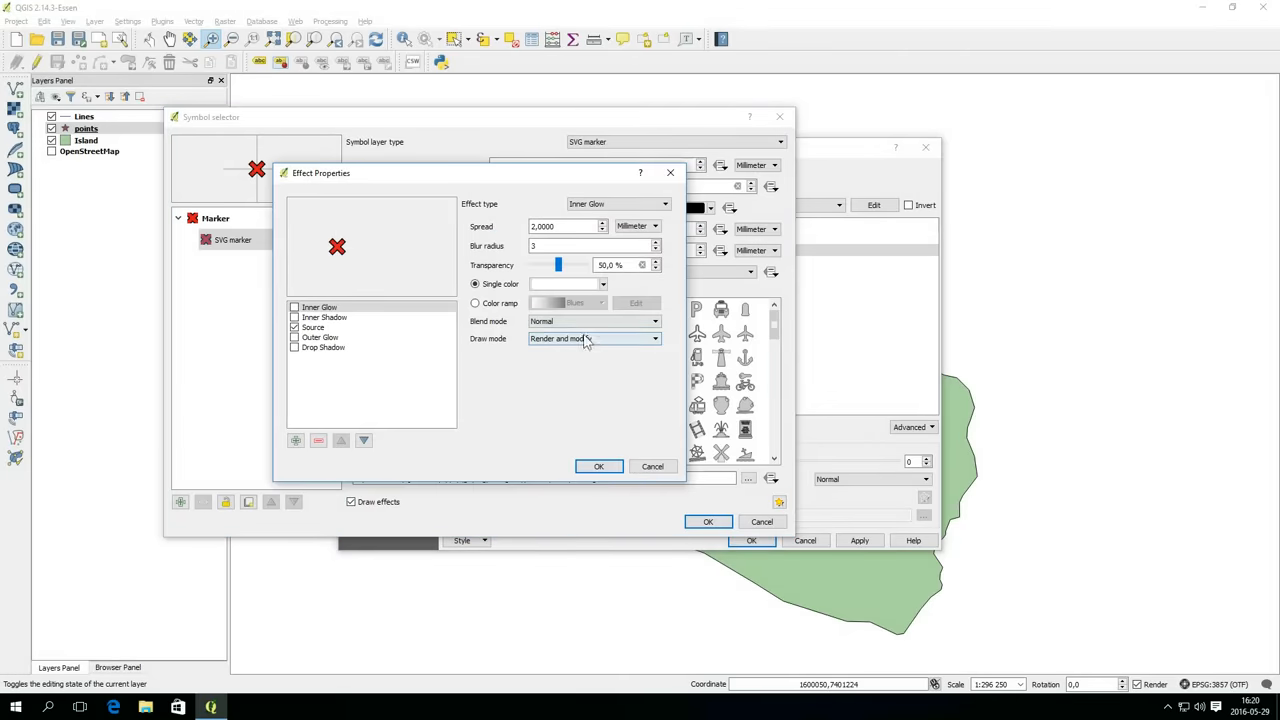
{"action": "left_click", "coordinate": [312, 328]}
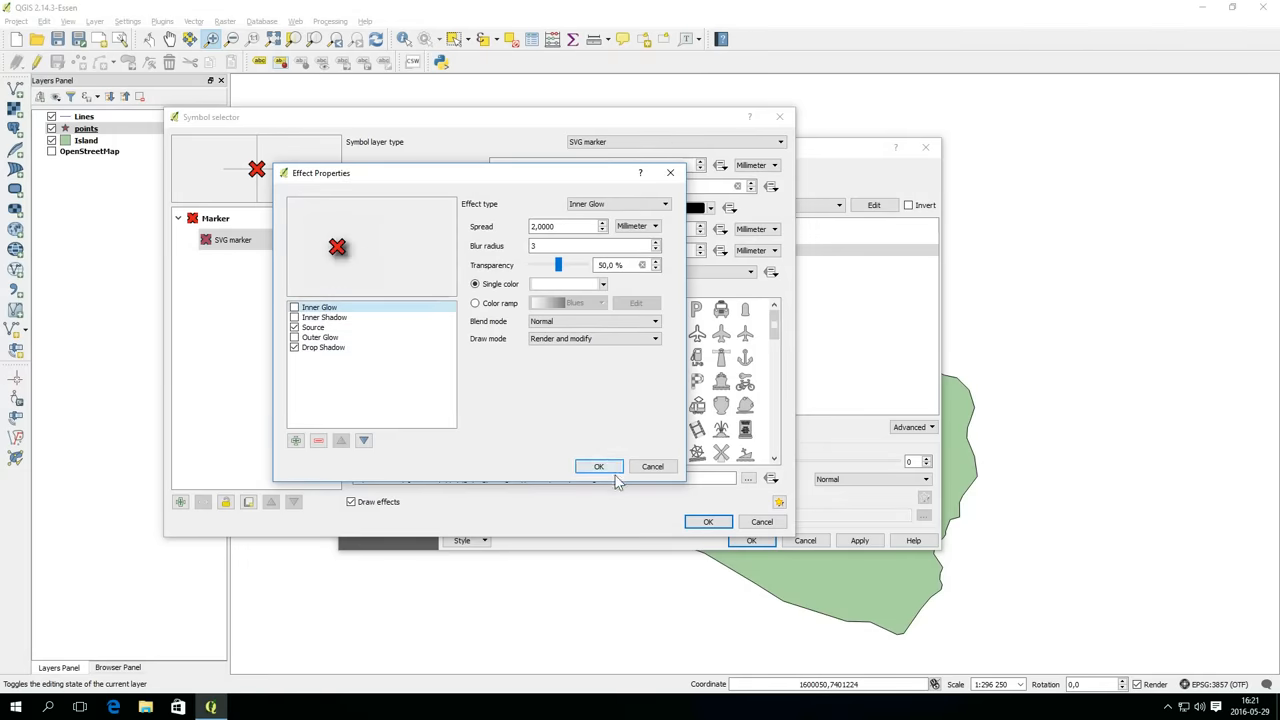
{"action": "left_click", "coordinate": [598, 466]}
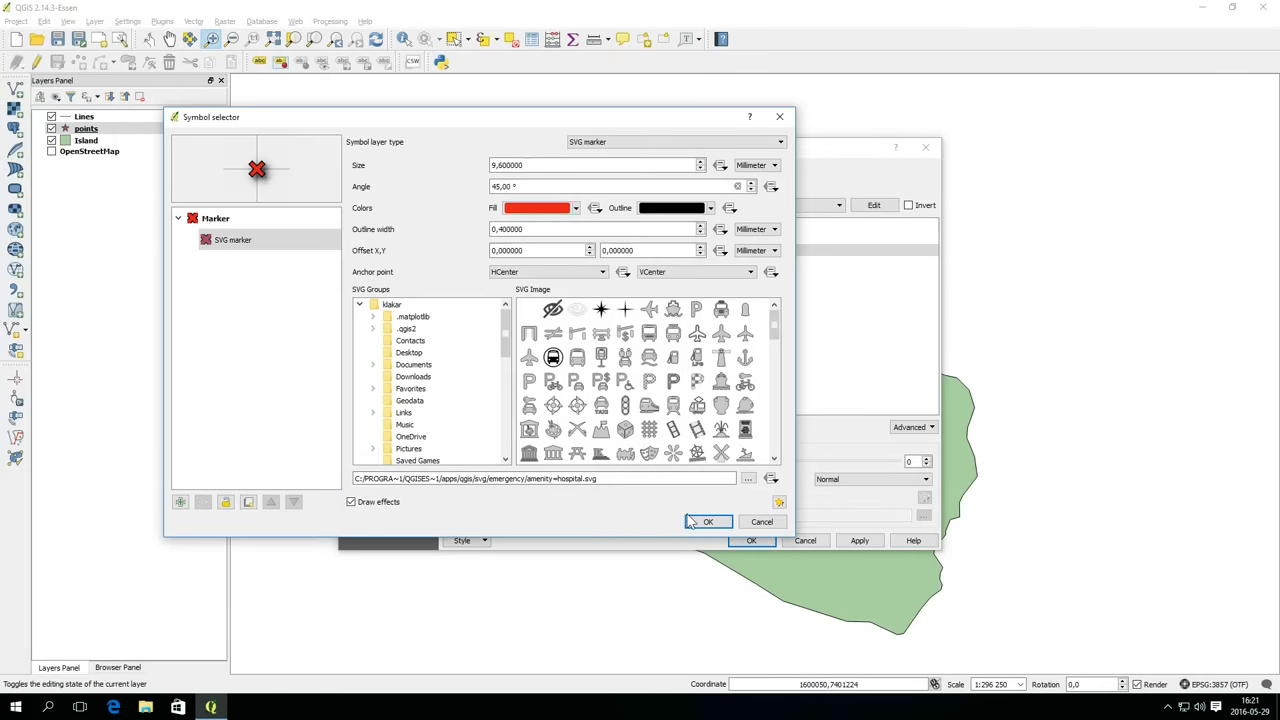
{"action": "left_click", "coordinate": [708, 520]}
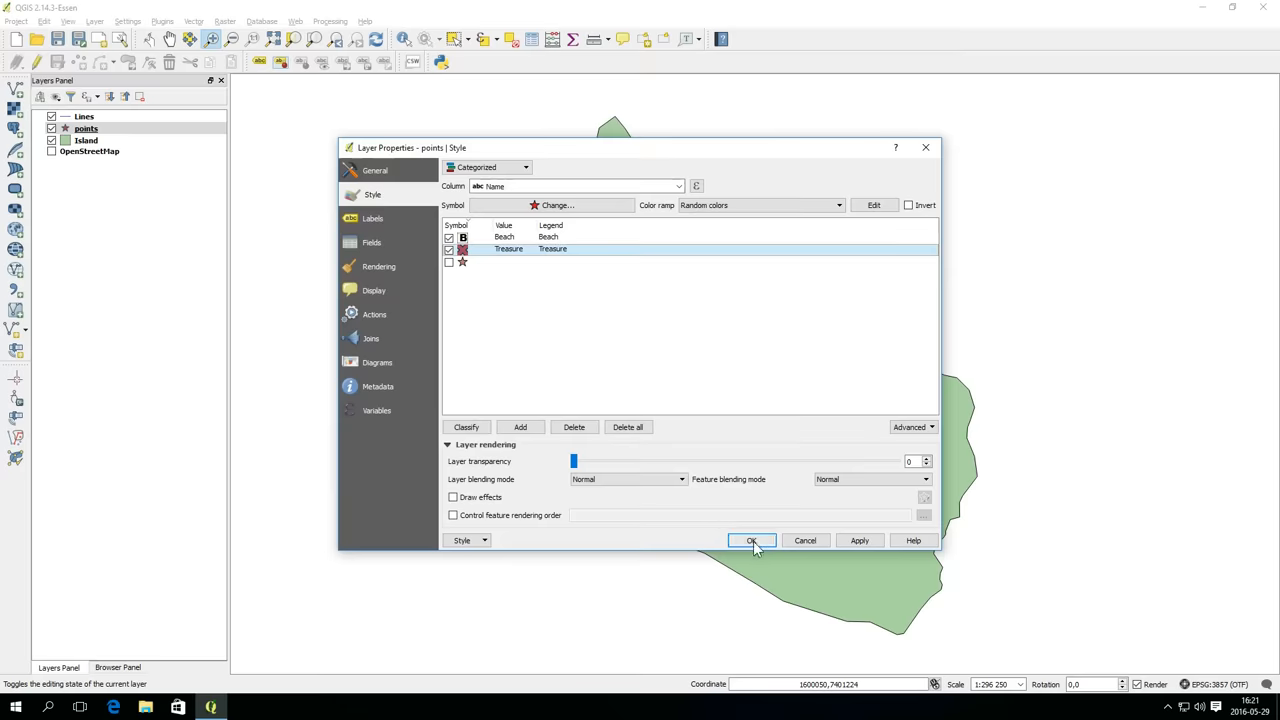
{"action": "left_click", "coordinate": [752, 540]}
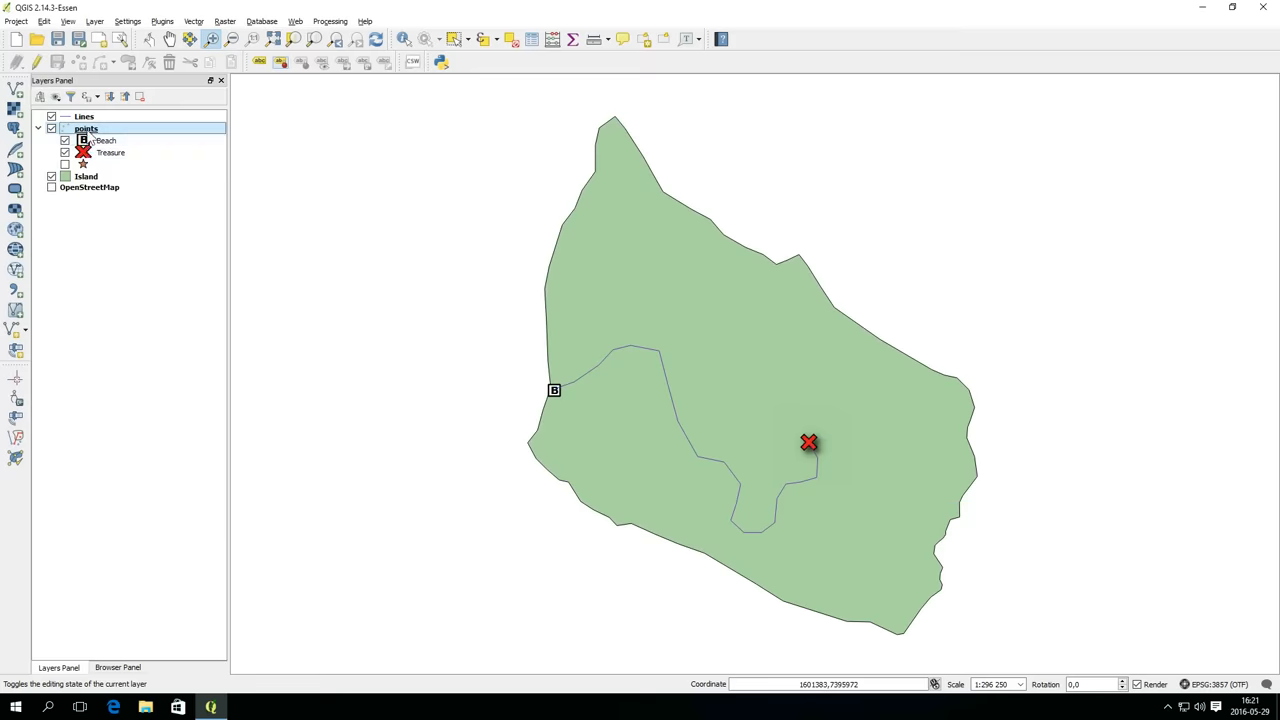
- Apply the points styling and bring up the Lines layer's style properties
{"action": "left_click", "coordinate": [86, 176]}
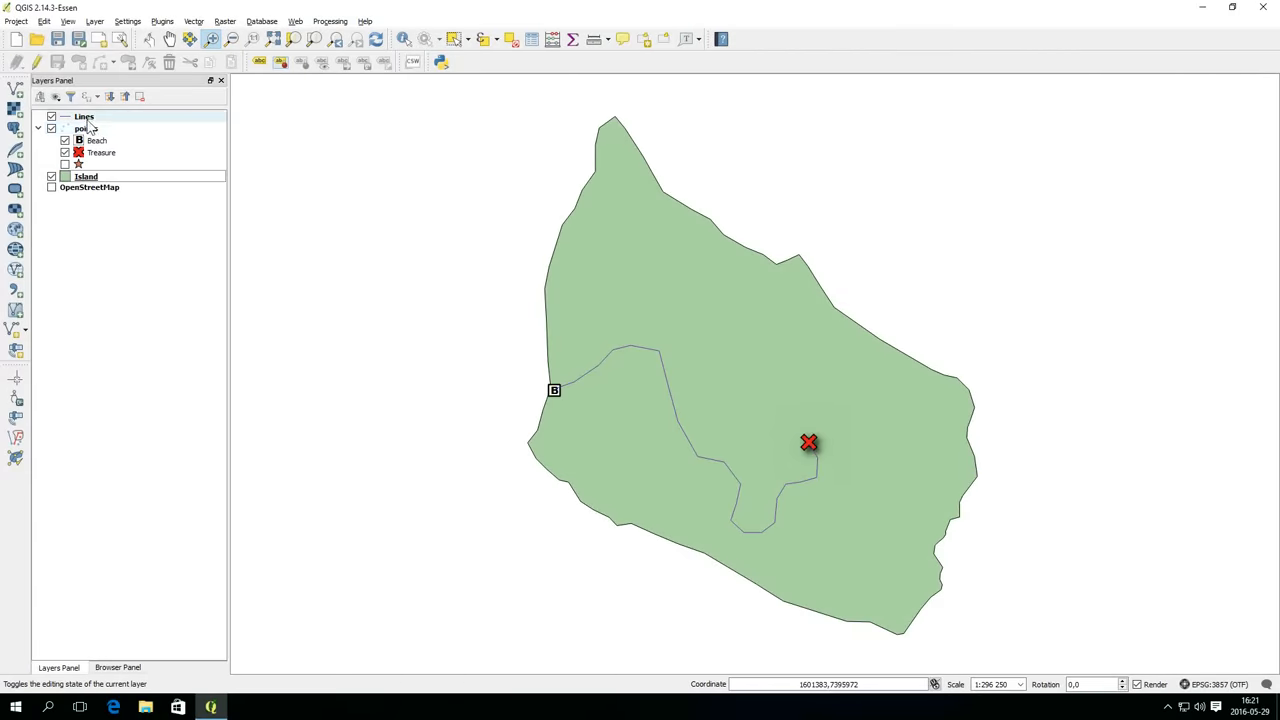
{"action": "double_click", "coordinate": [84, 116]}
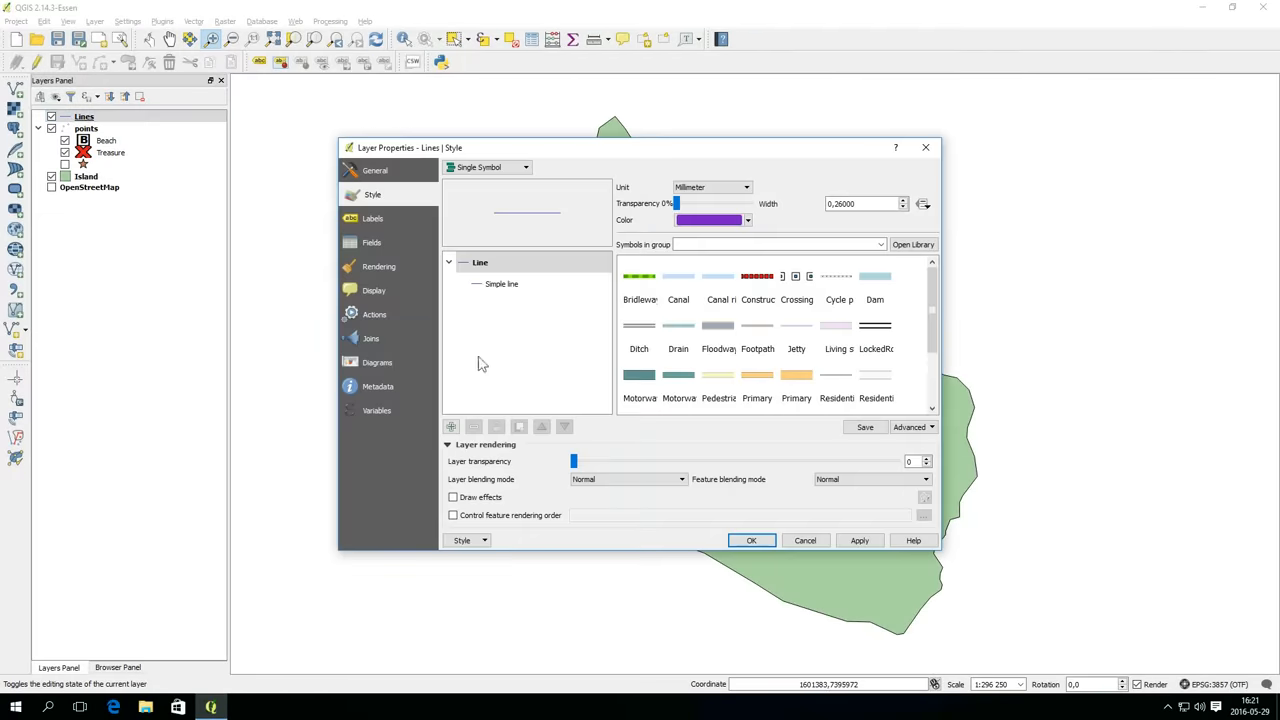
- Make the Path's simple line a black Dash Line
{"action": "left_click", "coordinate": [500, 284]}
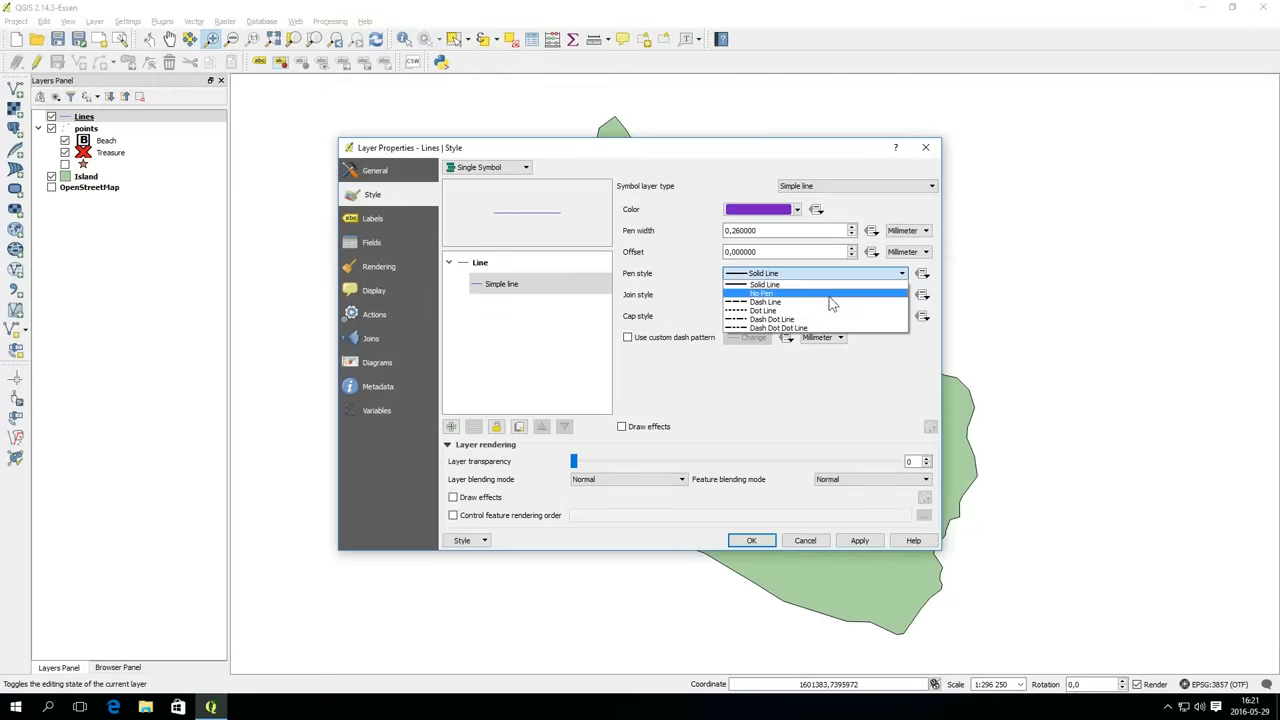
{"action": "left_click", "coordinate": [766, 300]}
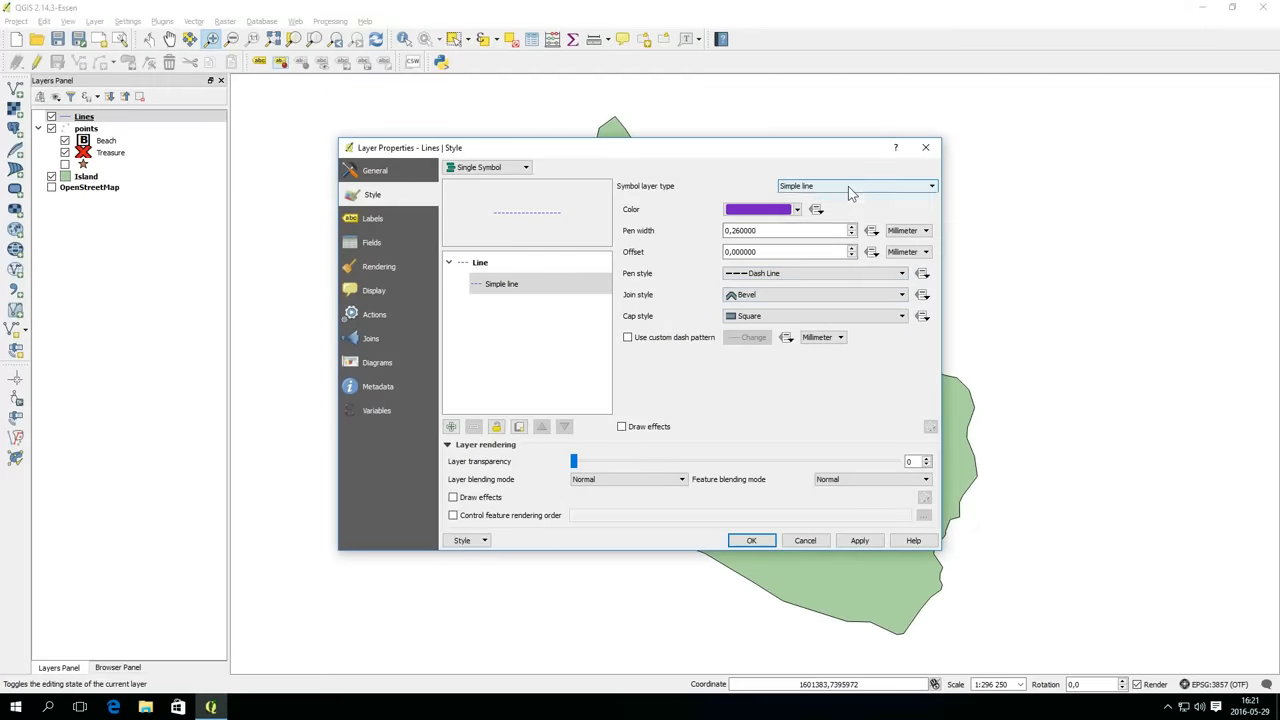
{"action": "left_click", "coordinate": [756, 210]}
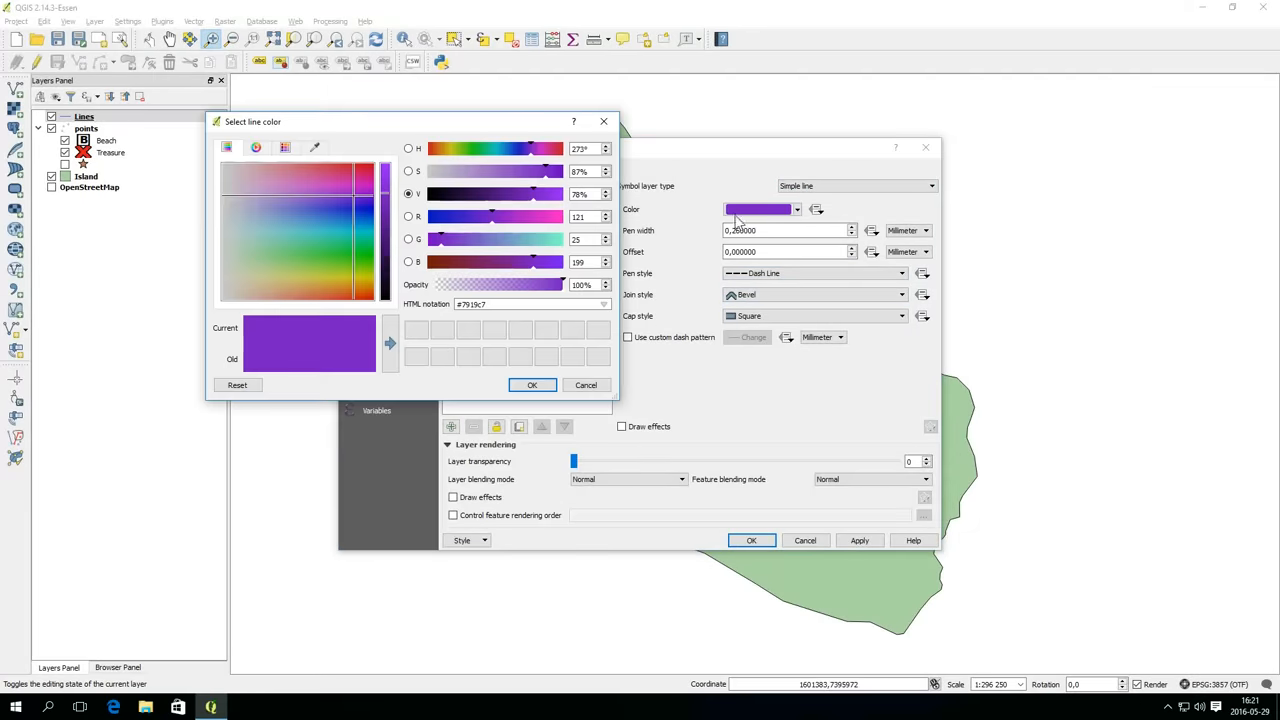
{"action": "left_click", "coordinate": [532, 384]}
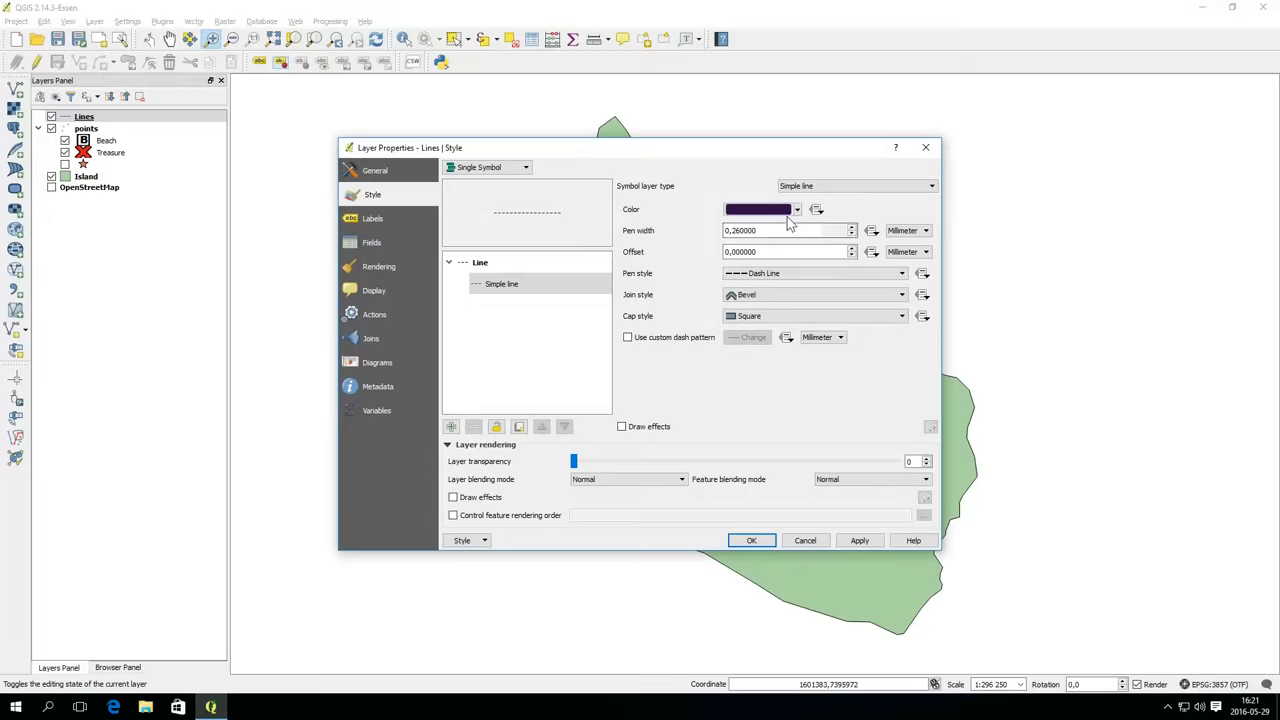
{"action": "left_click", "coordinate": [796, 210]}
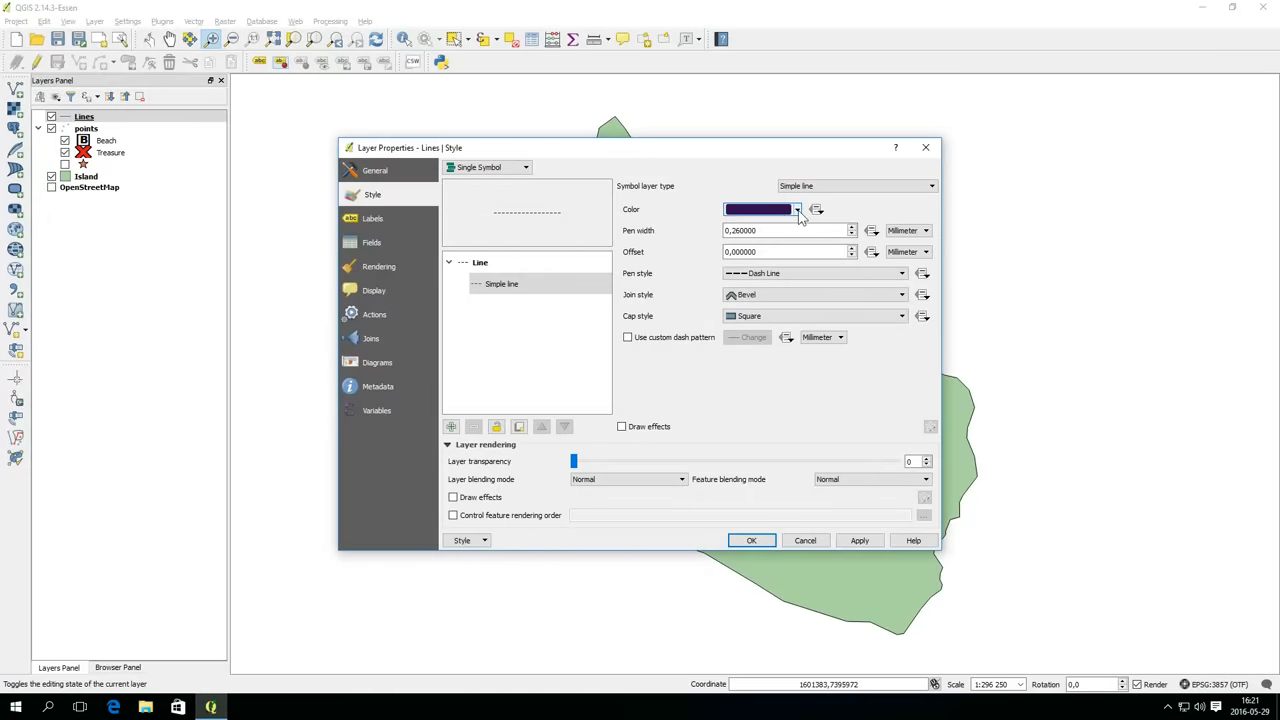
{"action": "left_click", "coordinate": [760, 210]}
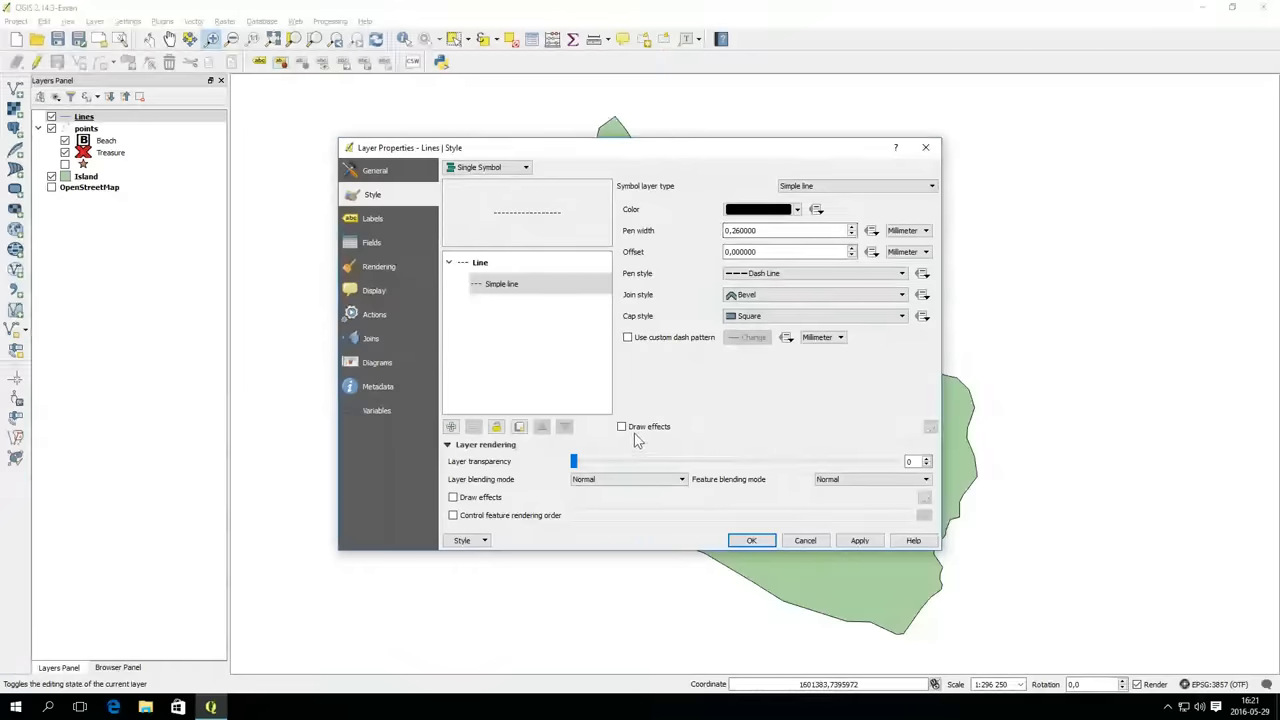
- Make the Lines layer partly transparent with pen width 0.86 and apply the style
{"action": "left_click_drag", "start_coordinate": [572, 460], "coordinate": [588, 460]}
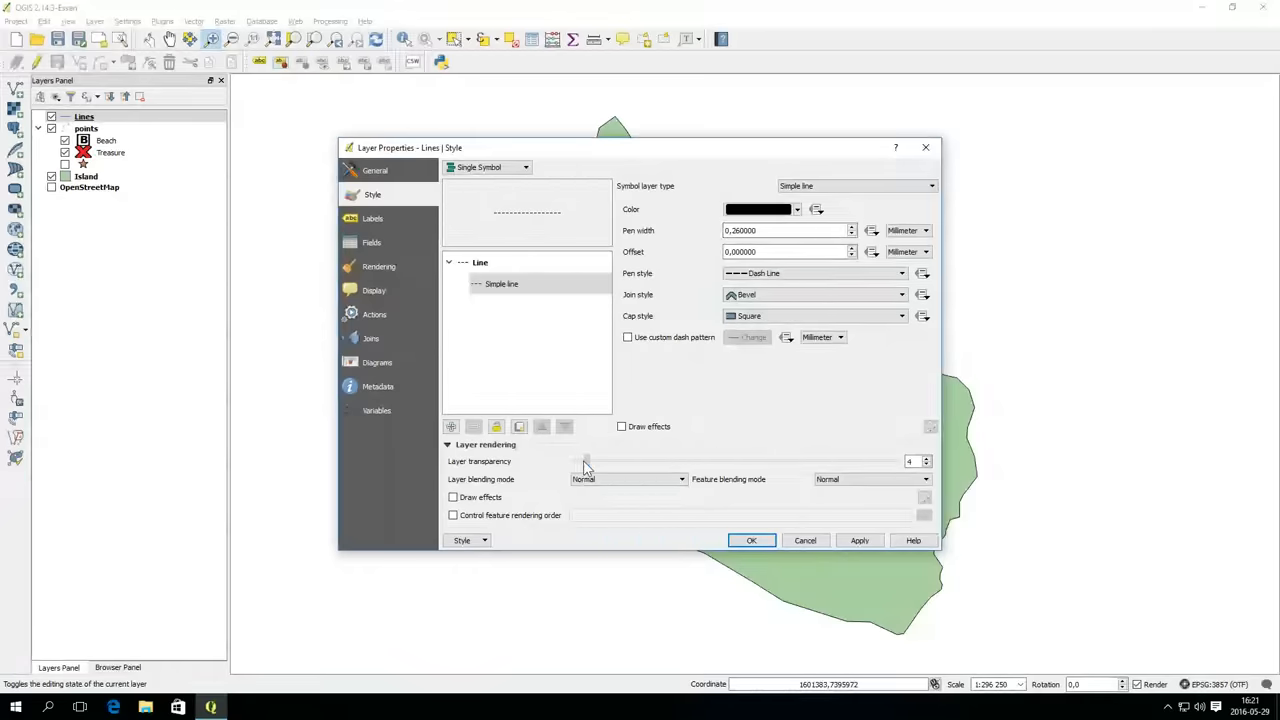
{"action": "left_click_drag", "start_coordinate": [588, 460], "coordinate": [706, 460]}
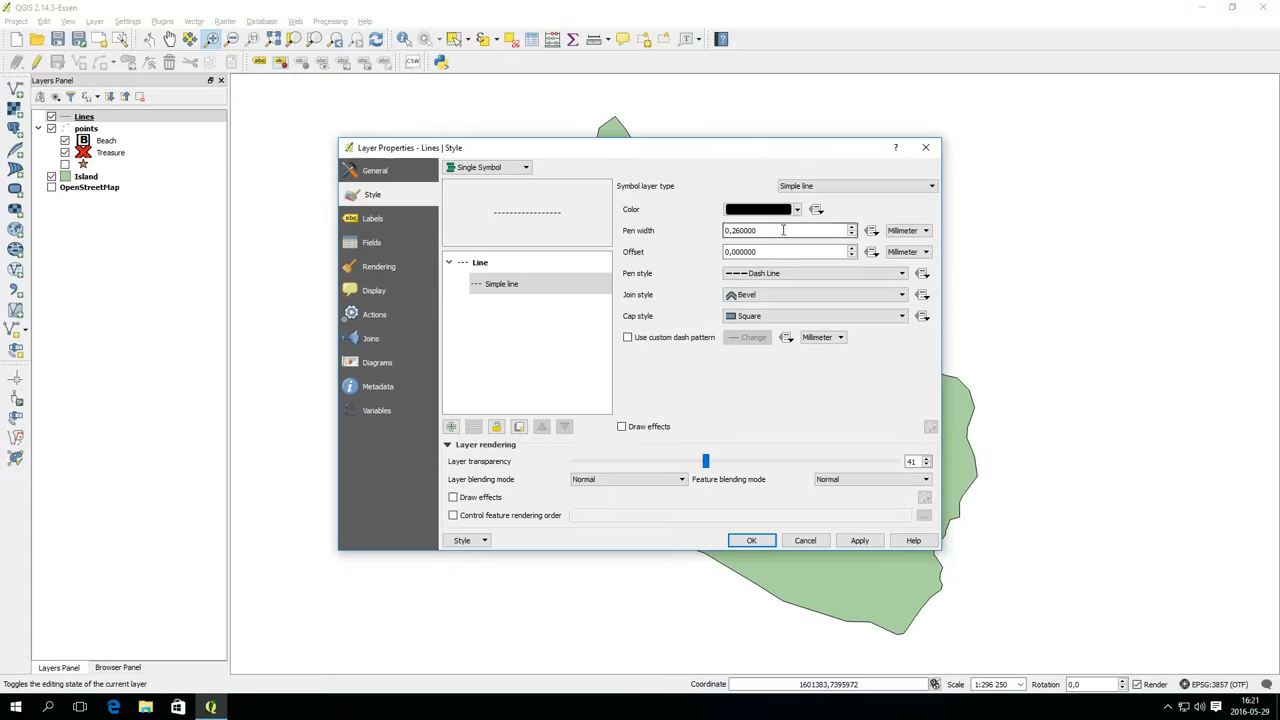
{"action": "type", "text": "0,860000"}
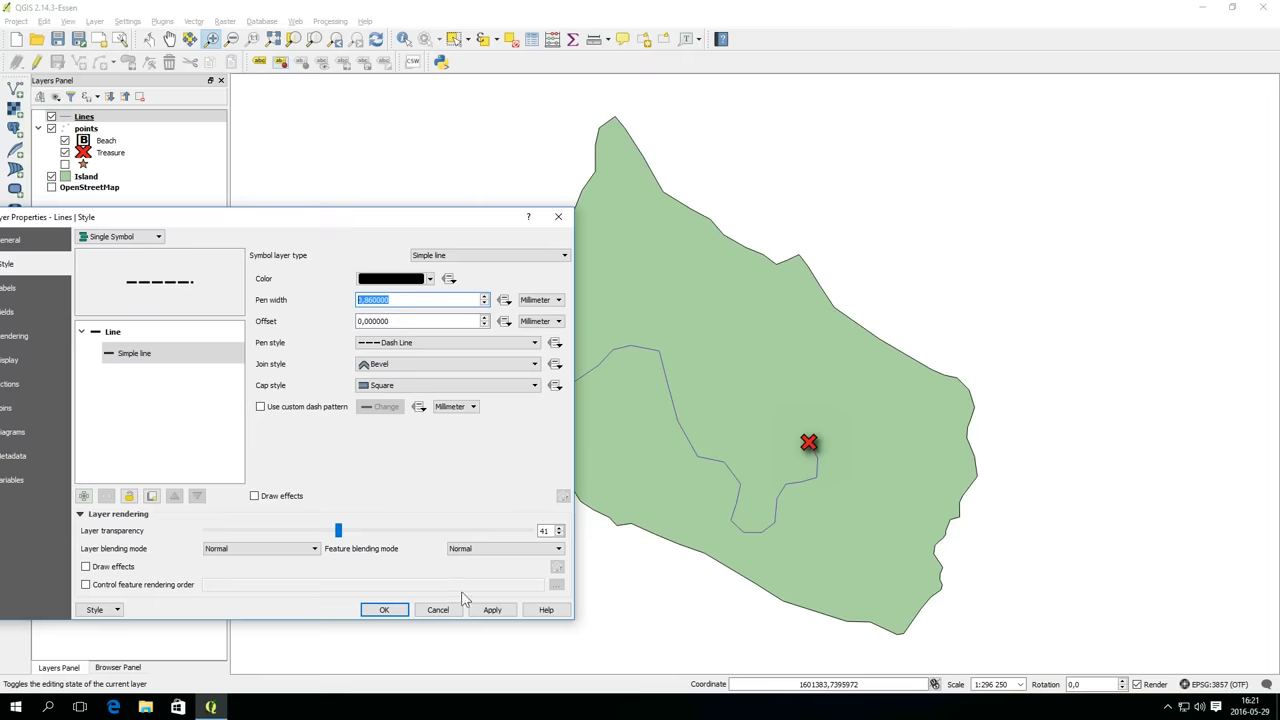
{"action": "left_click", "coordinate": [492, 608]}
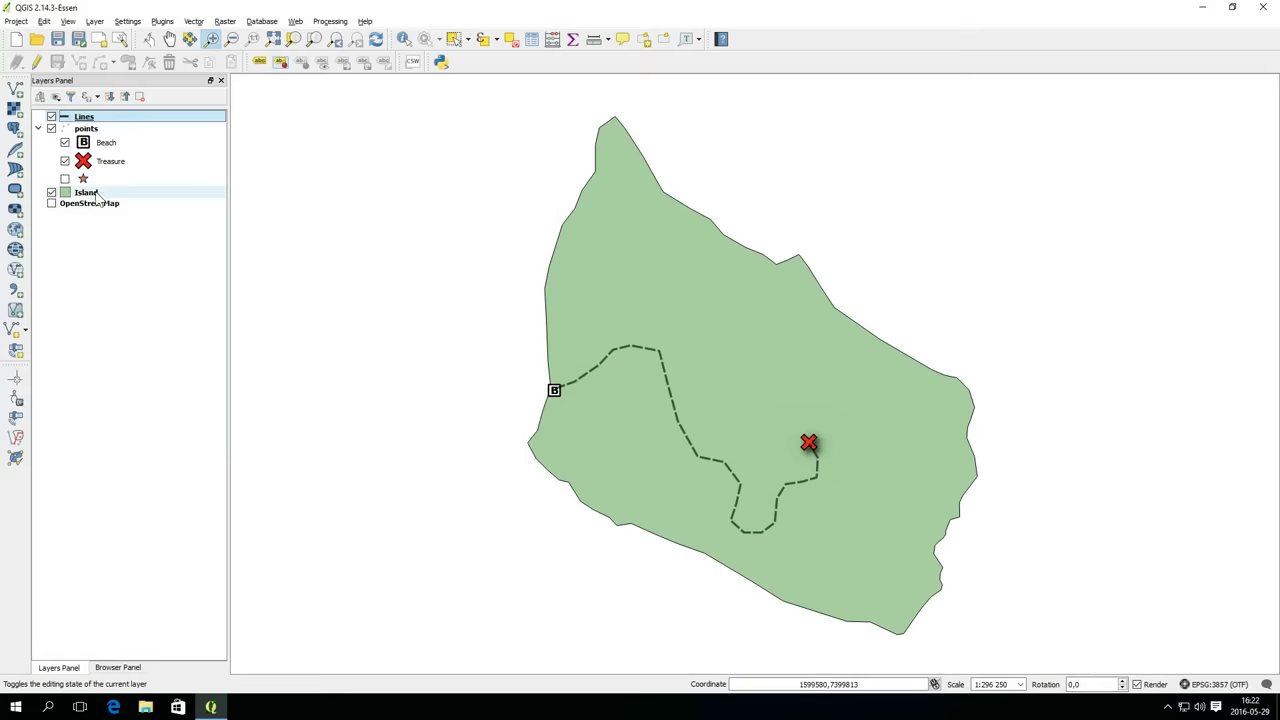
- Duplicate the Island layer, switch the copy on, and rename it Ocean
{"action": "right_click", "coordinate": [86, 192]}
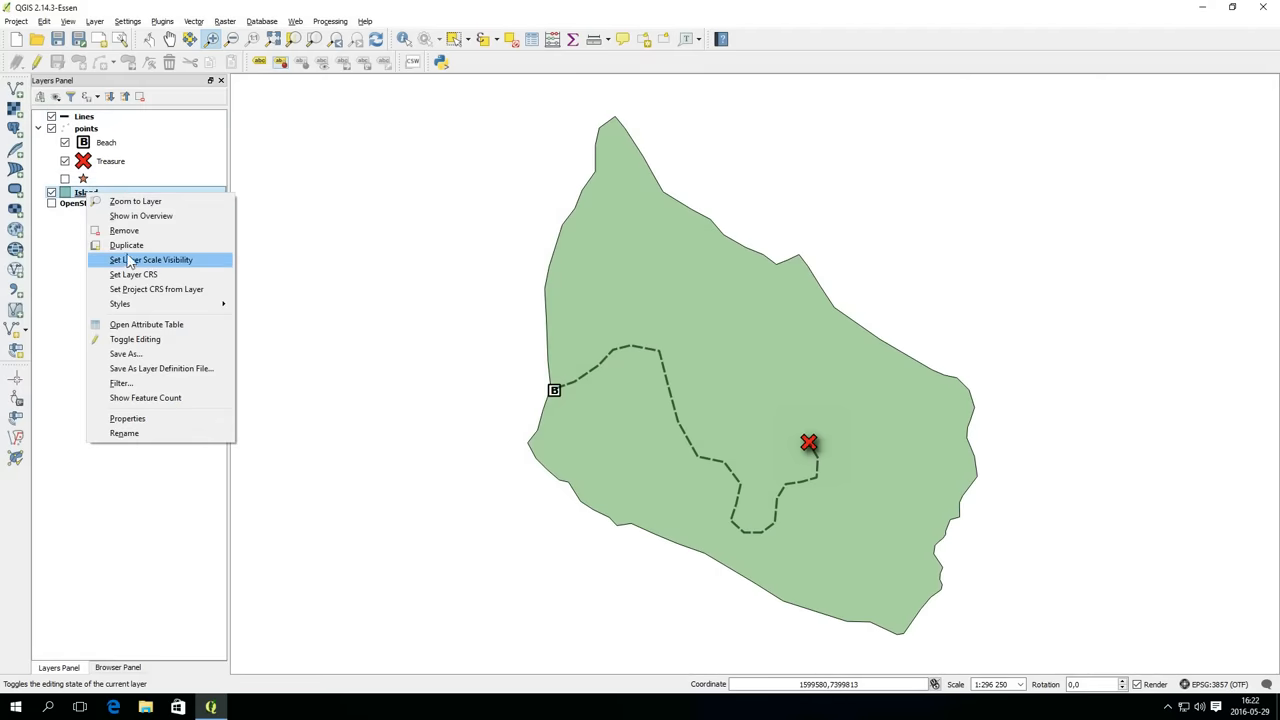
{"action": "left_click", "coordinate": [126, 244]}
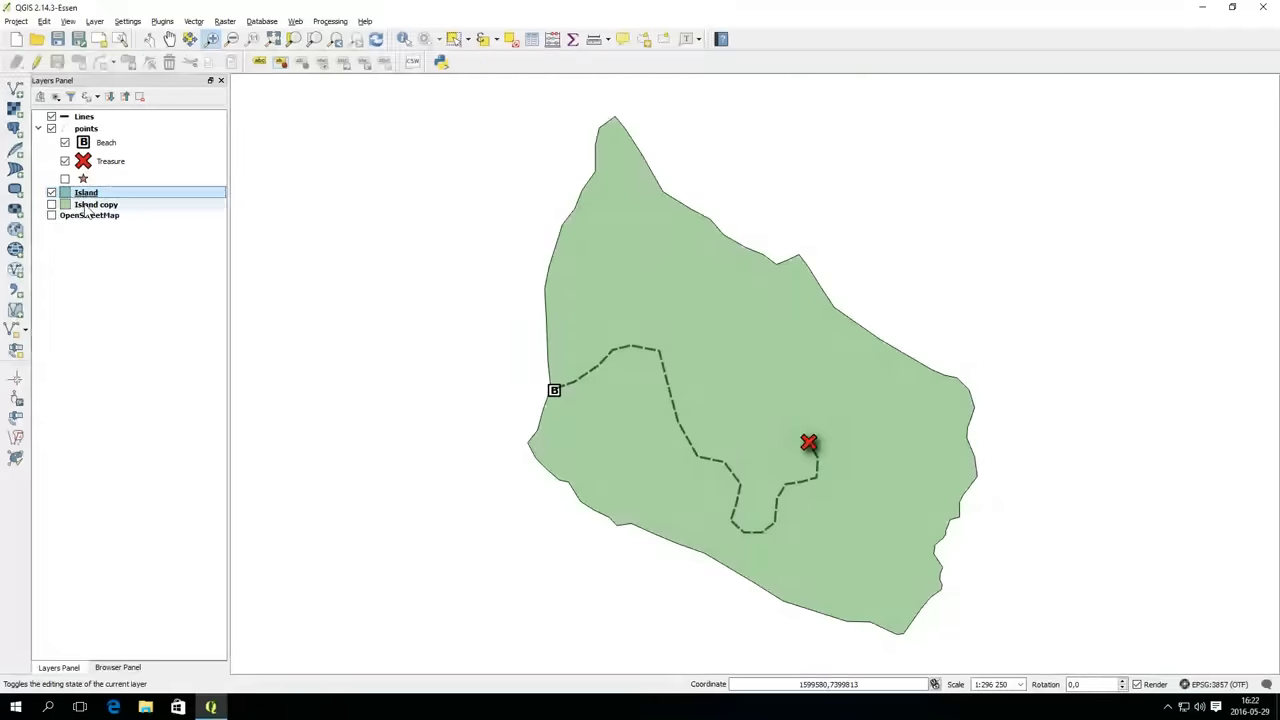
{"action": "left_click", "coordinate": [52, 204]}
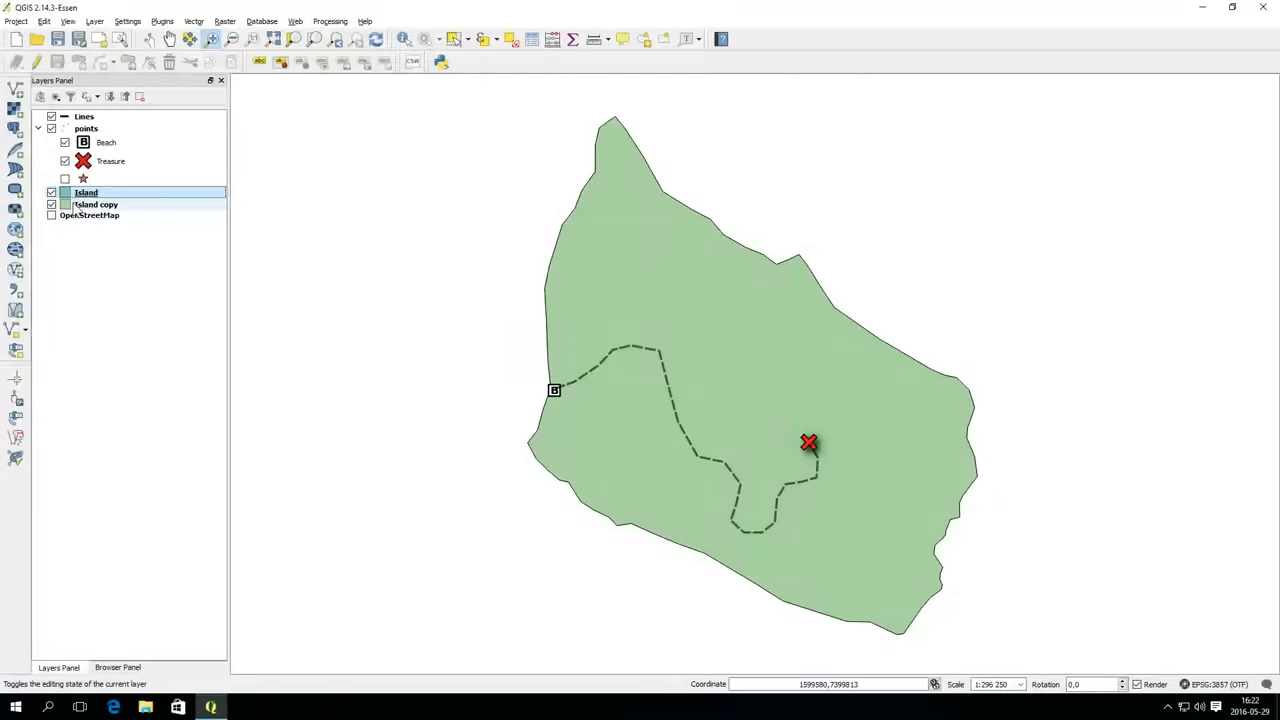
{"action": "right_click", "coordinate": [96, 204]}
{"action": "type", "text": "Ocean"}
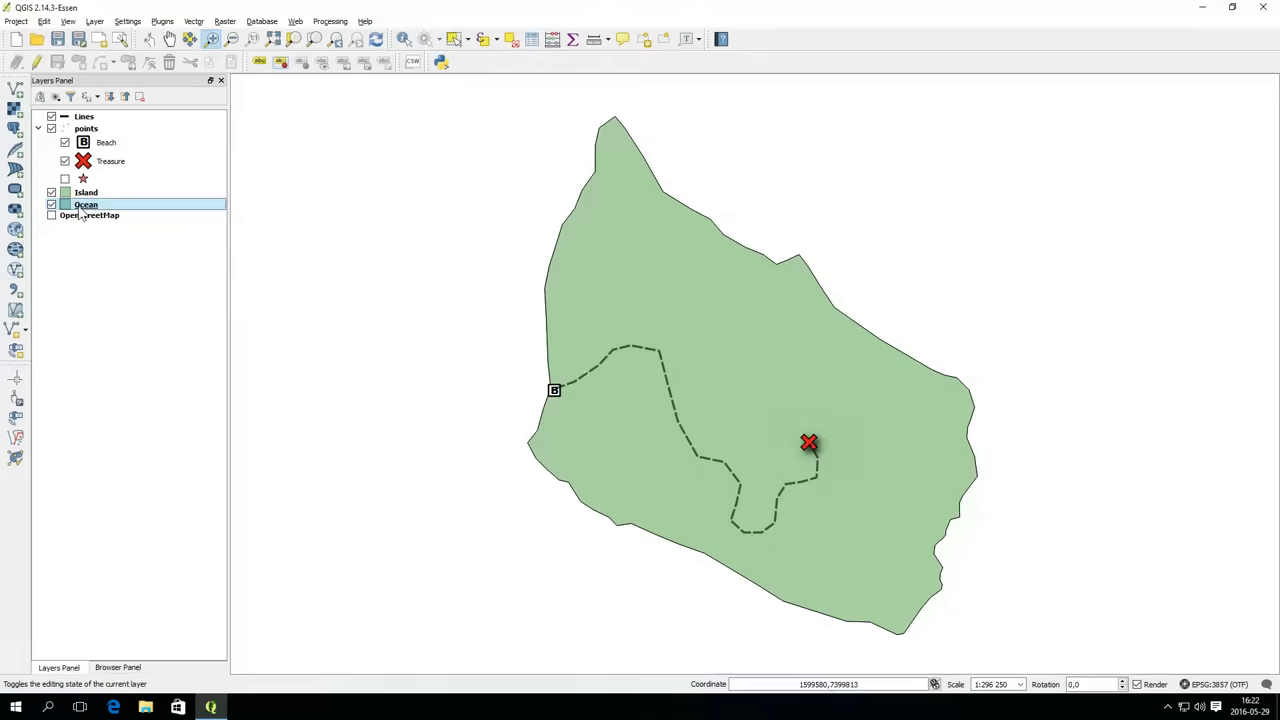
{"action": "double_click", "coordinate": [86, 204]}
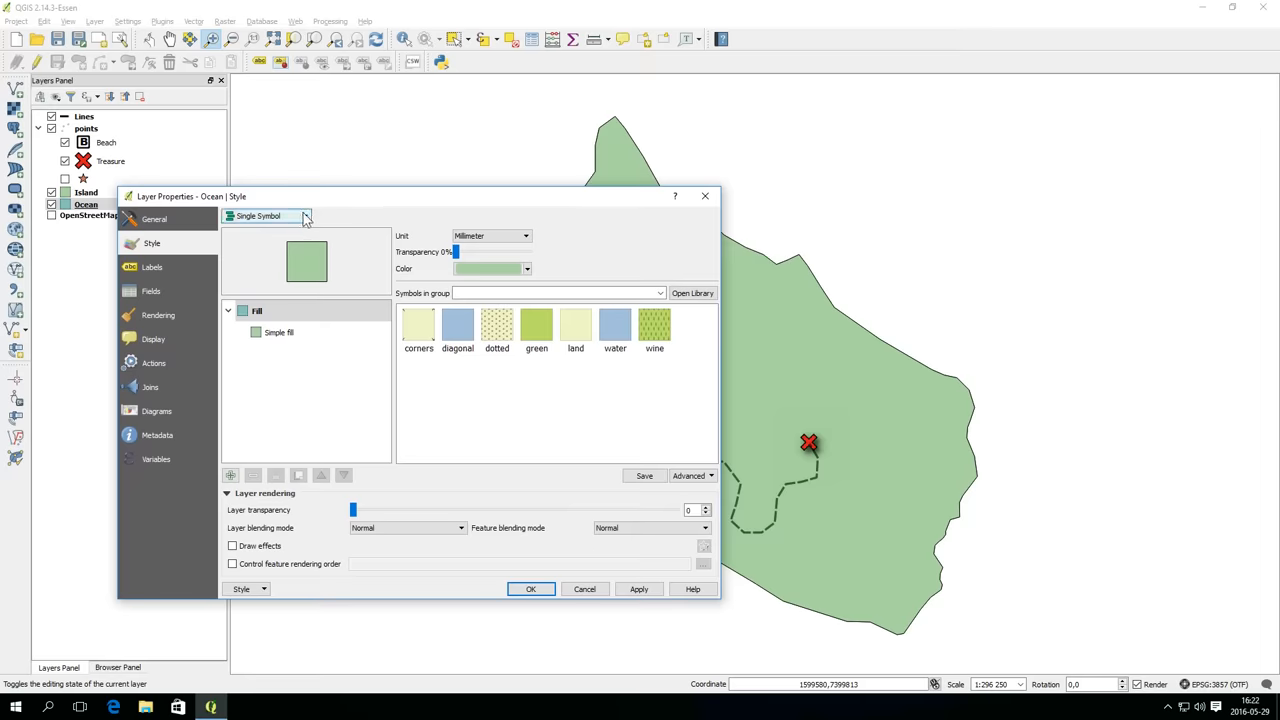
- Render the Ocean layer as Inverted Polygons and change its simple fill to a gradient fill
{"action": "left_click", "coordinate": [268, 216]}
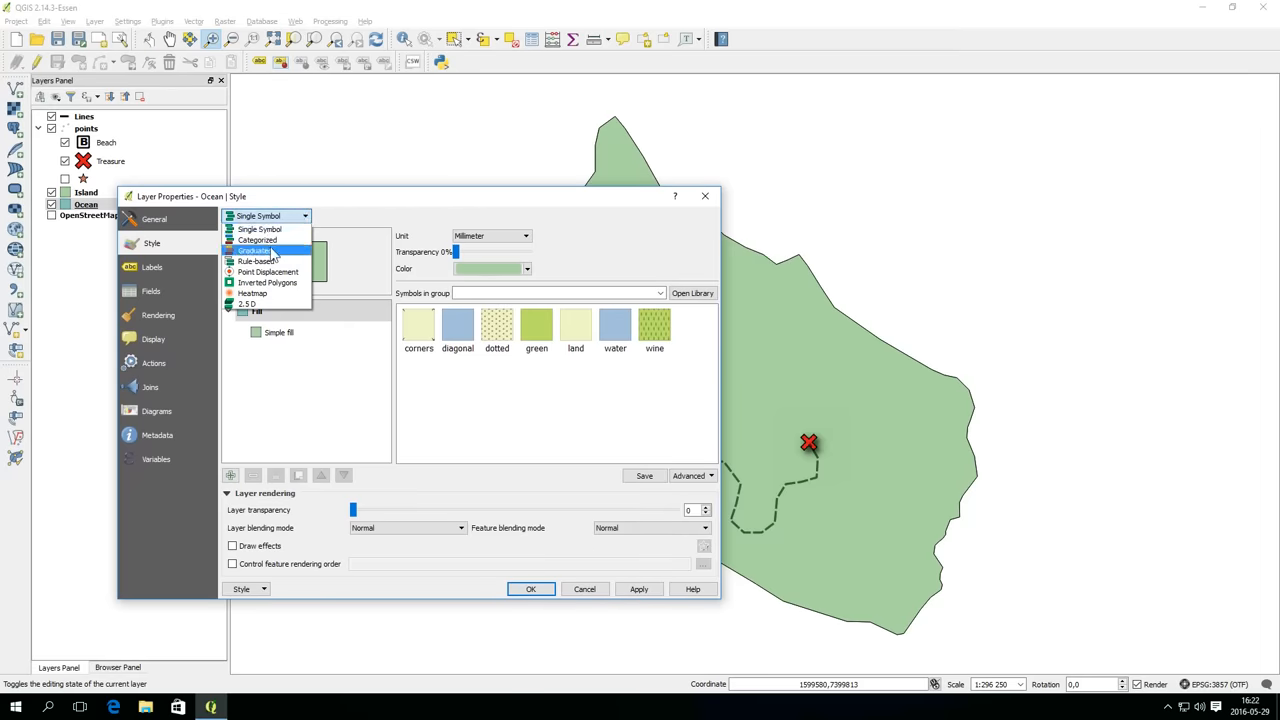
{"action": "mouse_move", "coordinate": [278, 284]}
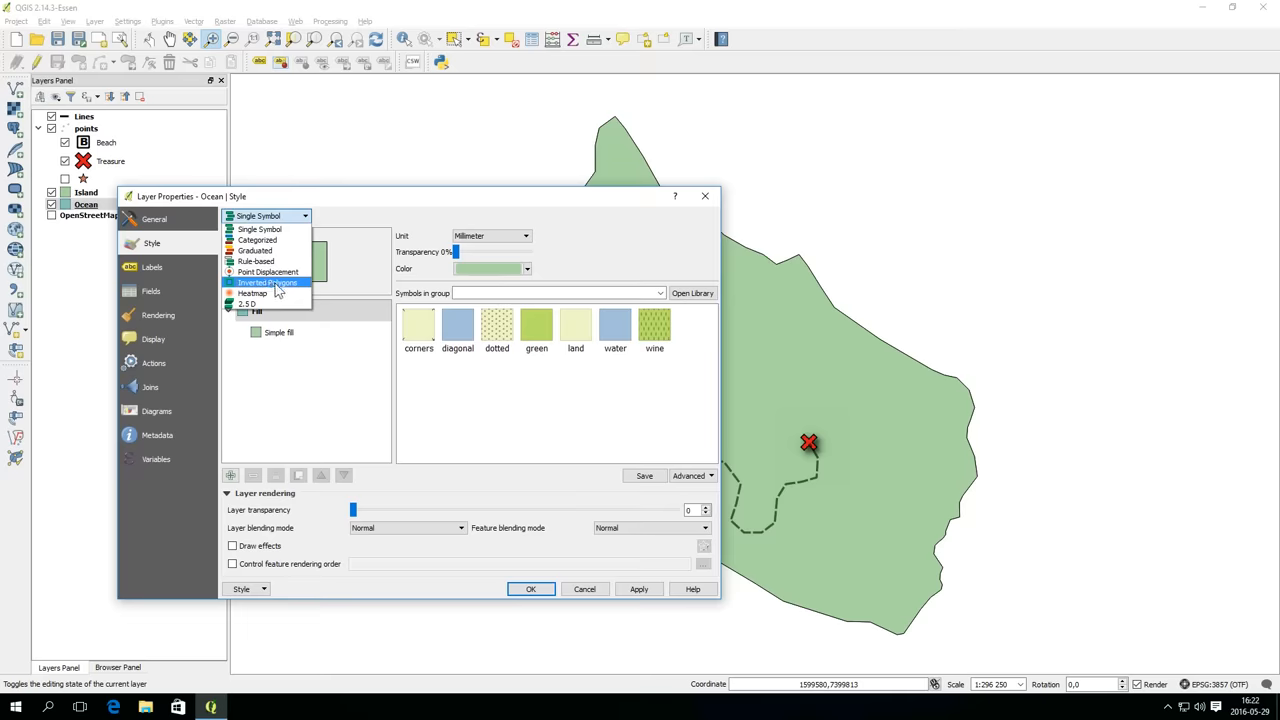
{"action": "left_click", "coordinate": [268, 284]}
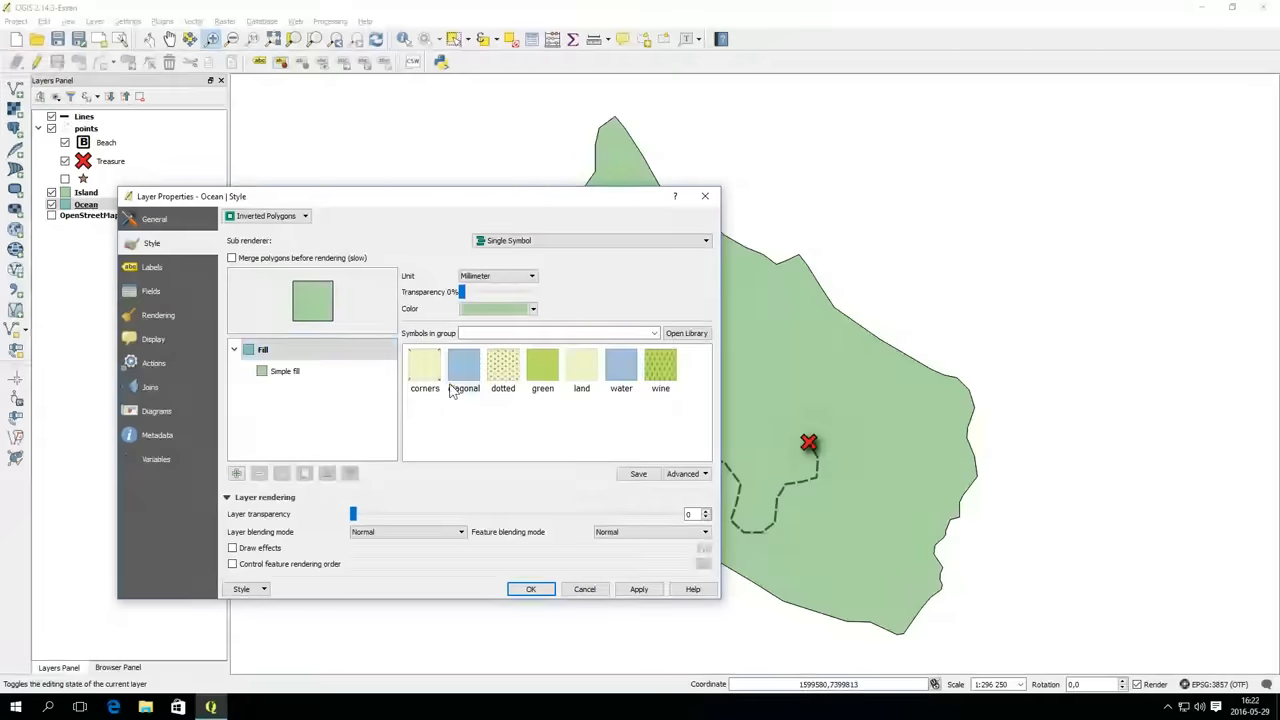
{"action": "left_click", "coordinate": [620, 370]}
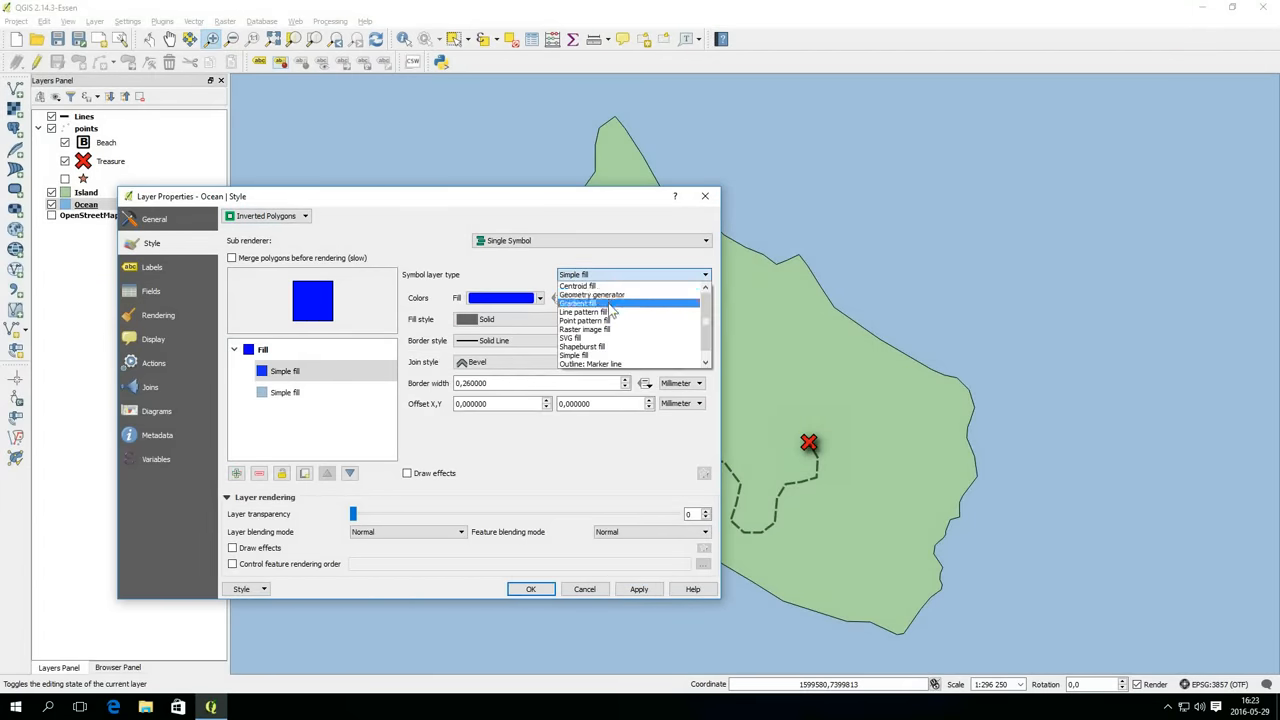
{"action": "left_click", "coordinate": [576, 304]}
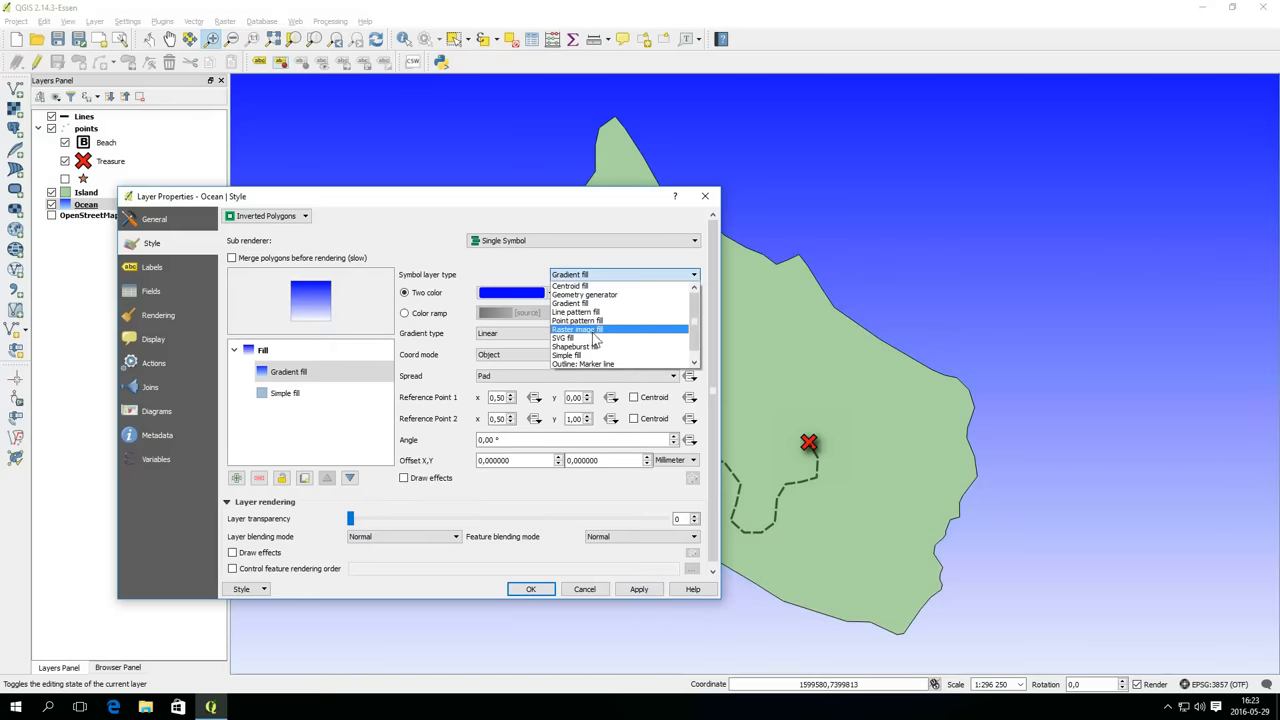
- Give the Ocean a shapeburst fill shaded 10 mm from the edges, fading to transparent
{"action": "left_click", "coordinate": [576, 346]}
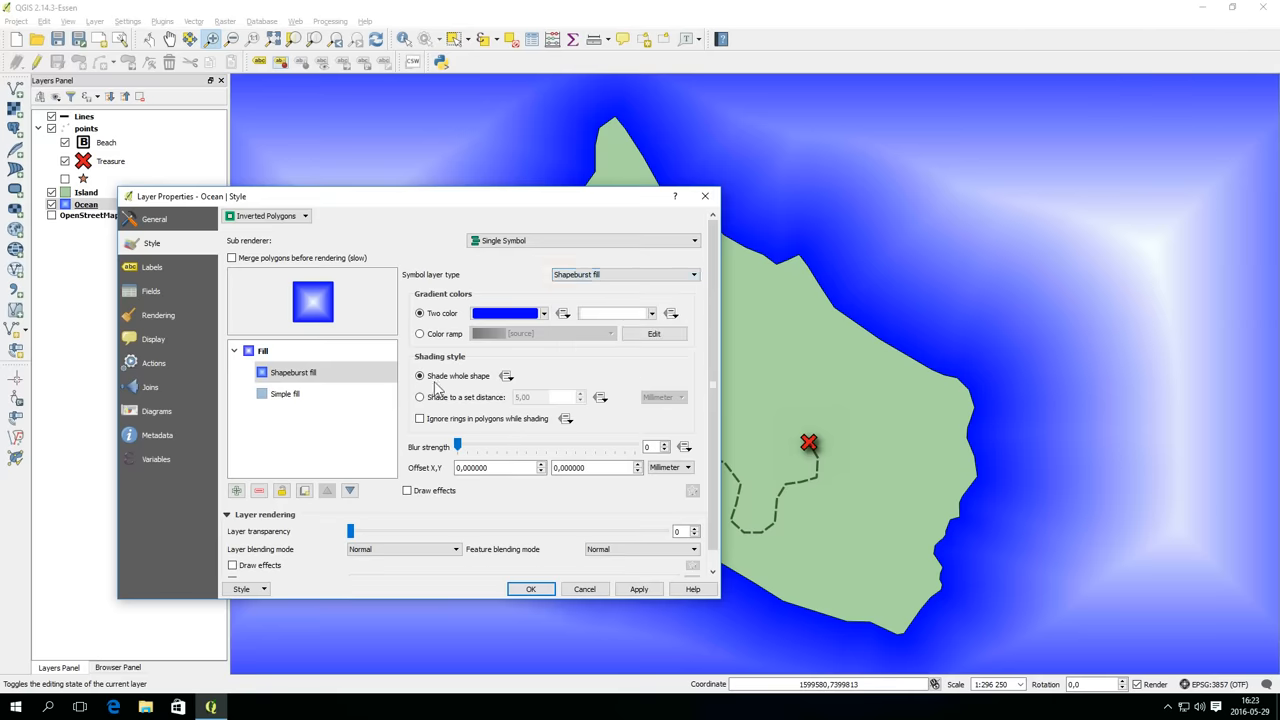
{"action": "left_click", "coordinate": [420, 396]}
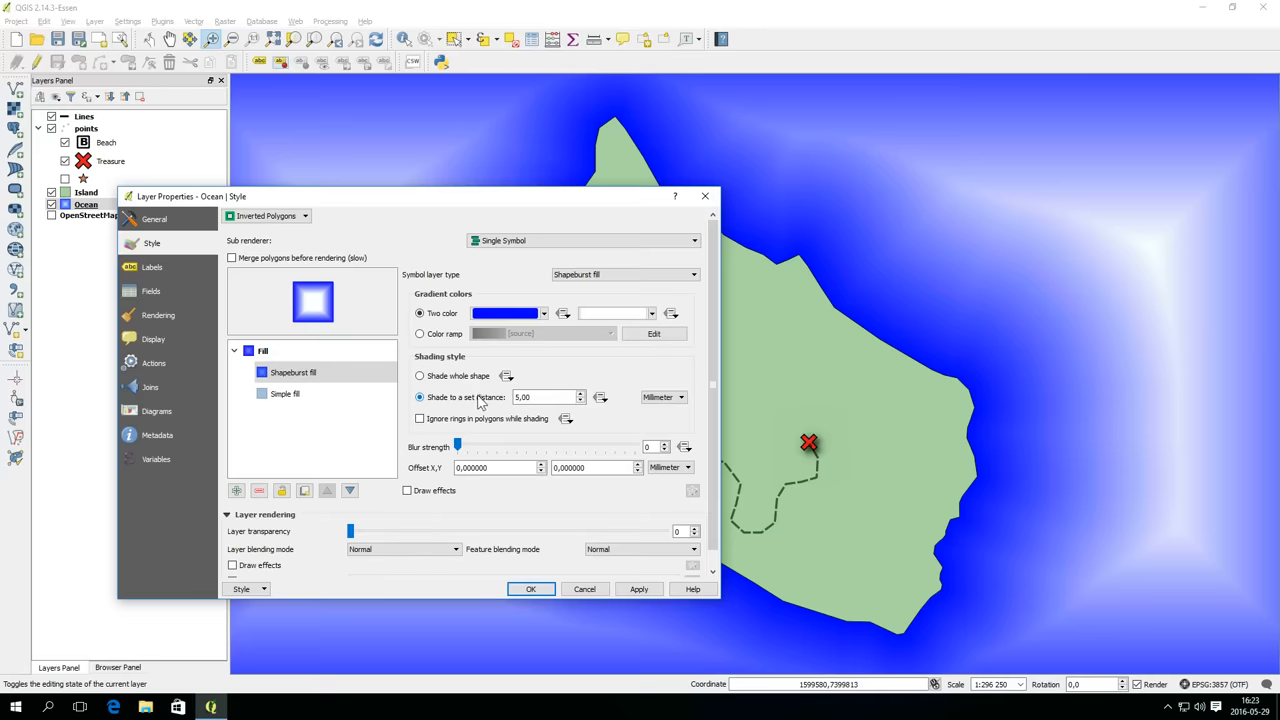
{"action": "left_click", "coordinate": [638, 588]}
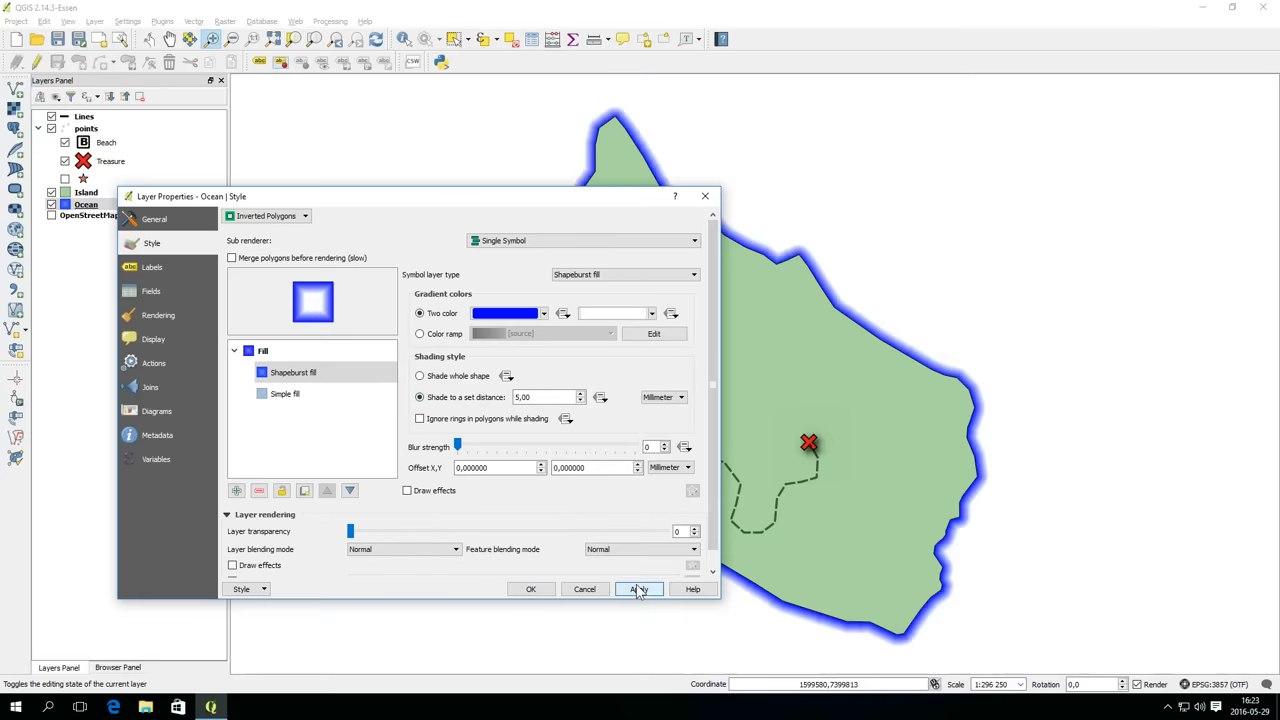
{"action": "left_click", "coordinate": [640, 588]}
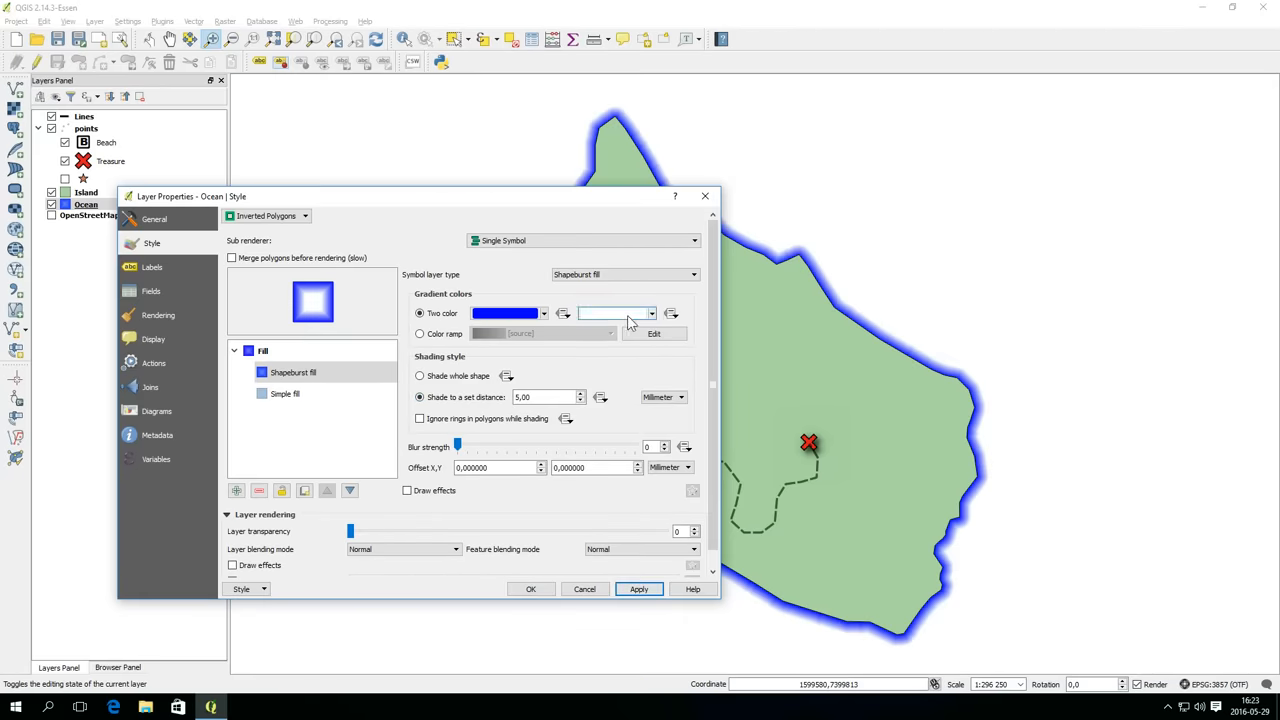
{"action": "left_click", "coordinate": [652, 312]}
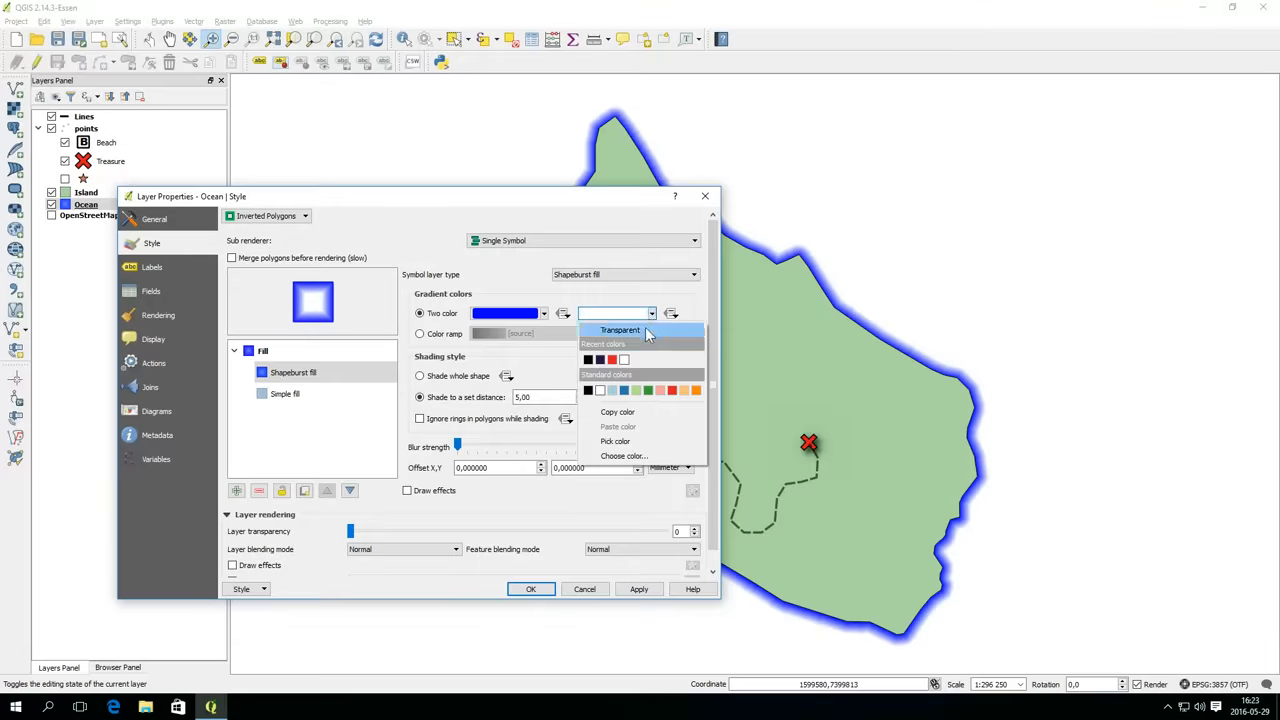
{"action": "left_click", "coordinate": [620, 330]}
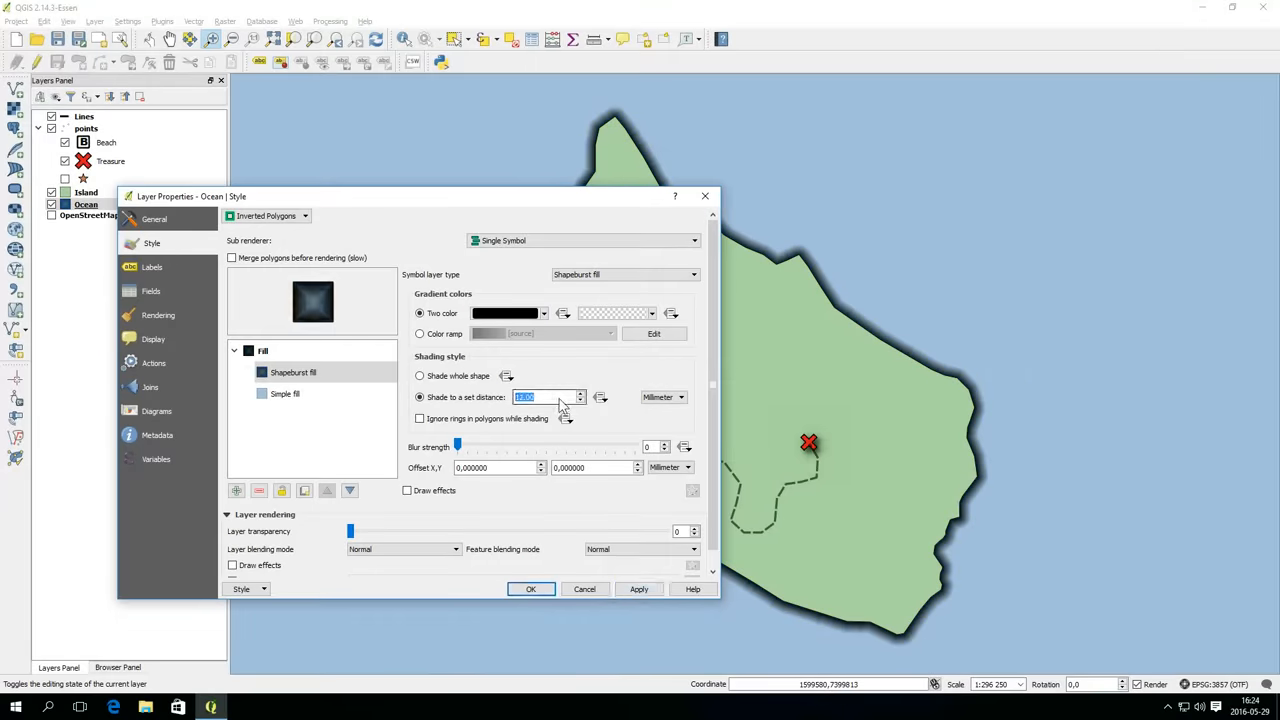
{"action": "left_click", "coordinate": [640, 588]}
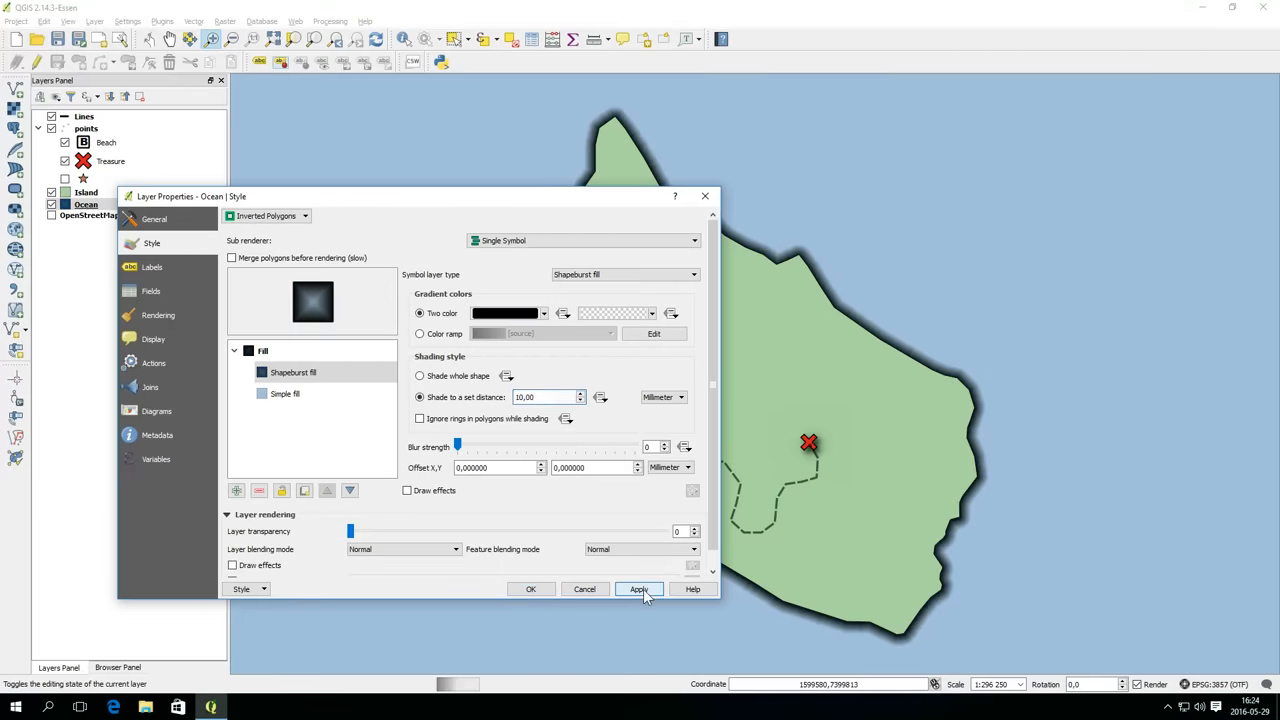
- Soften the shadow to black at 36% opacity with blur strength 18 and close the Ocean properties
{"action": "left_click", "coordinate": [510, 312]}
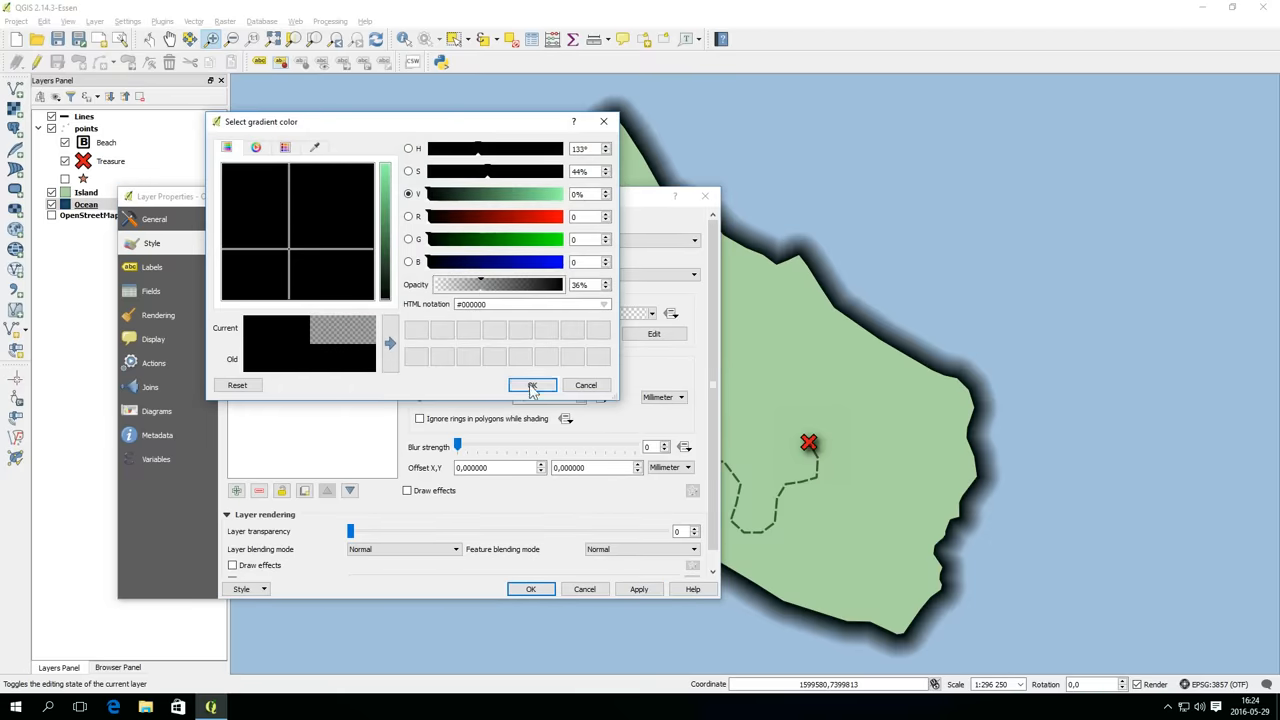
{"action": "left_click", "coordinate": [532, 384]}
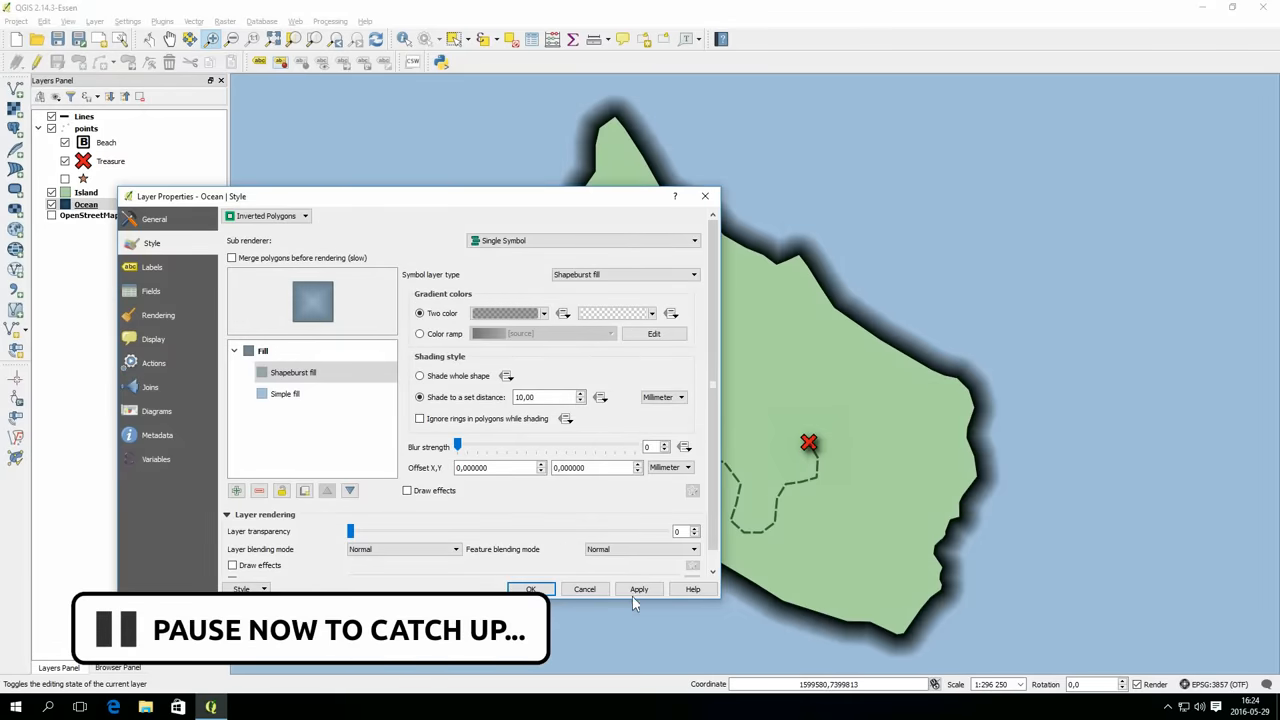
{"action": "left_click", "coordinate": [640, 588]}
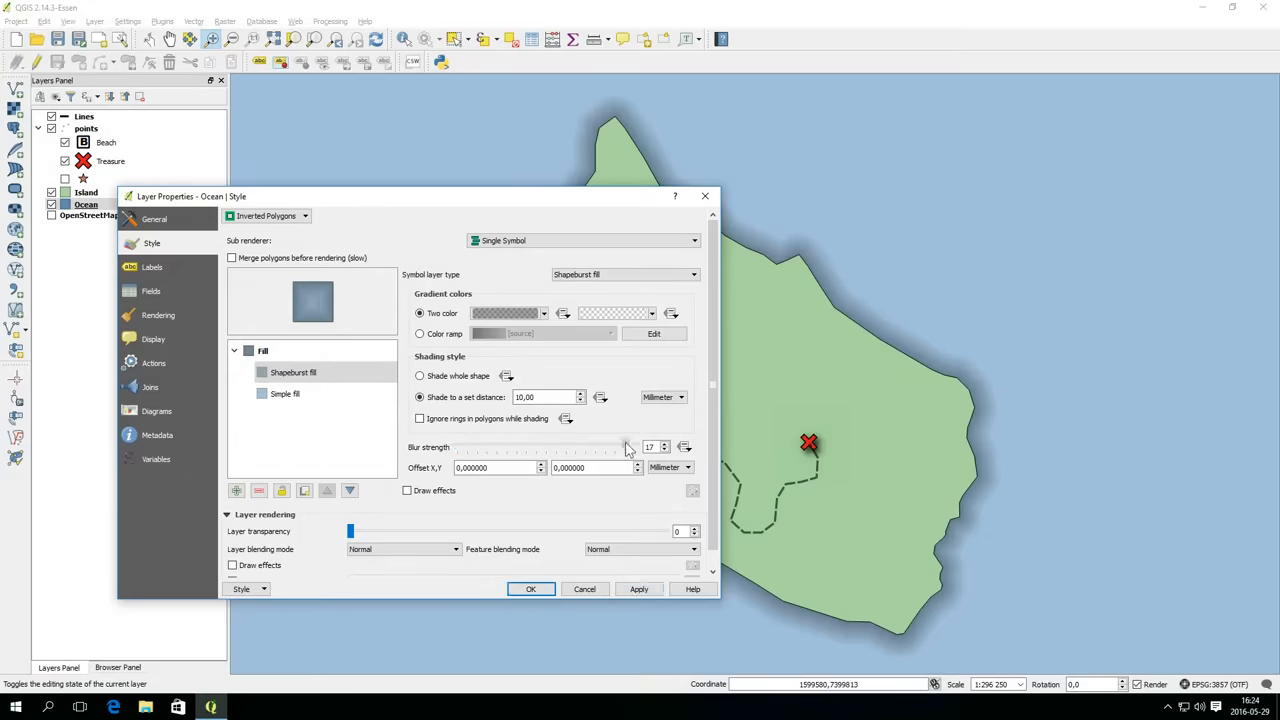
{"action": "left_click", "coordinate": [638, 588]}
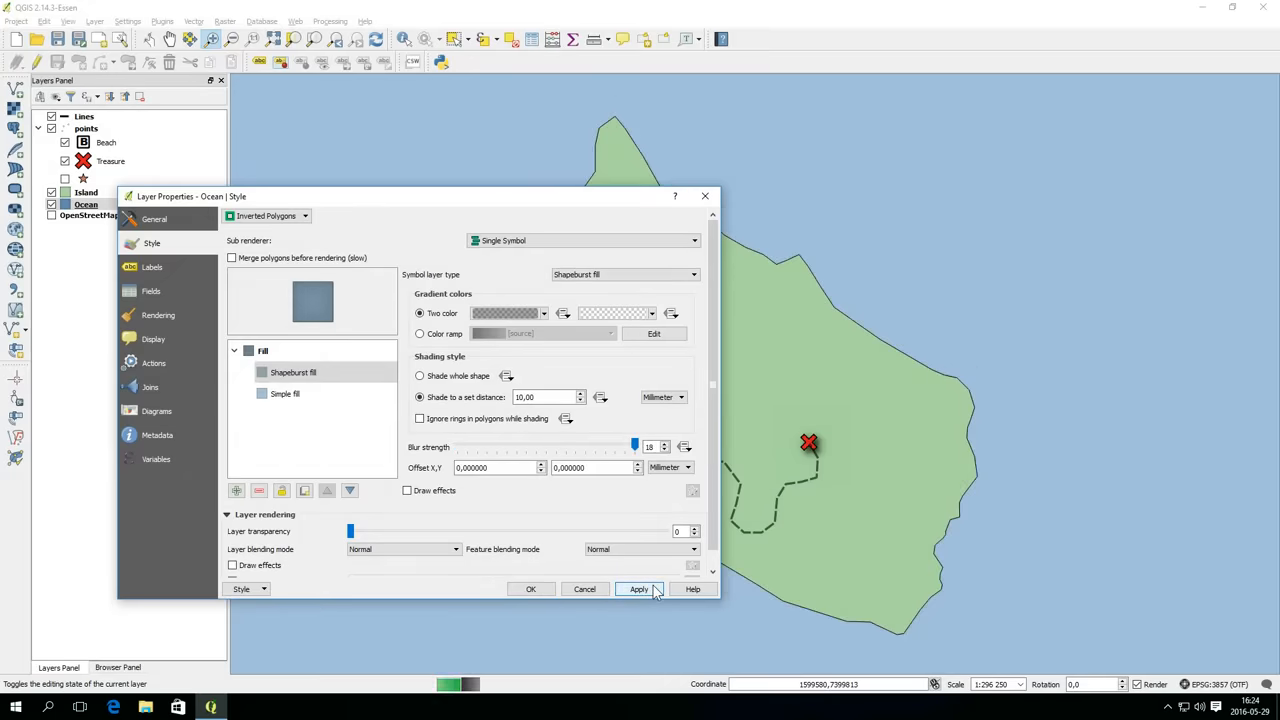
{"action": "left_click", "coordinate": [638, 588]}
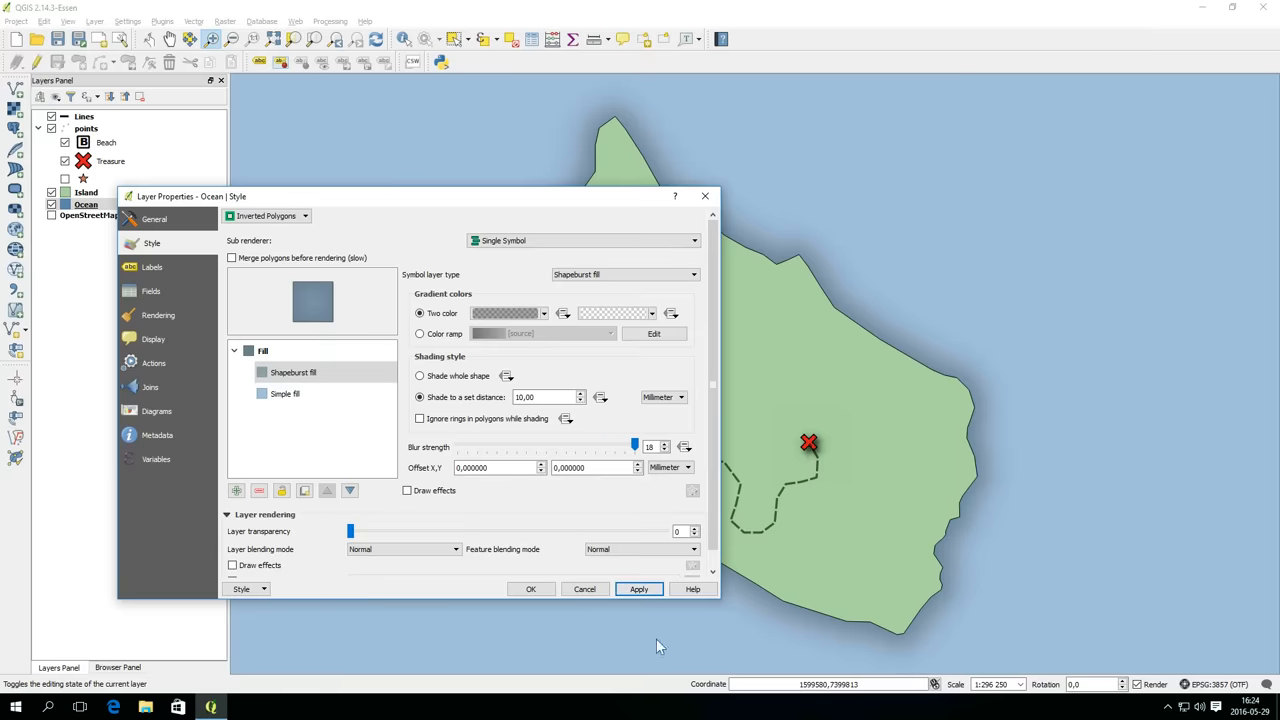
{"action": "left_click", "coordinate": [532, 588]}
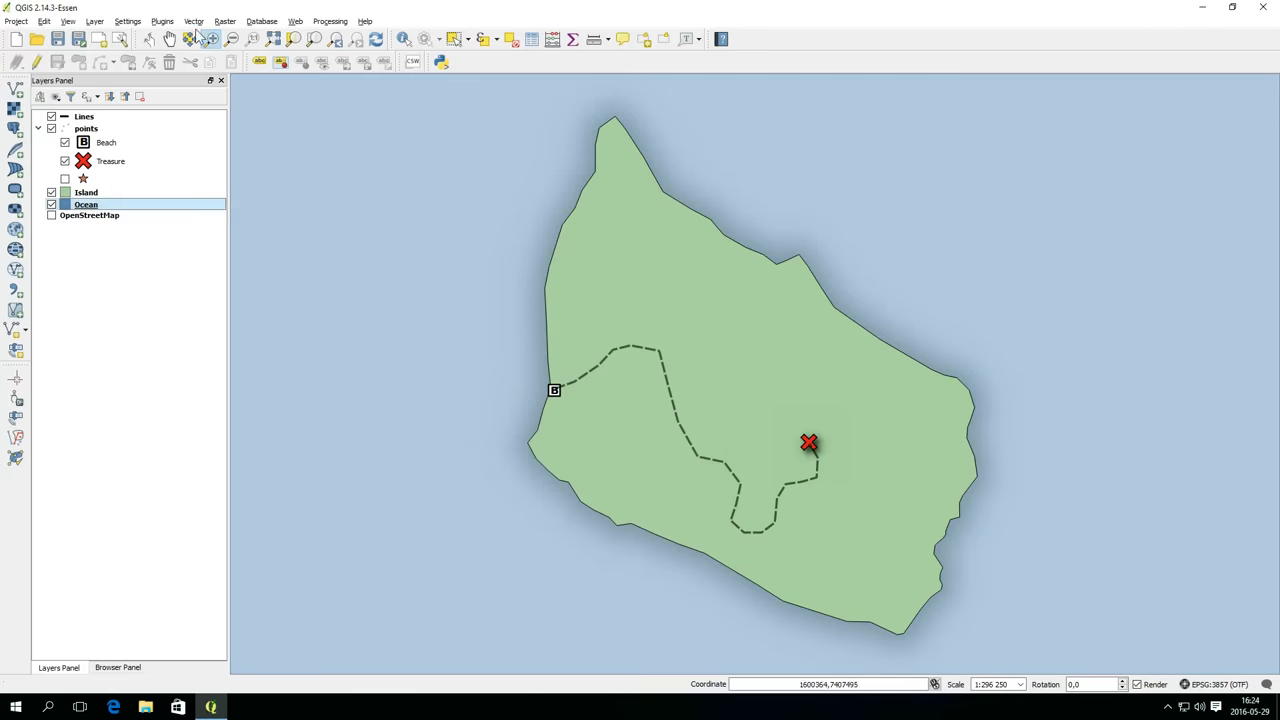
- Give the Island a semi-transparent border colour and an inner shapeburst shading colour
{"action": "left_click", "coordinate": [52, 192]}
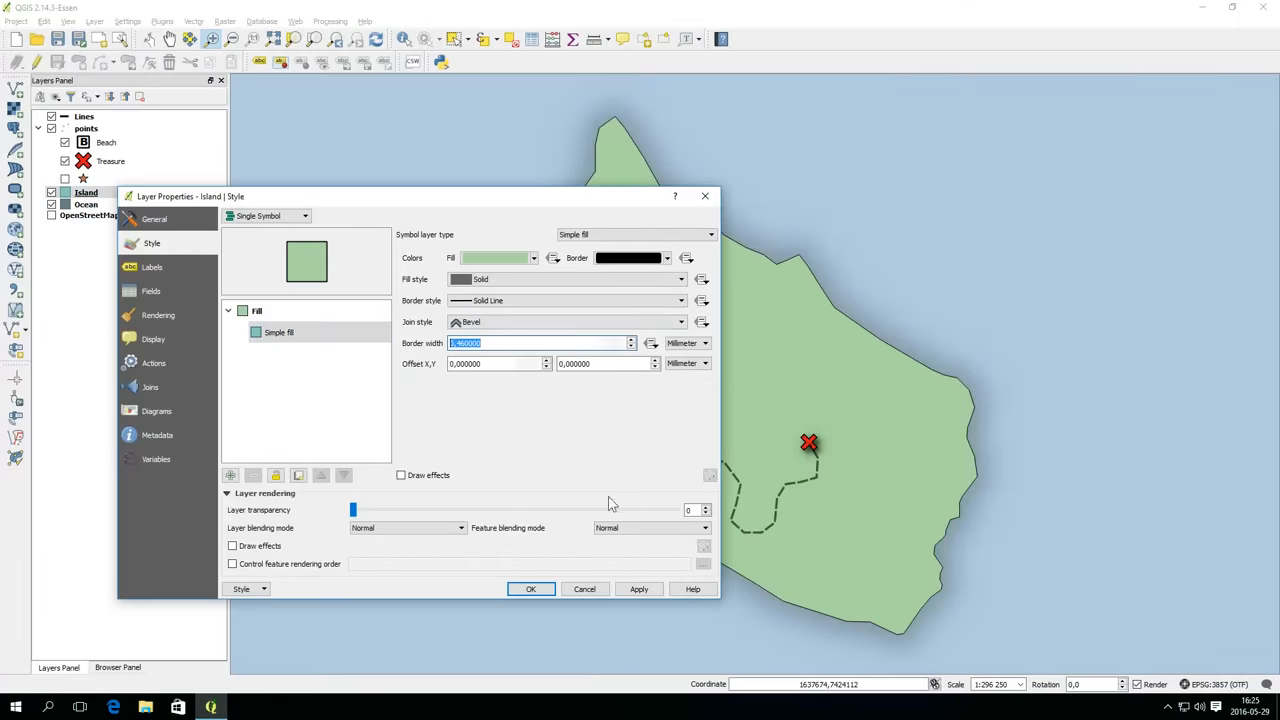
{"action": "left_click", "coordinate": [664, 258]}
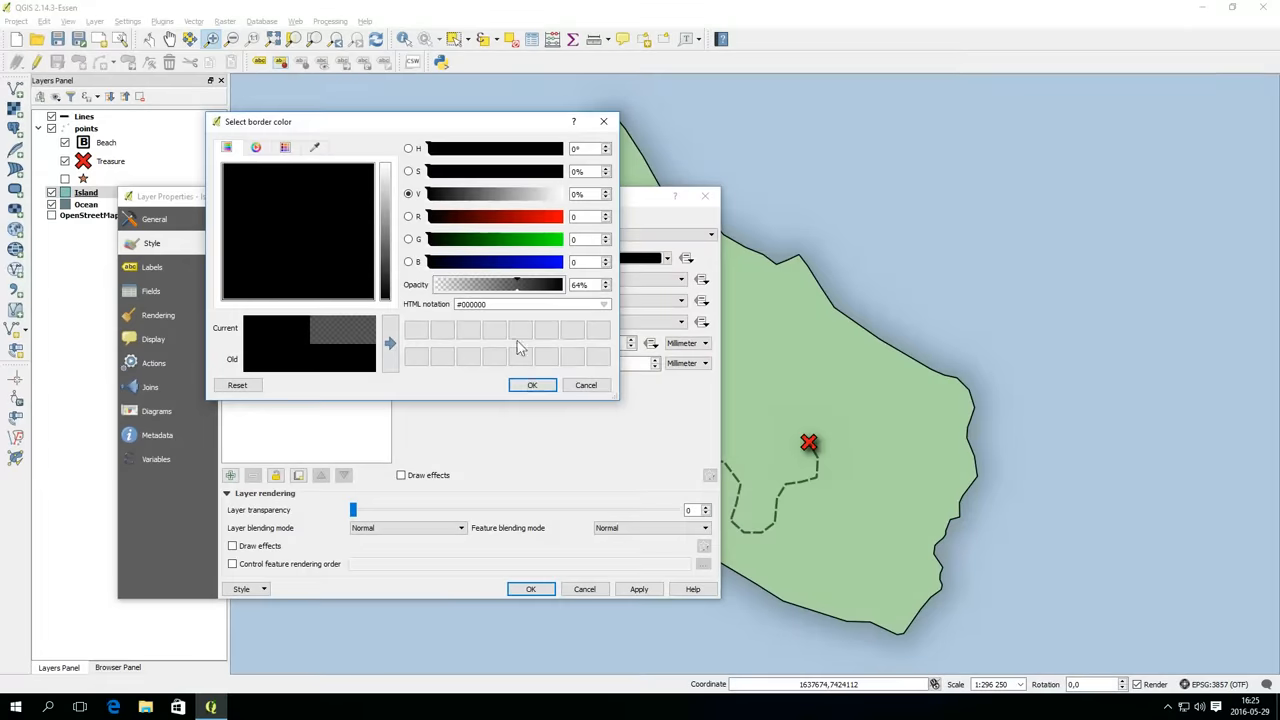
{"action": "left_click", "coordinate": [532, 384]}
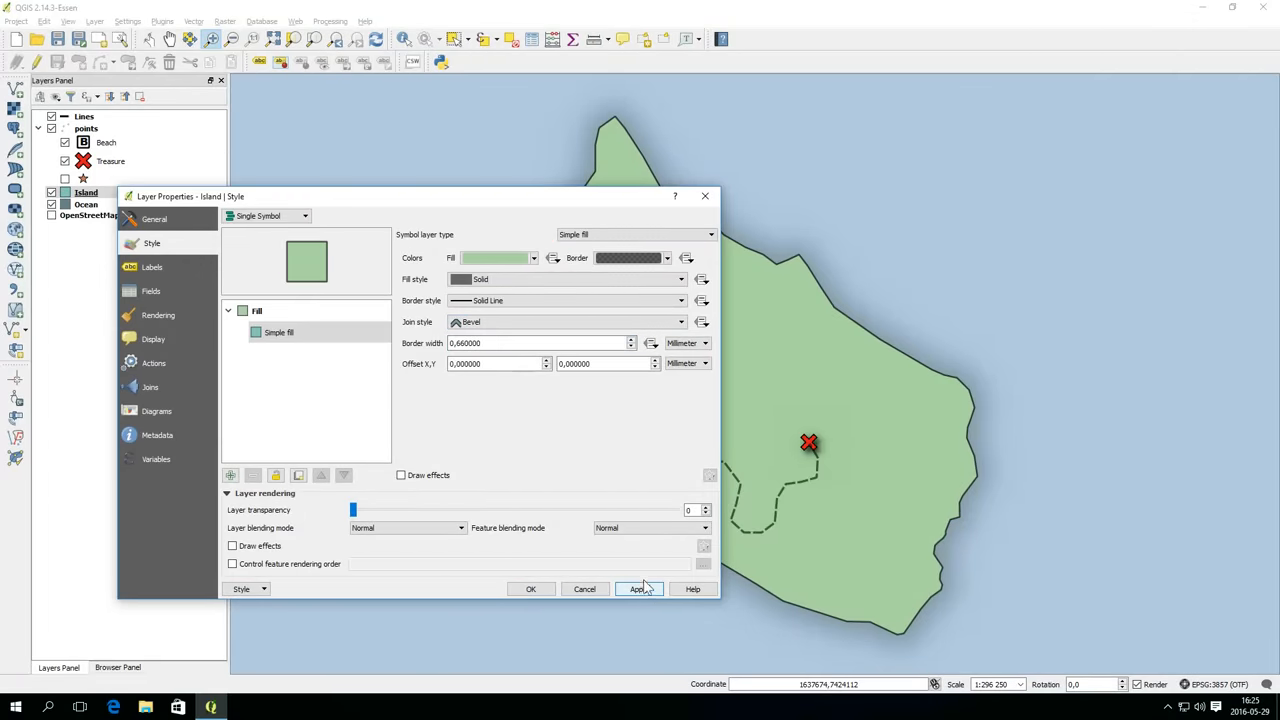
{"action": "left_click", "coordinate": [564, 320]}
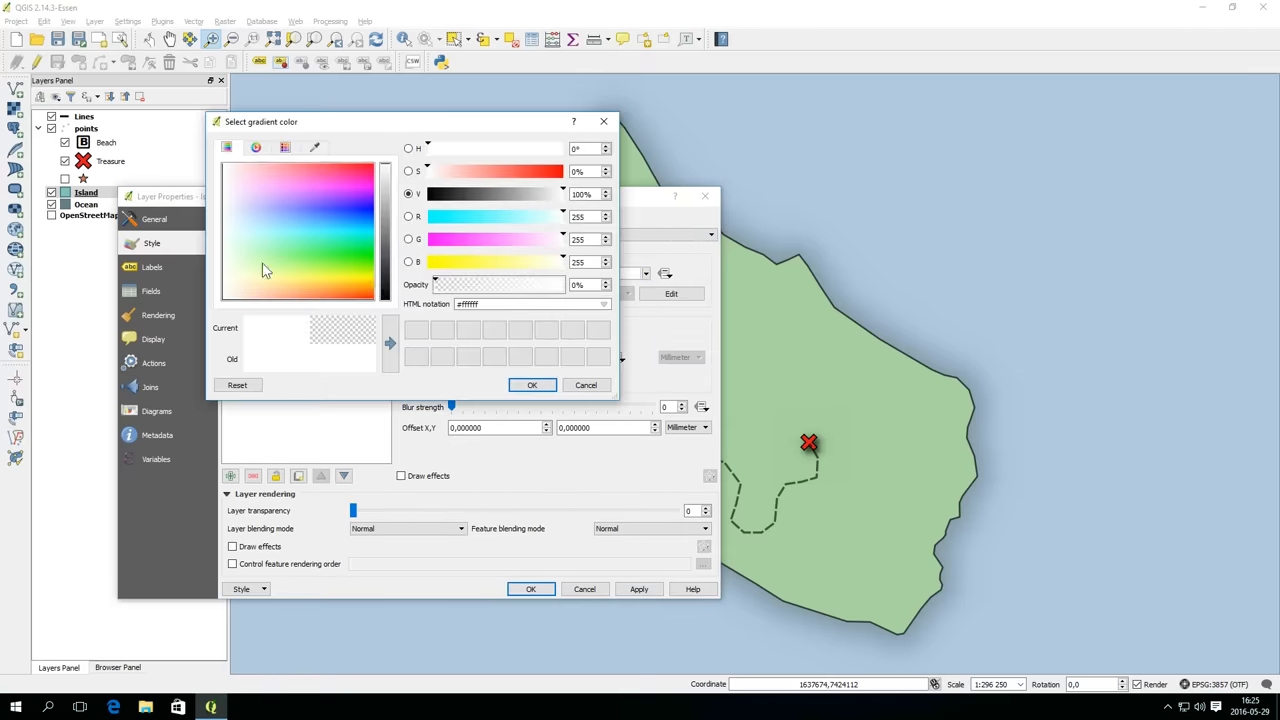
{"action": "left_click", "coordinate": [532, 384]}
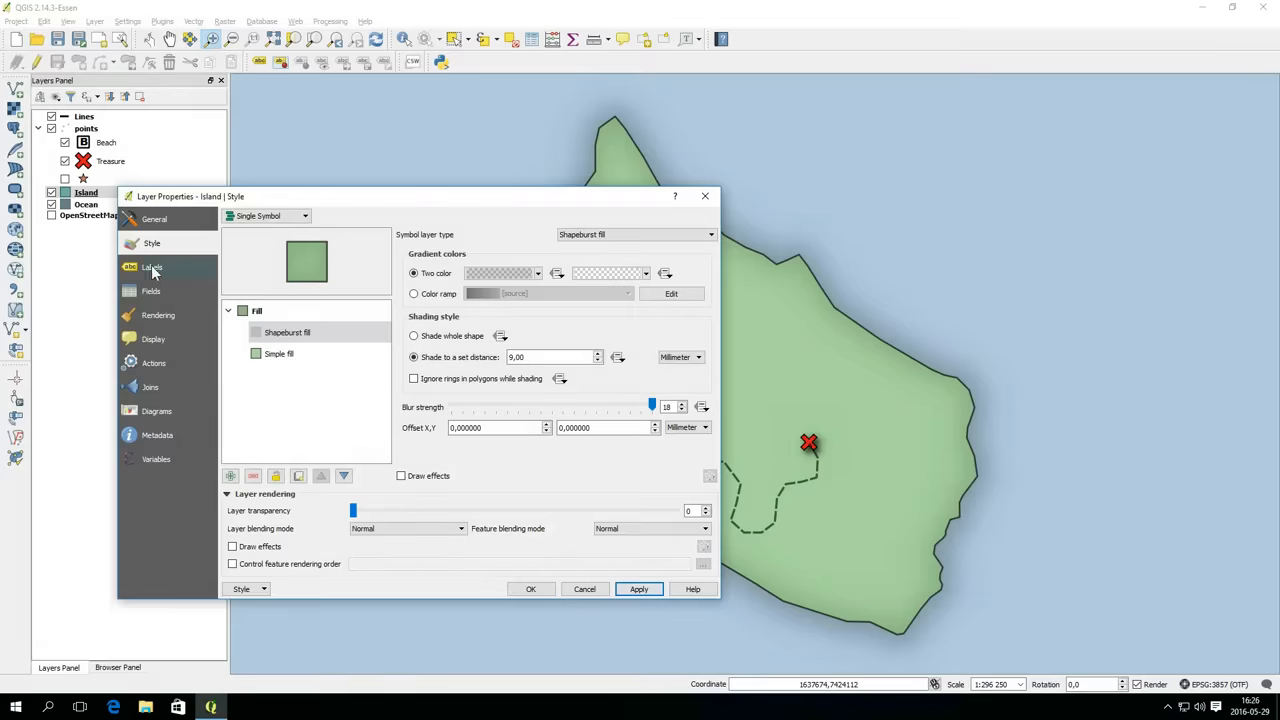
{"action": "left_click", "coordinate": [152, 268]}
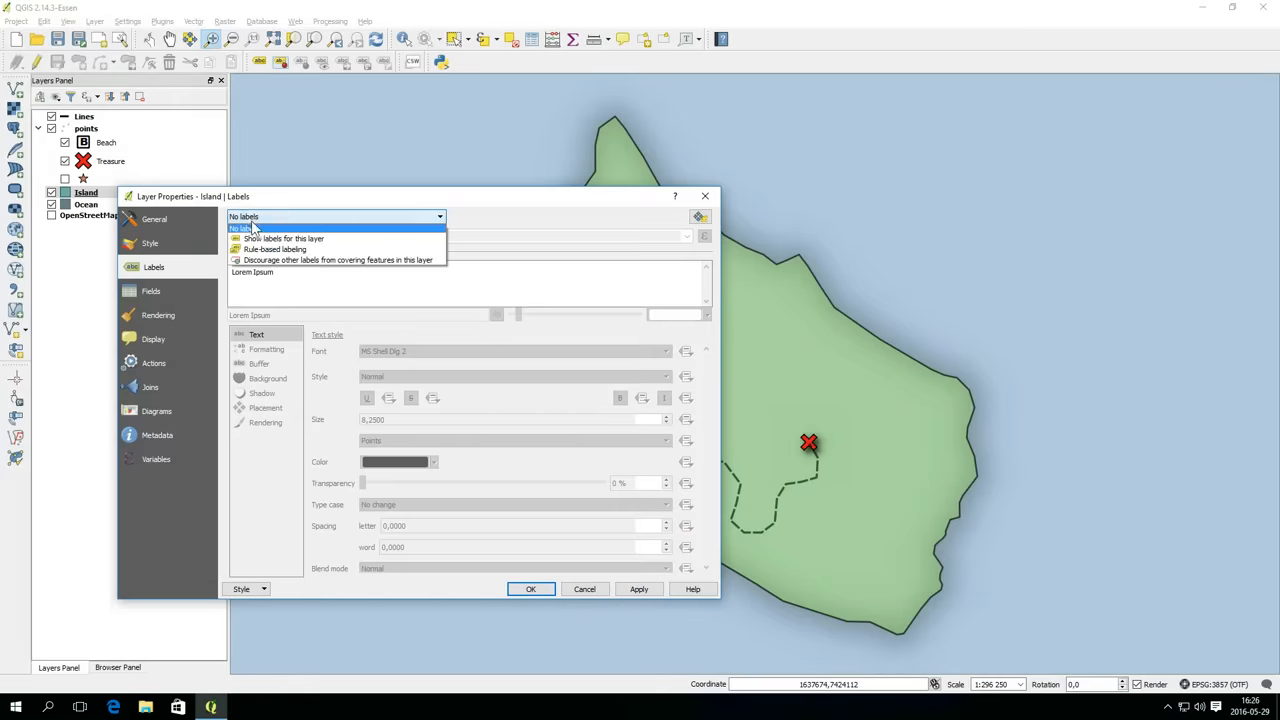
- Show Island labels in MV Boli, size 20.25 with letter spacing 1.75, and apply
{"action": "left_click", "coordinate": [284, 238]}
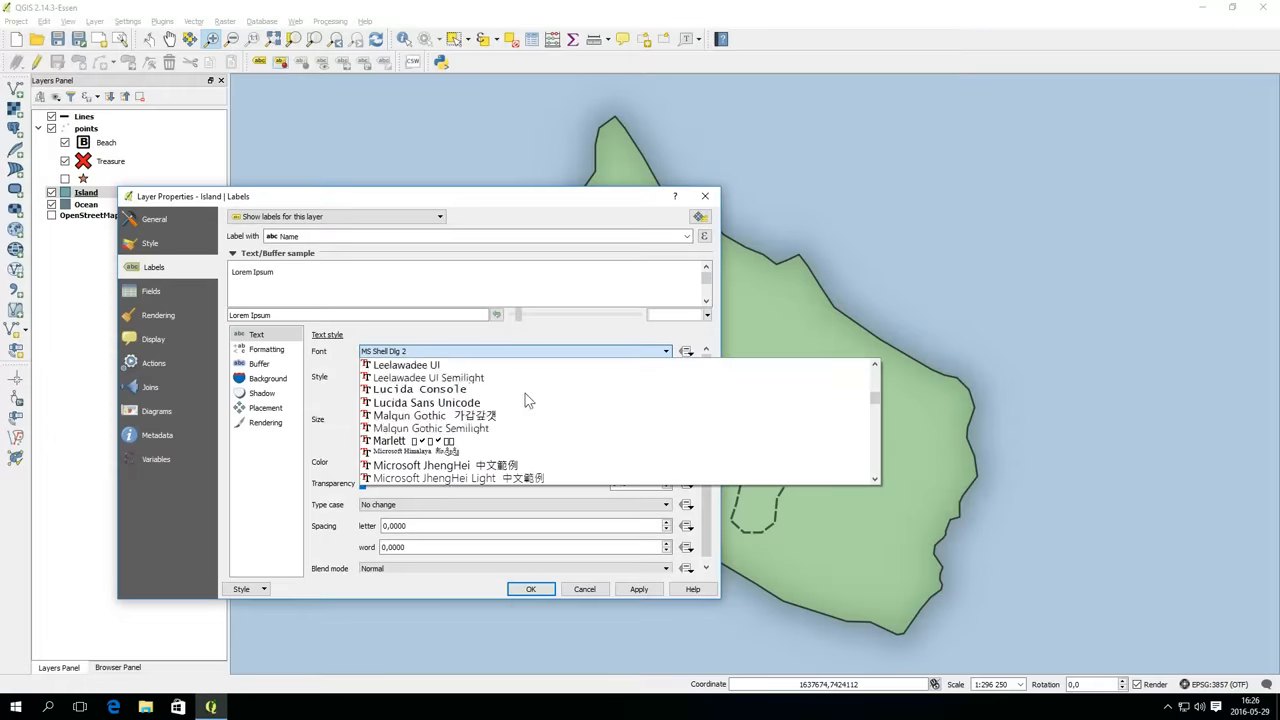
{"action": "scroll", "scroll_direction": "down", "scroll_amount": 3}
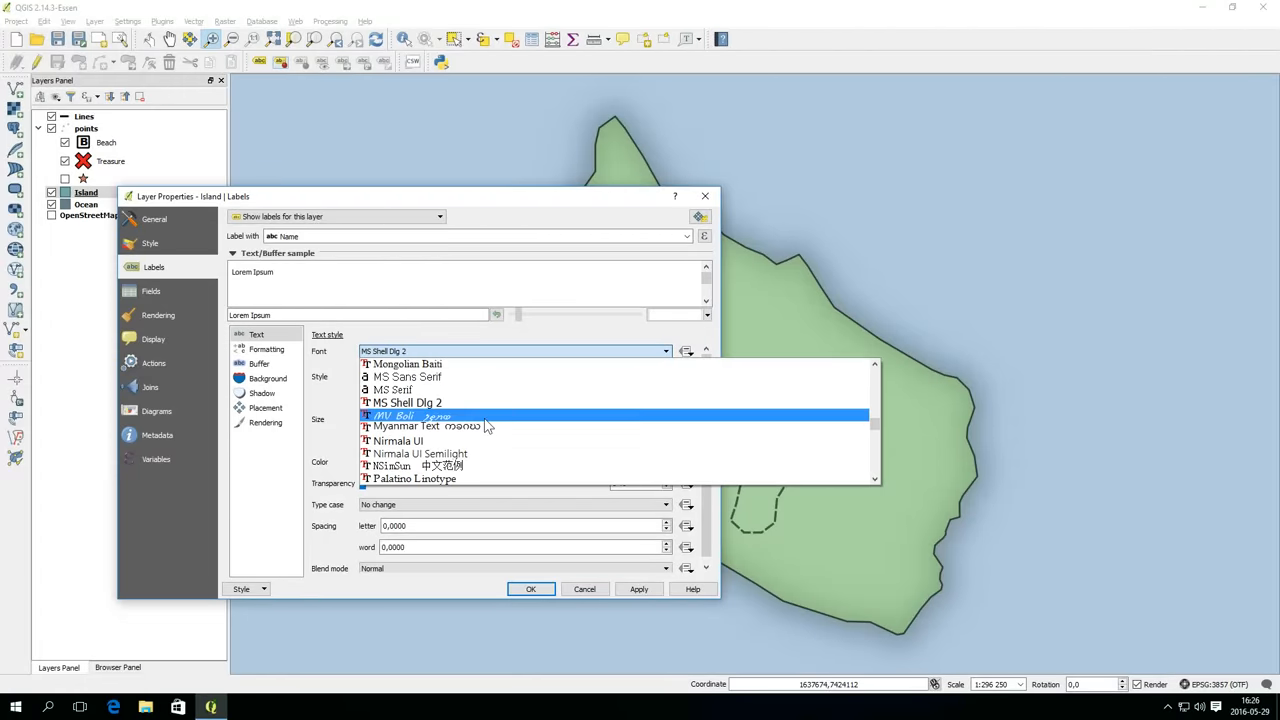
{"action": "left_click", "coordinate": [396, 414]}
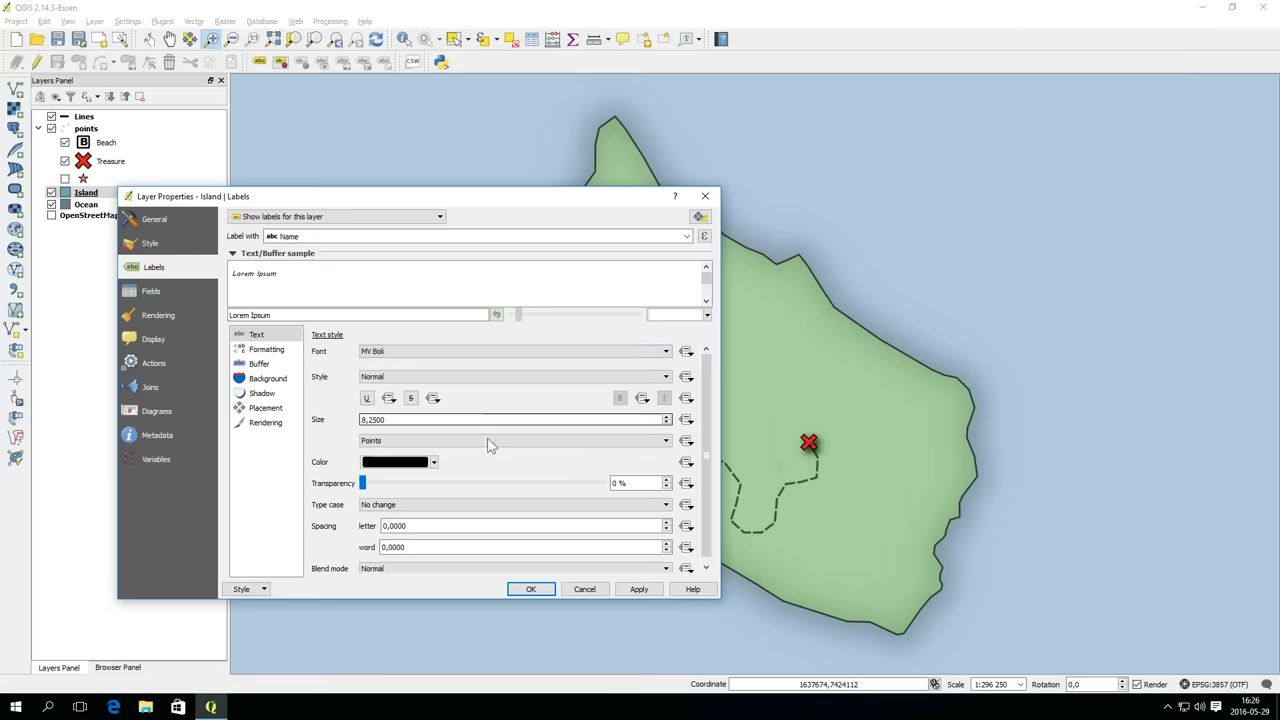
{"action": "left_click", "coordinate": [638, 588]}
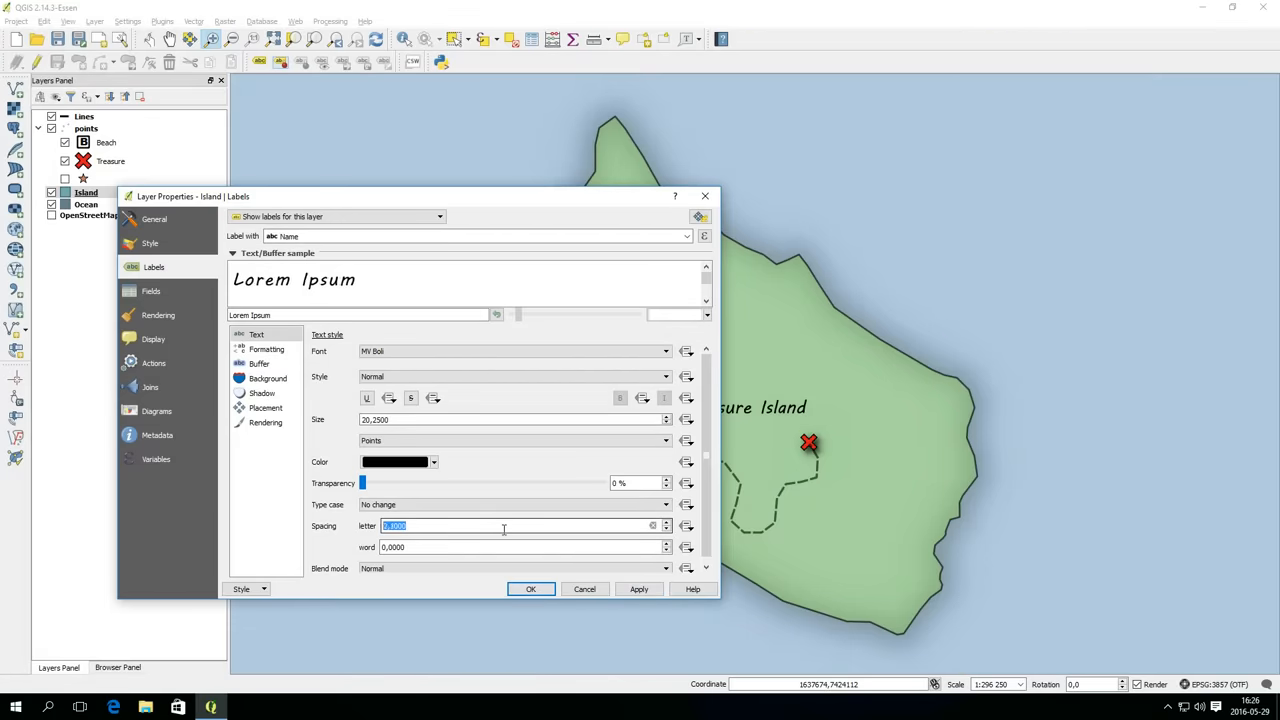
{"action": "left_click", "coordinate": [638, 588]}
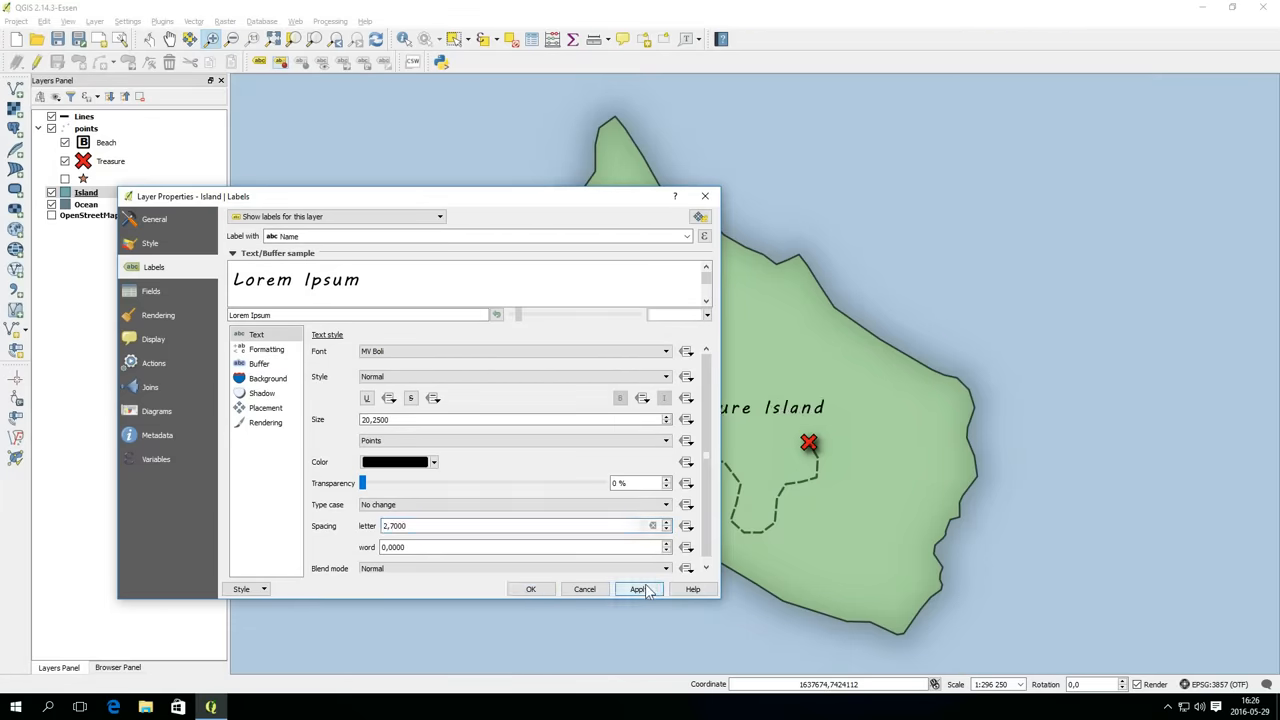
{"action": "left_click", "coordinate": [638, 588]}
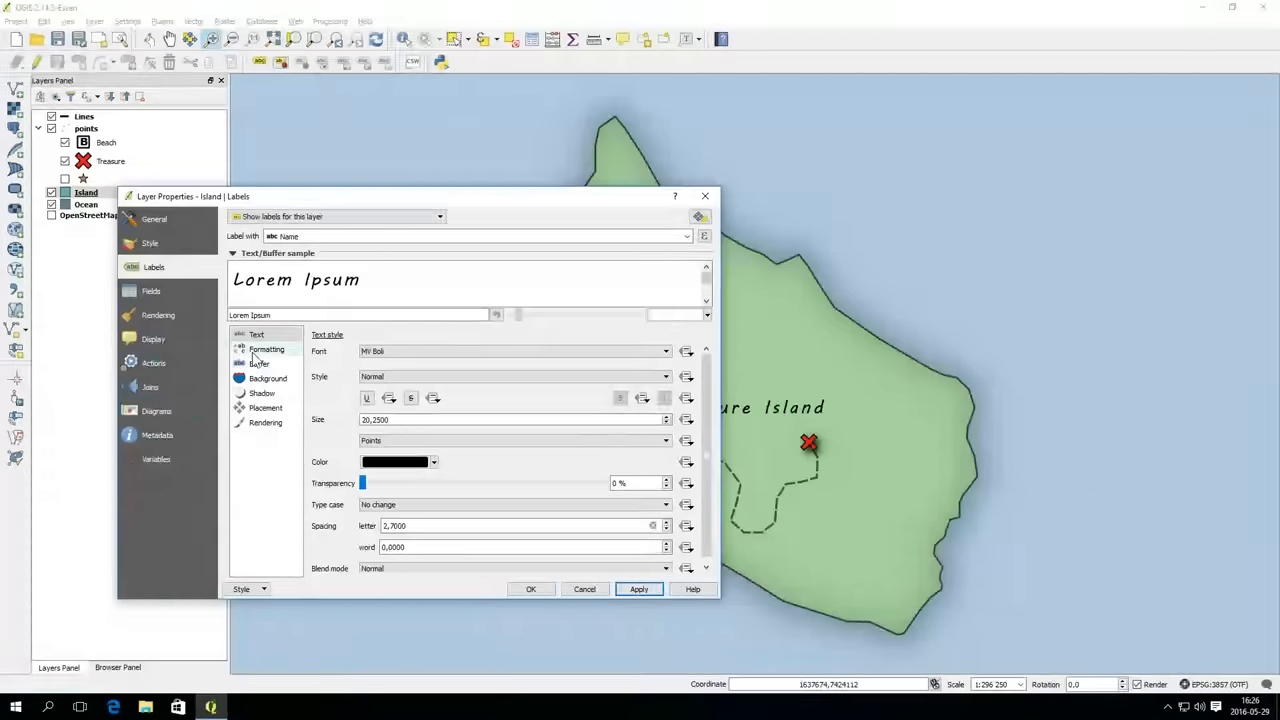
- Add a 55% transparent text buffer and a drop shadow to the Island labels
{"action": "left_click", "coordinate": [260, 364]}
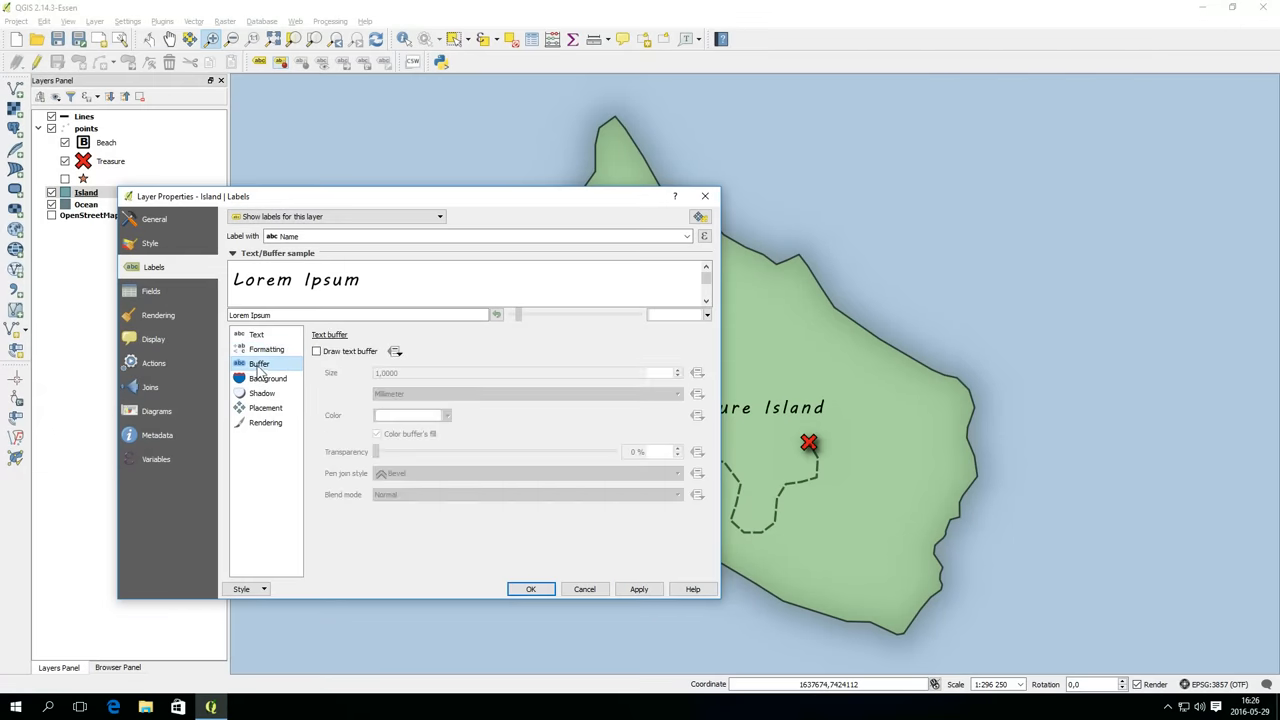
{"action": "left_click", "coordinate": [316, 352]}
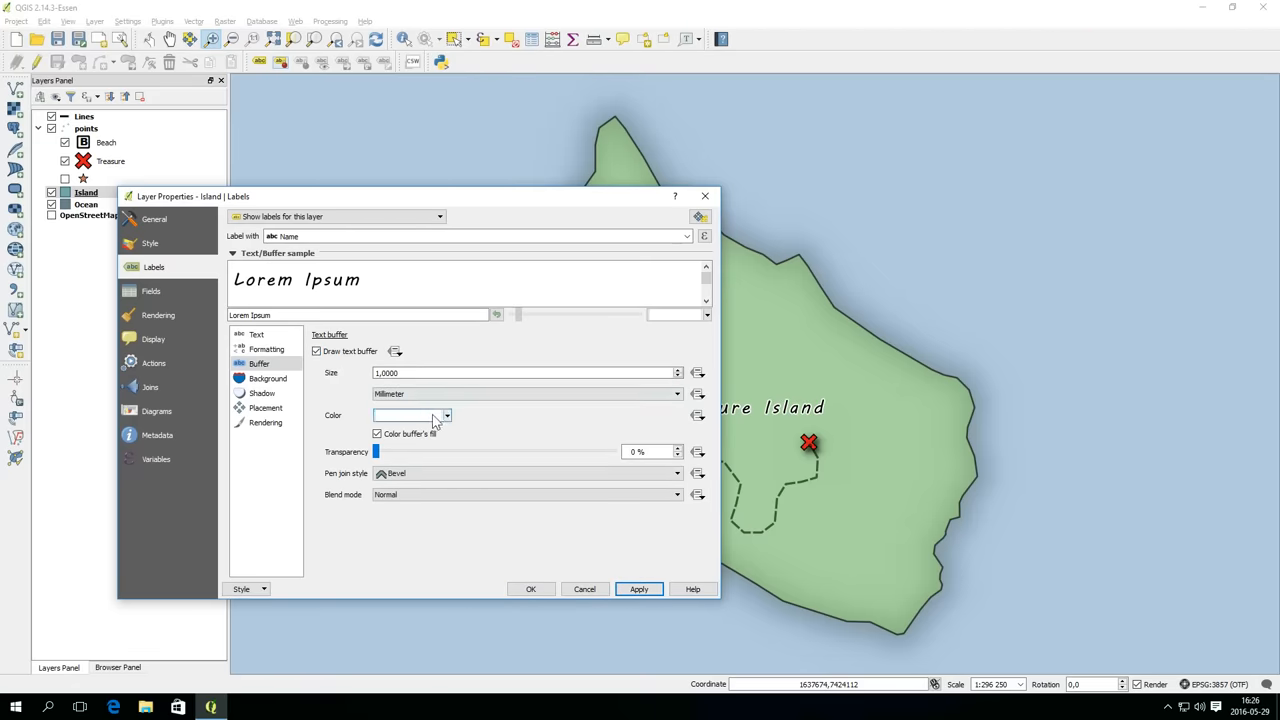
{"action": "left_click_drag", "start_coordinate": [376, 452], "coordinate": [496, 452]}
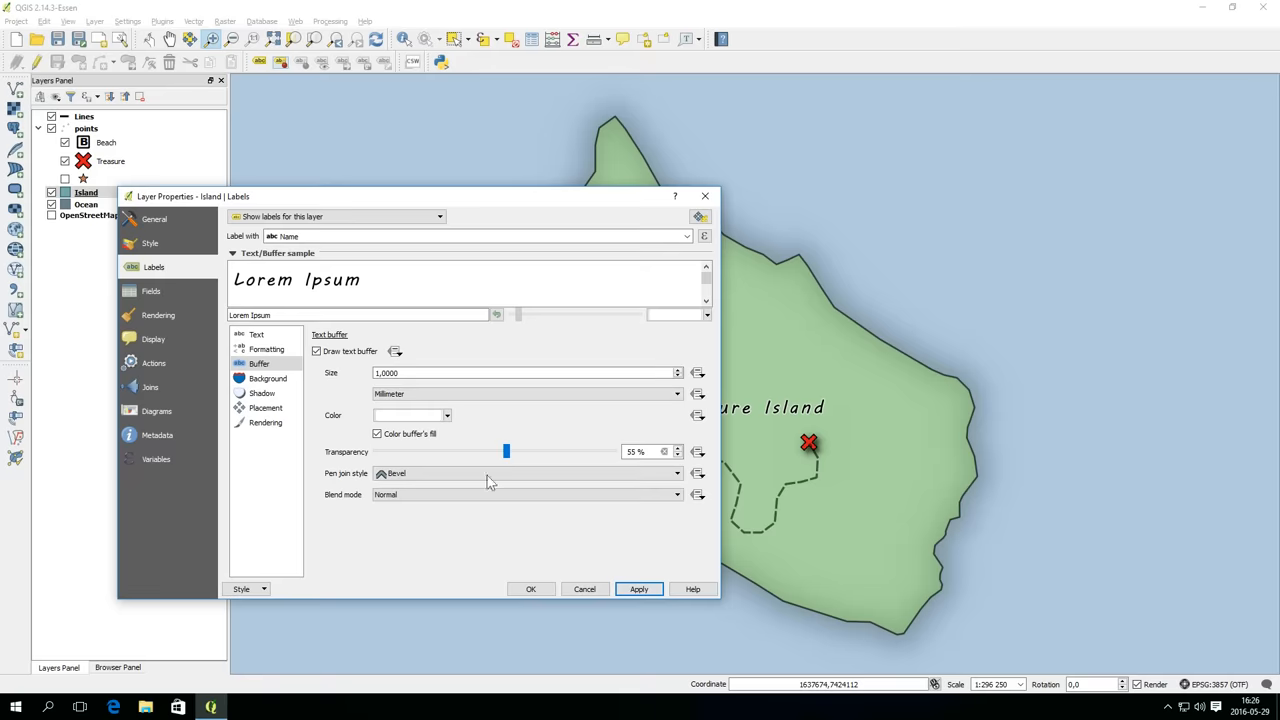
{"action": "left_click", "coordinate": [262, 392]}
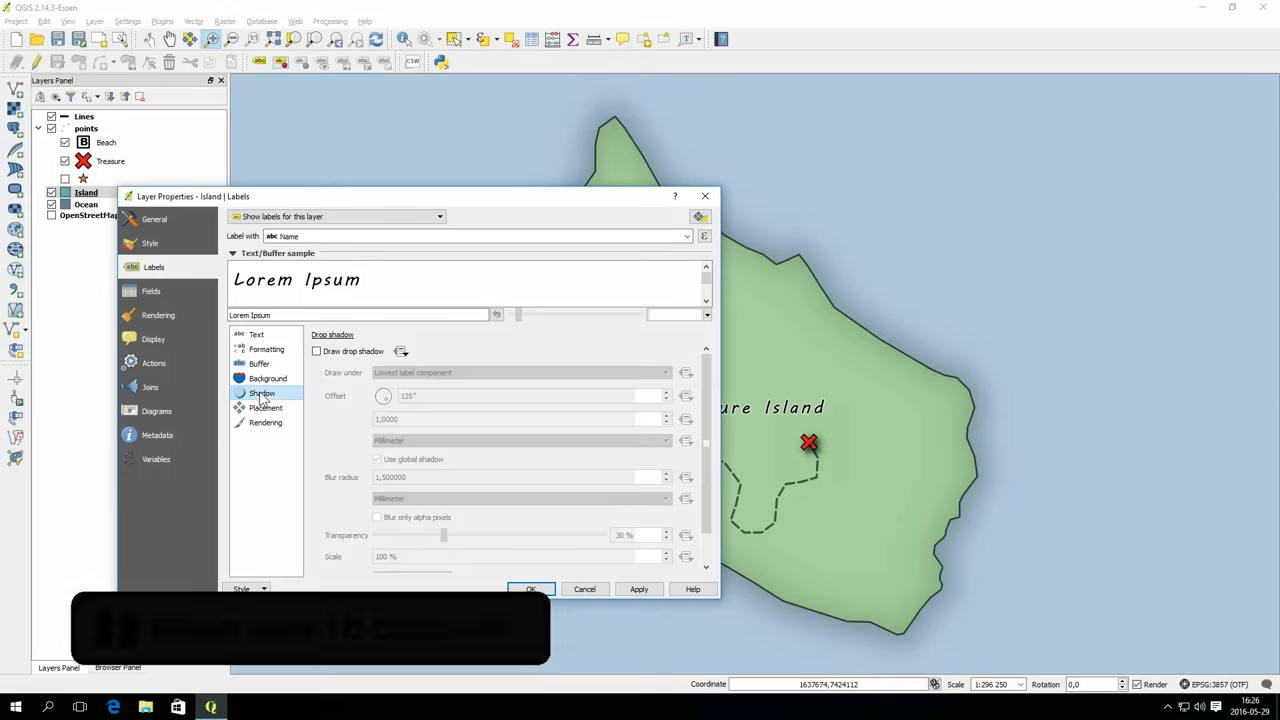
{"action": "left_click", "coordinate": [316, 352]}
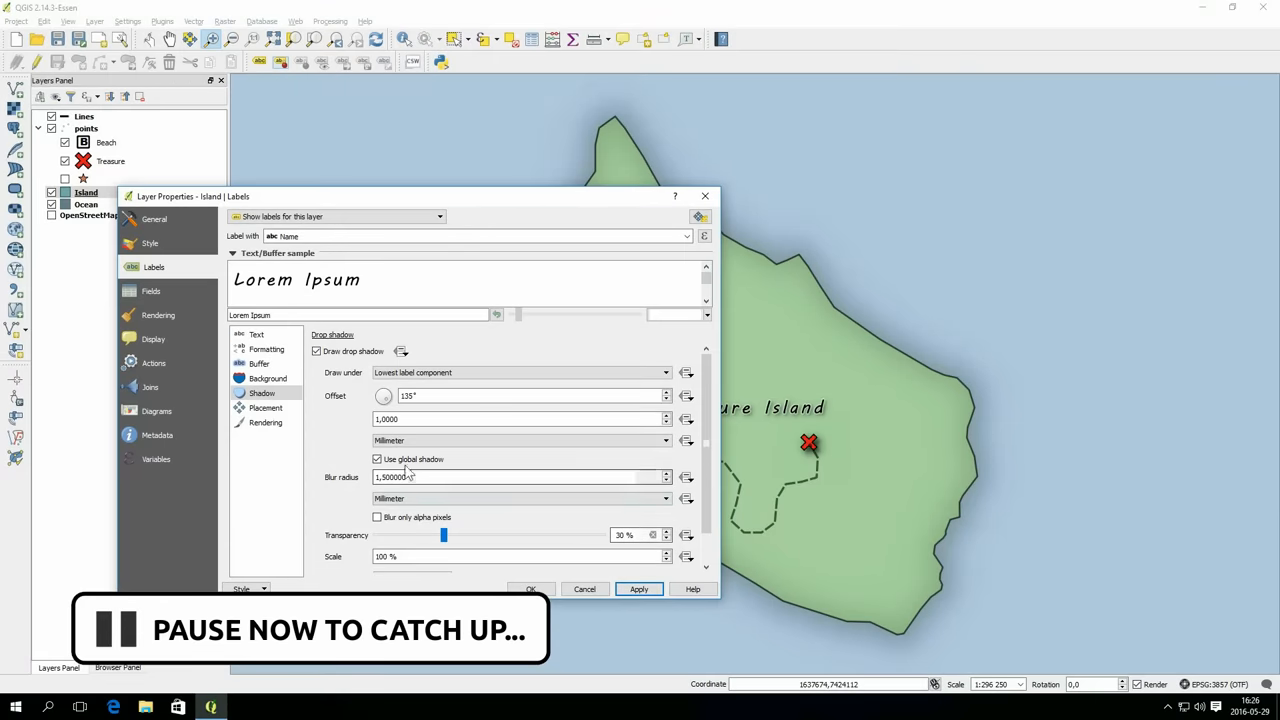
- Review the label placement and rendering settings and confirm with OK
{"action": "left_click", "coordinate": [266, 408]}
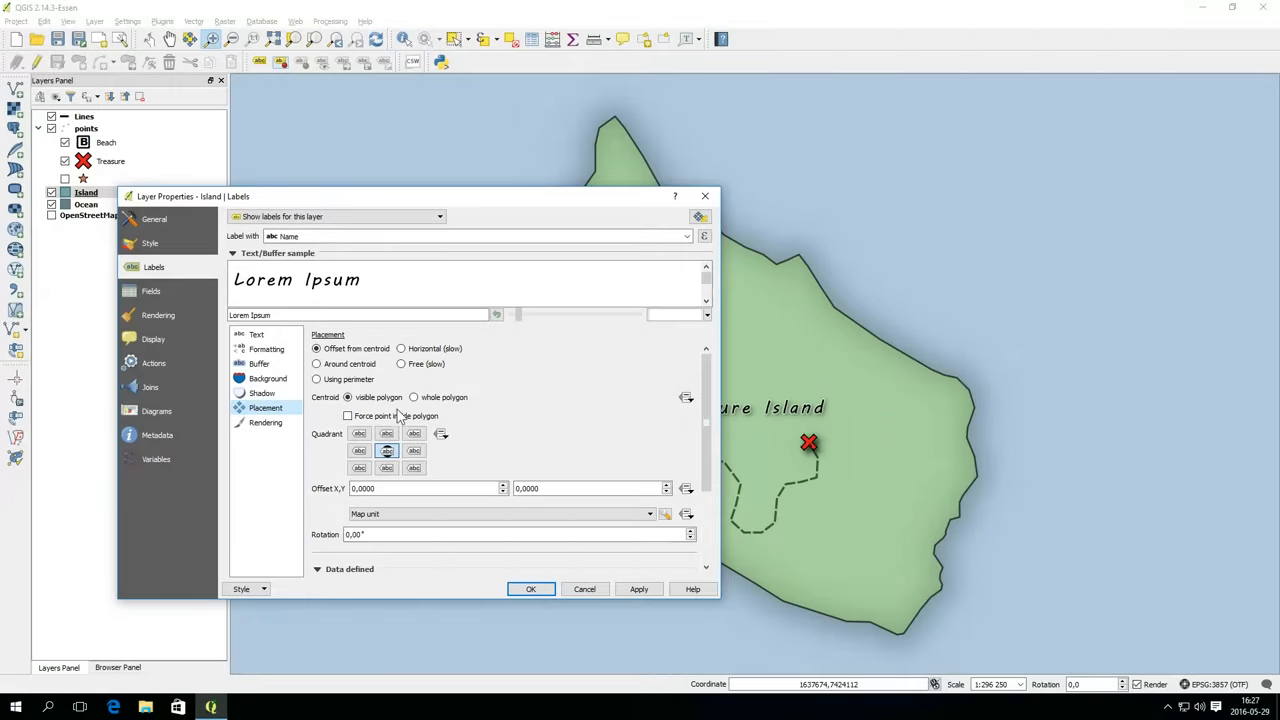
{"action": "left_click", "coordinate": [264, 422]}
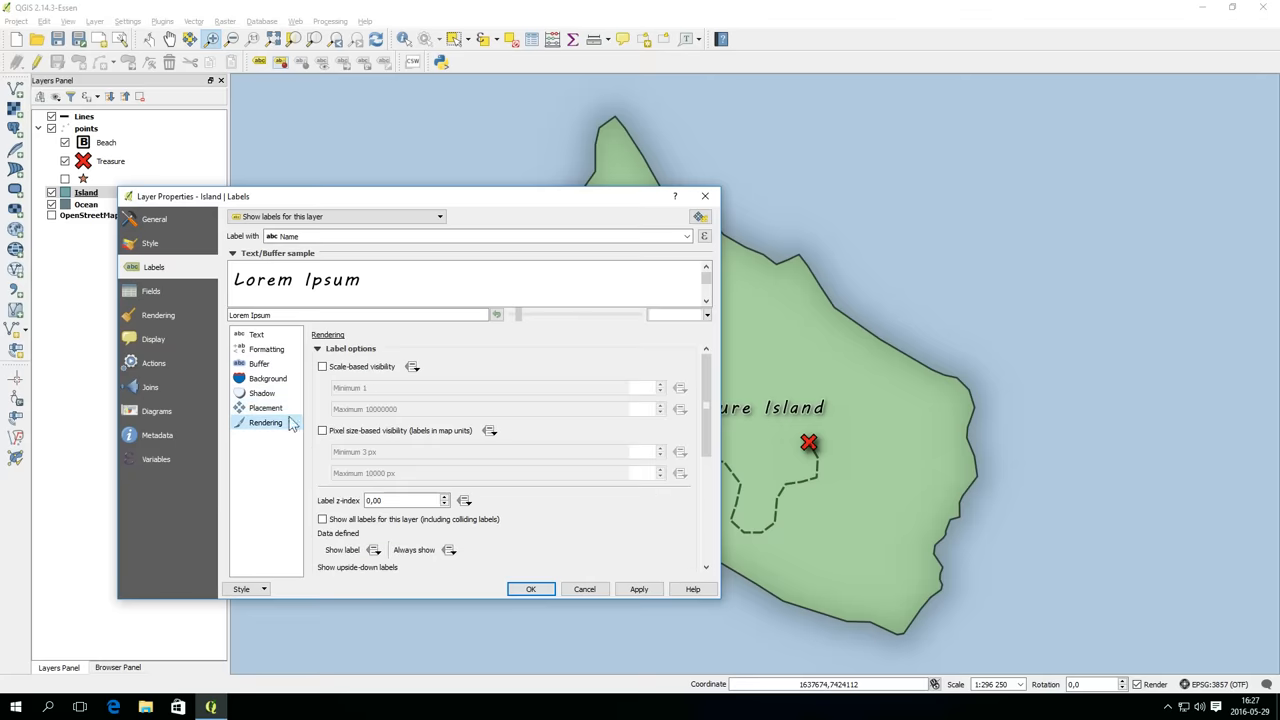
{"action": "left_click", "coordinate": [532, 588]}
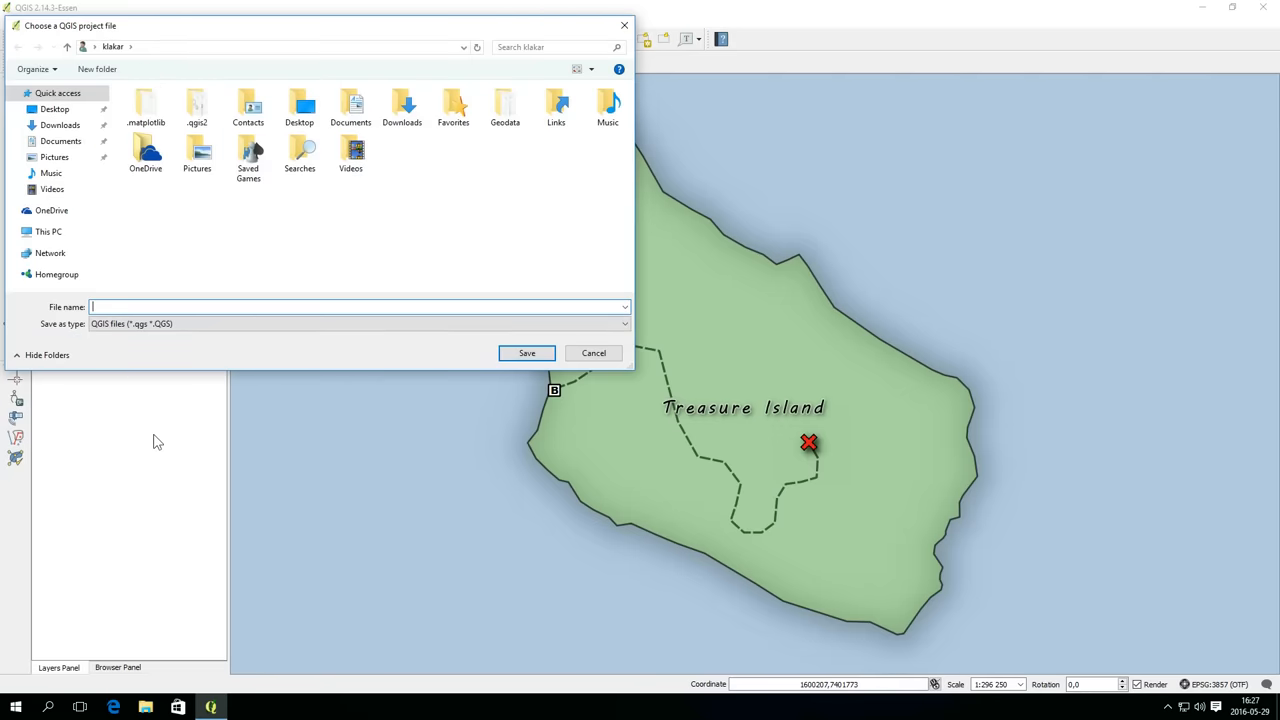
- Save the project under the file name TreasureMap
{"action": "type", "text": "TreasureMap"}
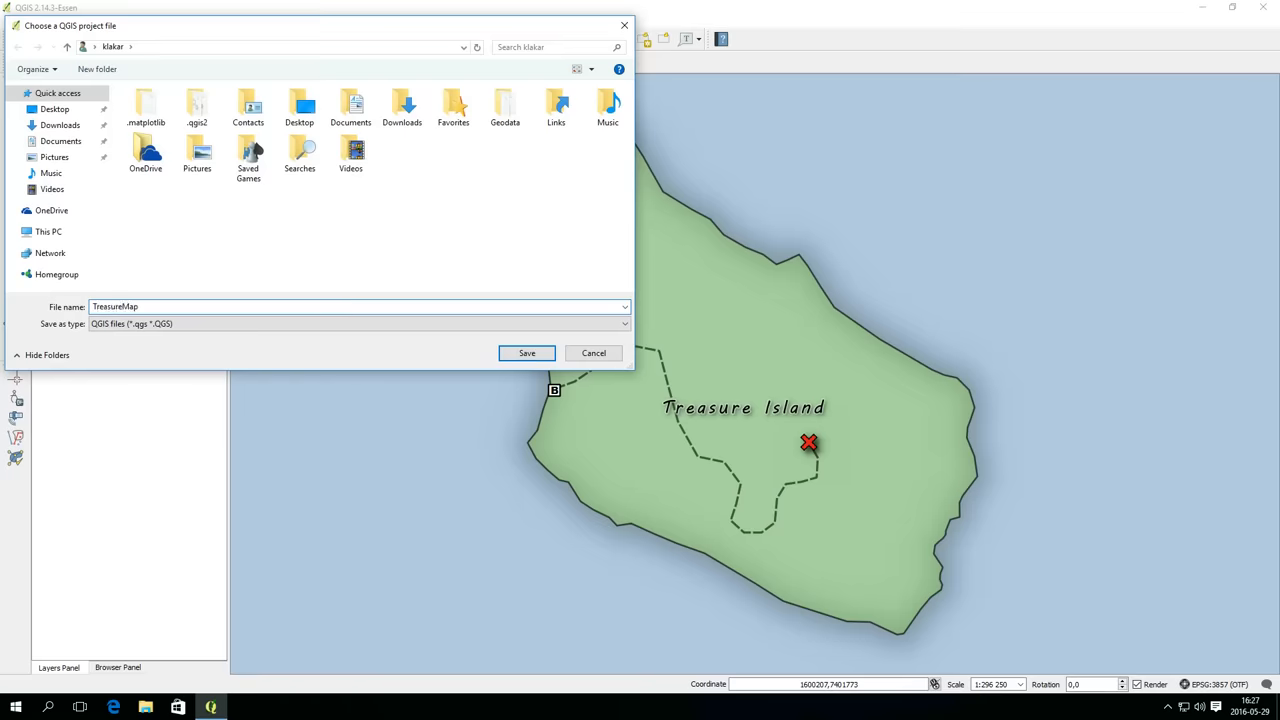
{"action": "left_click", "coordinate": [526, 352]}
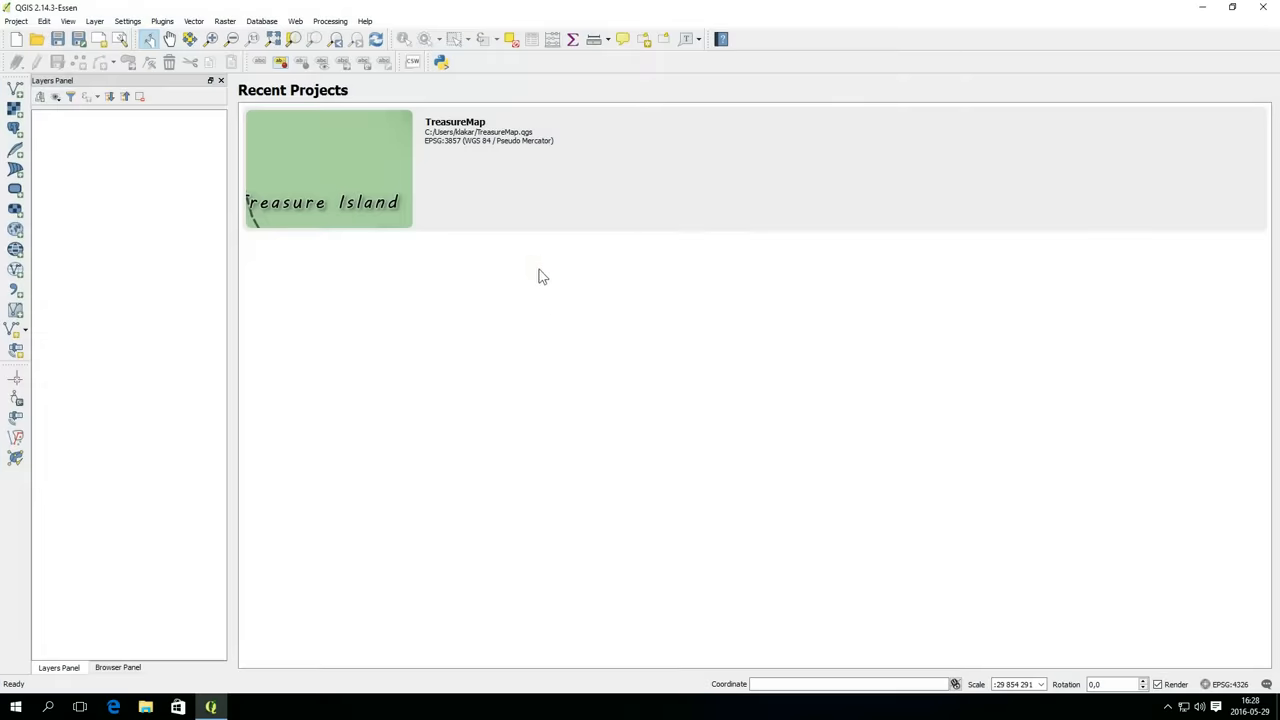
{"action": "mouse_move", "coordinate": [504, 164]}
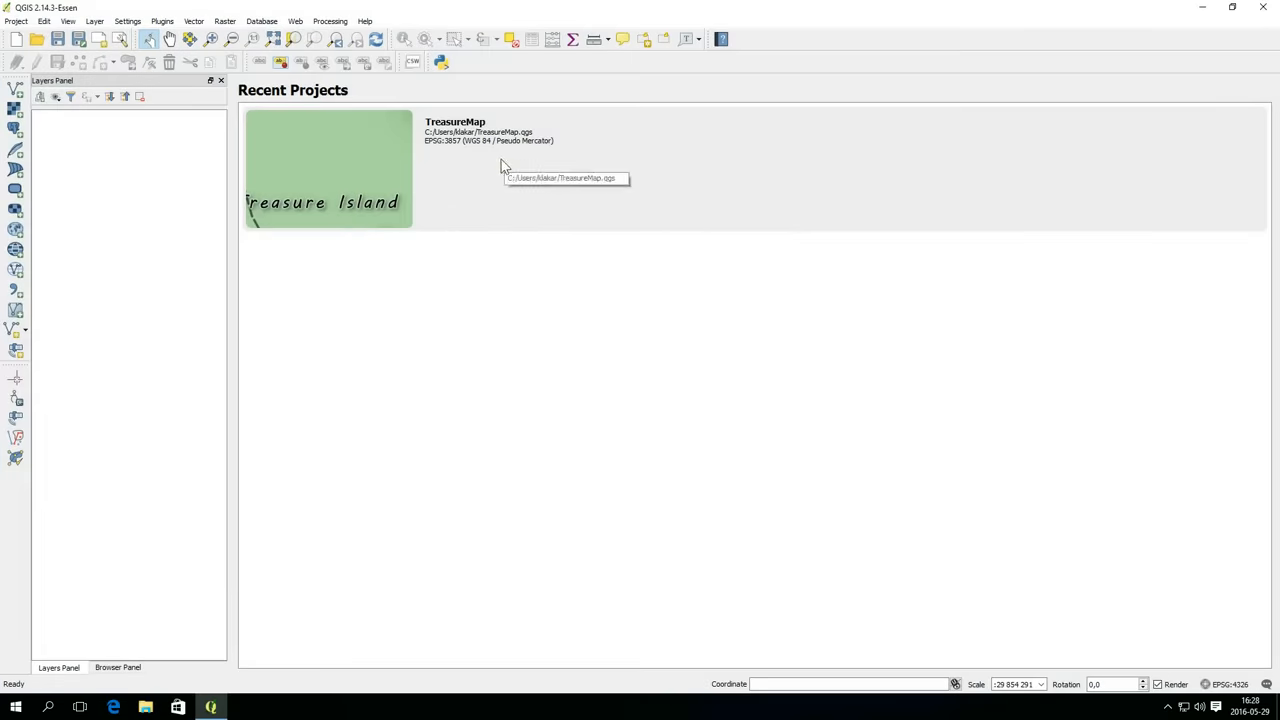
{"action": "mouse_move", "coordinate": [18, 40]}
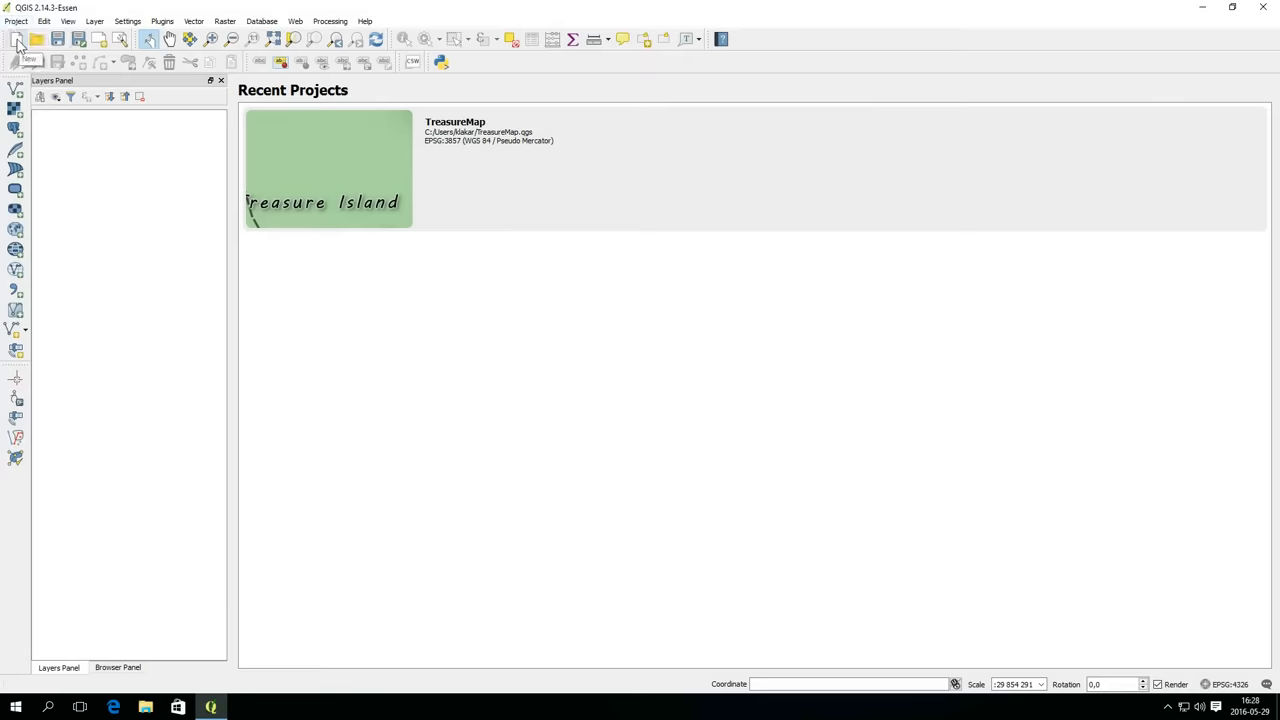
- Start a new project and select the Island, Lines and points shapefiles via the ESRI Shapefiles filter
{"action": "left_click", "coordinate": [16, 38]}
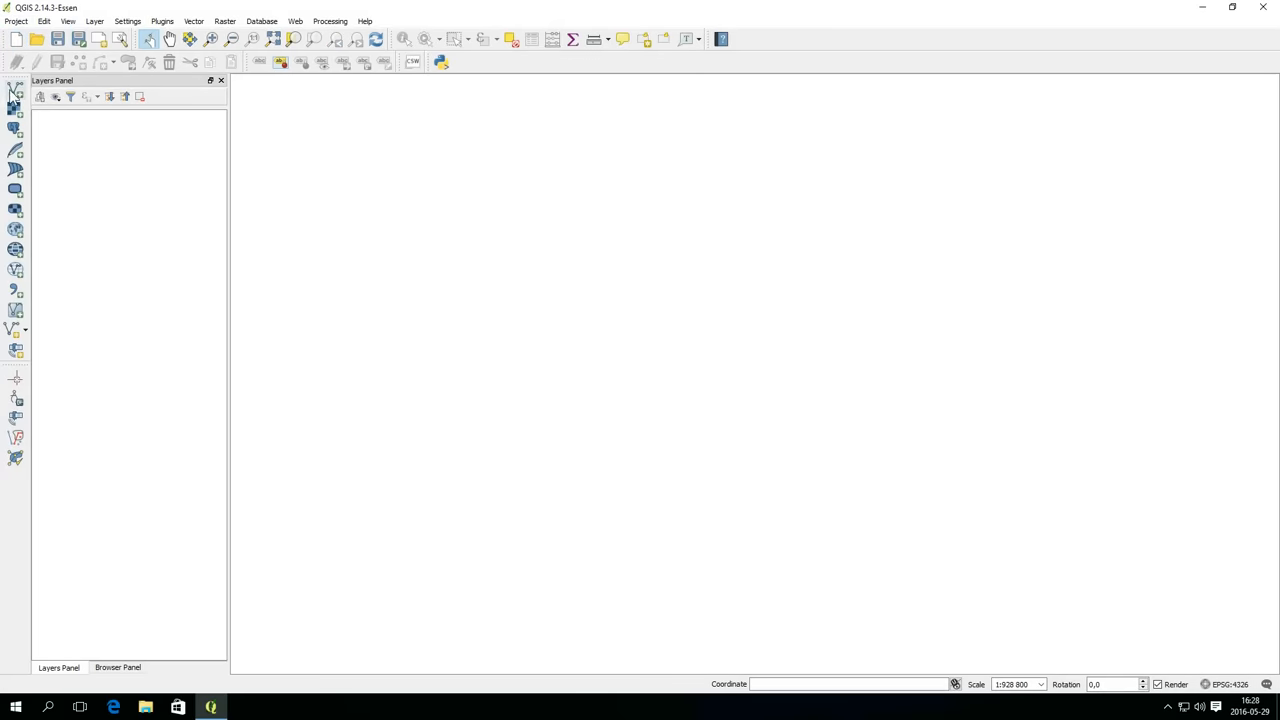
{"action": "left_click", "coordinate": [16, 88]}
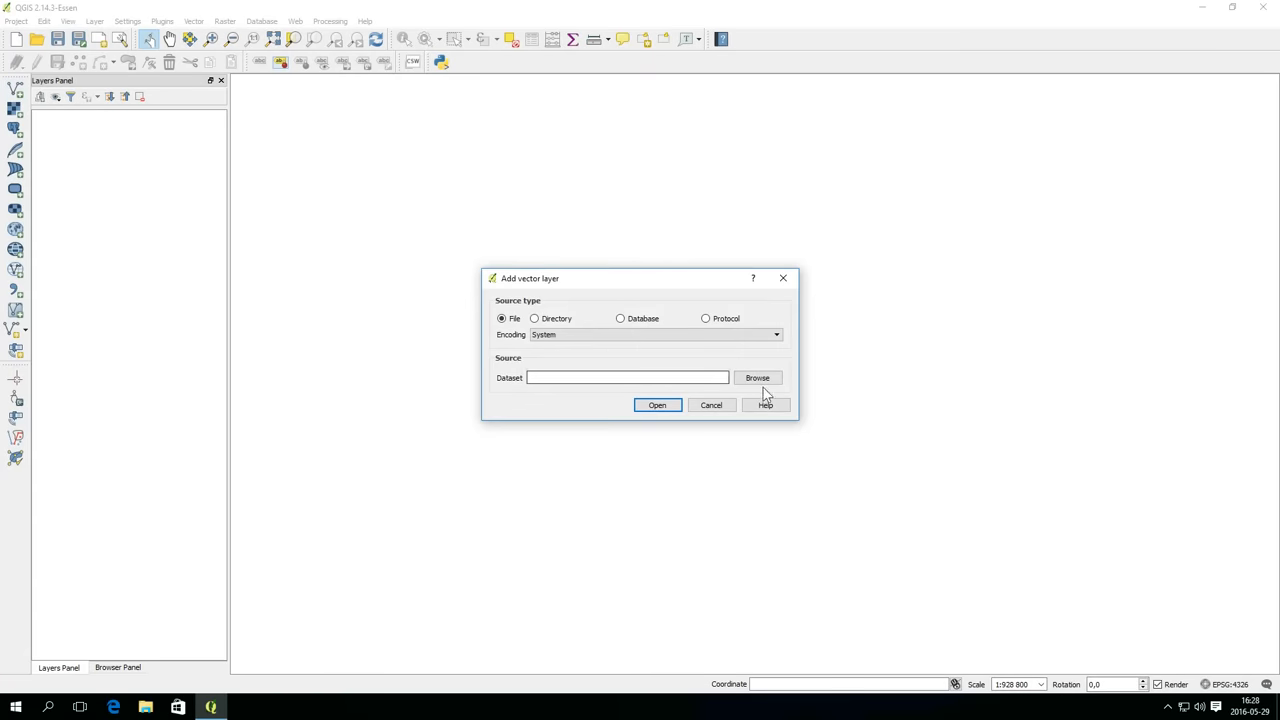
{"action": "left_click", "coordinate": [756, 376]}
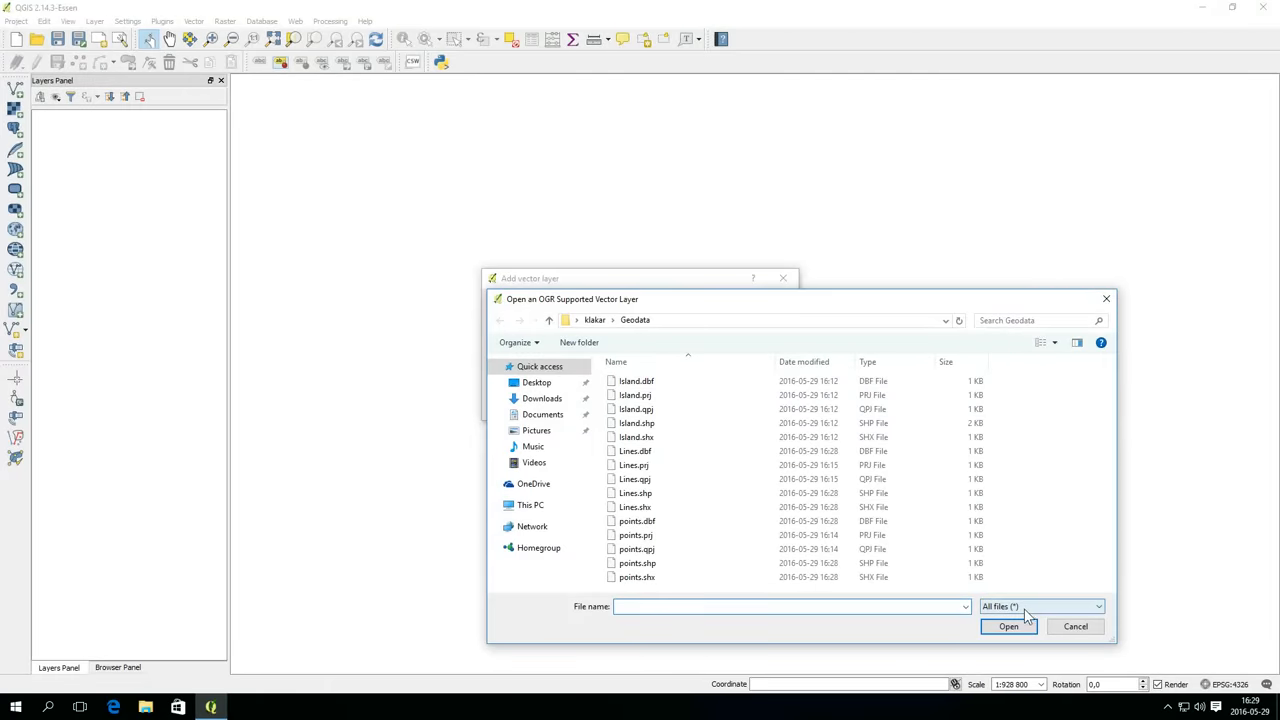
{"action": "left_click", "coordinate": [1098, 606]}
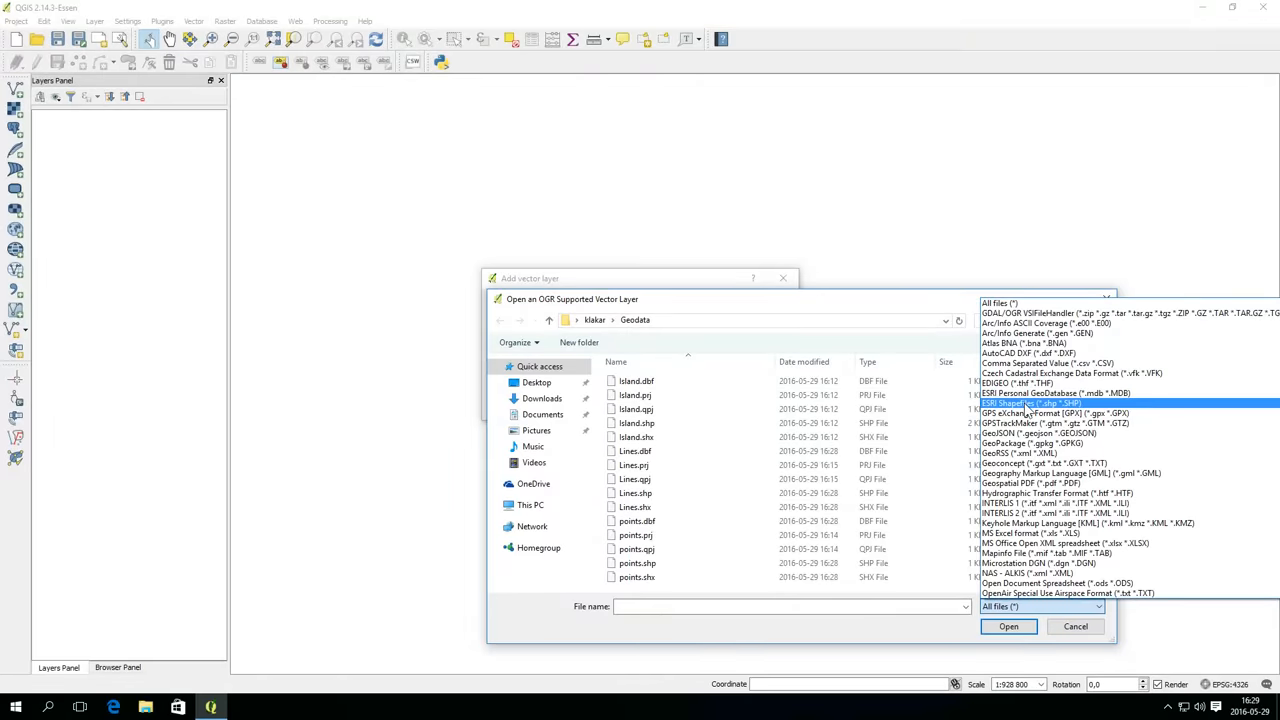
{"action": "left_click", "coordinate": [1030, 404]}
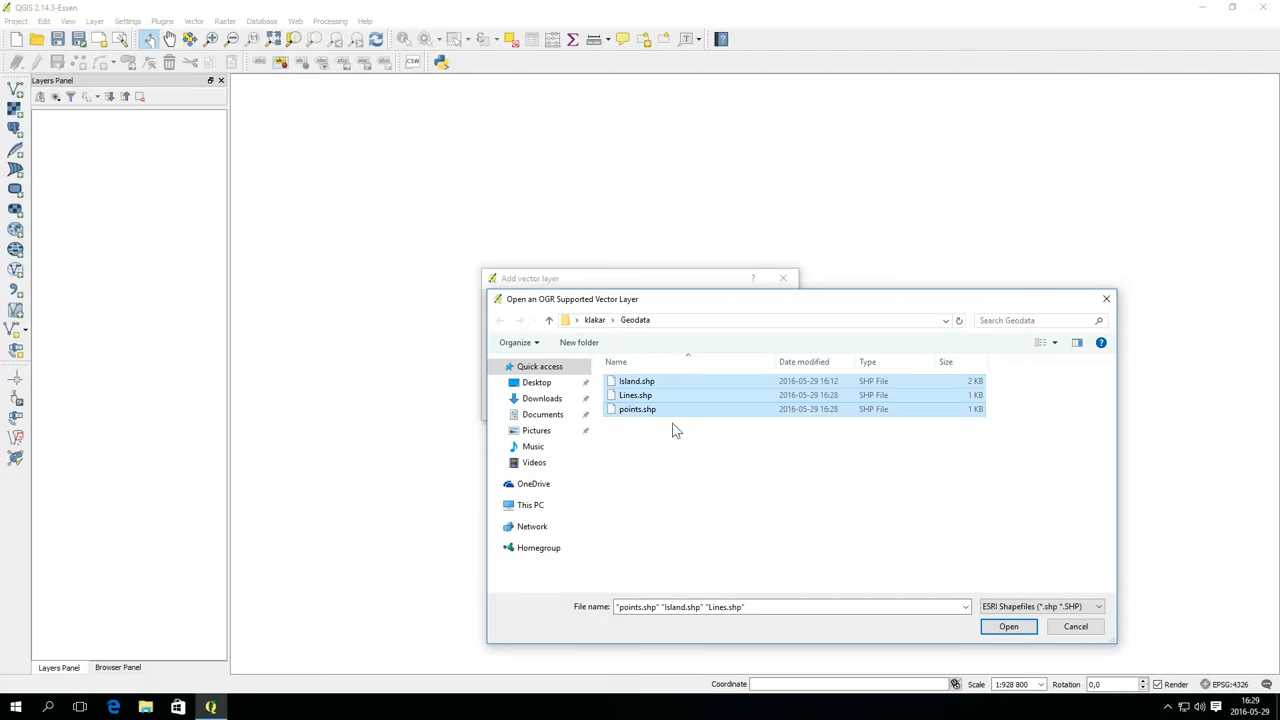
{"action": "left_click", "coordinate": [1008, 626]}
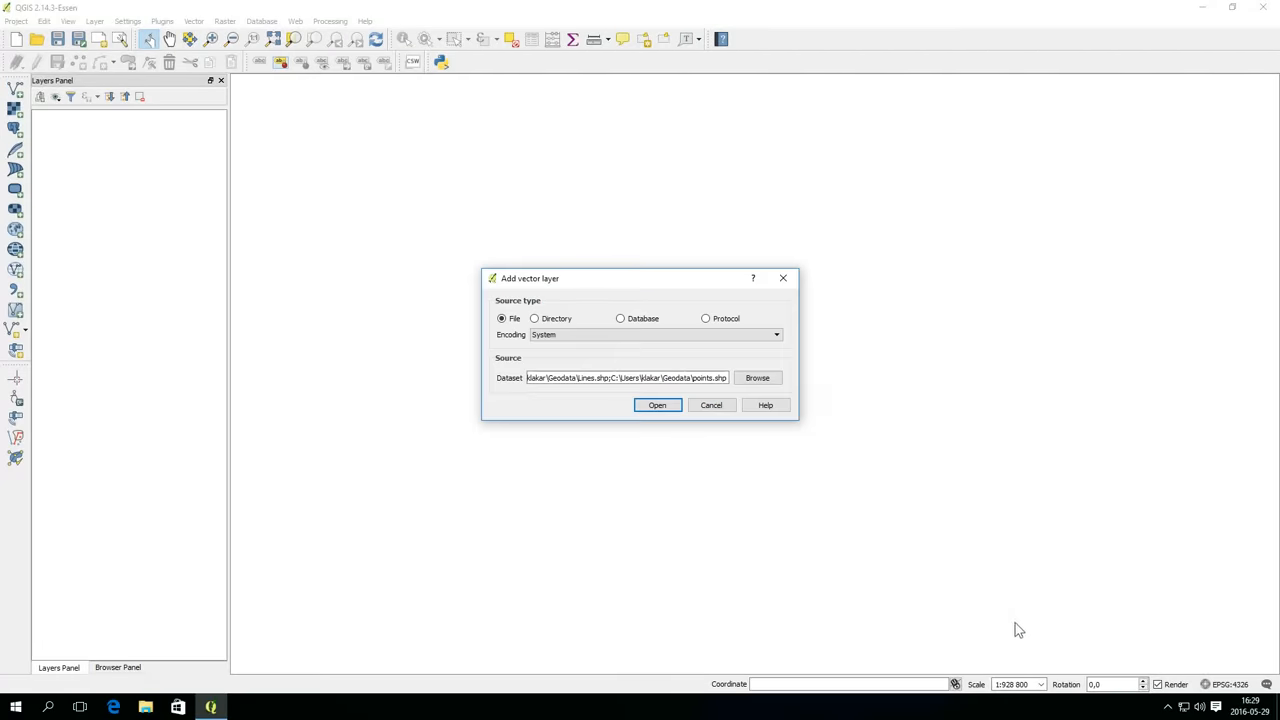
- Add the three shapefiles as layers and adjust their order in the Layers Panel
{"action": "left_click", "coordinate": [656, 404]}
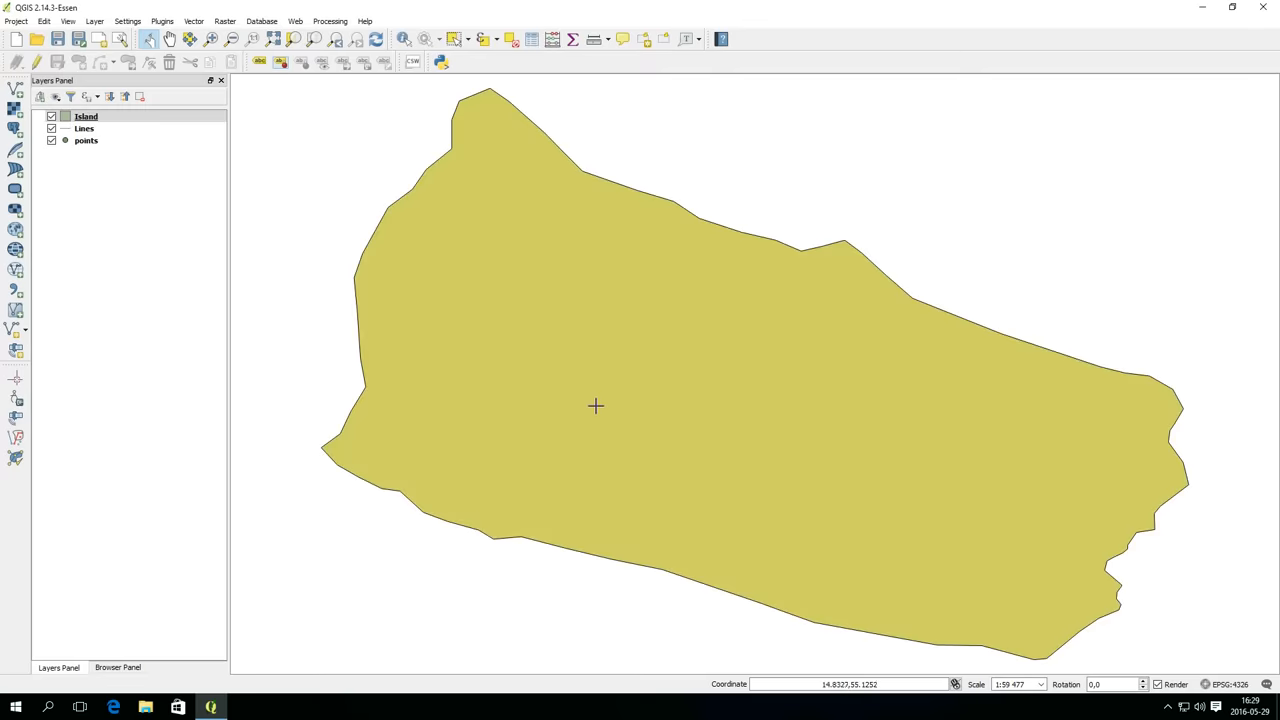
{"action": "left_click", "coordinate": [86, 116]}
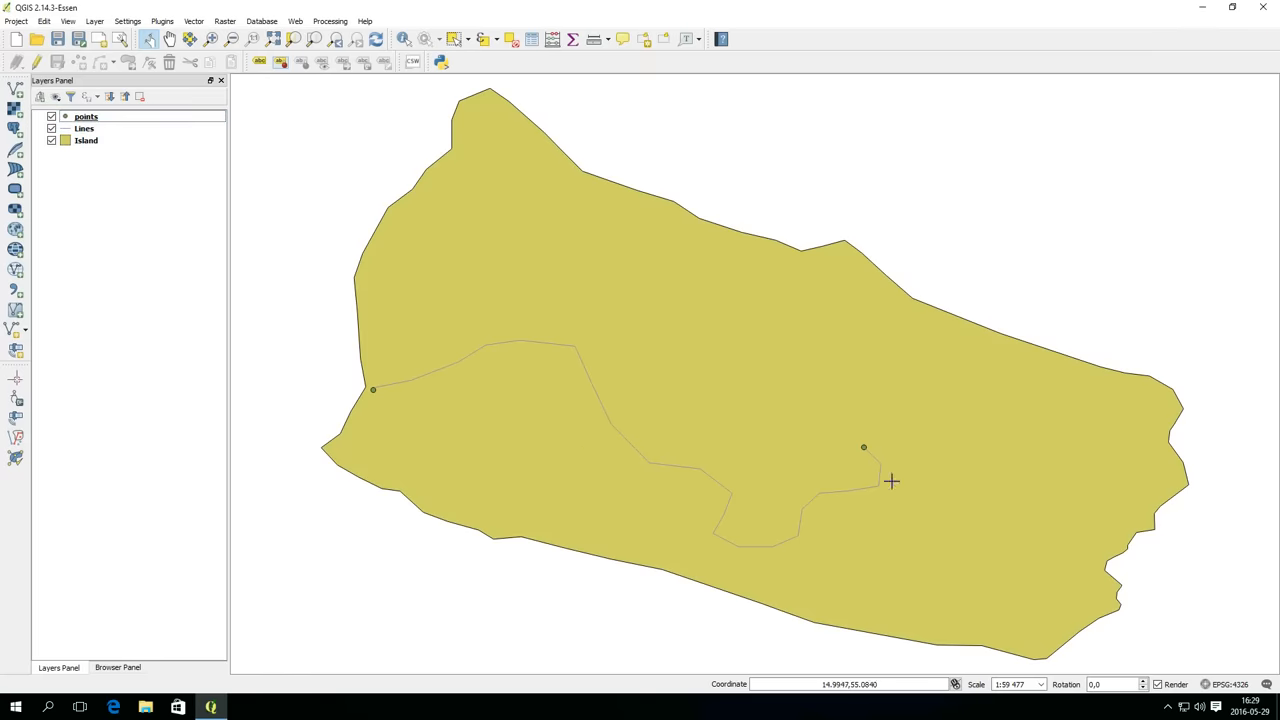
{"action": "mouse_move", "coordinate": [902, 470]}
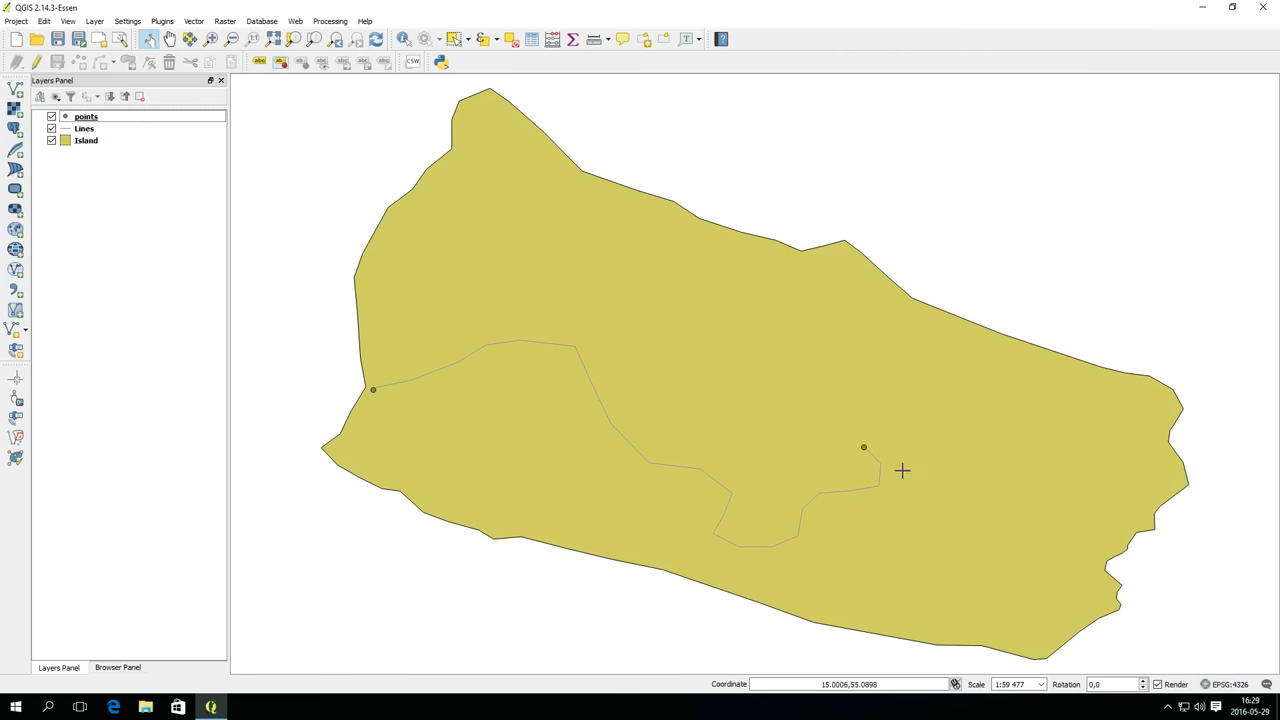
{"action": "mouse_move", "coordinate": [900, 468]}
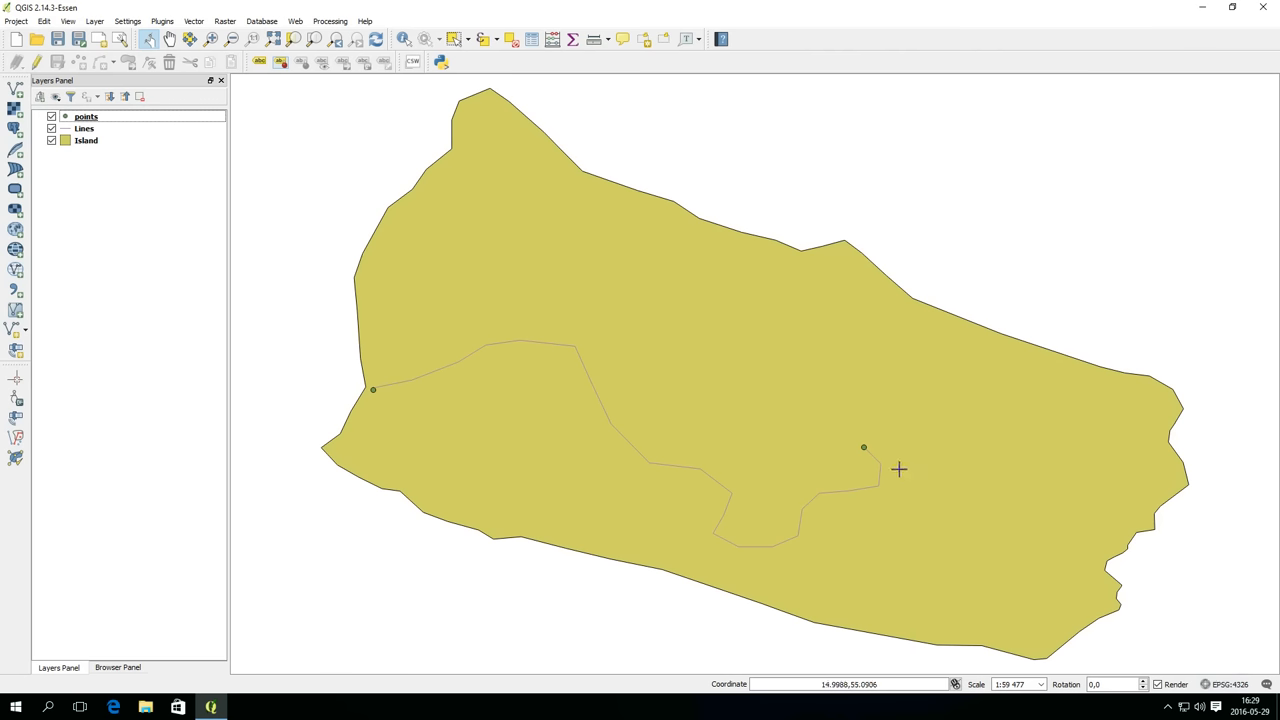
{"action": "mouse_move", "coordinate": [898, 468]}
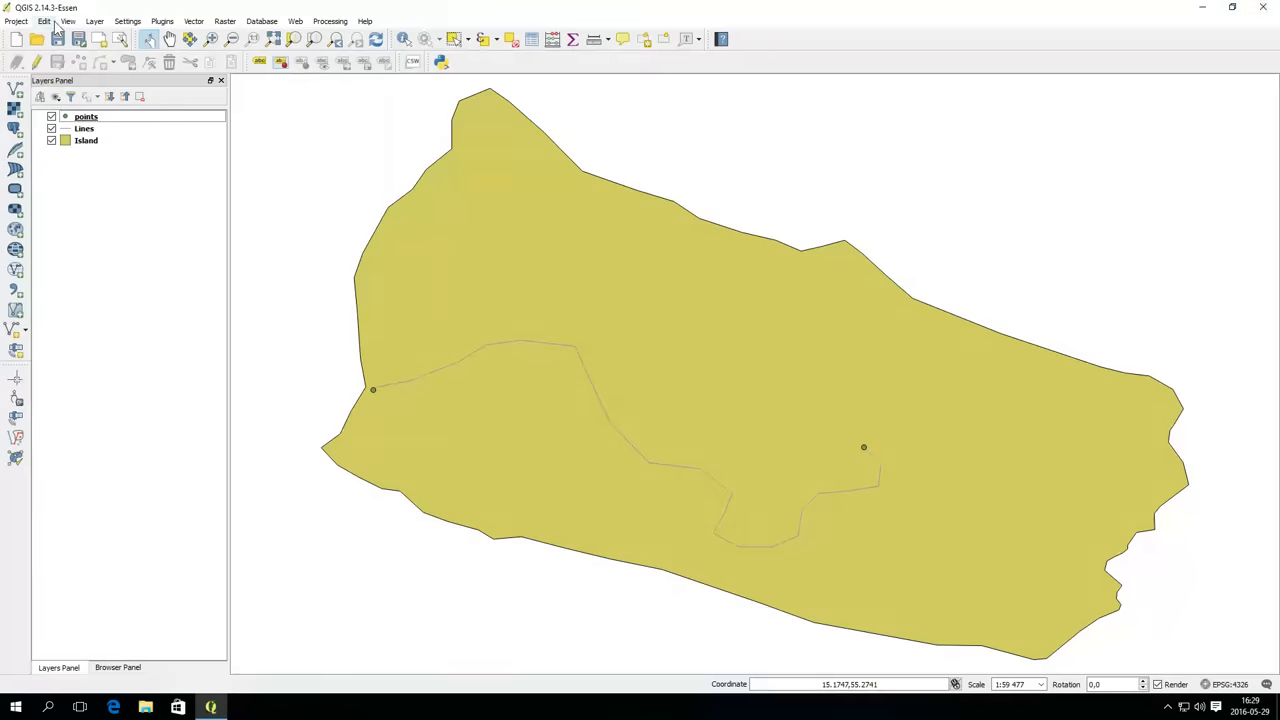
- Reopen a recent project, discarding the unsaved scratch project
{"action": "left_click", "coordinate": [16, 20]}
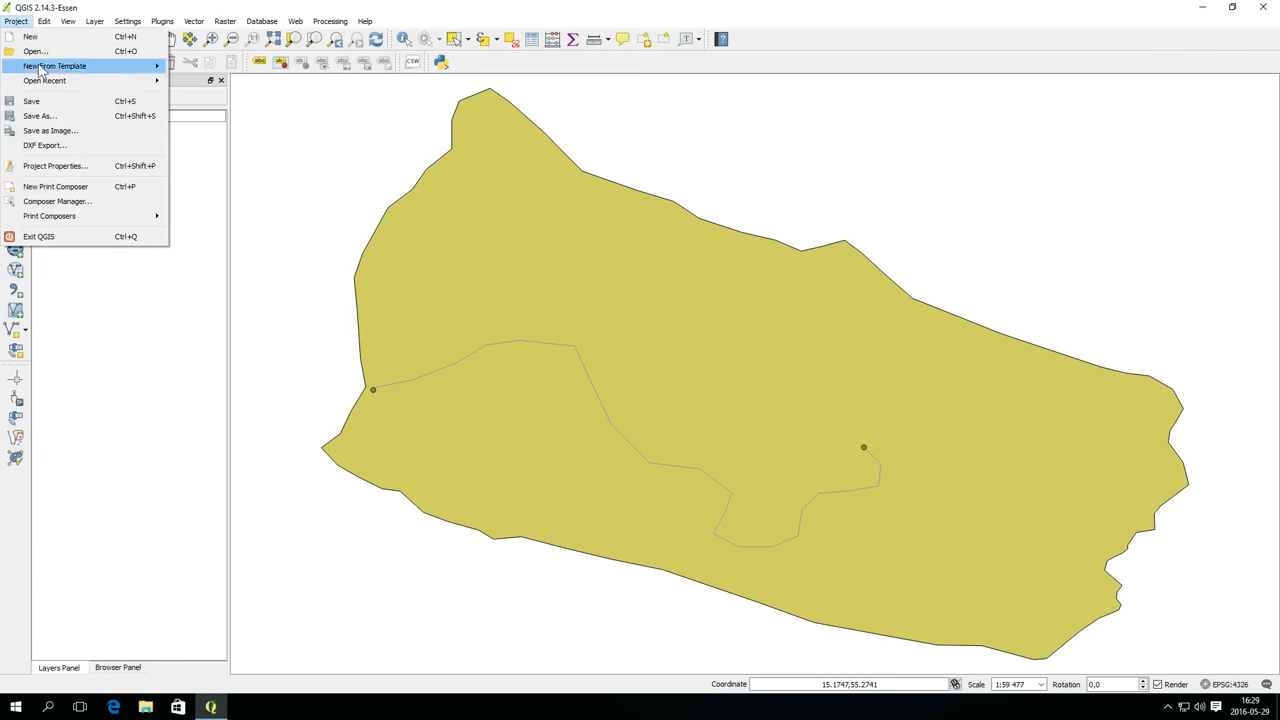
{"action": "left_click", "coordinate": [30, 36]}
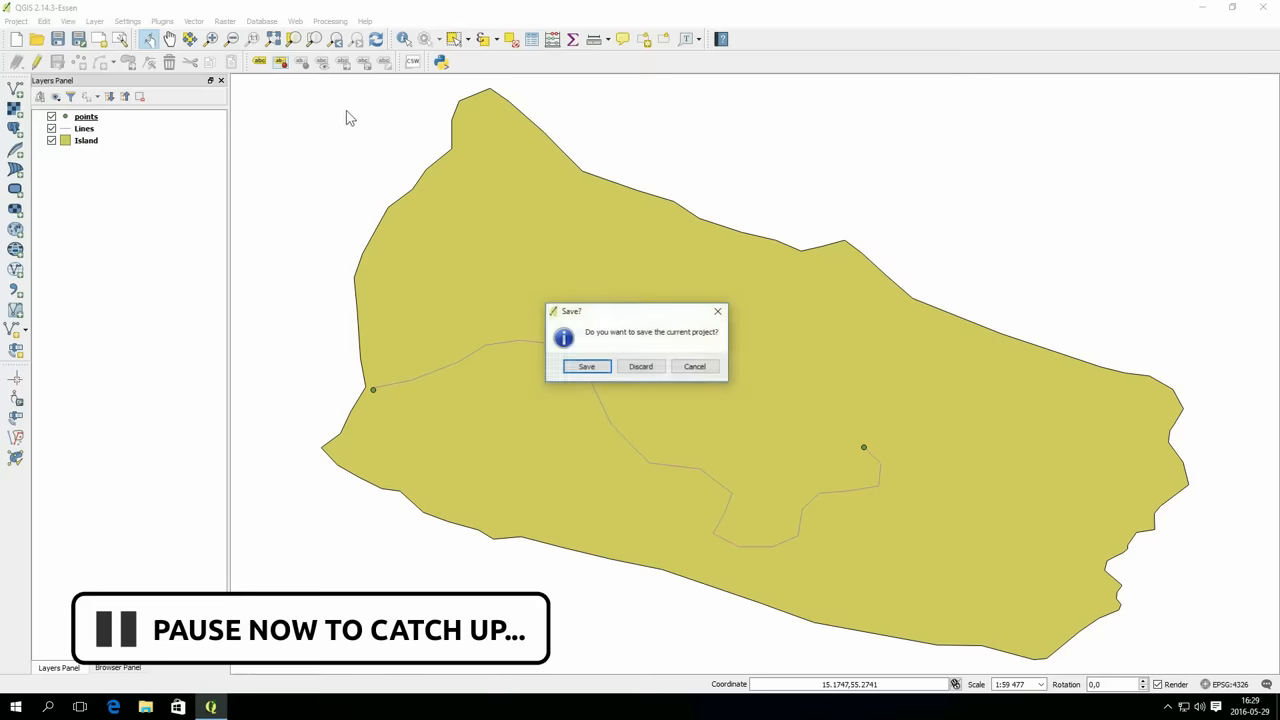
{"action": "left_click", "coordinate": [640, 366]}
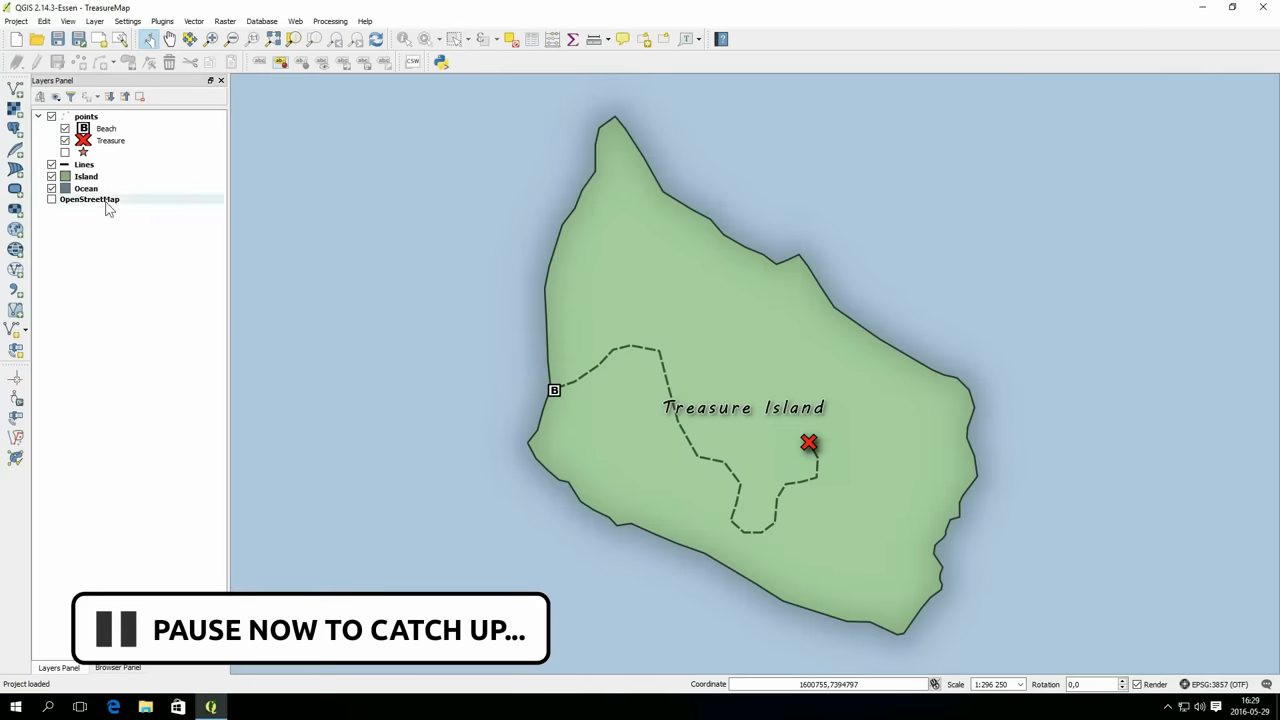
{"action": "mouse_move", "coordinate": [88, 192]}
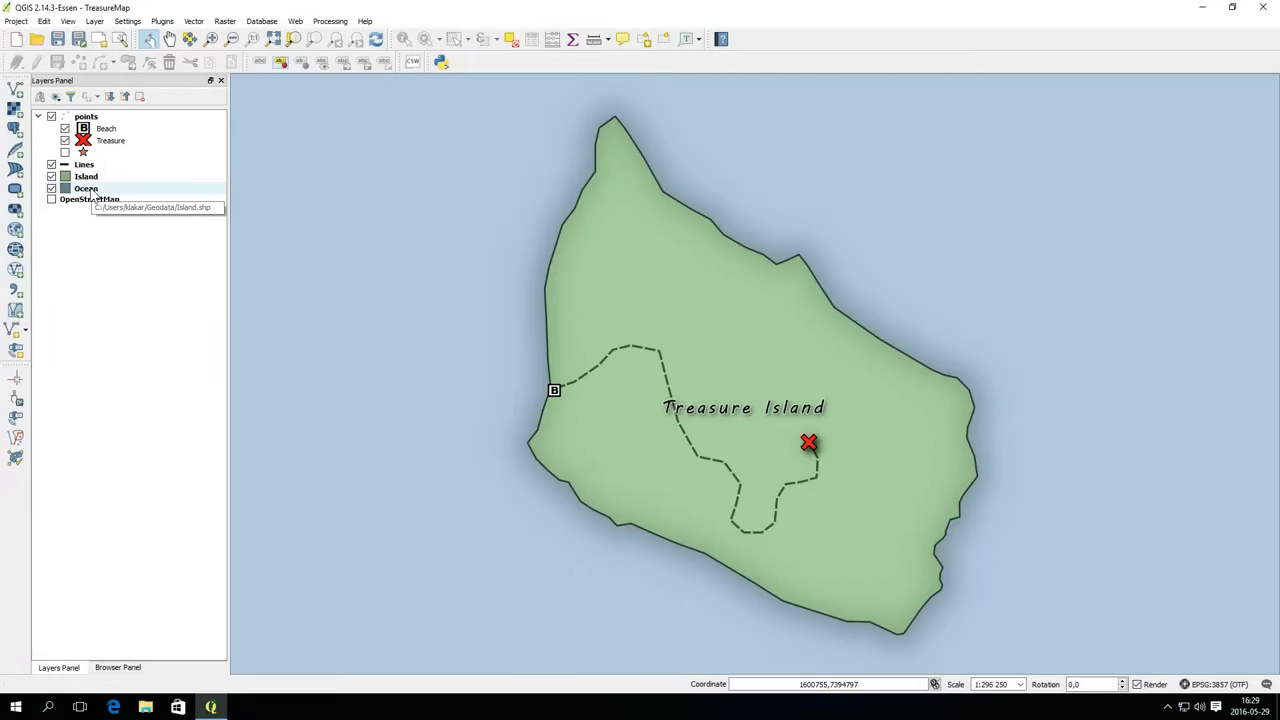
- Select the Ocean layer in the reopened TreasureMap project
{"action": "left_click", "coordinate": [86, 188]}
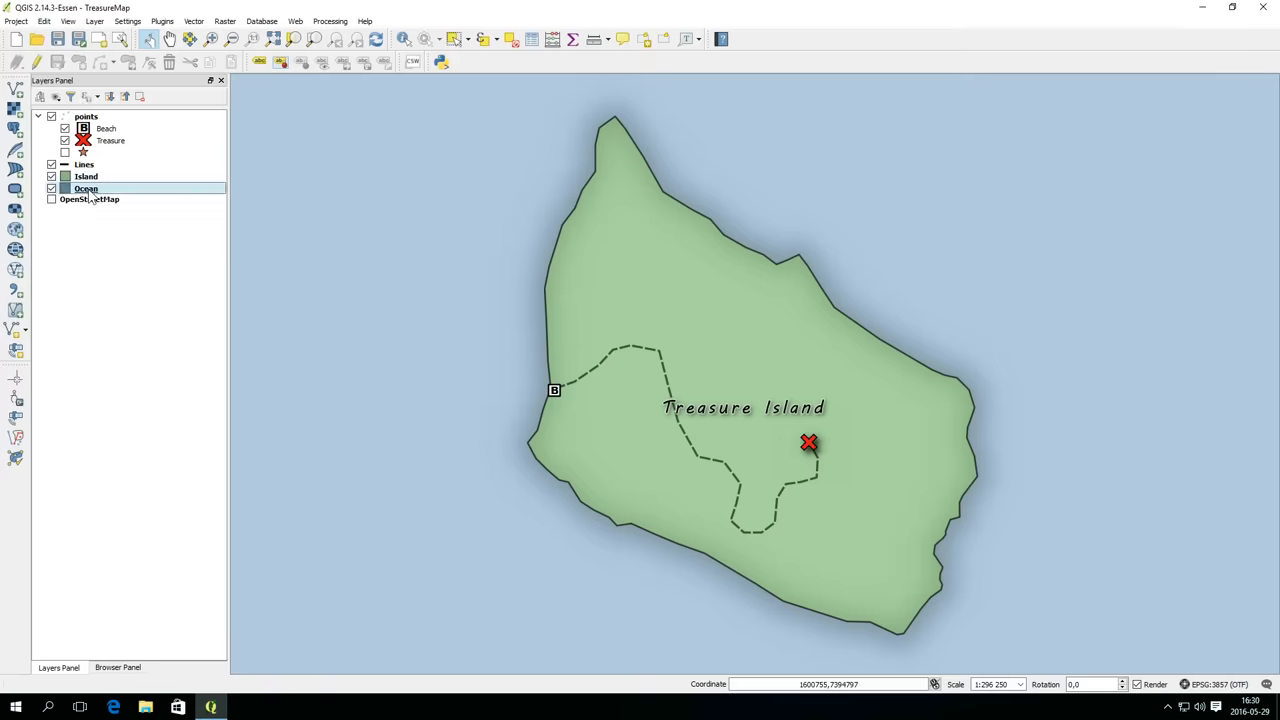
- Export the Ocean layer's style as ocean.qml in the Geodata folder
{"action": "double_click", "coordinate": [86, 188]}
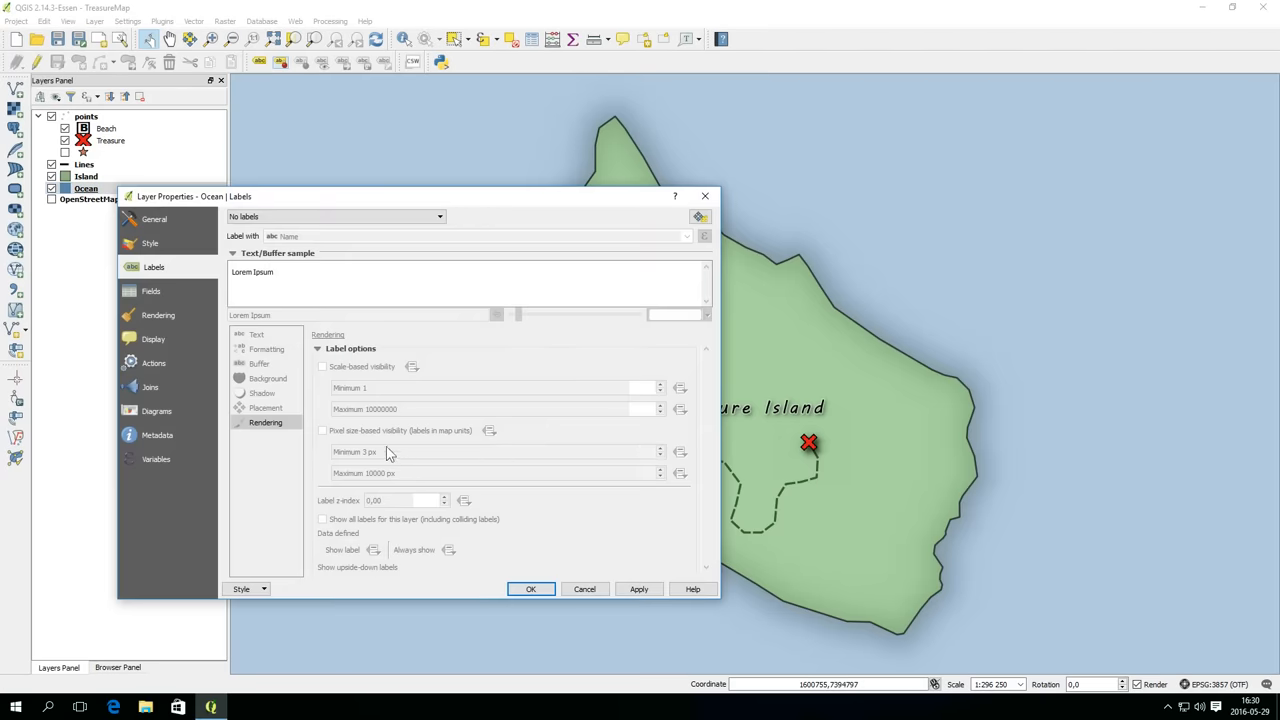
{"action": "left_click", "coordinate": [244, 588]}
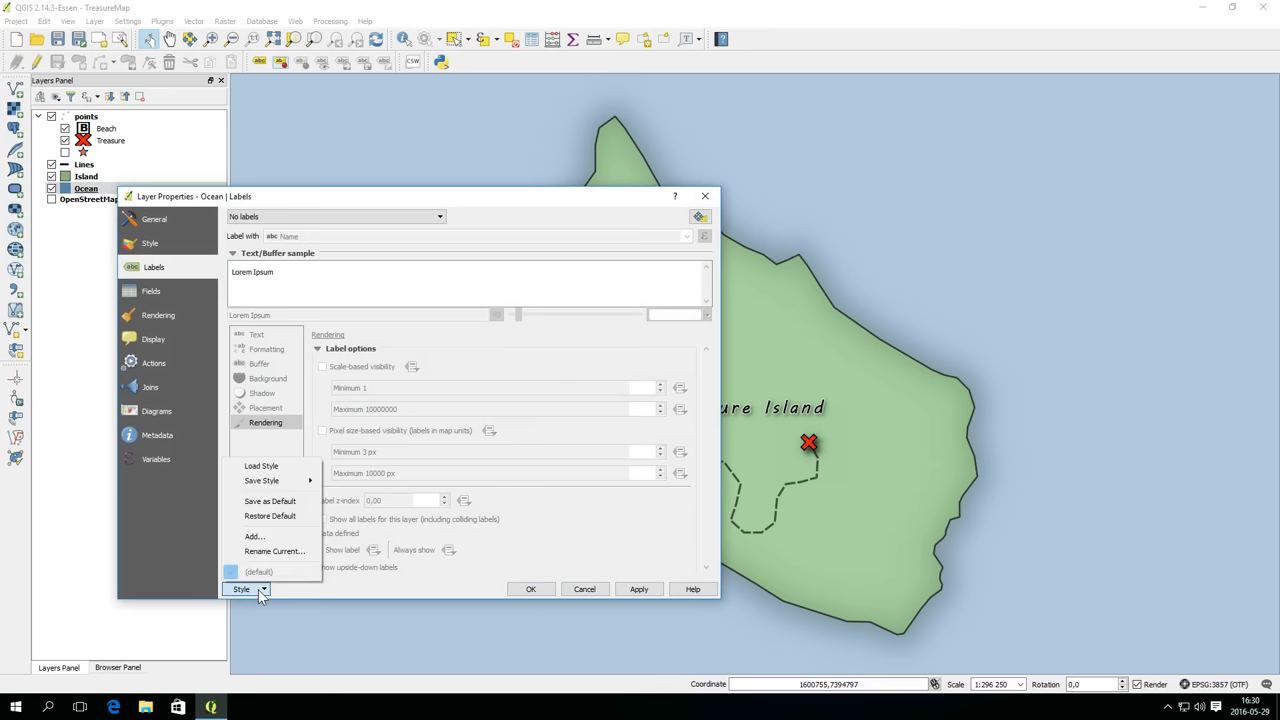
{"action": "mouse_move", "coordinate": [270, 500]}
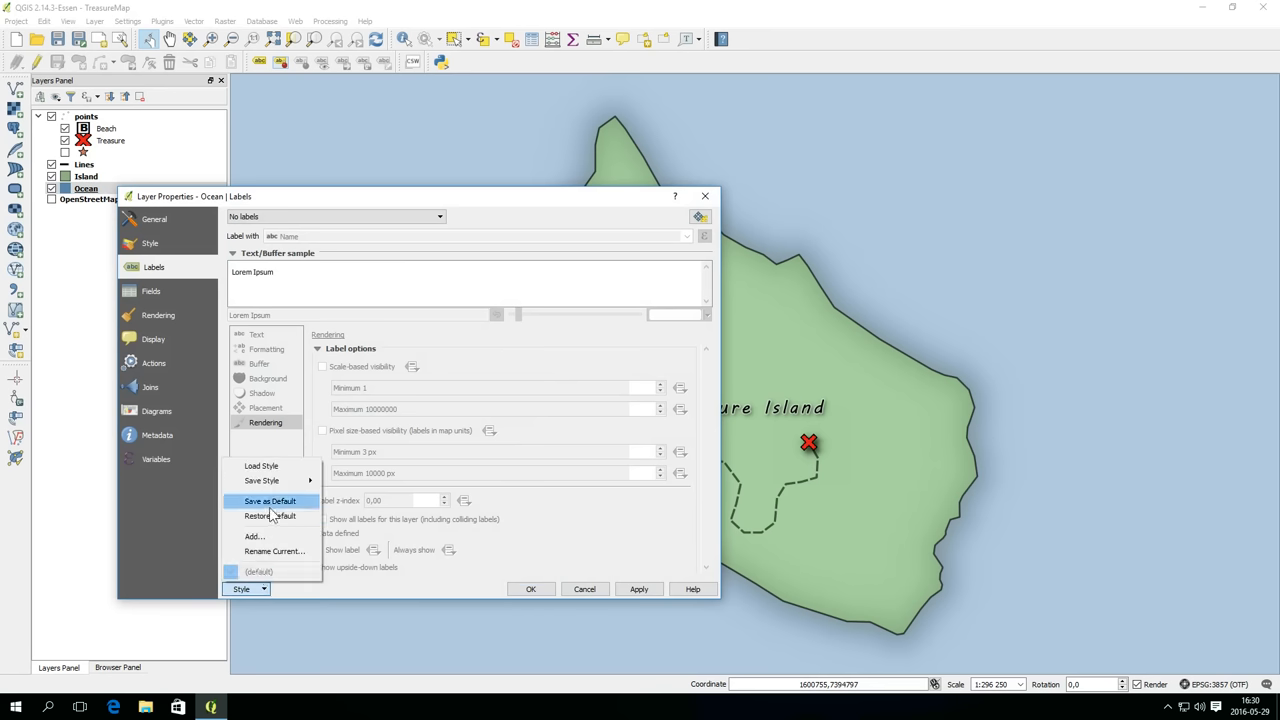
{"action": "mouse_move", "coordinate": [262, 480]}
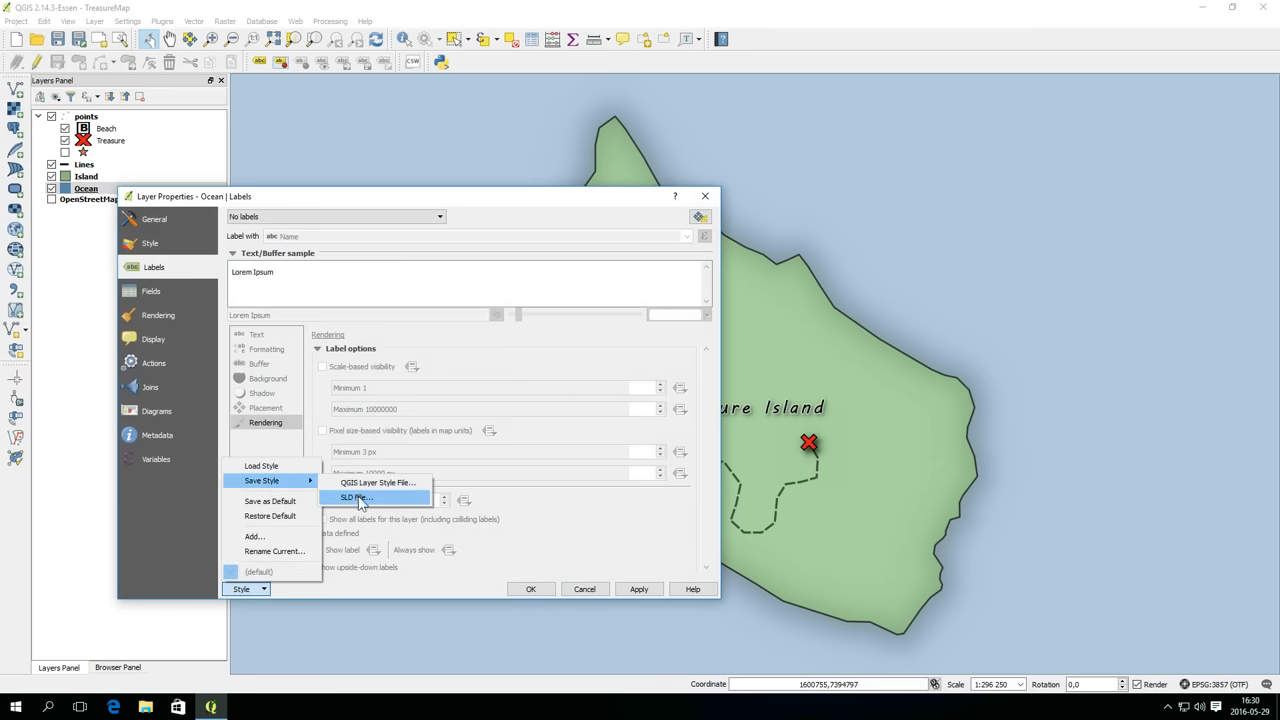
{"action": "left_click", "coordinate": [378, 482]}
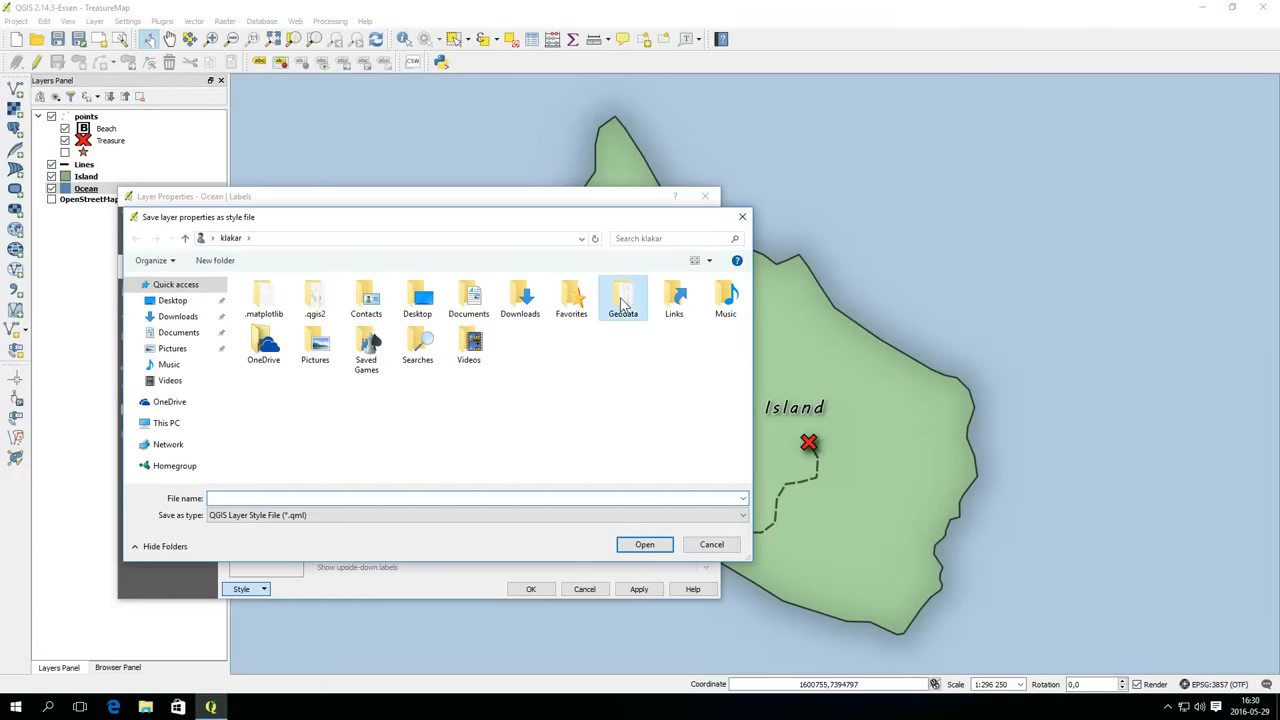
{"action": "double_click", "coordinate": [622, 296]}
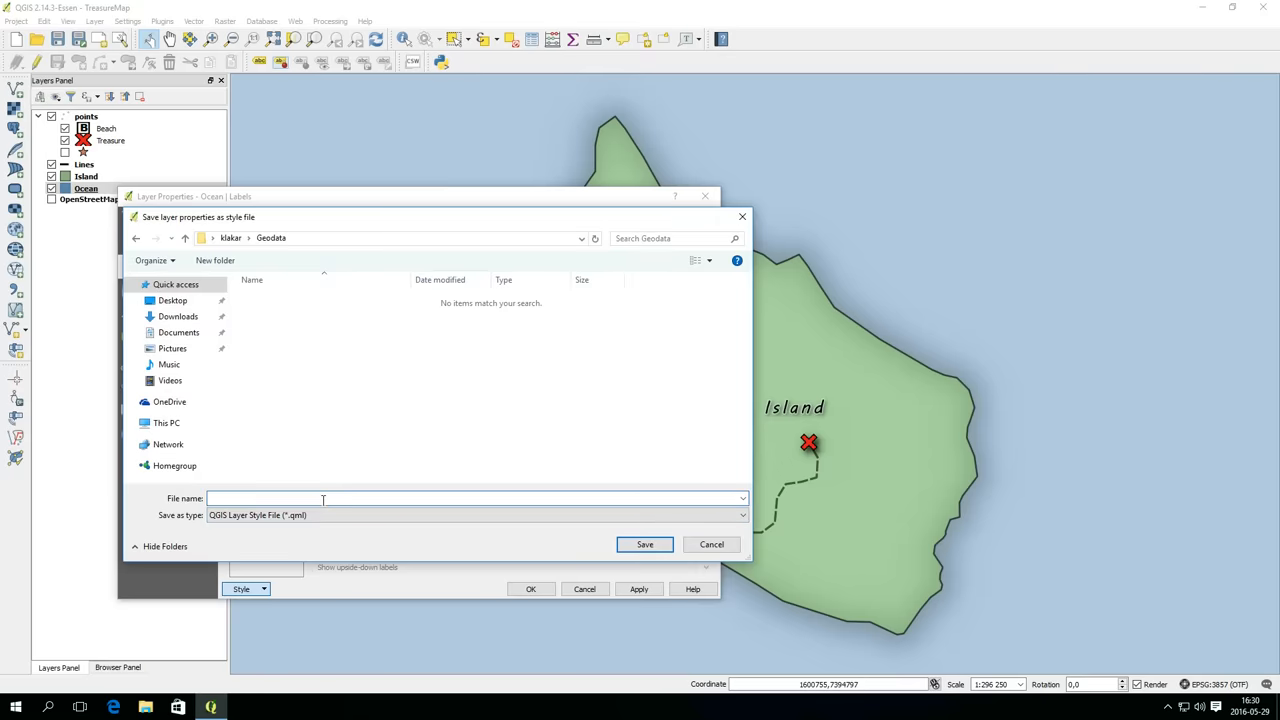
{"action": "type", "text": "ocean"}
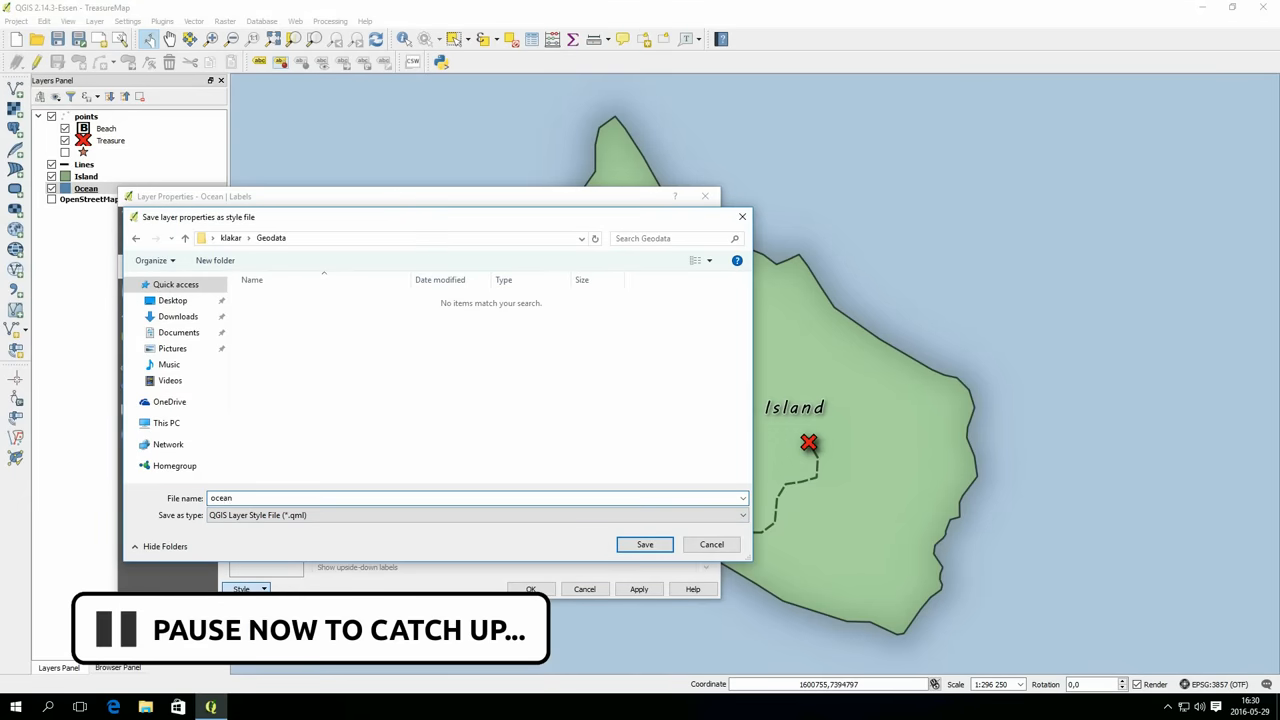
{"action": "left_click", "coordinate": [712, 544]}
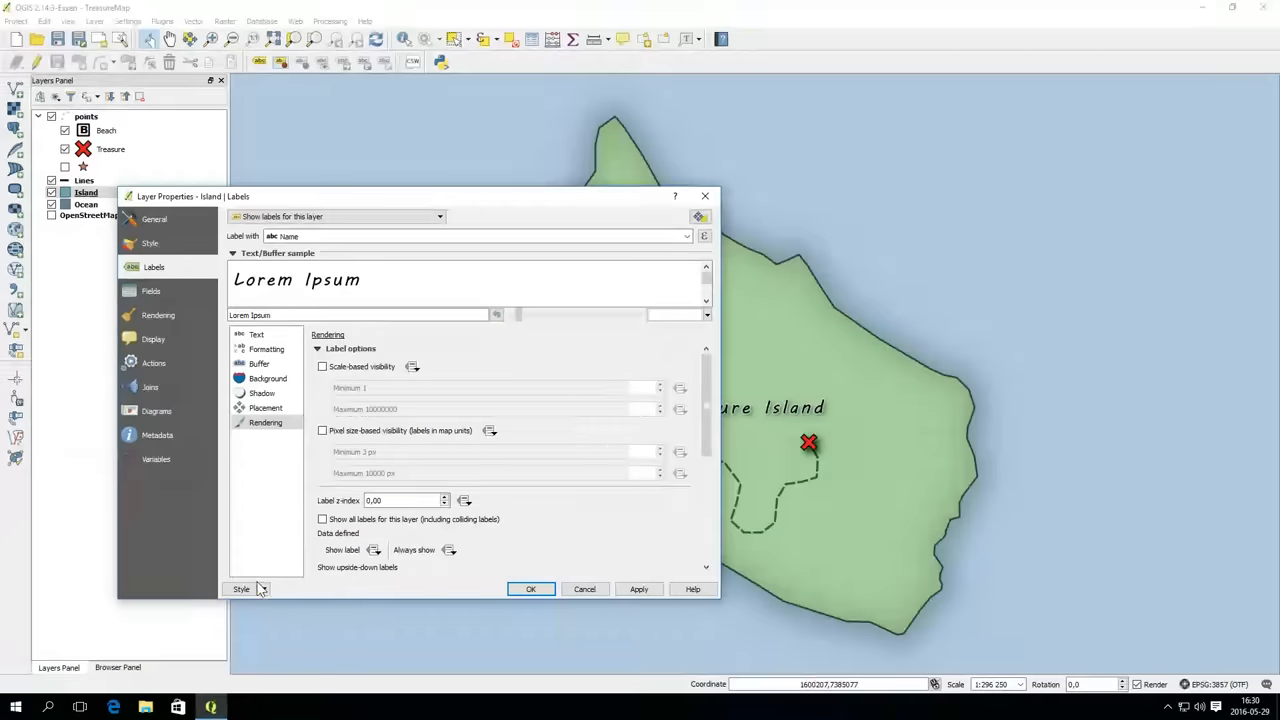
- Review the style options of the Island and Lines layers and close their properties
{"action": "left_click", "coordinate": [246, 588]}
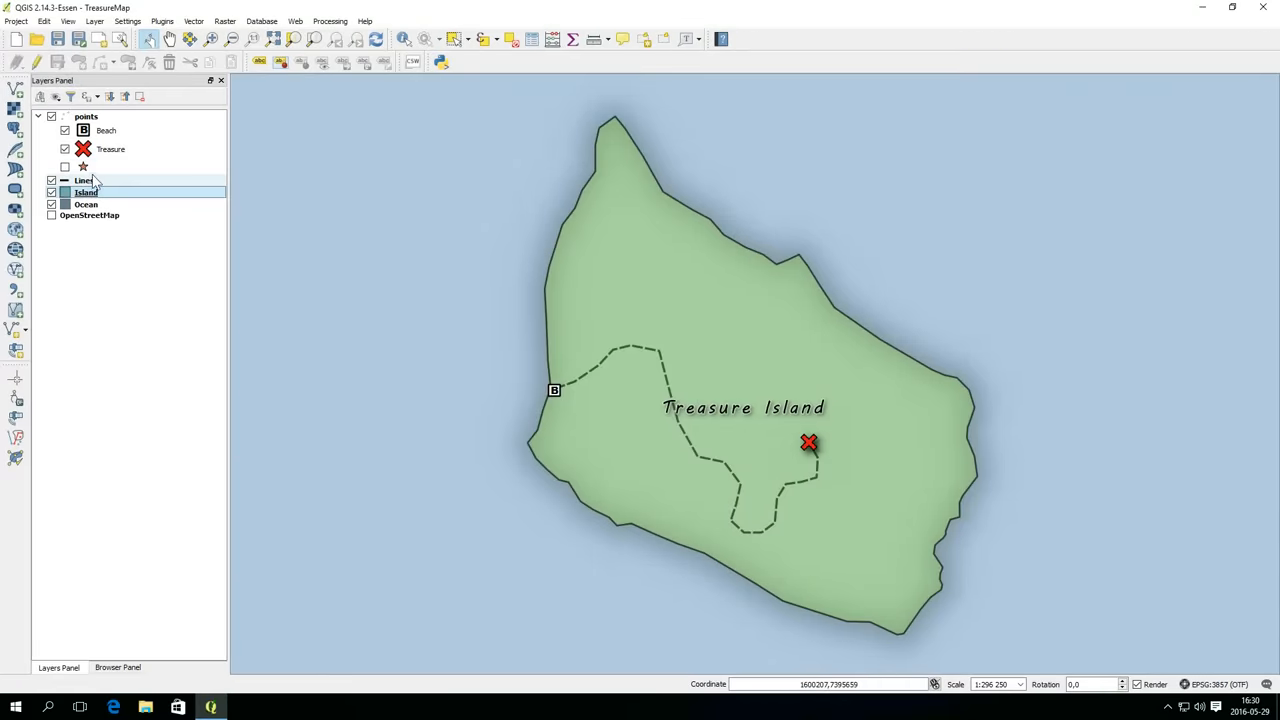
{"action": "double_click", "coordinate": [84, 180]}
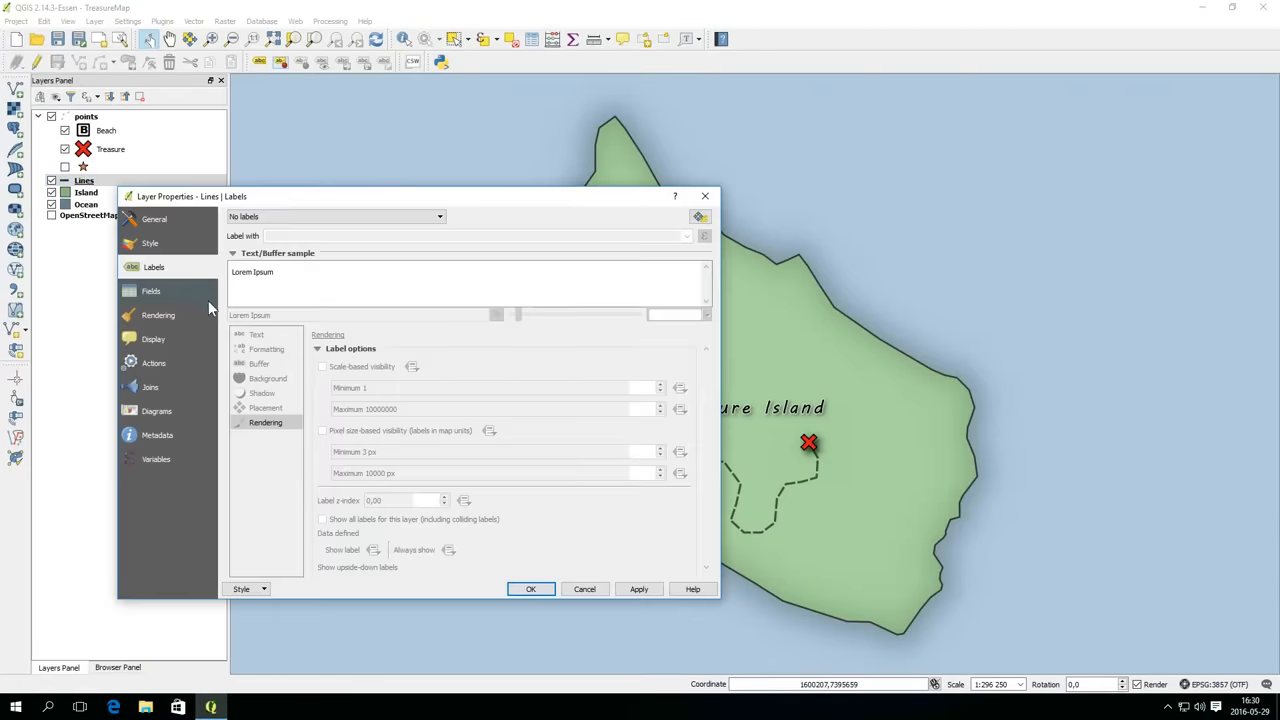
{"action": "left_click", "coordinate": [246, 588]}
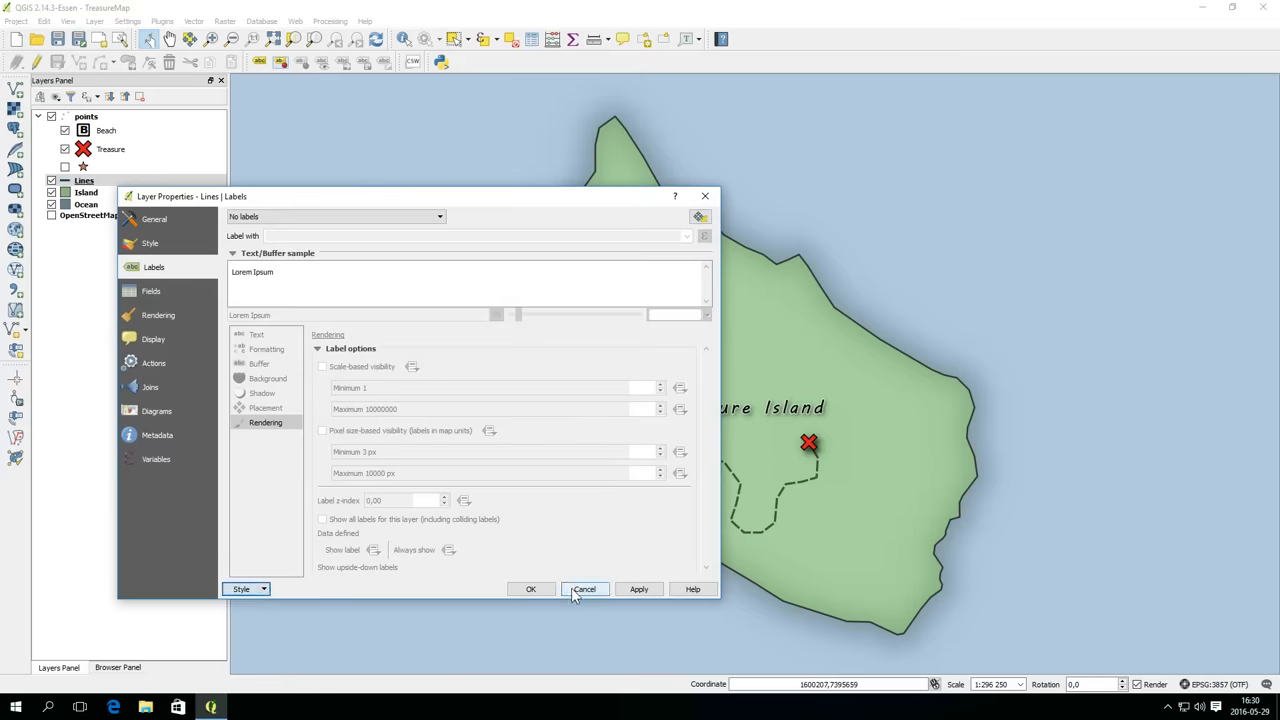
{"action": "left_click", "coordinate": [584, 588]}
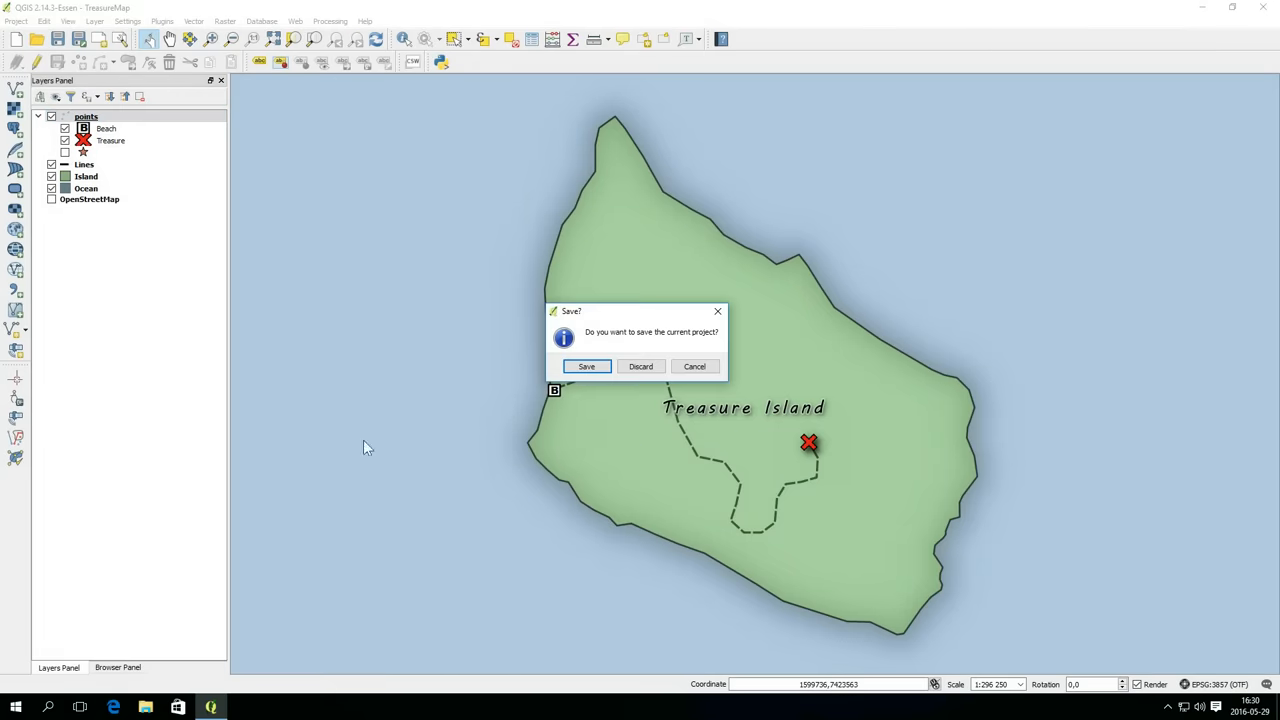
- Discard the old project, add the Island, Lines and points shapefiles and move Island to the bottom
{"action": "left_click", "coordinate": [640, 366]}
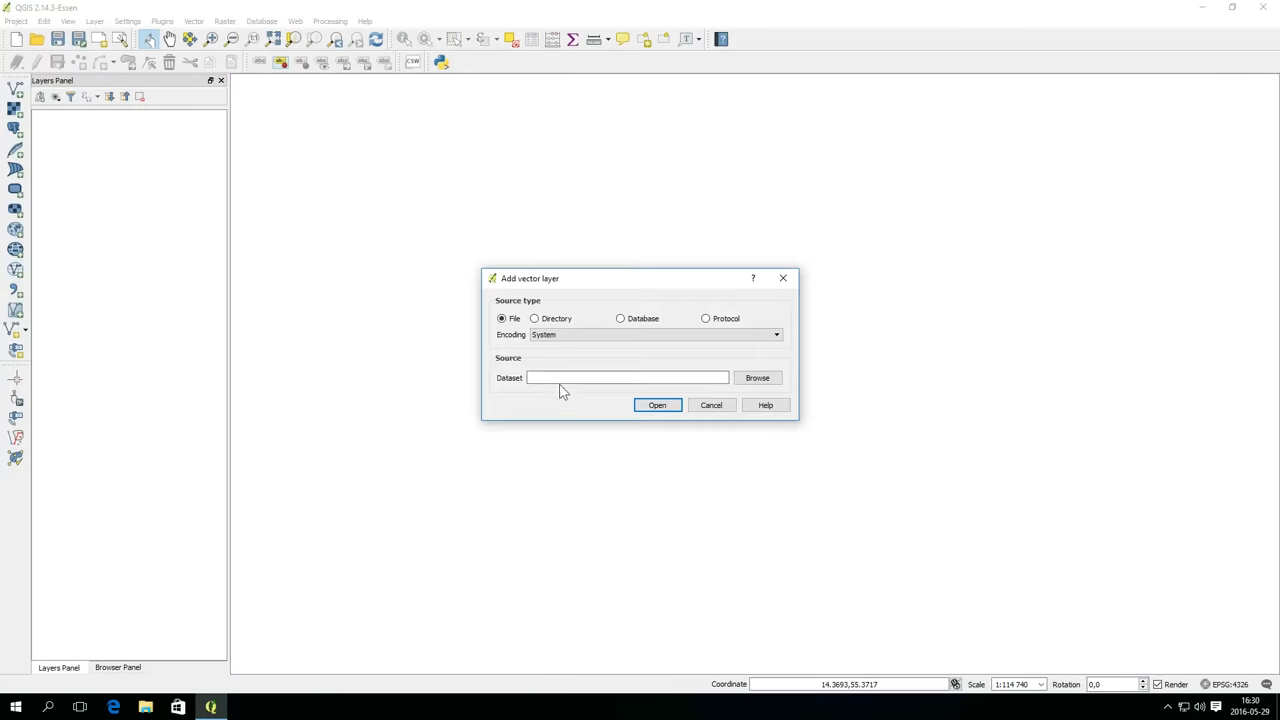
{"action": "left_click", "coordinate": [756, 376]}
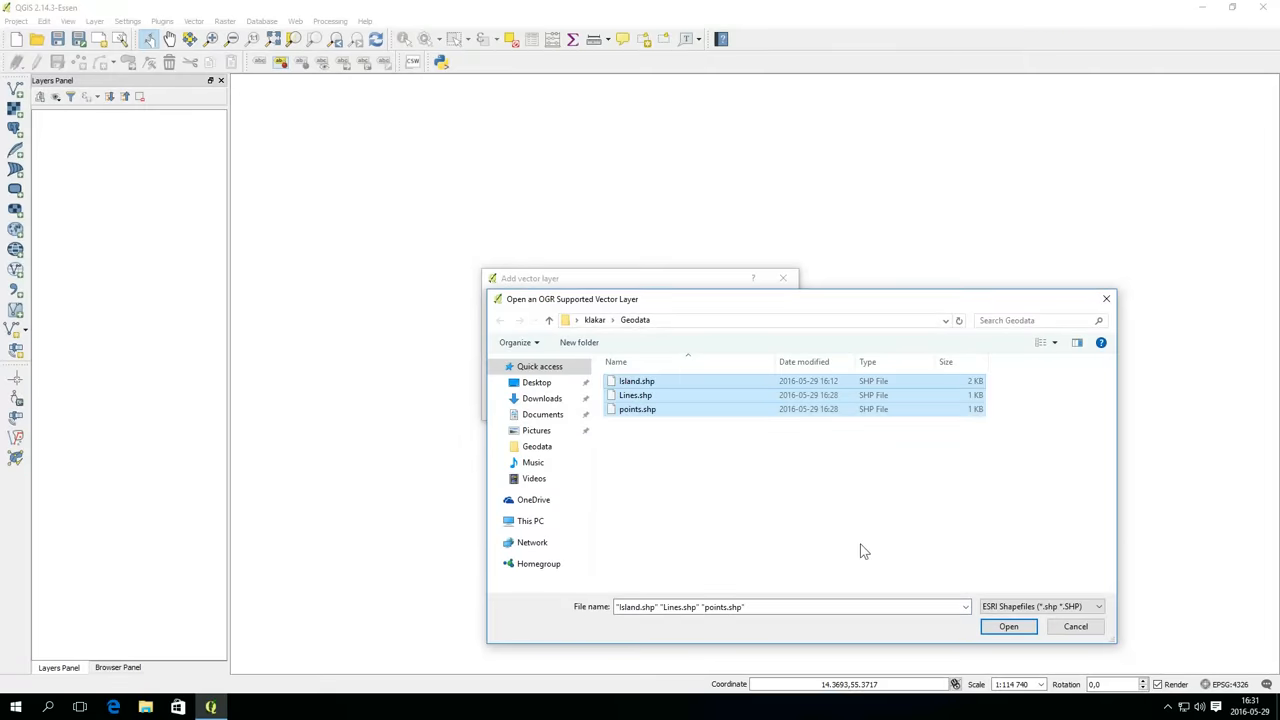
{"action": "left_click", "coordinate": [1008, 626]}
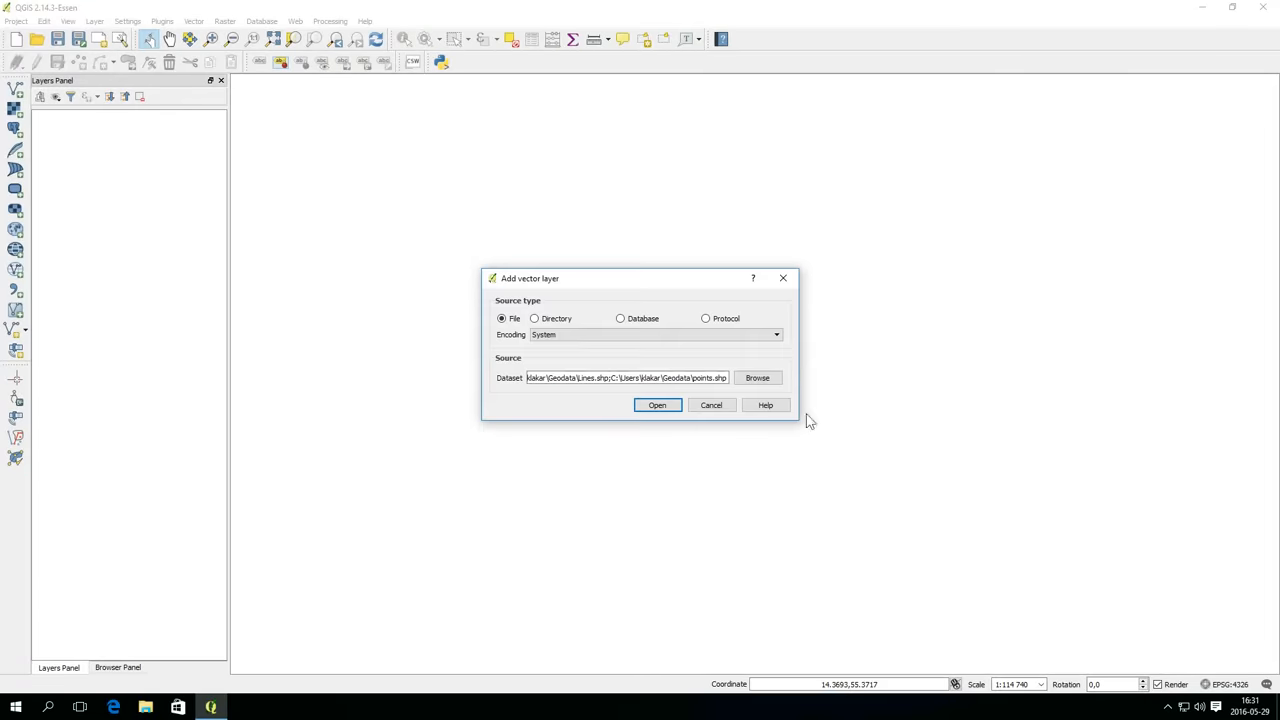
{"action": "left_click", "coordinate": [656, 404]}
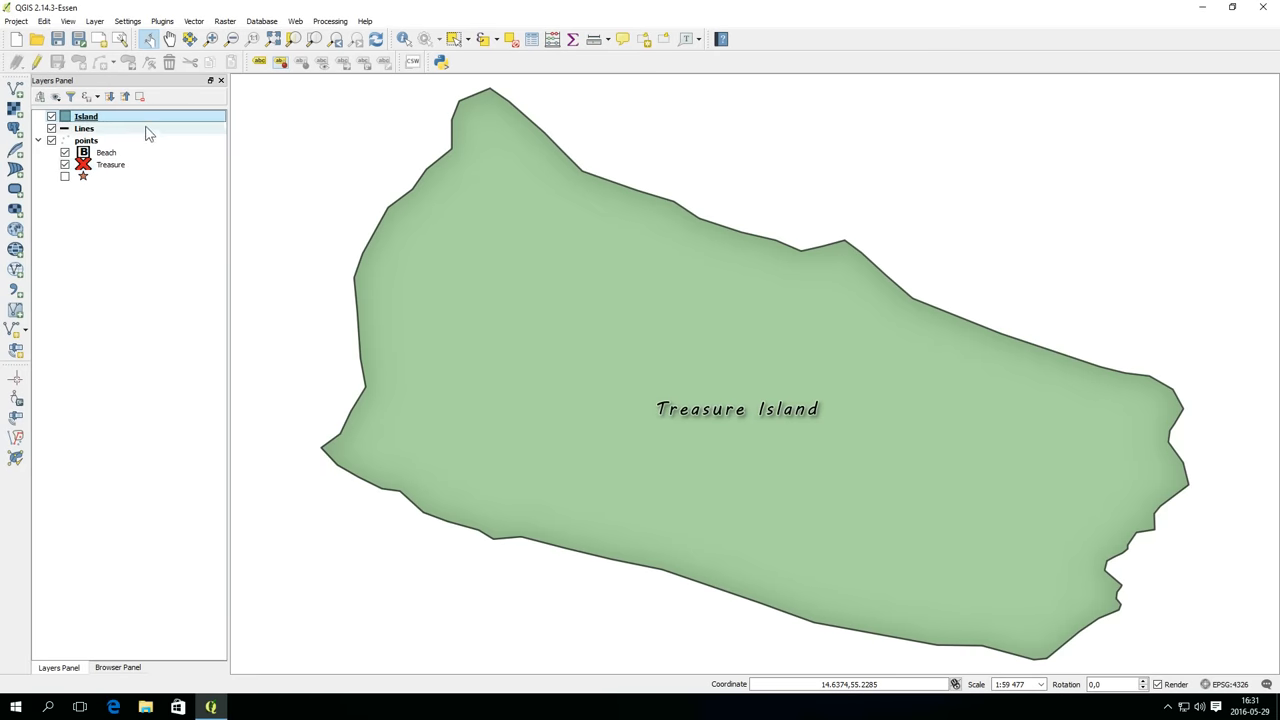
{"action": "left_click_drag", "start_coordinate": [86, 116], "coordinate": [86, 128]}
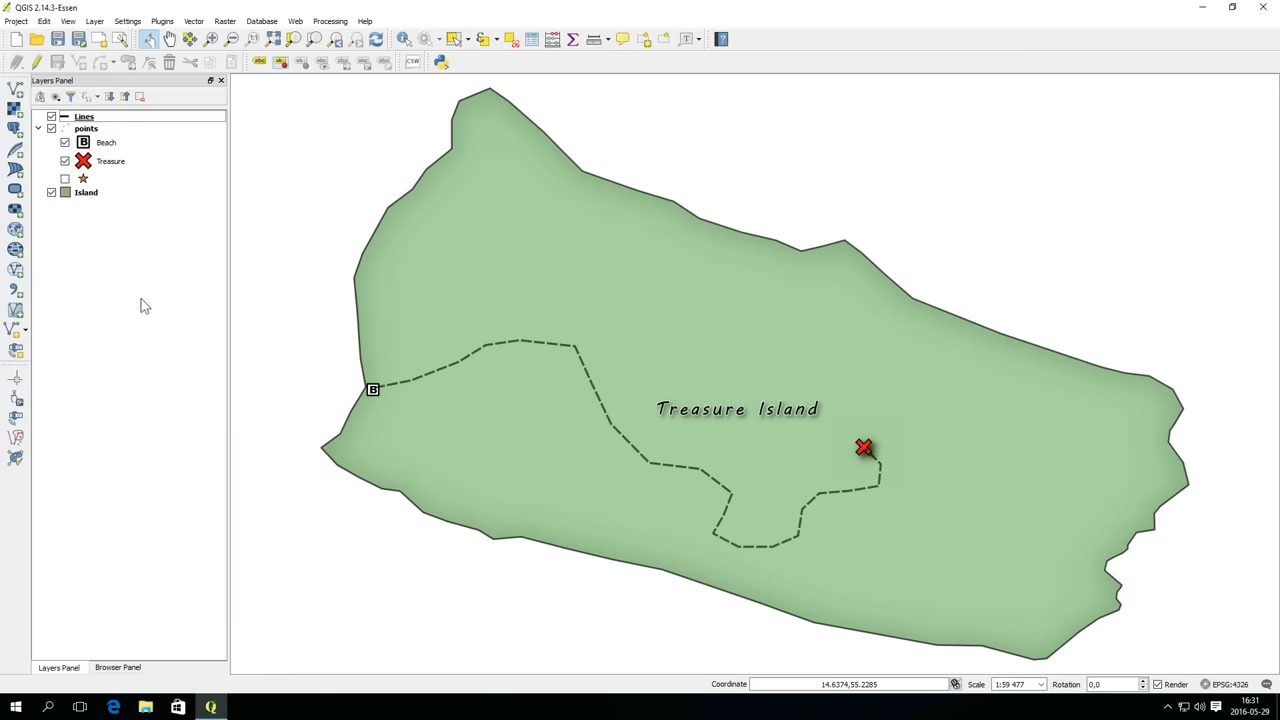
{"action": "mouse_move", "coordinate": [308, 470]}
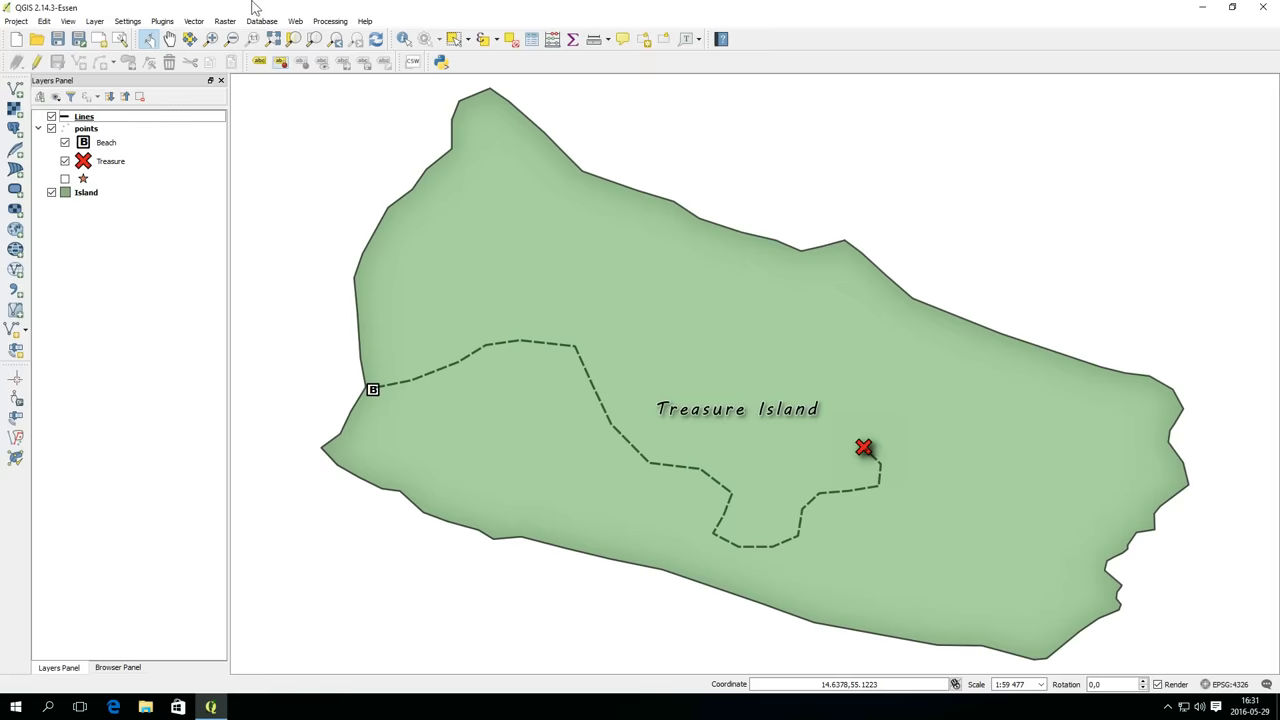
- Duplicate the Island layer and open the copy's properties
{"action": "right_click", "coordinate": [86, 192]}
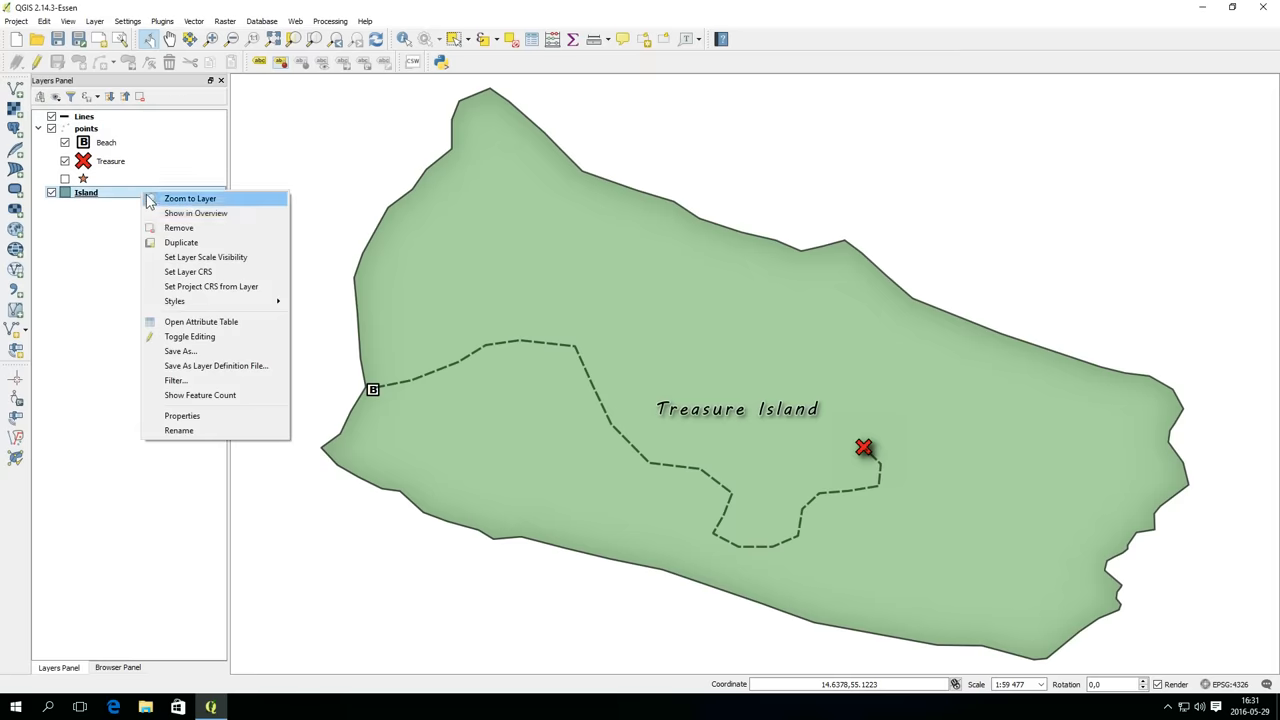
{"action": "left_click", "coordinate": [180, 242]}
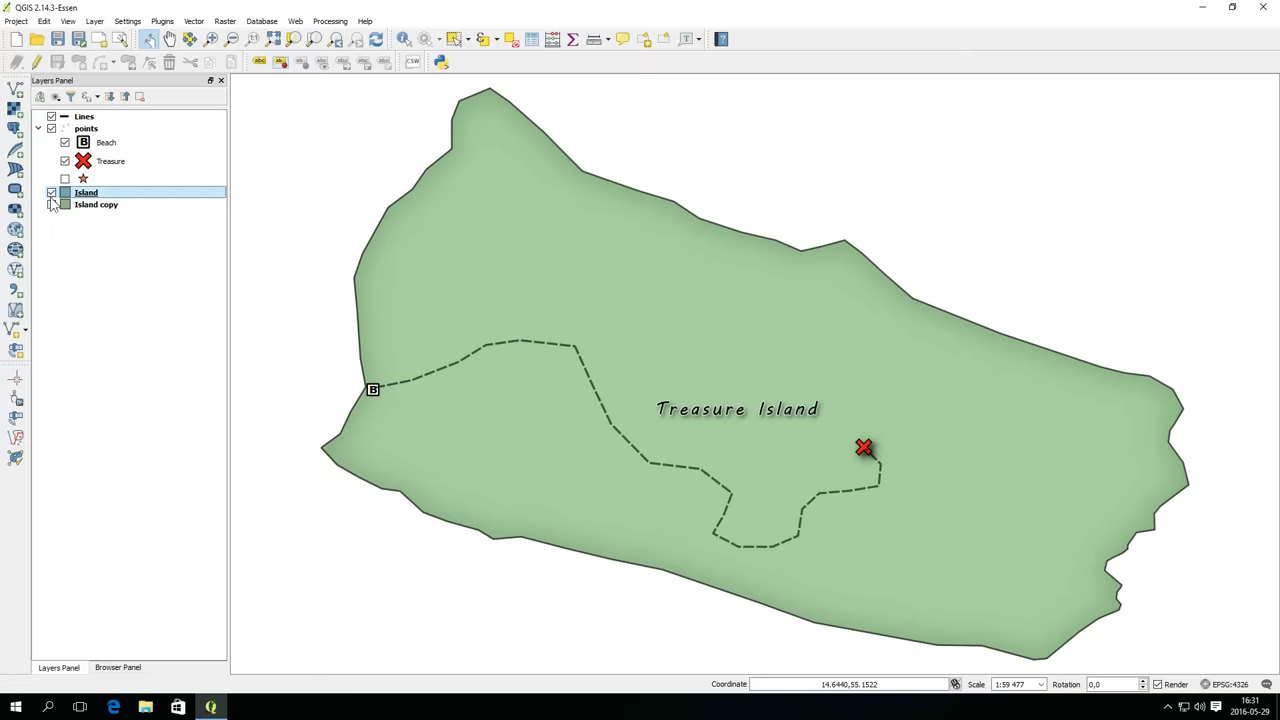
{"action": "double_click", "coordinate": [96, 204]}
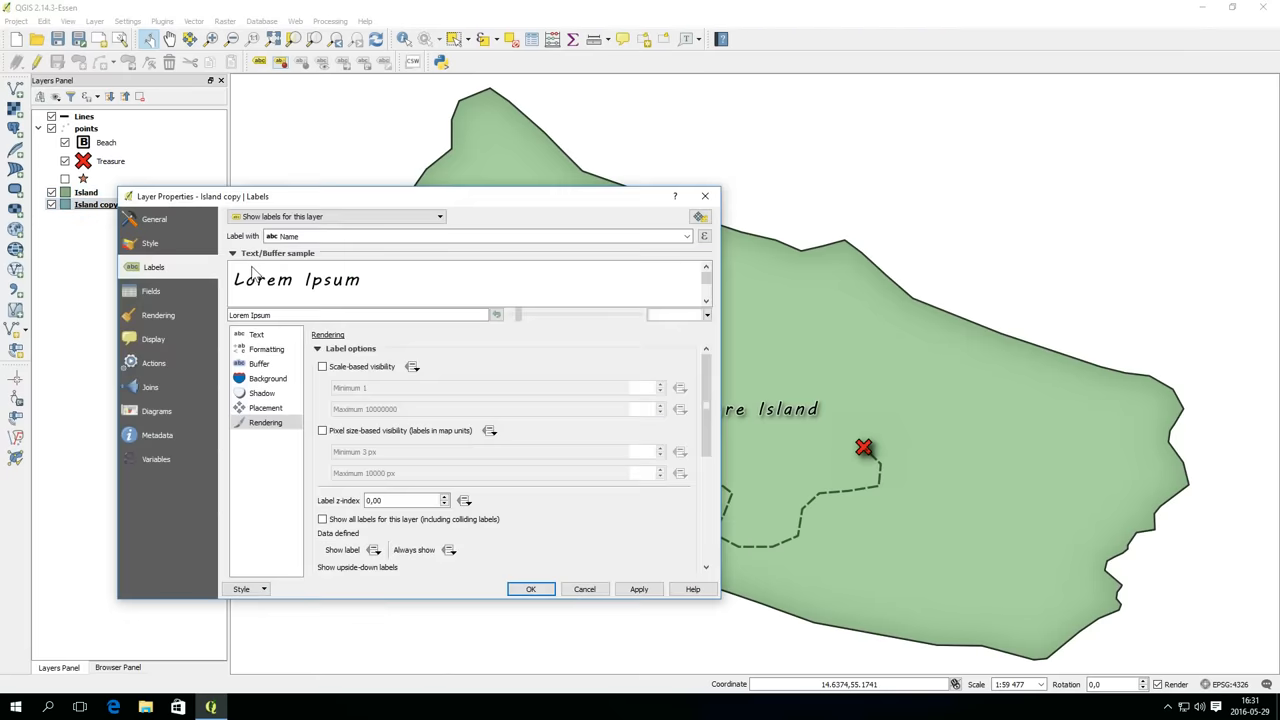
- Load the saved ocean.qml style onto the Island copy layer
{"action": "left_click", "coordinate": [244, 588]}
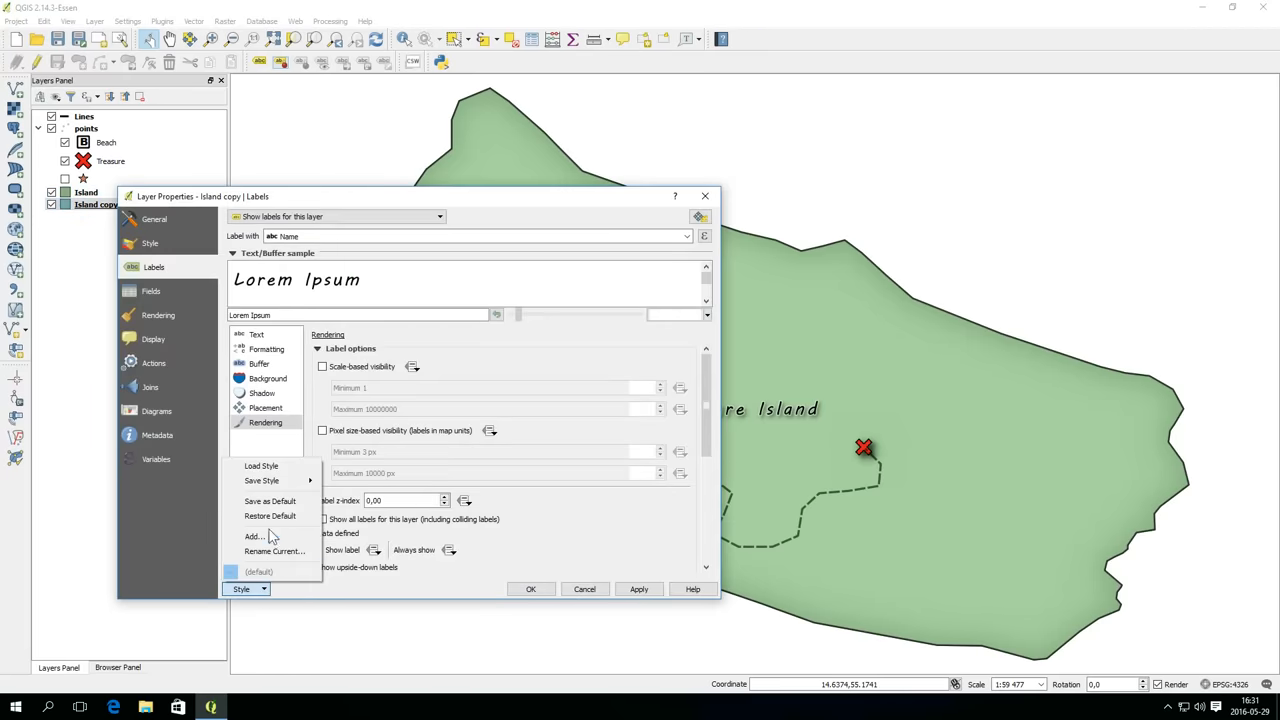
{"action": "left_click", "coordinate": [260, 466]}
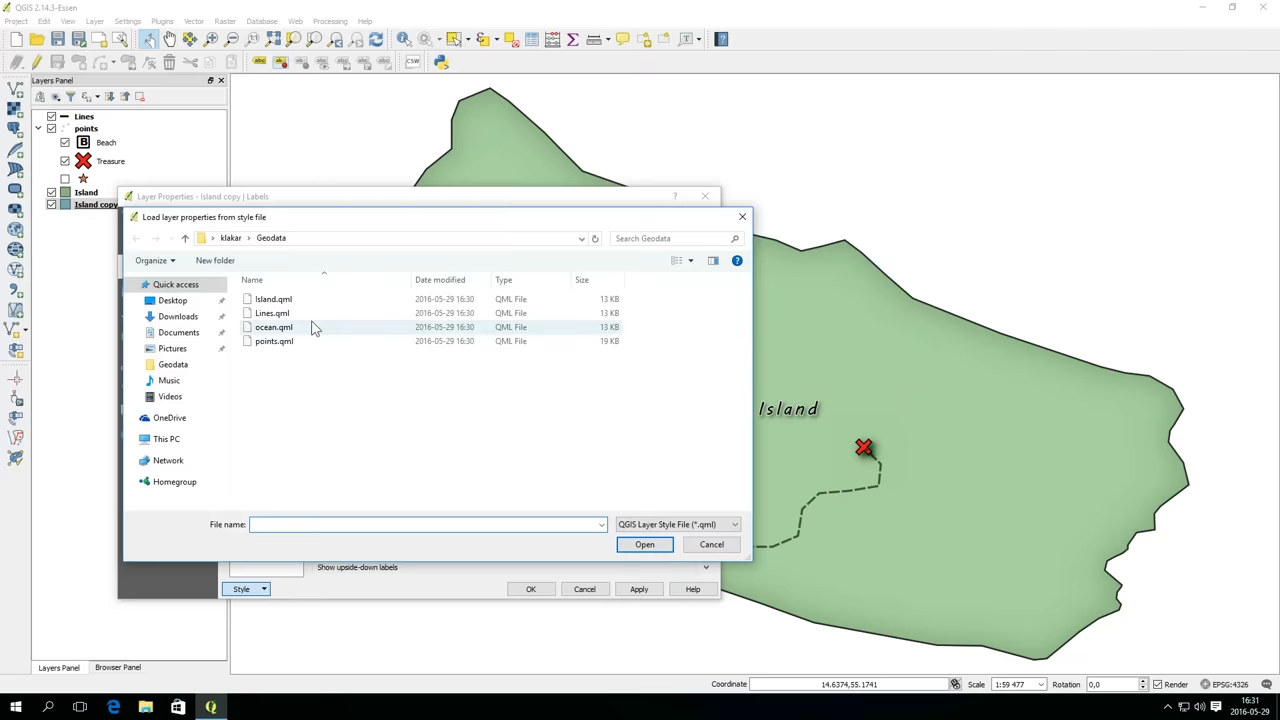
{"action": "left_click", "coordinate": [272, 328]}
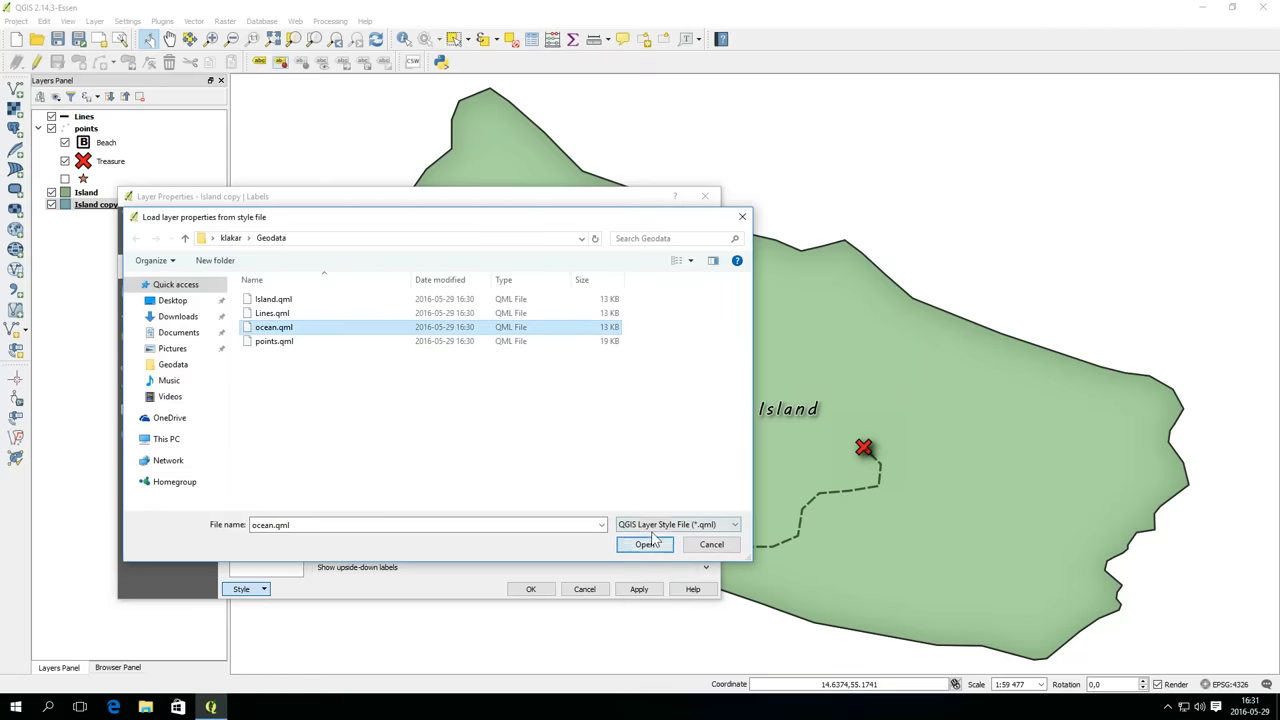
{"action": "left_click", "coordinate": [644, 544]}
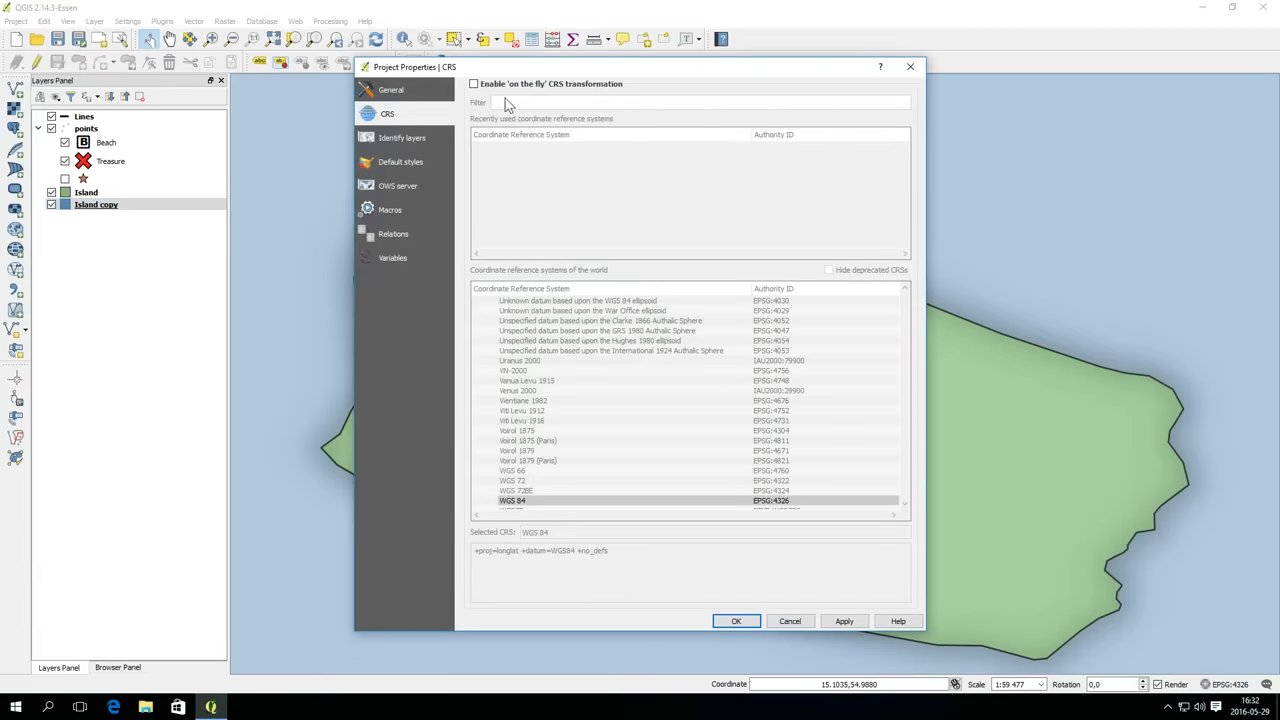
- Enable on-the-fly CRS transformation and set the project CRS to WGS 84 / Pseudo Mercator (EPSG:3857)
{"action": "left_click", "coordinate": [474, 84]}
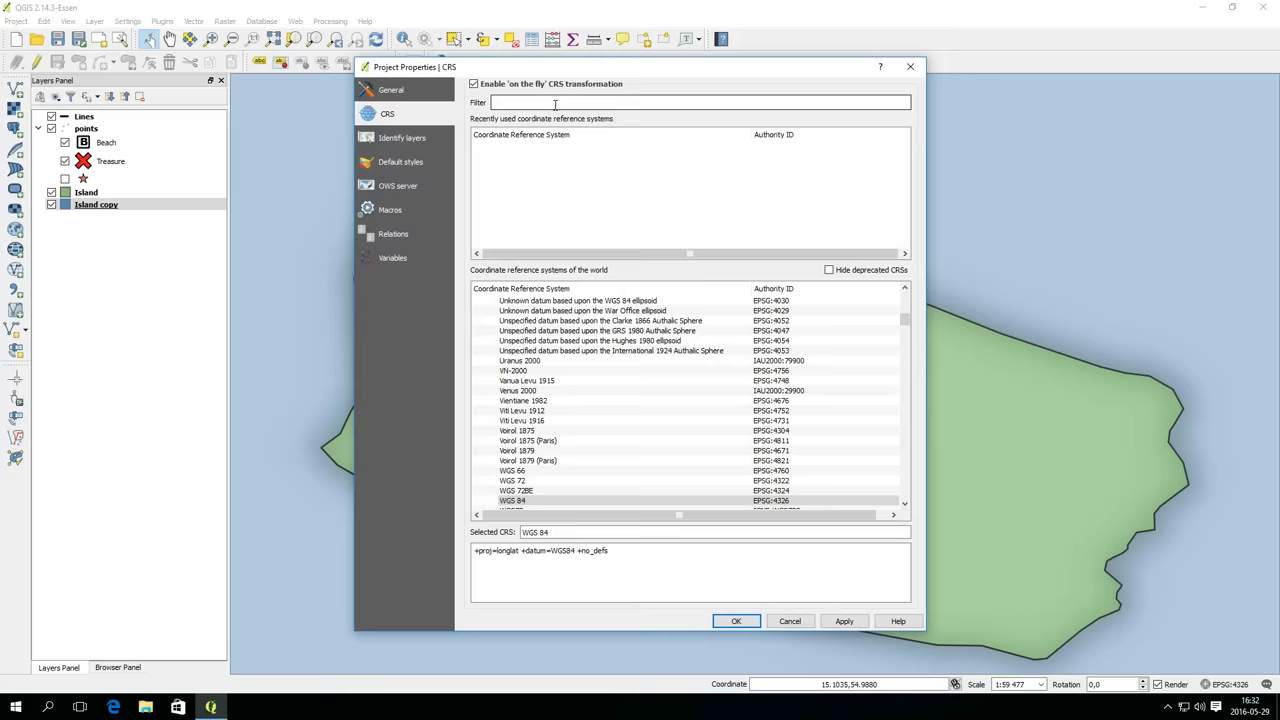
{"action": "left_click", "coordinate": [556, 102]}
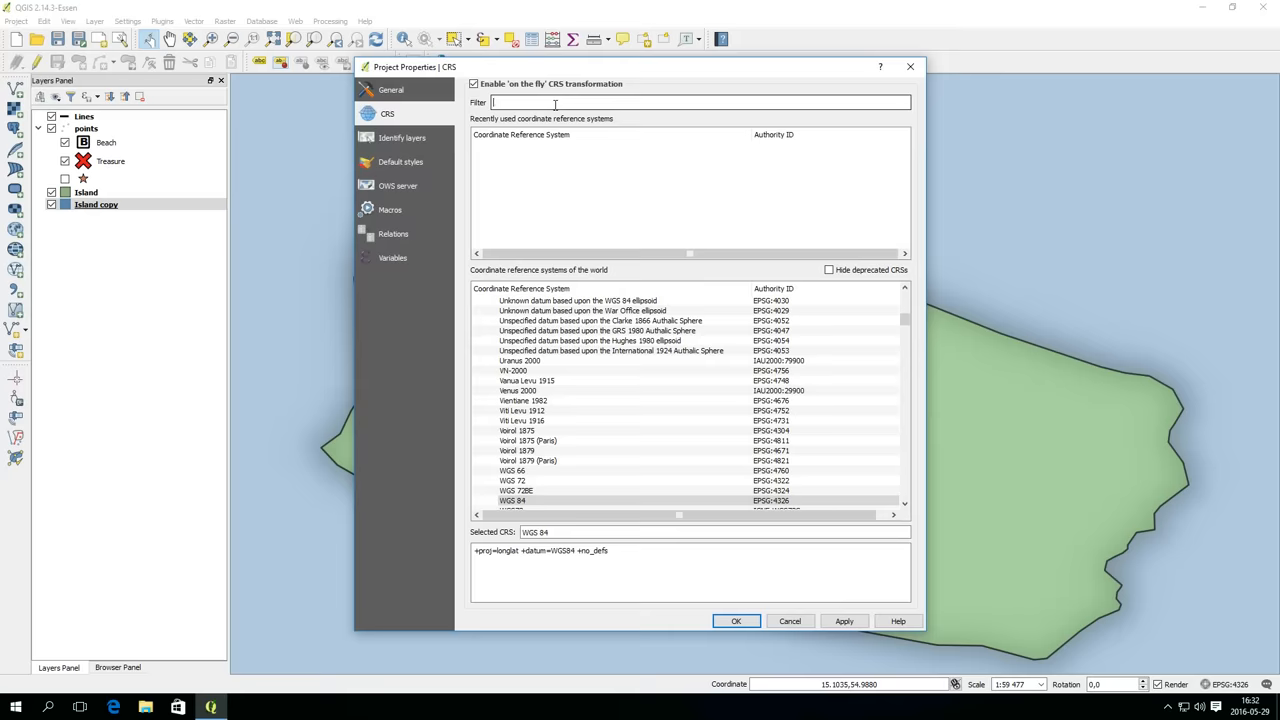
{"action": "type", "text": "psi"}
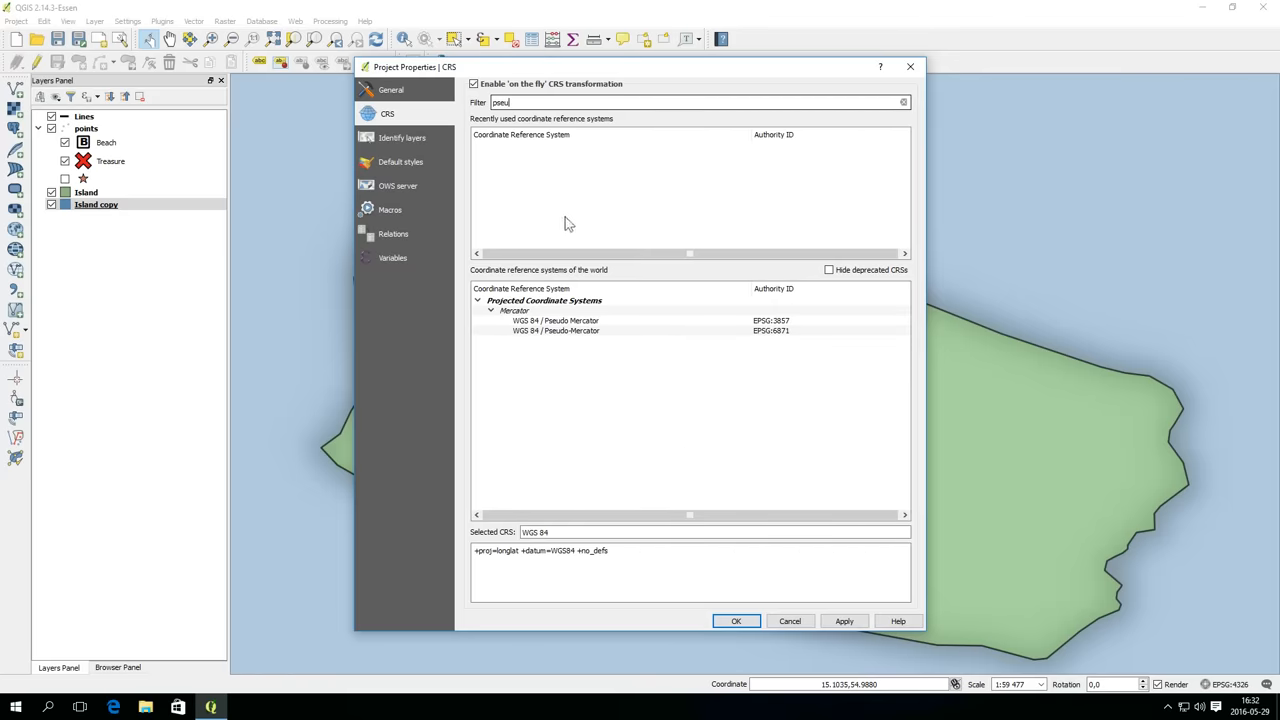
{"action": "left_click", "coordinate": [556, 320]}
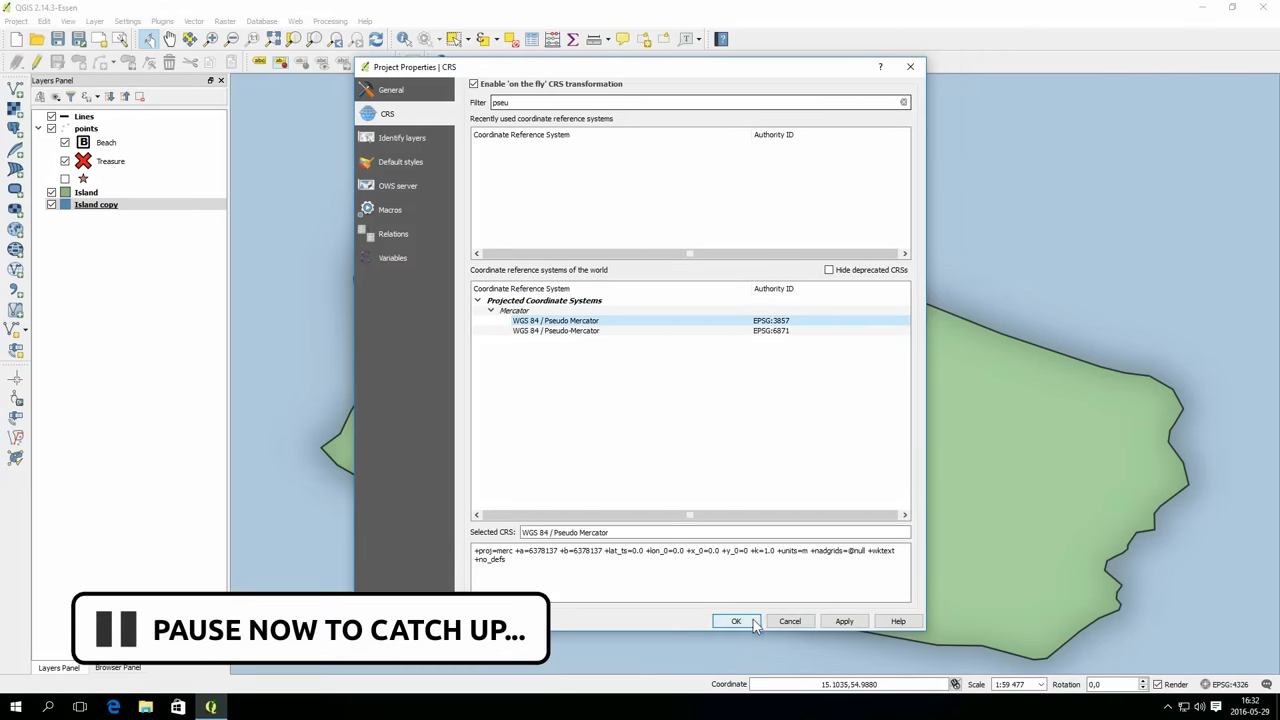
{"action": "left_click", "coordinate": [736, 620]}
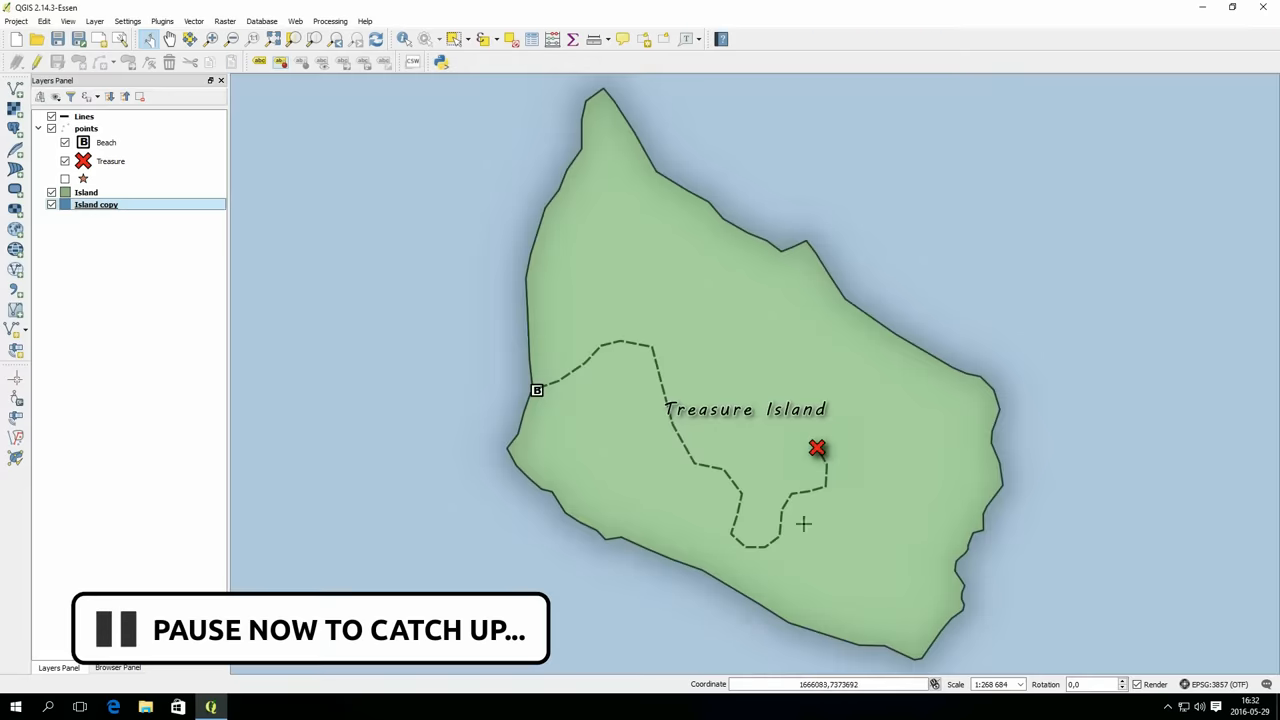
{"action": "mouse_move", "coordinate": [884, 408]}
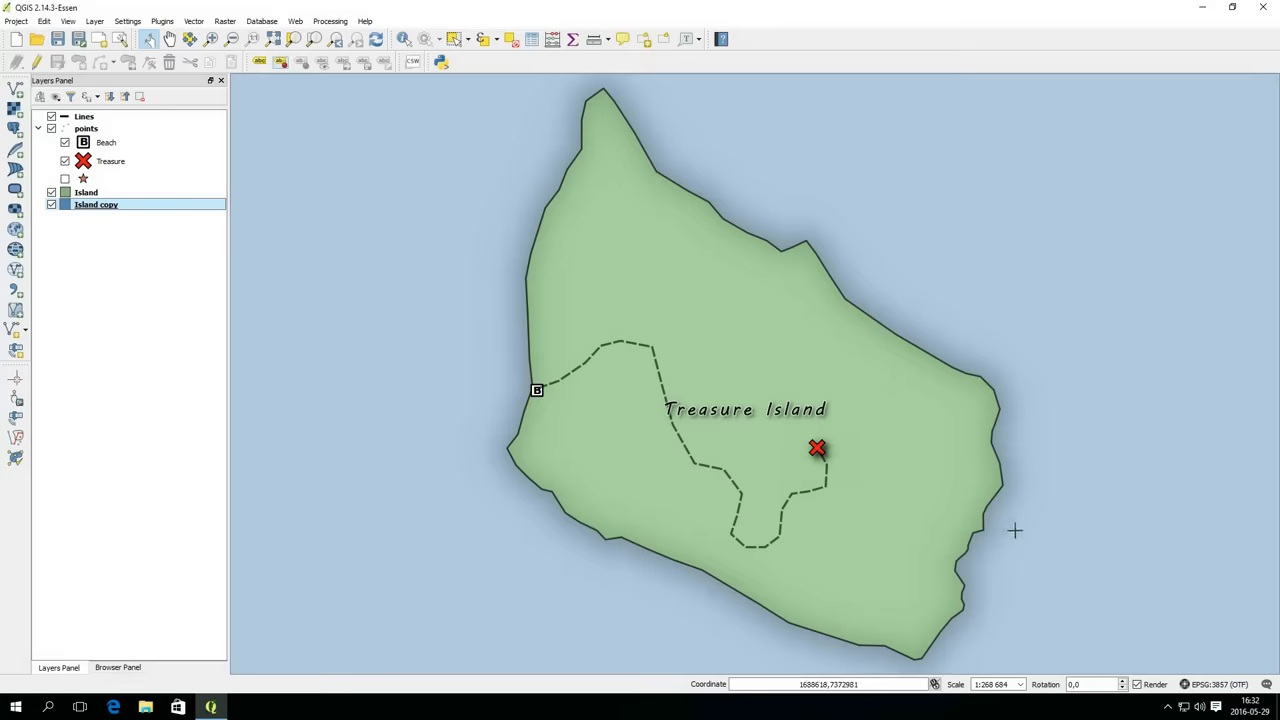
{"action": "mouse_move", "coordinate": [996, 510]}
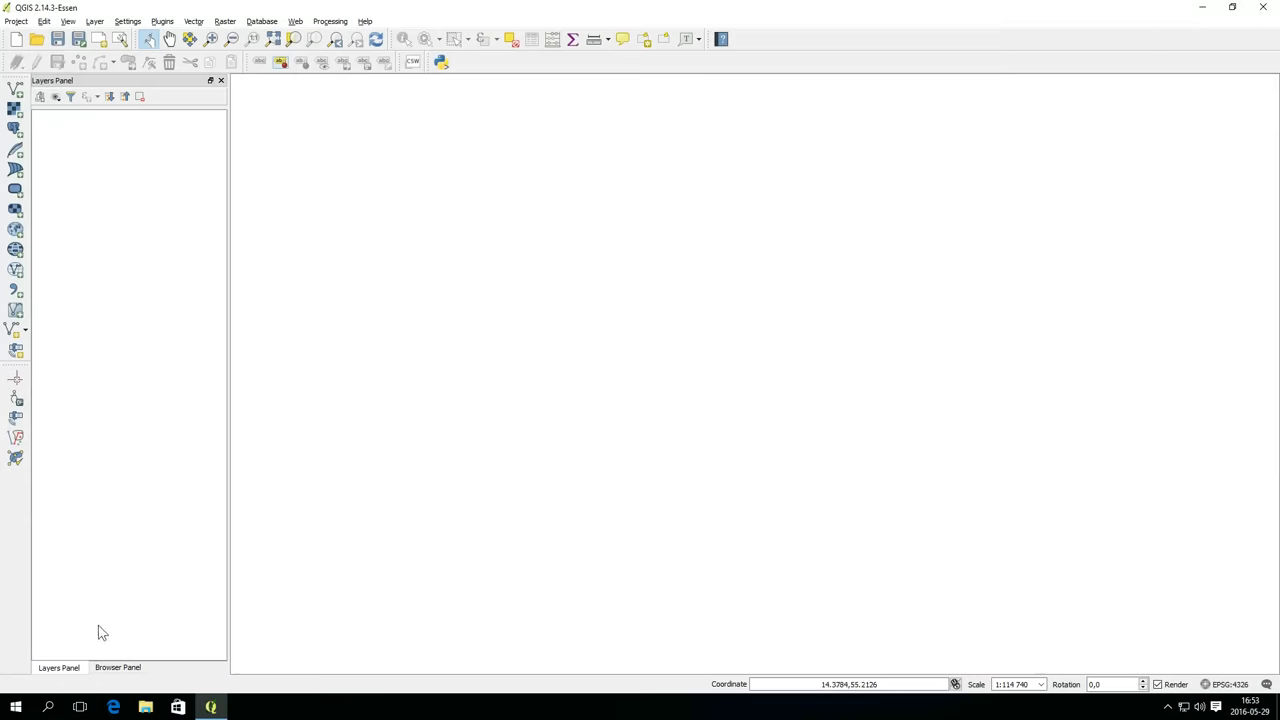
- Browse to the Home > Geodata folder in the Browser Panel
{"action": "left_click", "coordinate": [116, 668]}
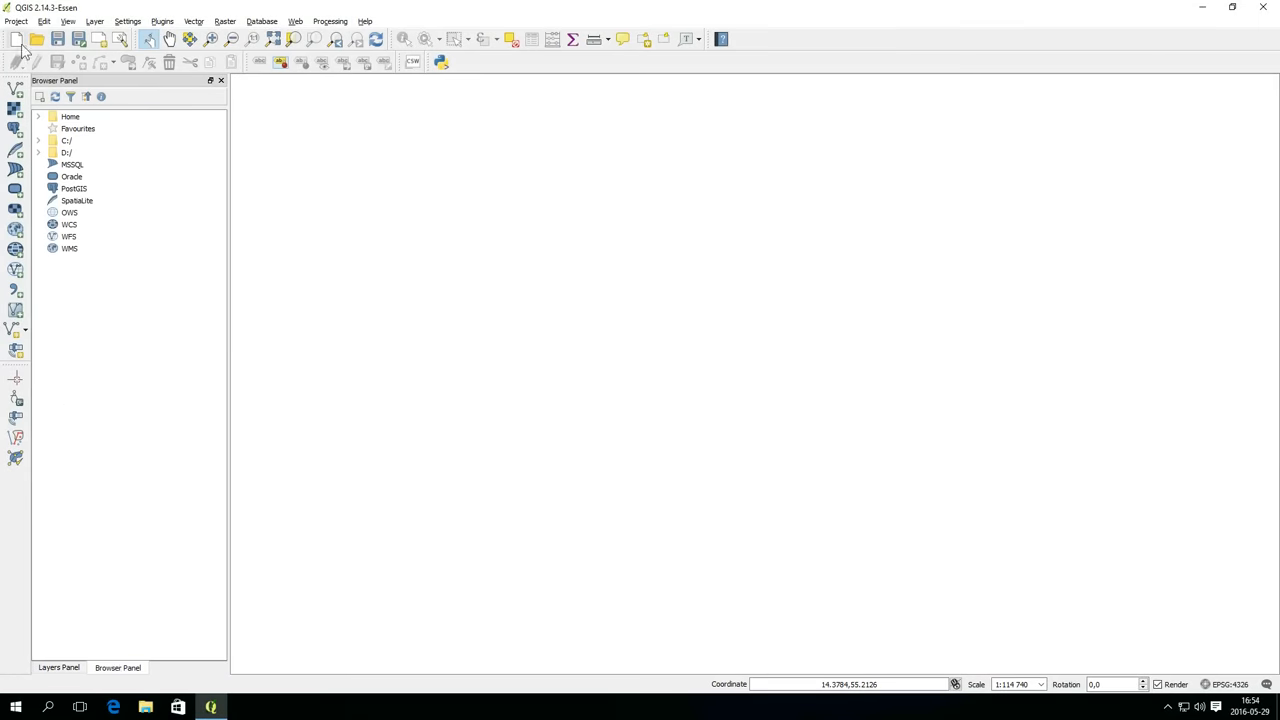
{"action": "left_click", "coordinate": [38, 116]}
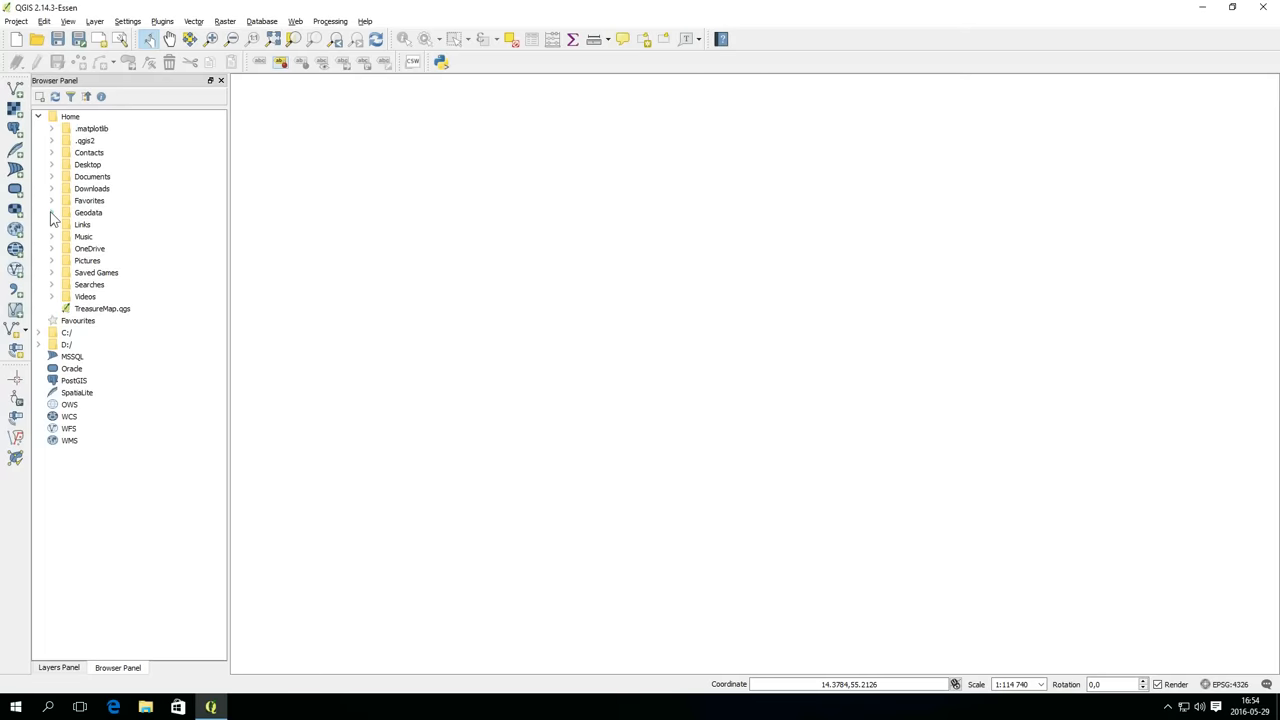
{"action": "left_click", "coordinate": [52, 212]}
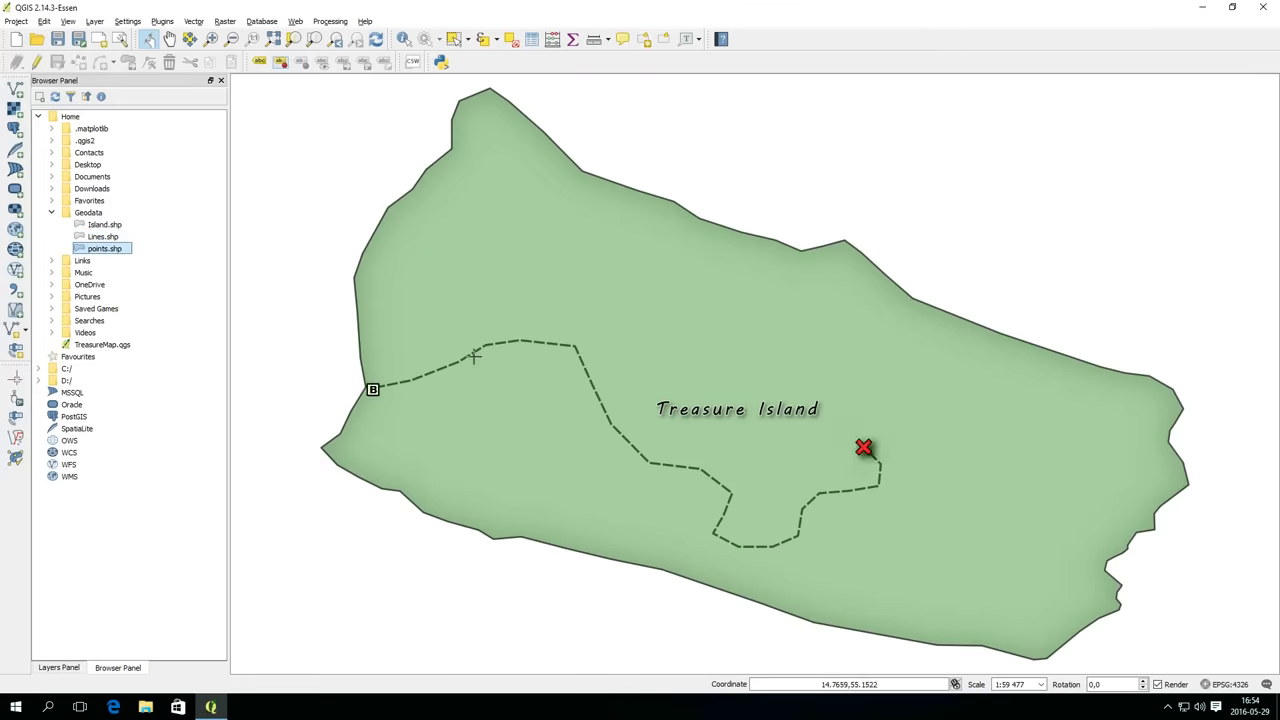
{"action": "mouse_move", "coordinate": [652, 548]}
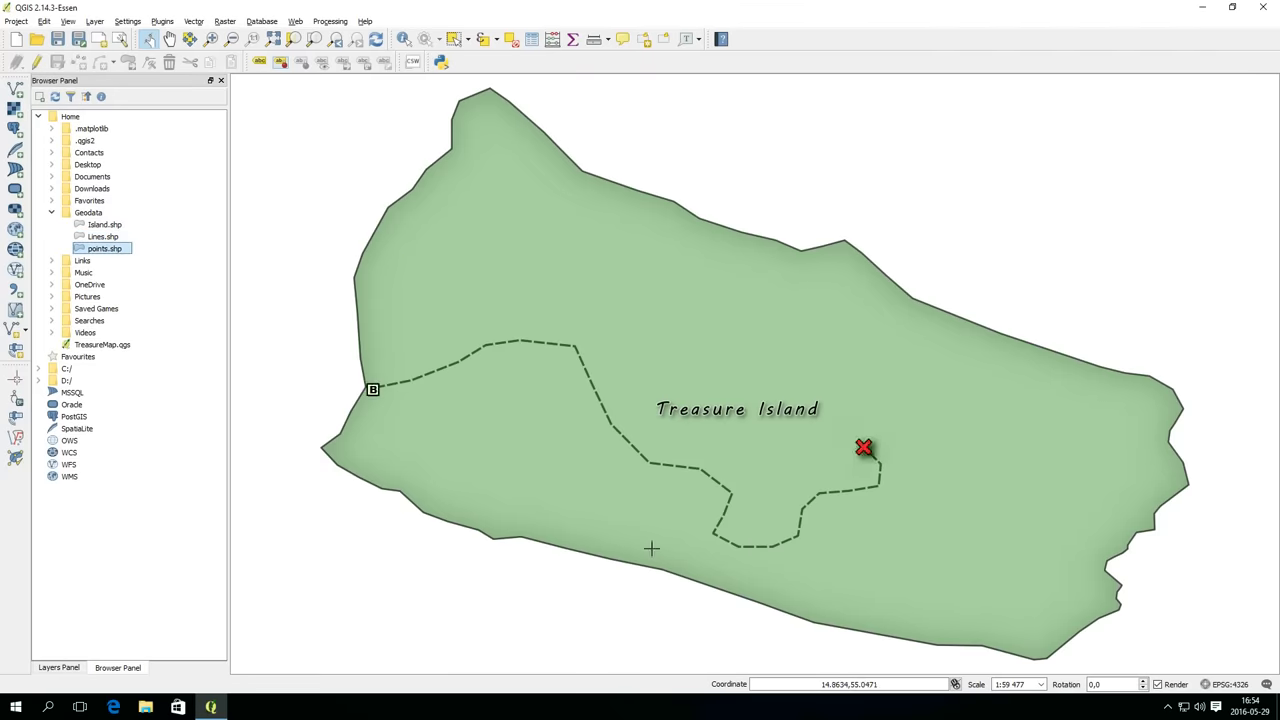
{"action": "mouse_move", "coordinate": [644, 540]}
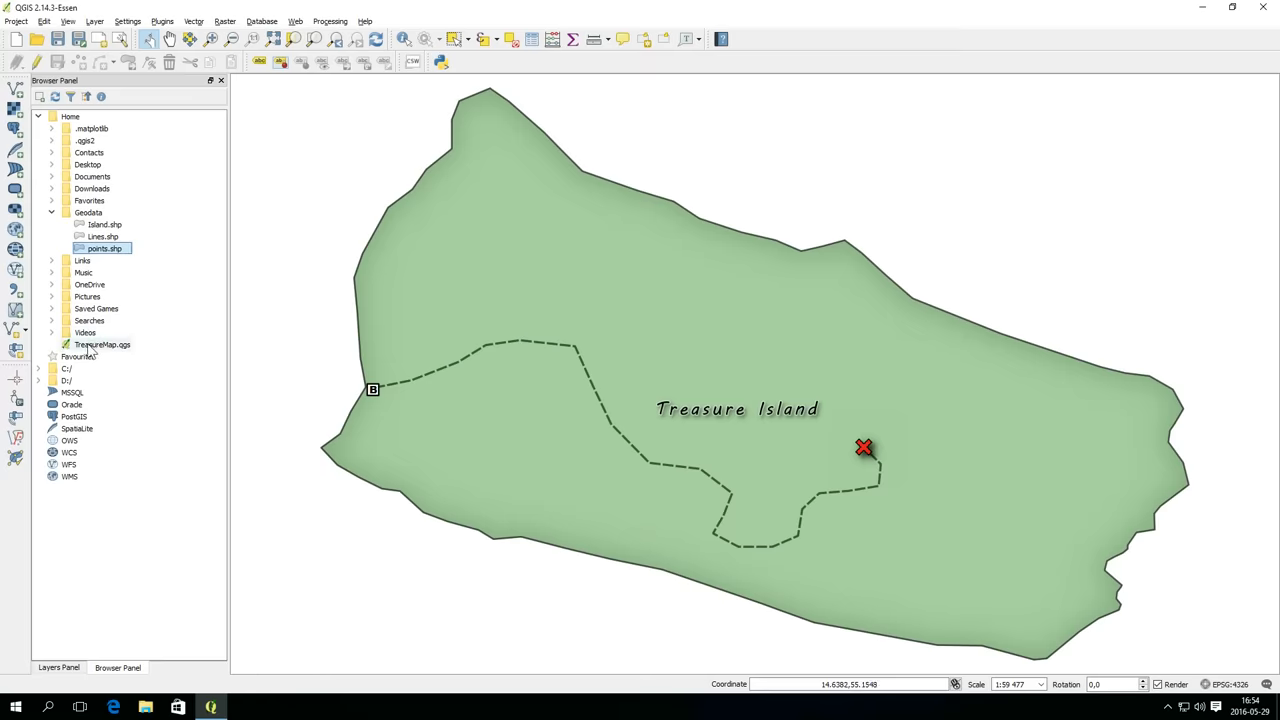
- Open TreasureMap.qgs, discarding the untitled project, and show the Layers Panel
{"action": "double_click", "coordinate": [102, 344]}
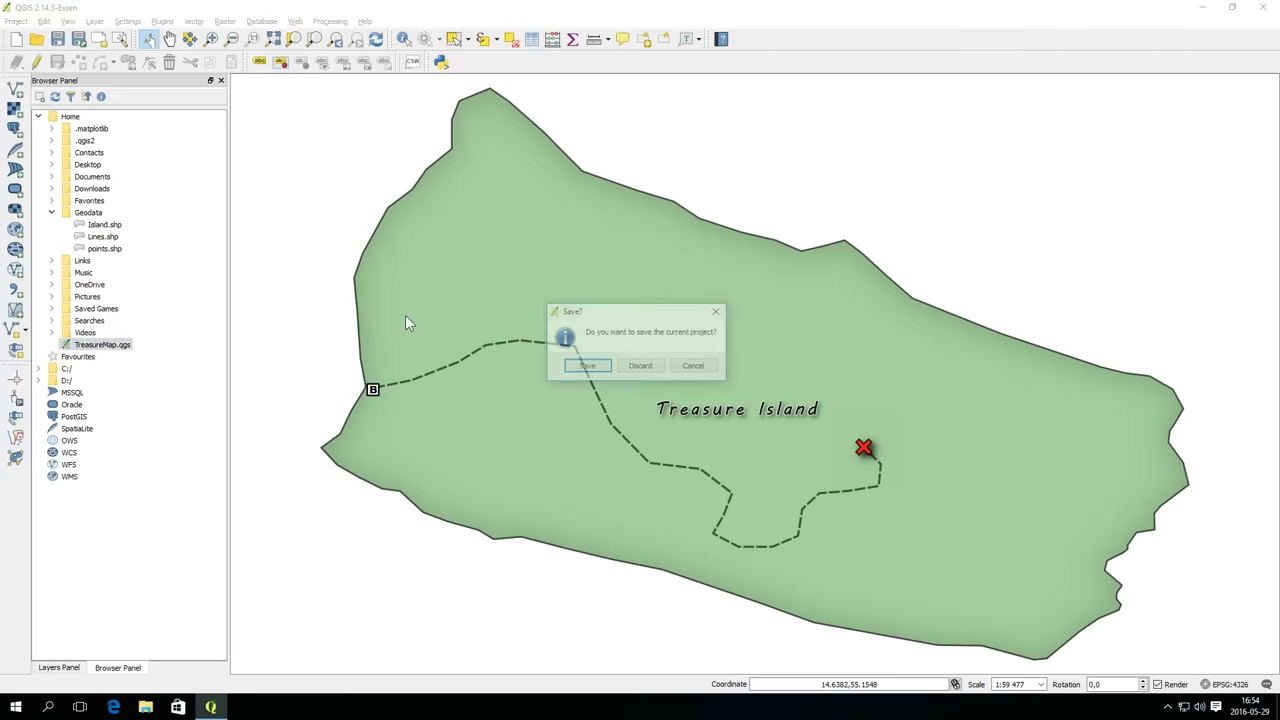
{"action": "left_click", "coordinate": [640, 364]}
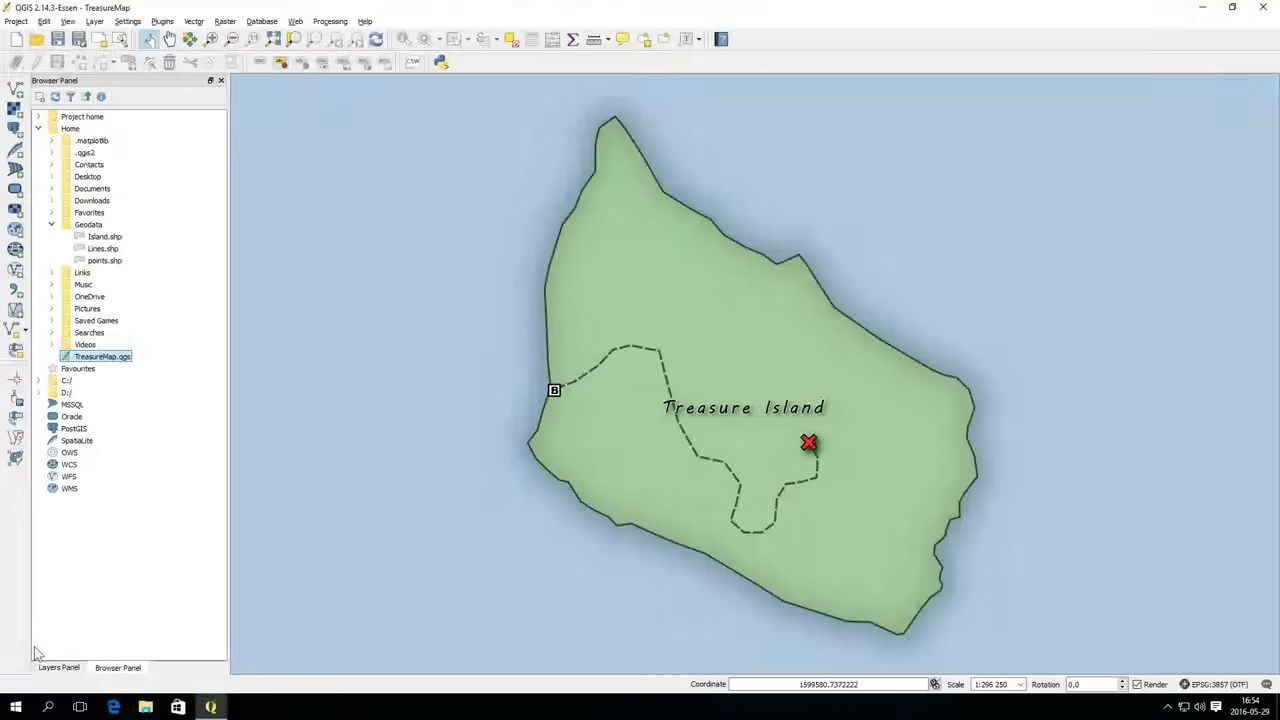
{"action": "left_click", "coordinate": [58, 668]}
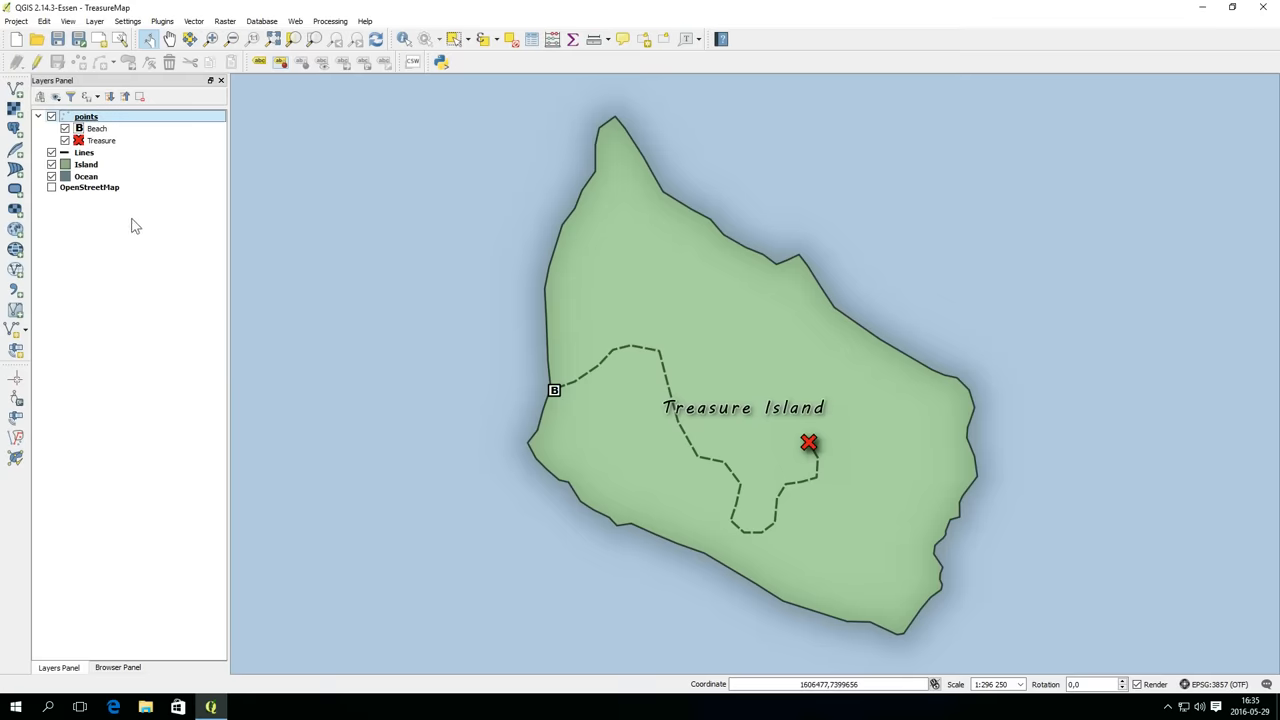
- Create a new print composer titled MyMap from the Project menu
{"action": "double_click", "coordinate": [86, 116]}
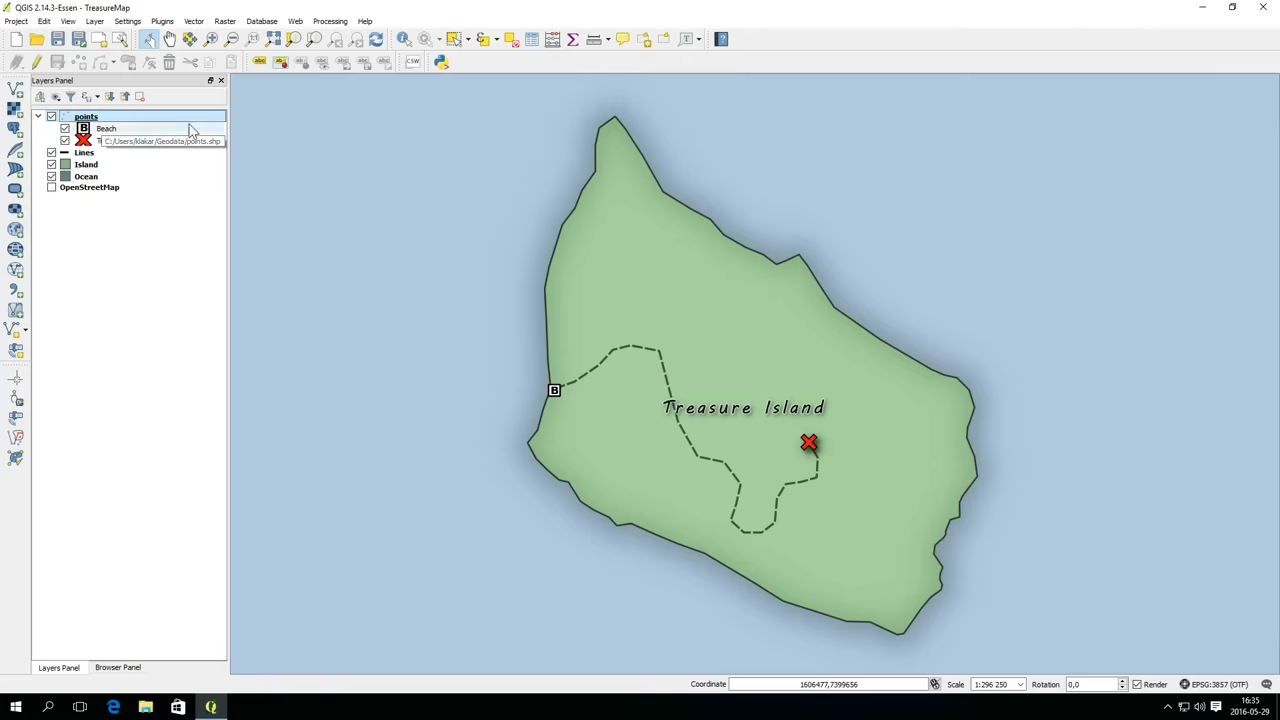
{"action": "left_click", "coordinate": [16, 20]}
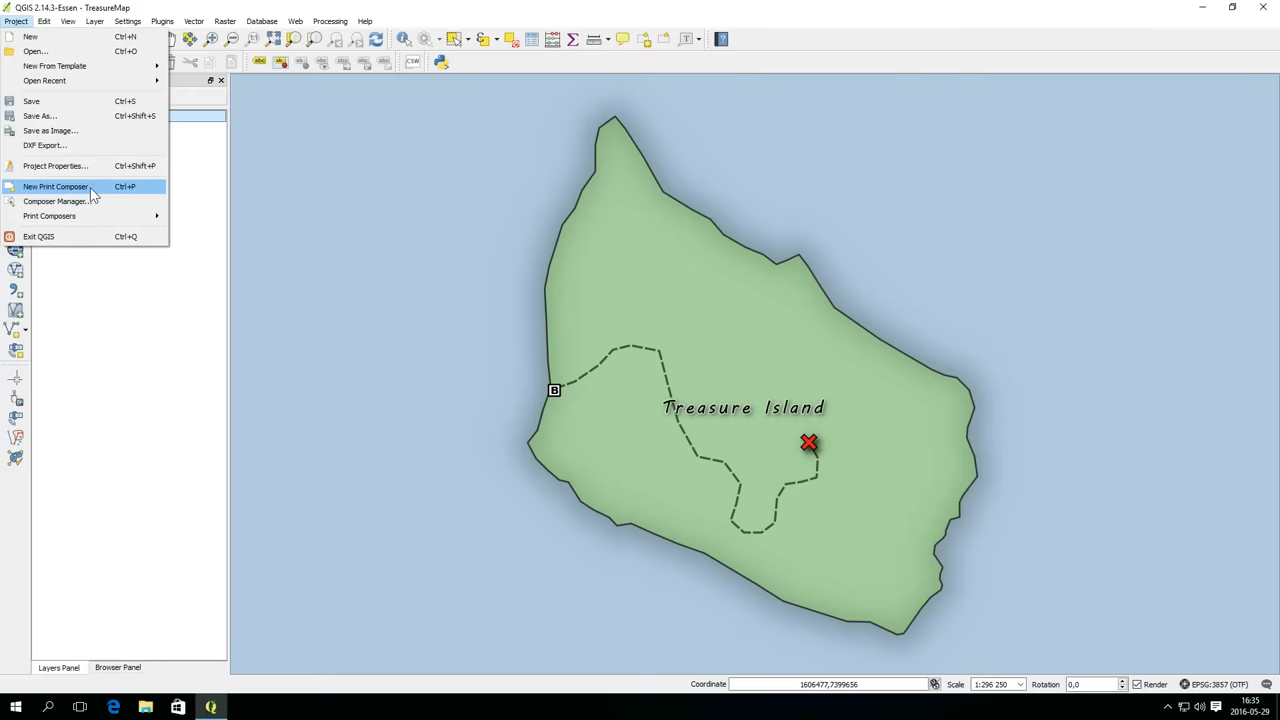
{"action": "left_click", "coordinate": [56, 186]}
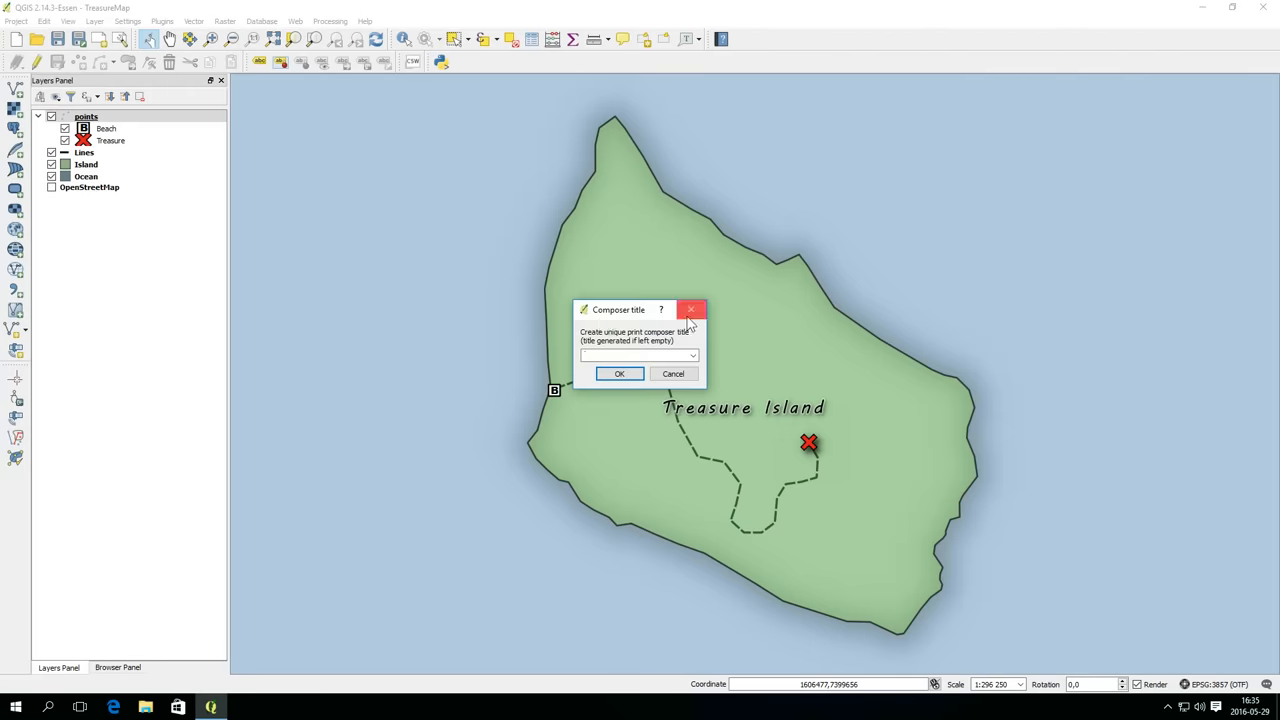
{"action": "left_click_drag", "start_coordinate": [618, 308], "coordinate": [592, 300]}
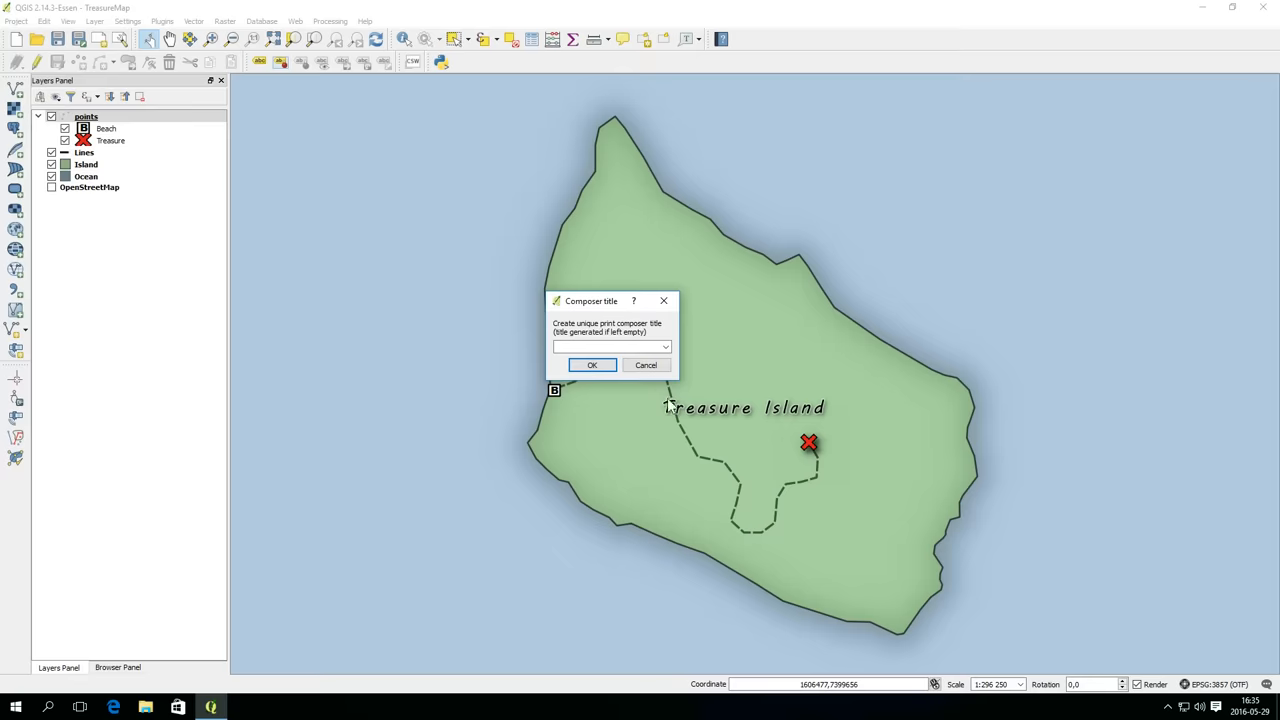
{"action": "mouse_move", "coordinate": [756, 512]}
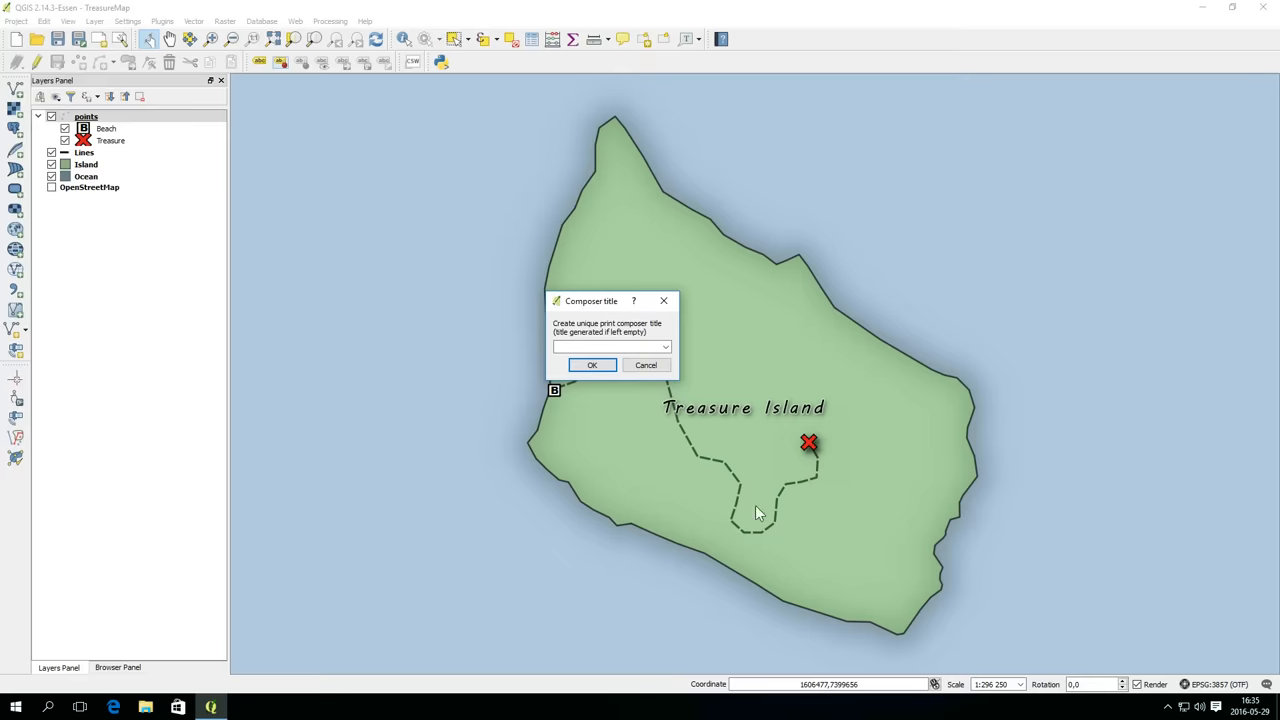
{"action": "type", "text": "MyMap"}
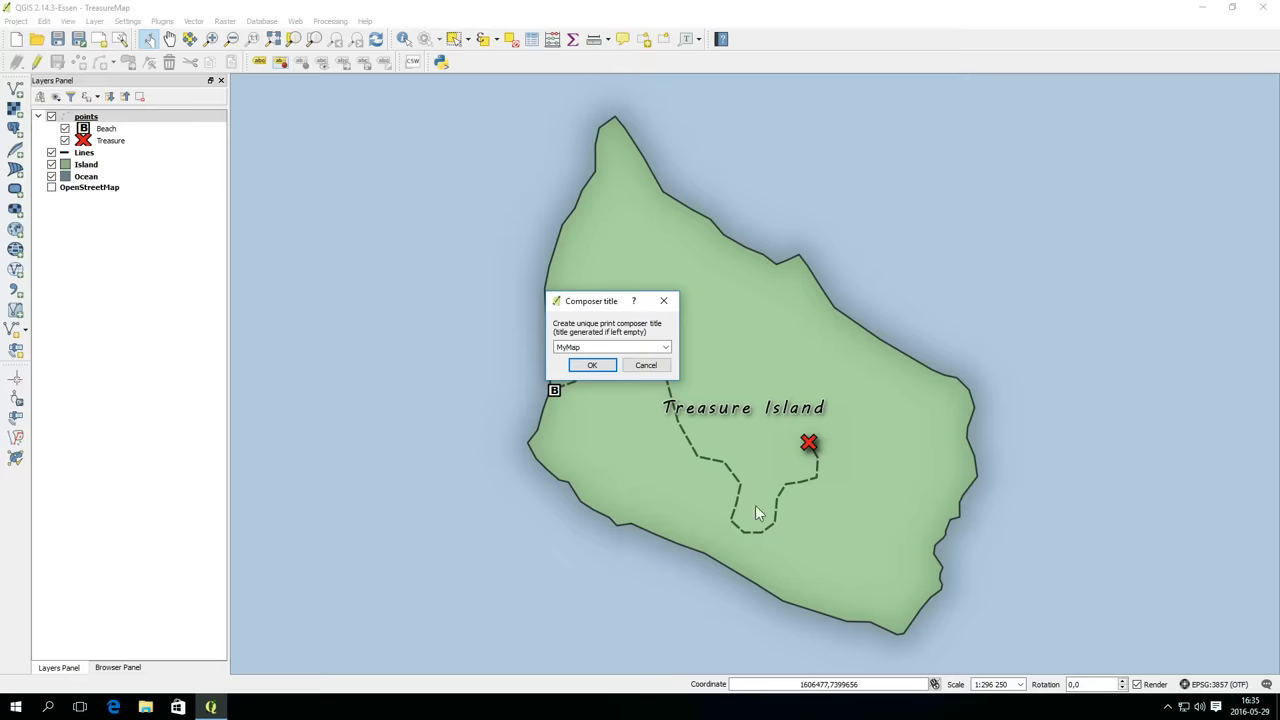
{"action": "left_click", "coordinate": [592, 364]}
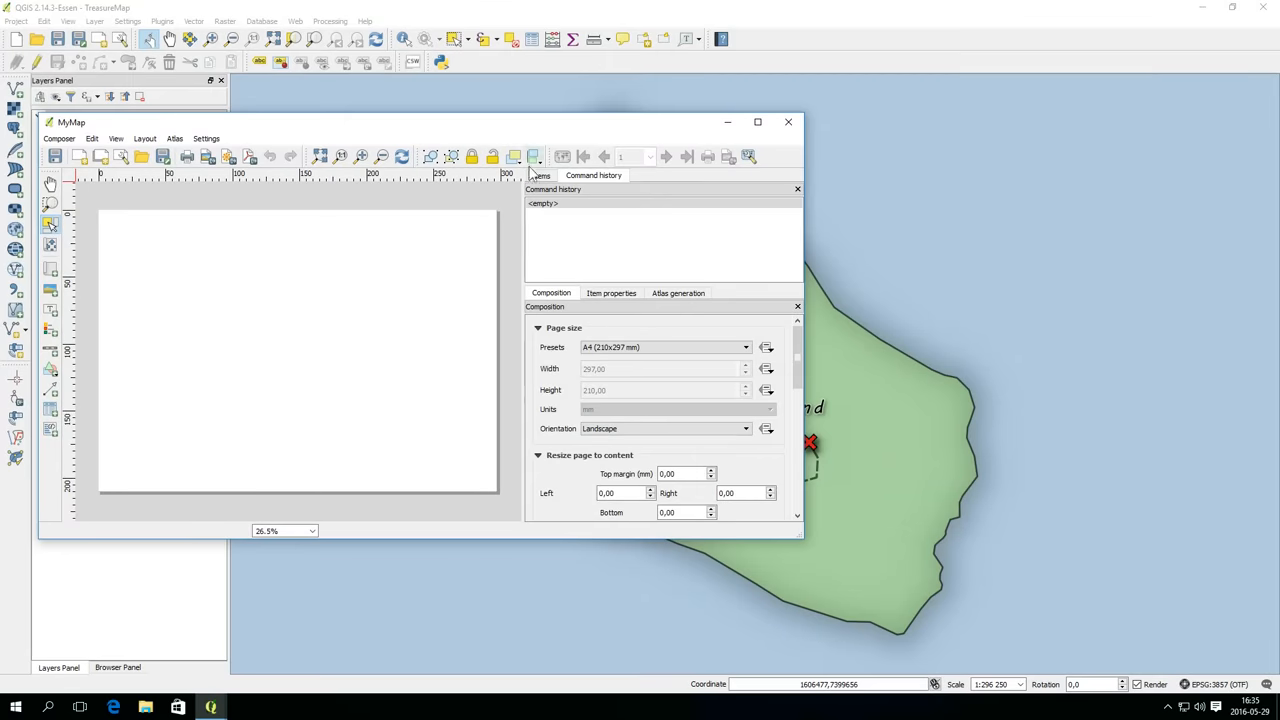
- Maximize the MyMap composer window to fill the screen
{"action": "left_click", "coordinate": [756, 122]}
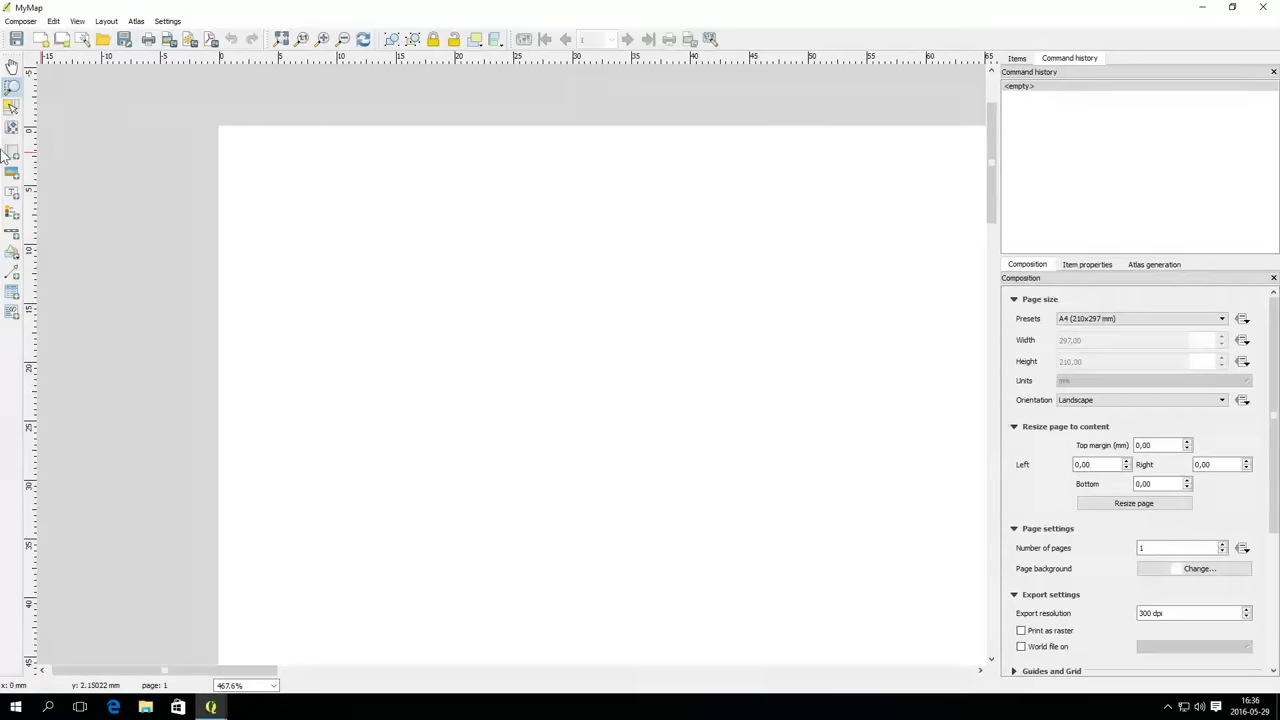
{"action": "mouse_move", "coordinate": [12, 130]}
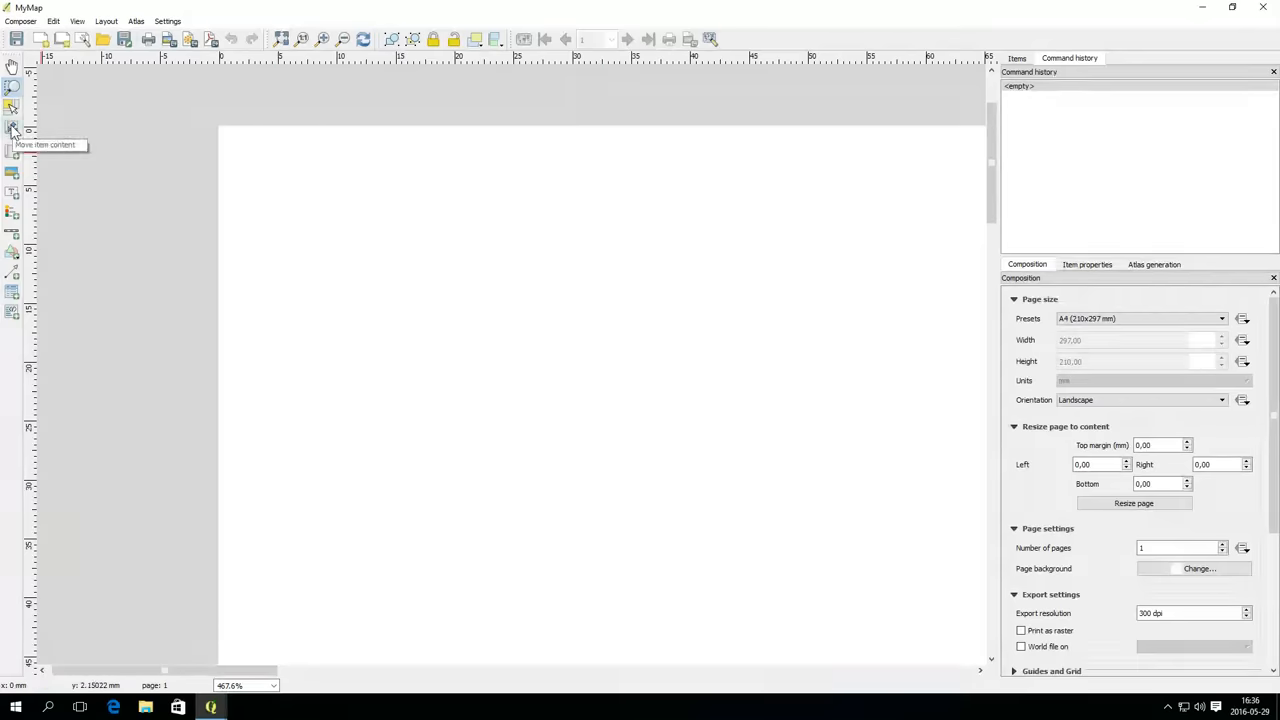
{"action": "mouse_move", "coordinate": [12, 112]}
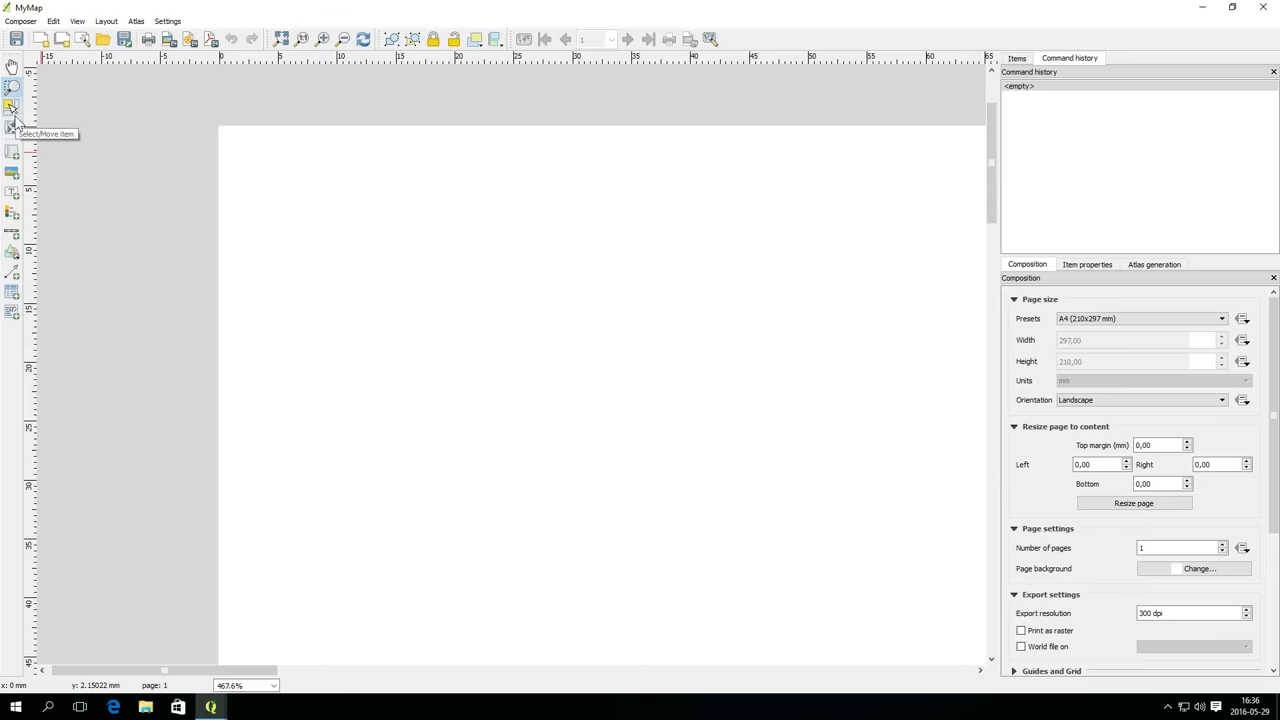
{"action": "mouse_move", "coordinate": [264, 40]}
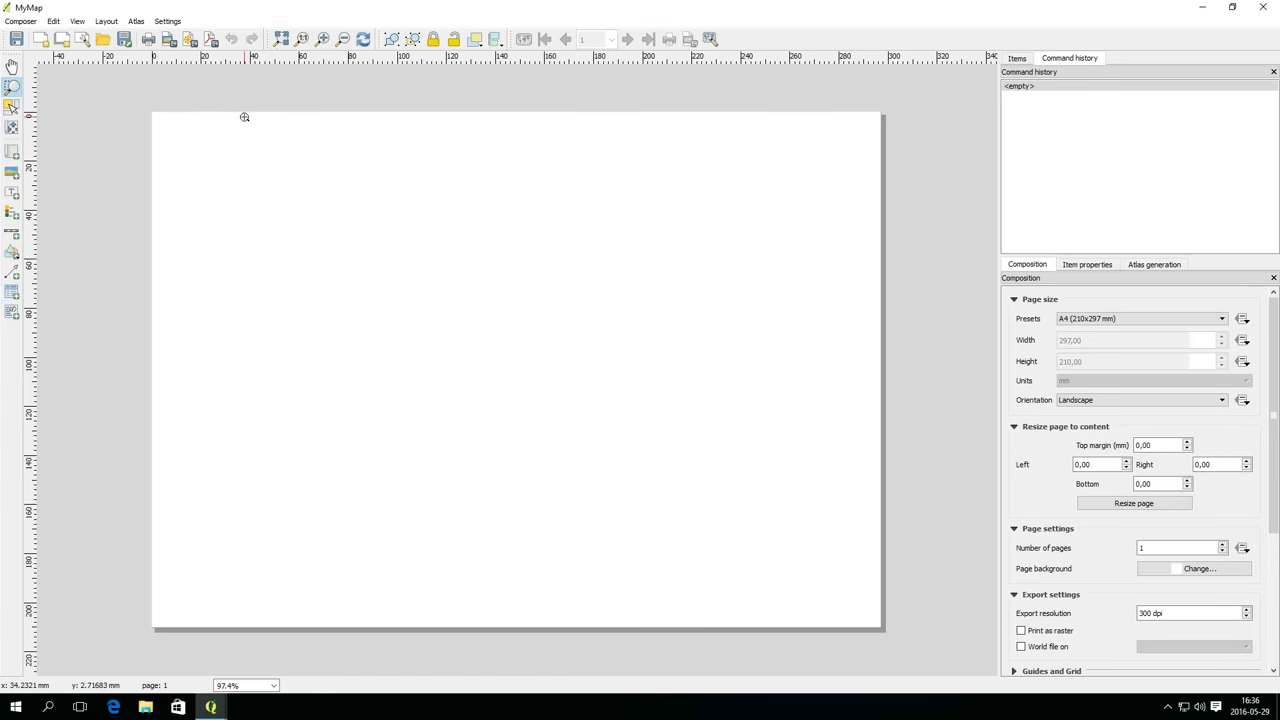
{"action": "mouse_move", "coordinate": [100, 142]}
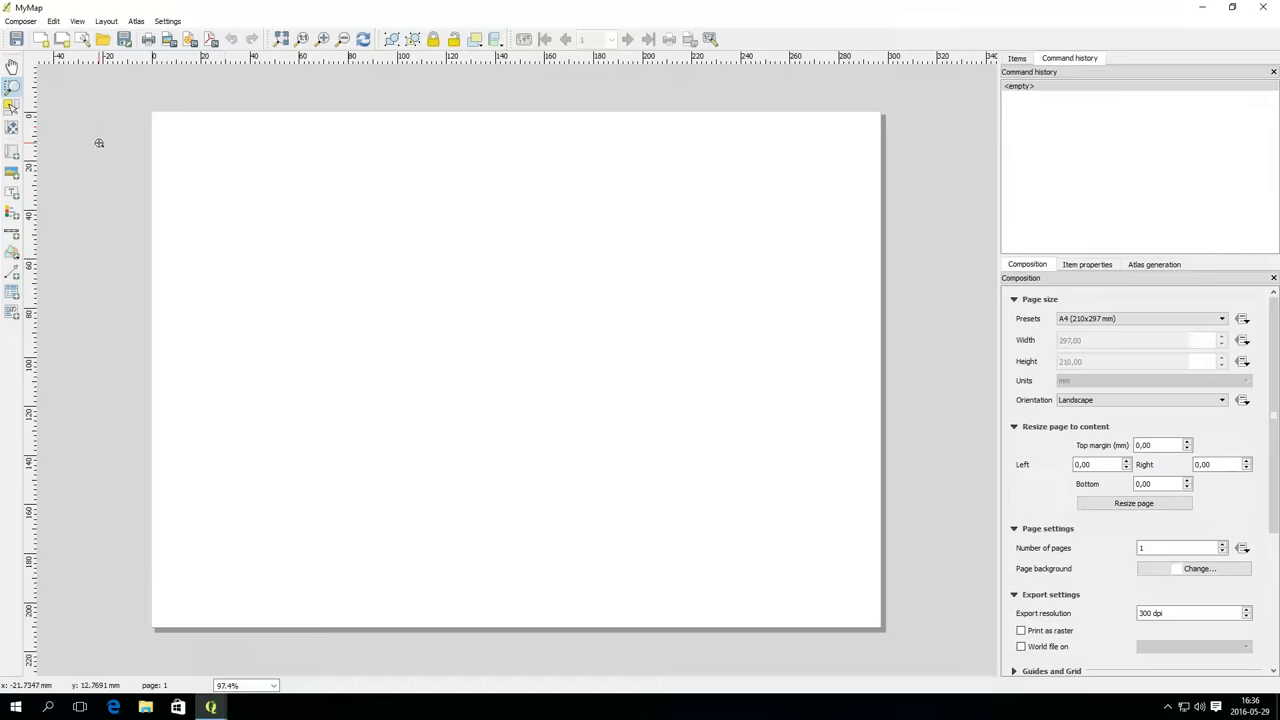
{"action": "mouse_move", "coordinate": [98, 144]}
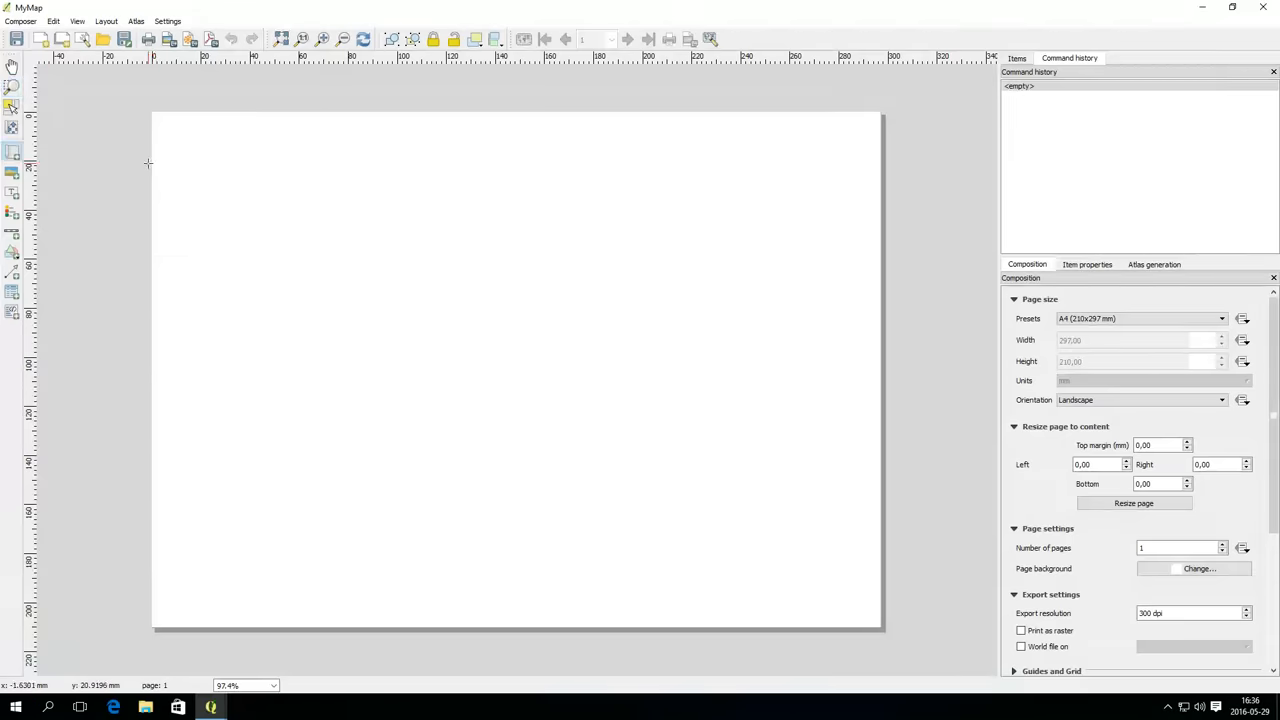
{"action": "mouse_move", "coordinate": [178, 156]}
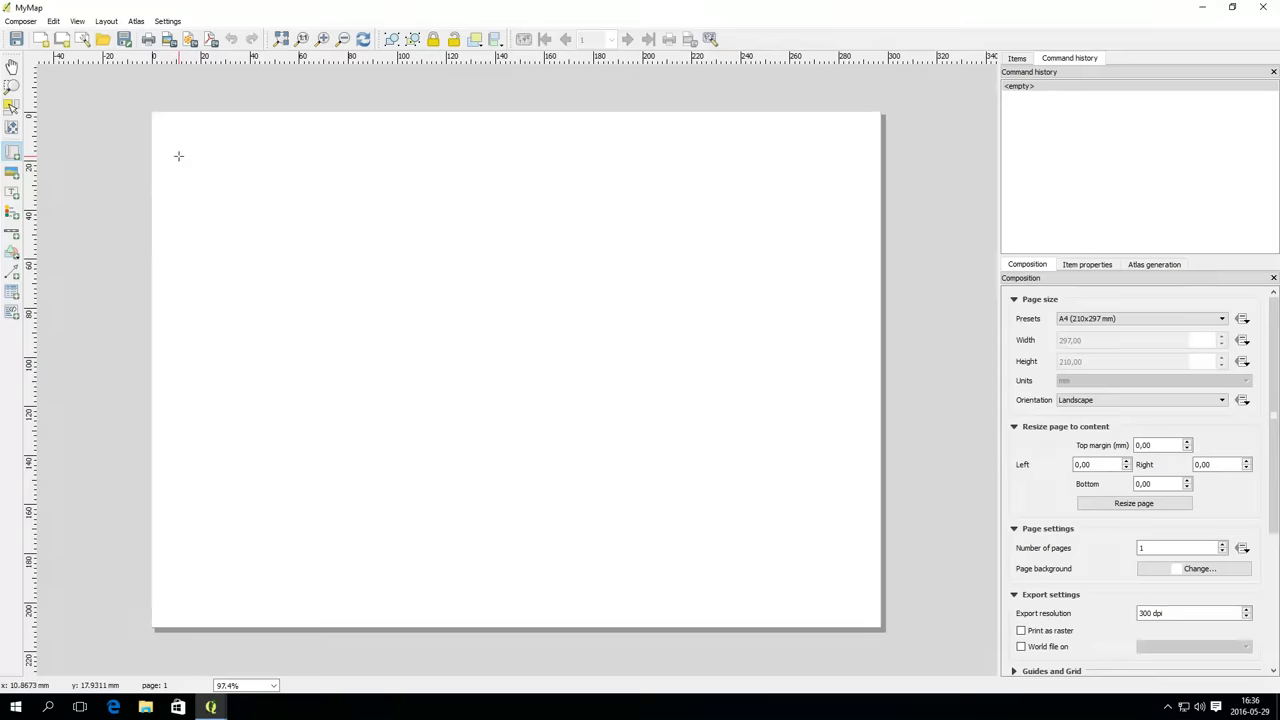
- Draw a map item covering most of the page and centre Treasure Island within it
{"action": "left_click_drag", "start_coordinate": [180, 156], "coordinate": [784, 508]}
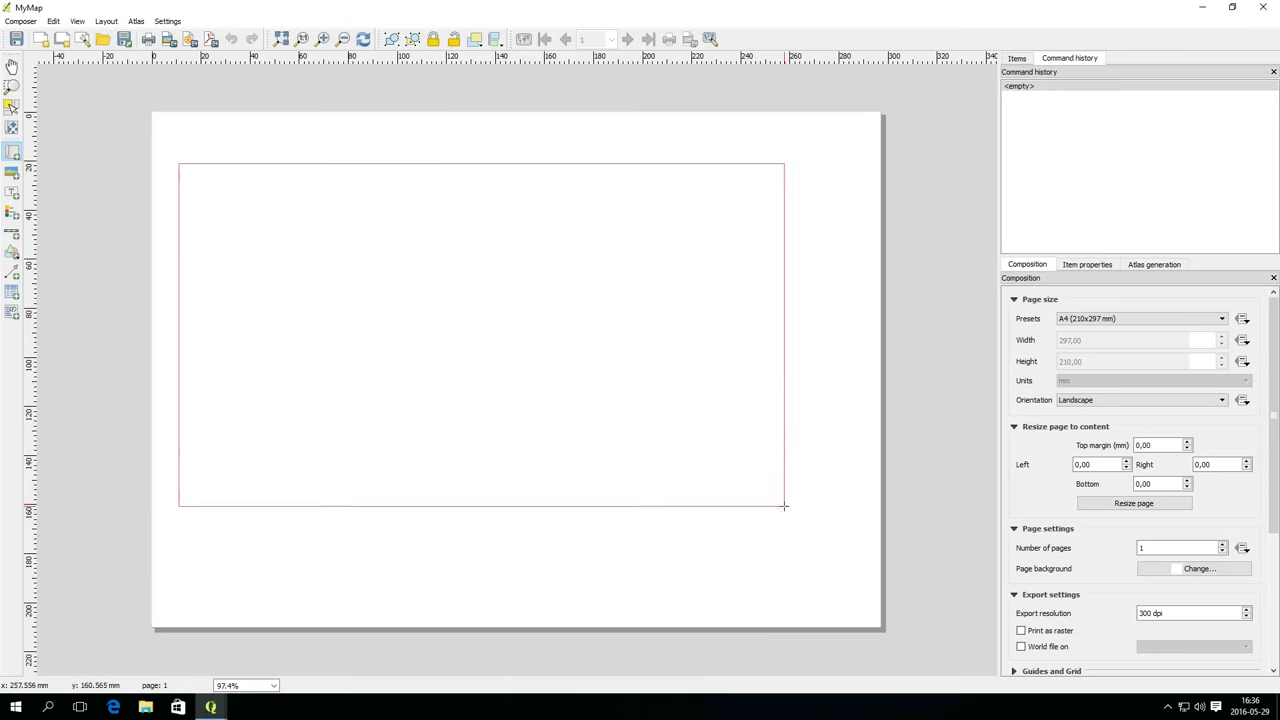
{"action": "left_click_drag", "start_coordinate": [784, 508], "coordinate": [844, 580]}
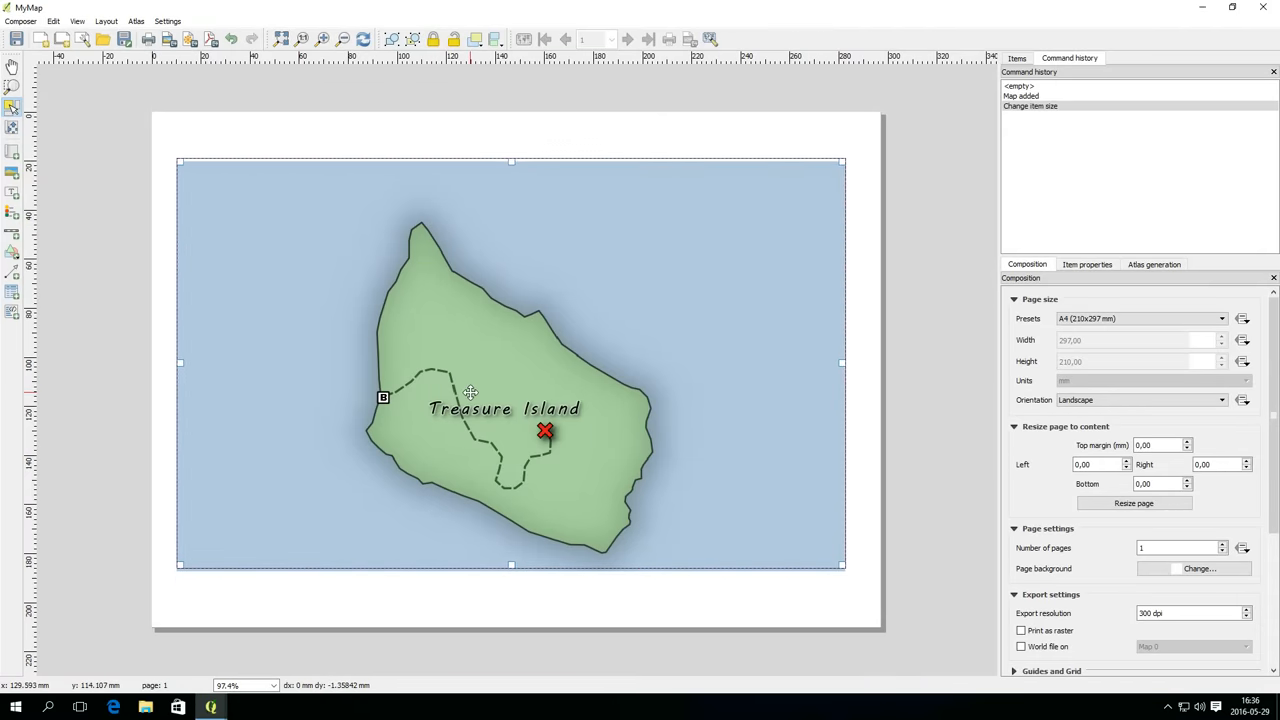
{"action": "left_click_drag", "start_coordinate": [470, 392], "coordinate": [470, 404]}
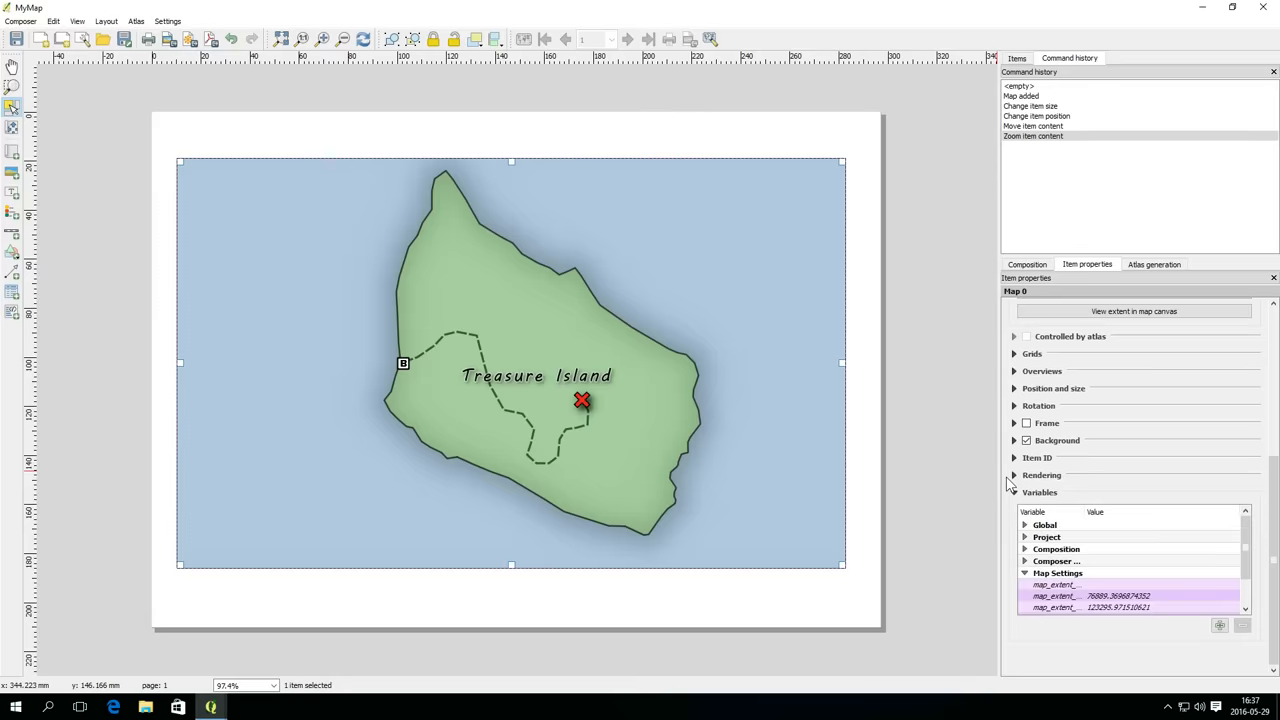
- Switch on the map item's frame as a thin black 0.30 mm border
{"action": "left_click", "coordinate": [1026, 424]}
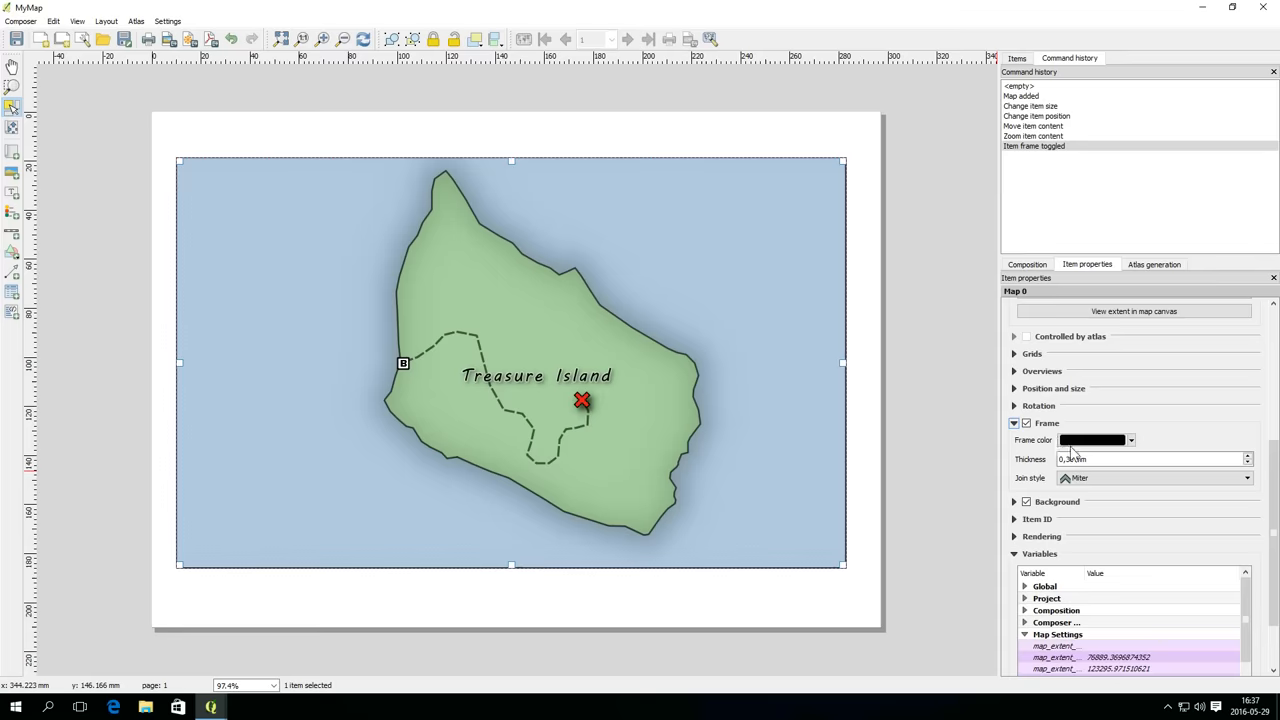
{"action": "left_click", "coordinate": [1150, 458]}
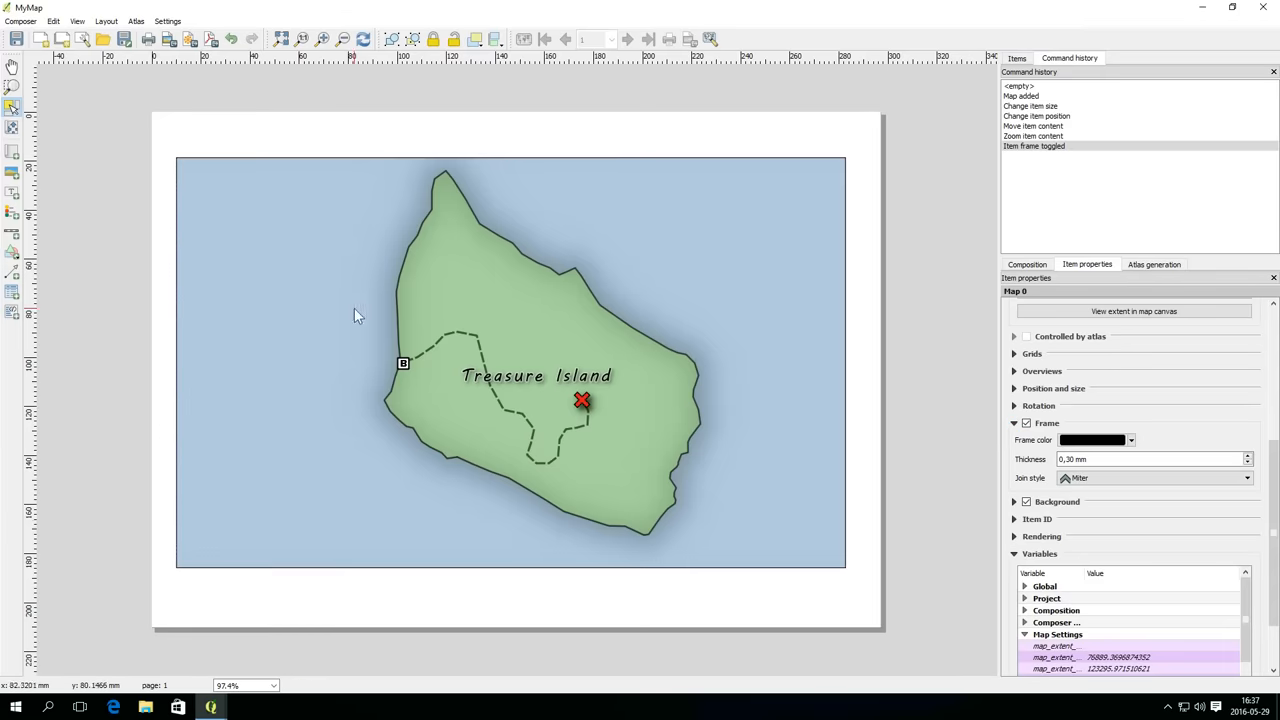
{"action": "mouse_move", "coordinate": [352, 318]}
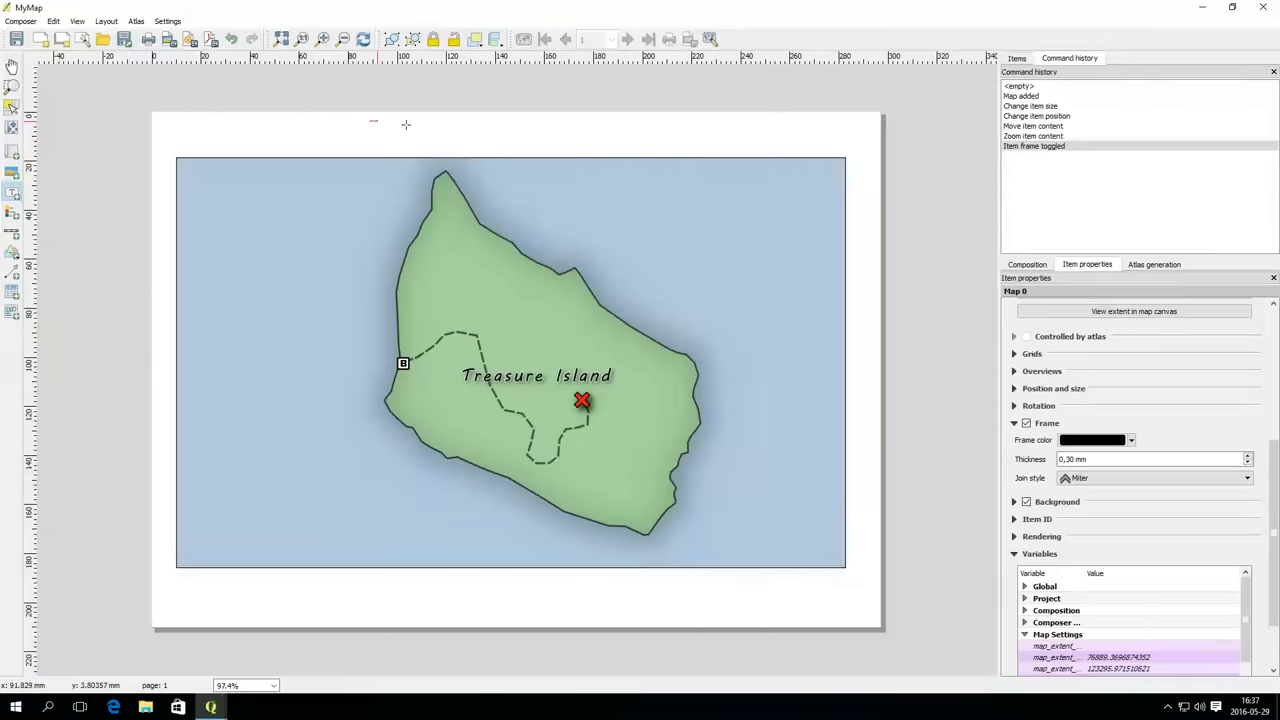
- Add a title label above the map reading 'My Treasure Map'
{"action": "left_click_drag", "start_coordinate": [372, 122], "coordinate": [684, 148]}
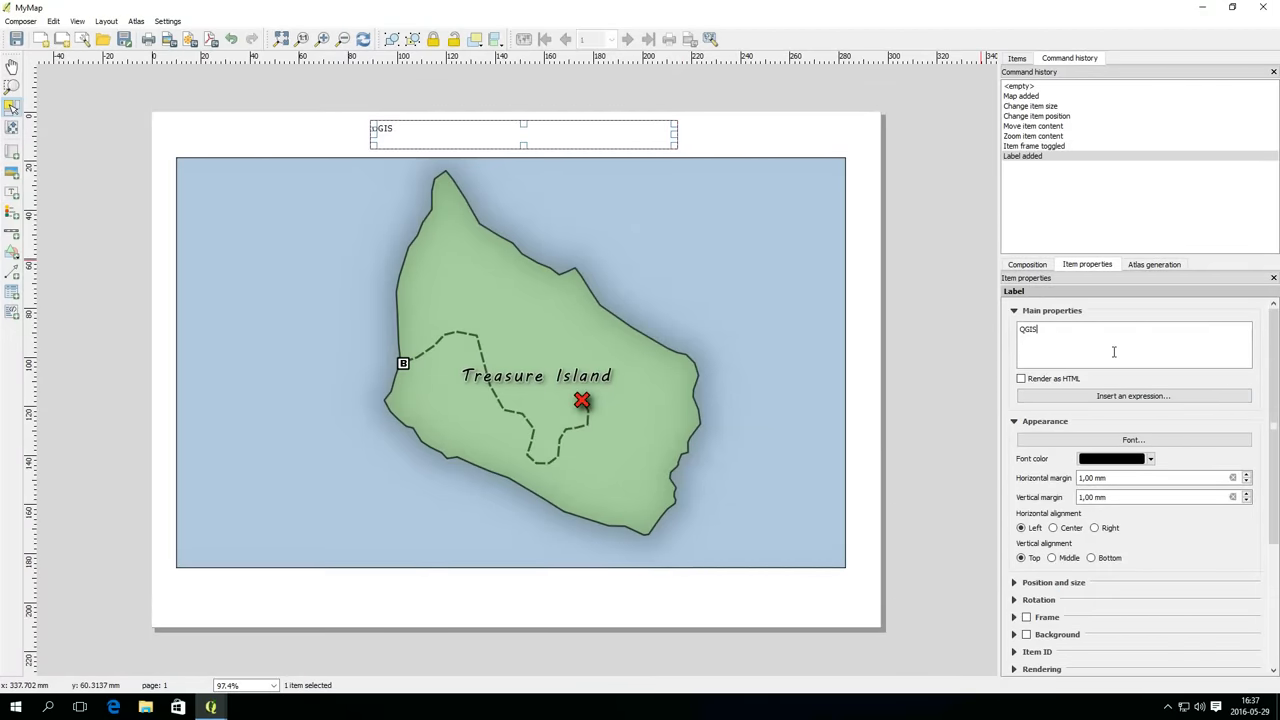
{"action": "type", "text": "My"}
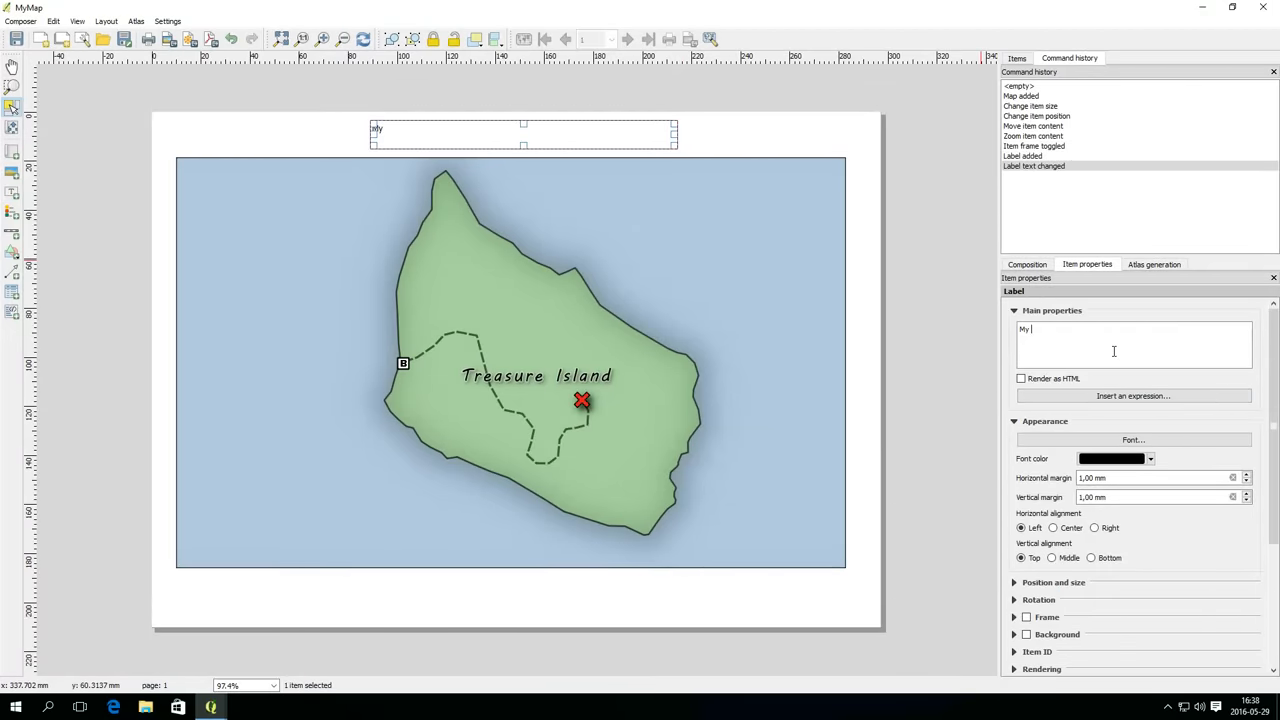
{"action": "type", "text": "Treasure Map"}
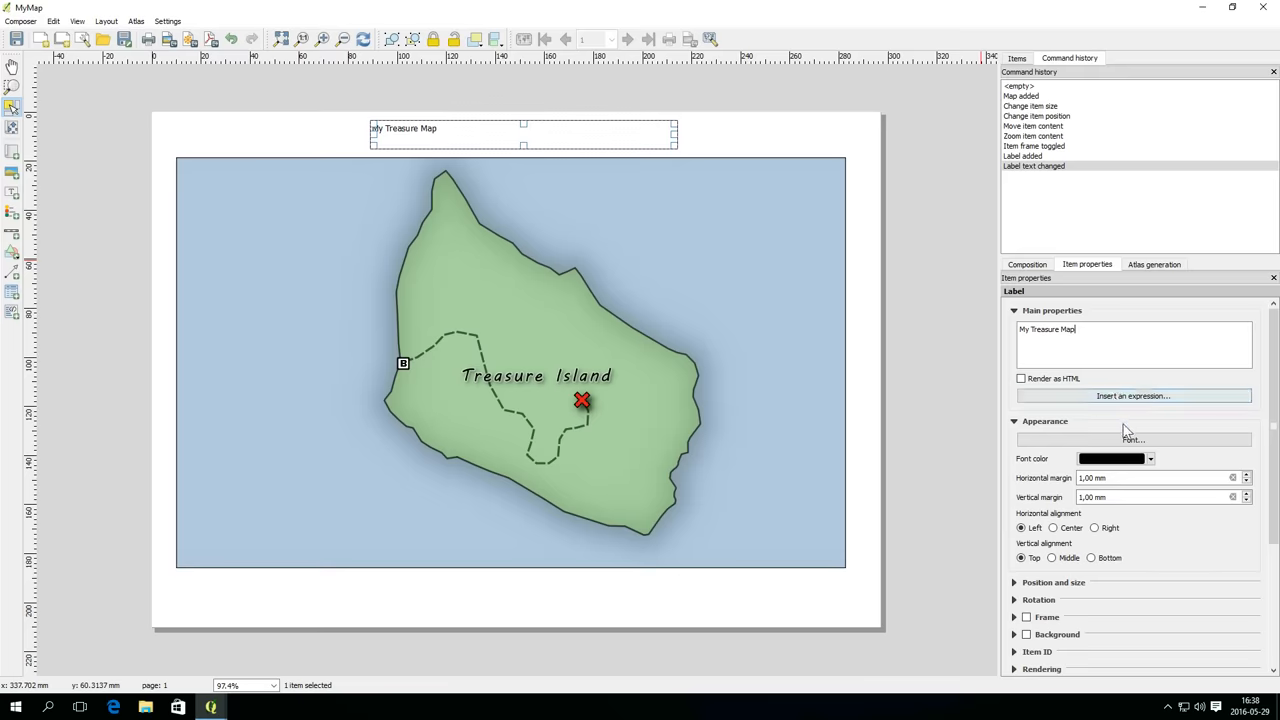
- Set the title font to bold italic at a larger size and remove the label's frame
{"action": "left_click", "coordinate": [1132, 440]}
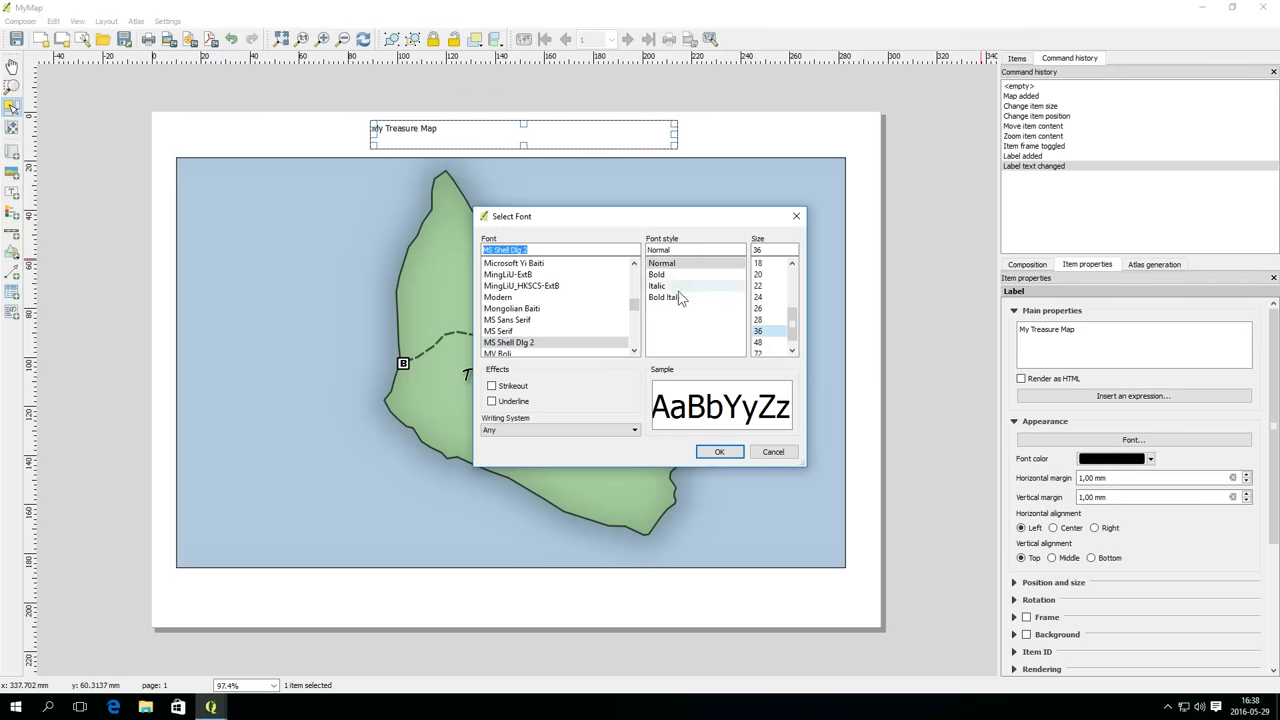
{"action": "left_click", "coordinate": [664, 296]}
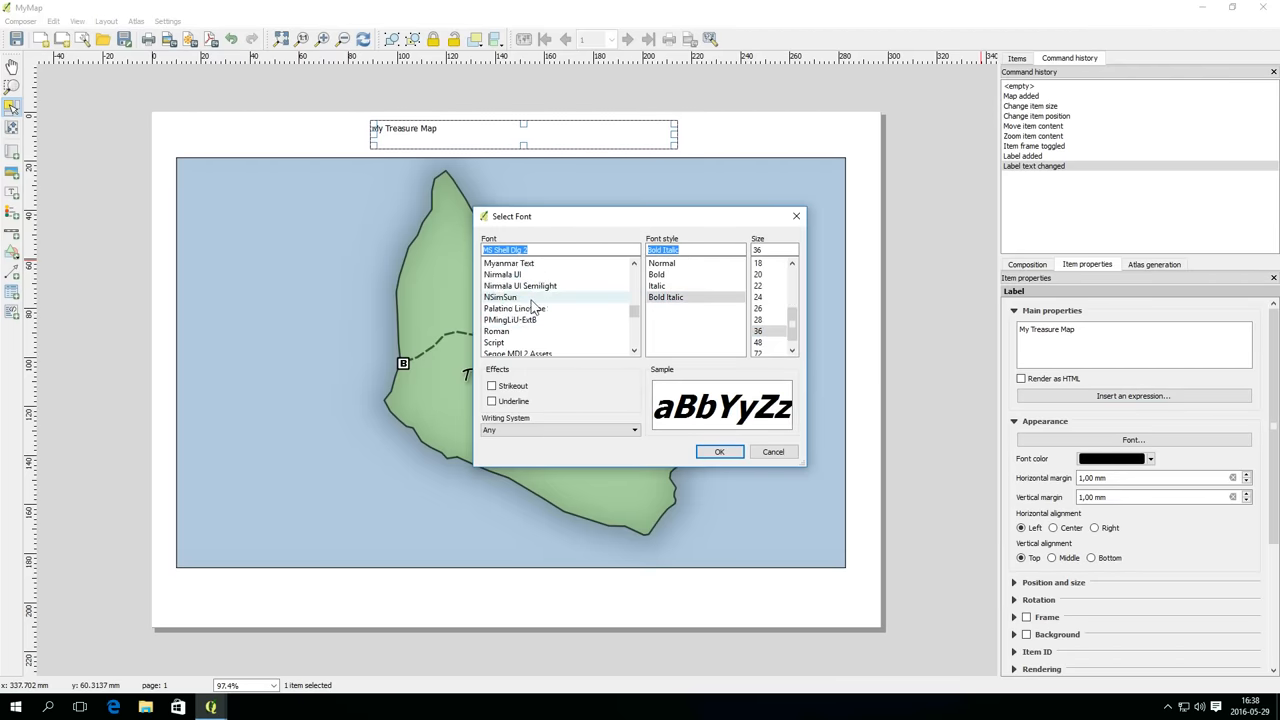
{"action": "left_click", "coordinate": [720, 452]}
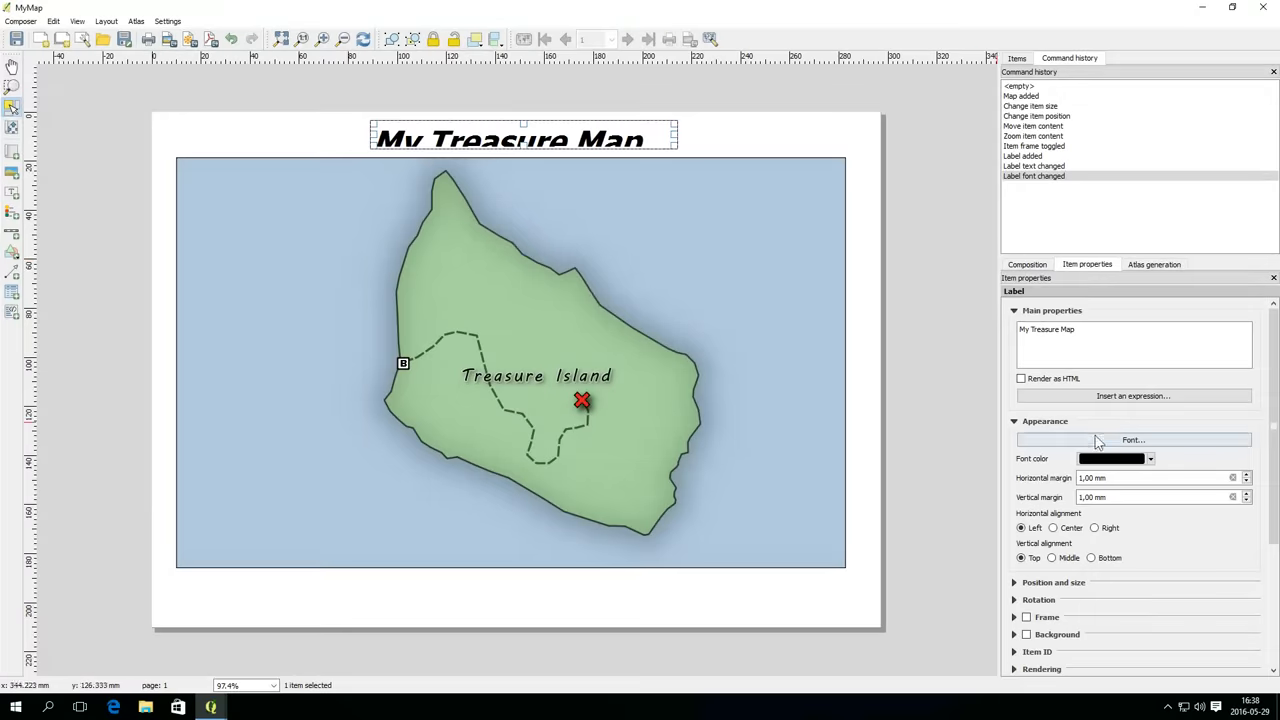
{"action": "left_click", "coordinate": [1132, 440]}
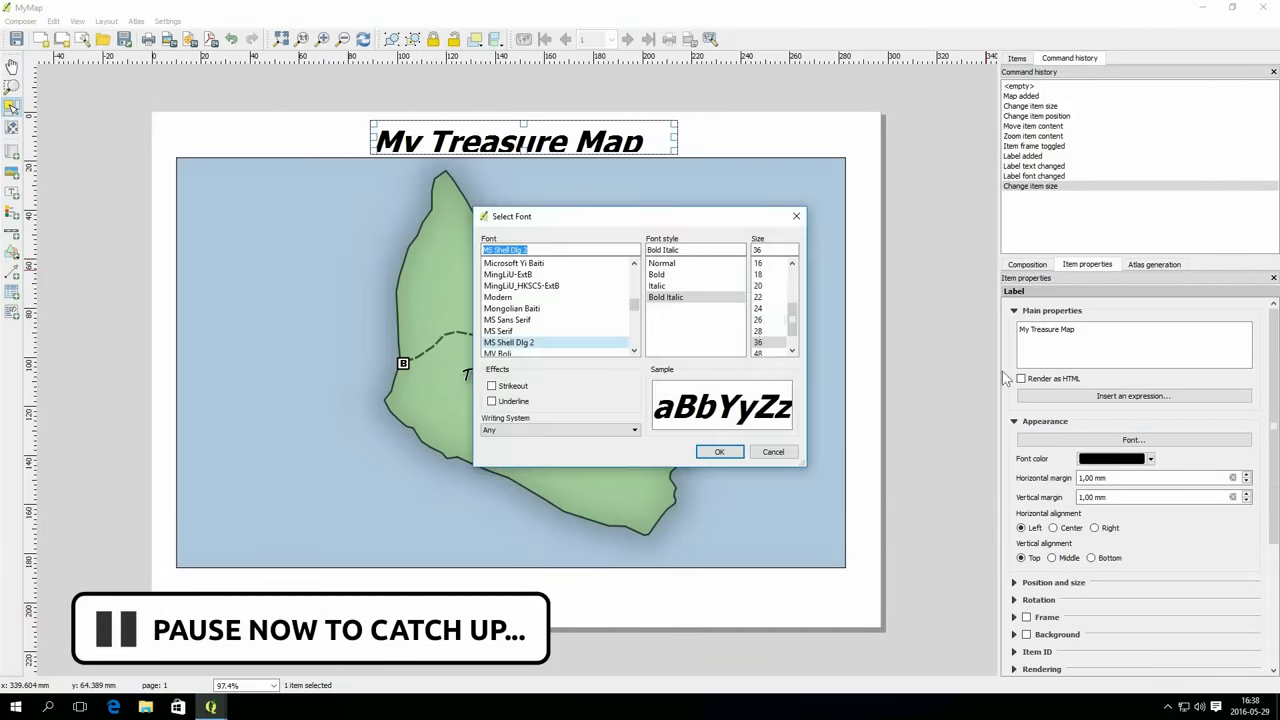
{"action": "left_click", "coordinate": [758, 320]}
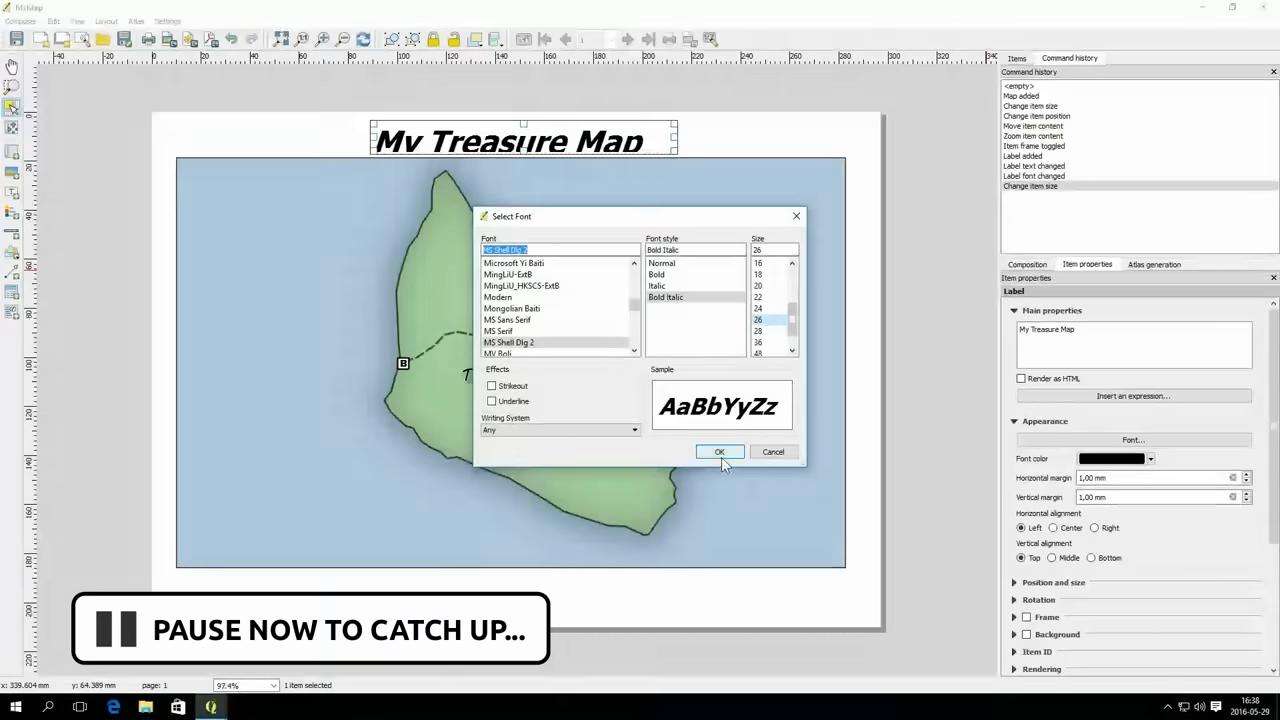
{"action": "left_click", "coordinate": [720, 452]}
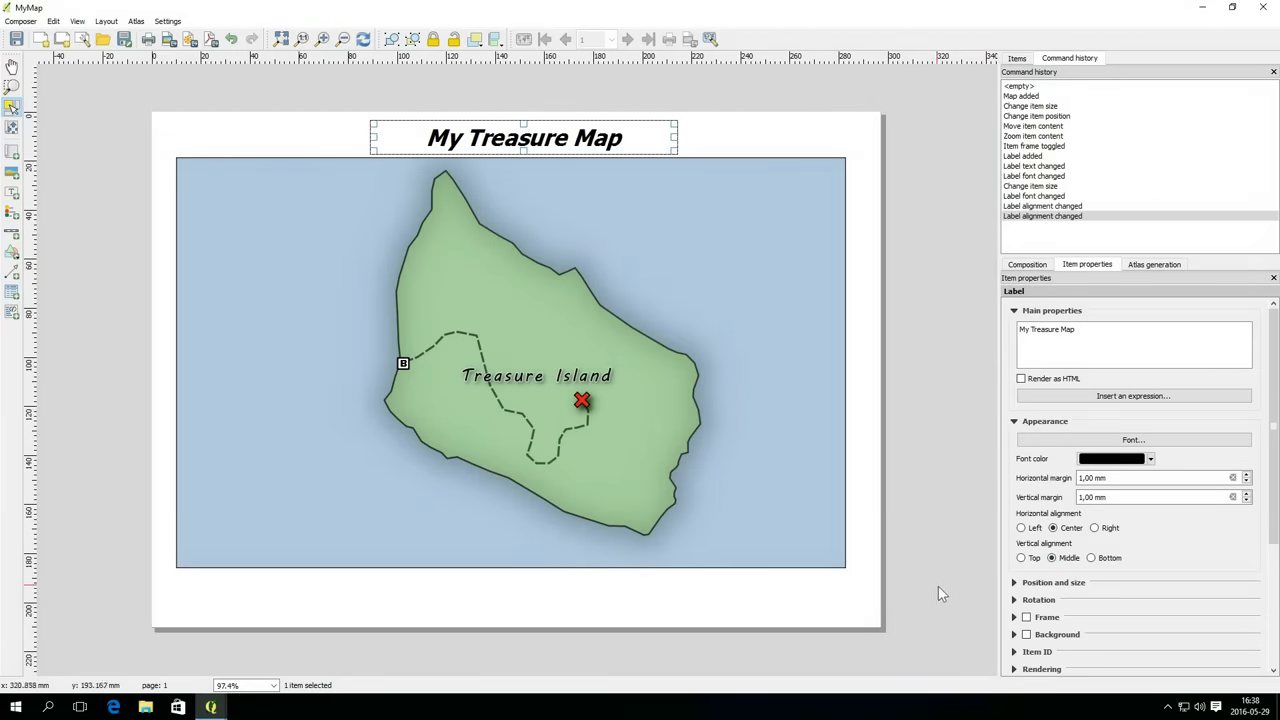
{"action": "left_click", "coordinate": [1026, 616]}
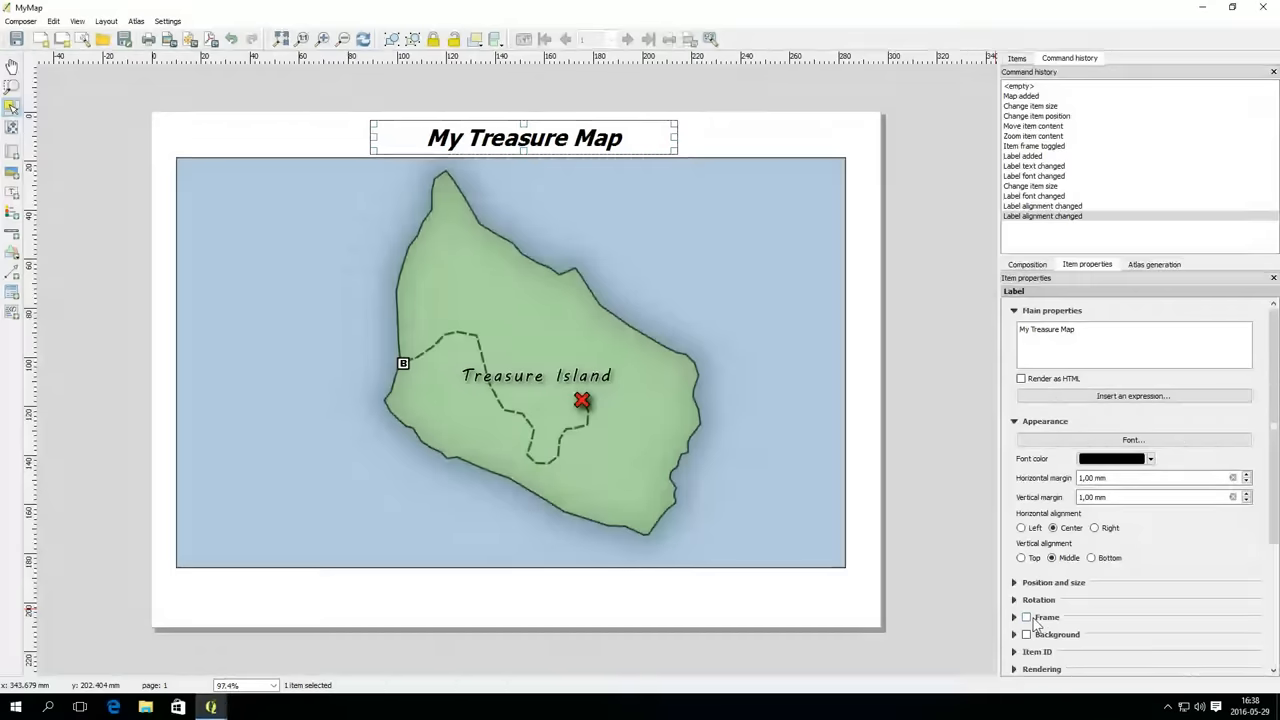
{"action": "left_click", "coordinate": [1026, 616]}
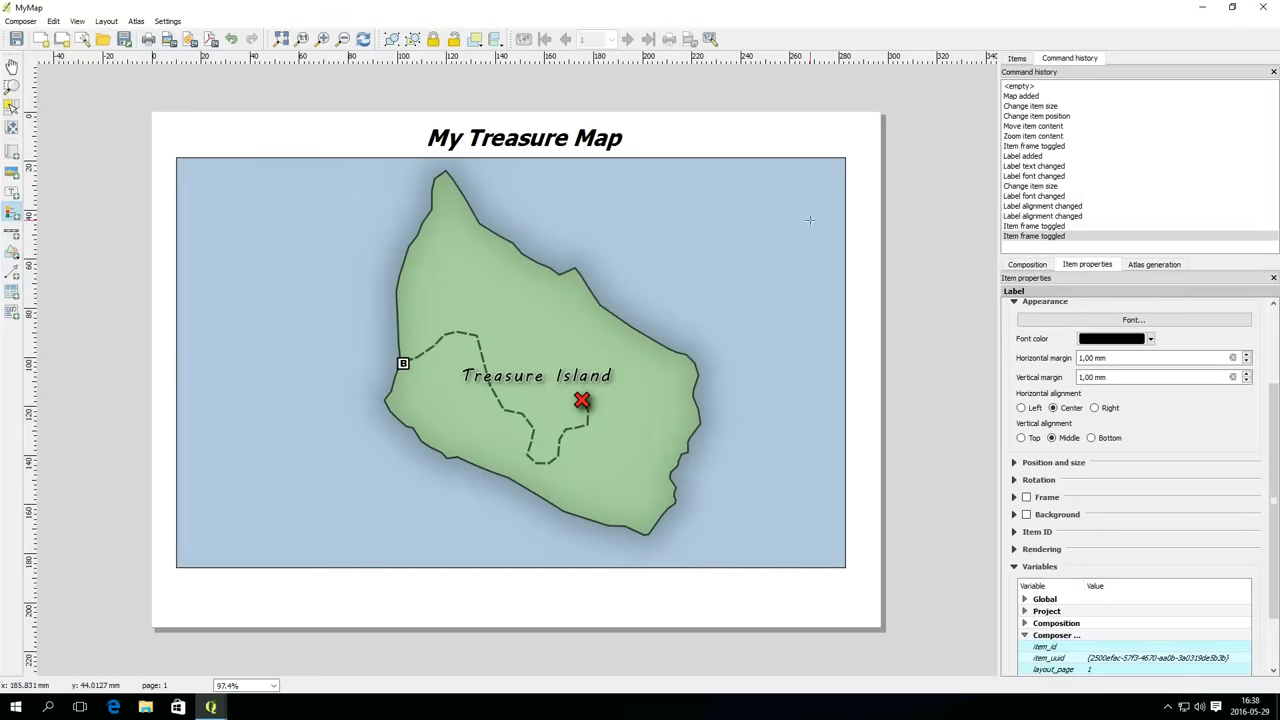
{"action": "mouse_move", "coordinate": [732, 486]}
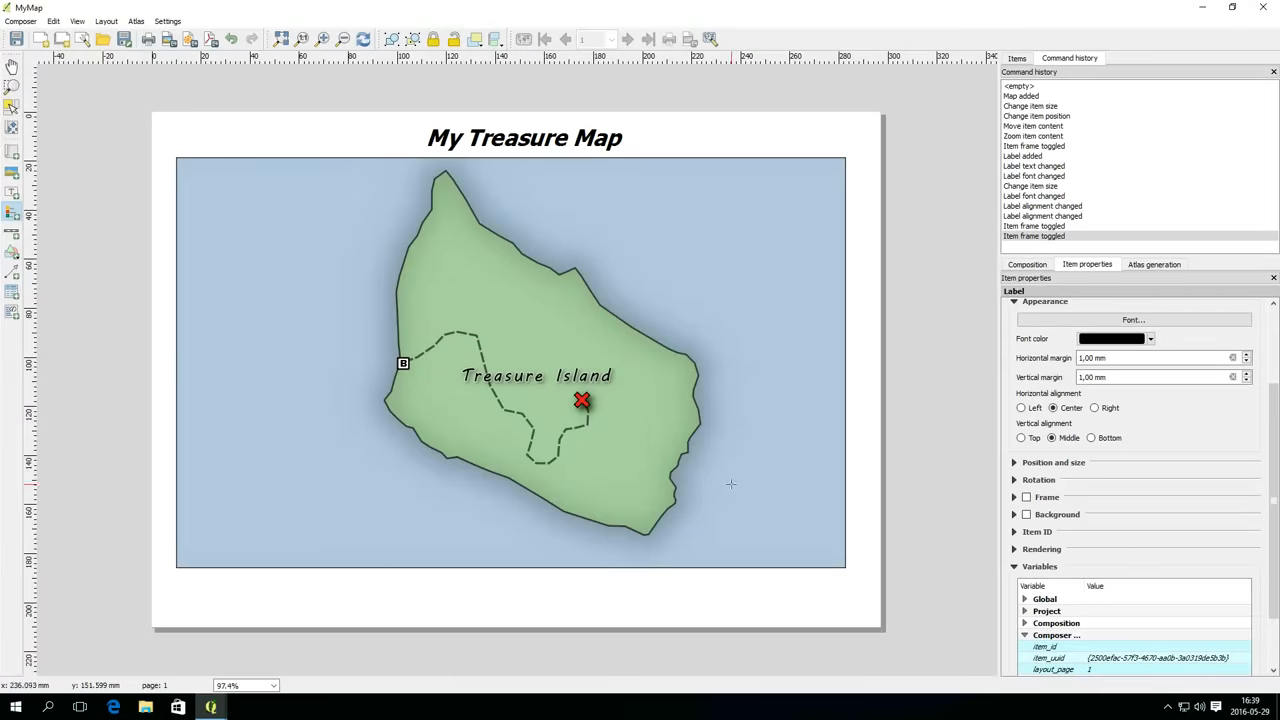
- Add a legend in the map's lower right and clear its Legend heading
{"action": "left_click_drag", "start_coordinate": [732, 442], "coordinate": [852, 572]}
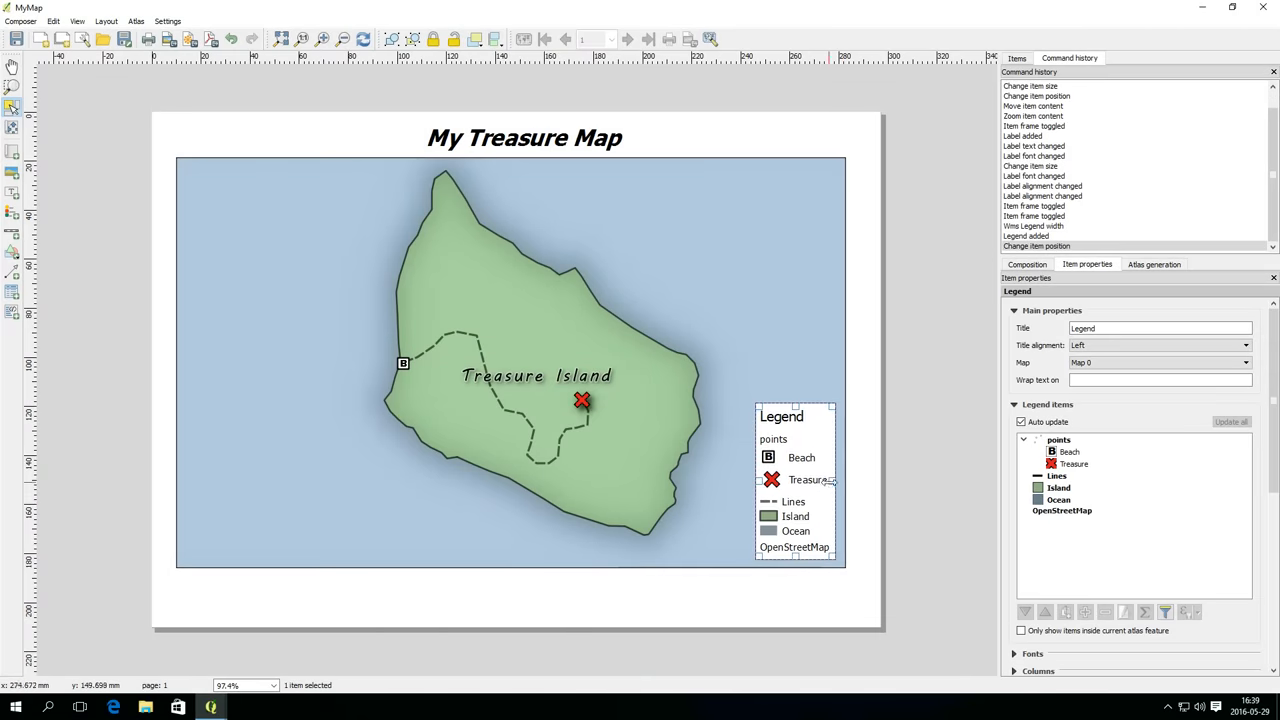
{"action": "left_click", "coordinate": [1160, 328]}
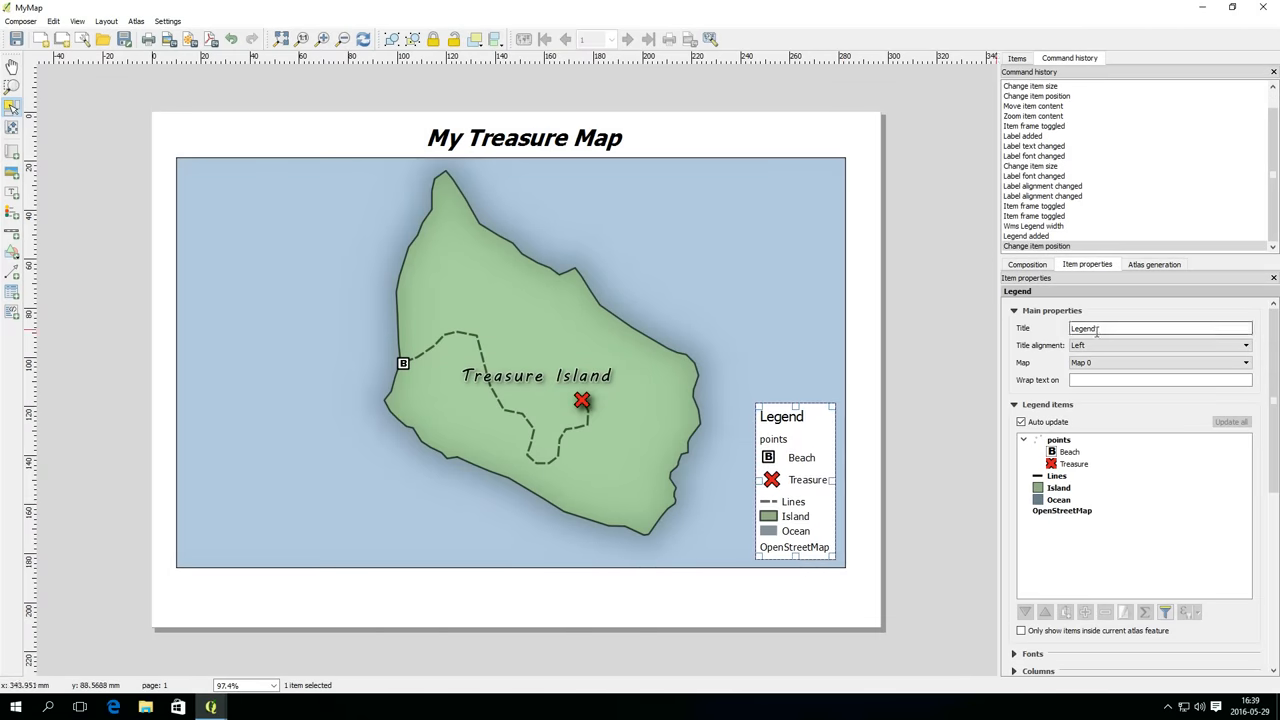
{"action": "triple_click", "coordinate": [1160, 328]}
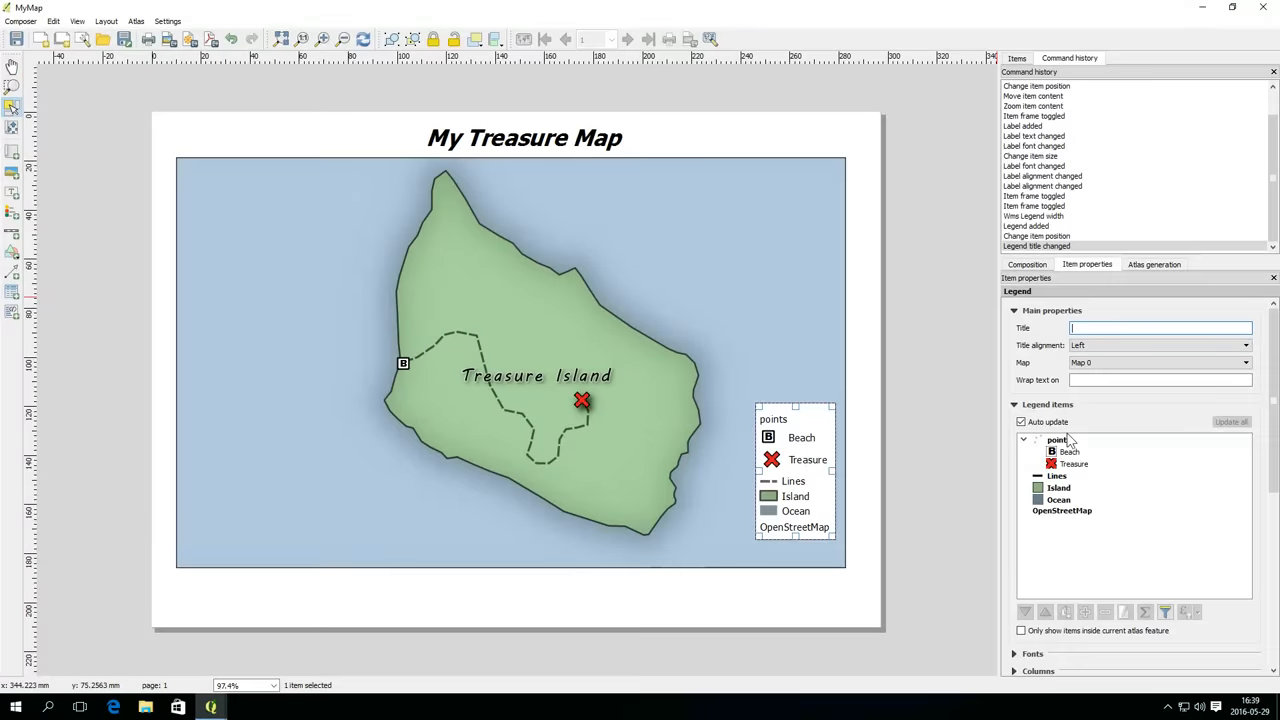
{"action": "left_click", "coordinate": [1020, 420]}
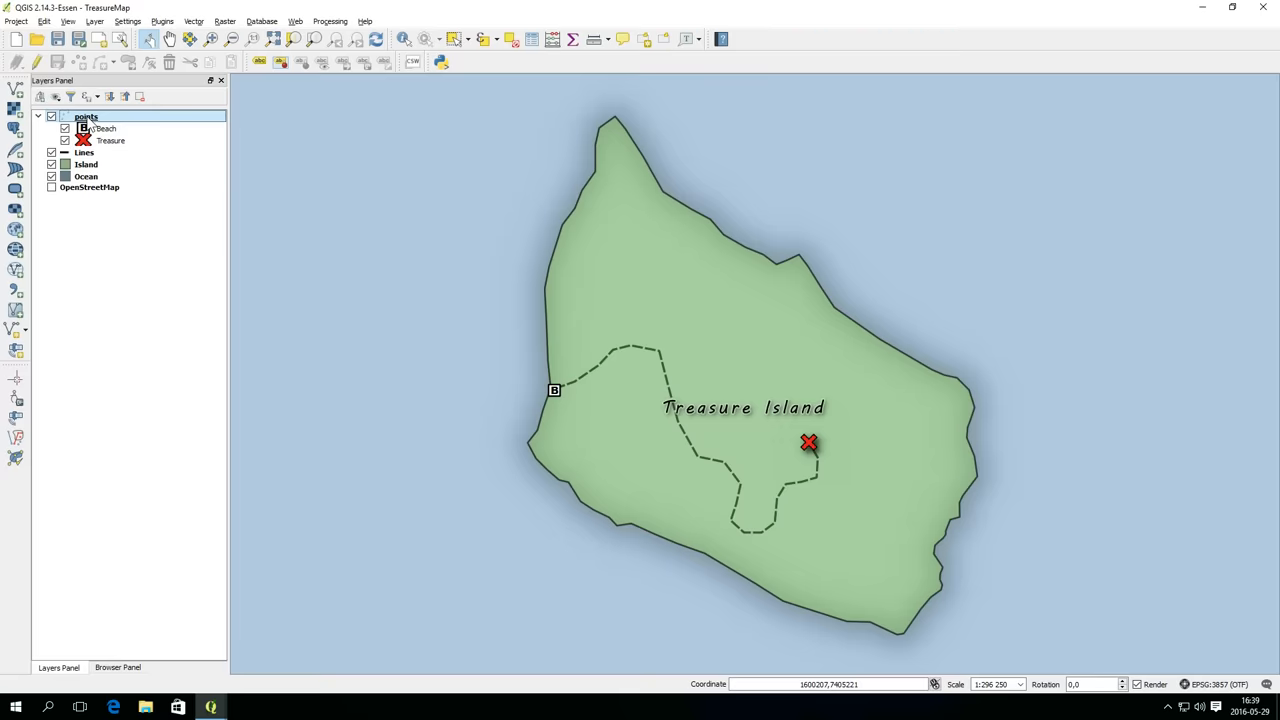
- Begin renaming the points layer to Points in the Layers Panel
{"action": "double_click", "coordinate": [86, 116]}
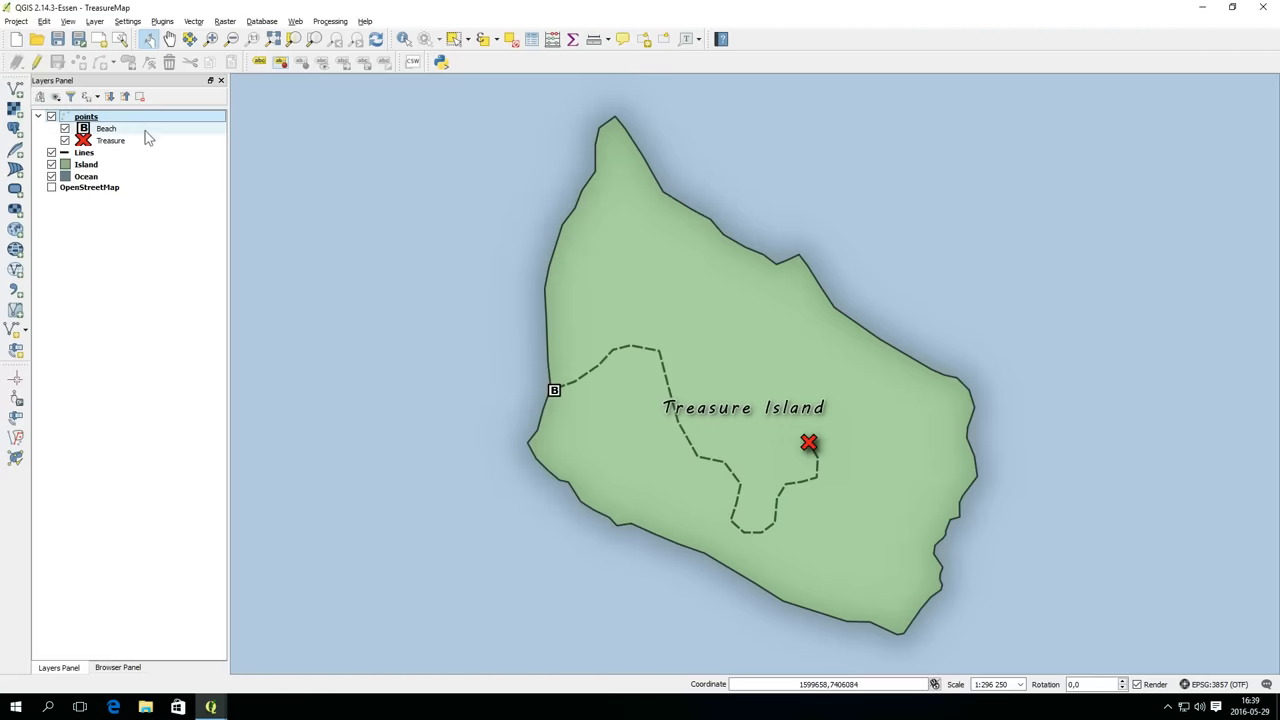
{"action": "right_click", "coordinate": [86, 116]}
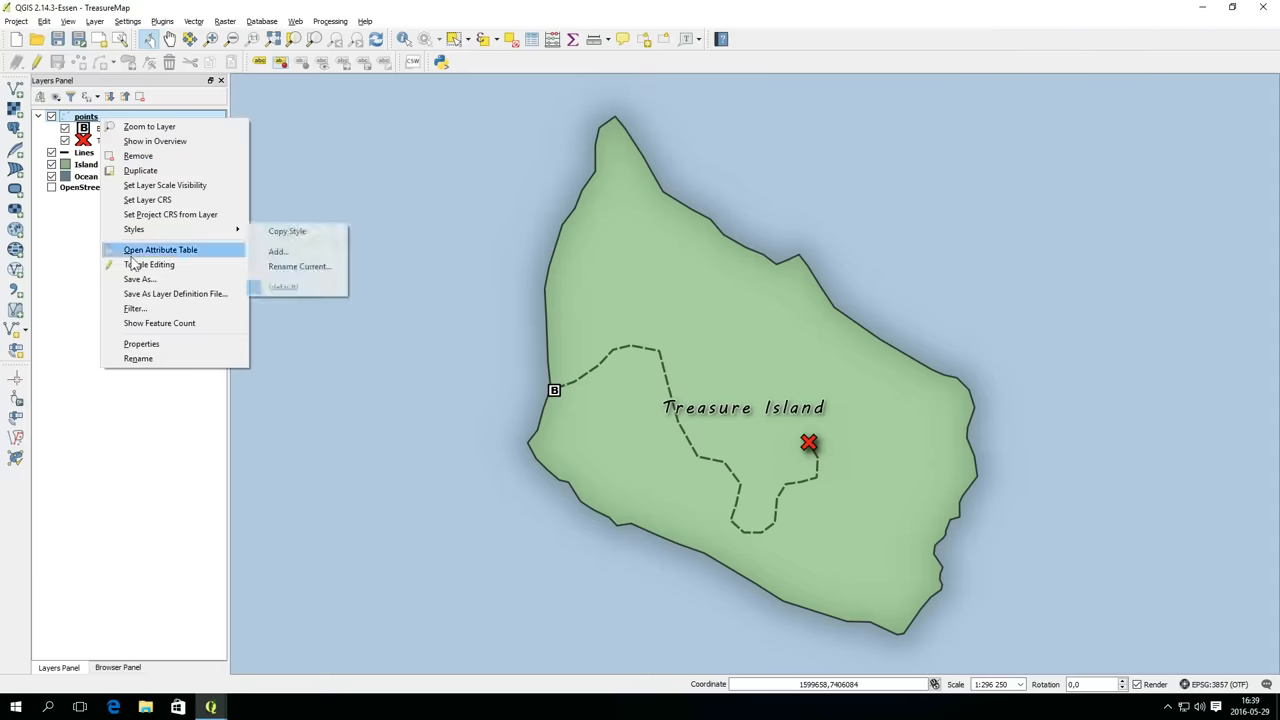
{"action": "mouse_move", "coordinate": [136, 358]}
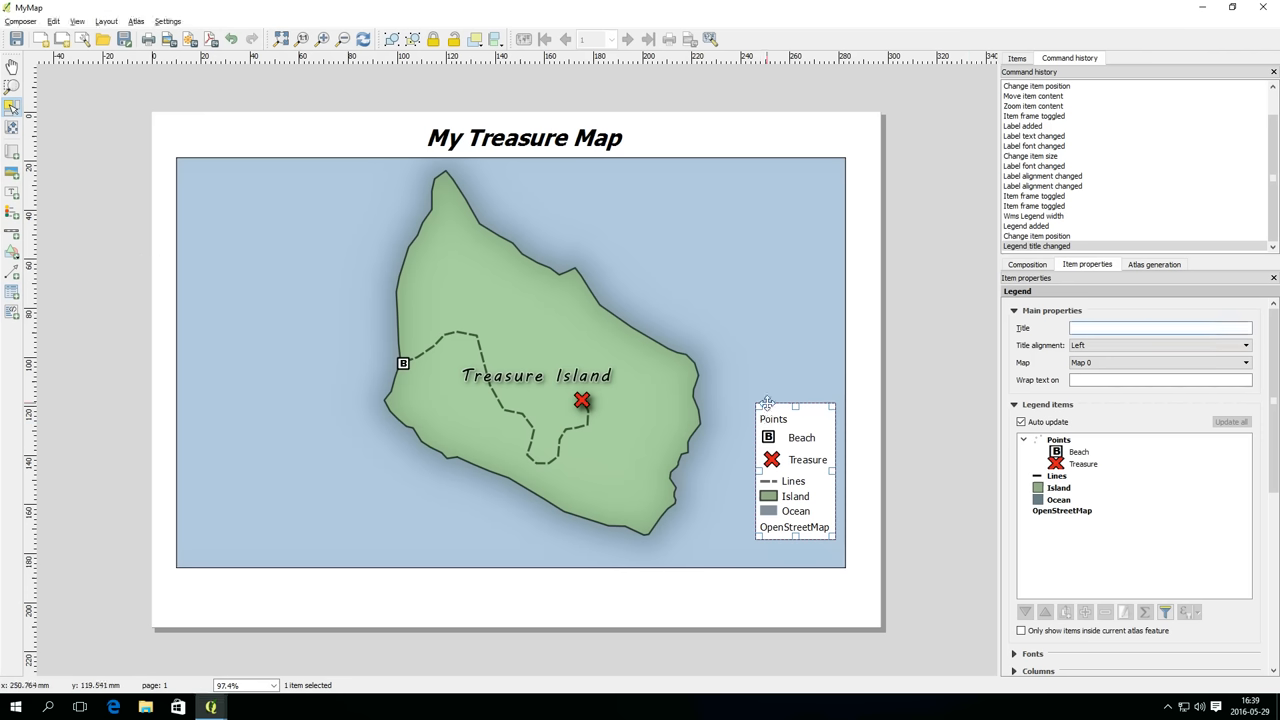
- Turn off legend auto update, remove an unwanted entry and edit a legend entry's name
{"action": "left_click", "coordinate": [1084, 464]}
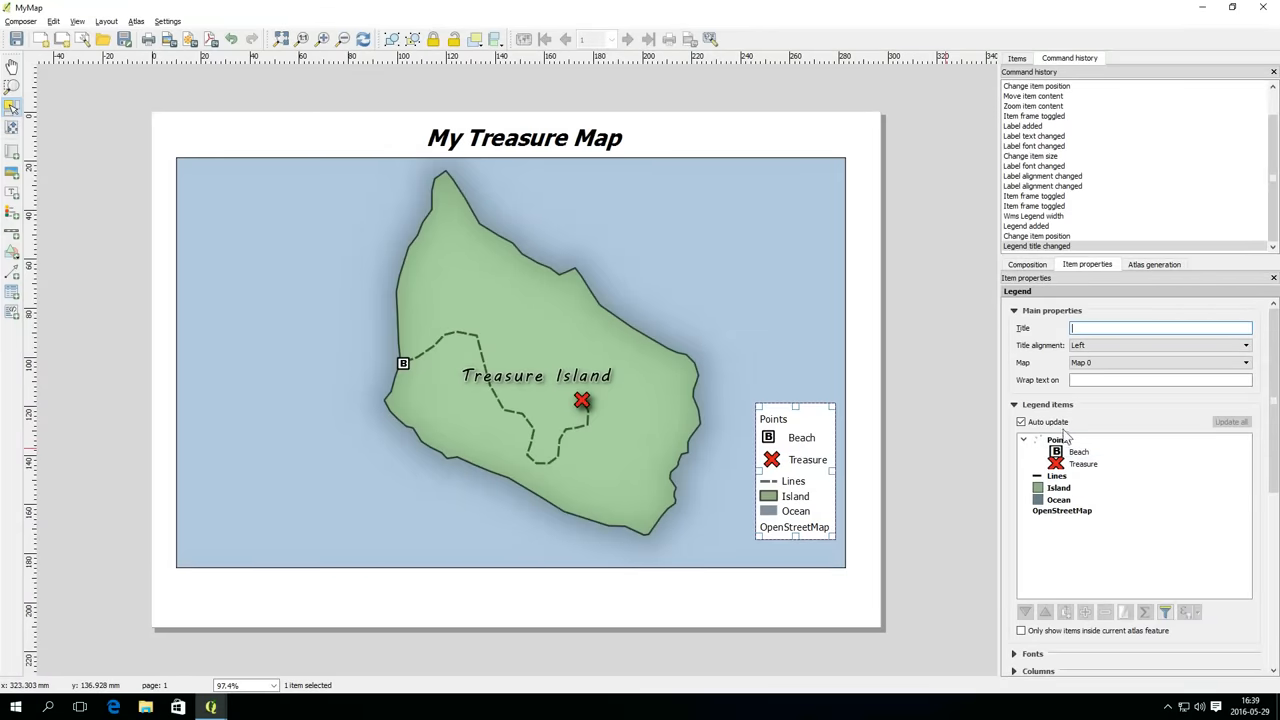
{"action": "left_click", "coordinate": [1020, 420]}
{"action": "type", "text": "Path to Treasure"}
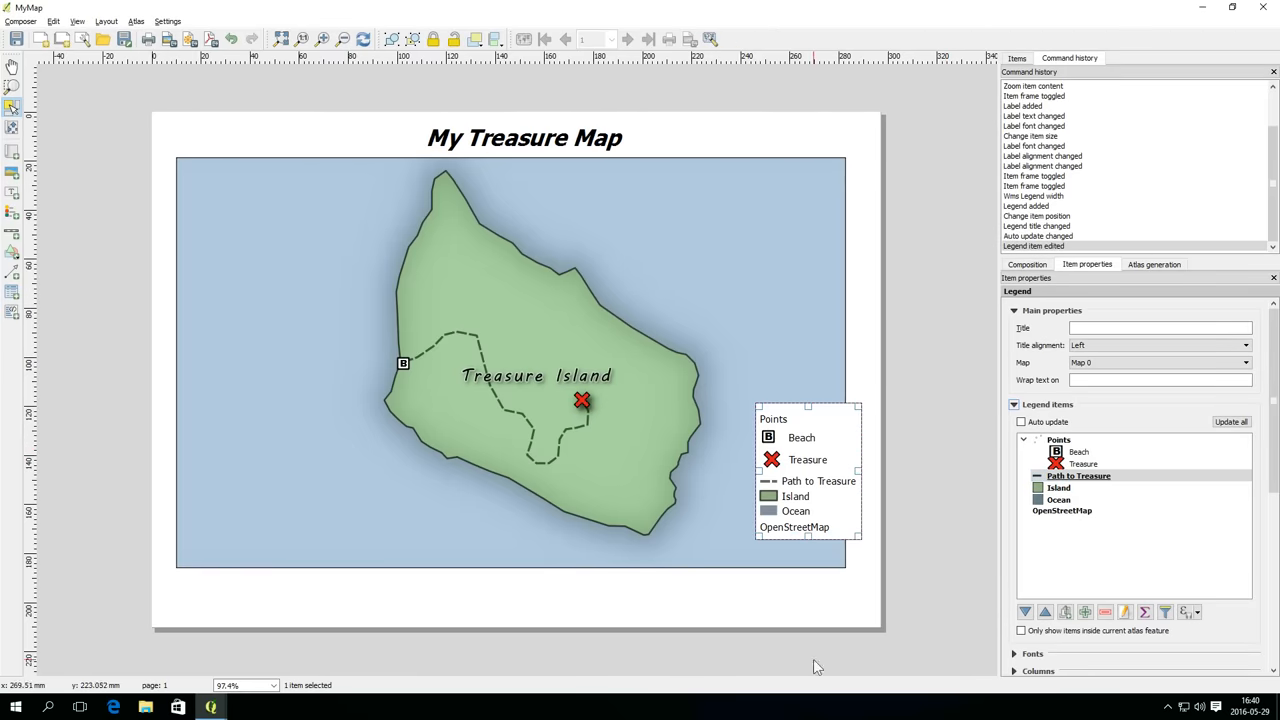
{"action": "left_click", "coordinate": [1104, 612]}
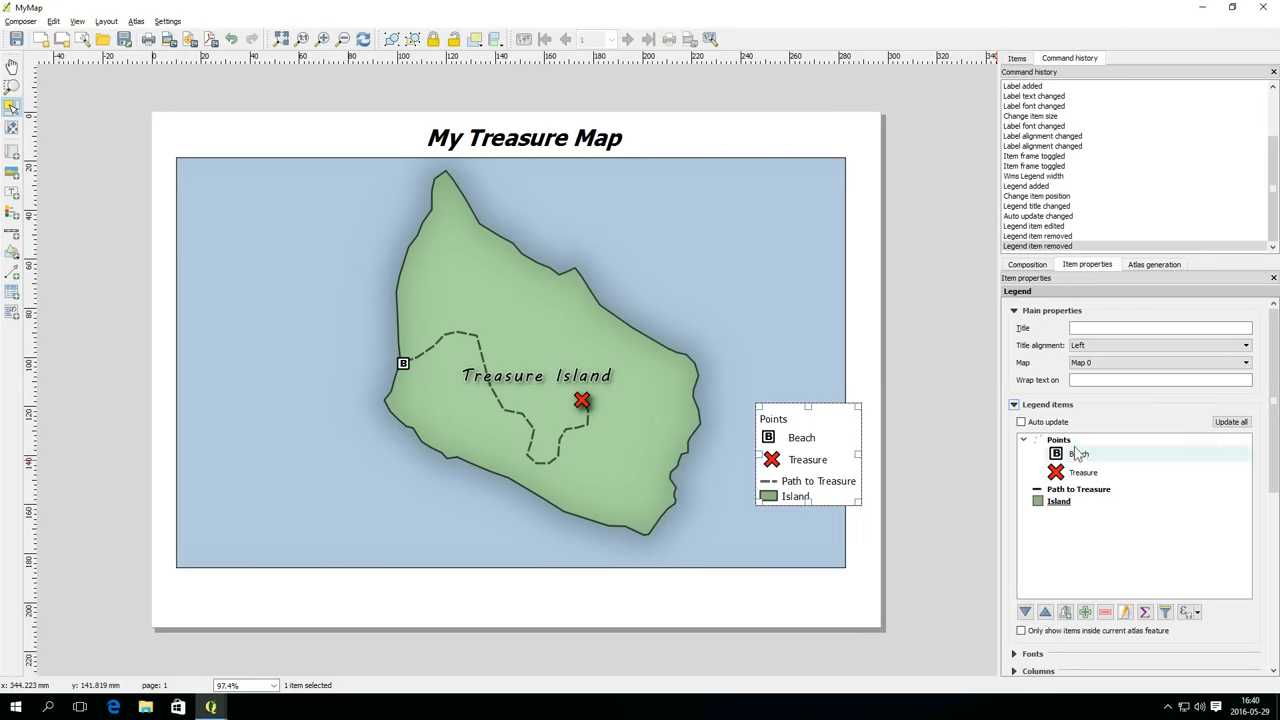
{"action": "double_click", "coordinate": [1080, 452]}
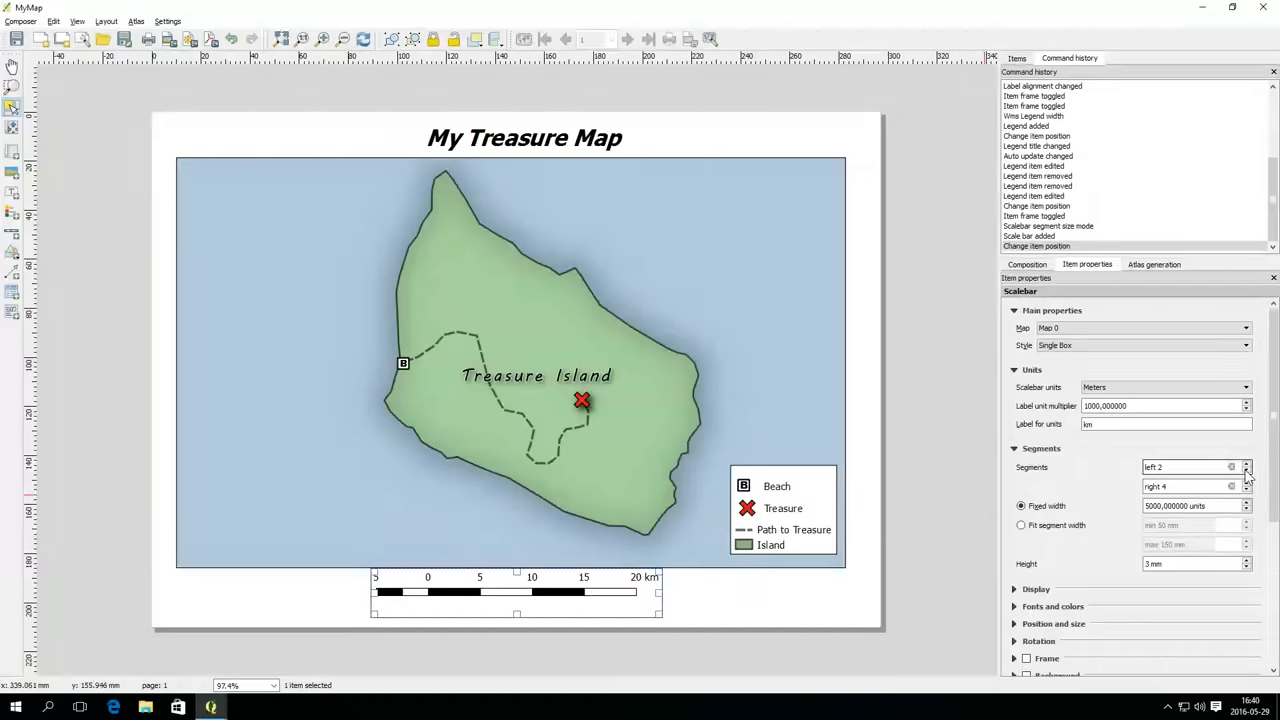
- Set the scale bar's left segments to 0 and its style to Line Ticks Up
{"action": "left_click", "coordinate": [1248, 472]}
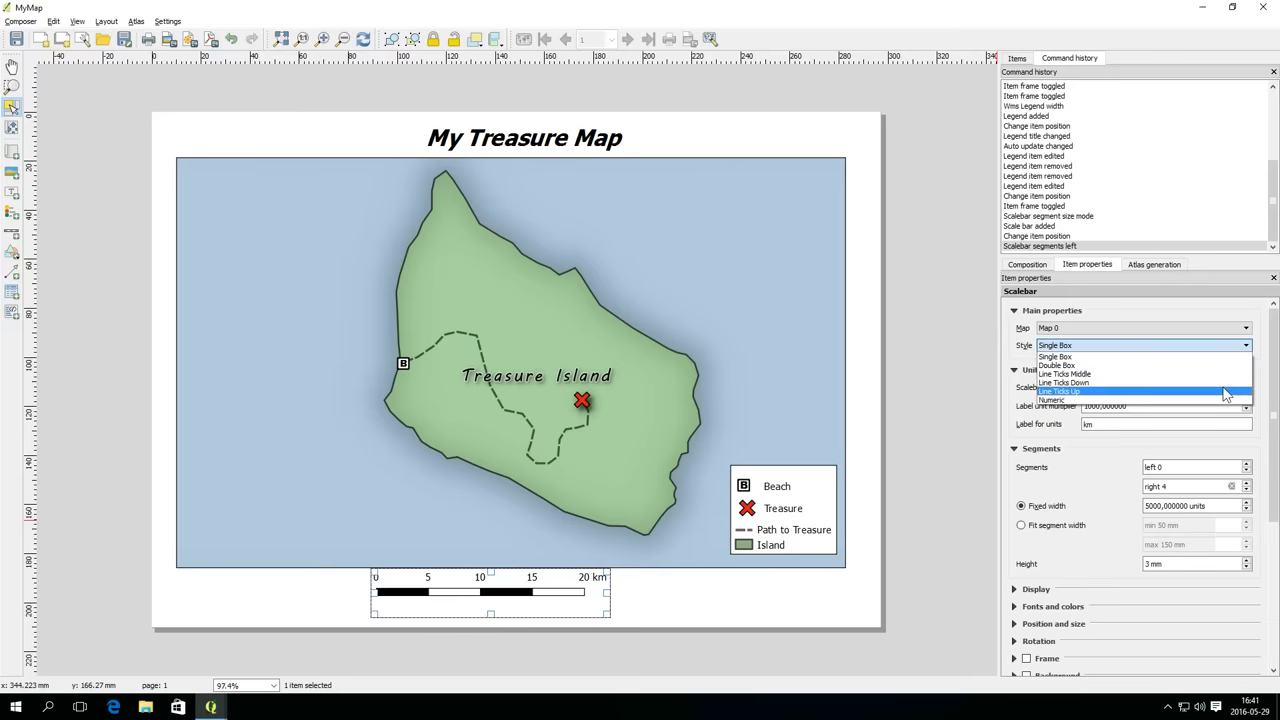
{"action": "left_click", "coordinate": [1060, 390]}
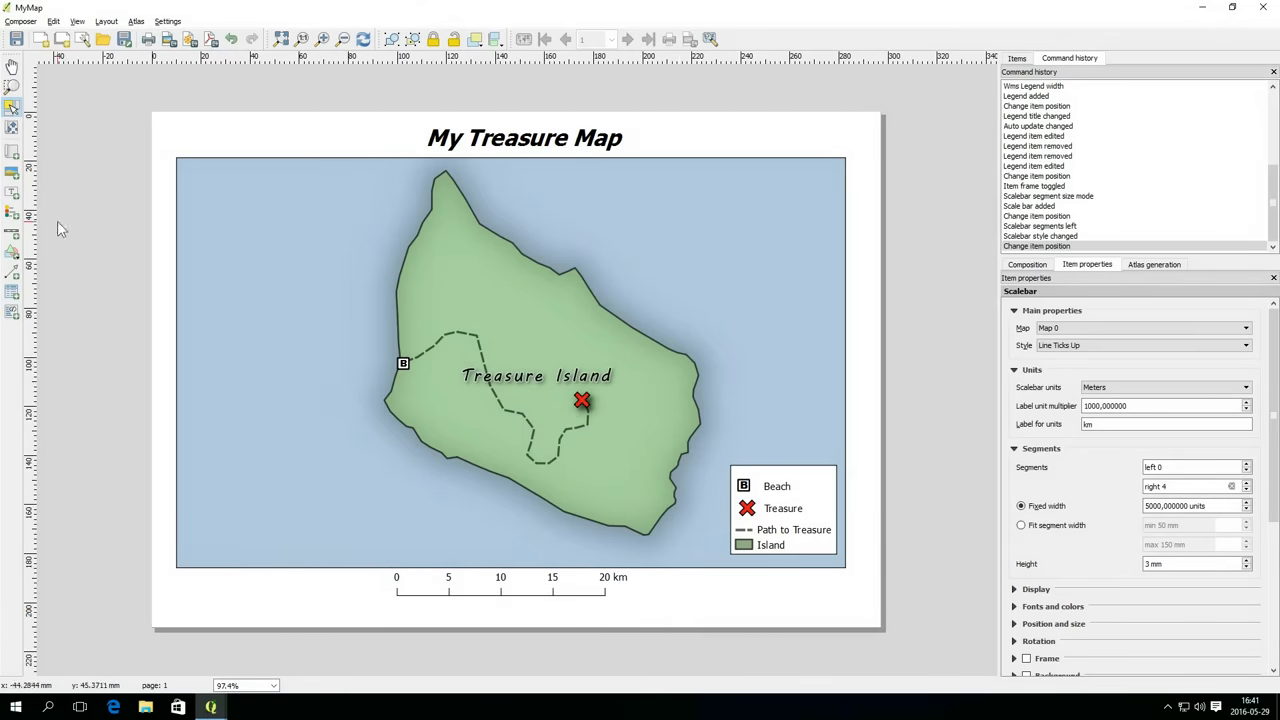
{"action": "mouse_move", "coordinate": [14, 252]}
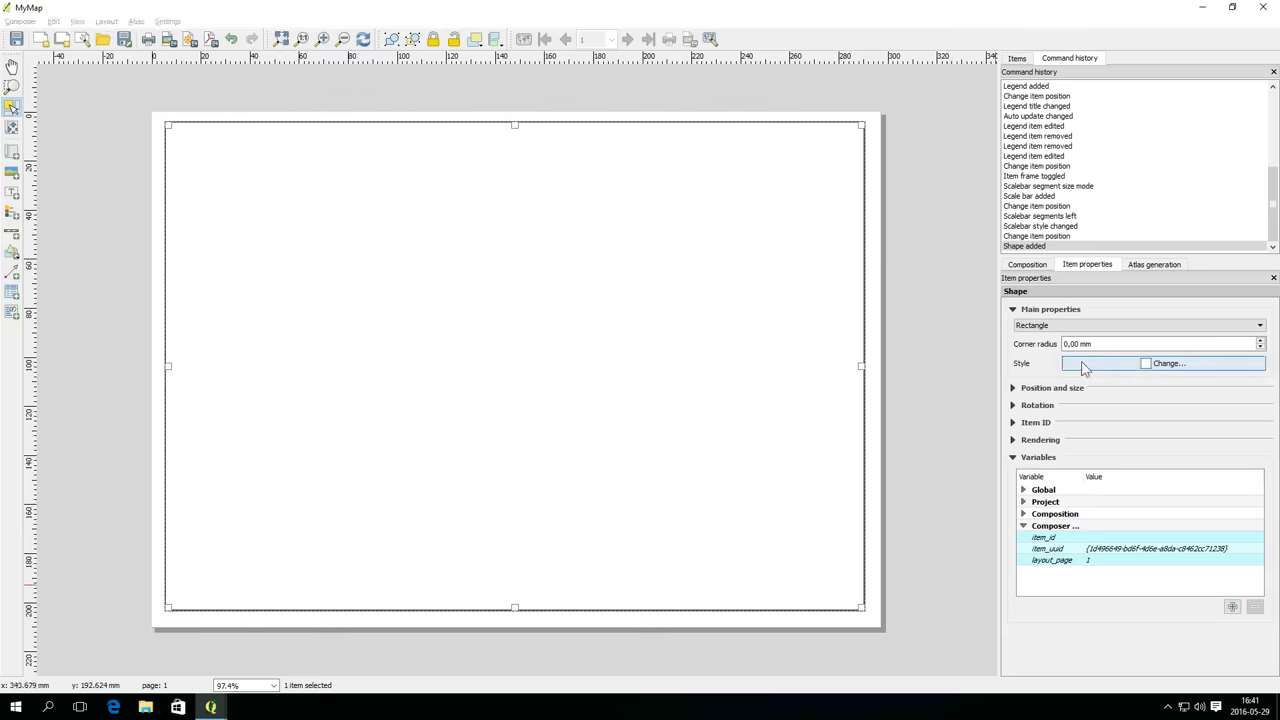
- Change the rectangle's Simple fill to an Outline: Simple line so only its border shows
{"action": "left_click", "coordinate": [1168, 364]}
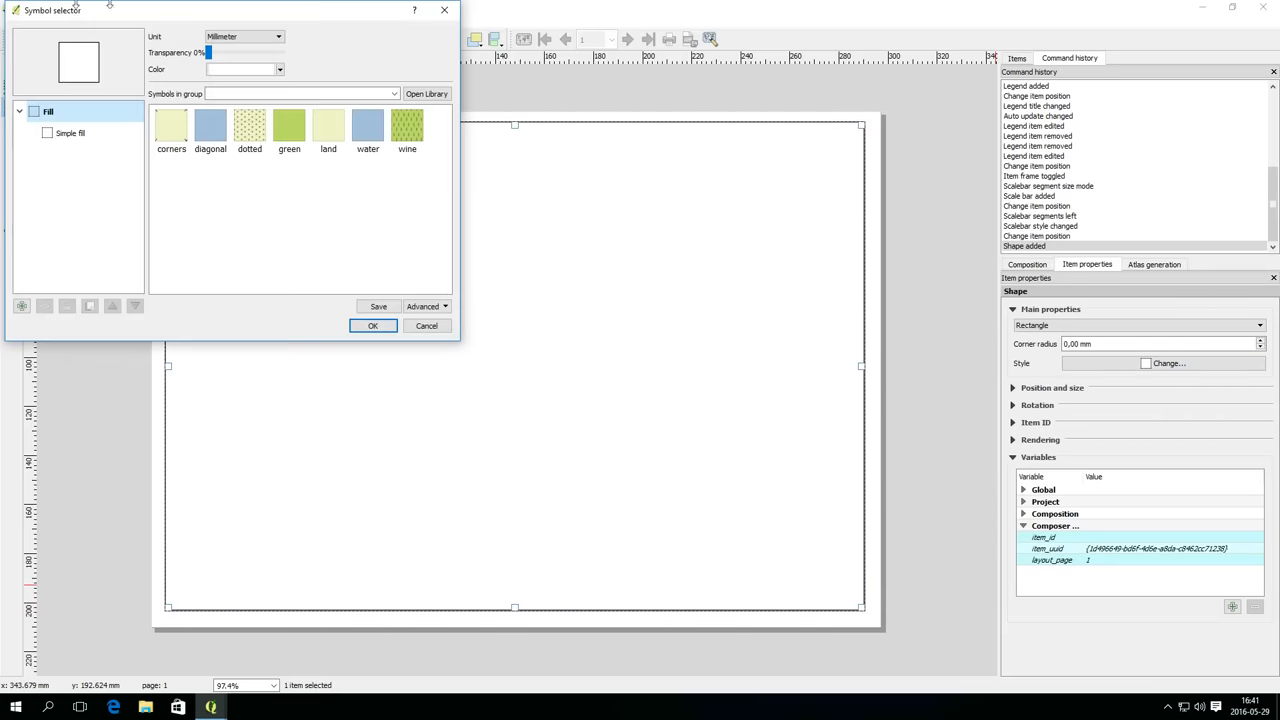
{"action": "left_click", "coordinate": [70, 132]}
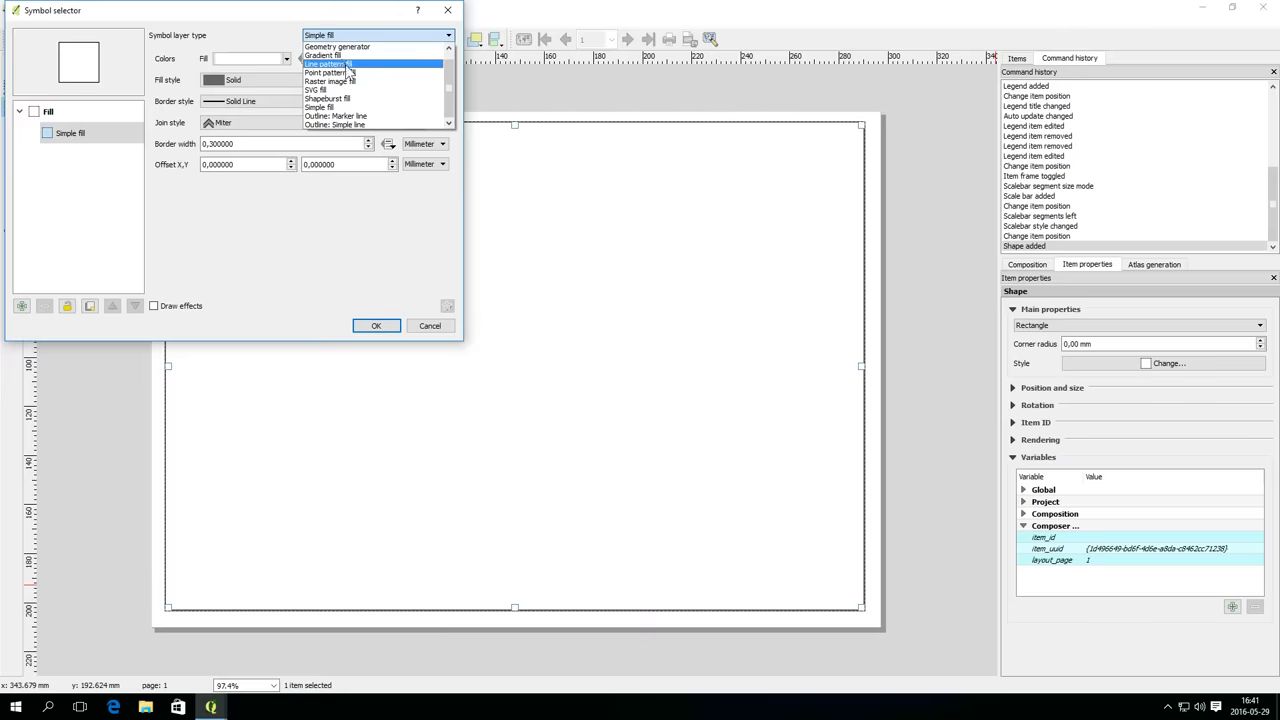
{"action": "left_click", "coordinate": [336, 124]}
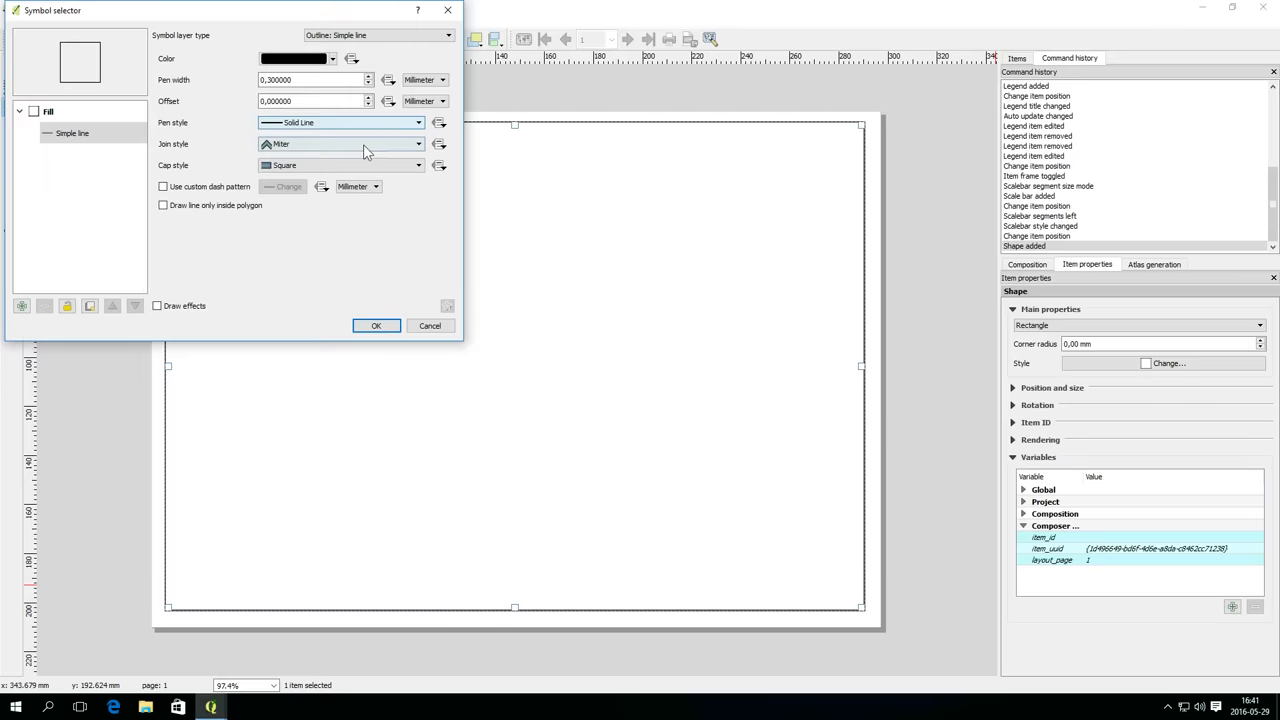
{"action": "left_click", "coordinate": [376, 324]}
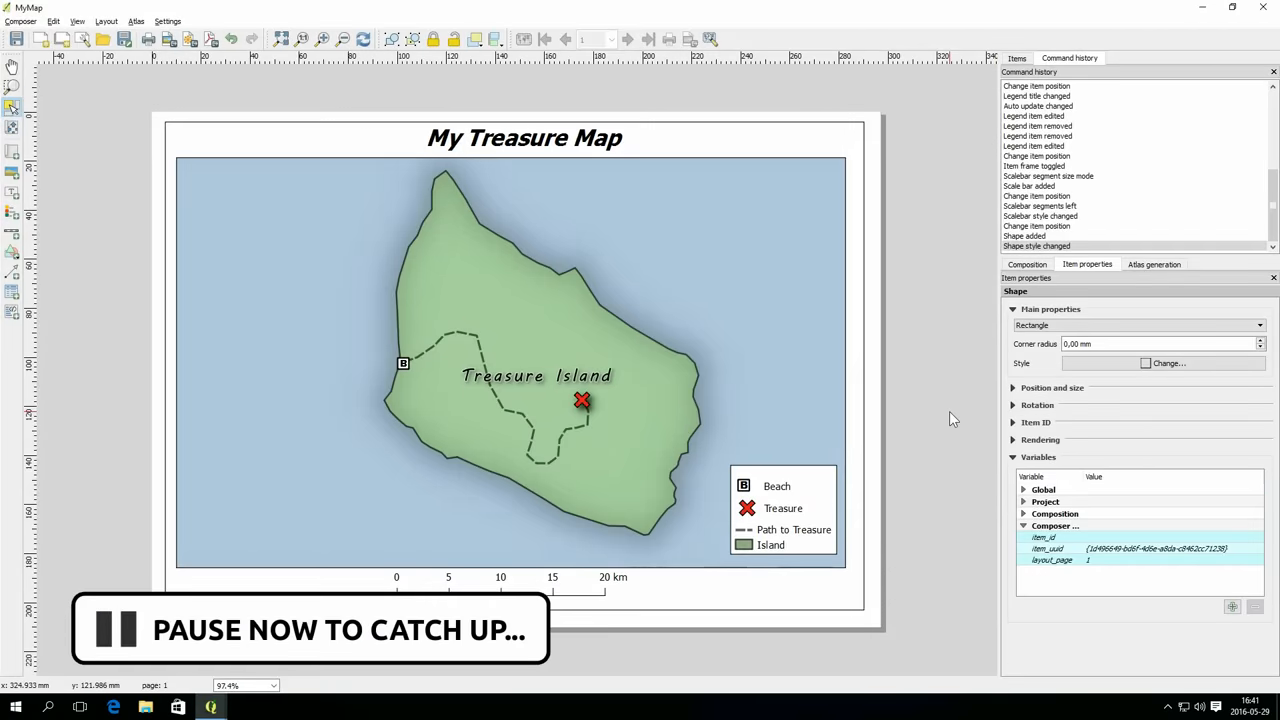
{"action": "mouse_move", "coordinate": [1068, 500]}
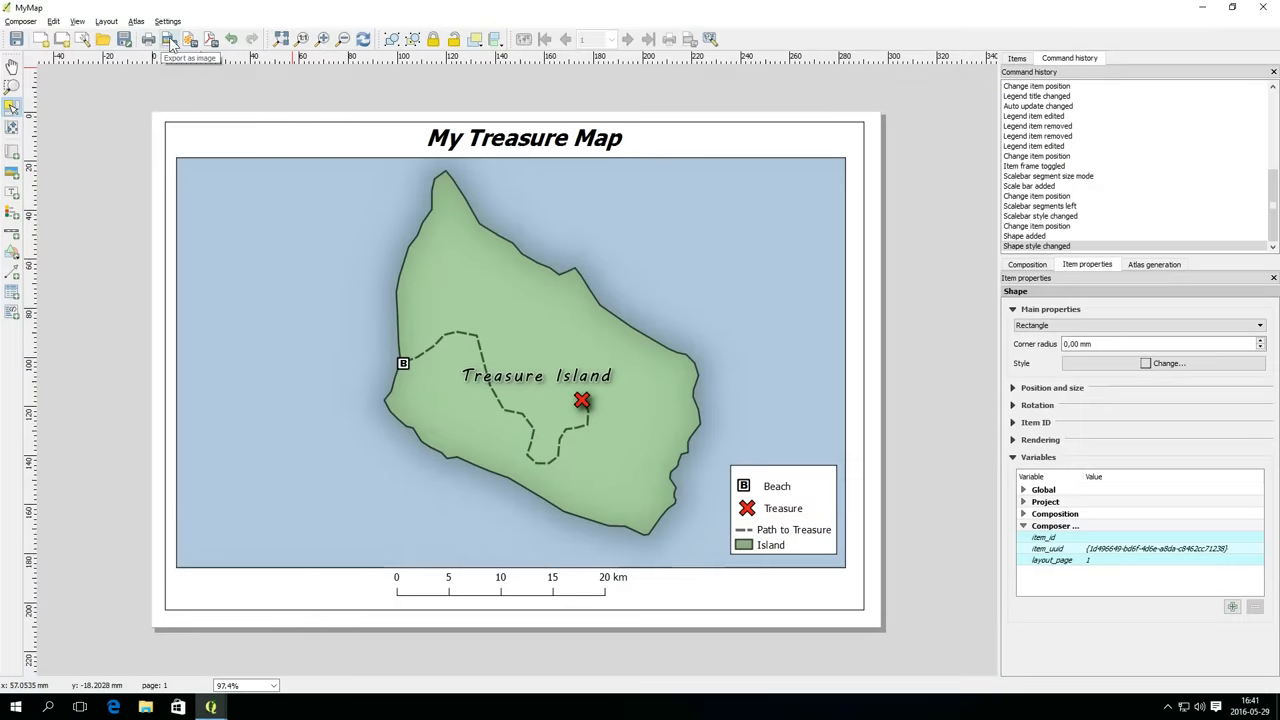
{"action": "mouse_move", "coordinate": [208, 40]}
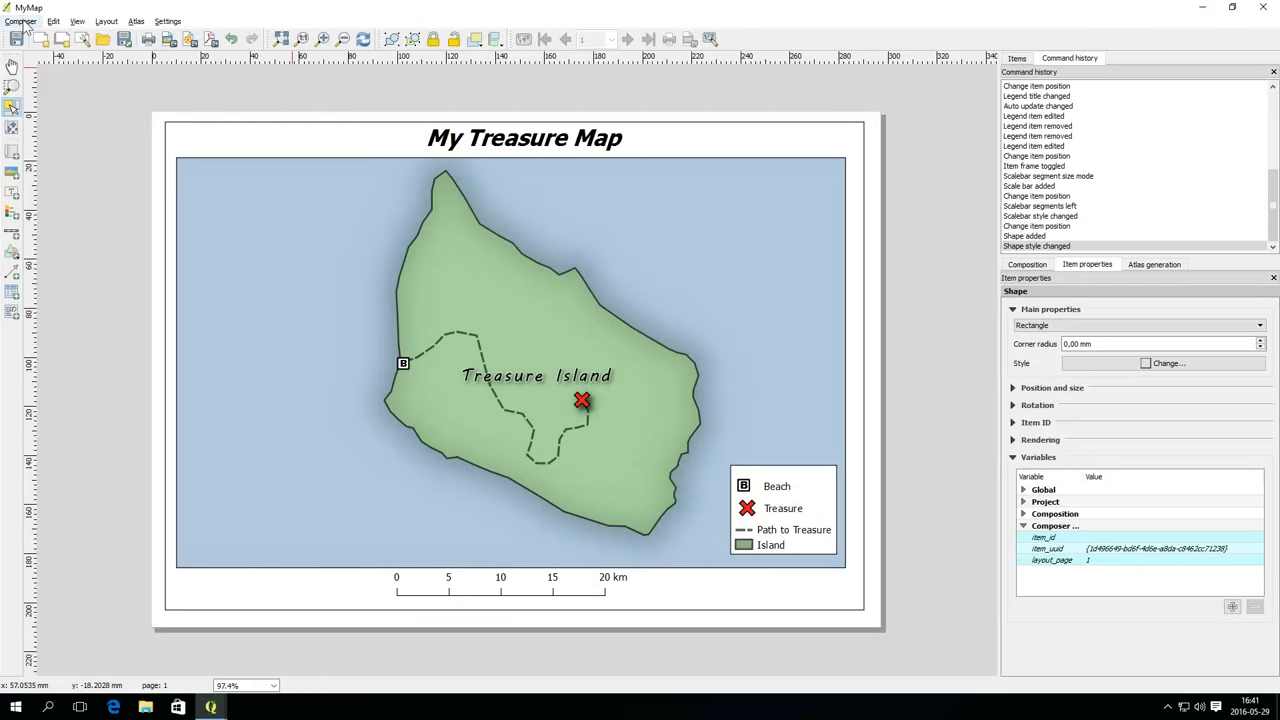
- Switch from the Print Composer back to the main TreasureMap project window
{"action": "left_click", "coordinate": [20, 20]}
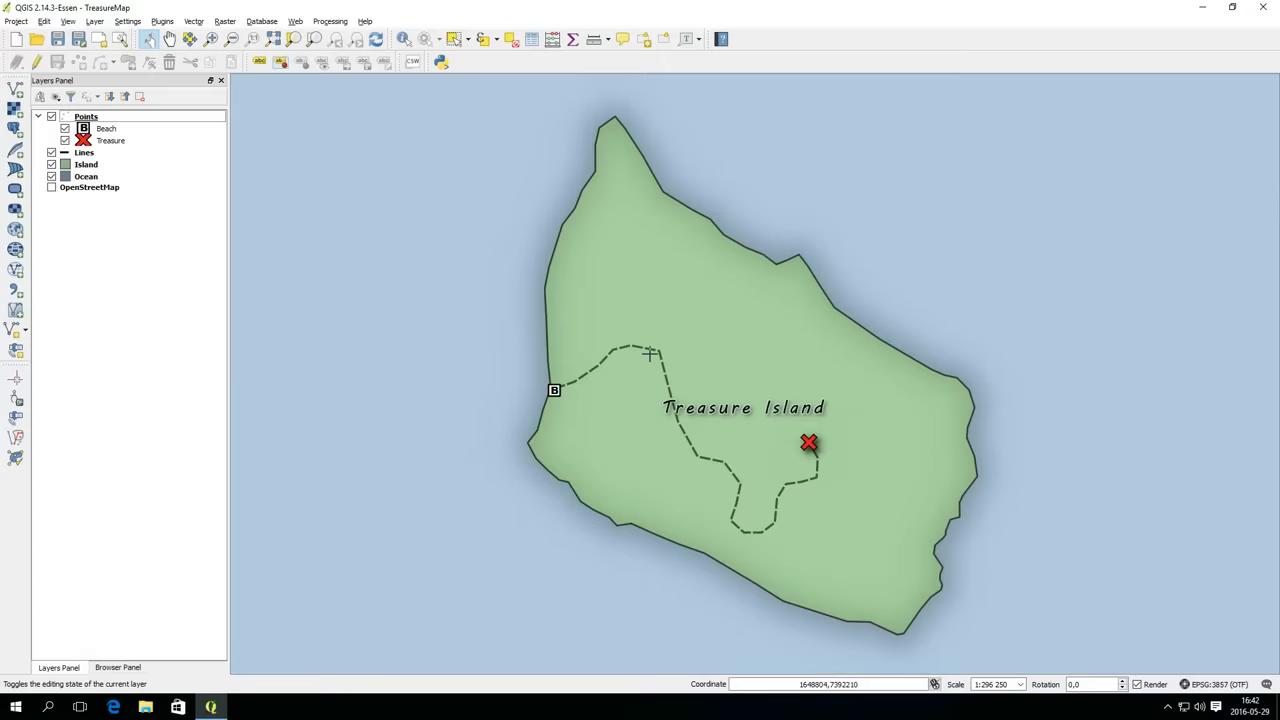
{"action": "mouse_move", "coordinate": [16, 252]}
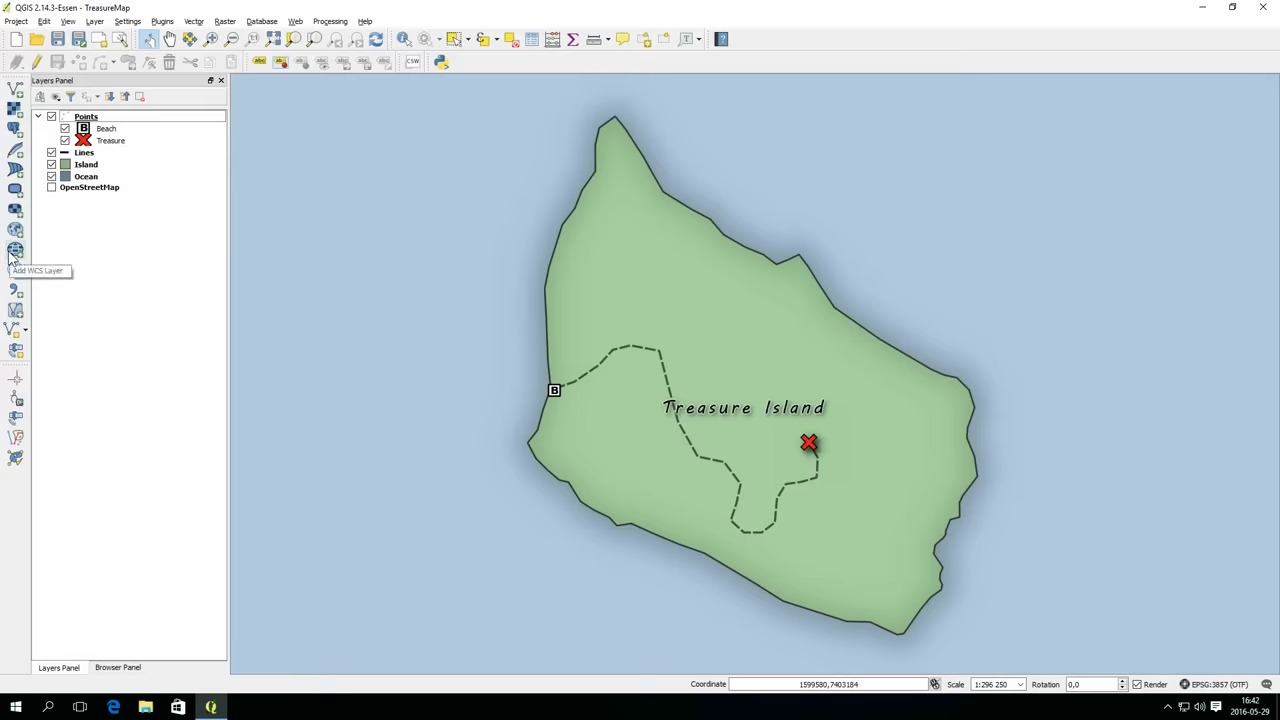